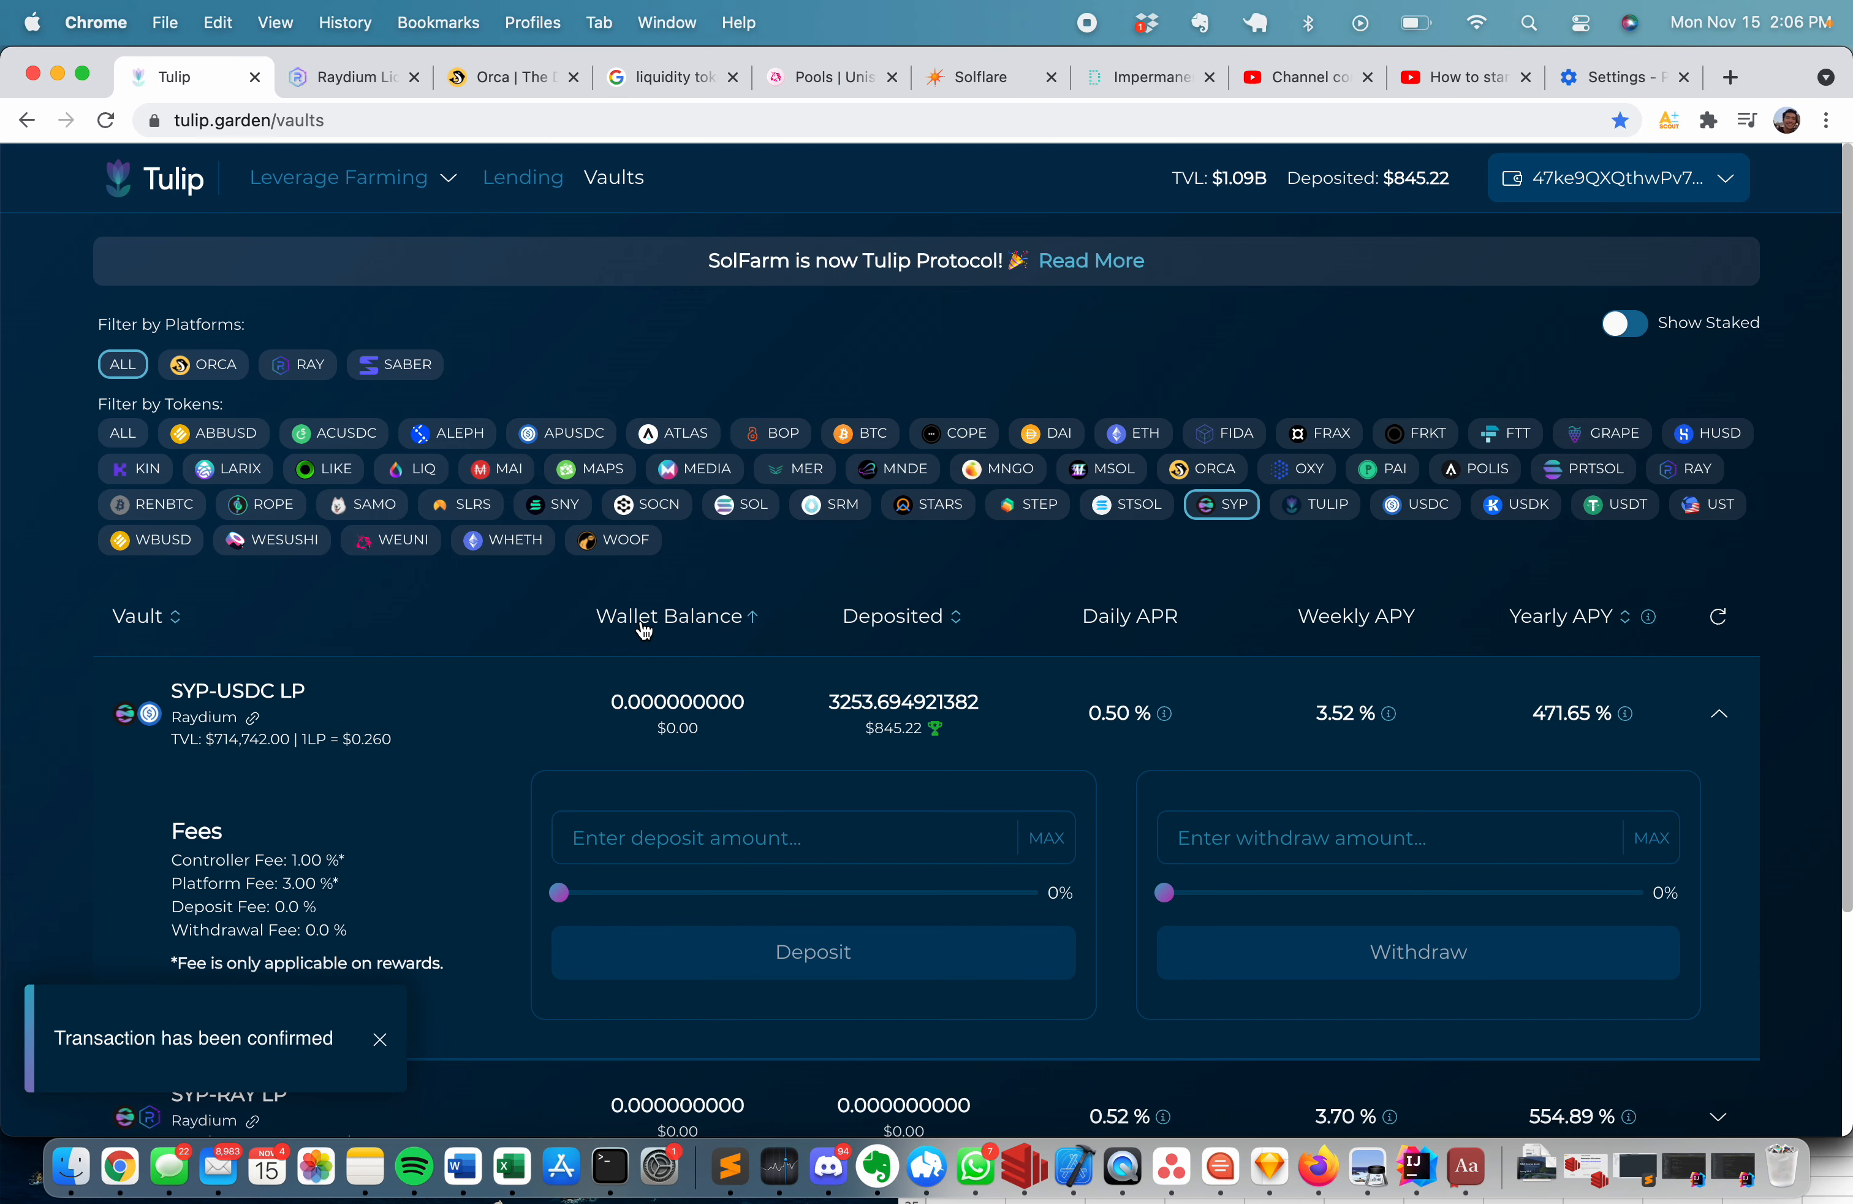
Disconnect the wallet so the vaults list shows no balances or deposit amounts.
left_click(380, 1040)
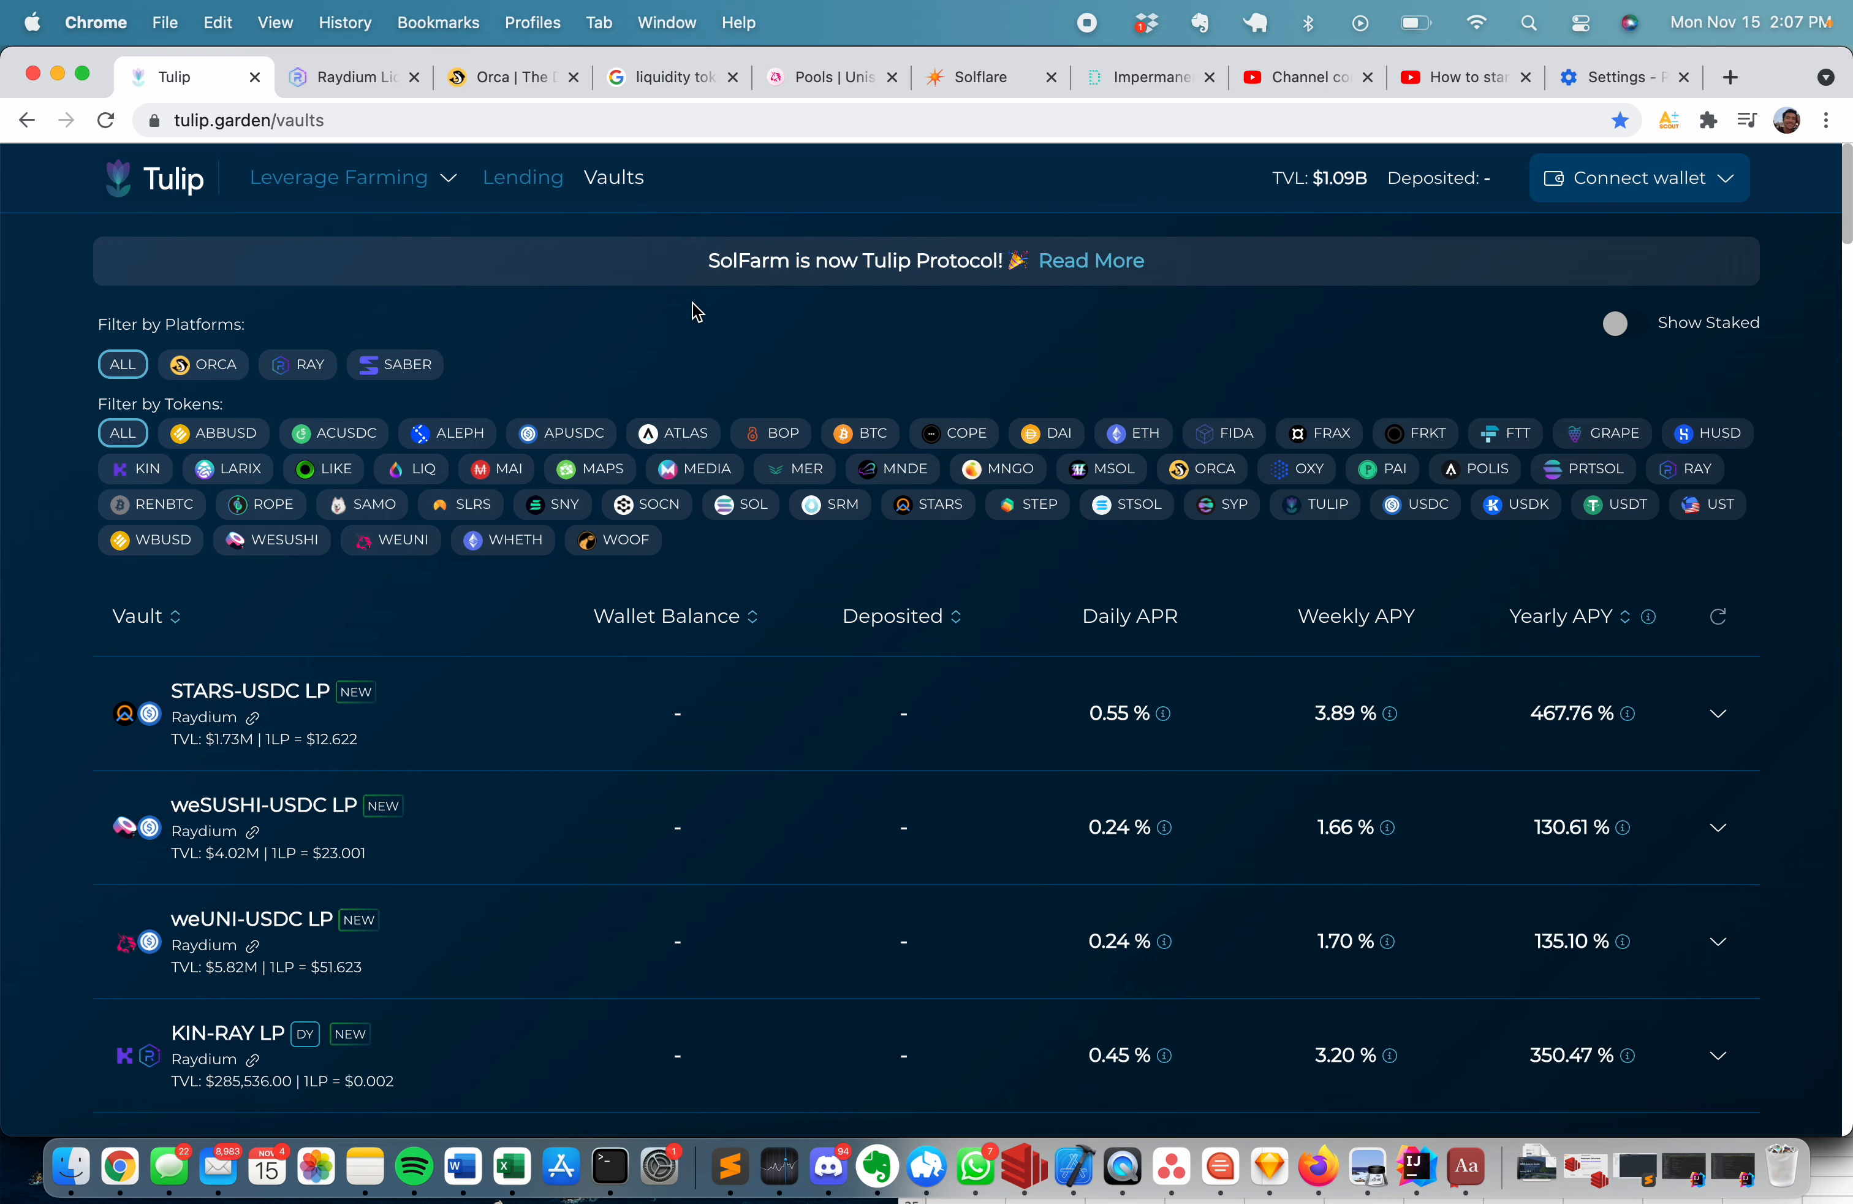
mouse_move(685, 287)
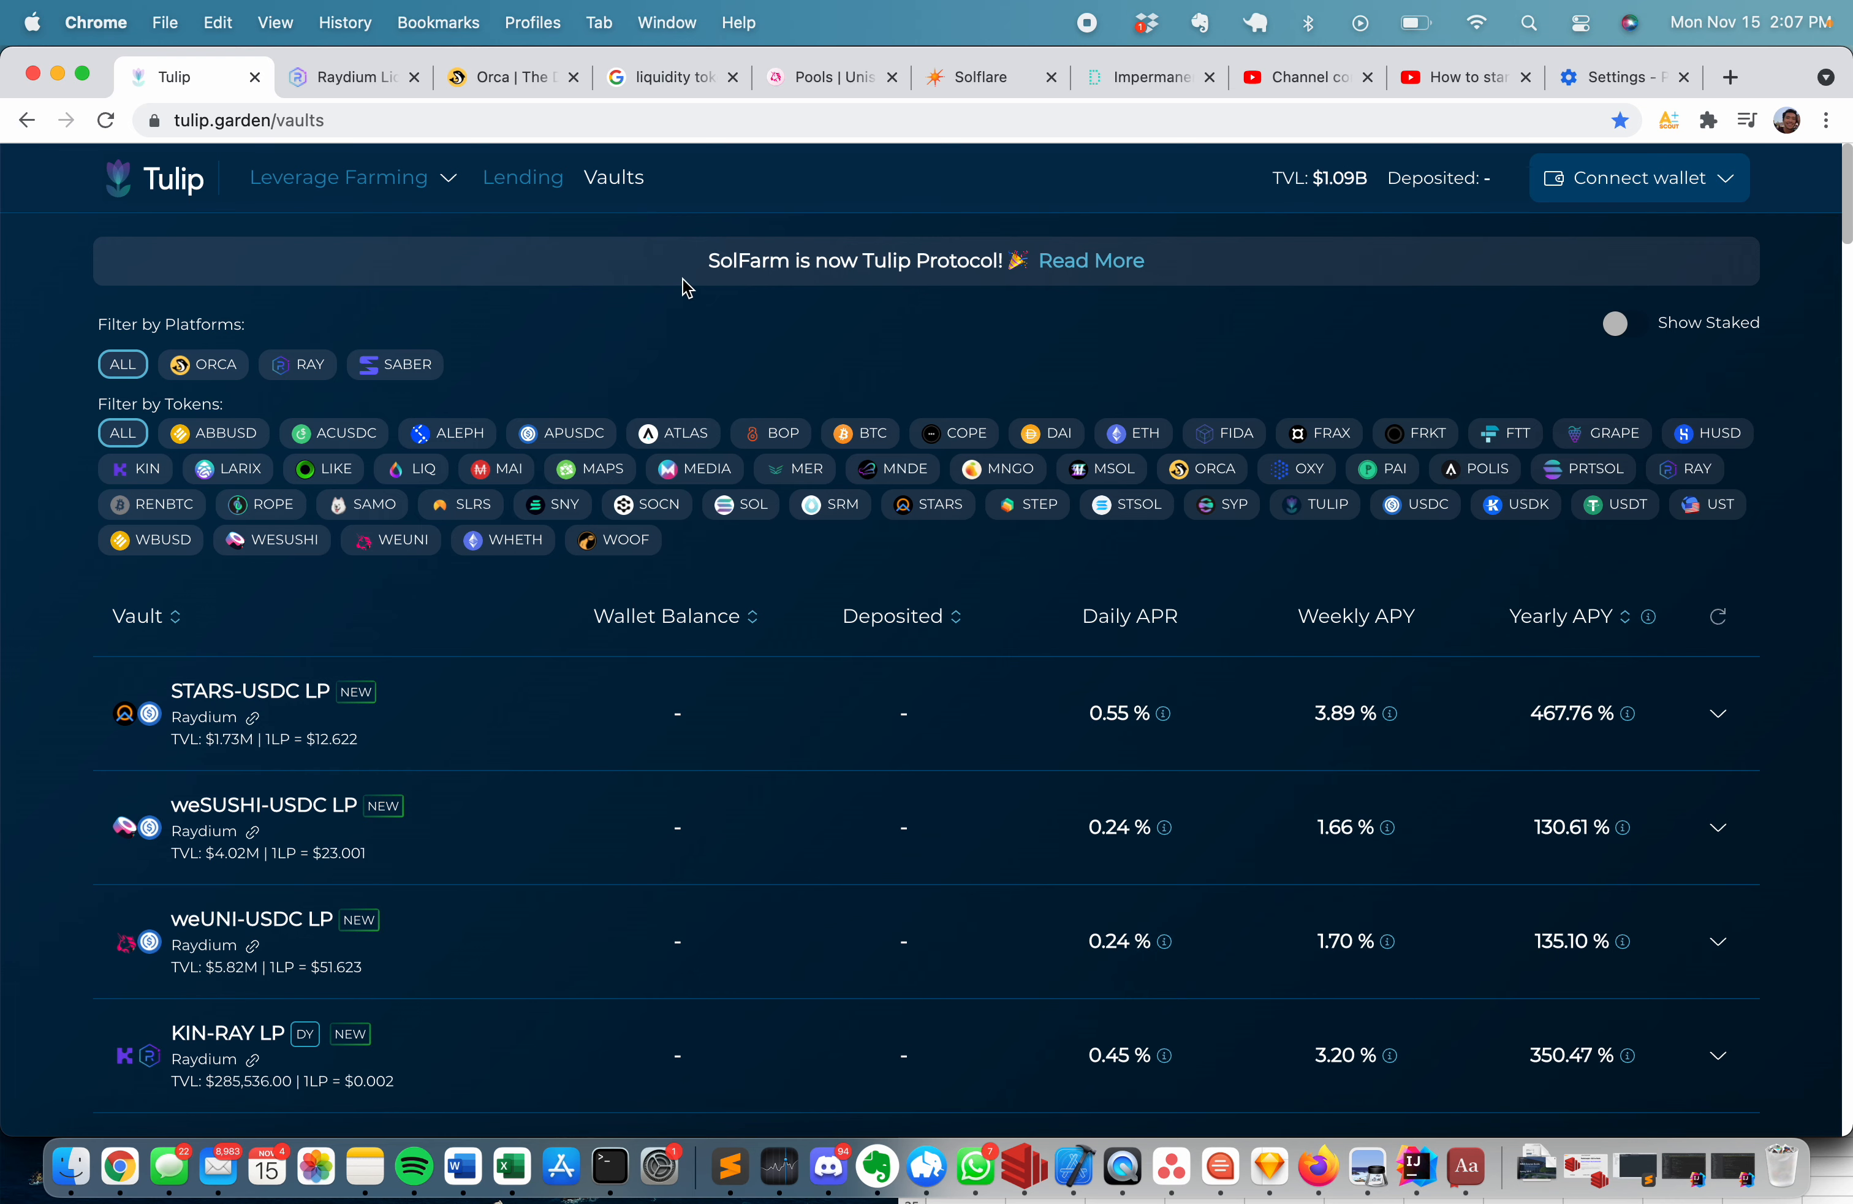
mouse_move(827, 216)
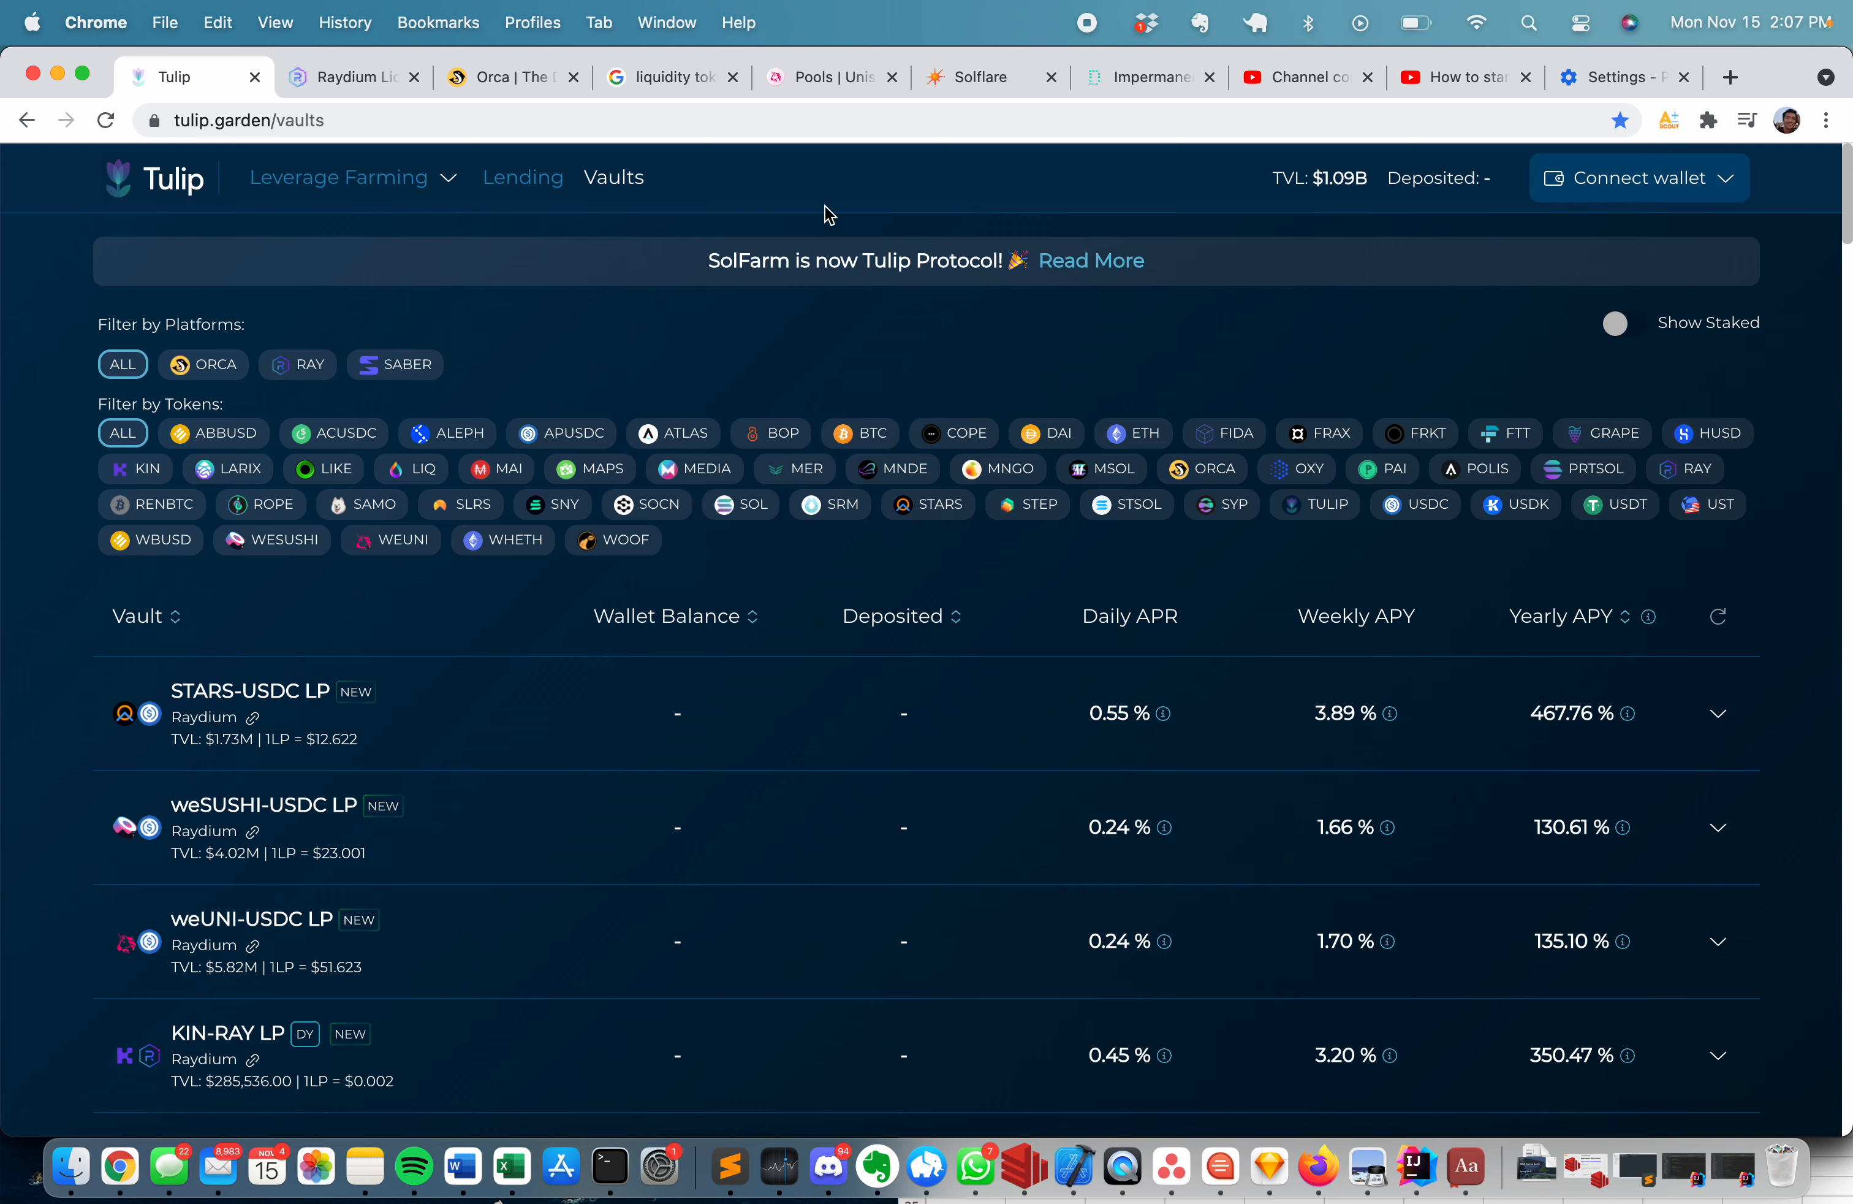
mouse_move(824, 108)
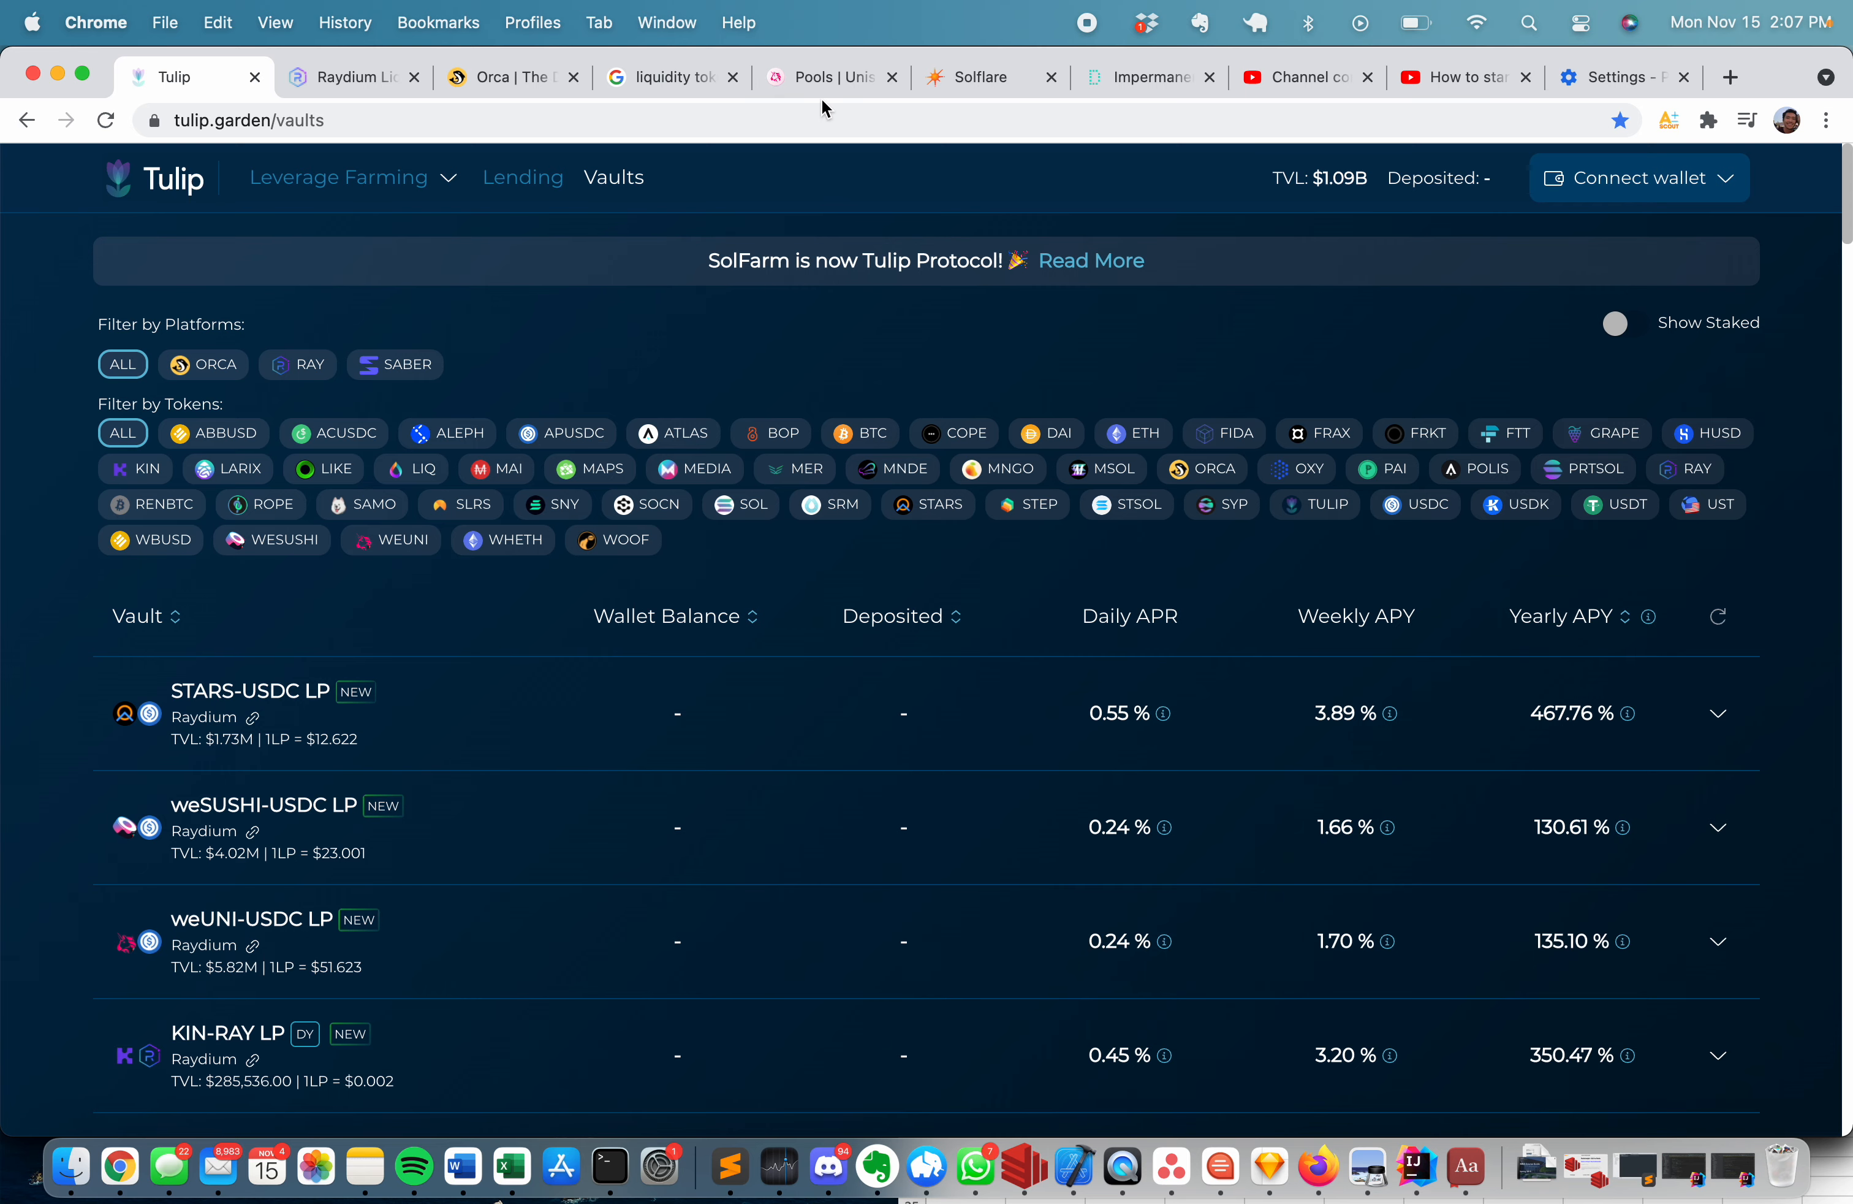
Switch to the Uniswap V2 Pools docs page with its liquidity pool diagram.
left_click(832, 78)
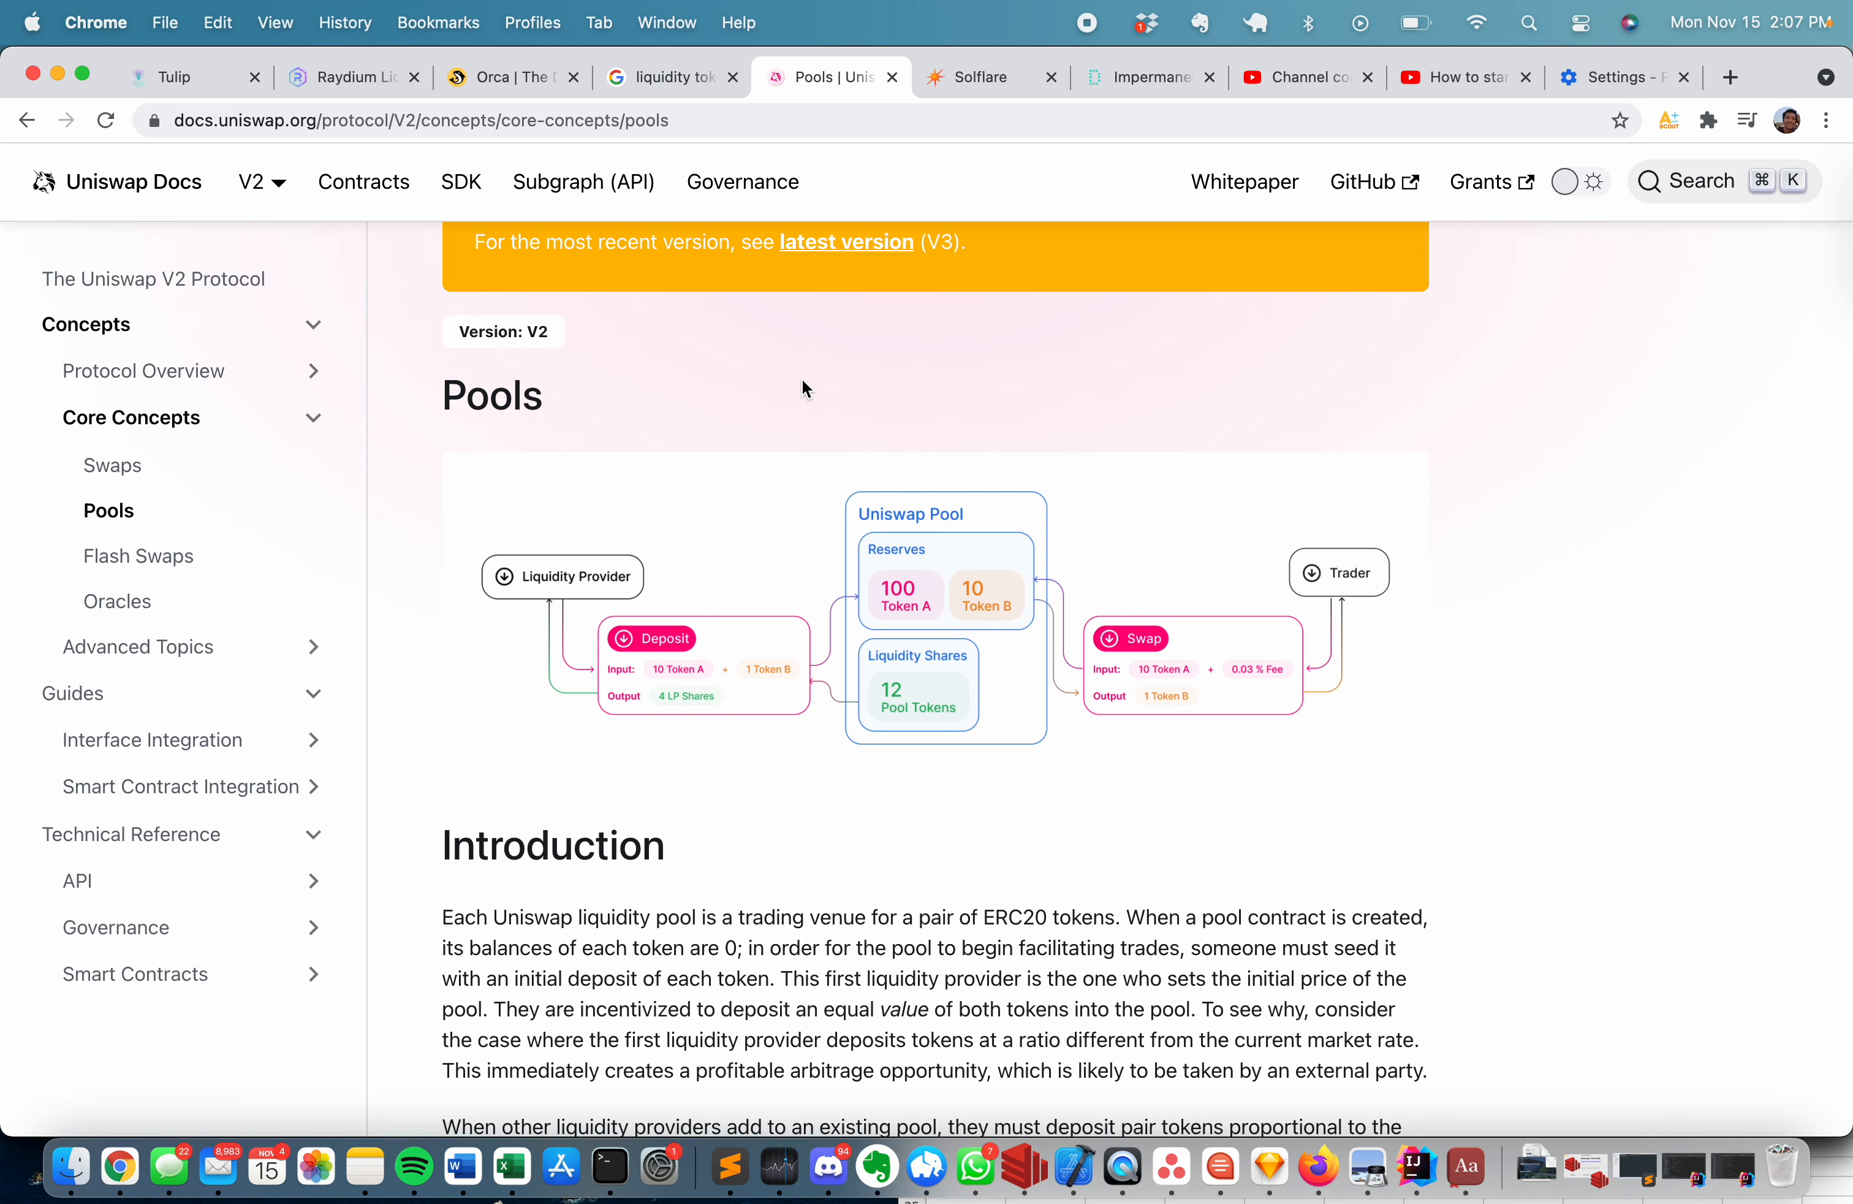
mouse_move(648, 437)
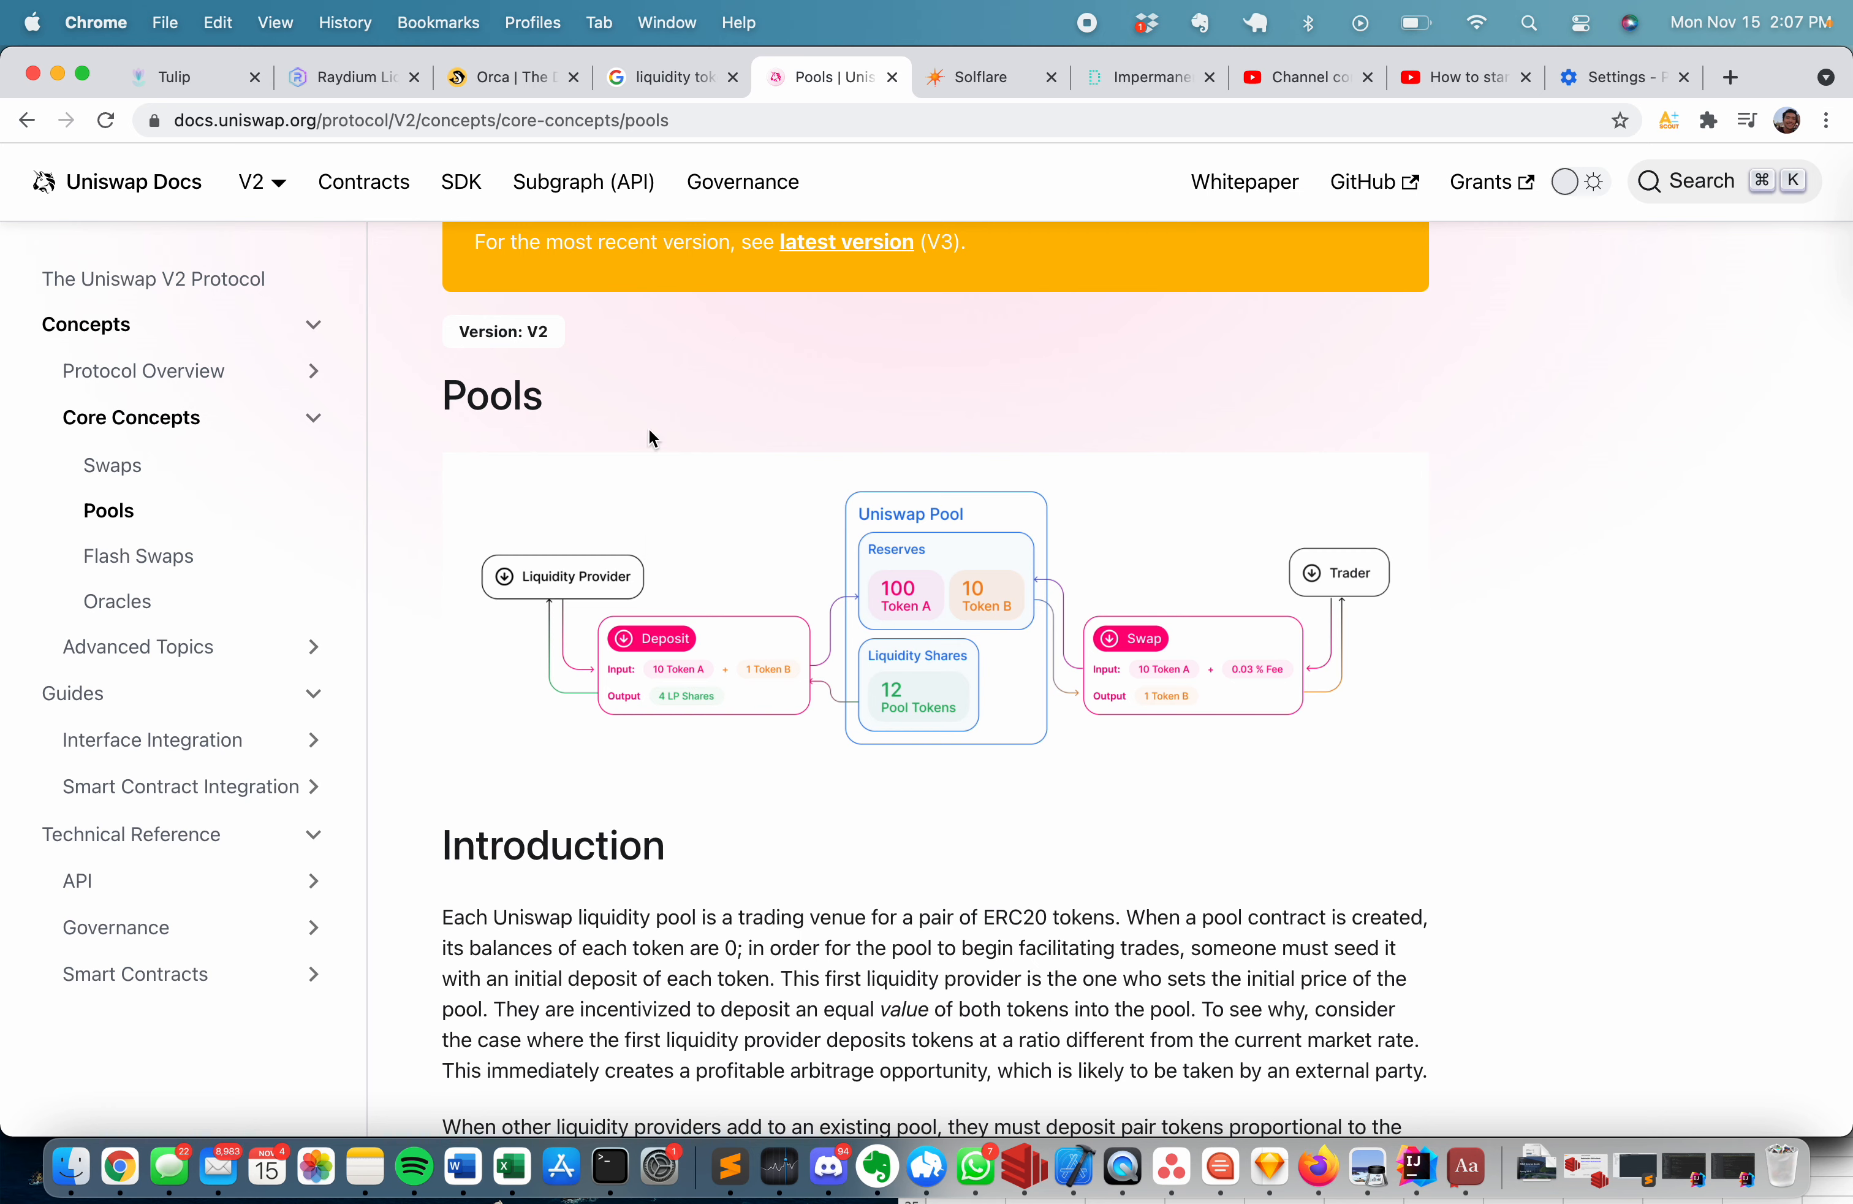
mouse_move(801, 379)
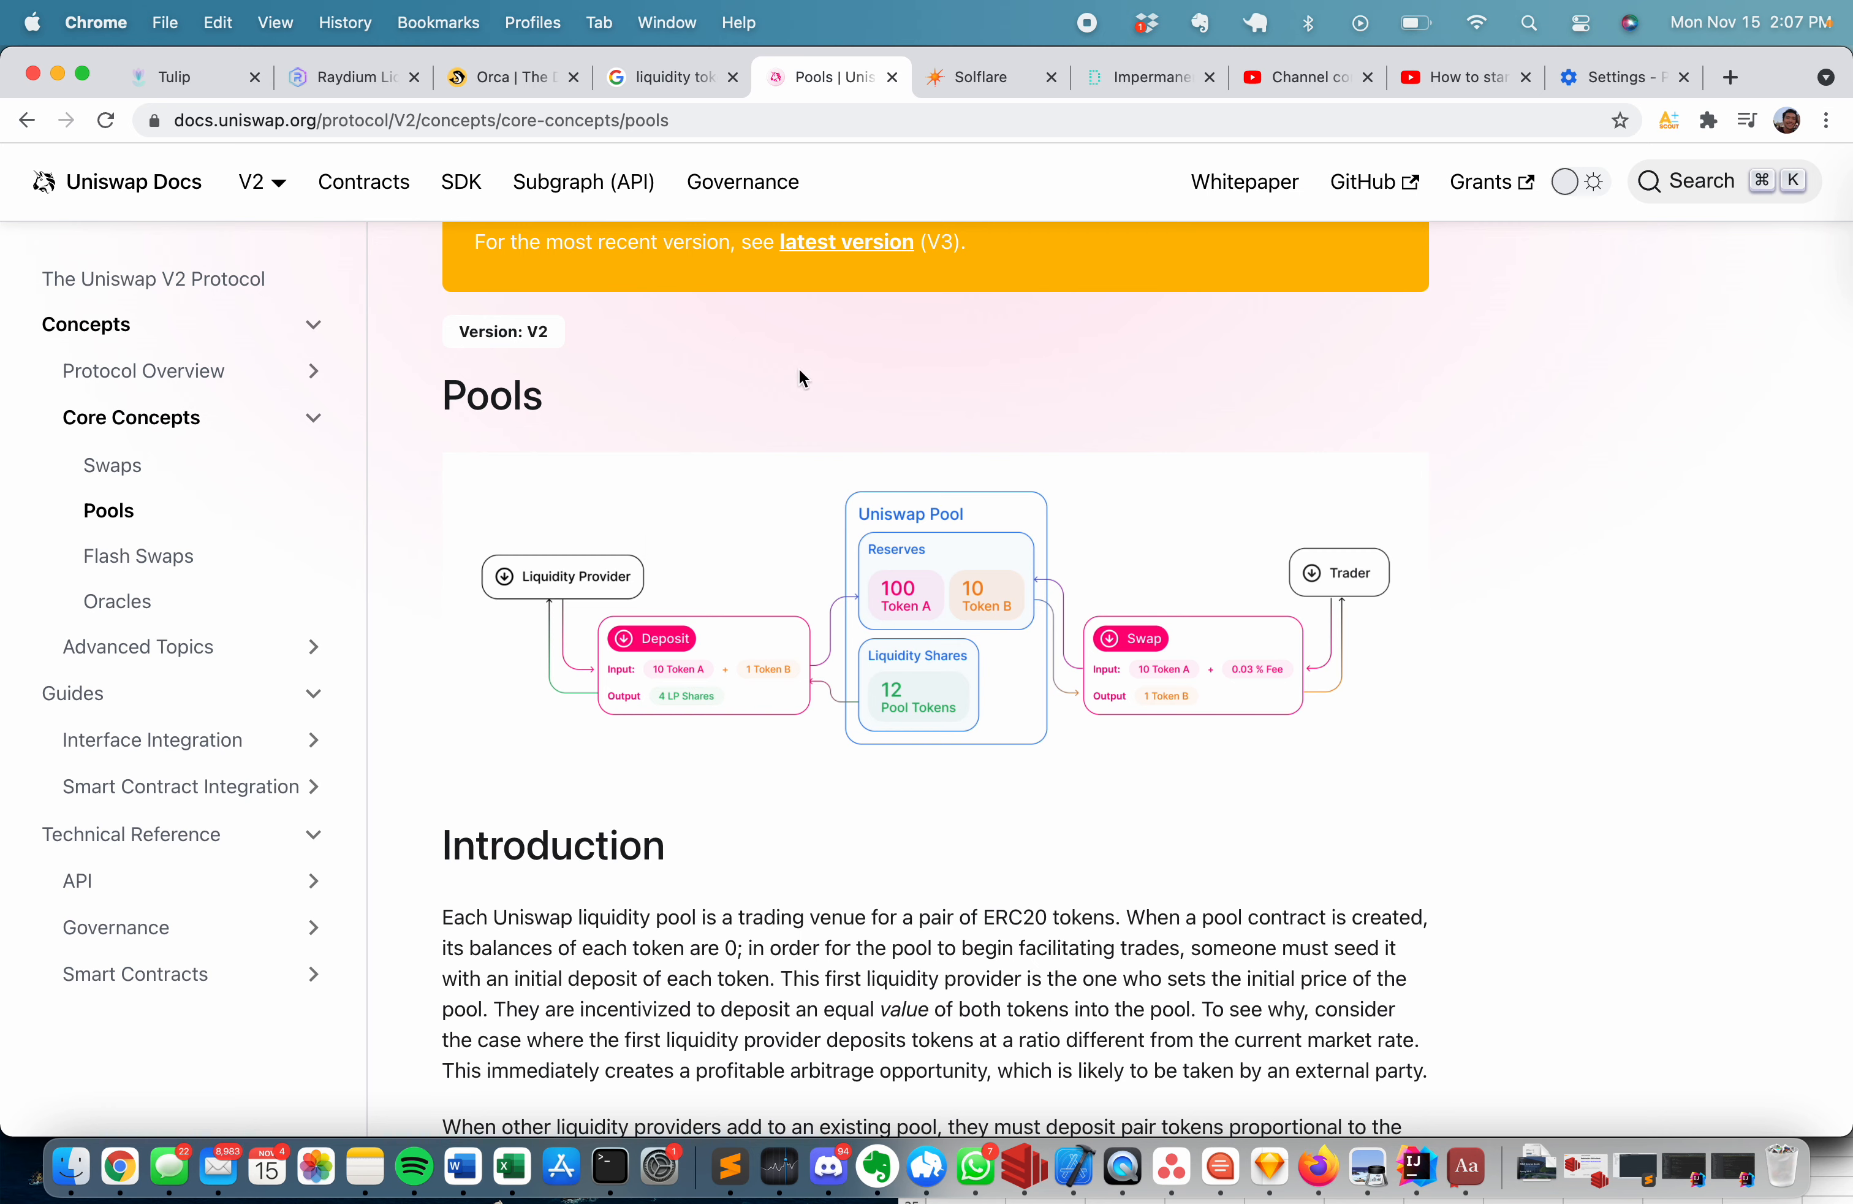
mouse_move(925, 378)
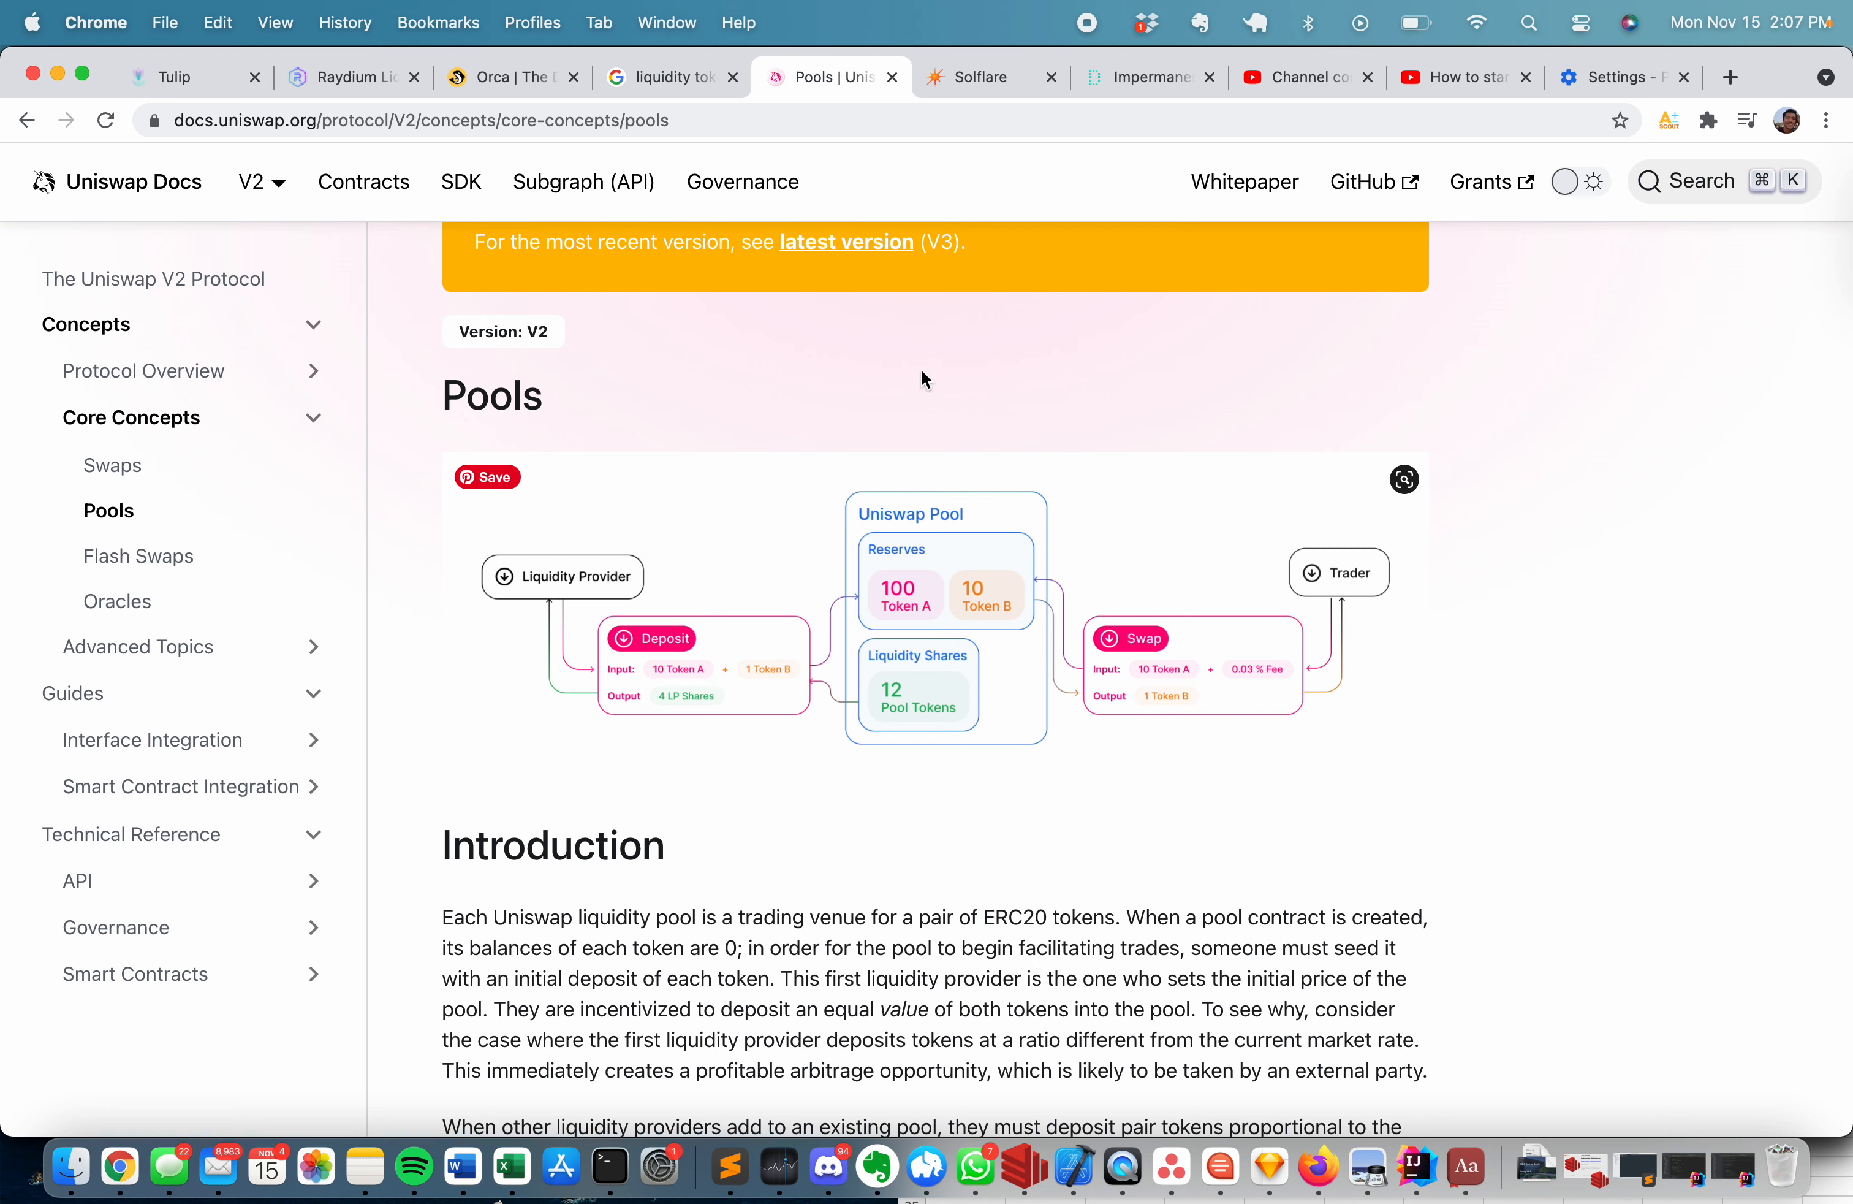
mouse_move(912, 735)
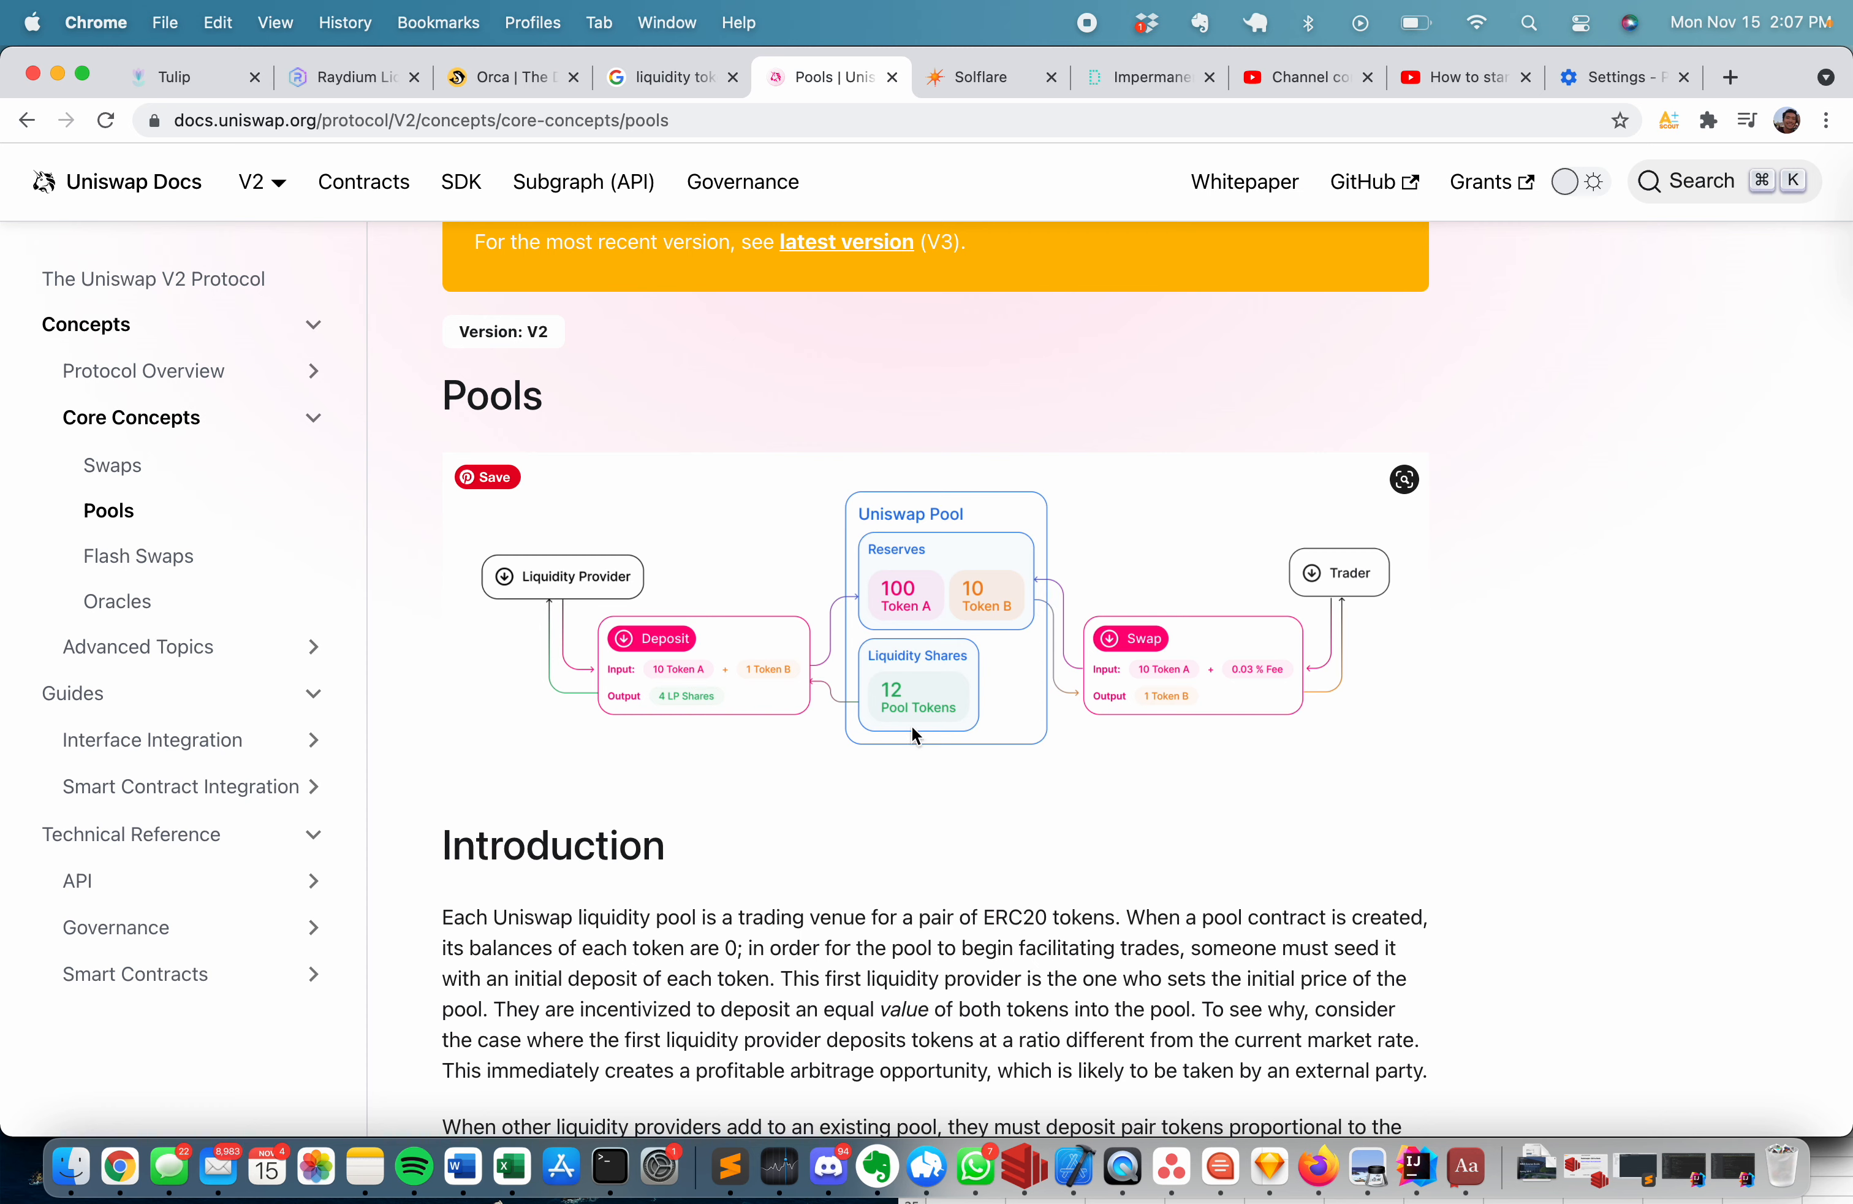
mouse_move(906, 598)
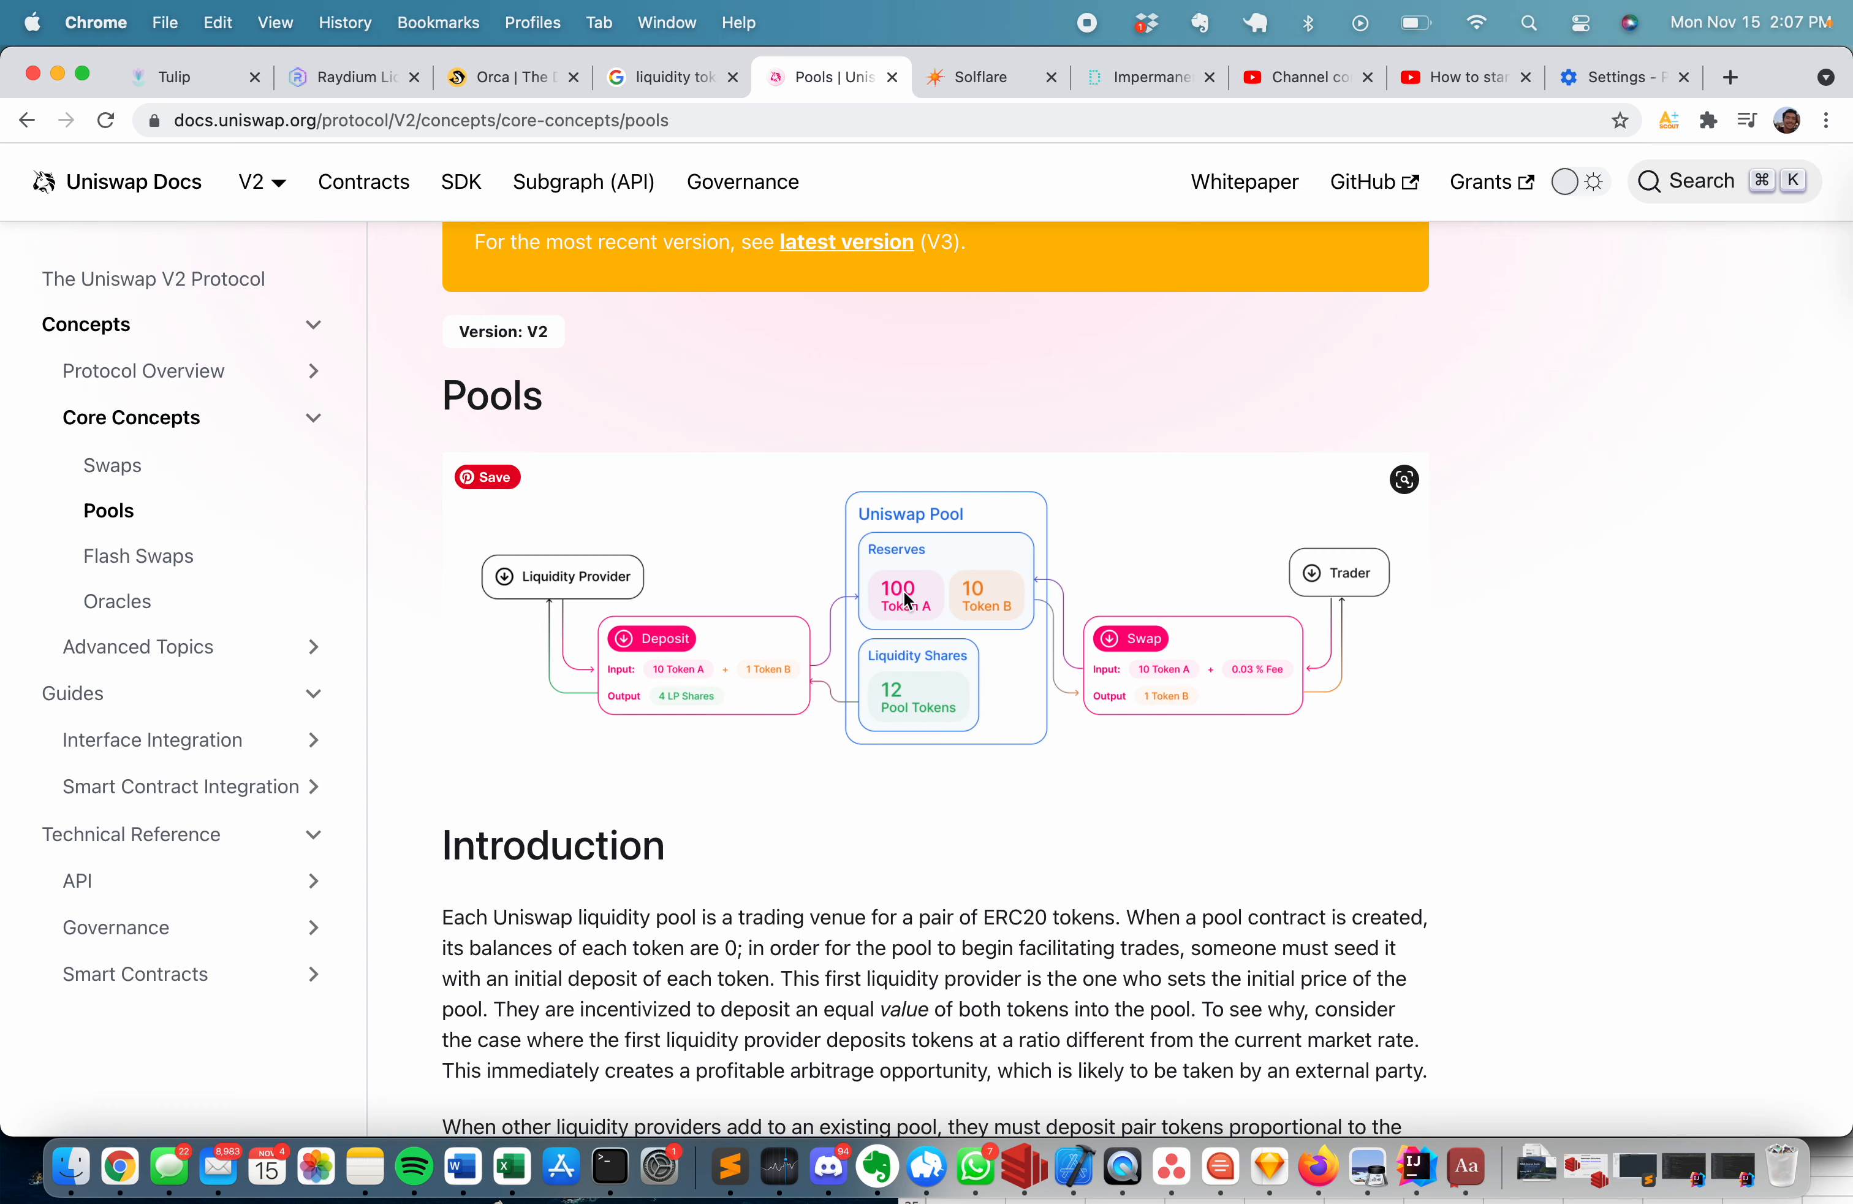
mouse_move(909, 678)
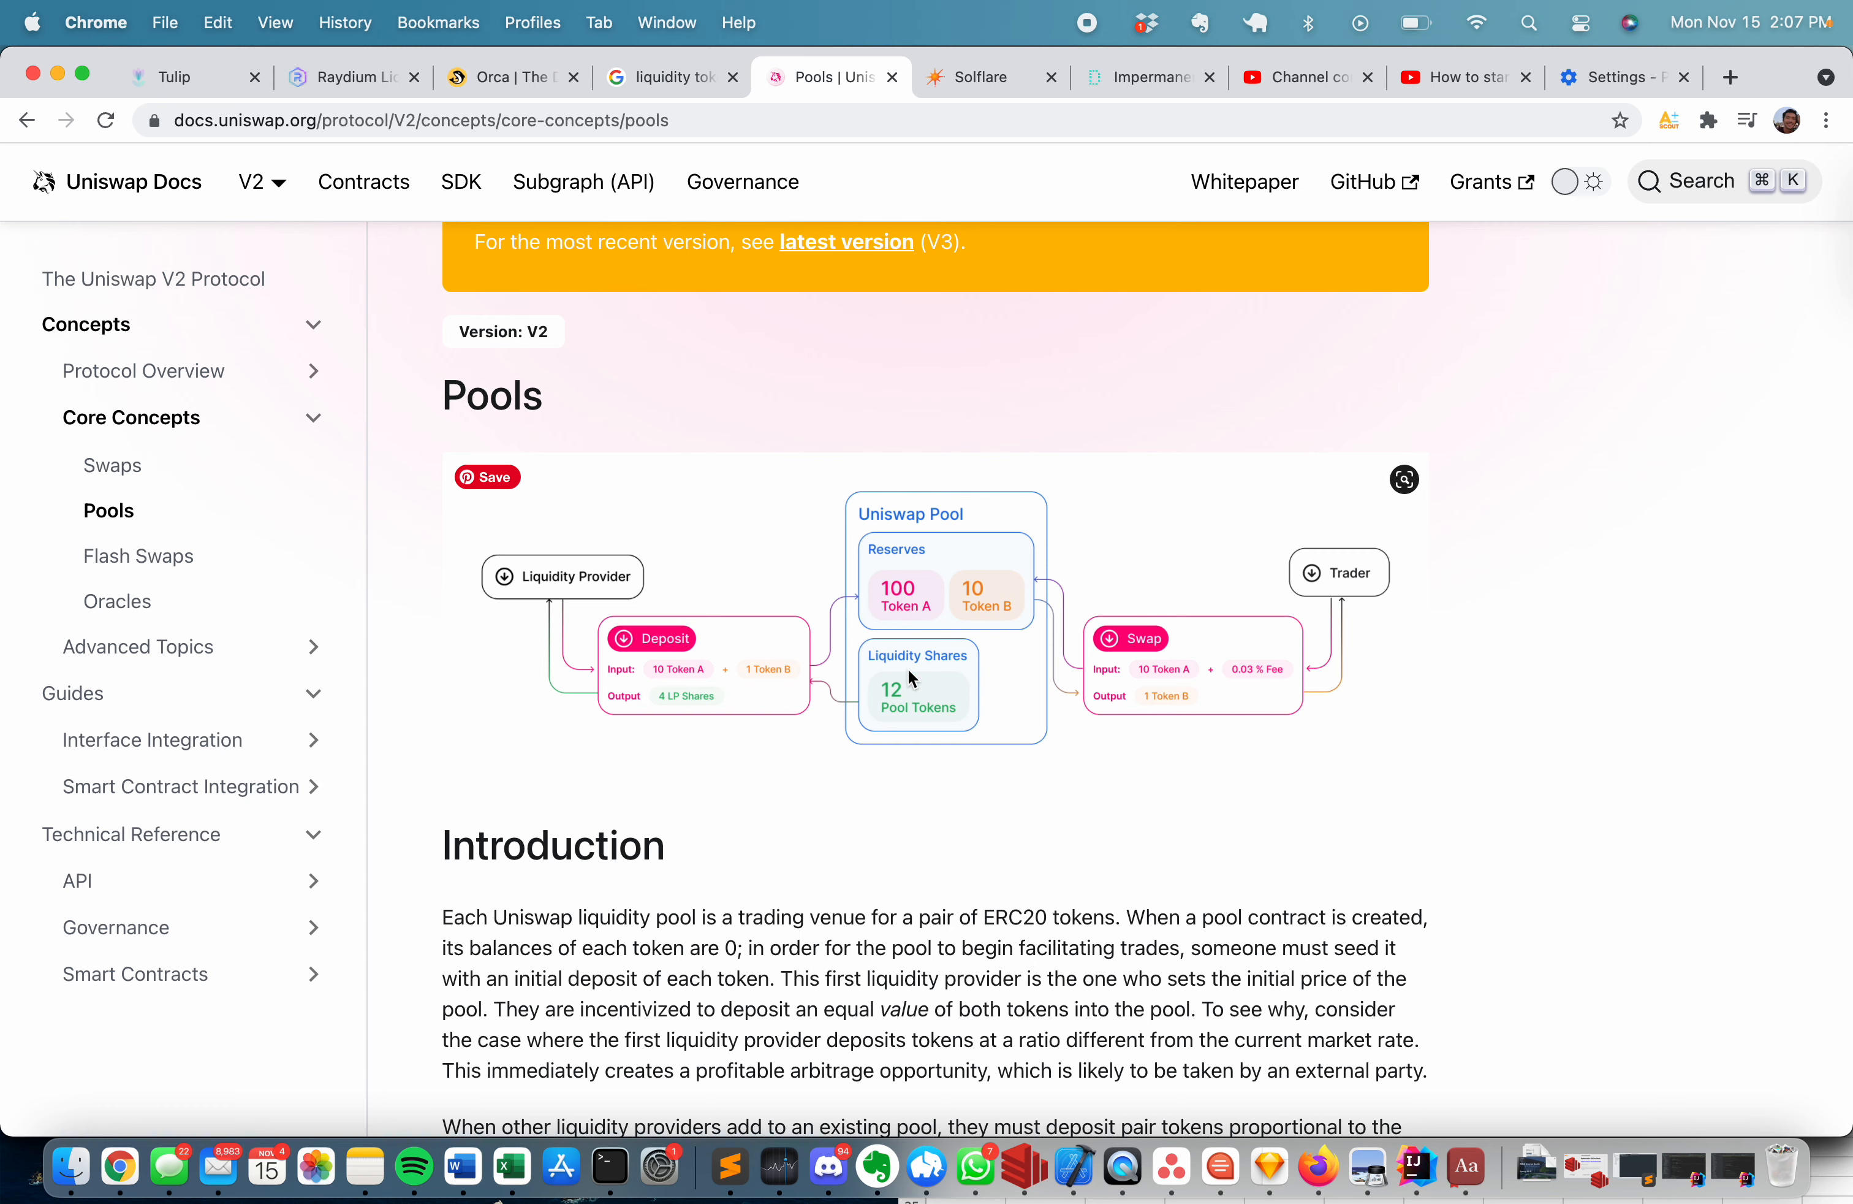
mouse_move(1003, 689)
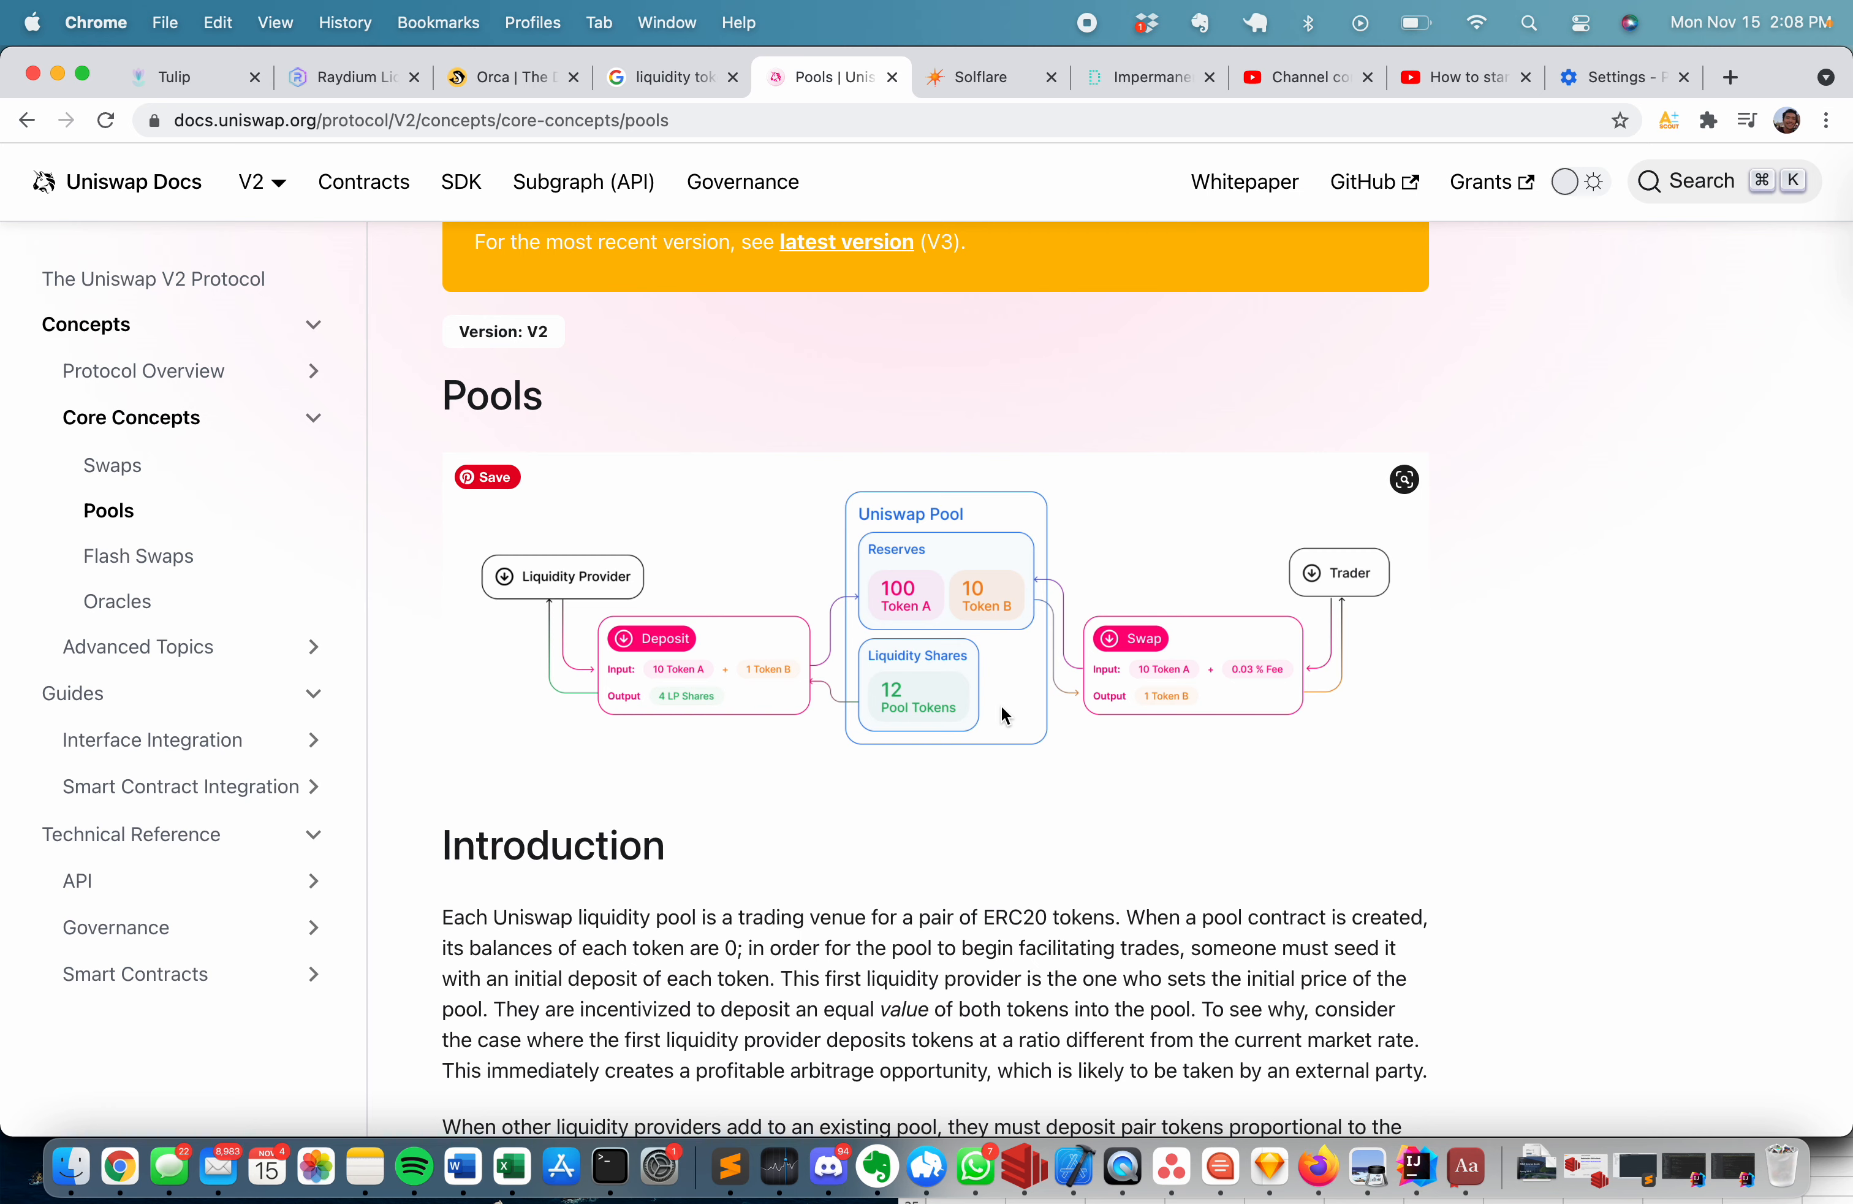
mouse_move(954, 691)
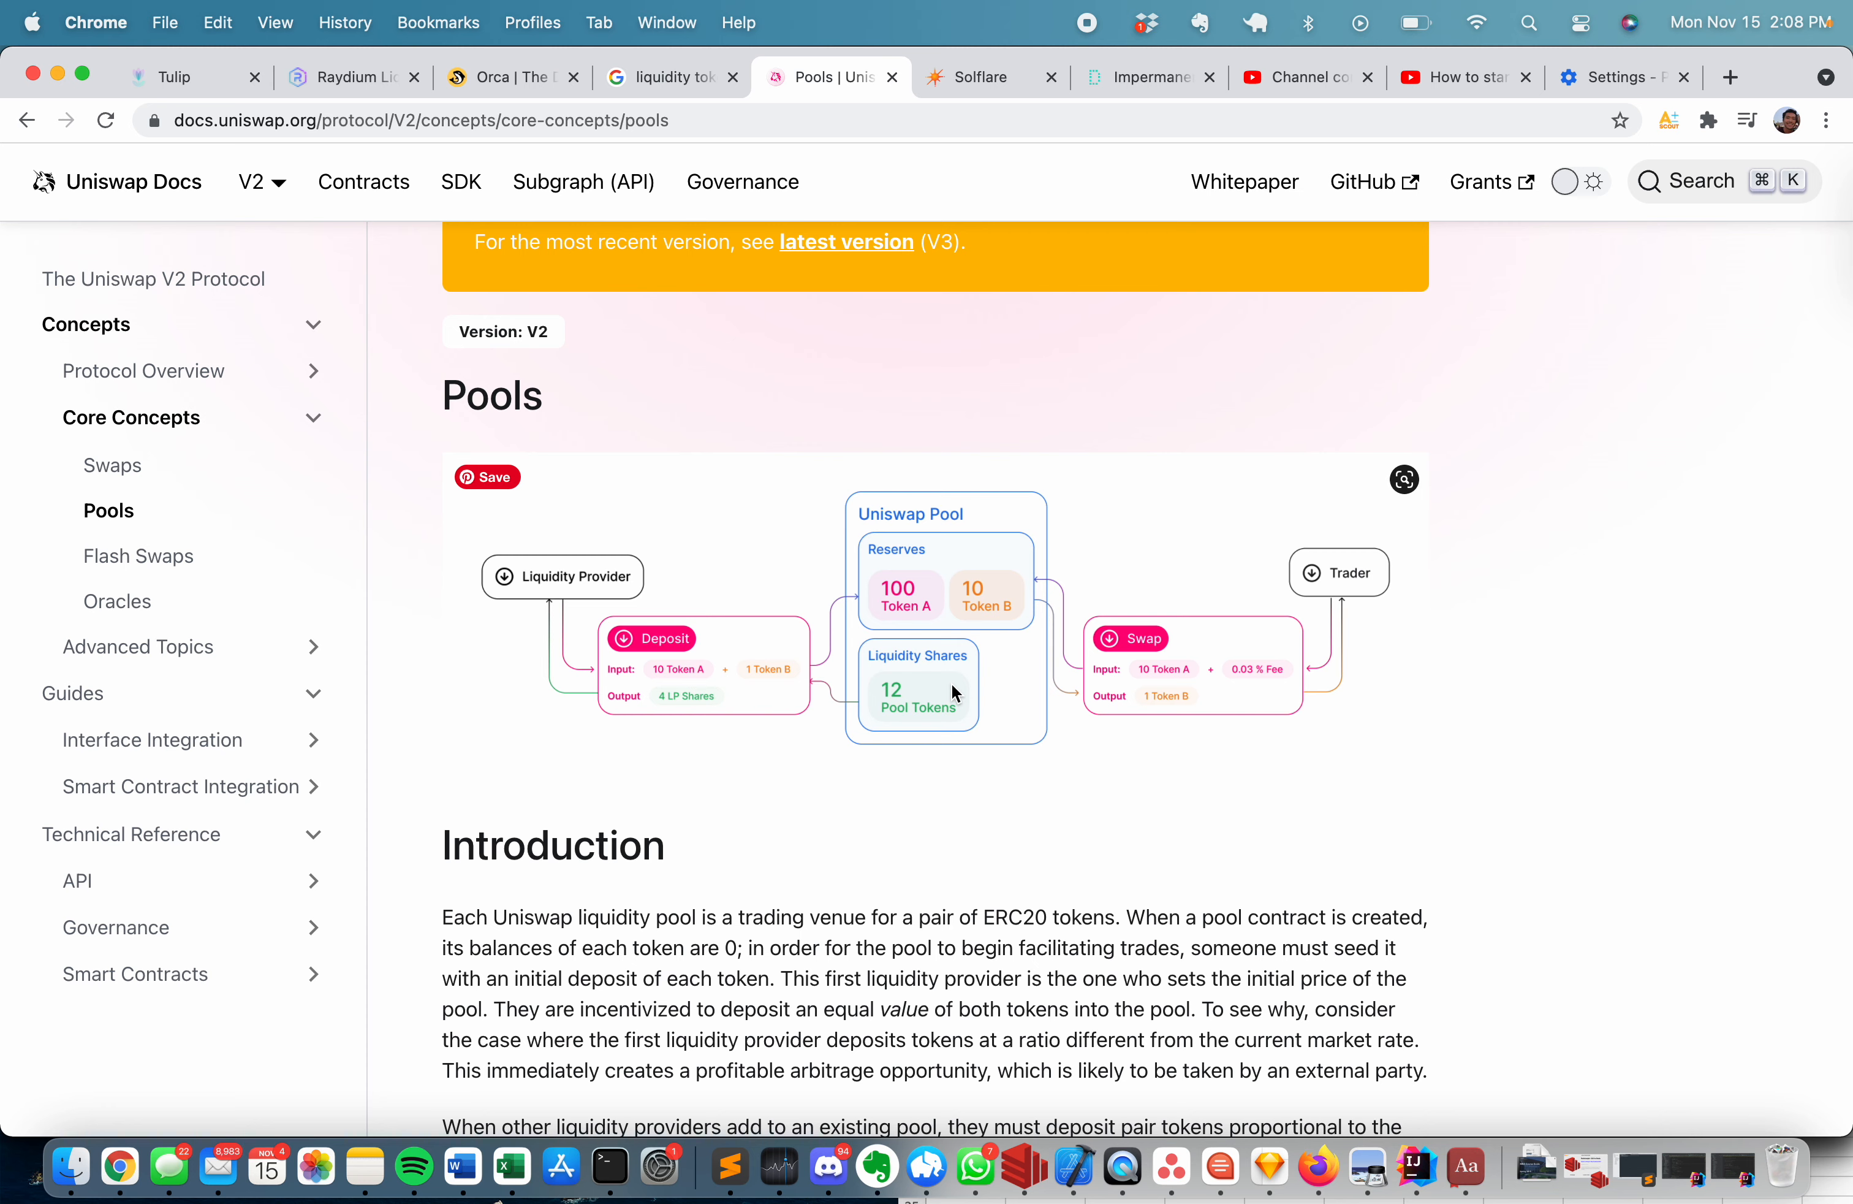
mouse_move(945, 662)
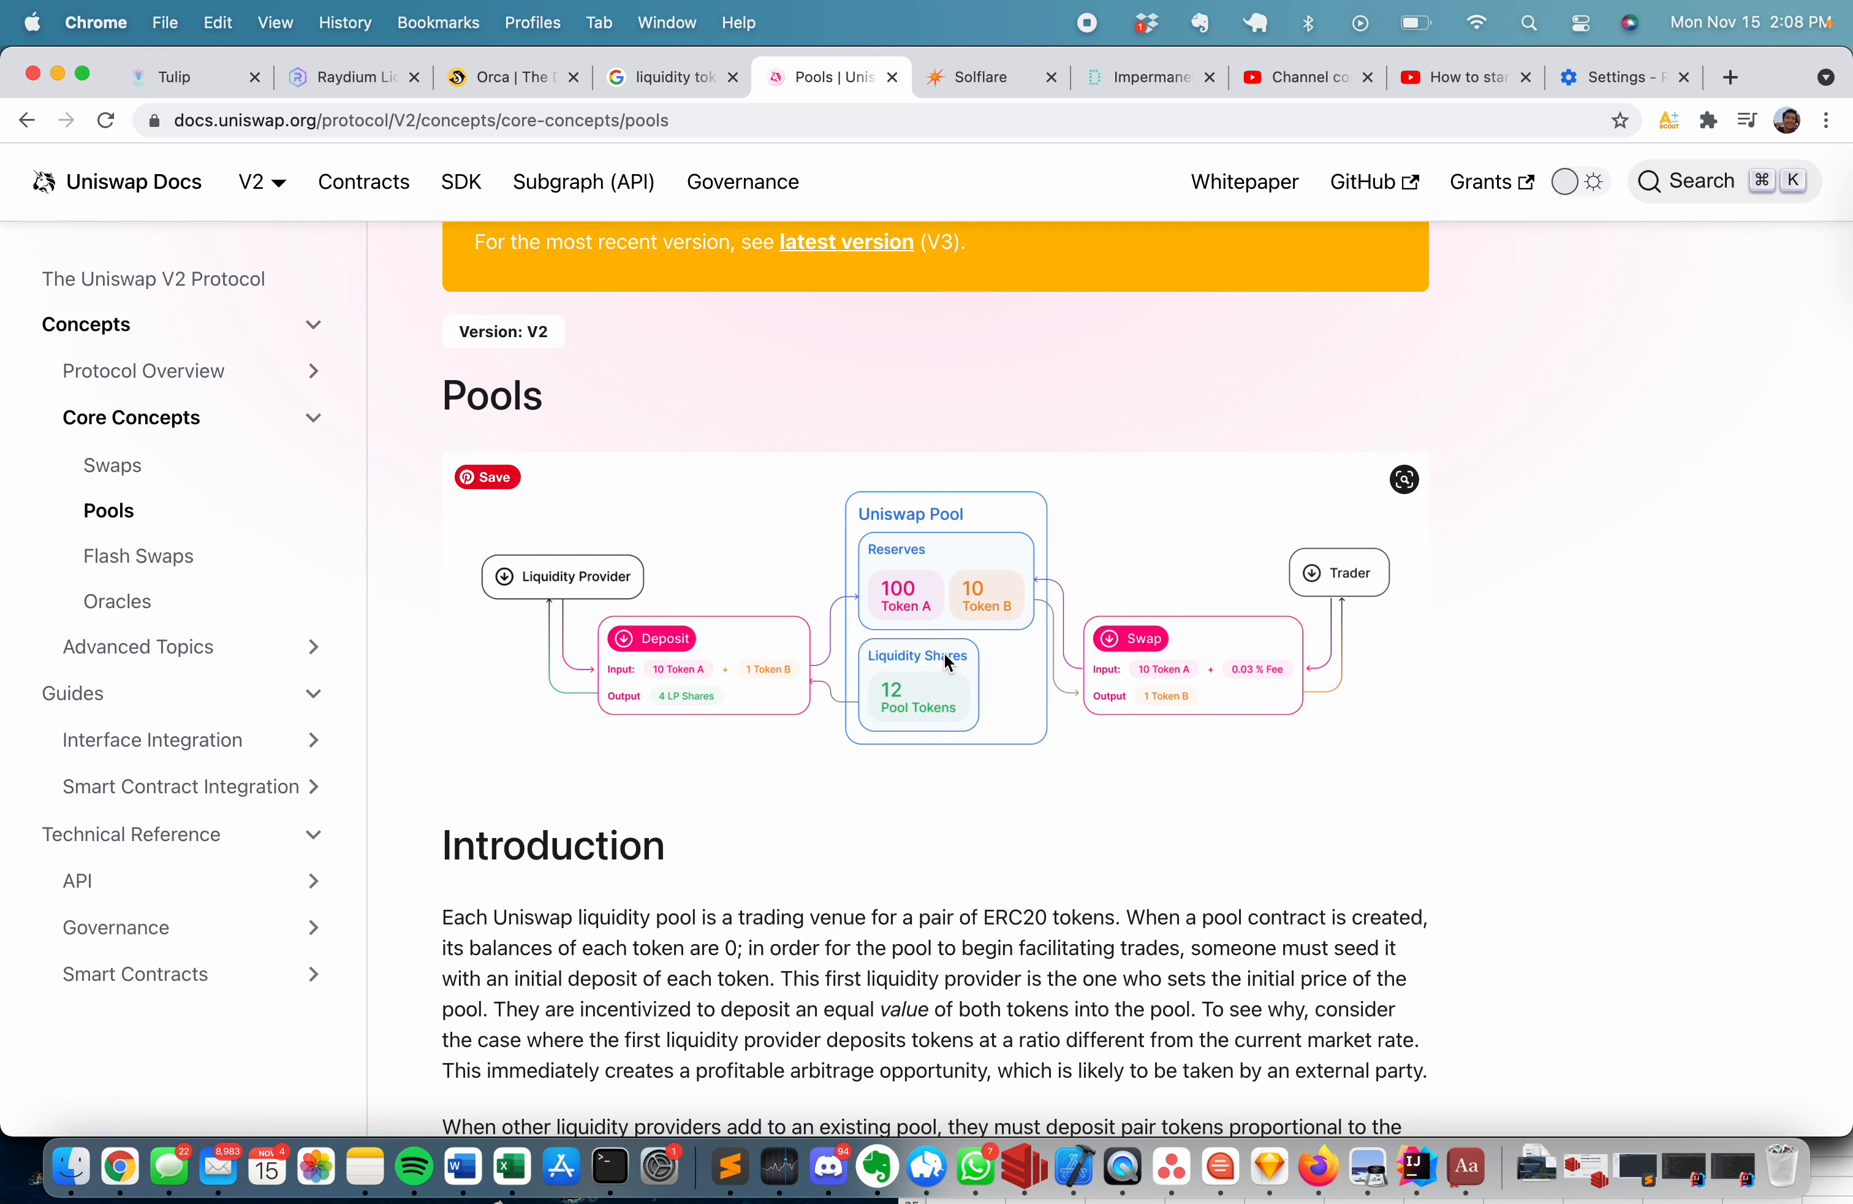
mouse_move(882, 576)
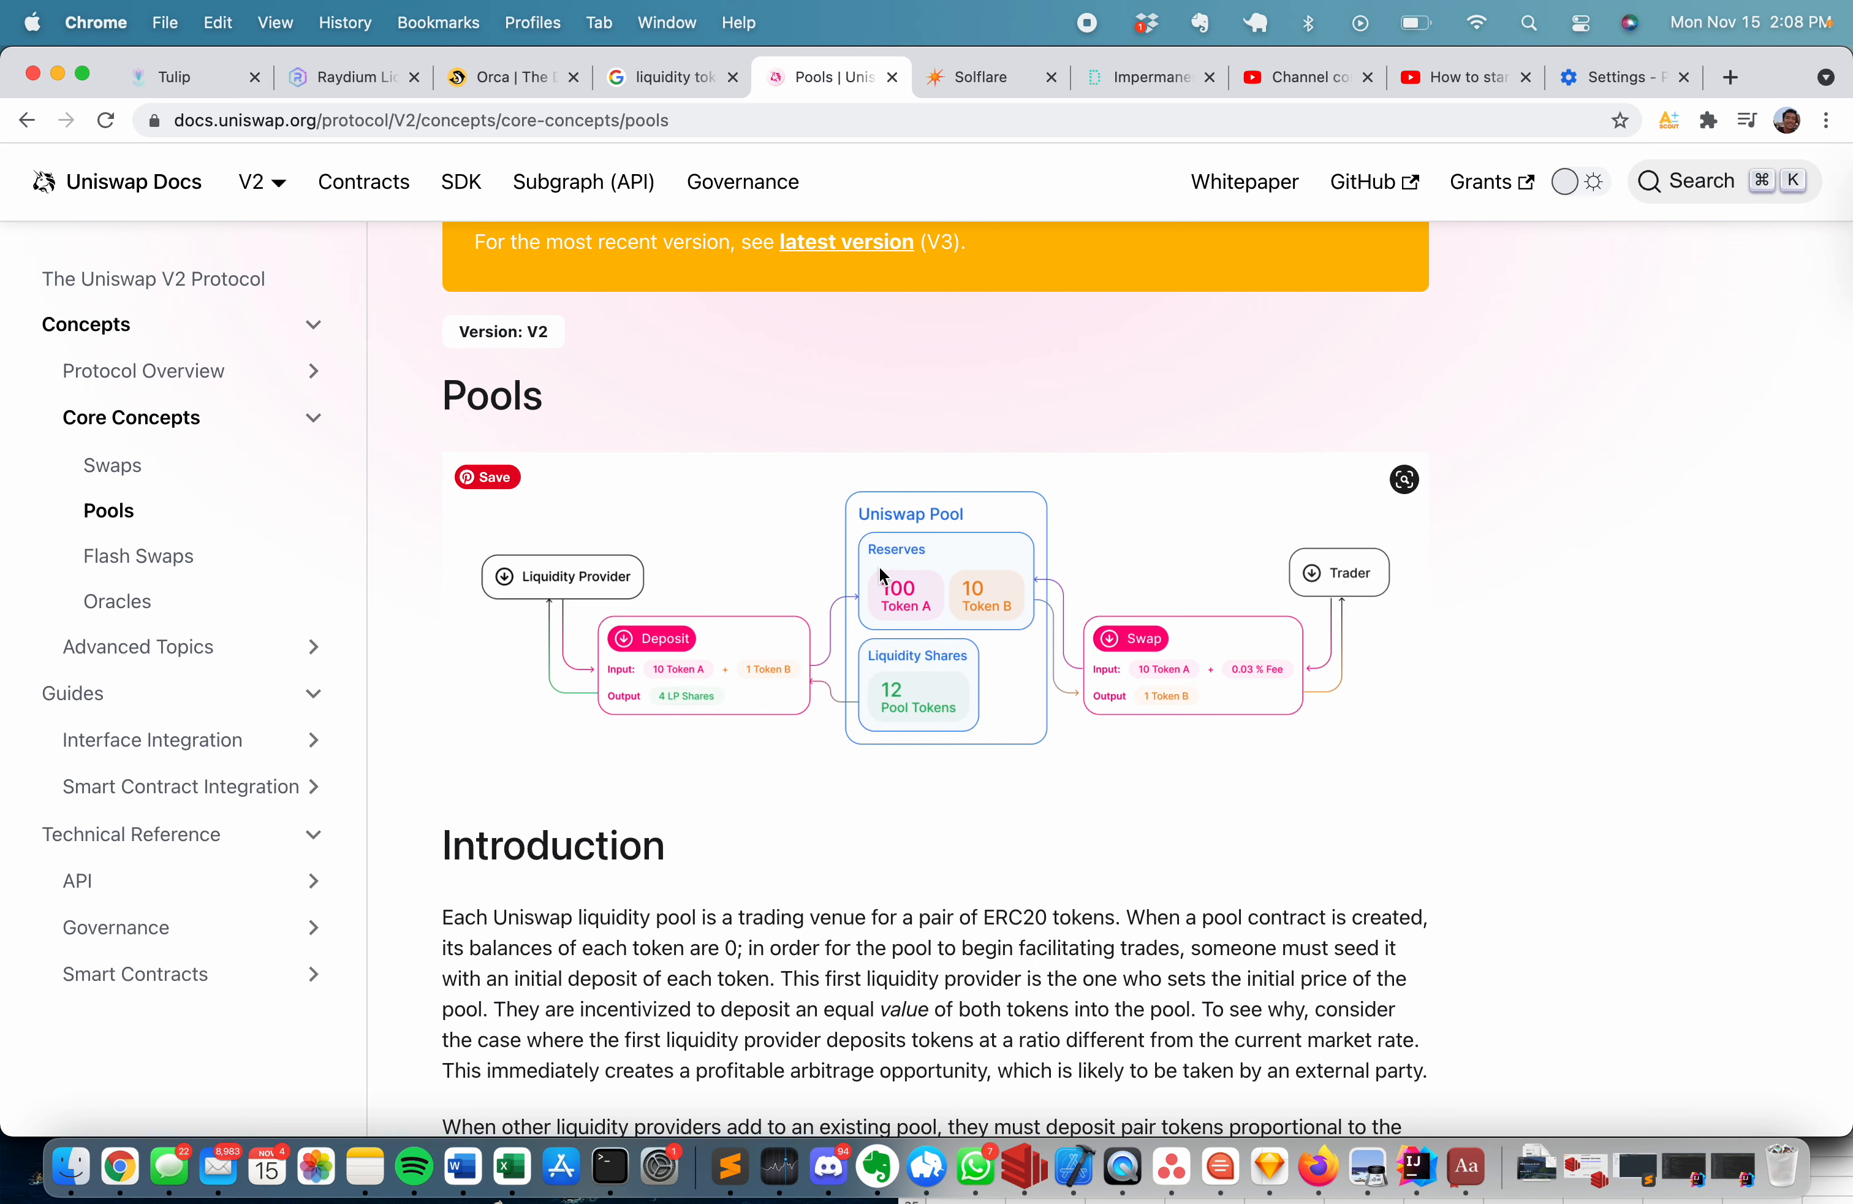
mouse_move(789, 669)
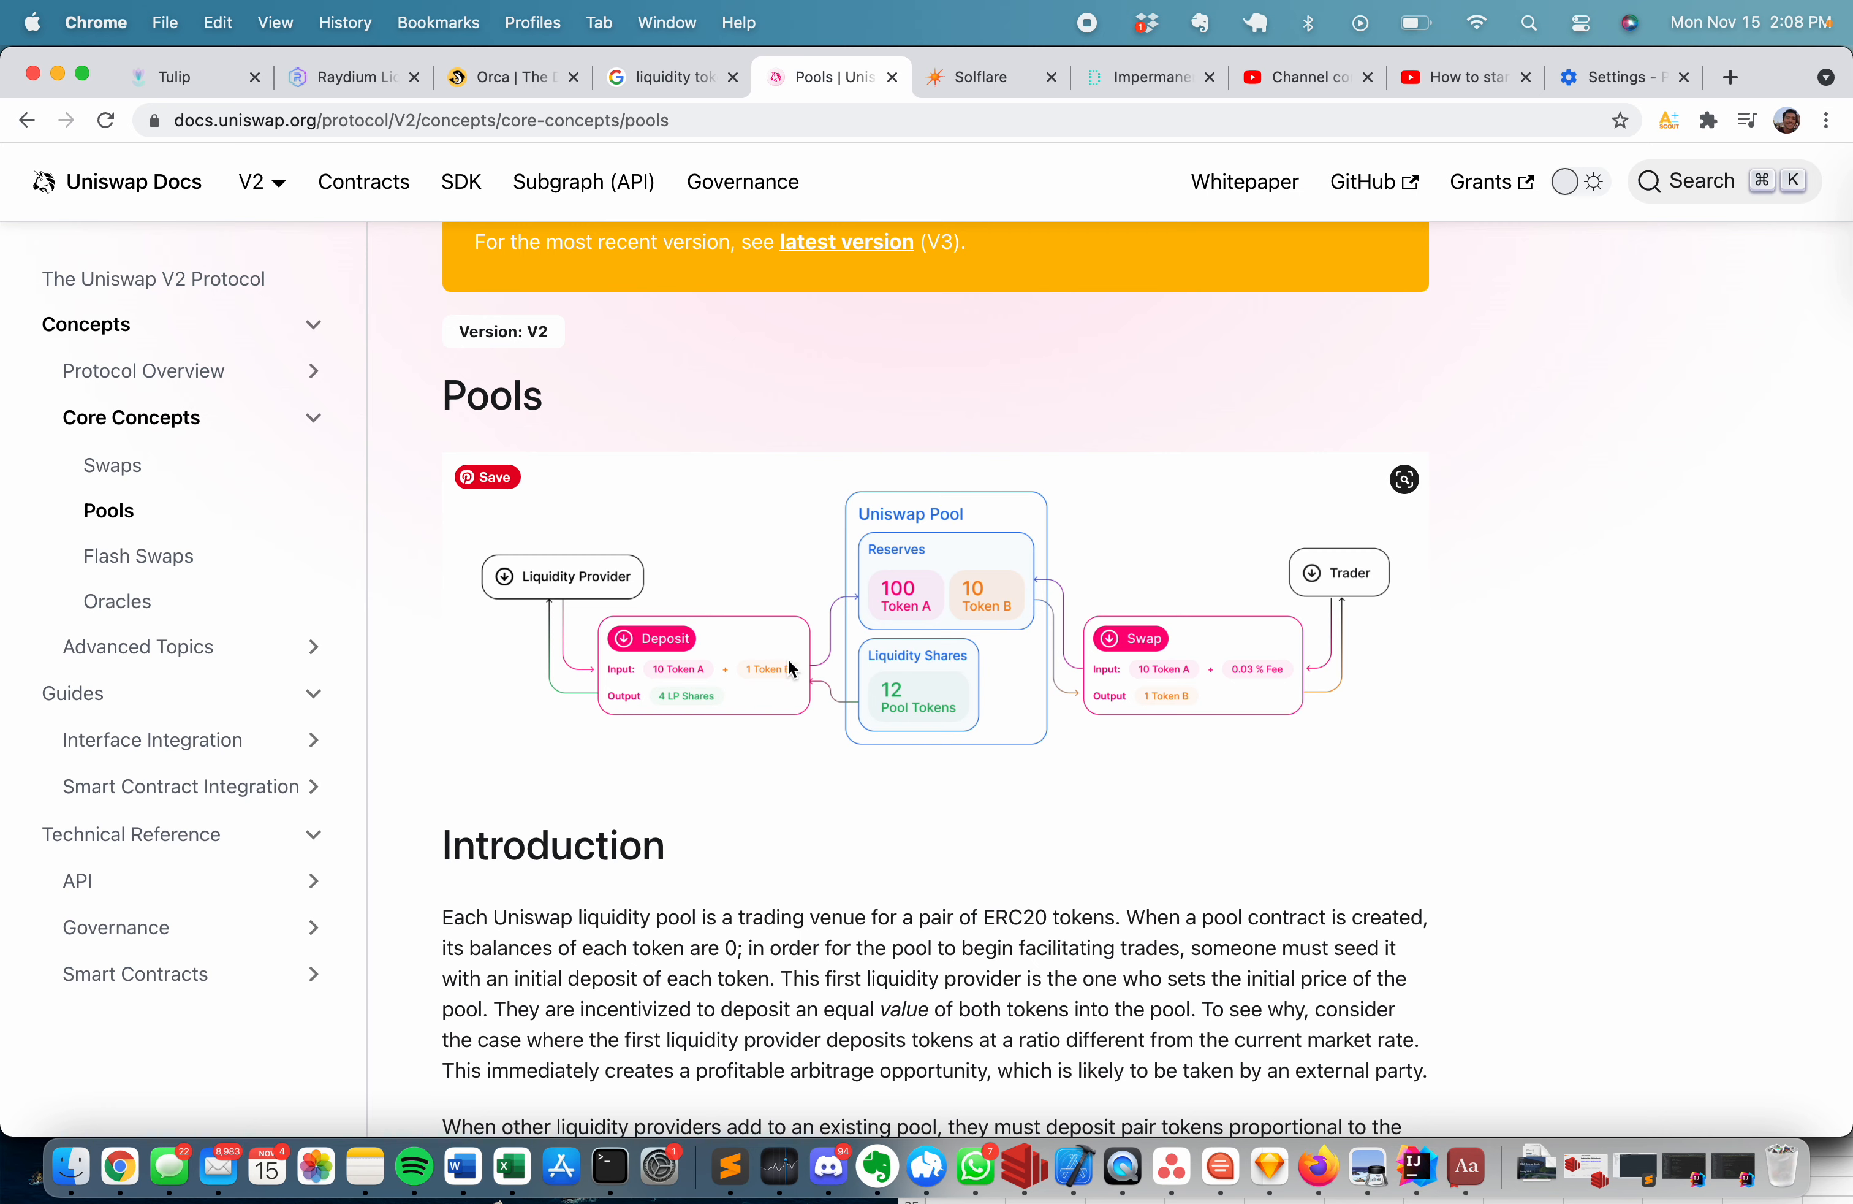
mouse_move(810, 627)
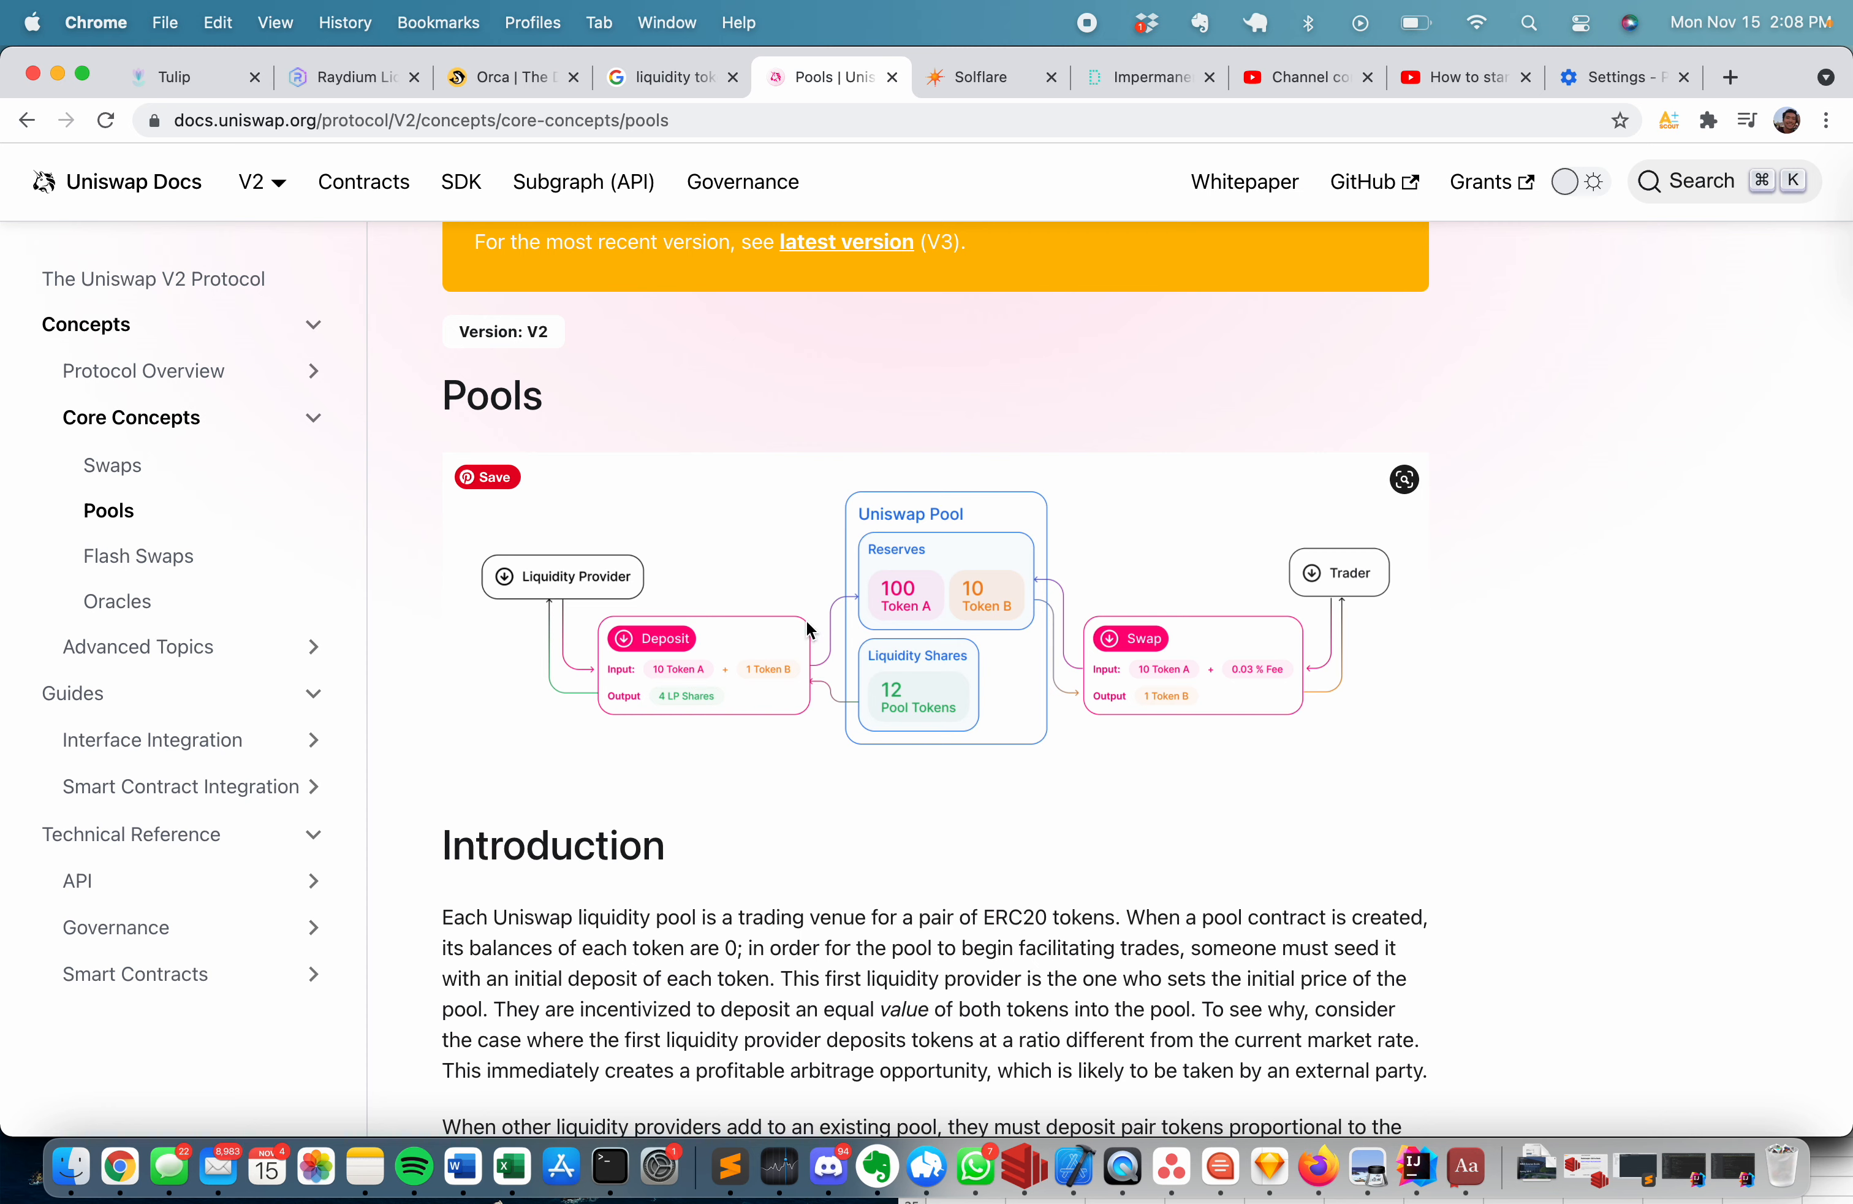
mouse_move(1012, 654)
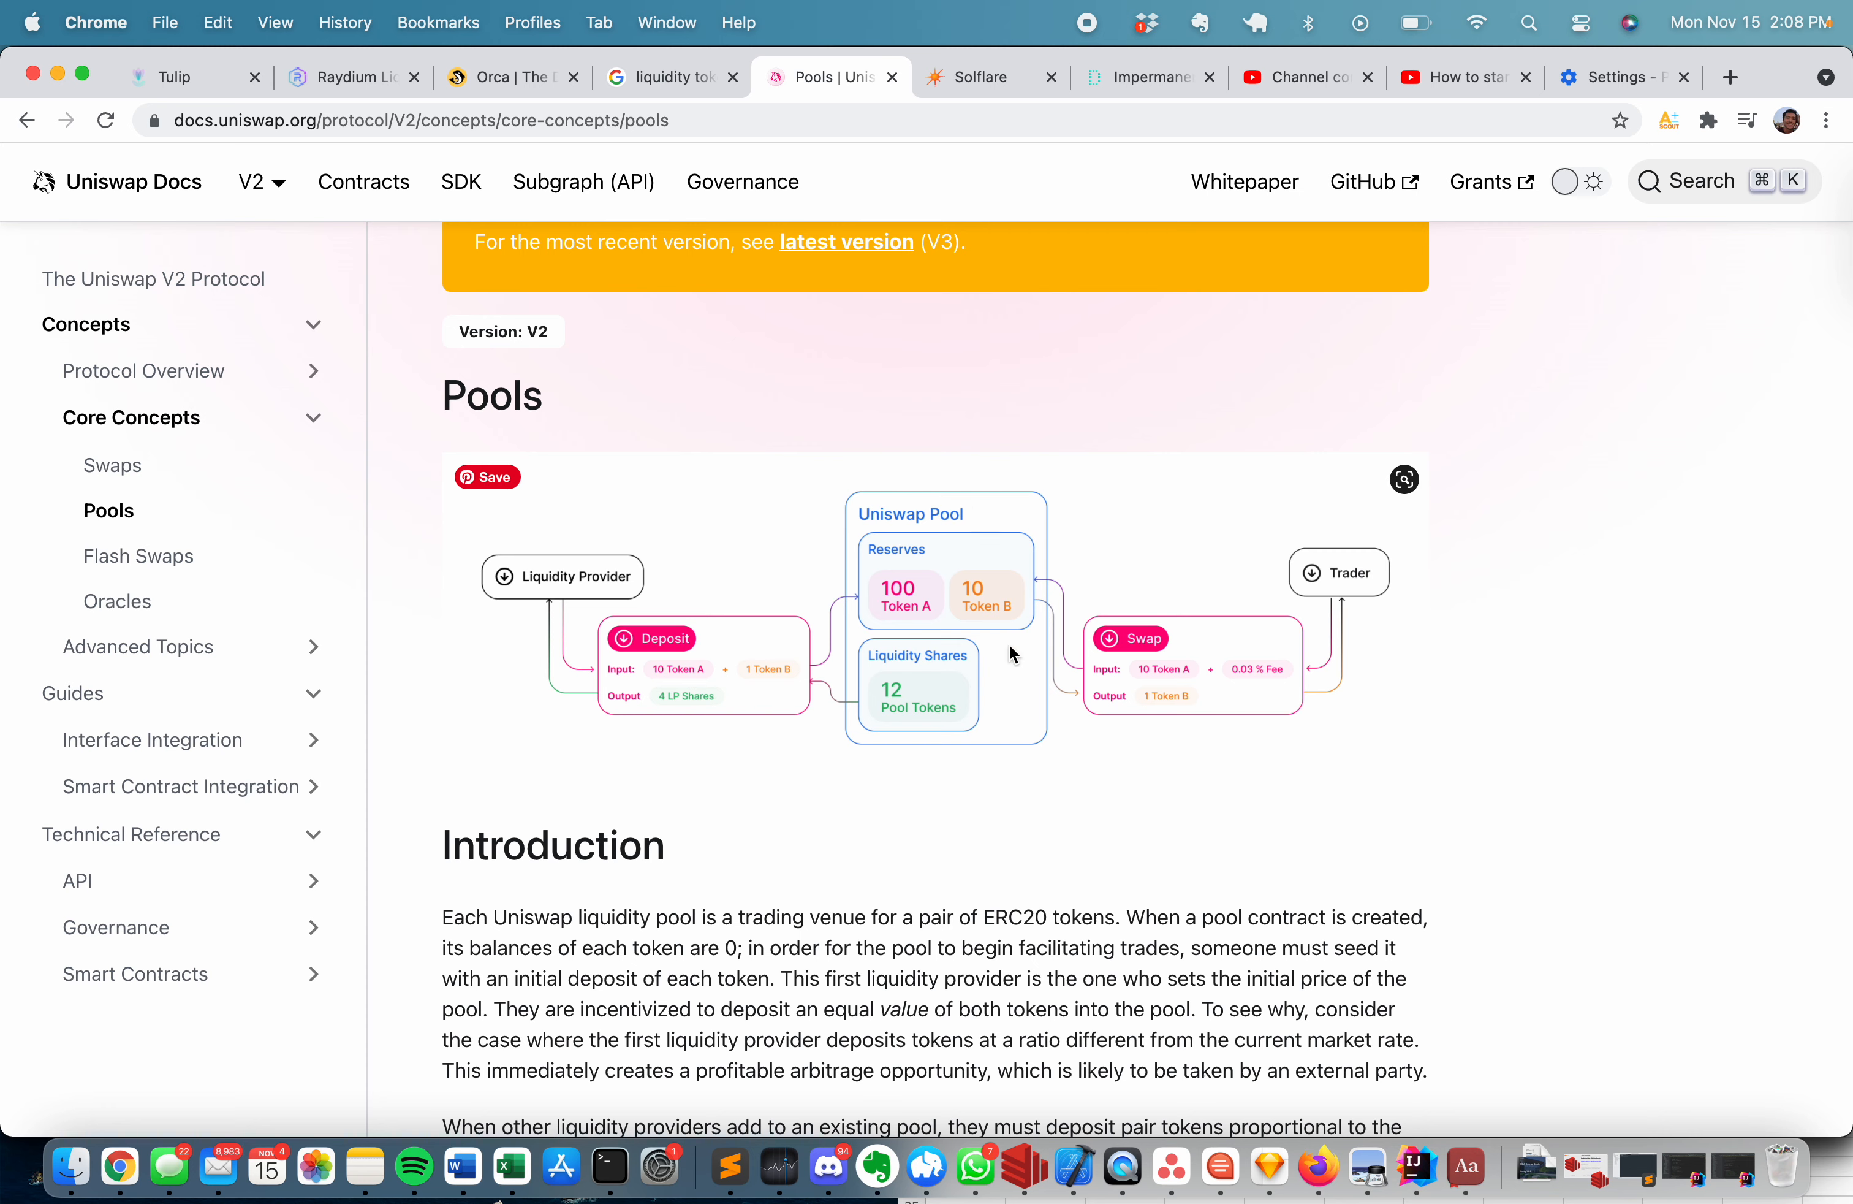
mouse_move(1027, 603)
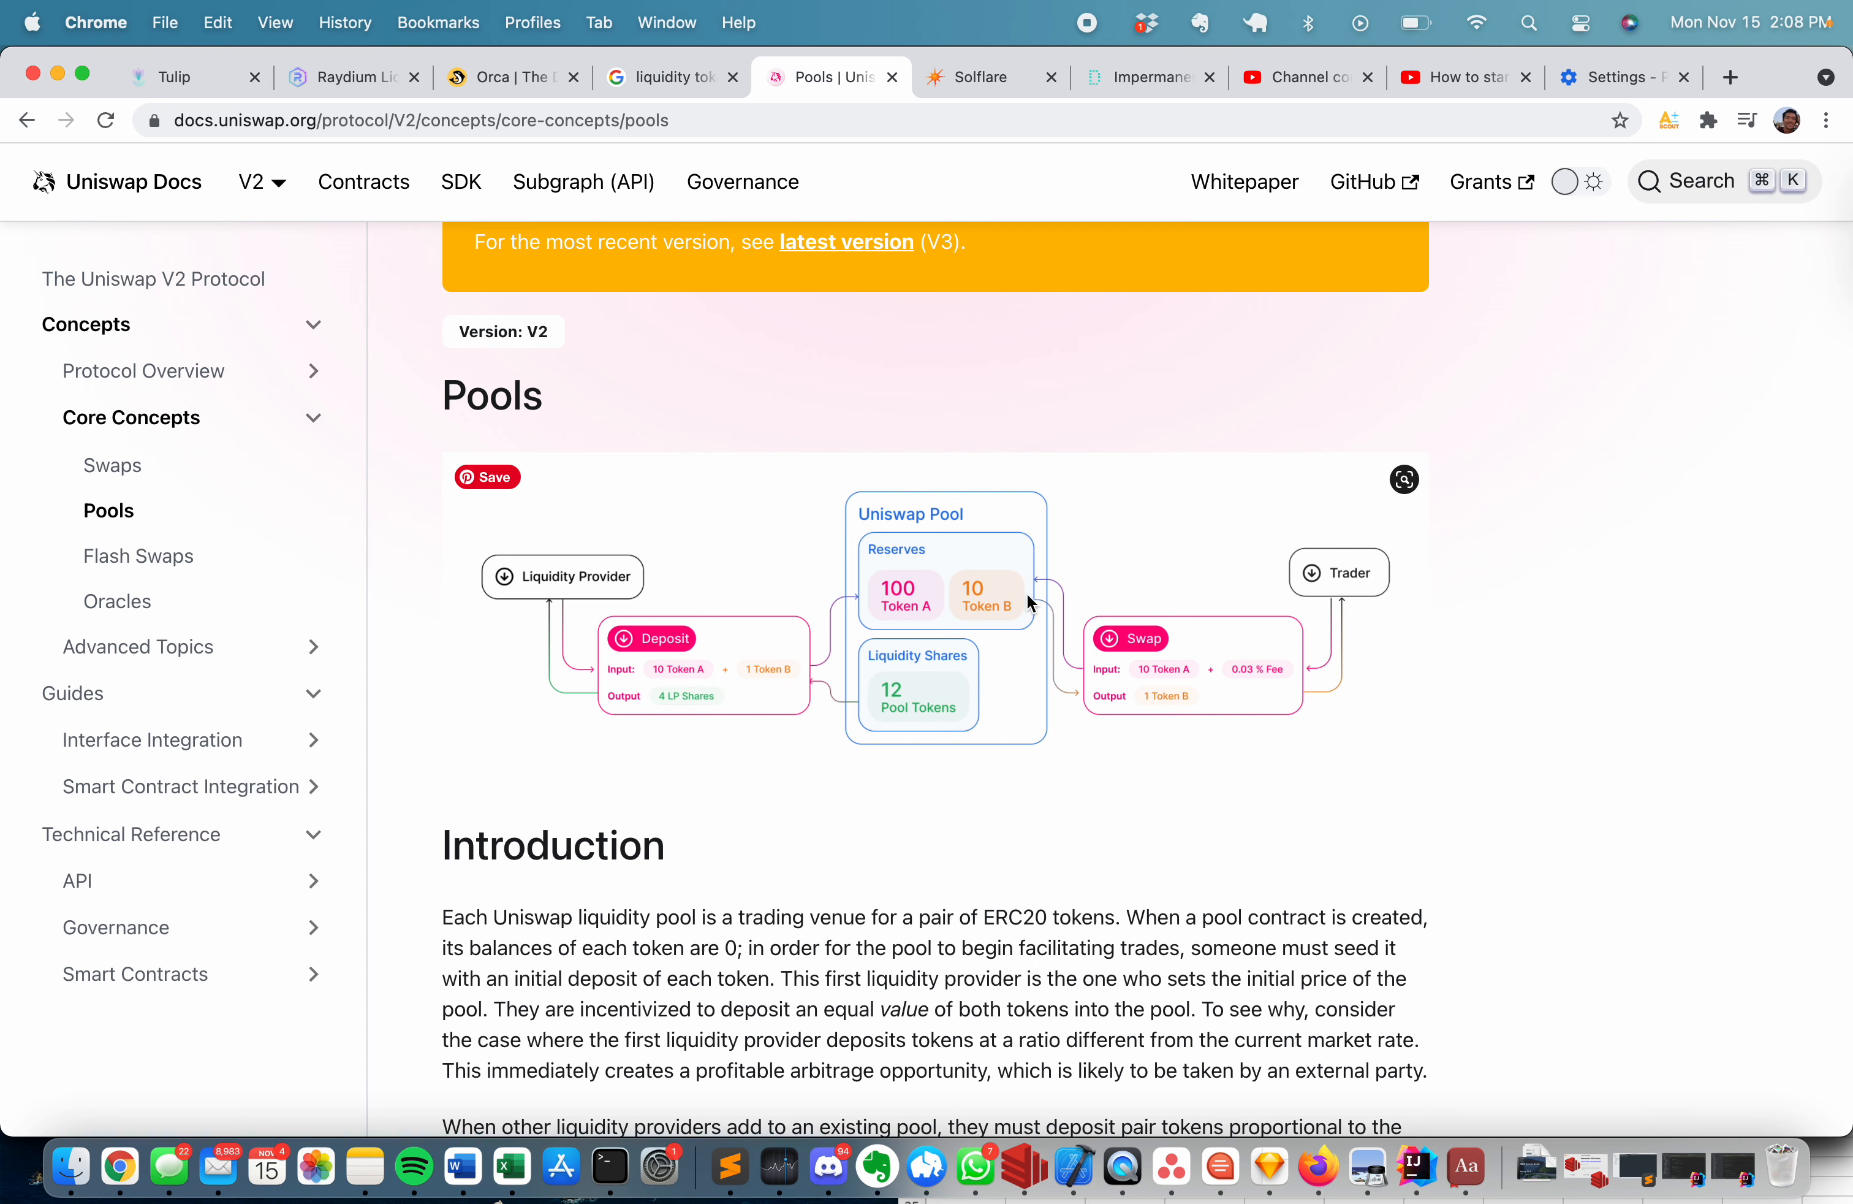
Filter the Tulip vaults list to SYP, leaving SYP-USDC, SYP-RAY and SYP-SOL.
left_click(178, 78)
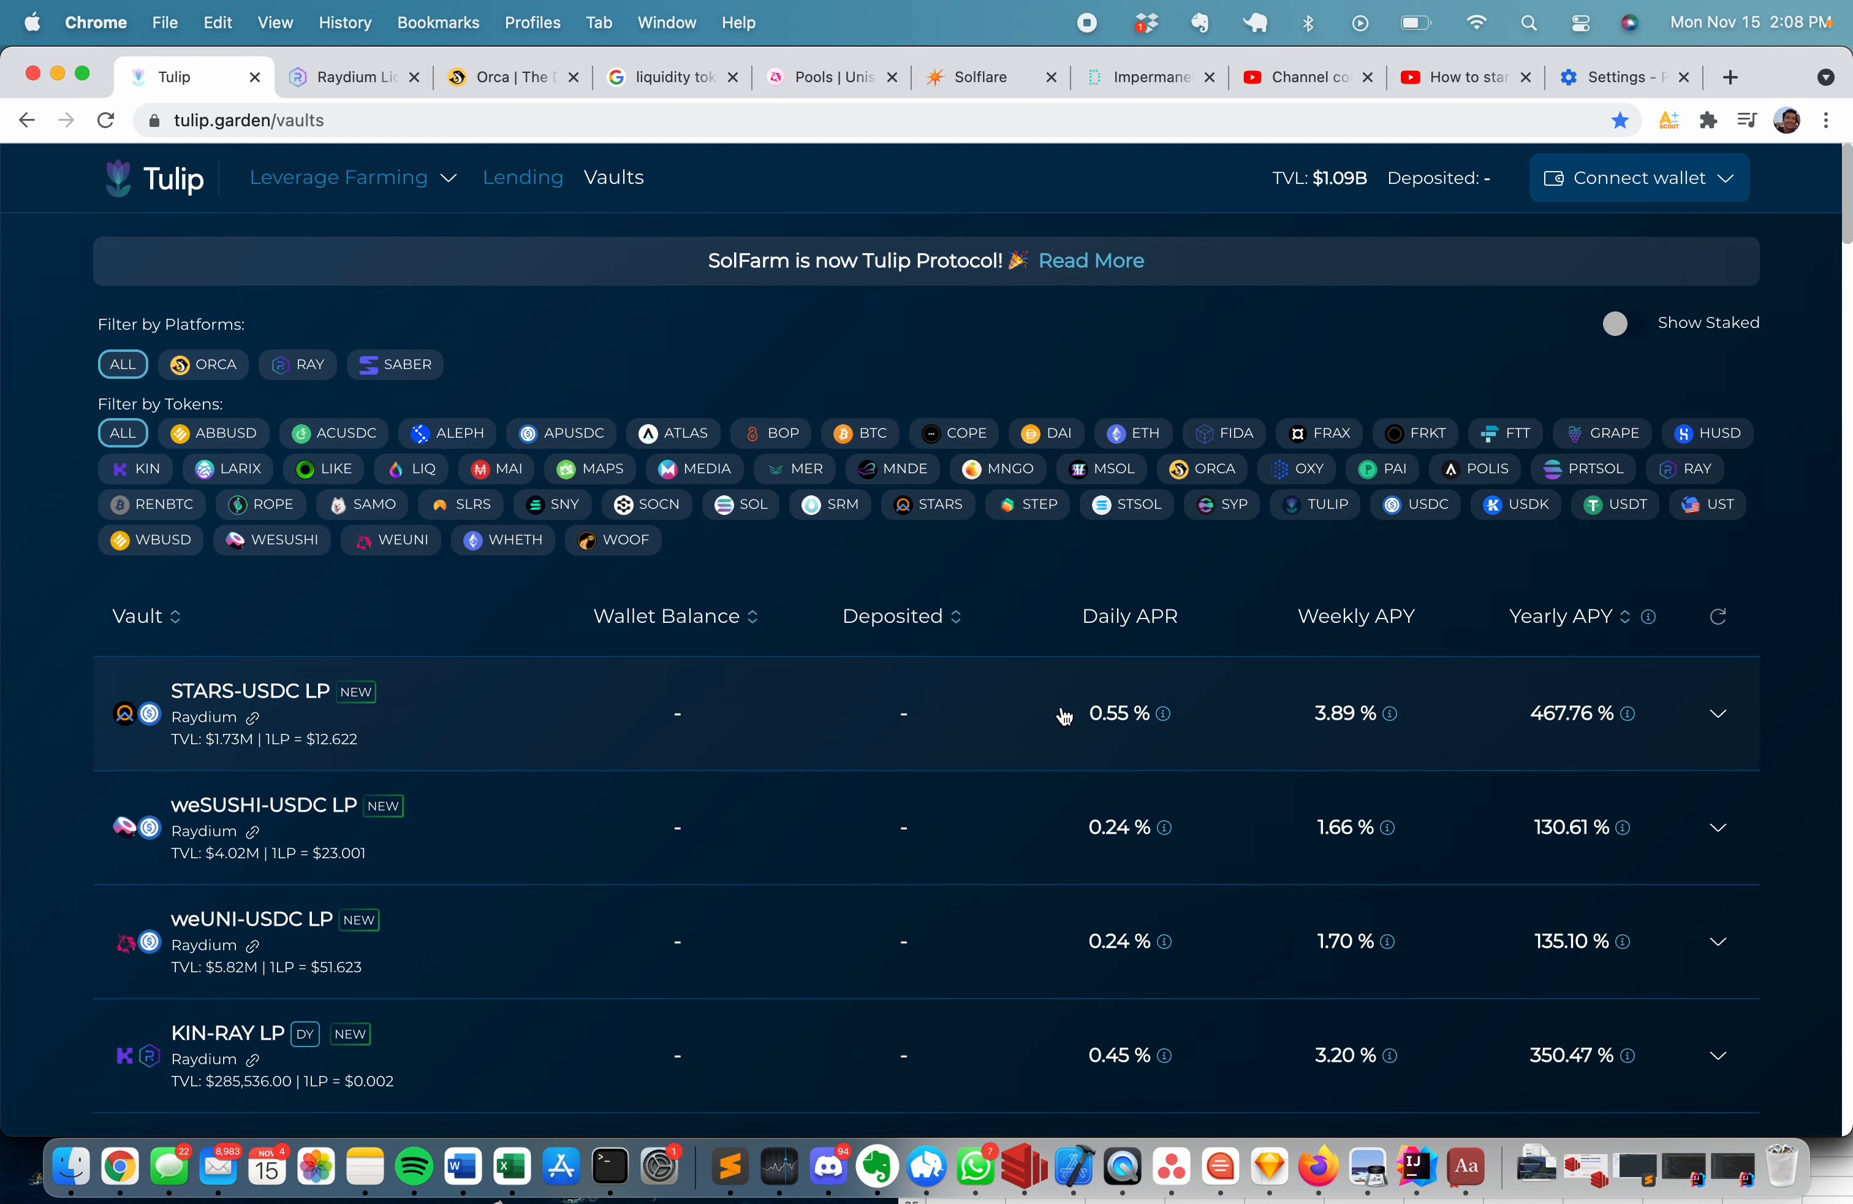
scroll("down", 3)
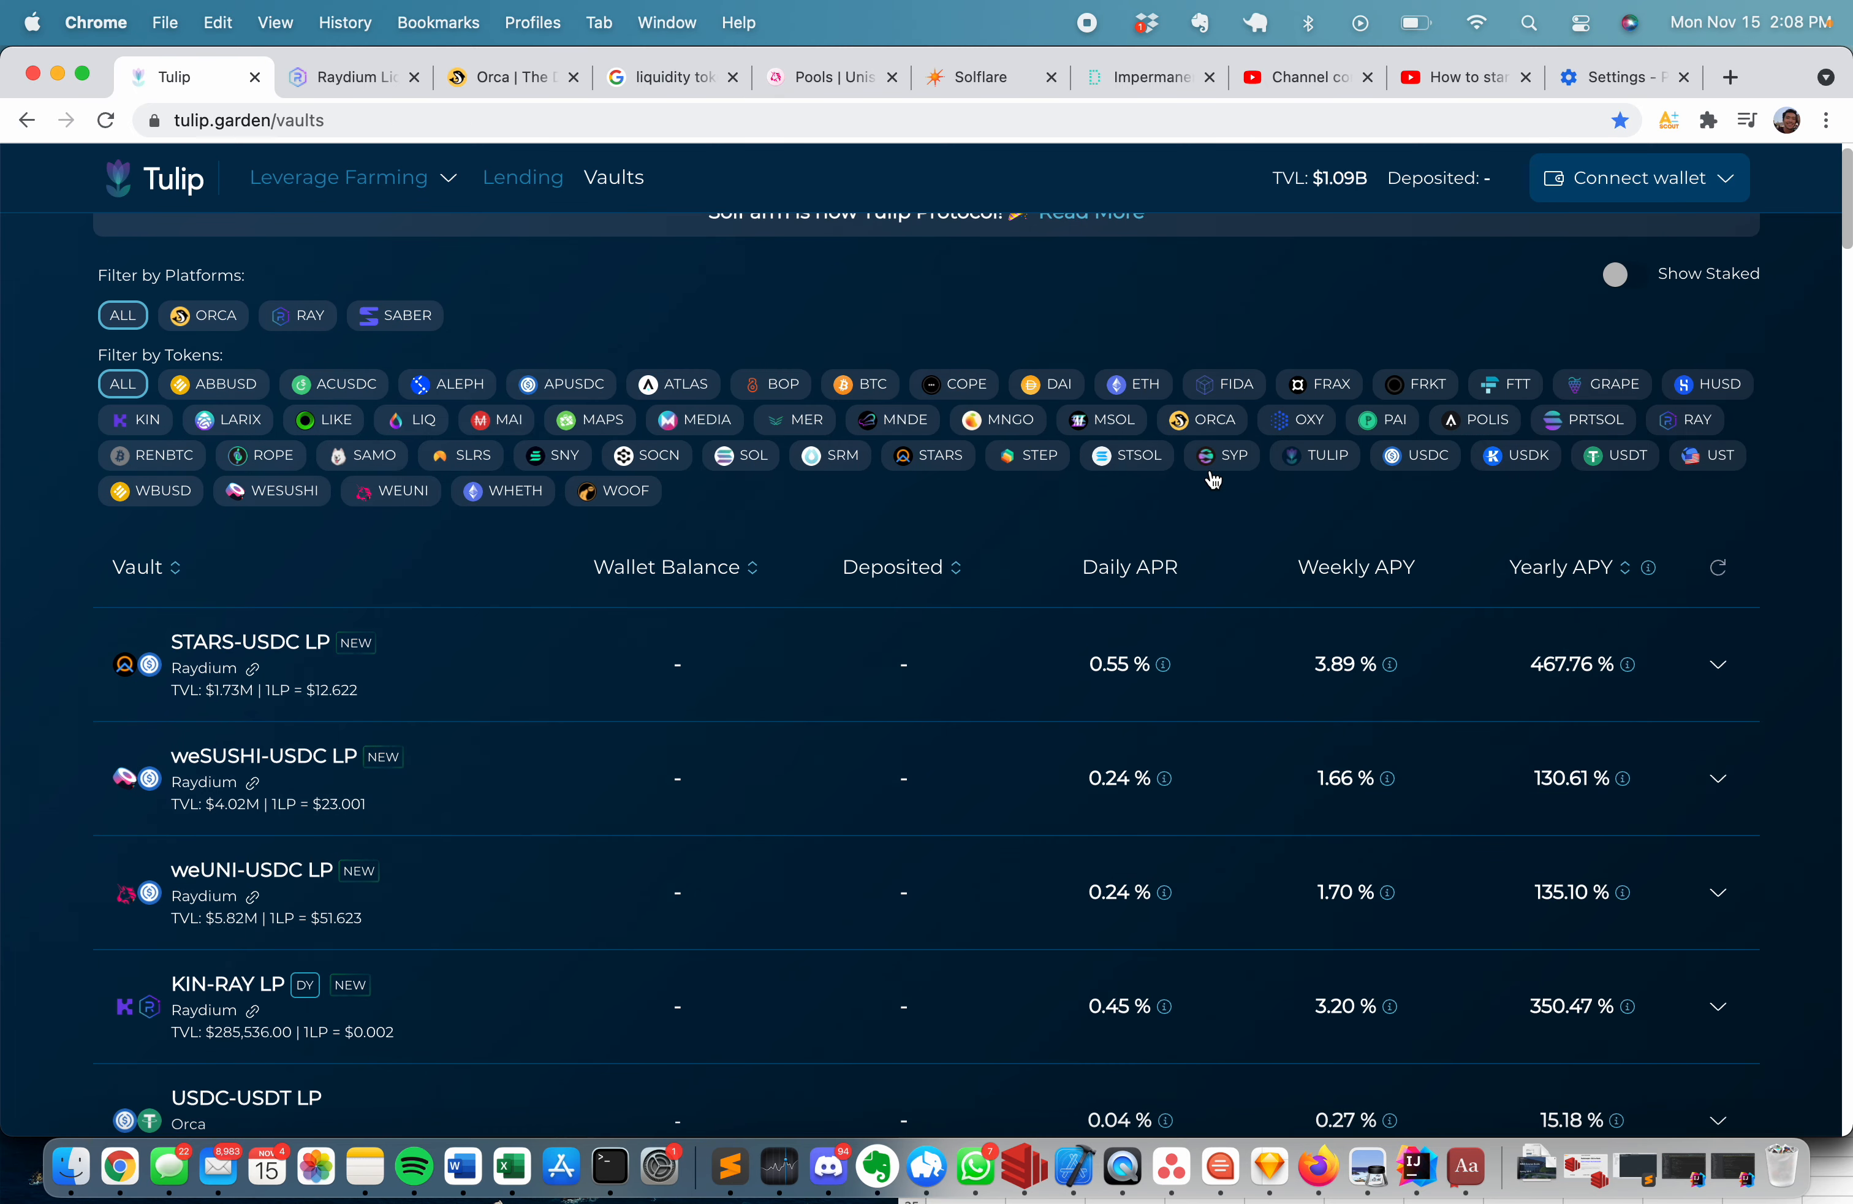
left_click(1221, 502)
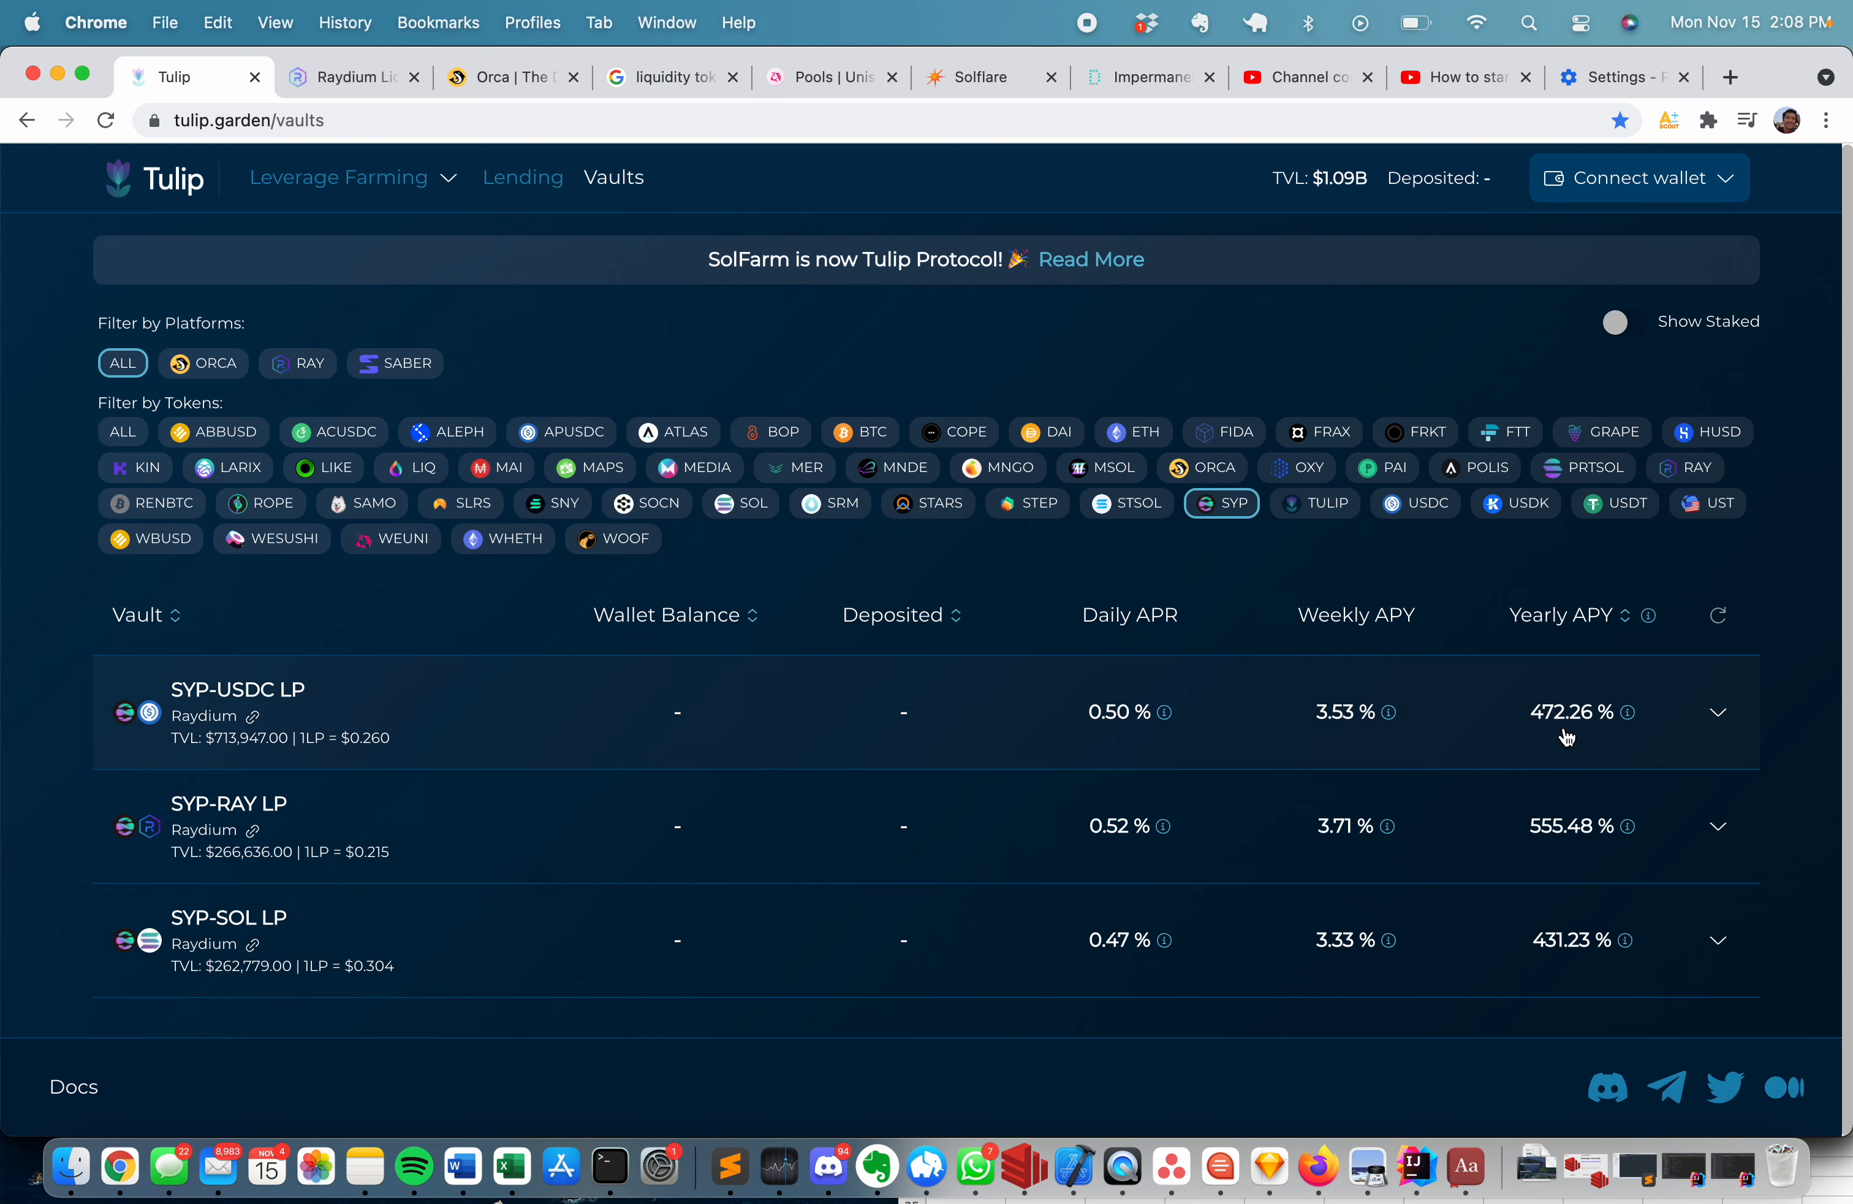
mouse_move(1625, 727)
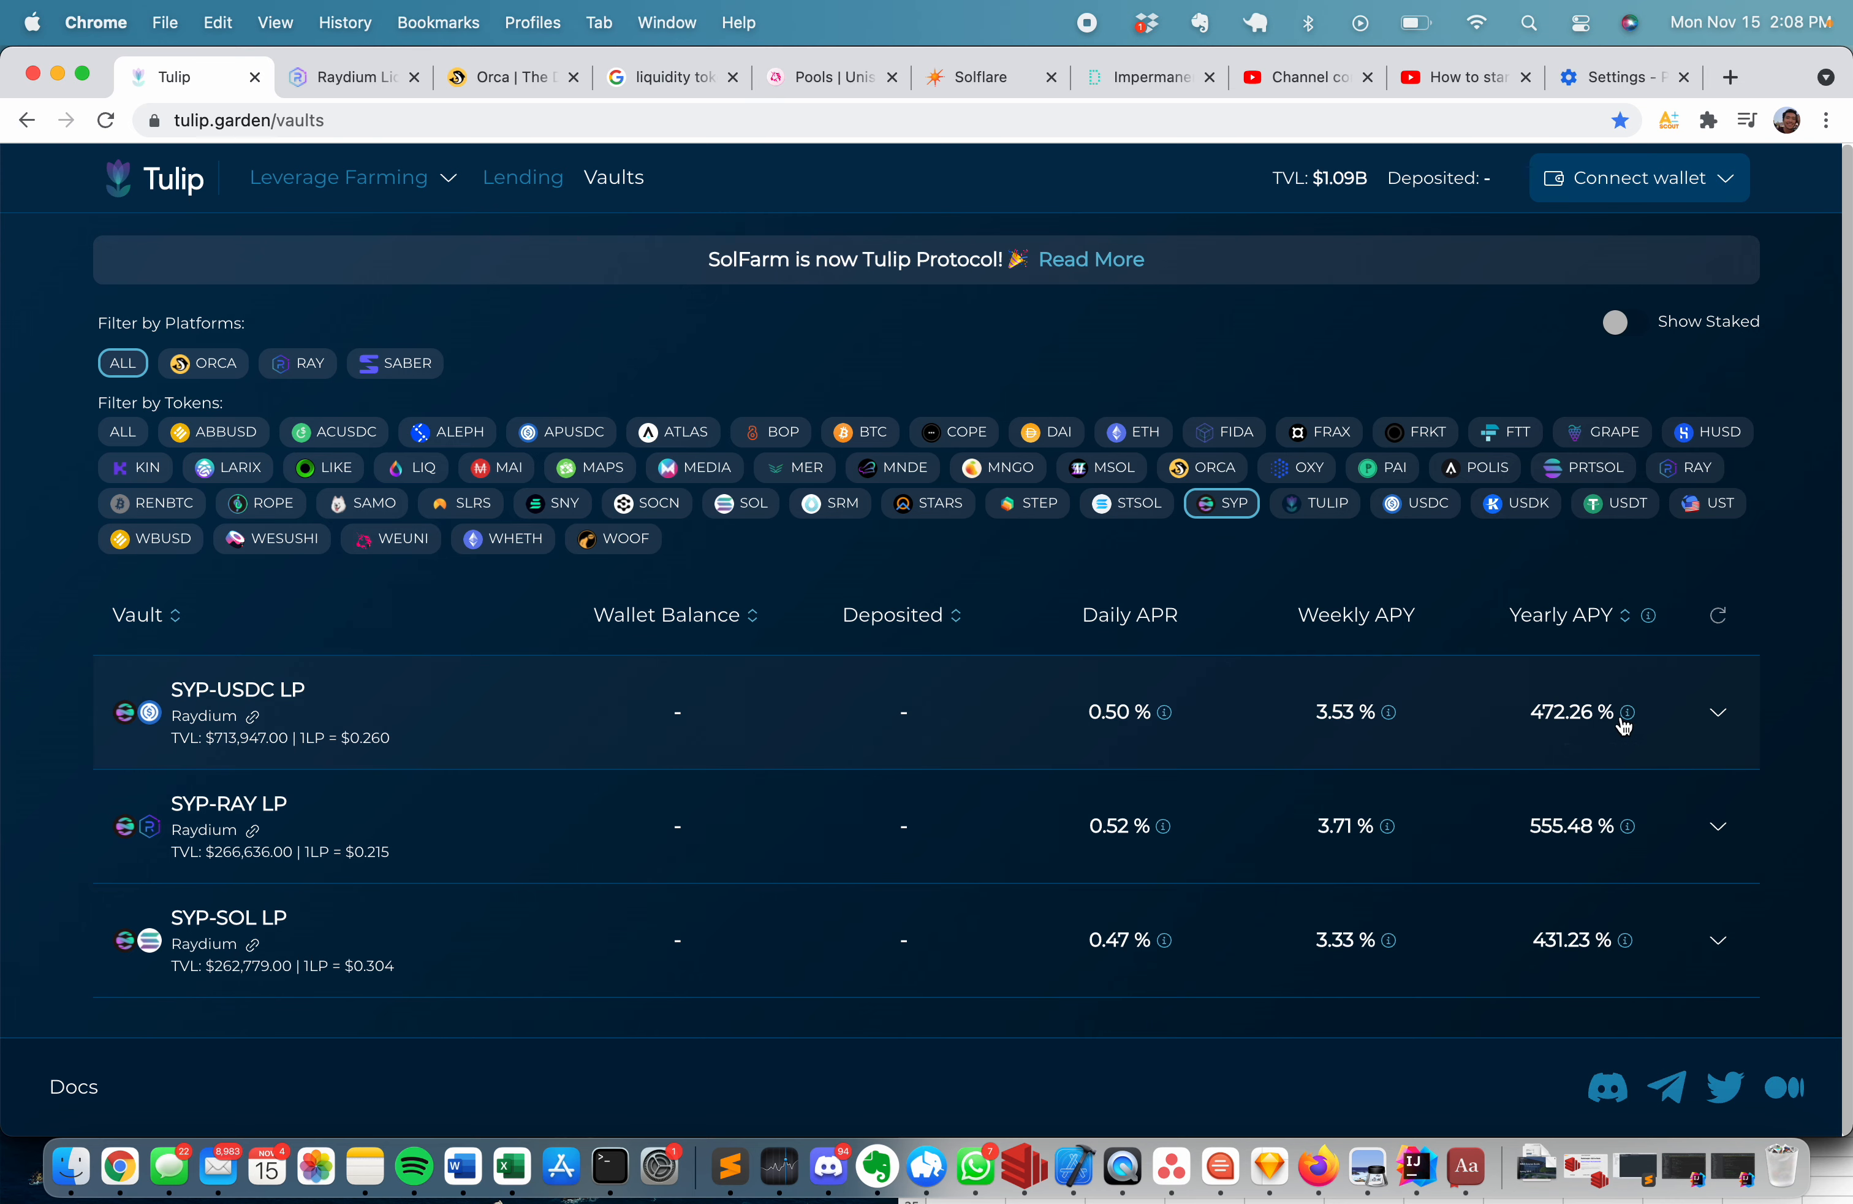
mouse_move(1627, 713)
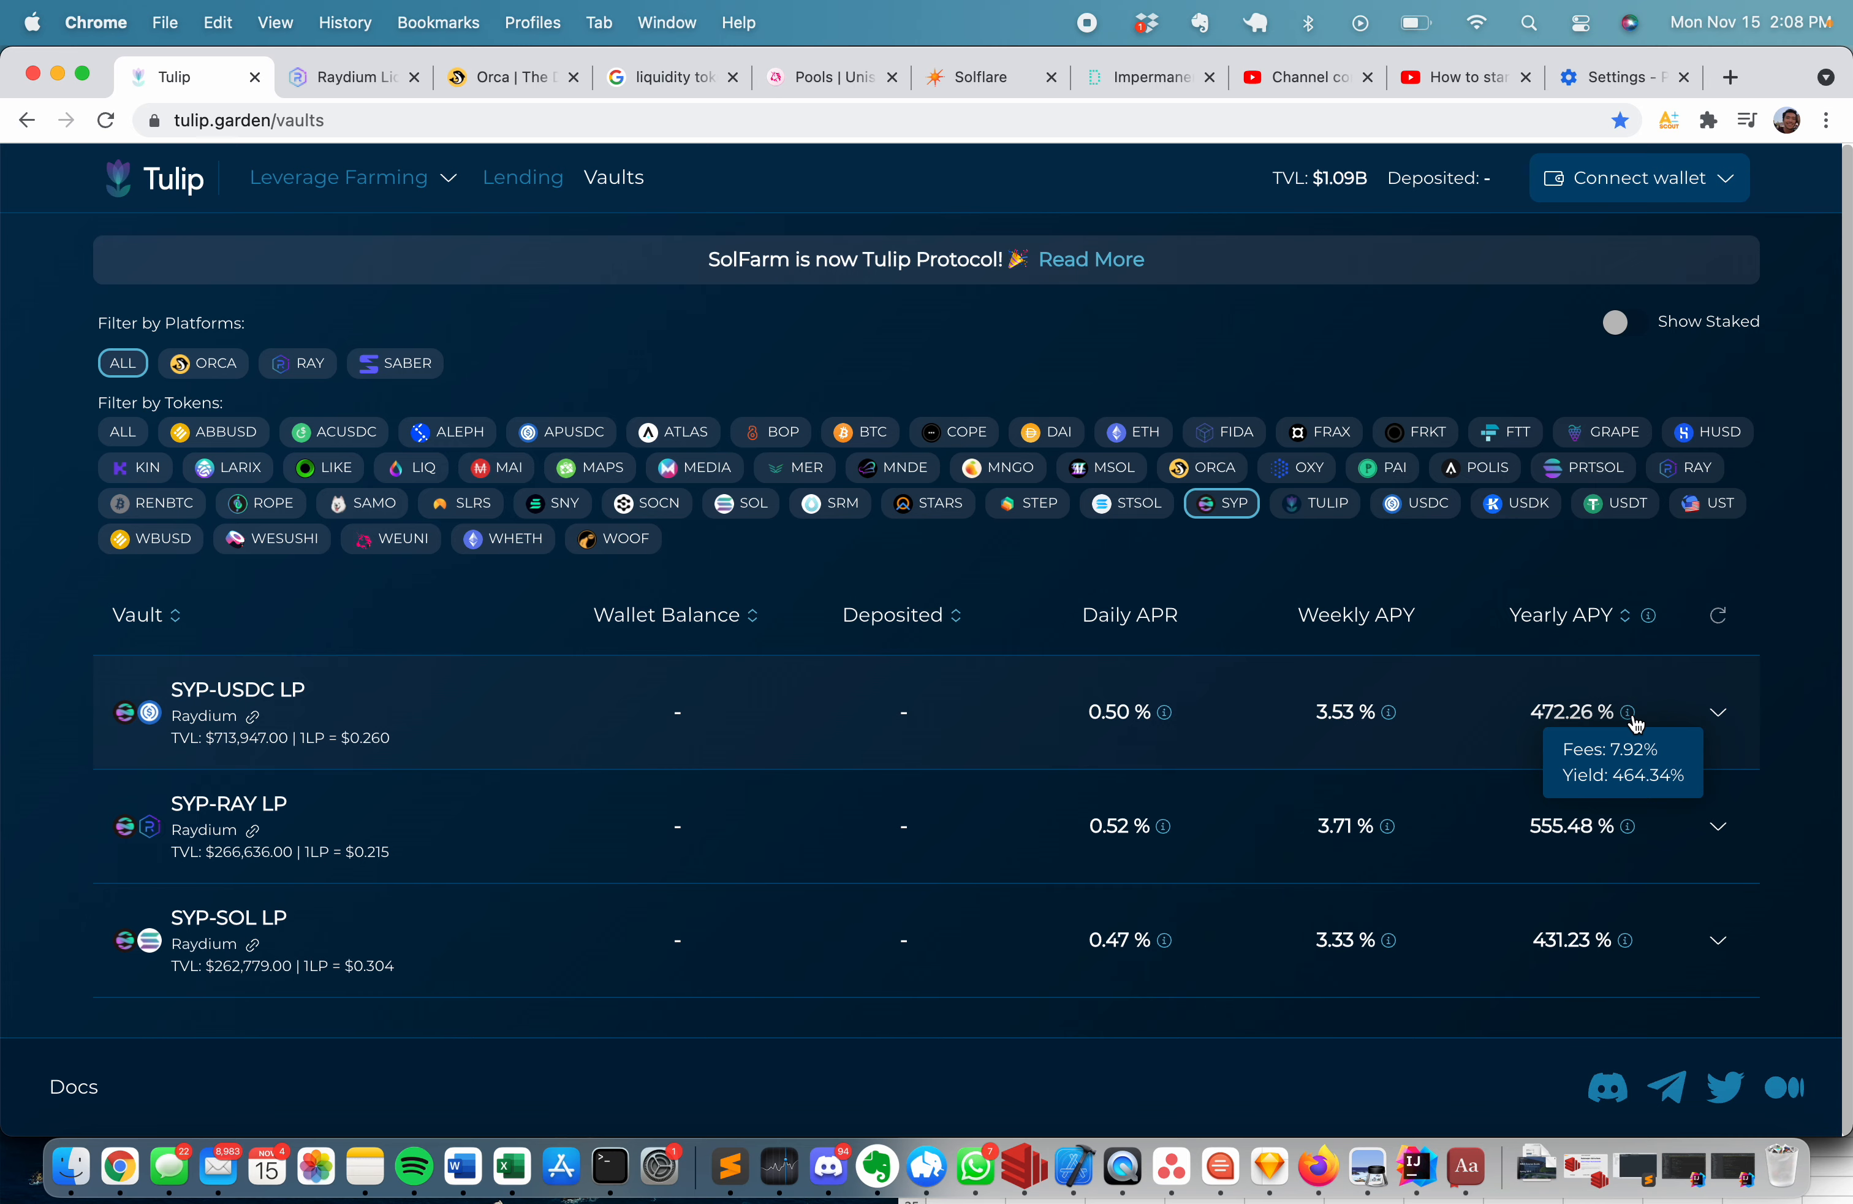
mouse_move(860, 531)
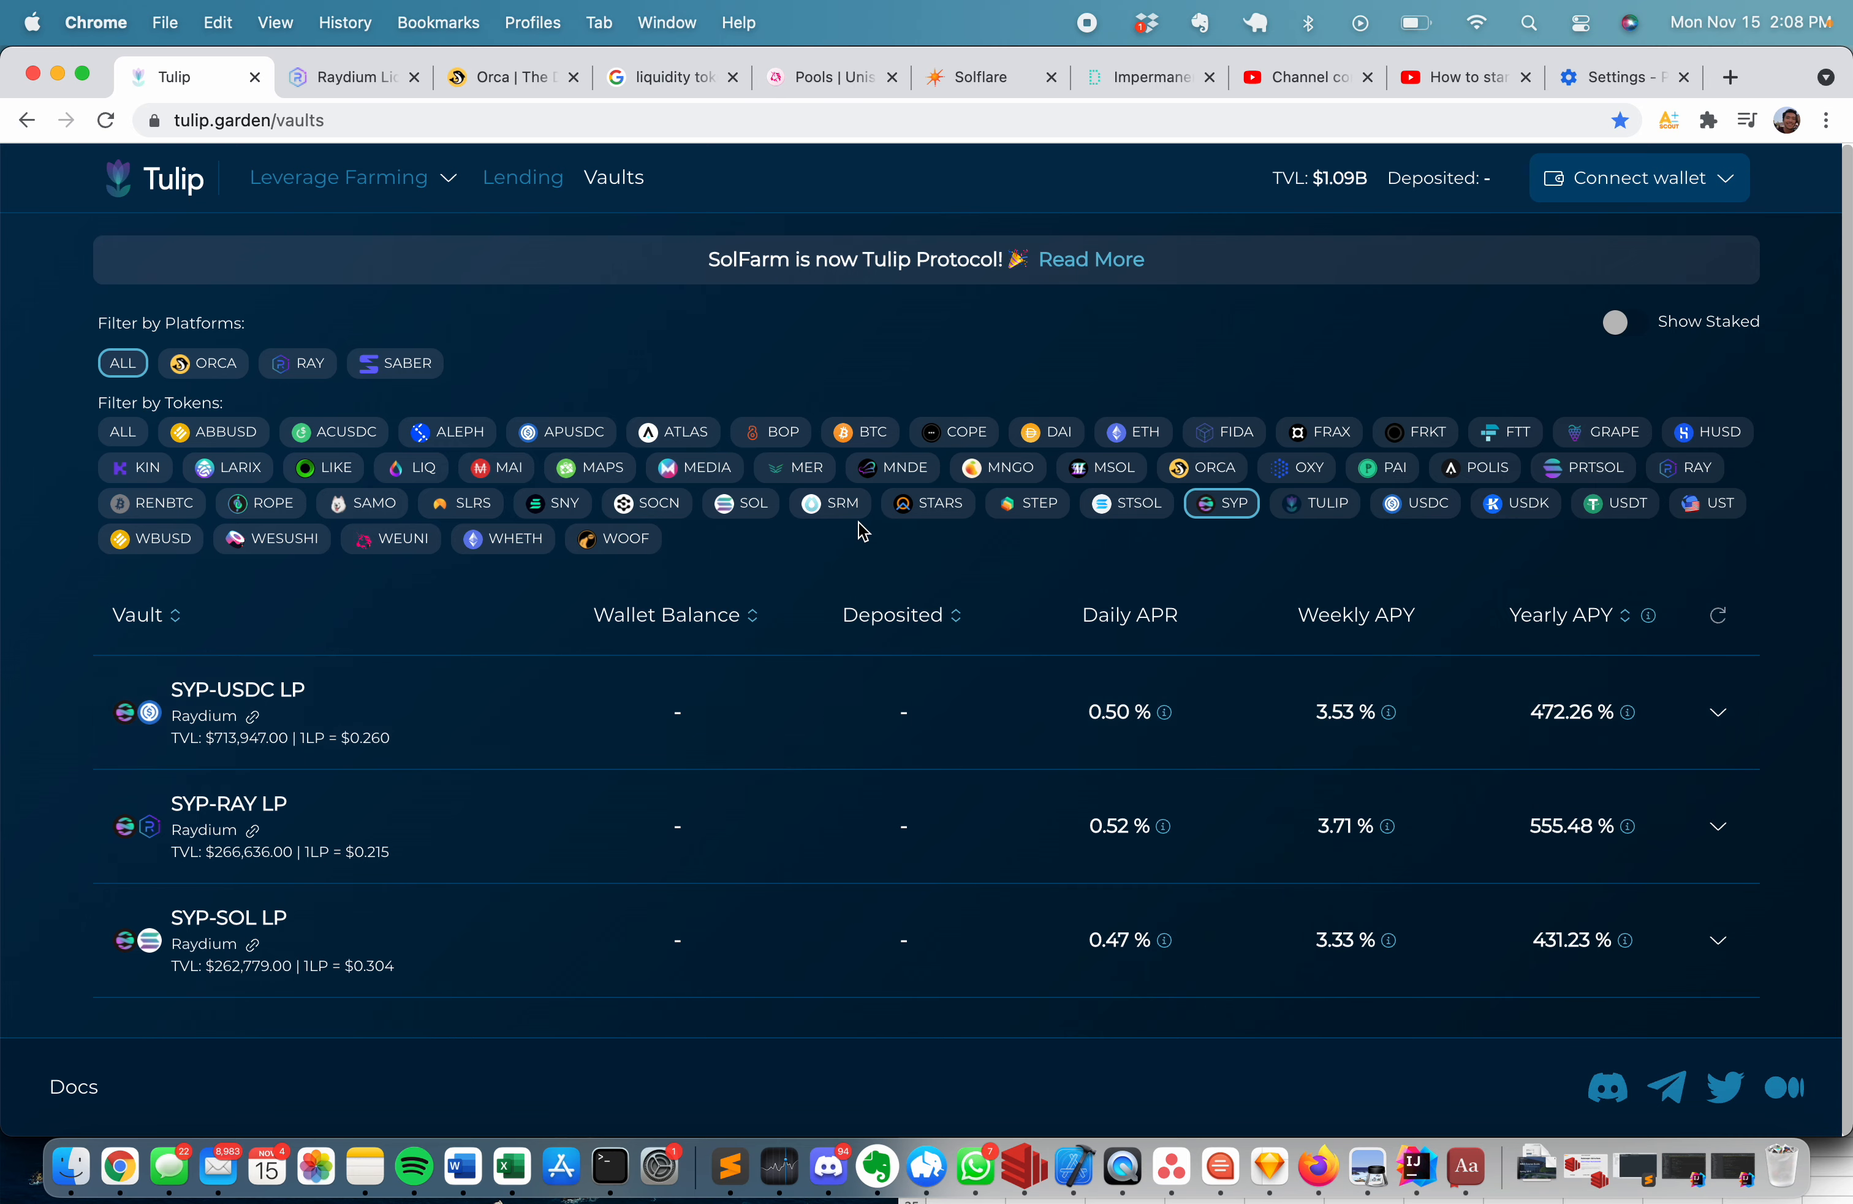
mouse_move(951, 84)
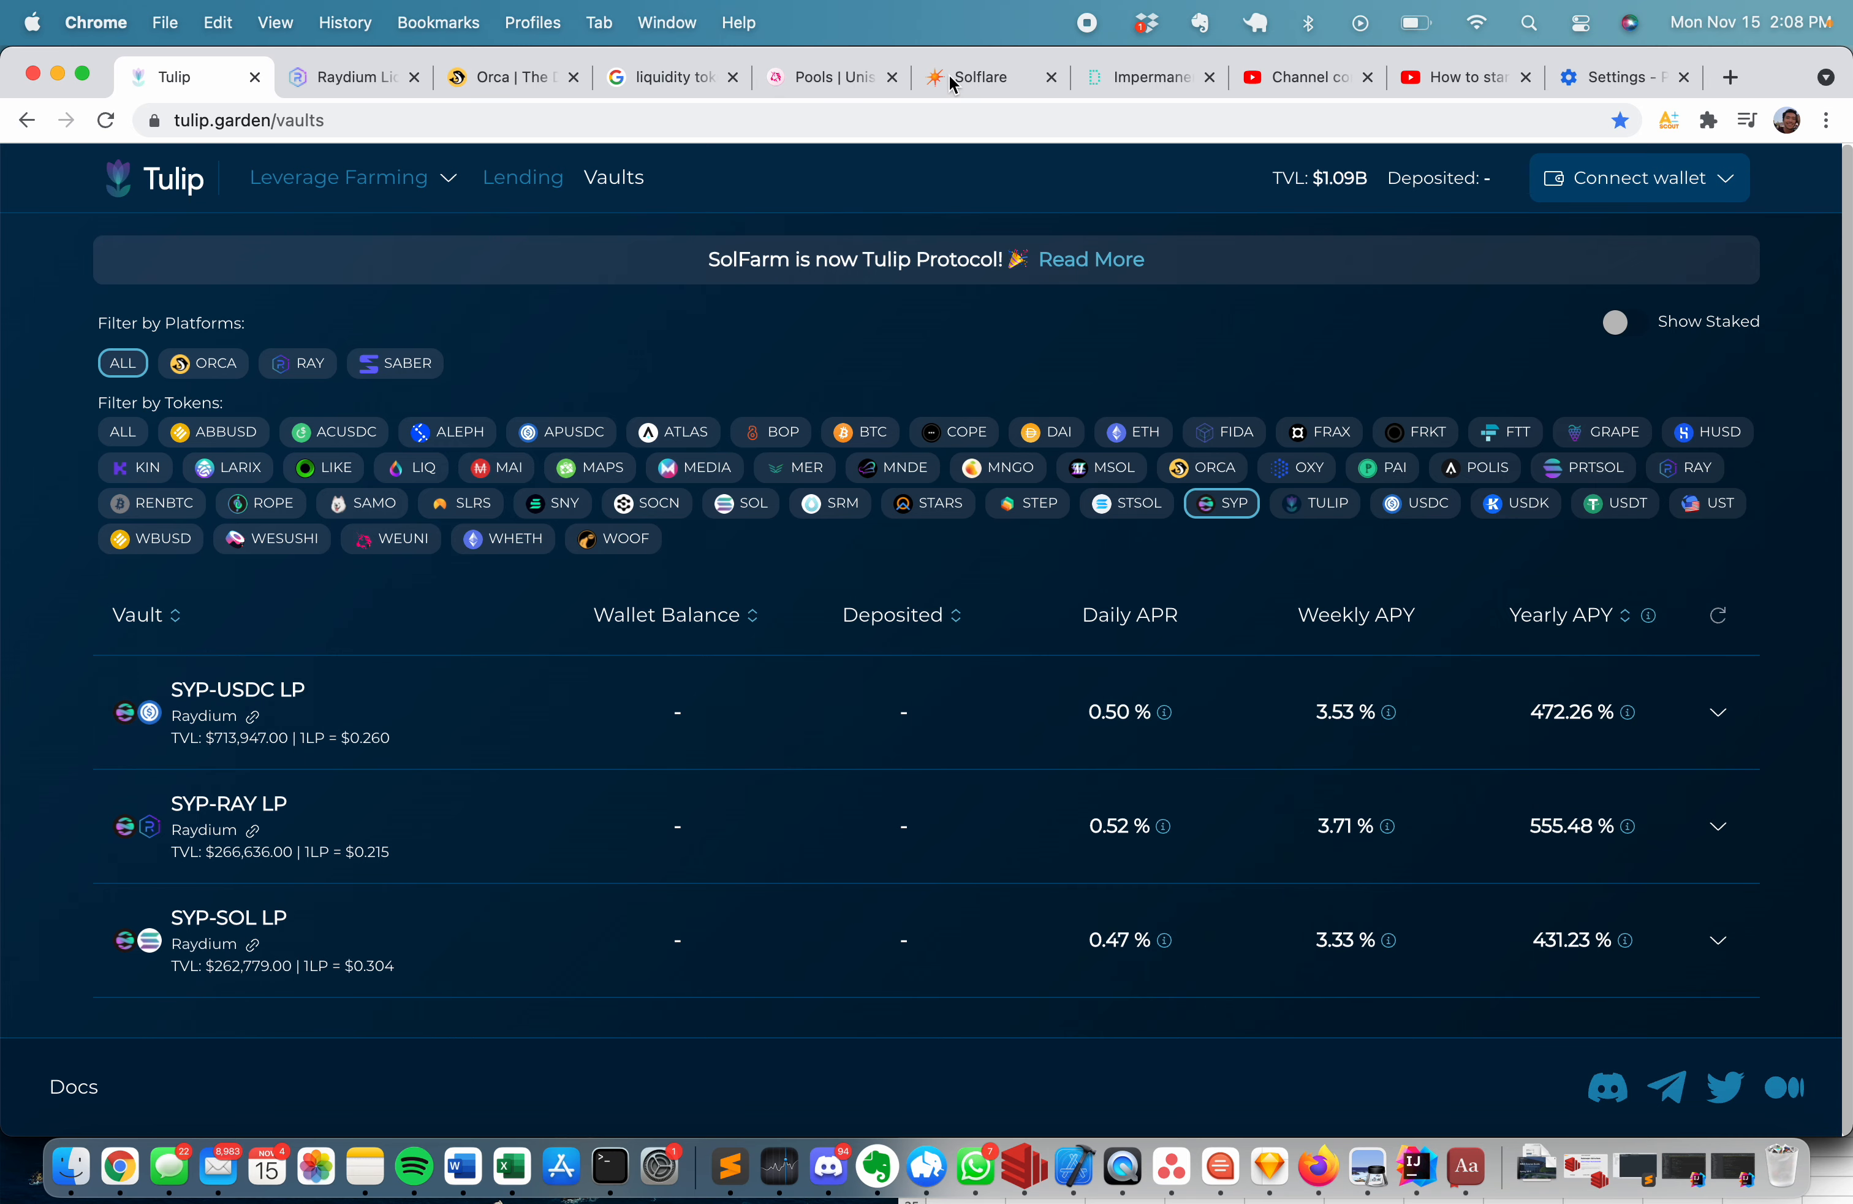
Show the Sypool (SYP) holding in Solflare with its mint address and 10,356.6 SYP balance.
left_click(974, 78)
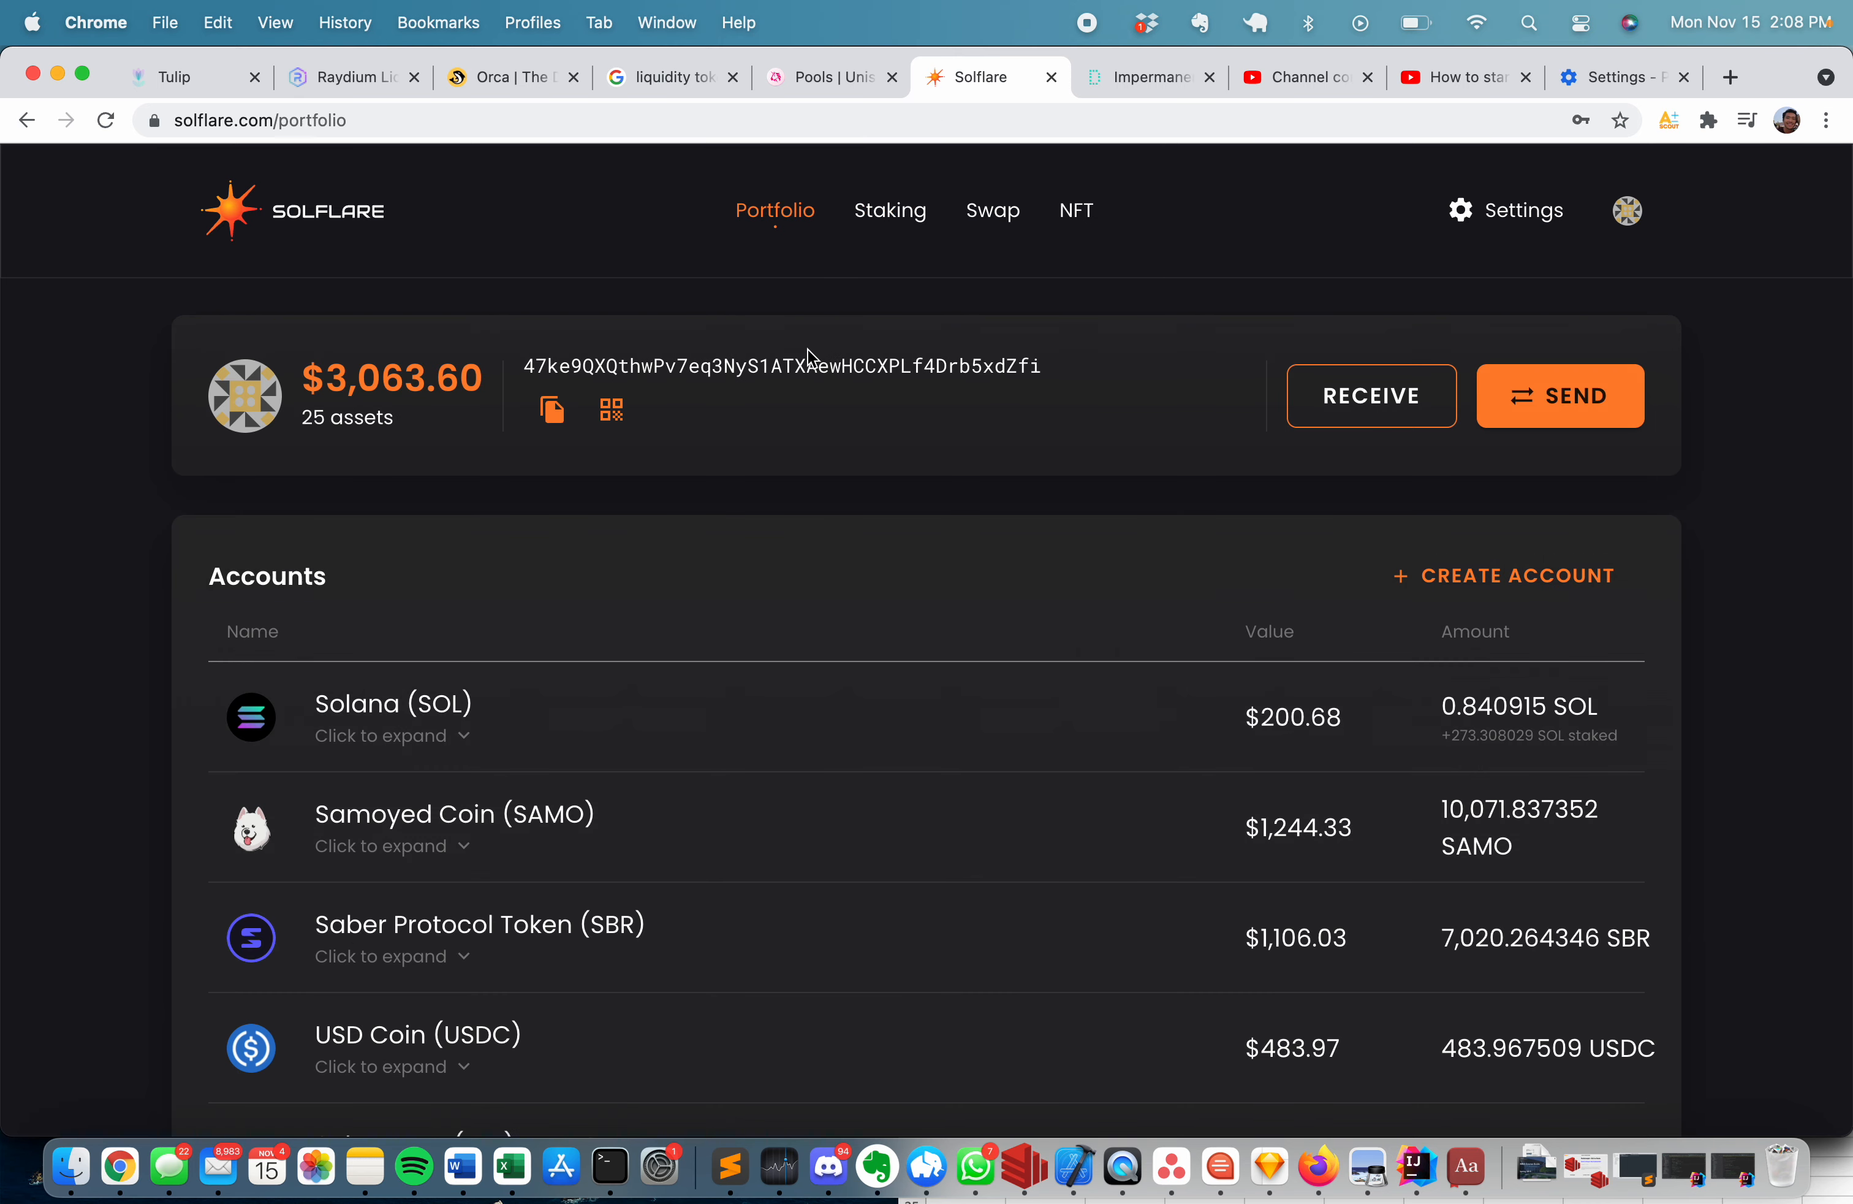
scroll("down", 3)
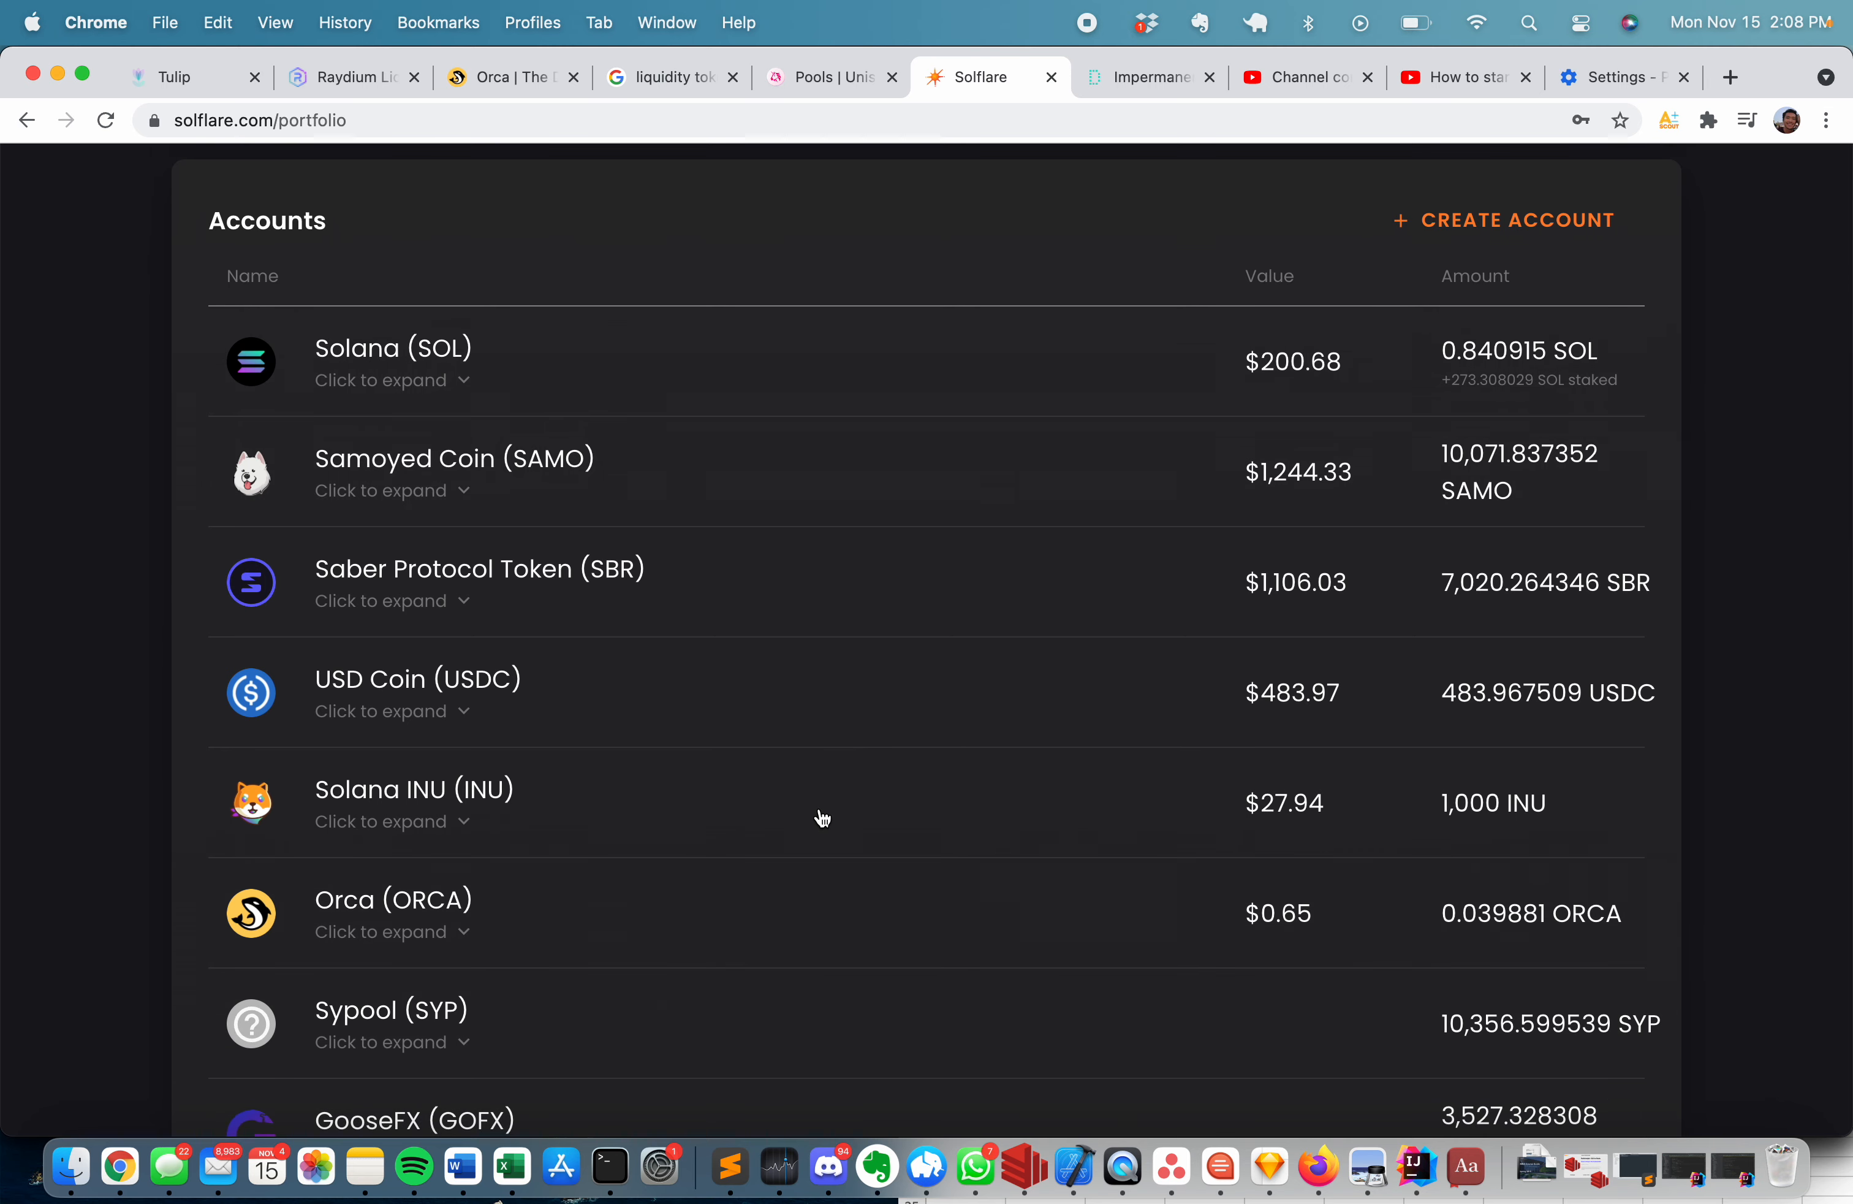
scroll("down", 3)
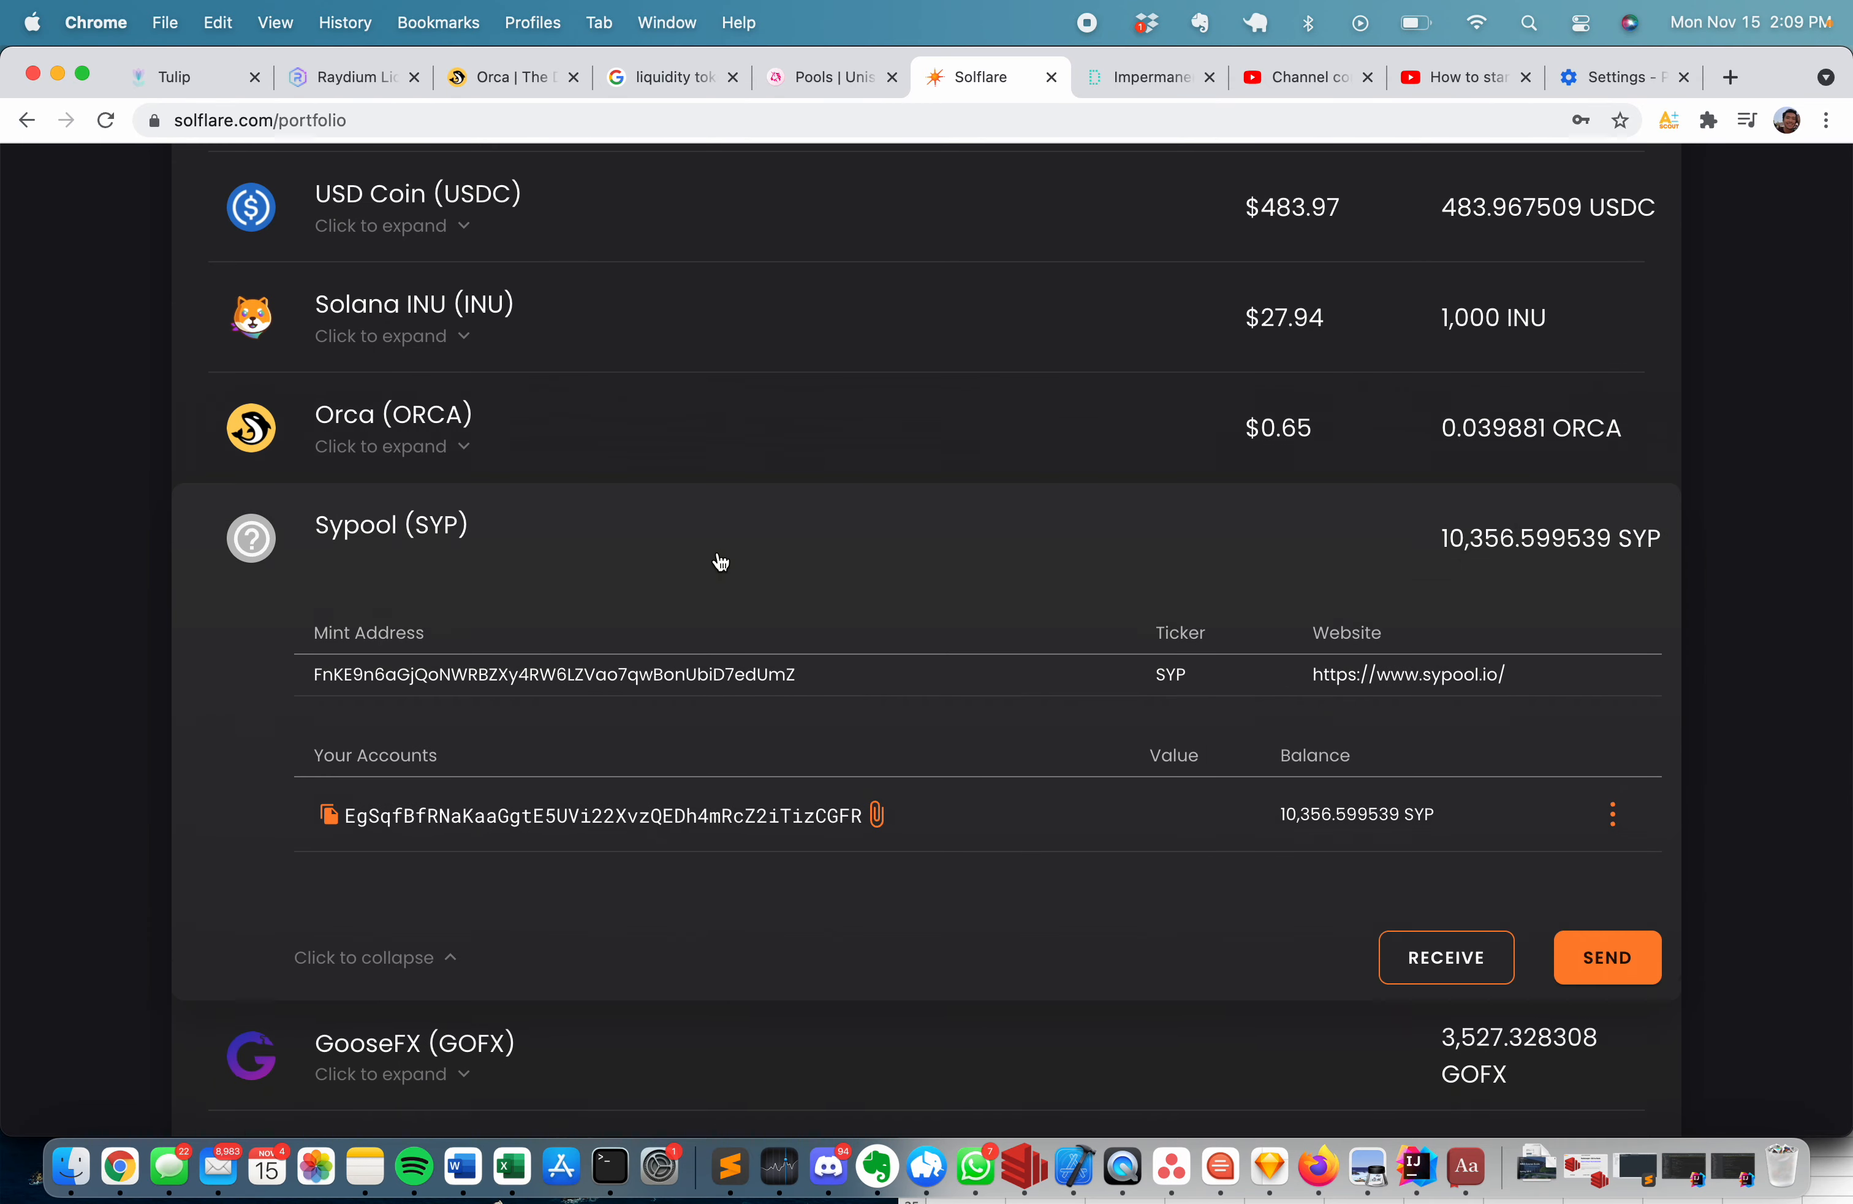
scroll("up", 3)
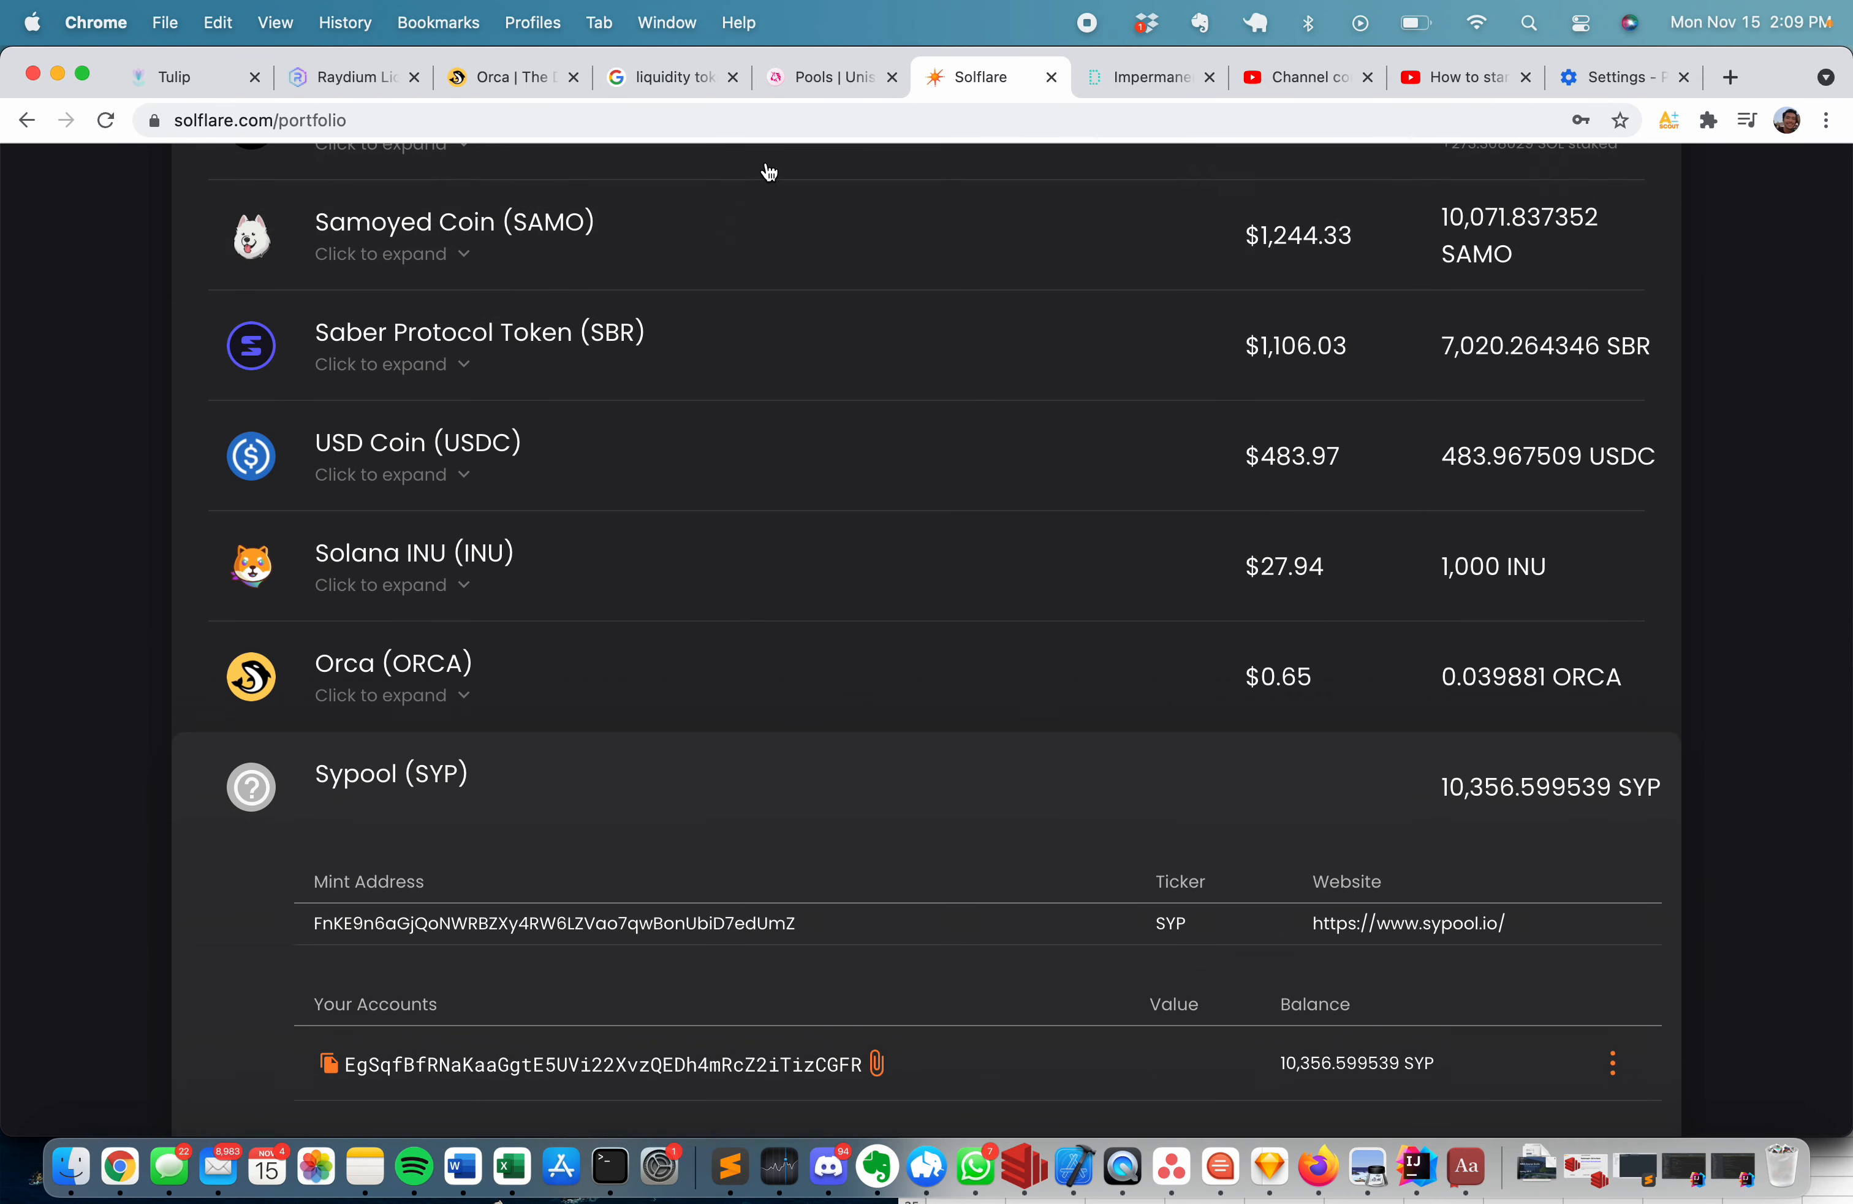
Glance at Tulip's SYP-USDC APY split, then return to the Uniswap Pools docs page.
left_click(173, 77)
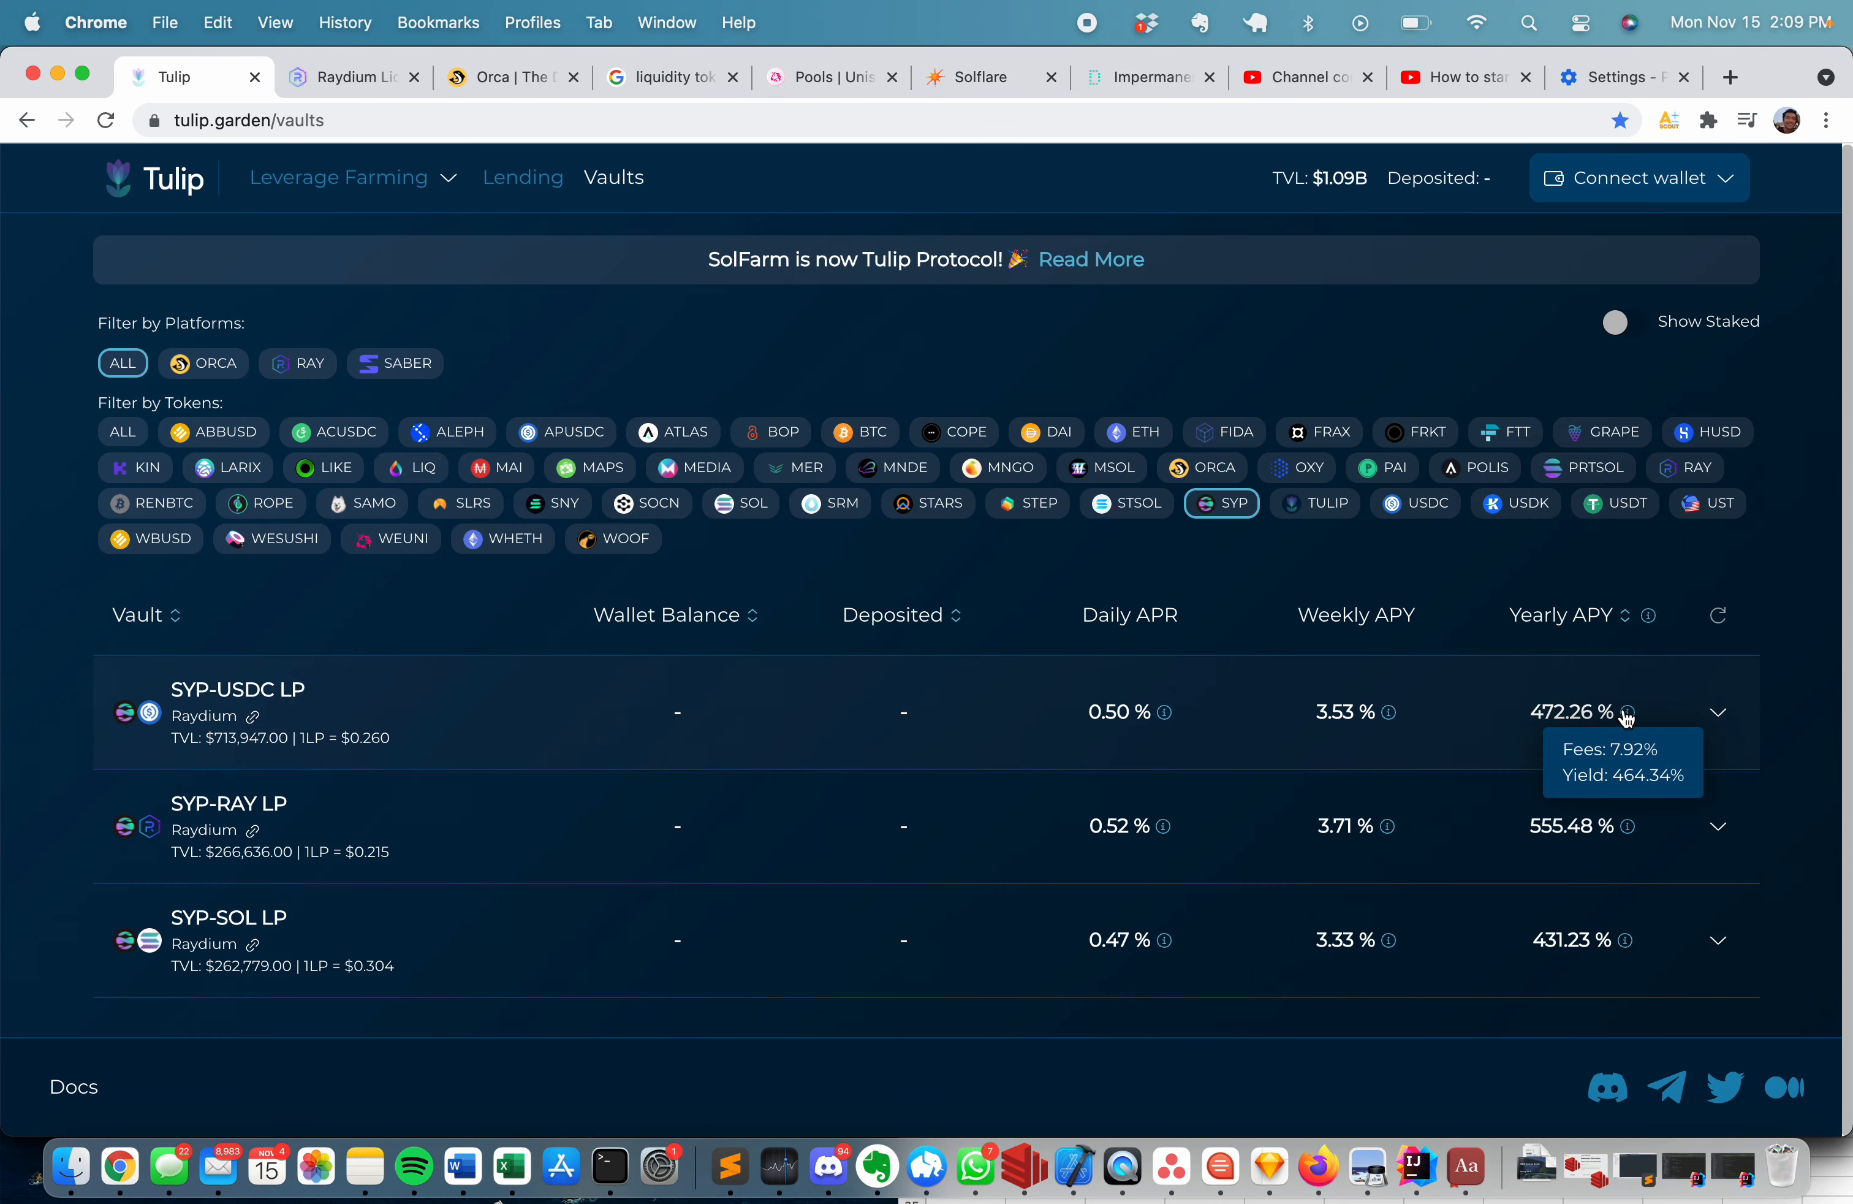
left_click(831, 77)
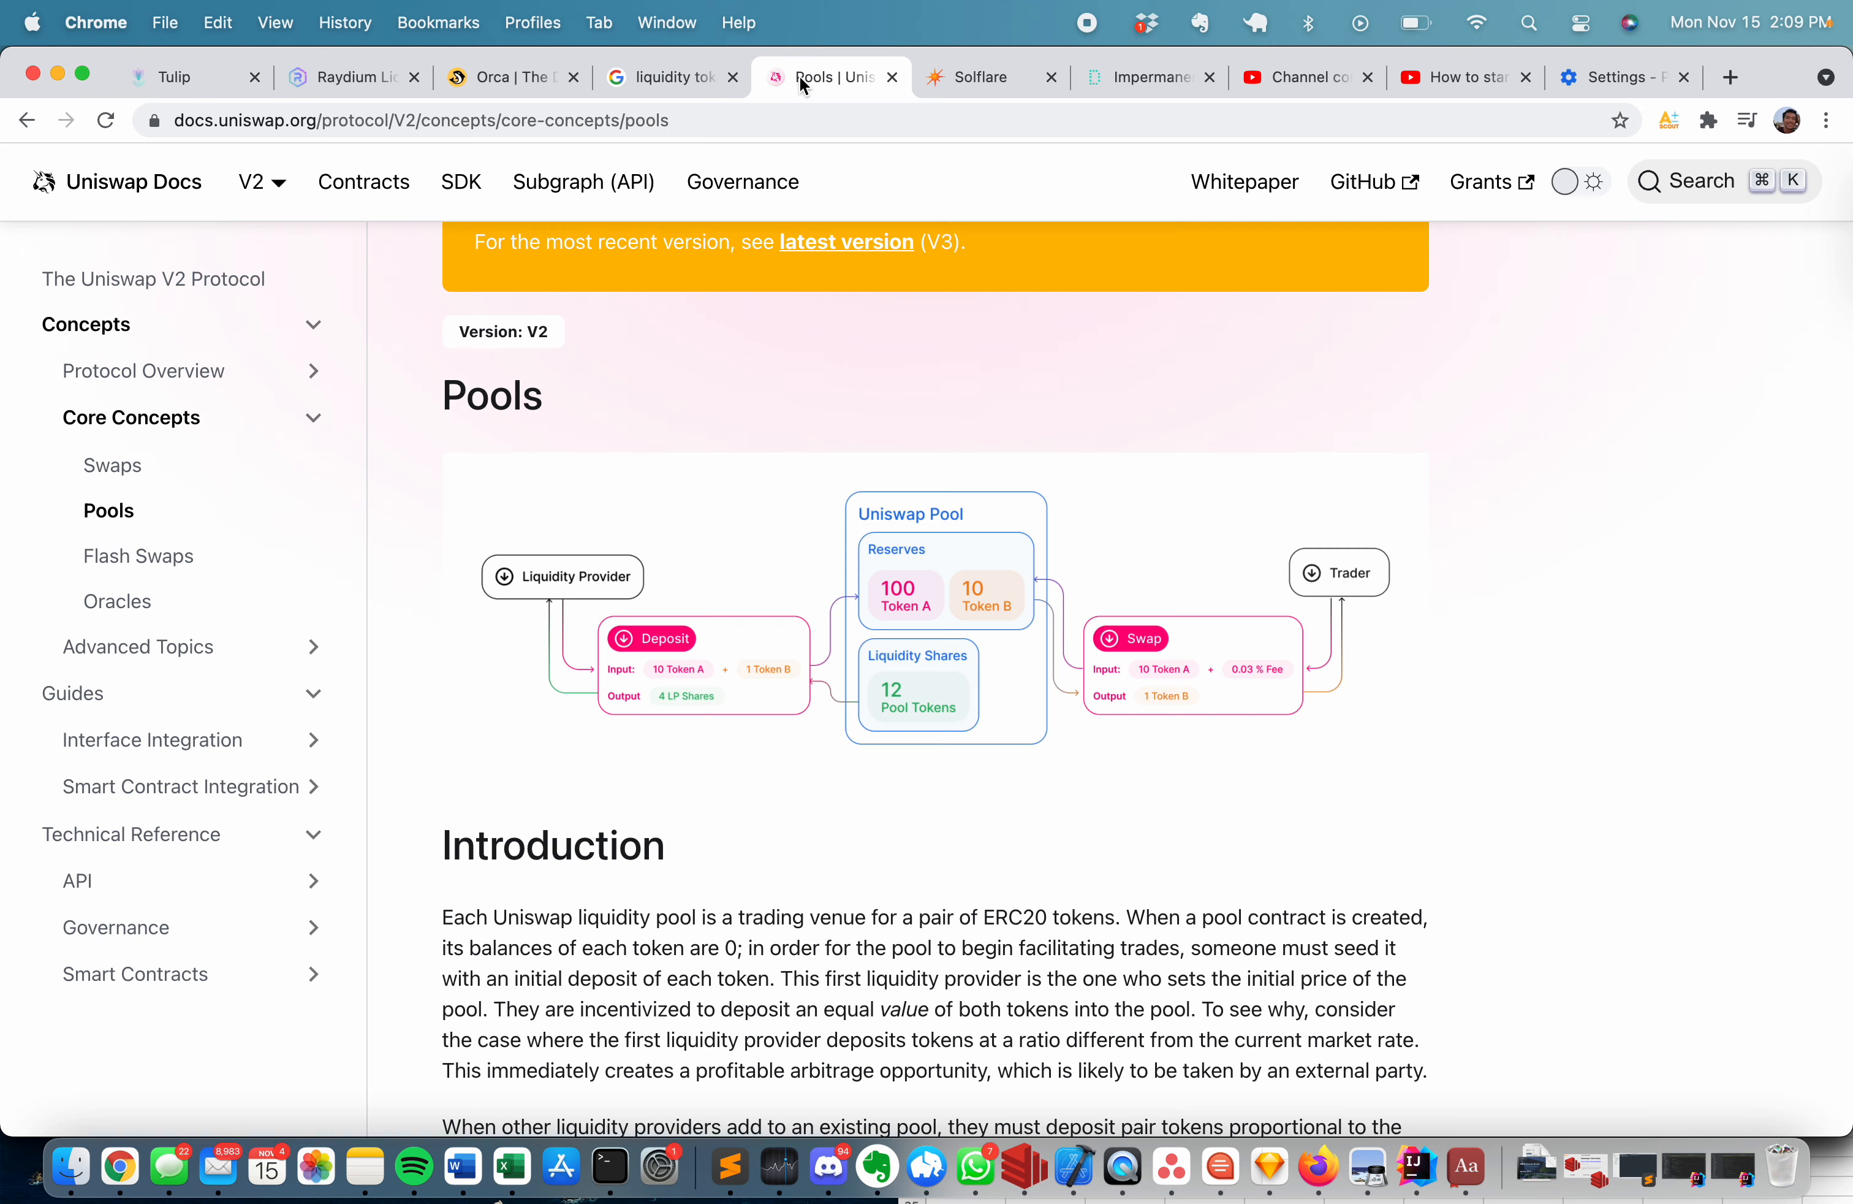
mouse_move(649, 701)
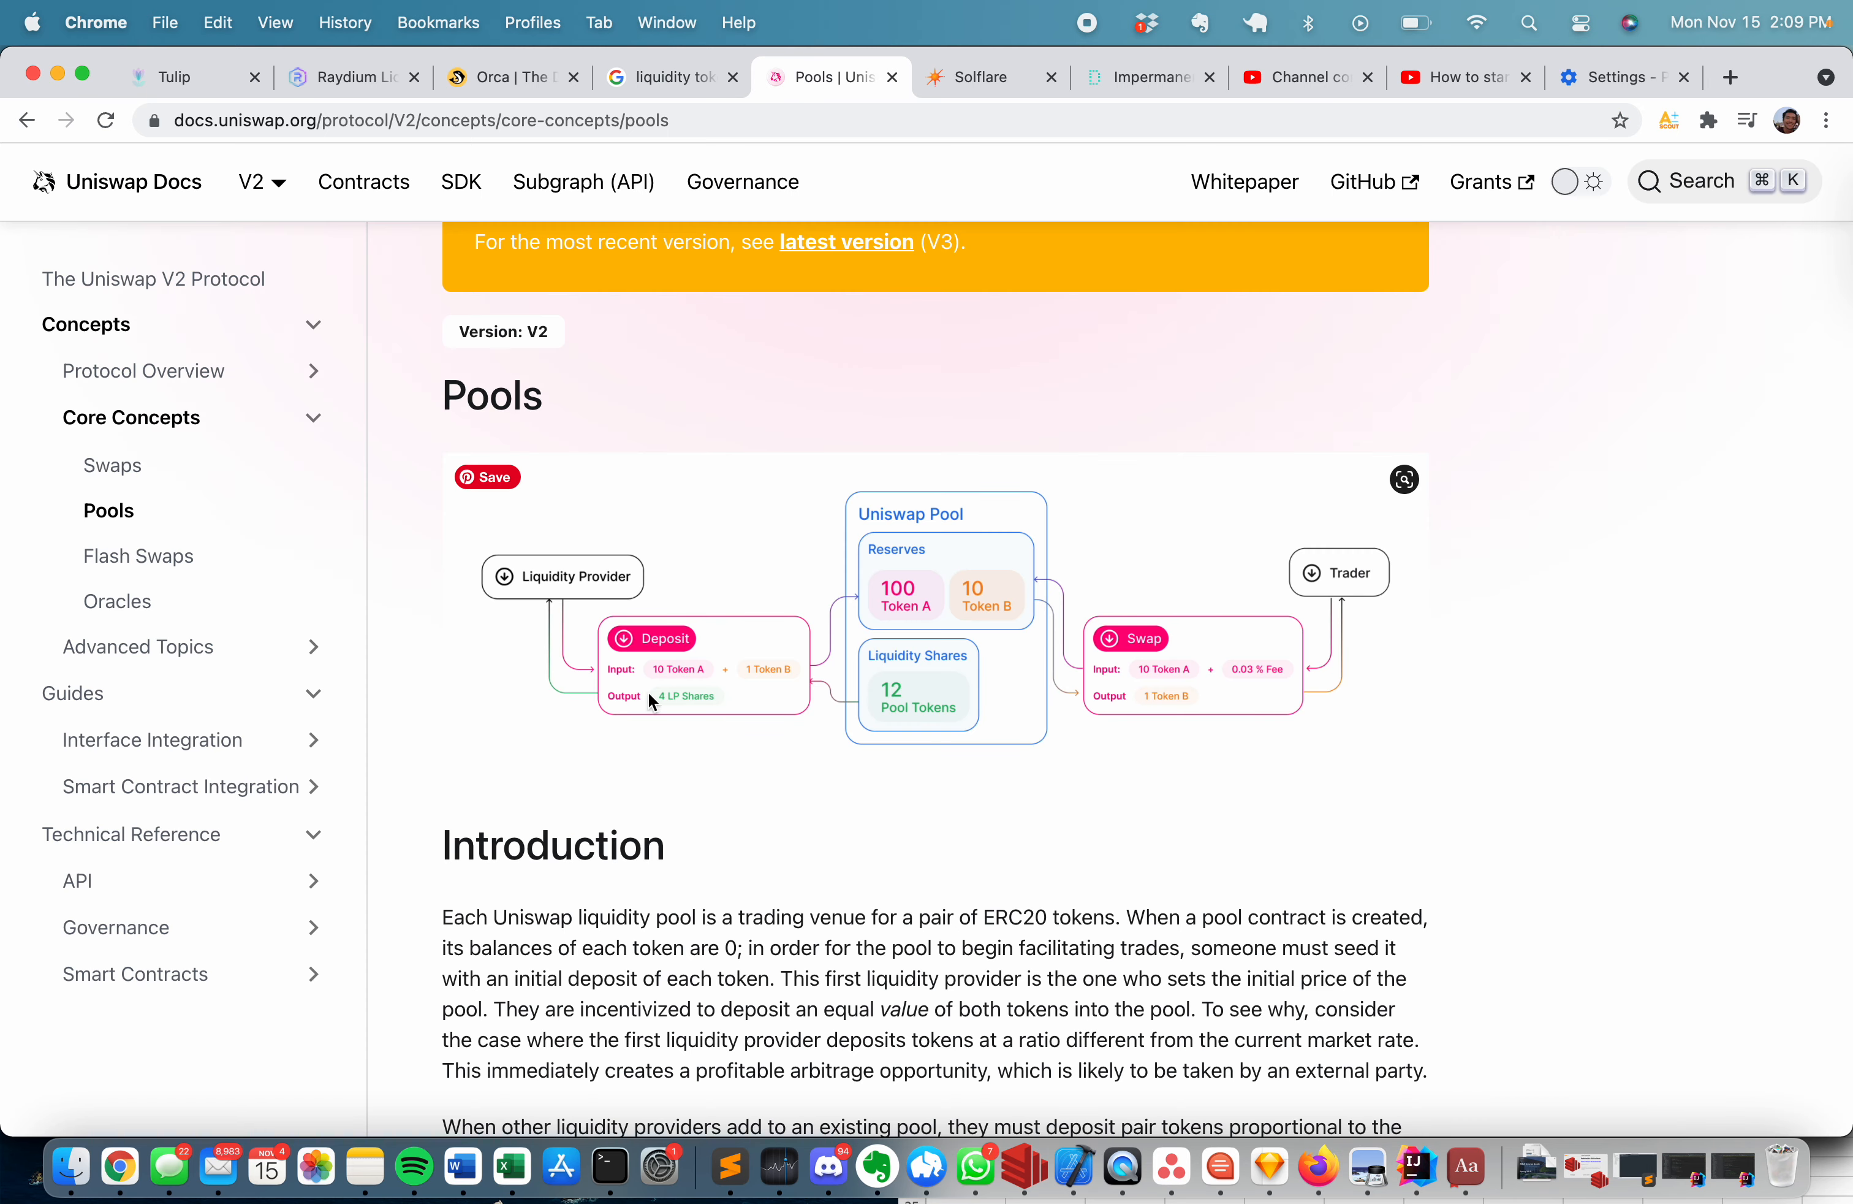
mouse_move(630, 722)
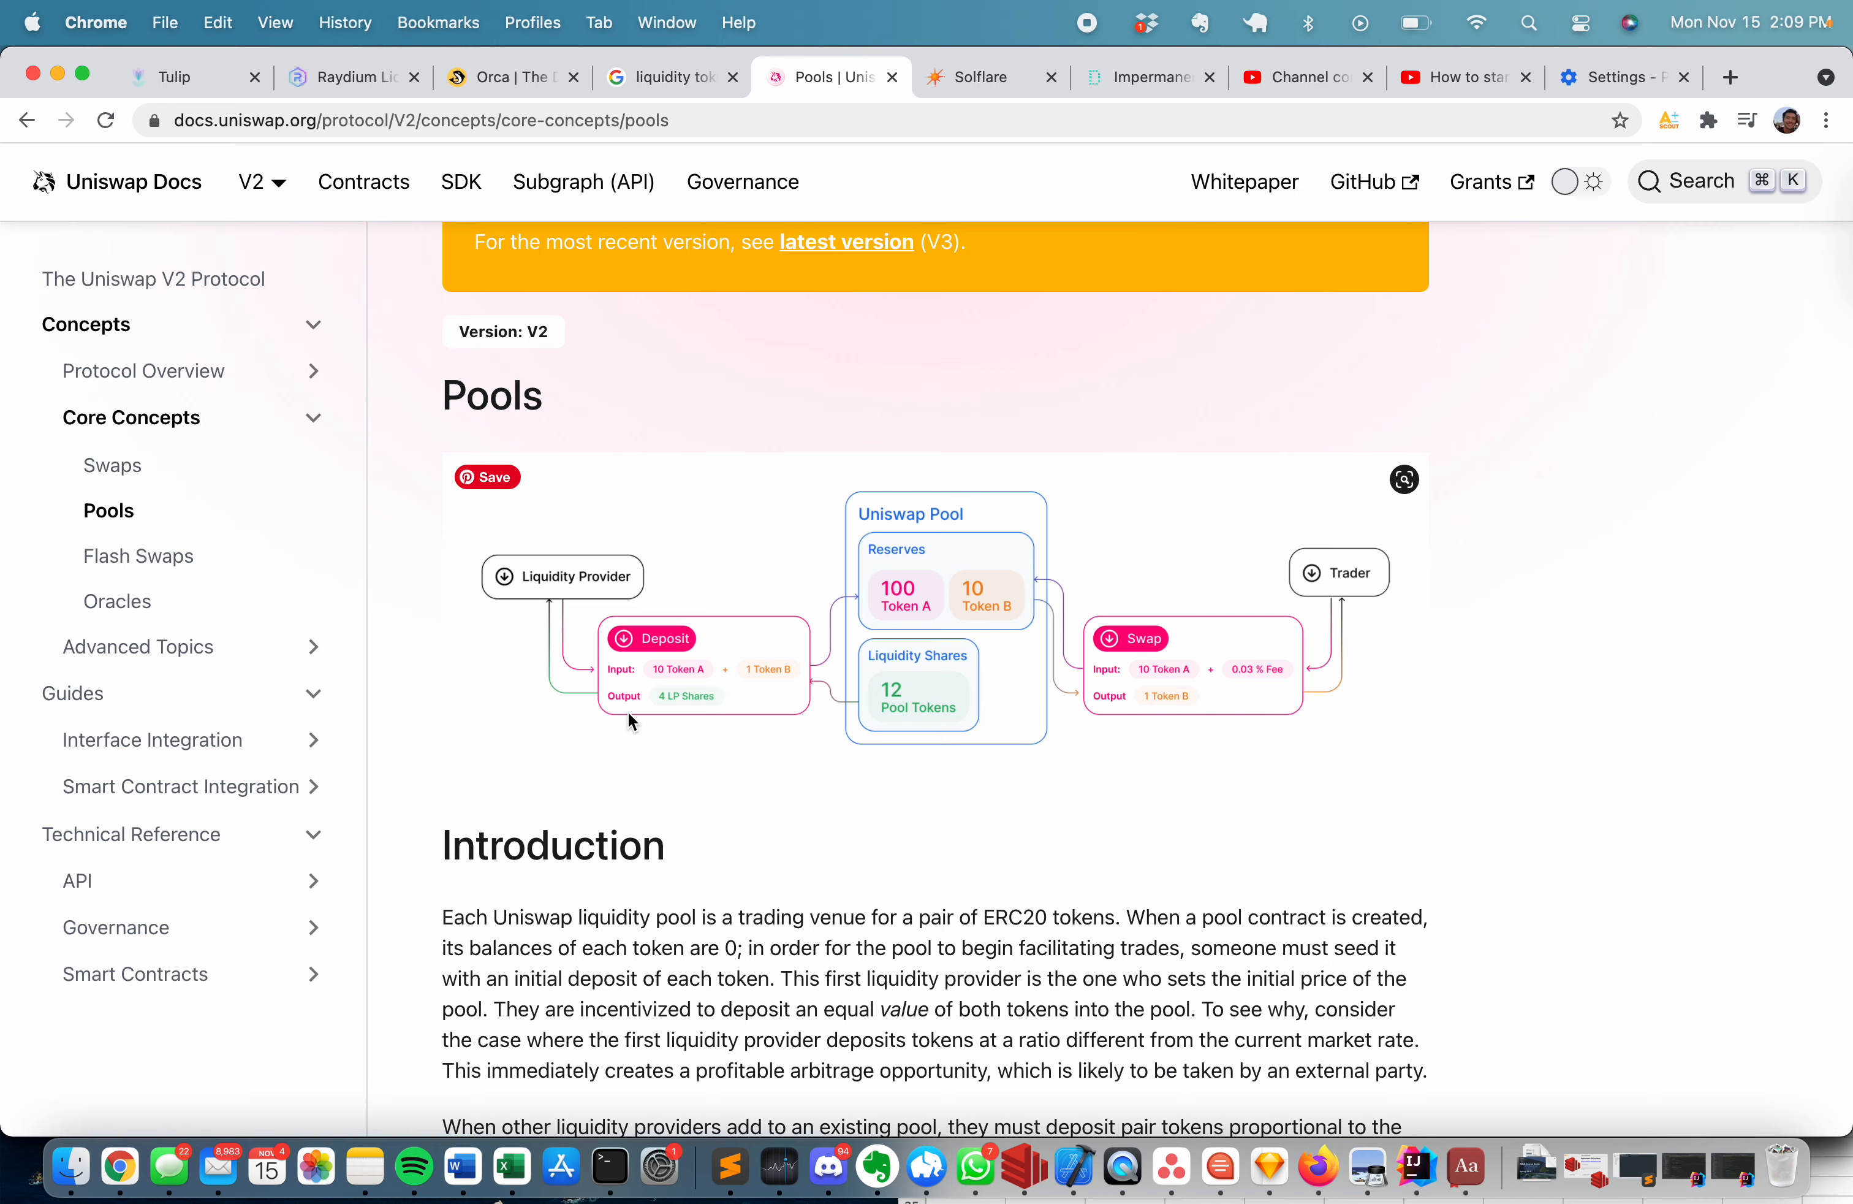
mouse_move(200, 69)
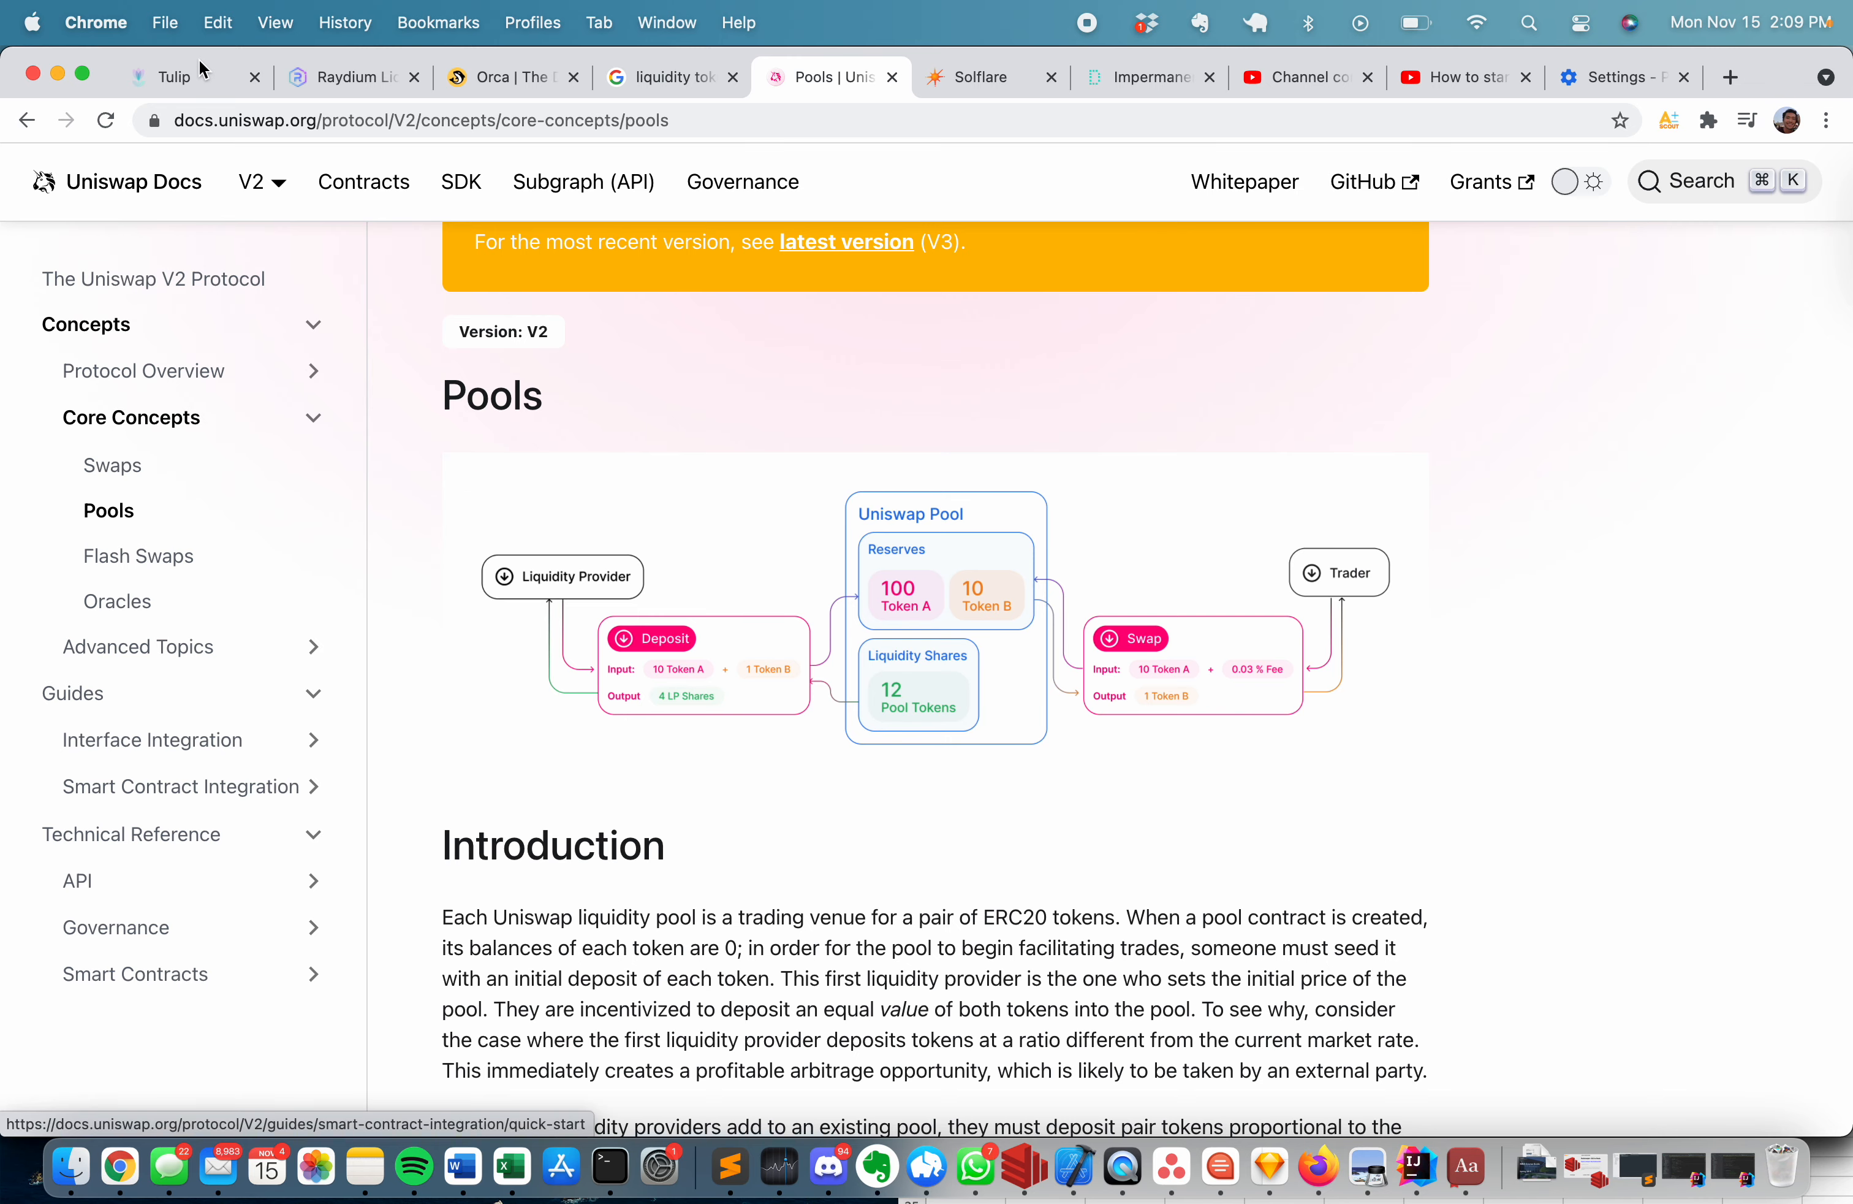
Back in Tulip, toggle the whETH filter on and off so only the SYP vaults remain listed.
left_click(165, 77)
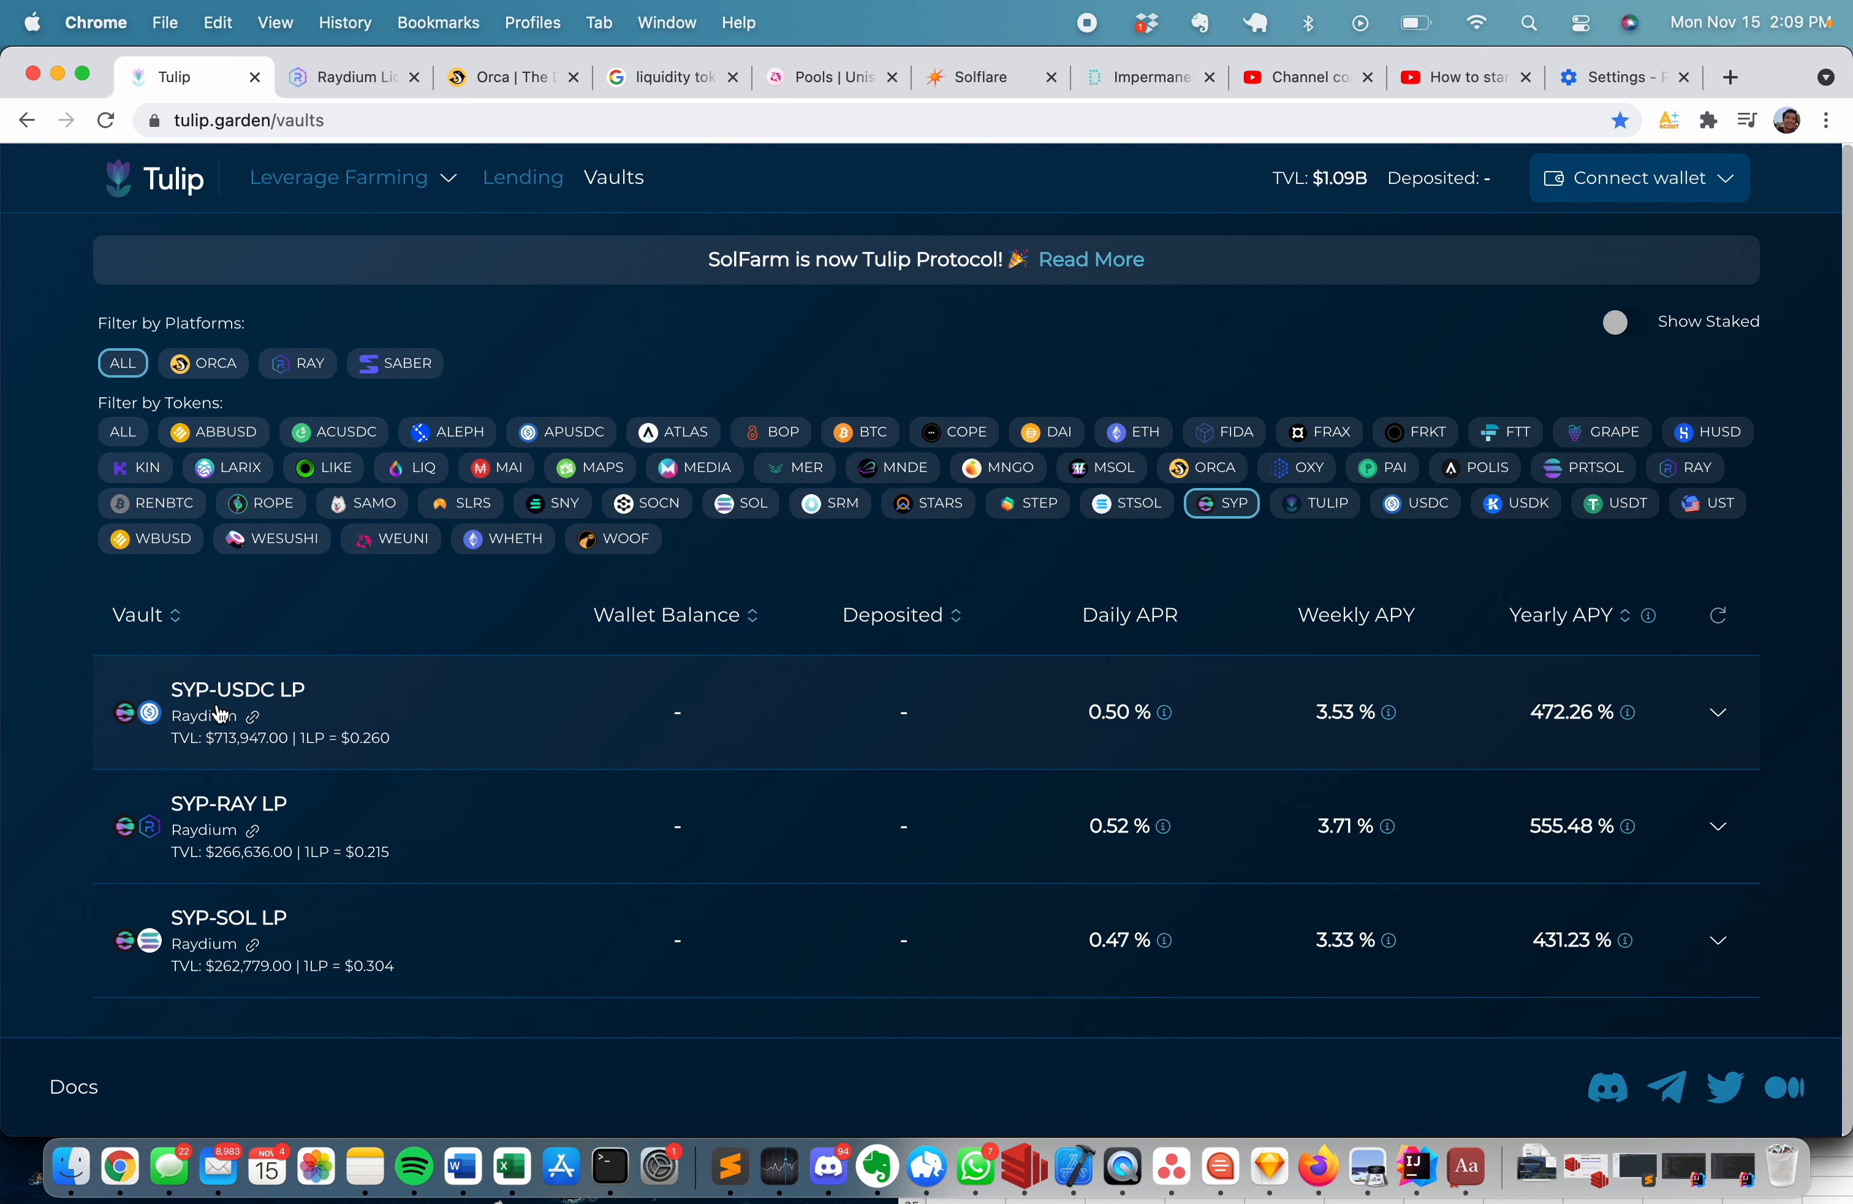
mouse_move(281, 683)
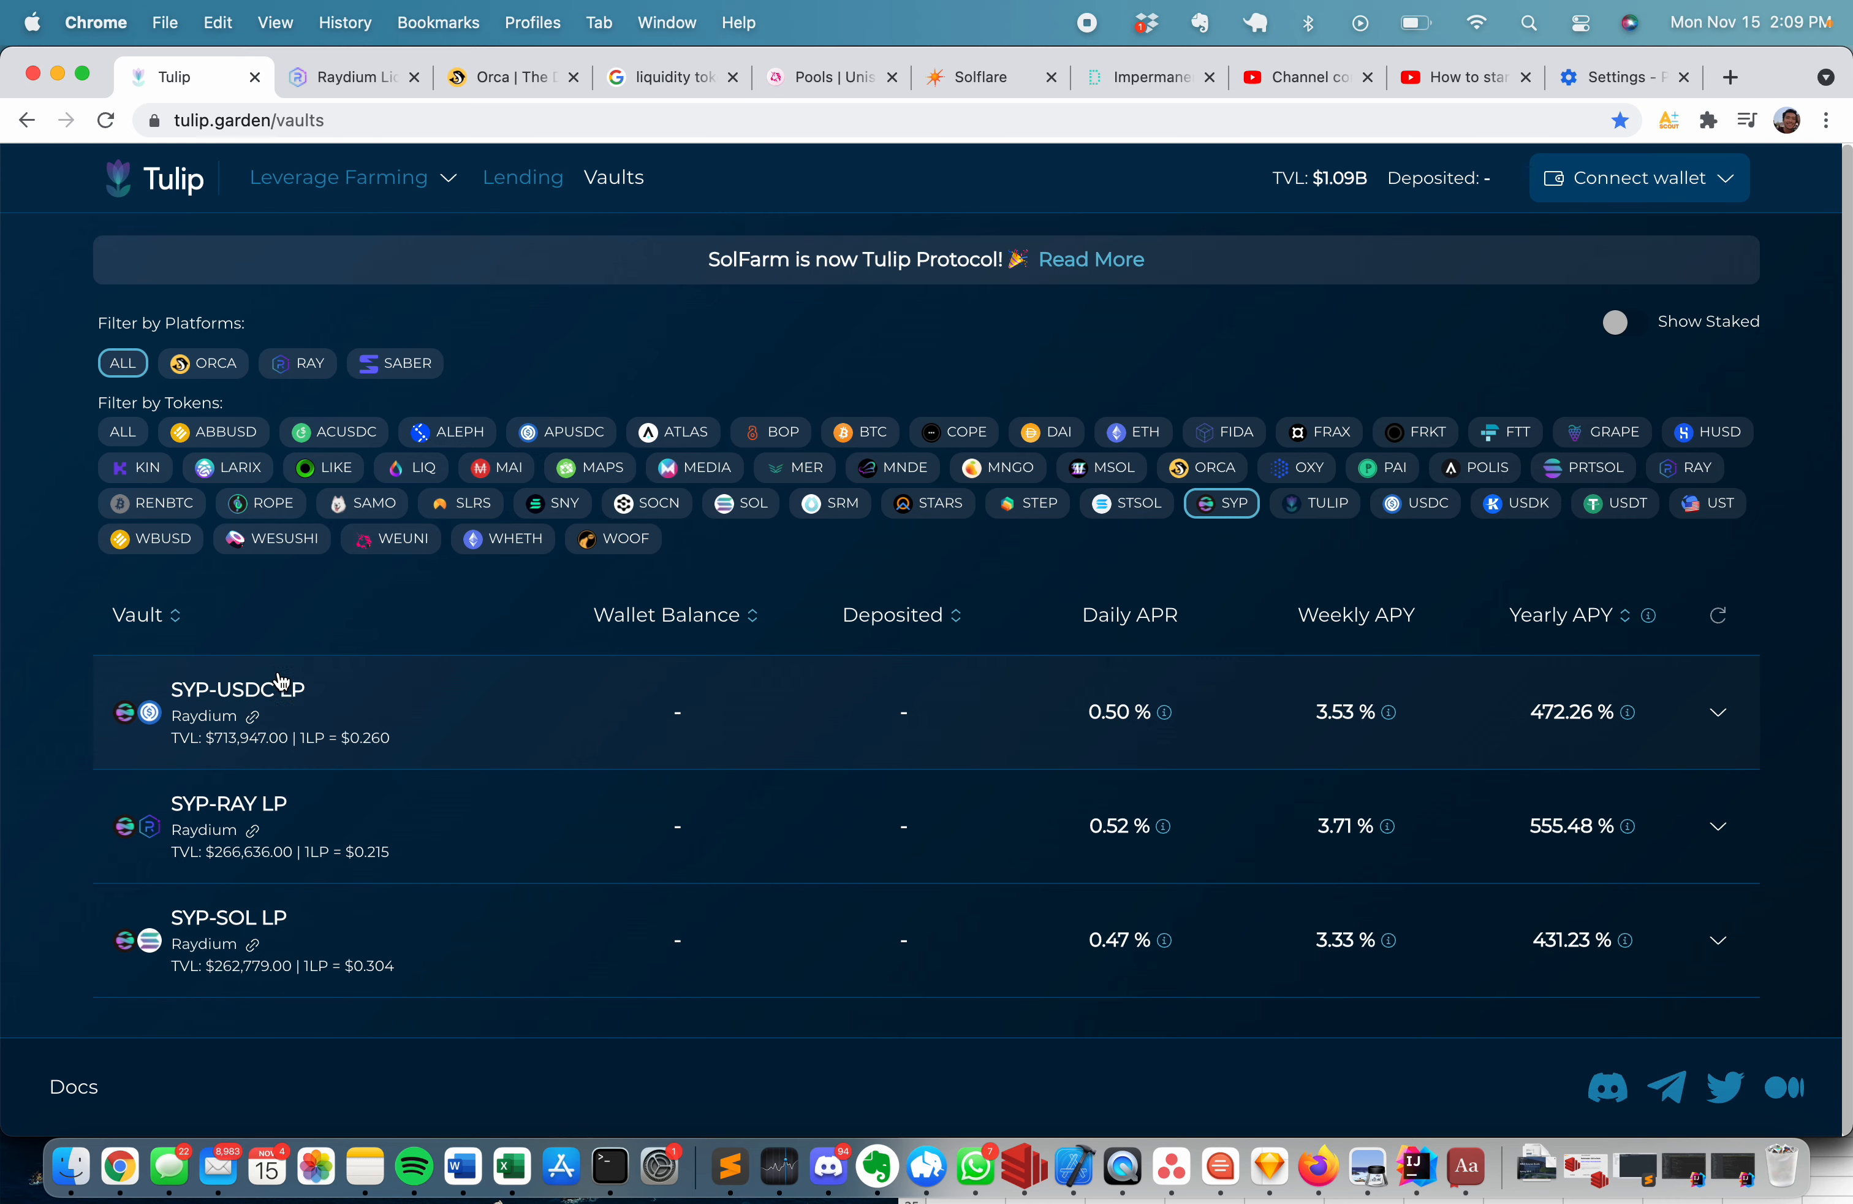
mouse_move(208, 715)
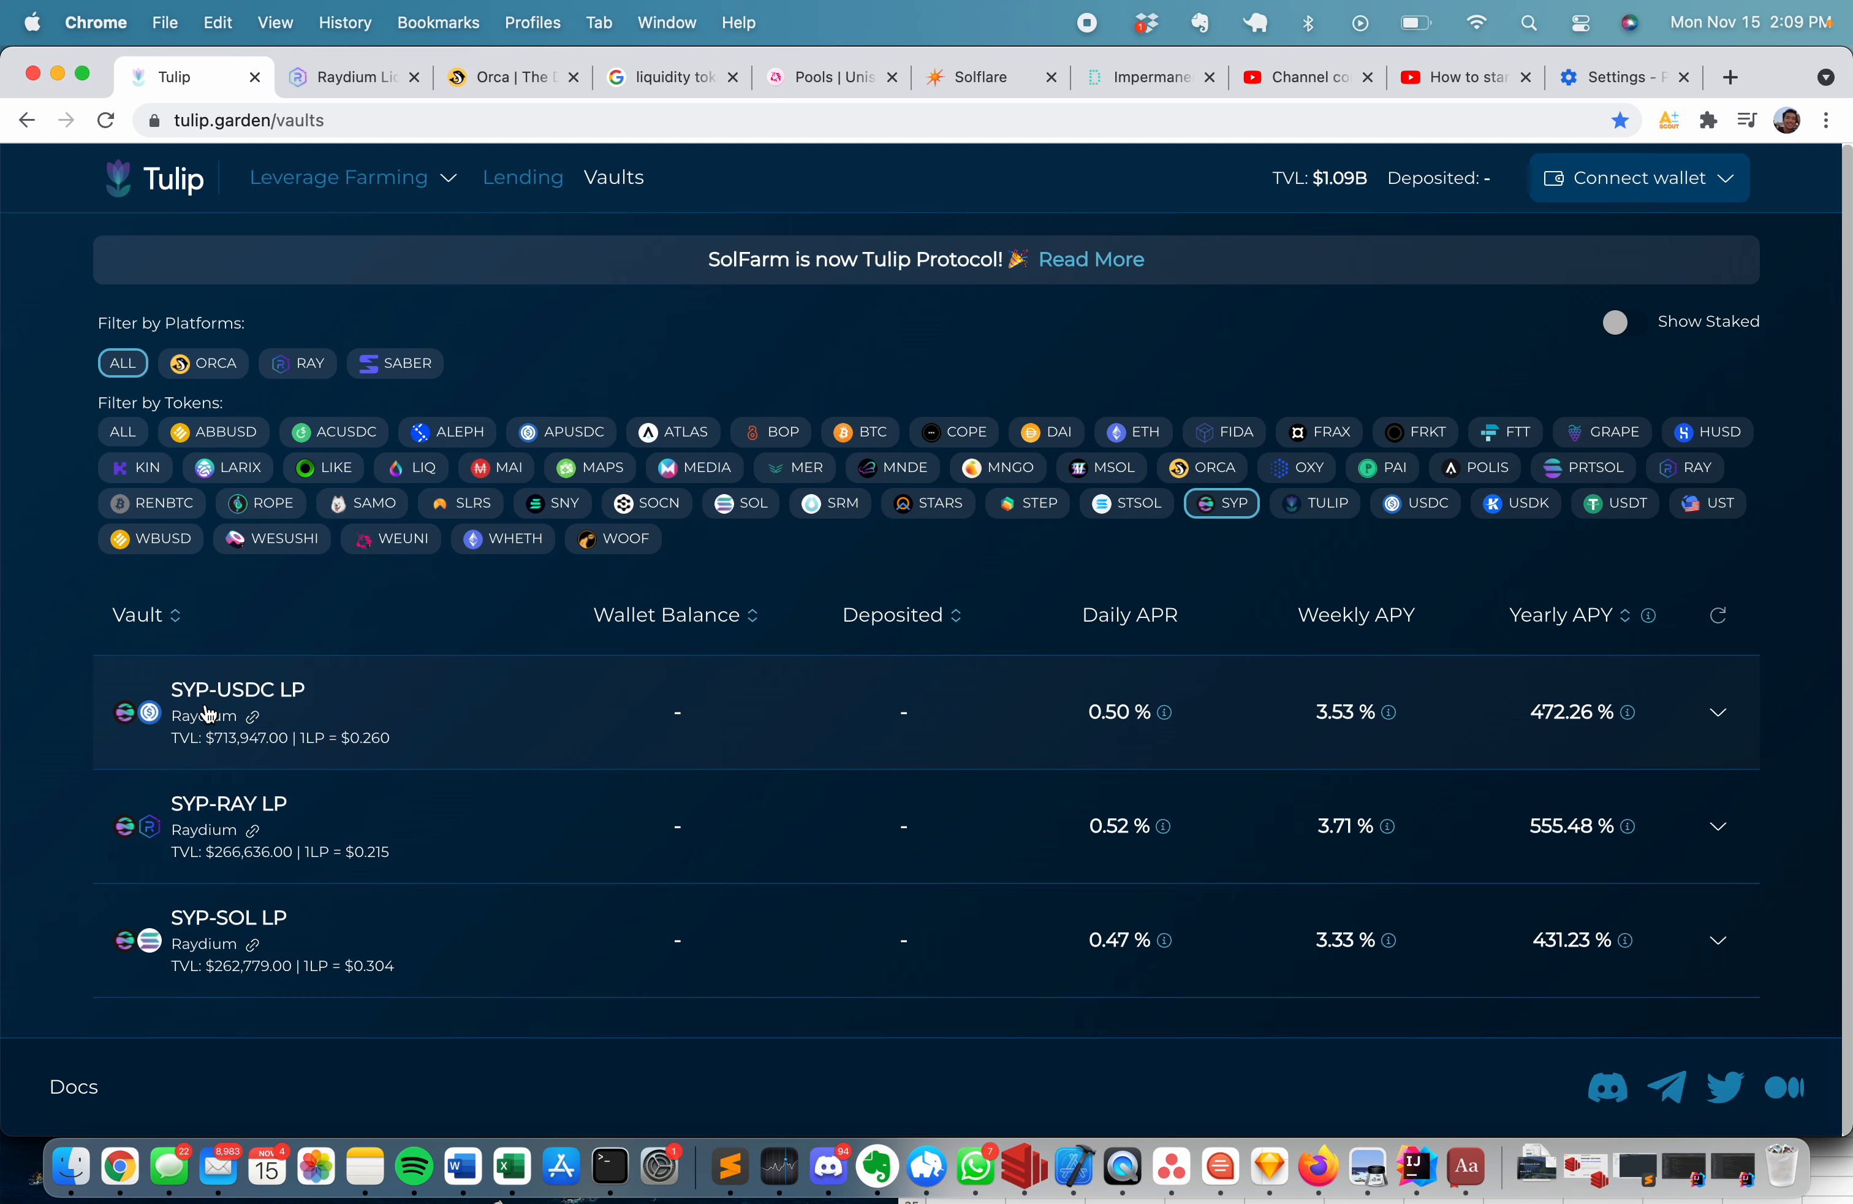
mouse_move(278, 774)
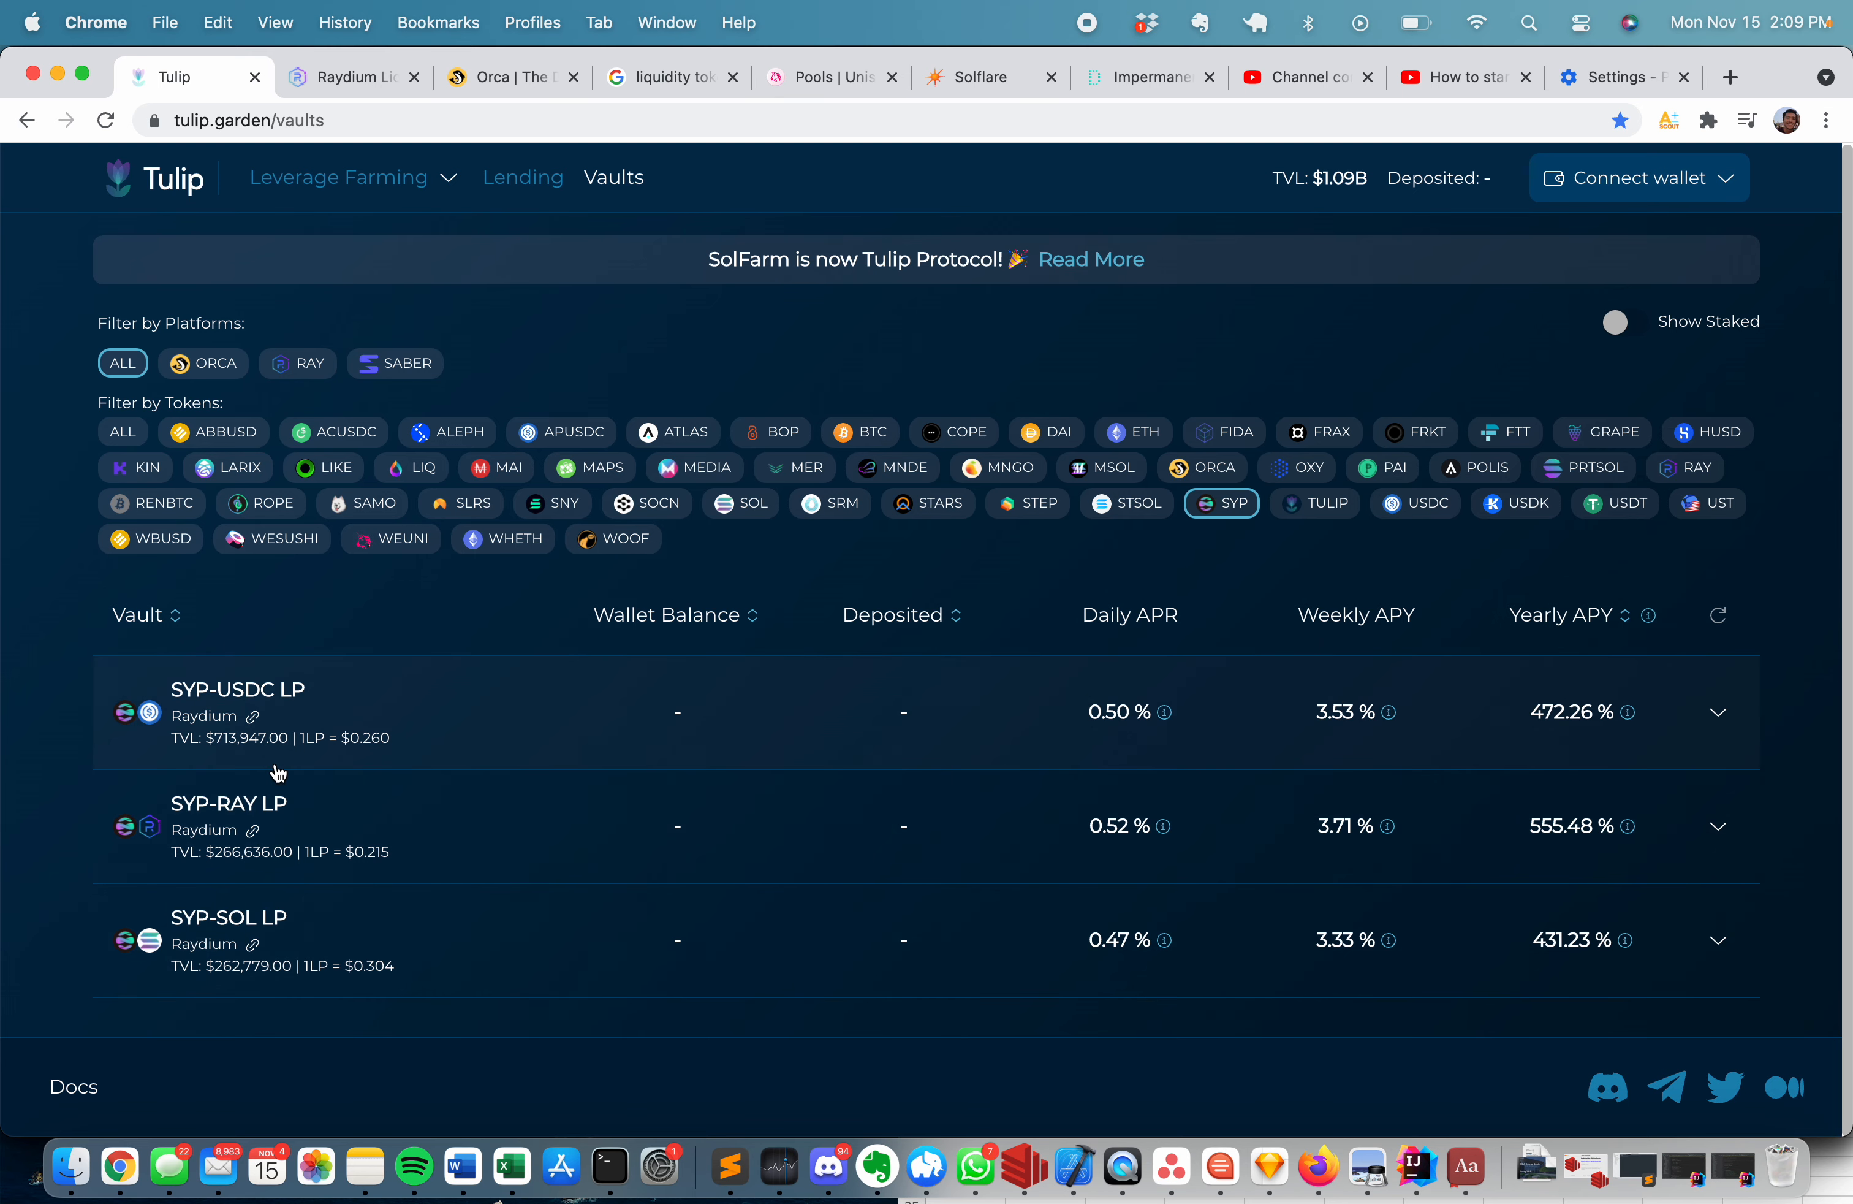
mouse_move(244, 479)
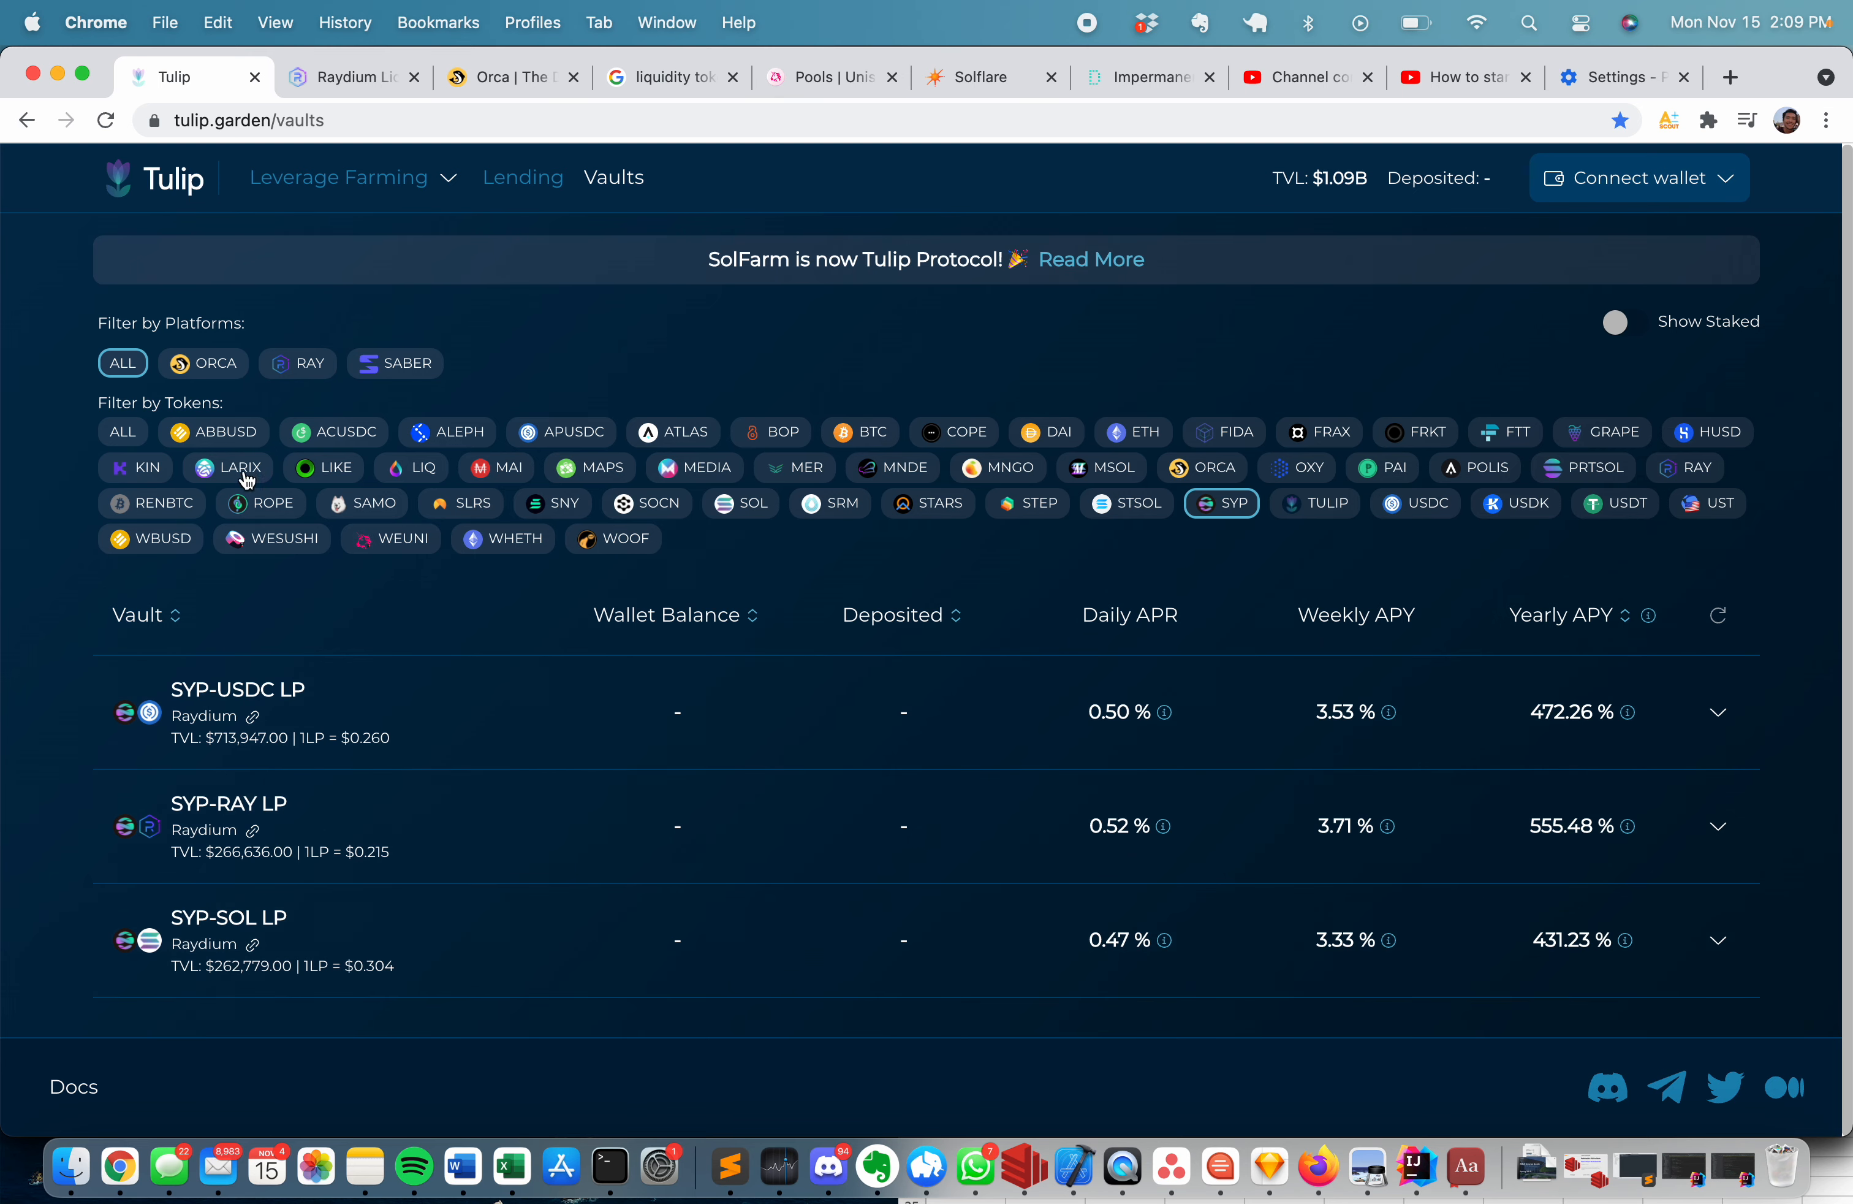
mouse_move(1063, 497)
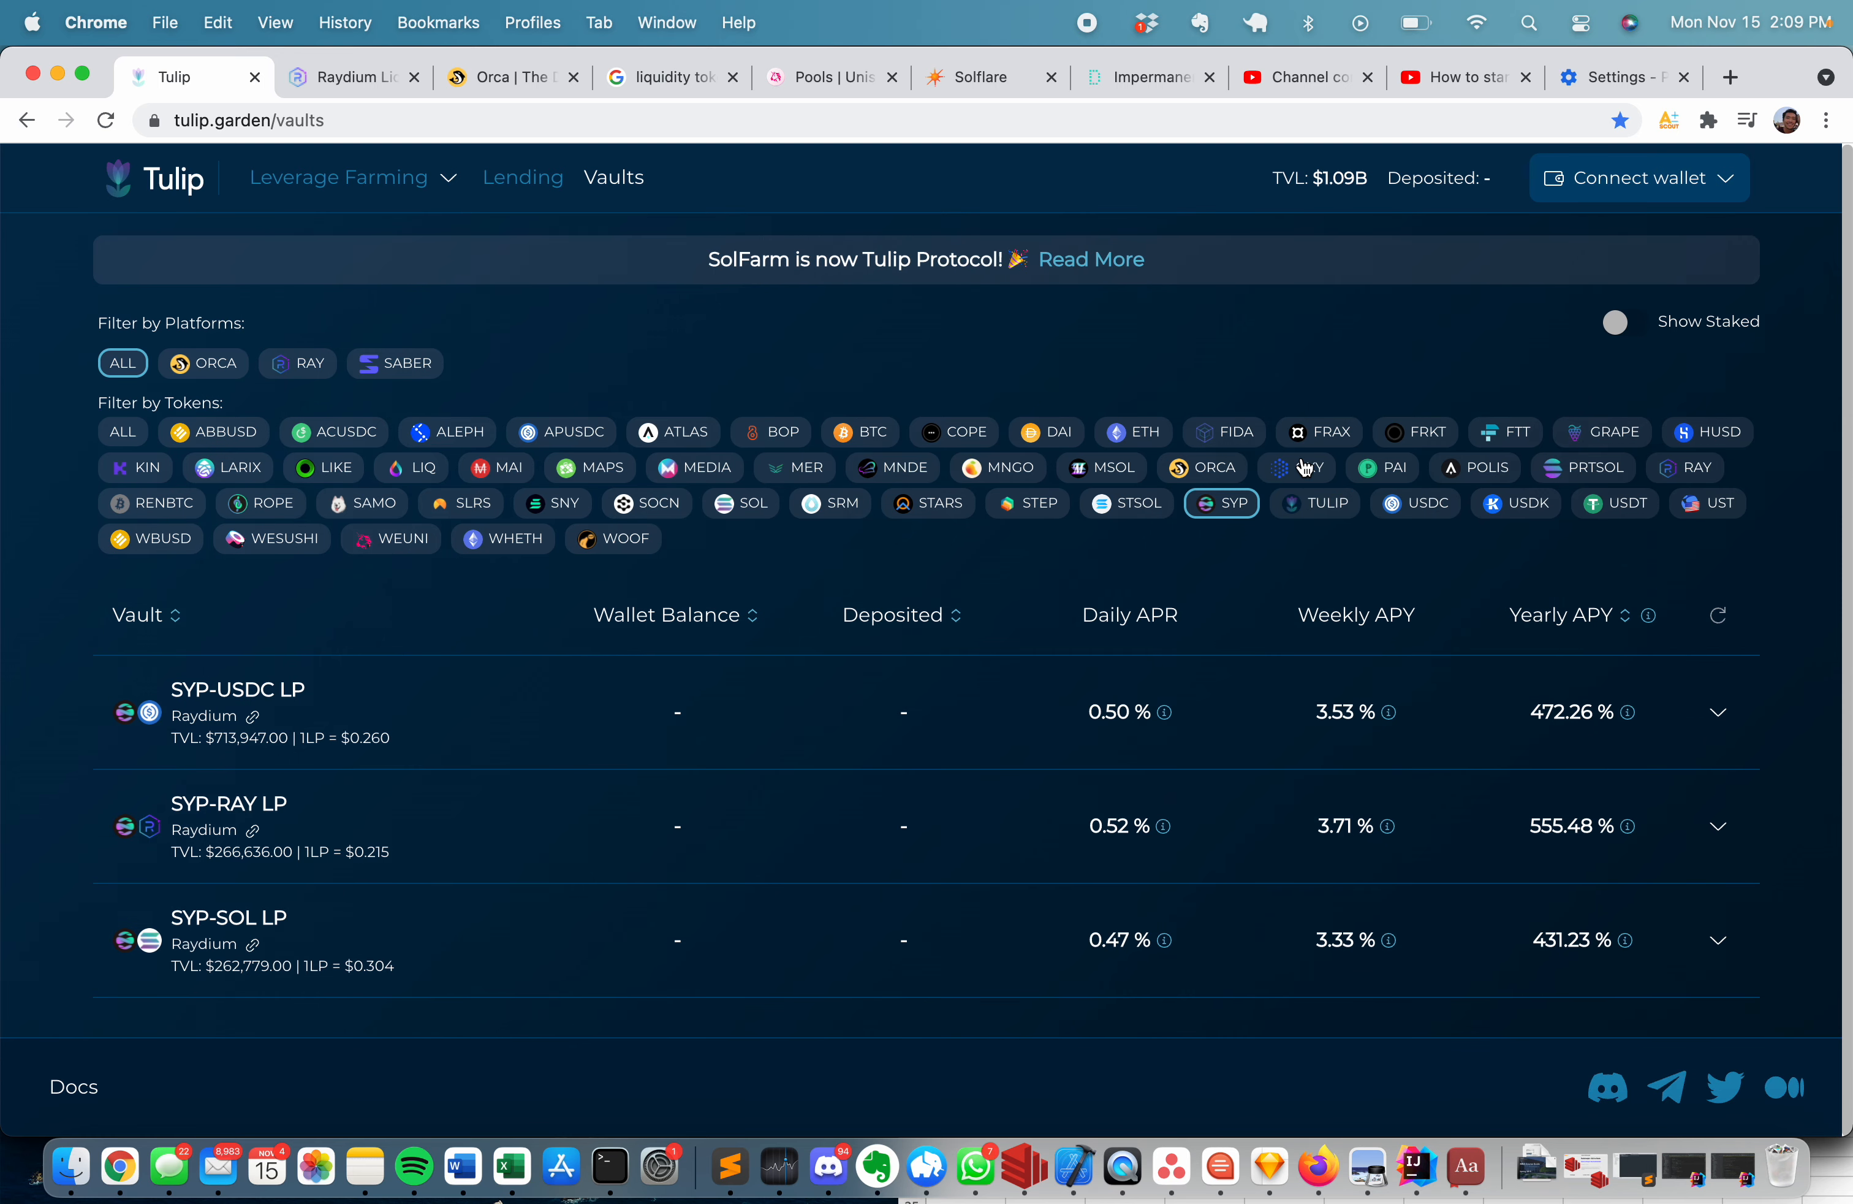
mouse_move(854, 520)
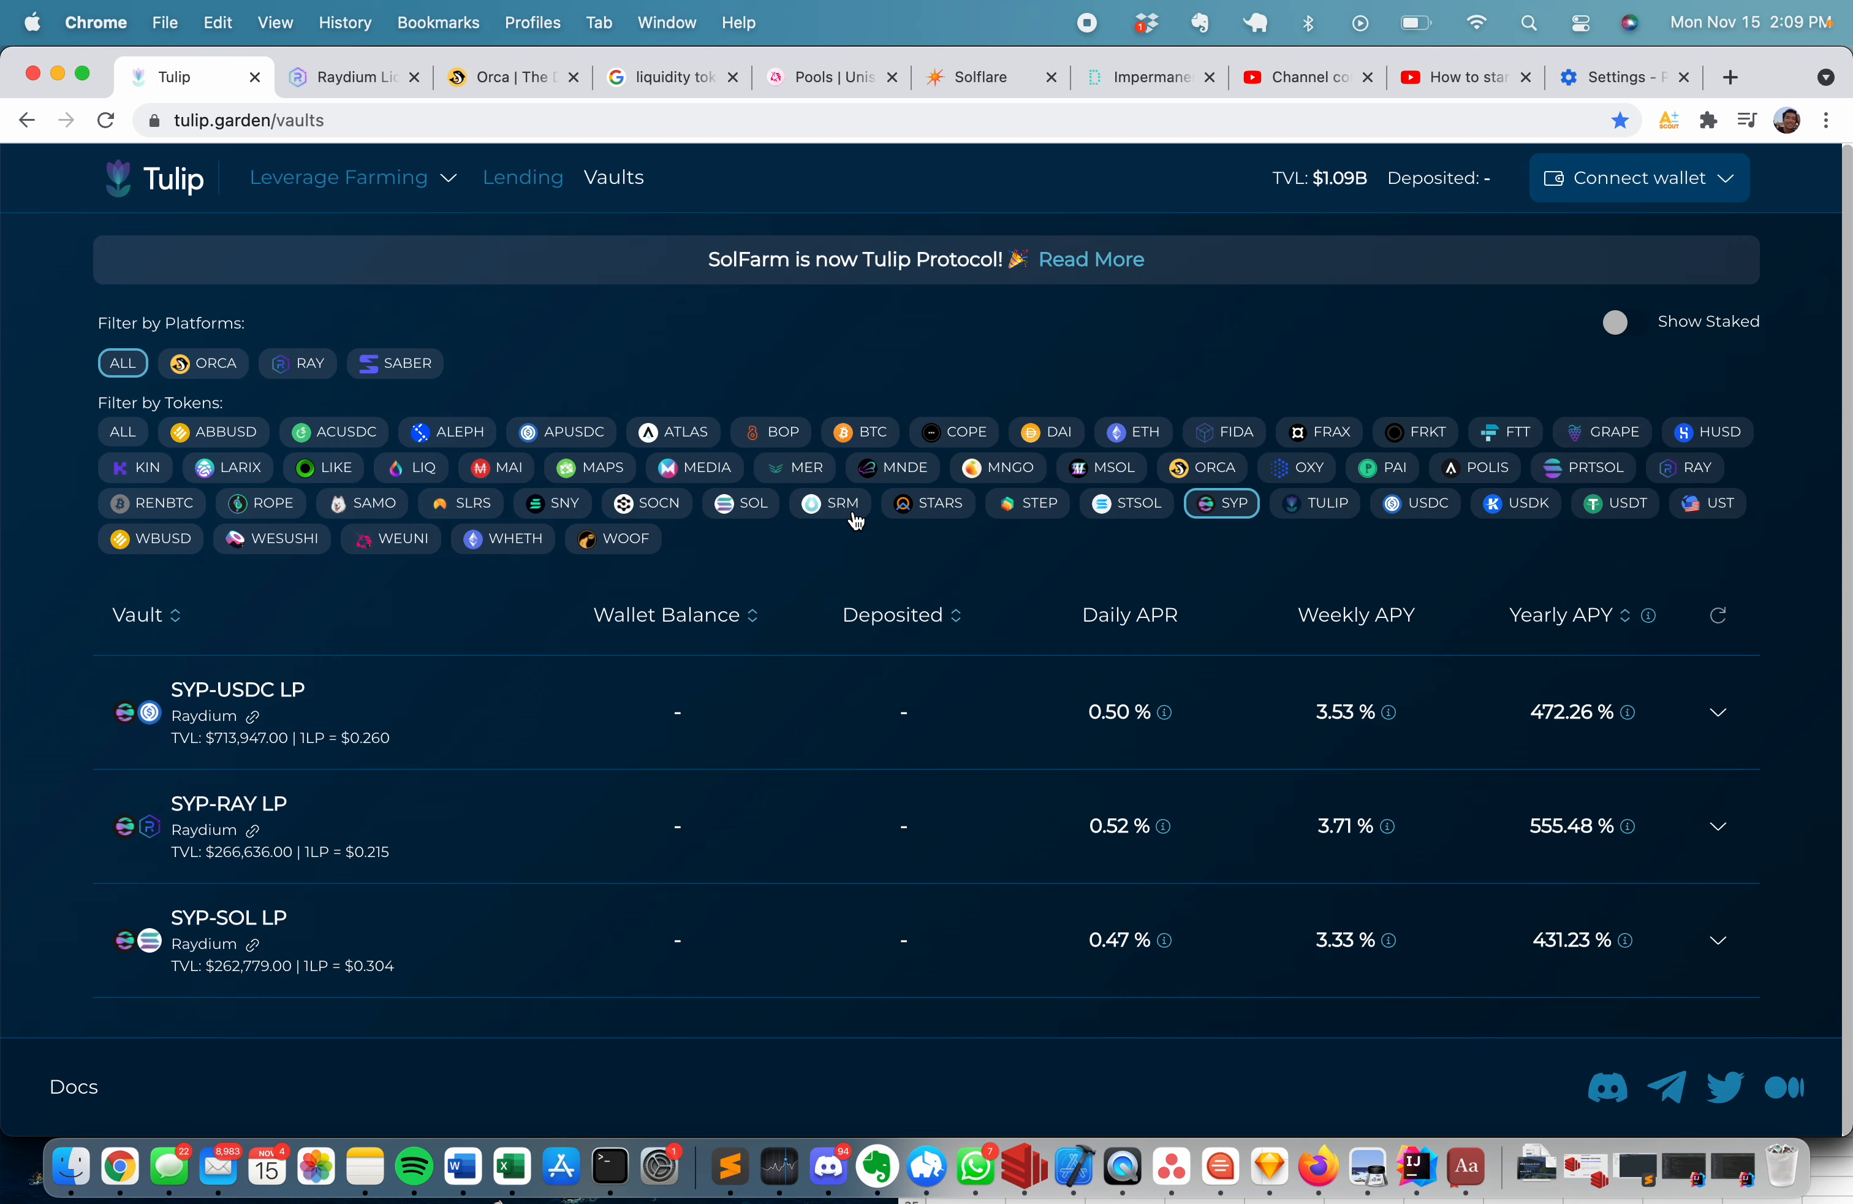
left_click(513, 490)
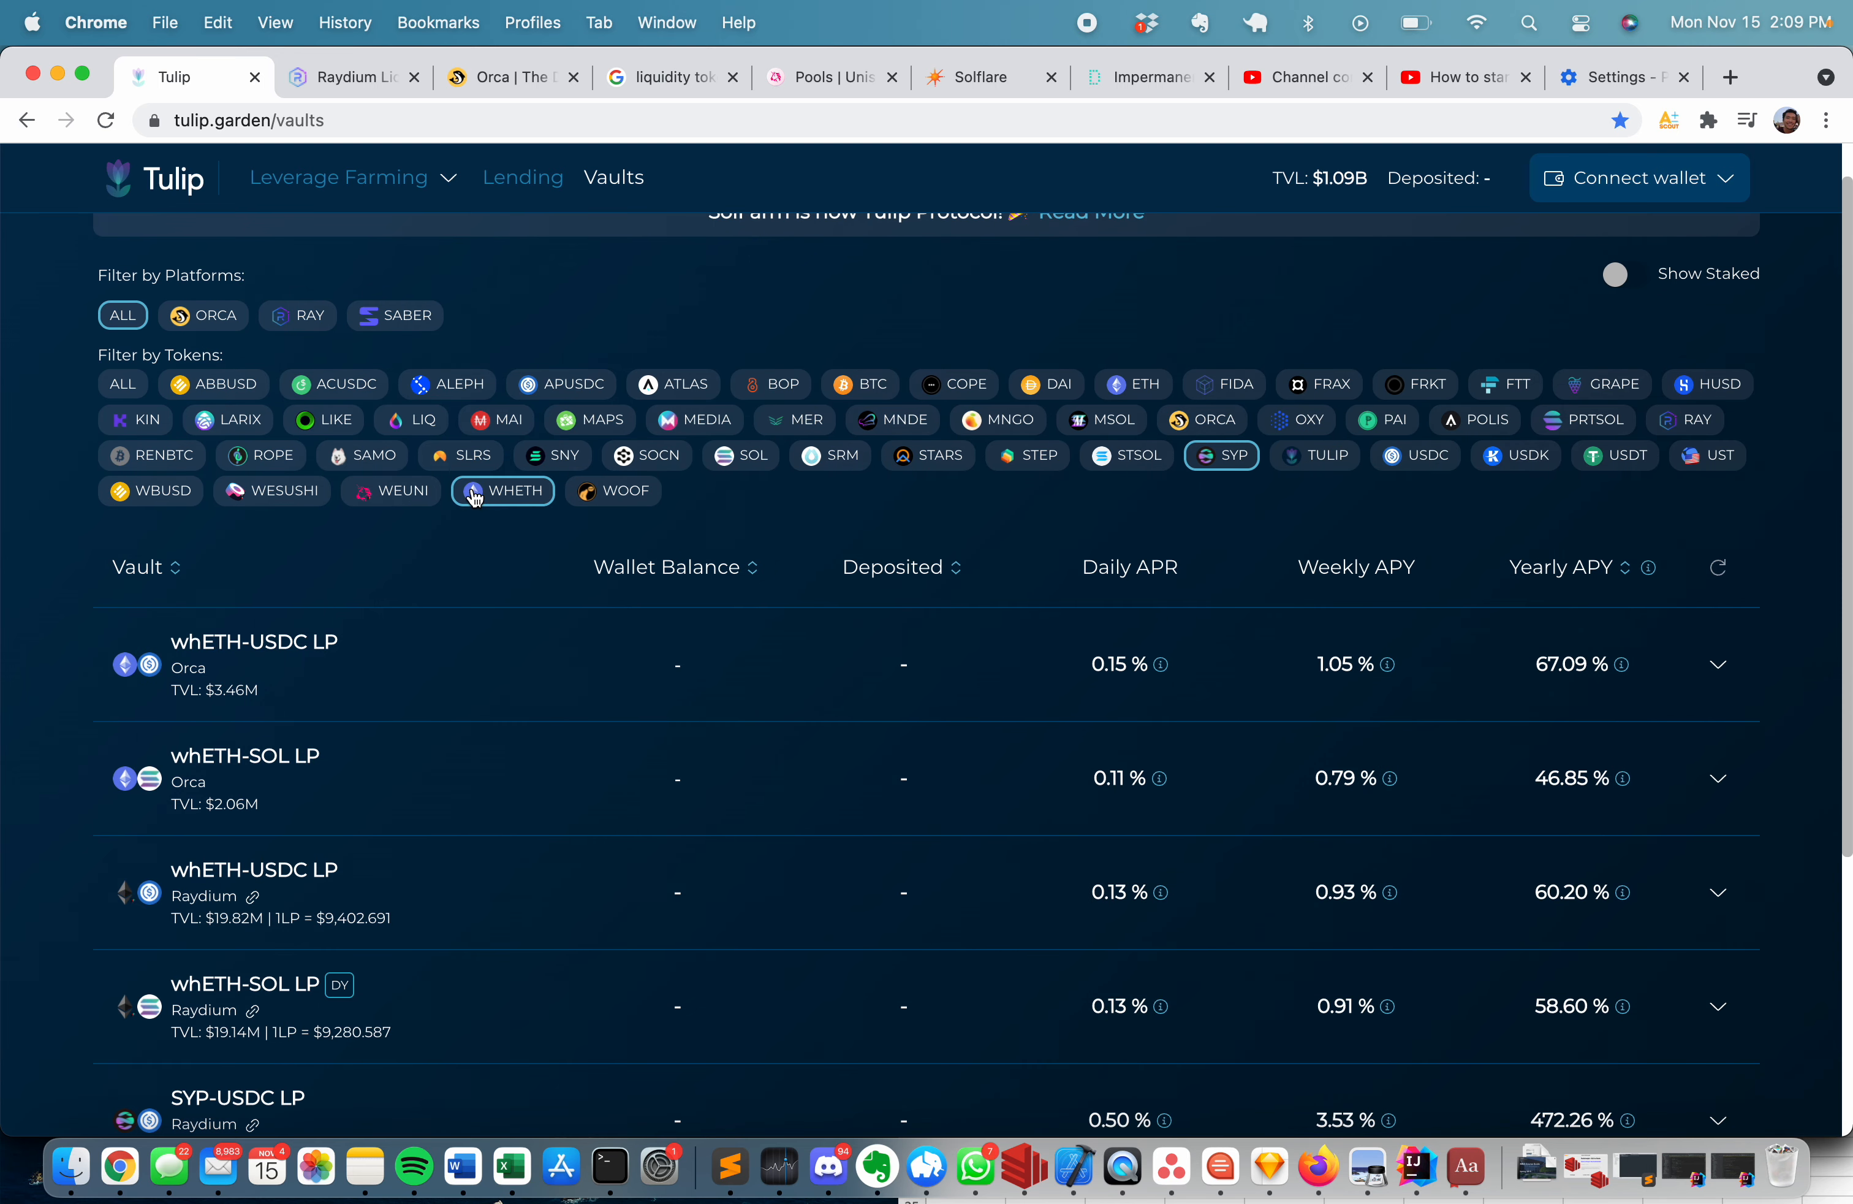
left_click(1220, 454)
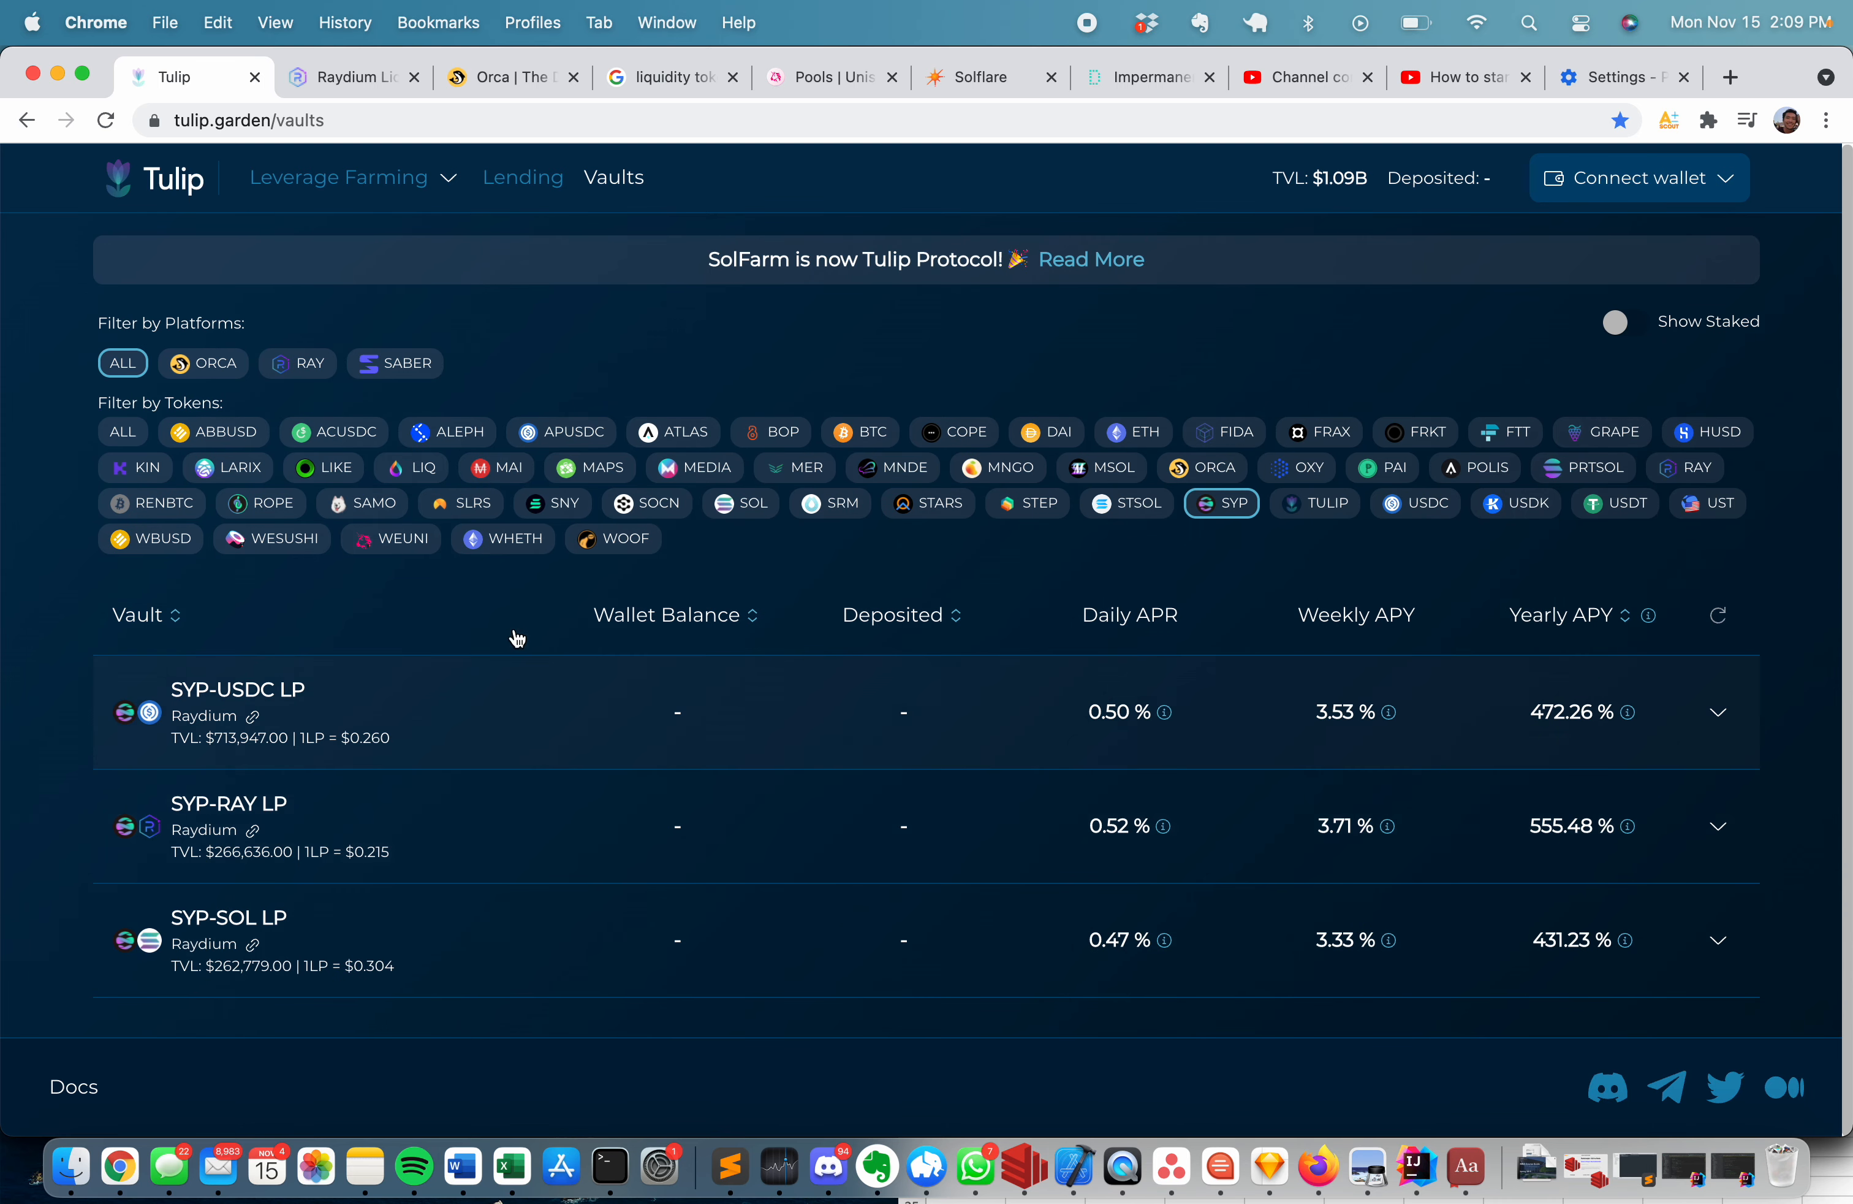
mouse_move(231, 702)
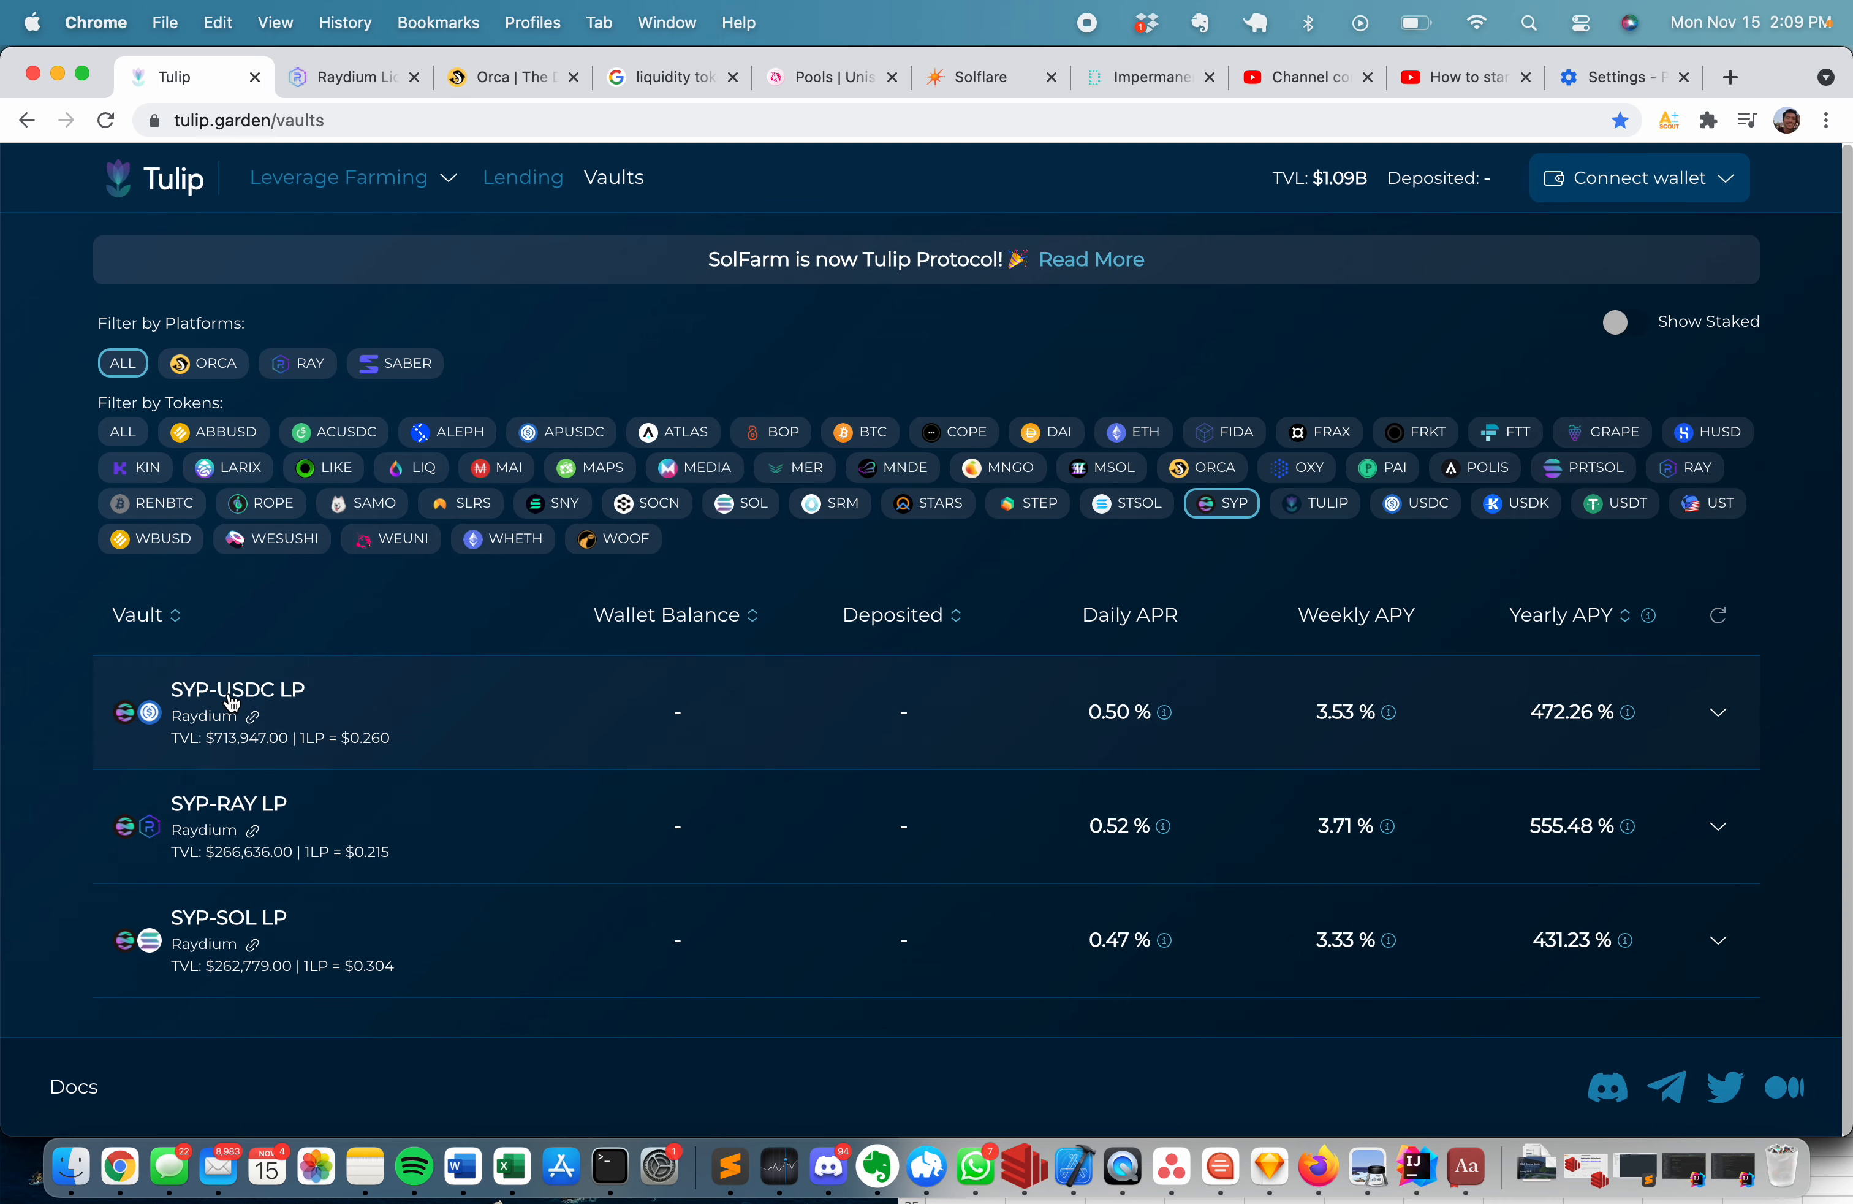
Return to the Uniswap V2 Pools page explaining deposits and liquidity shares.
left_click(827, 77)
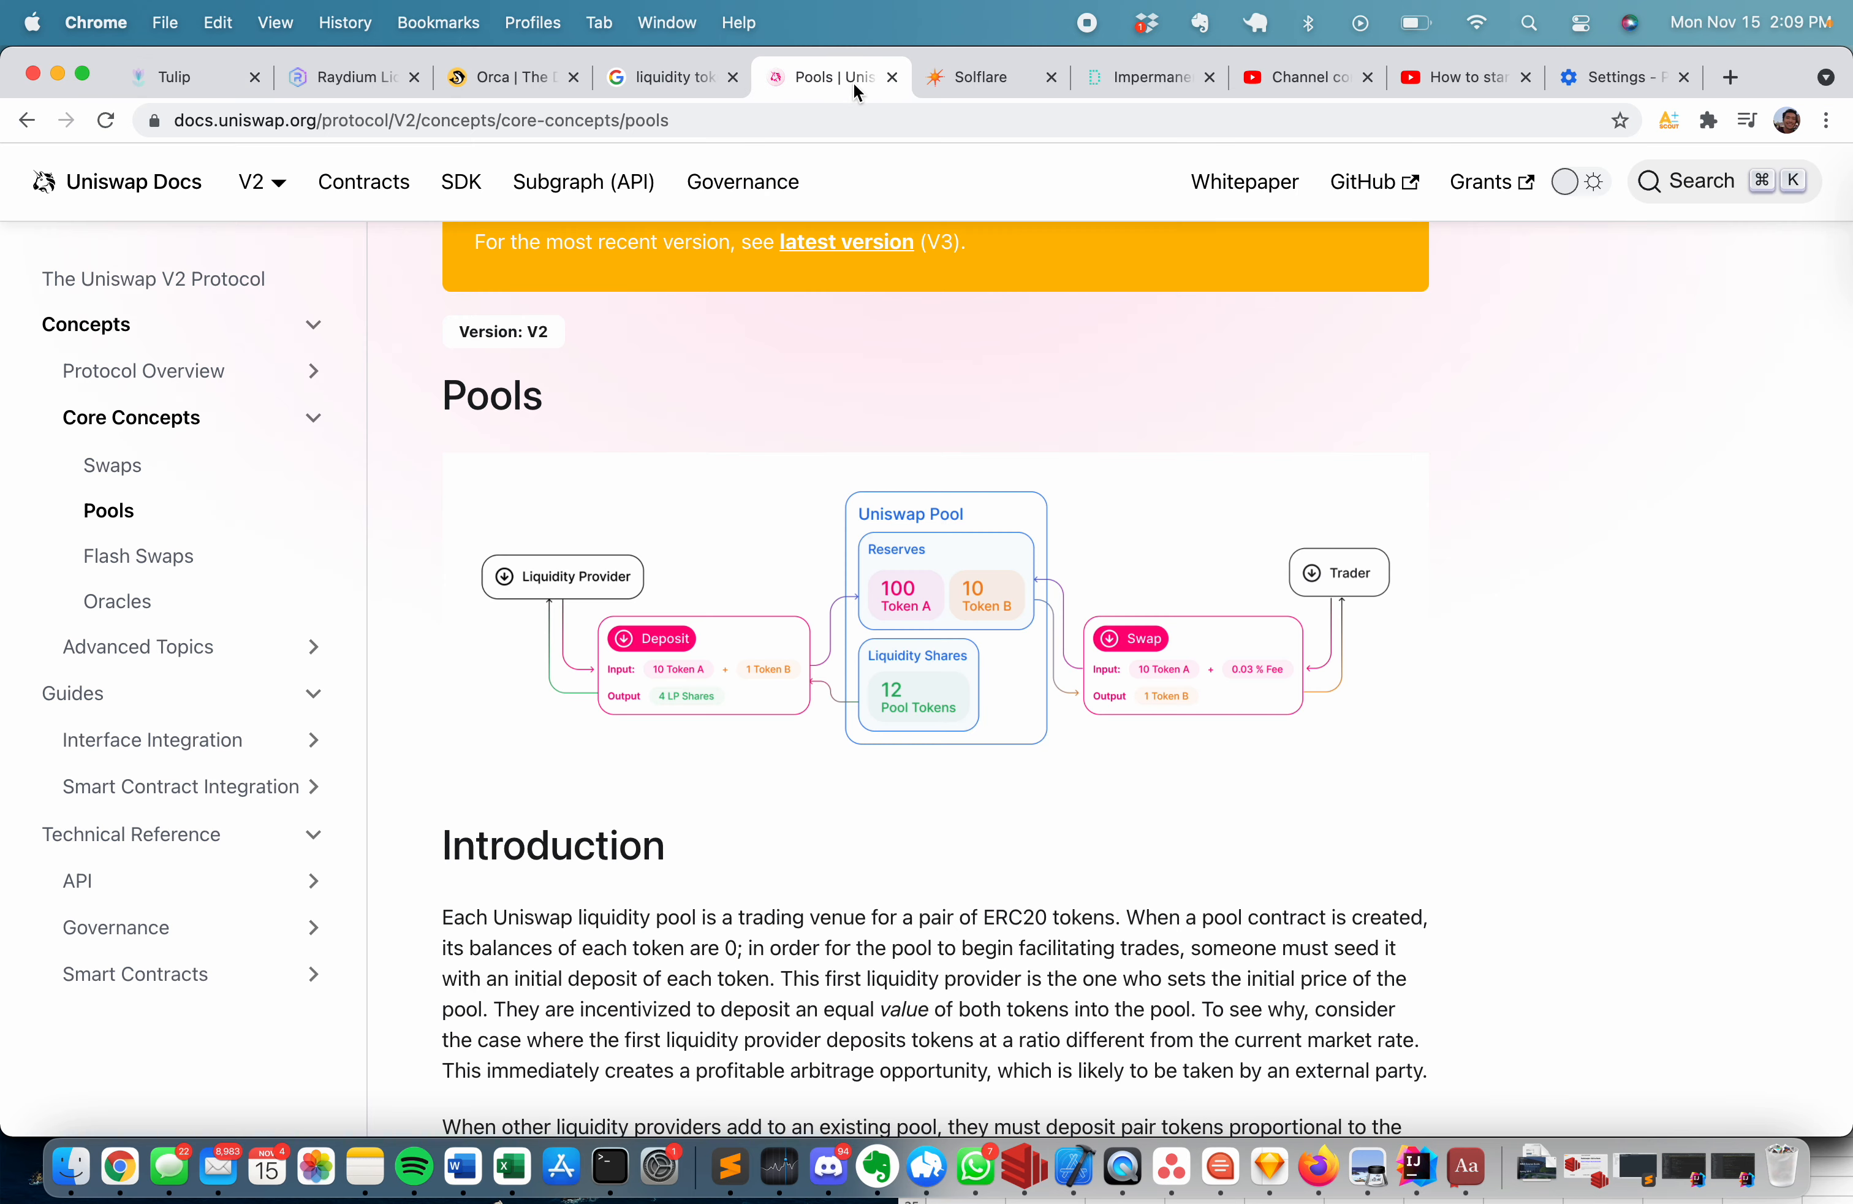
mouse_move(646, 672)
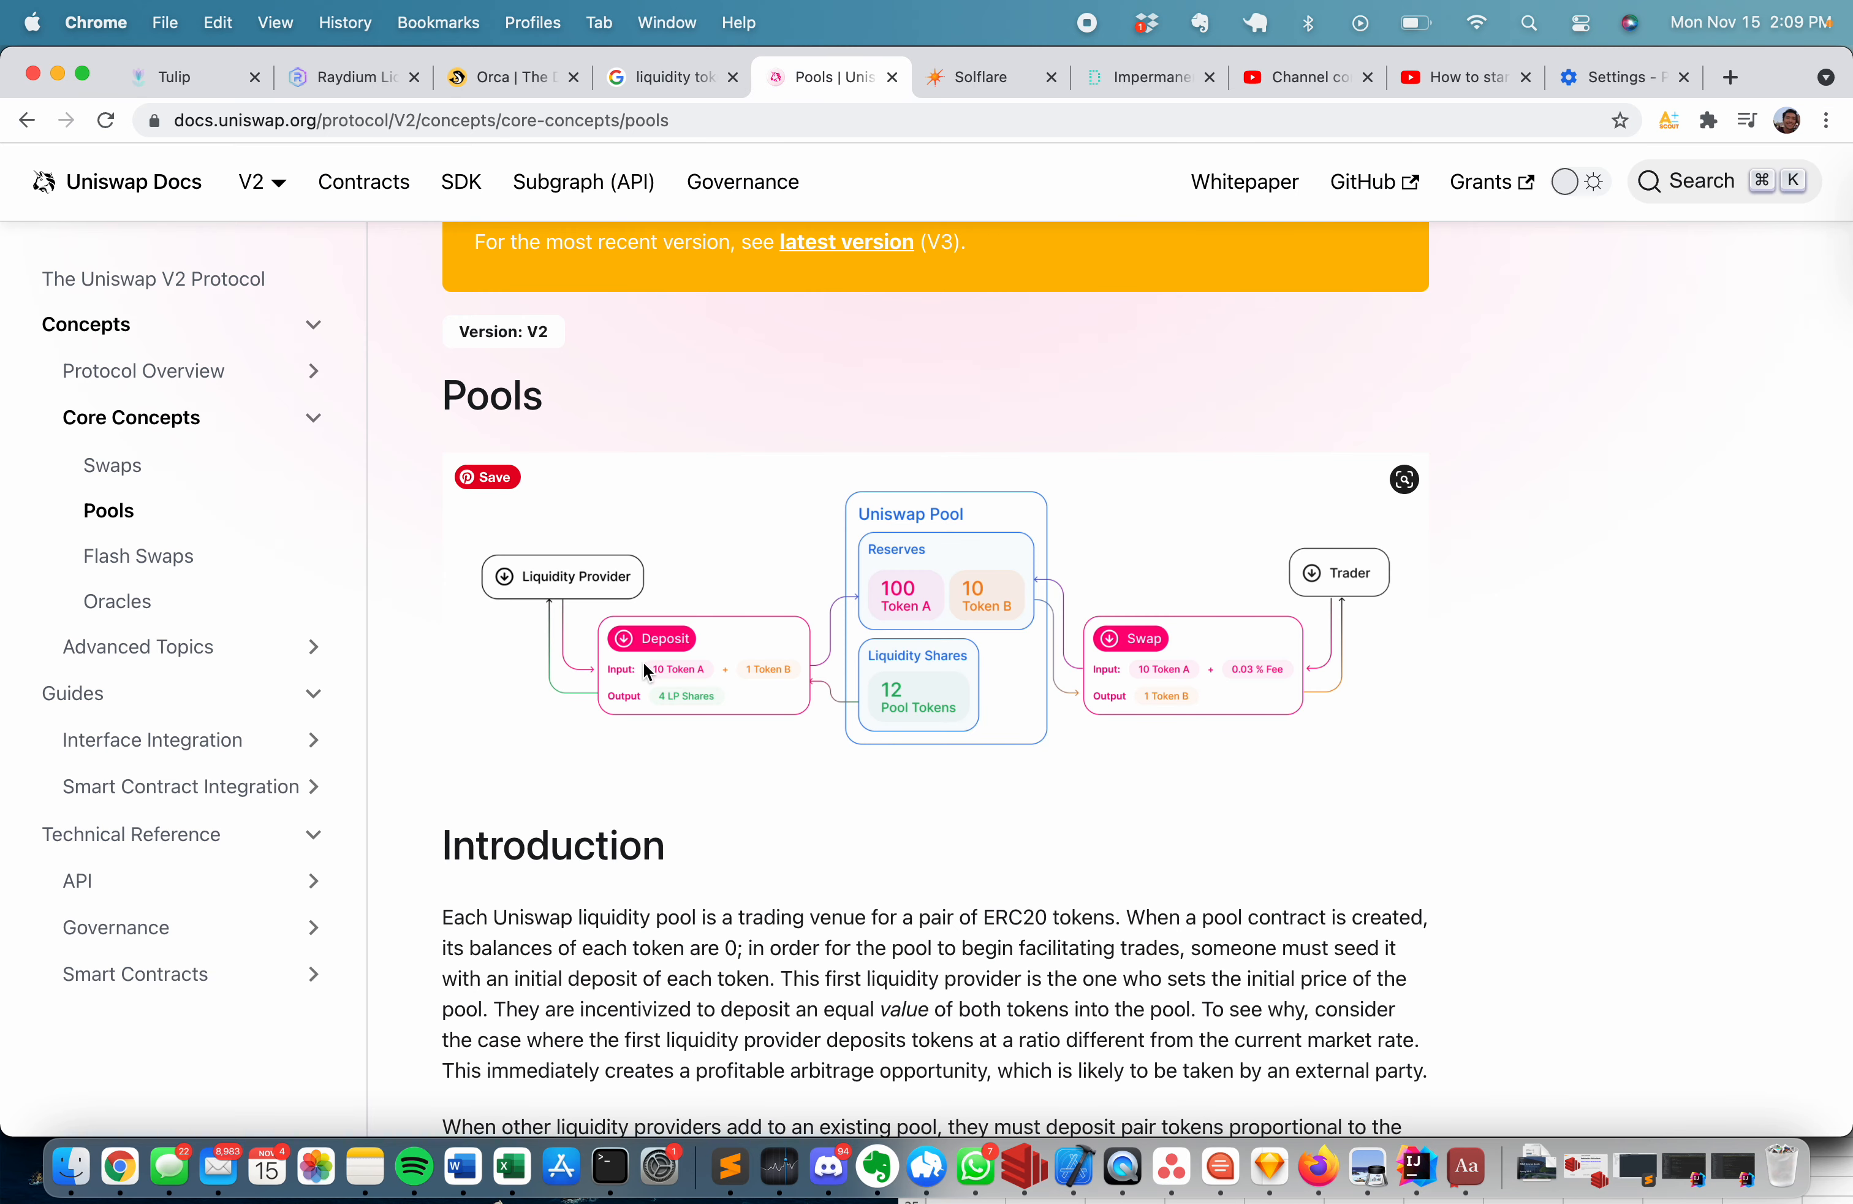
mouse_move(662, 683)
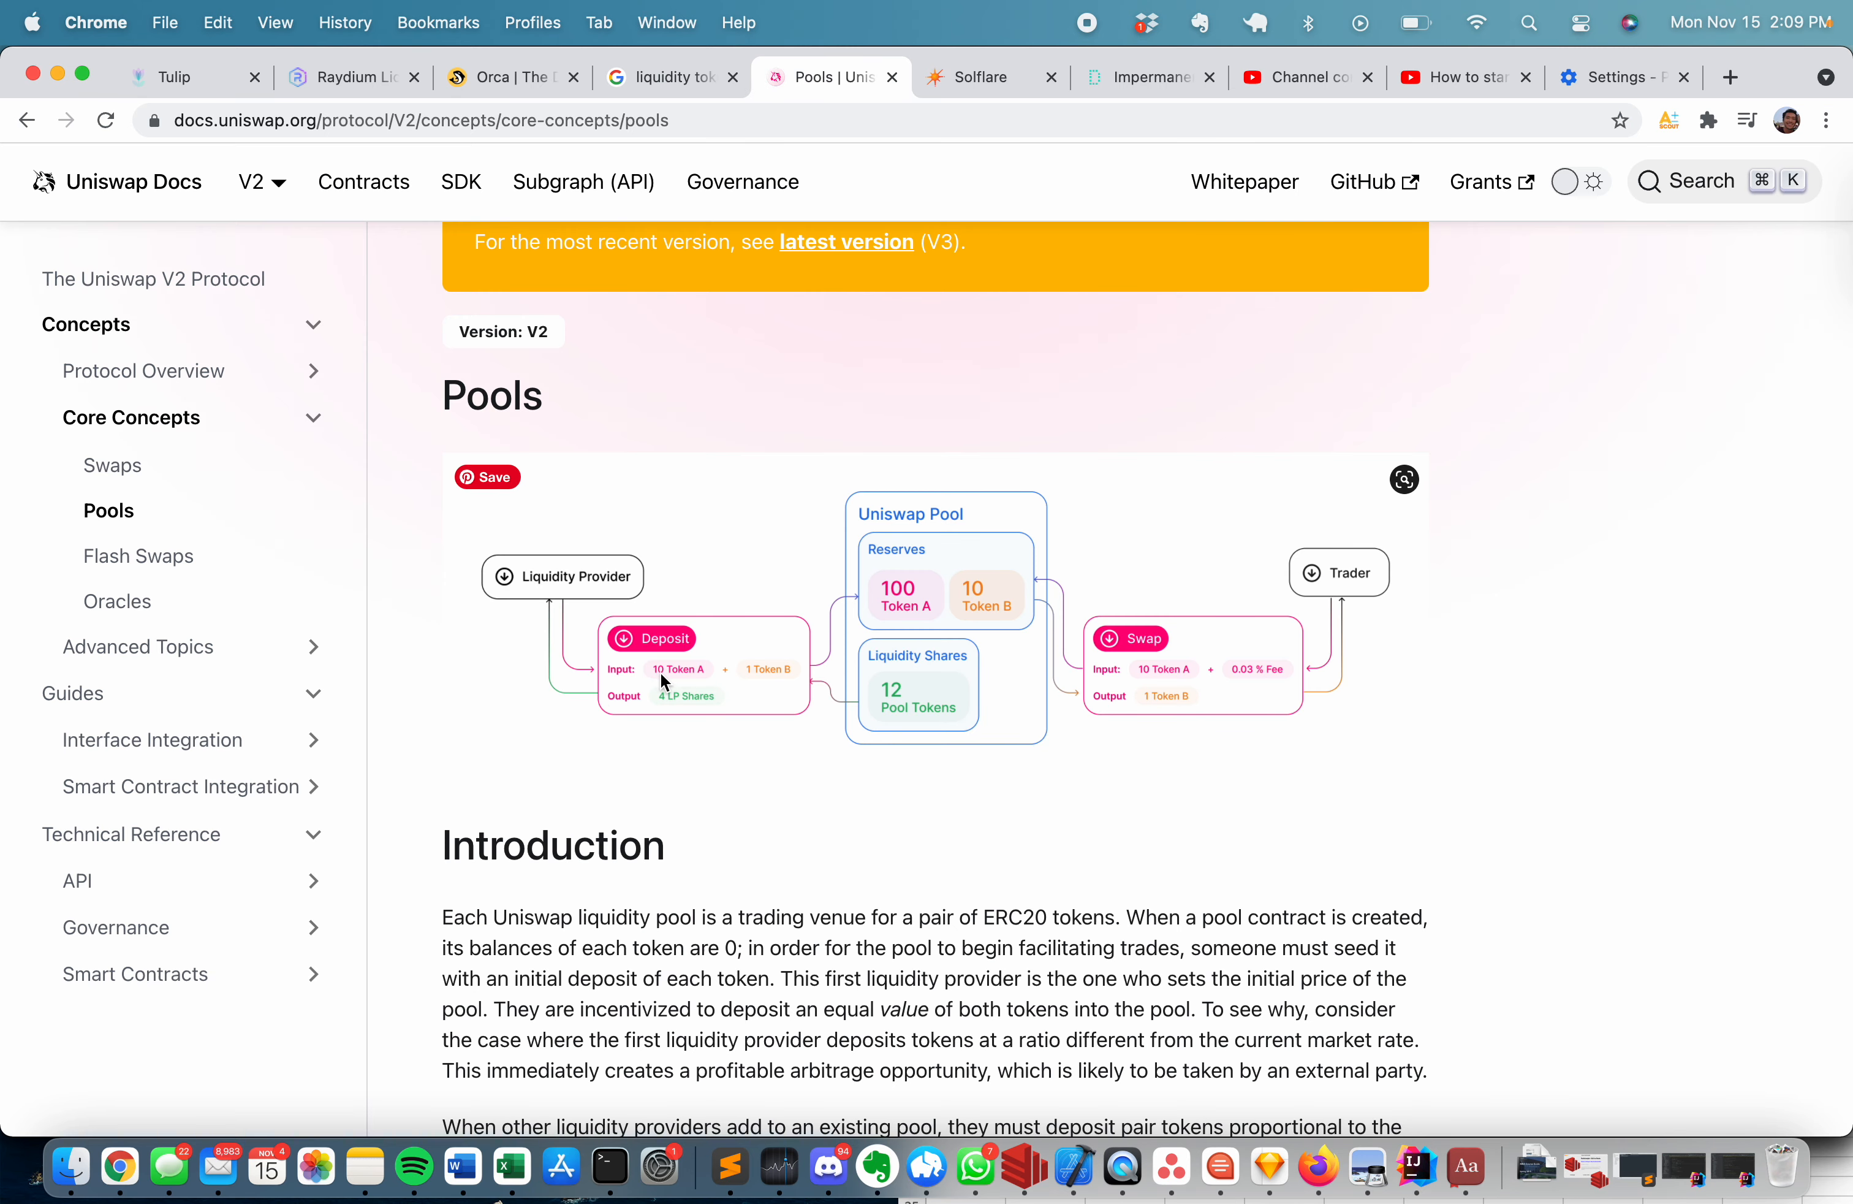
mouse_move(714, 669)
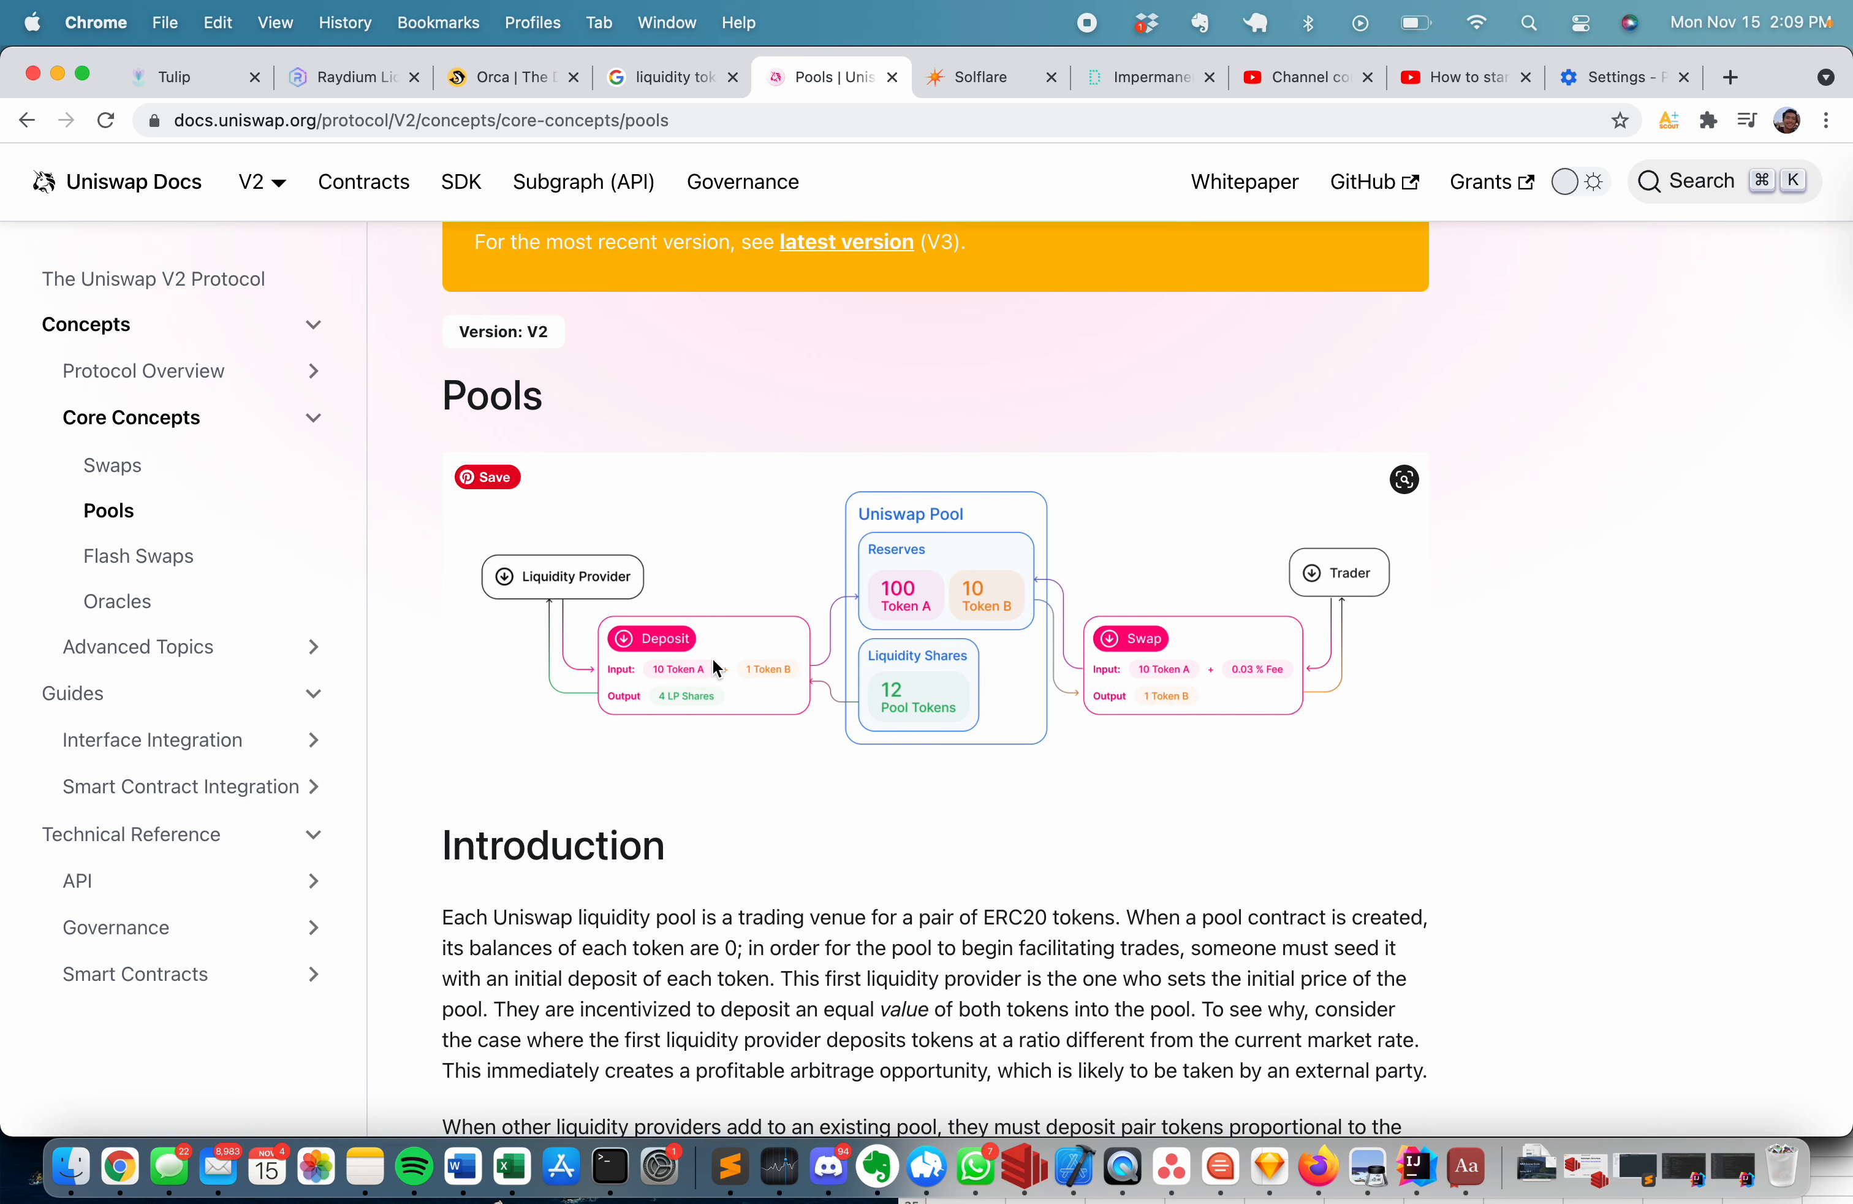
mouse_move(762, 683)
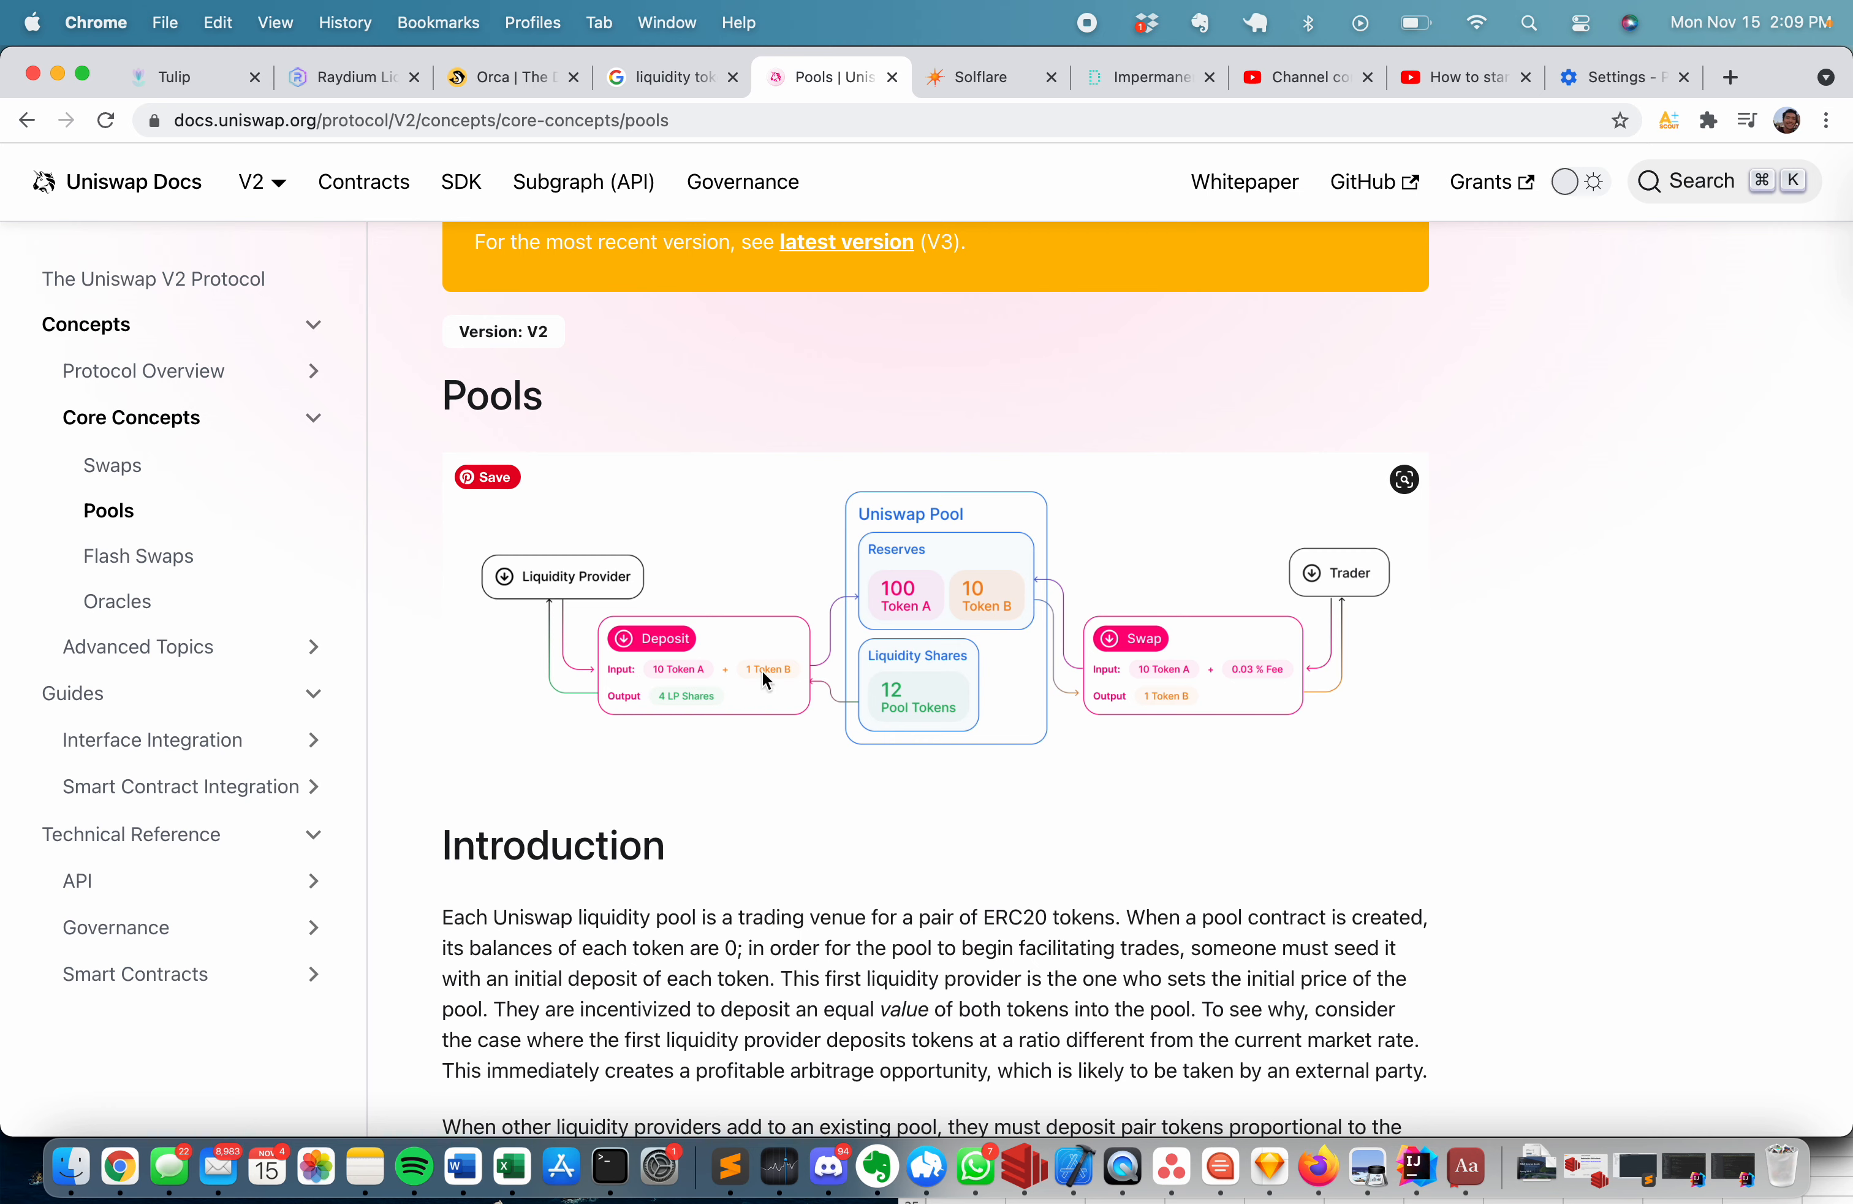
mouse_move(699, 695)
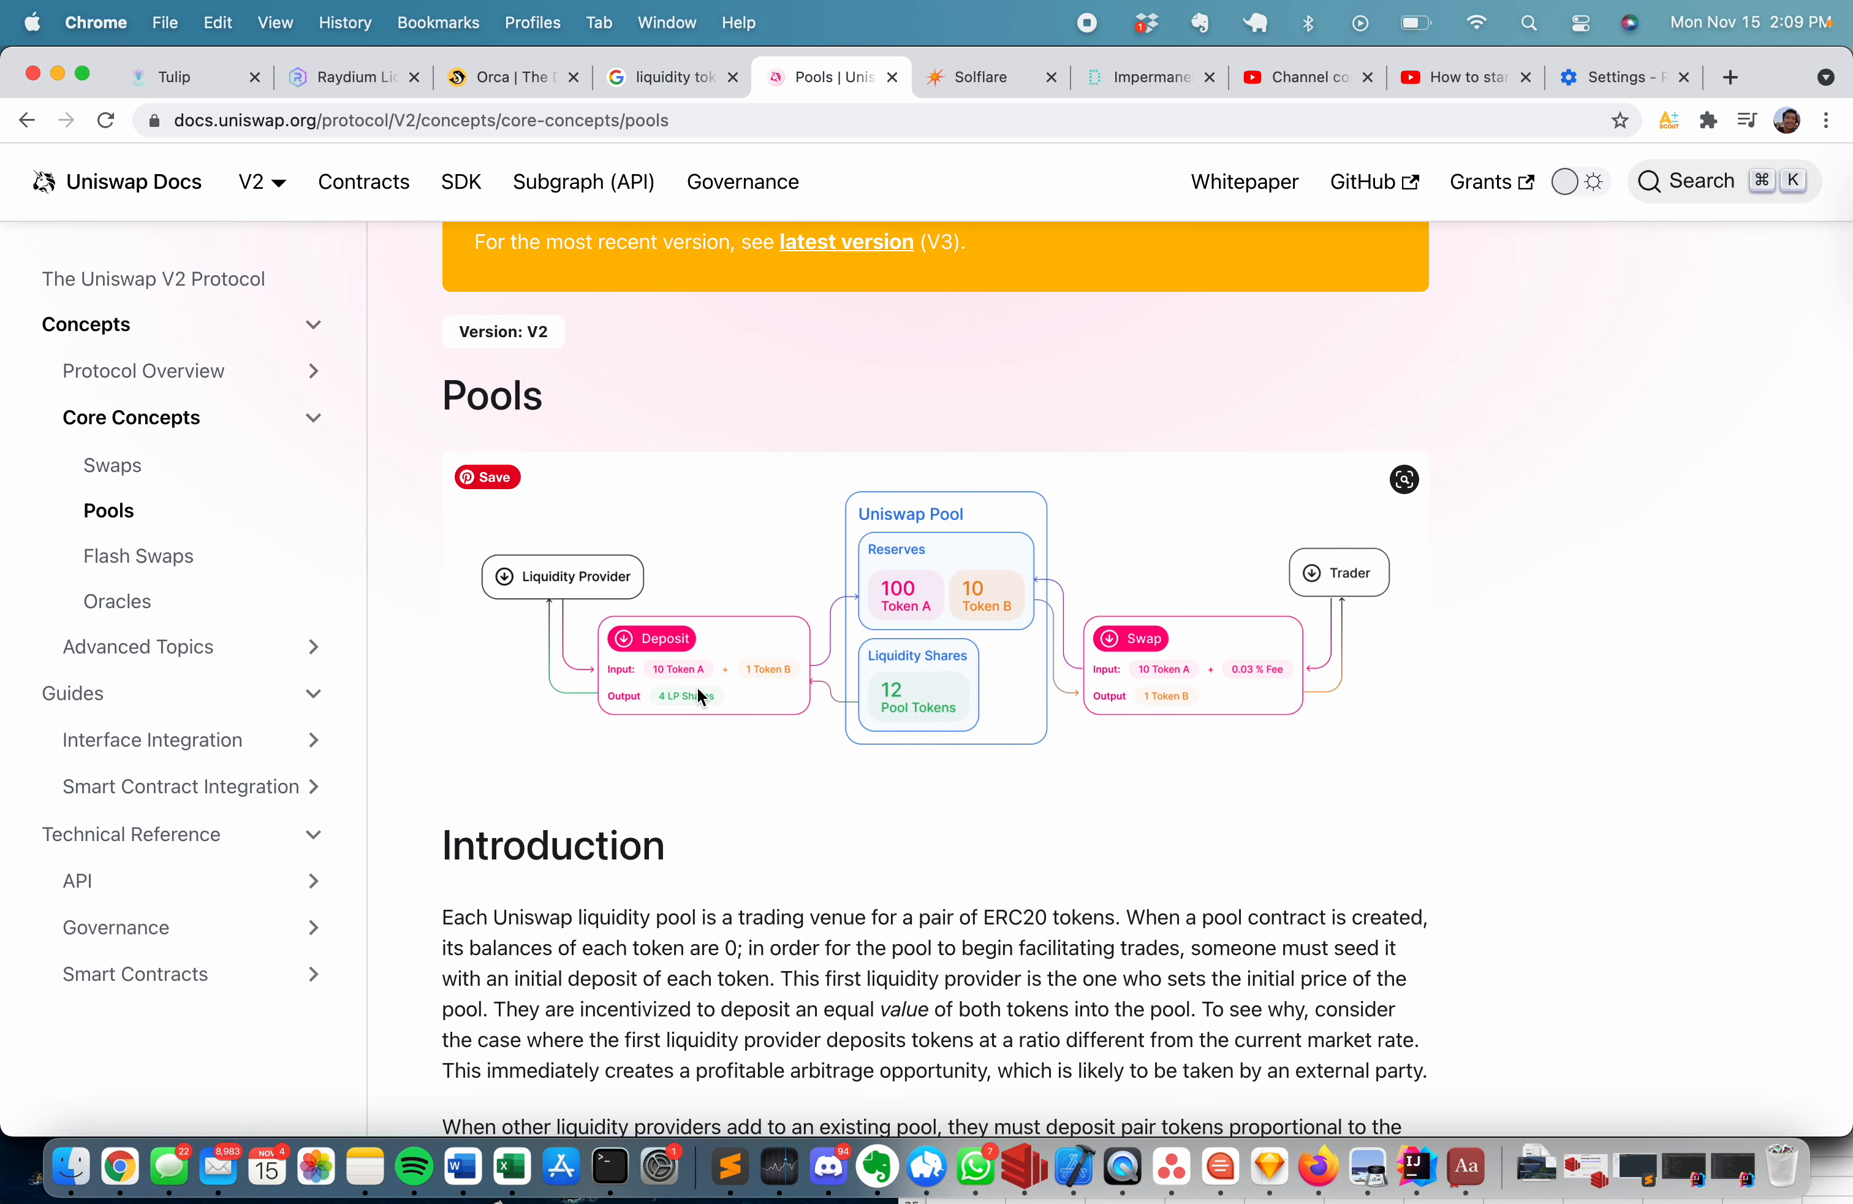
mouse_move(698, 721)
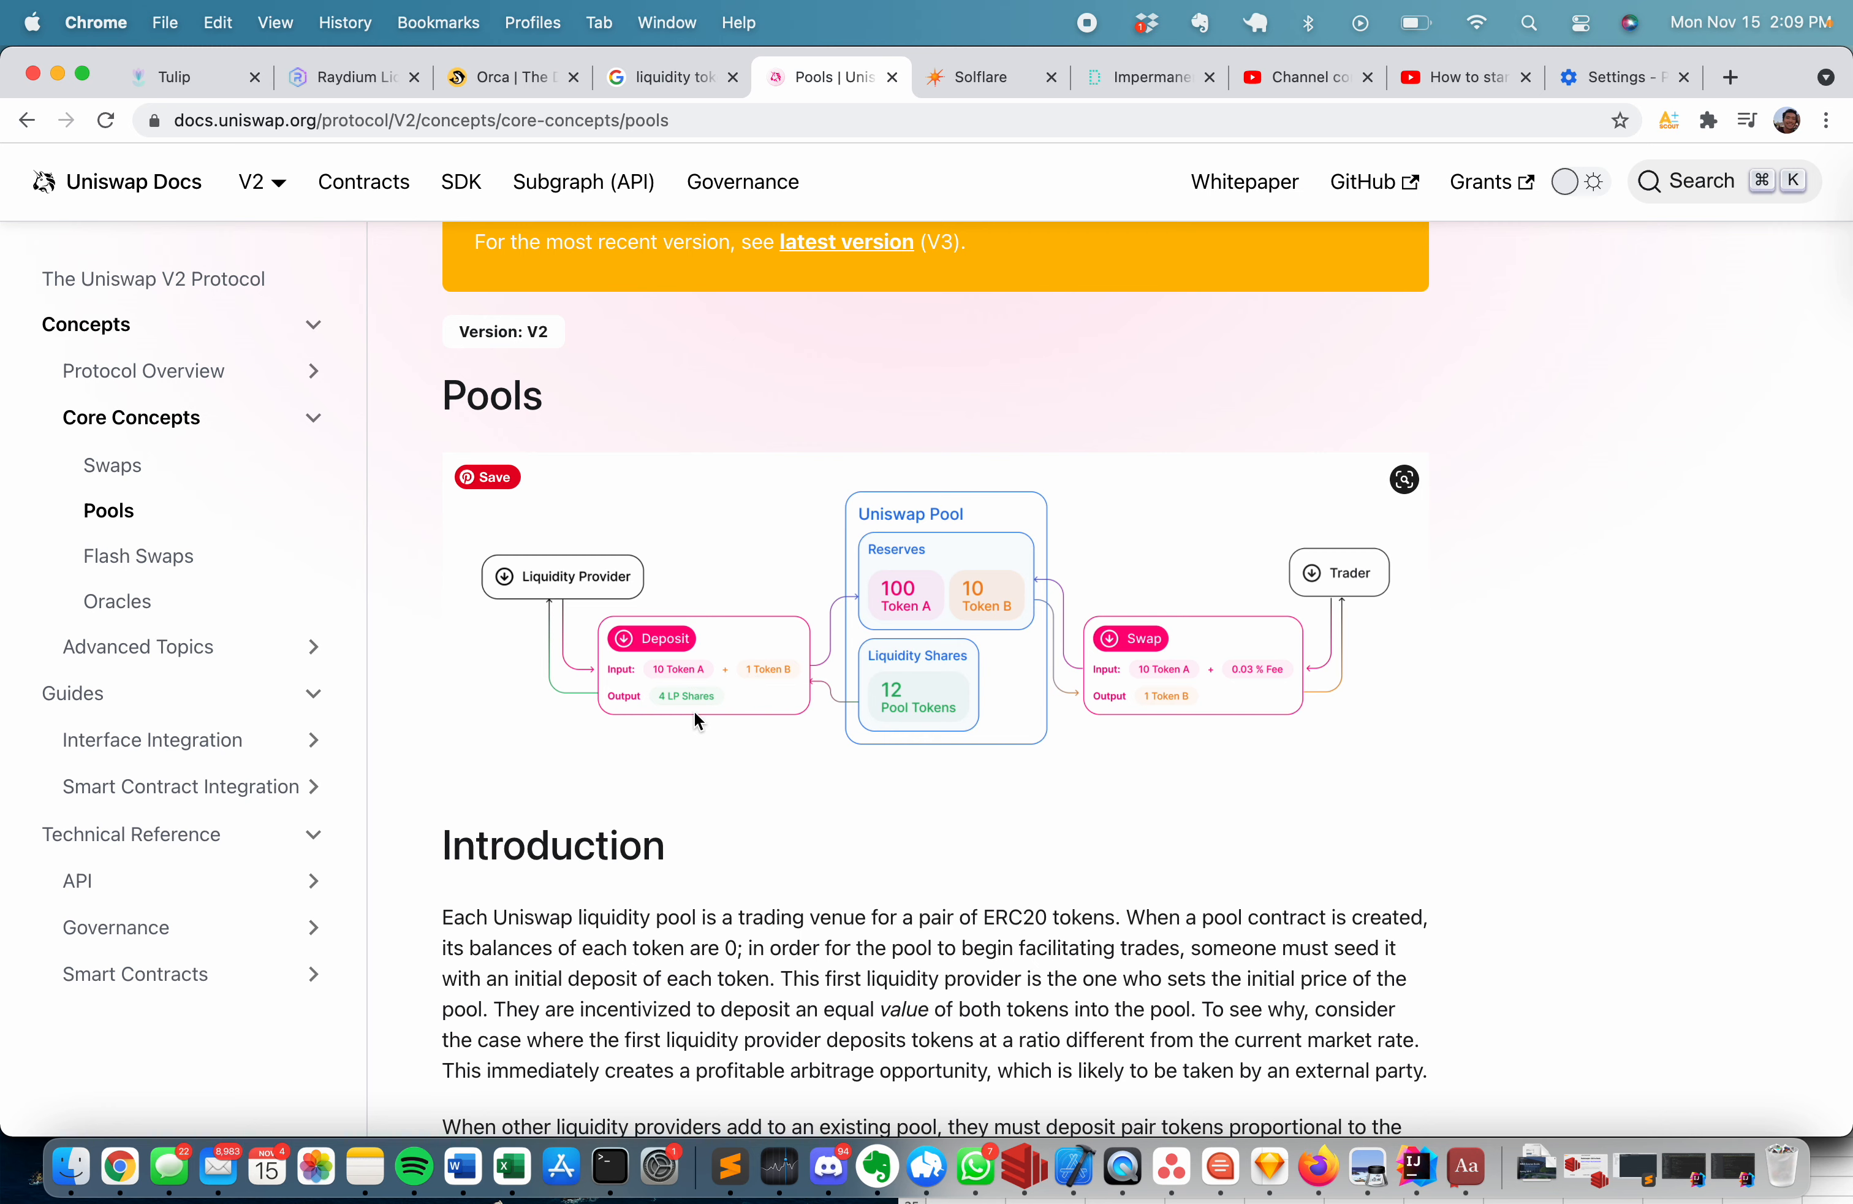
mouse_move(762, 686)
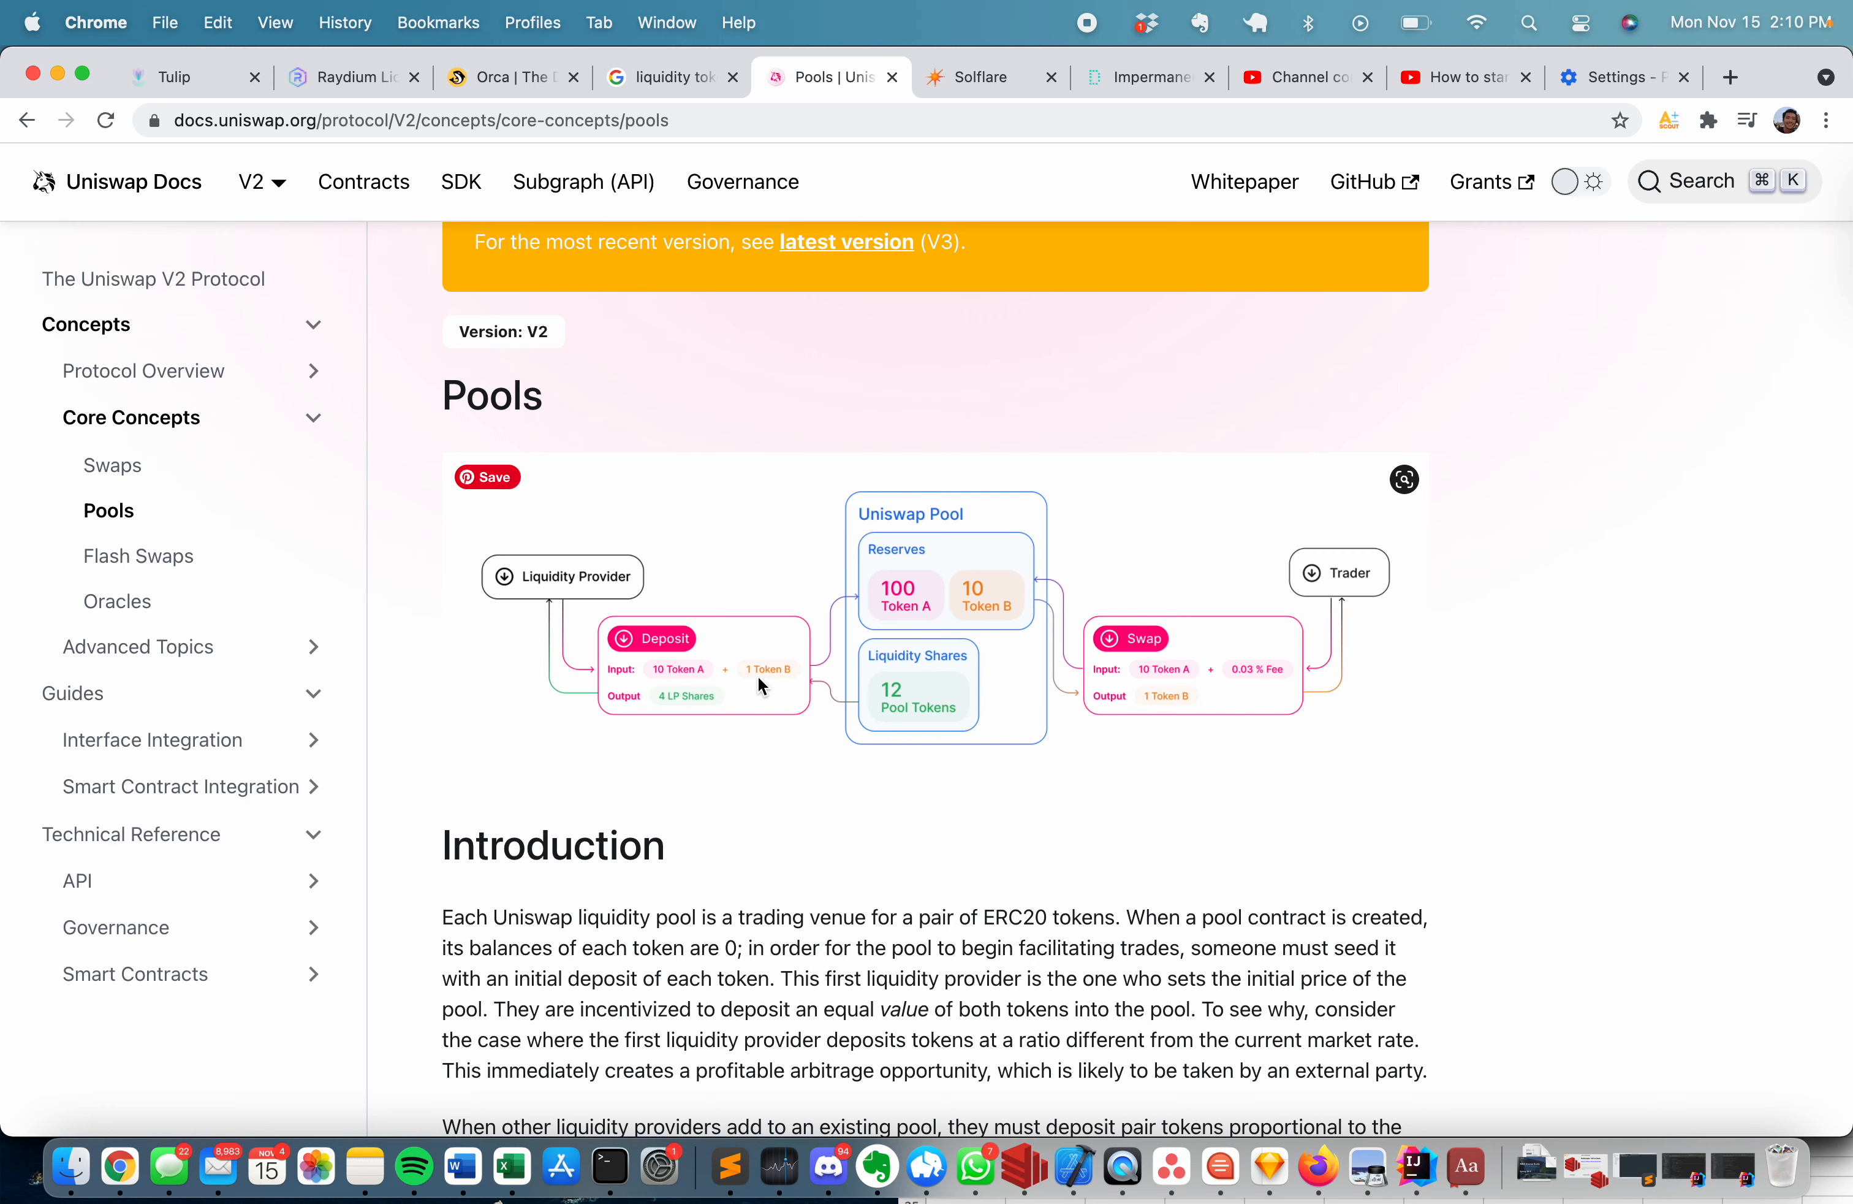
mouse_move(747, 706)
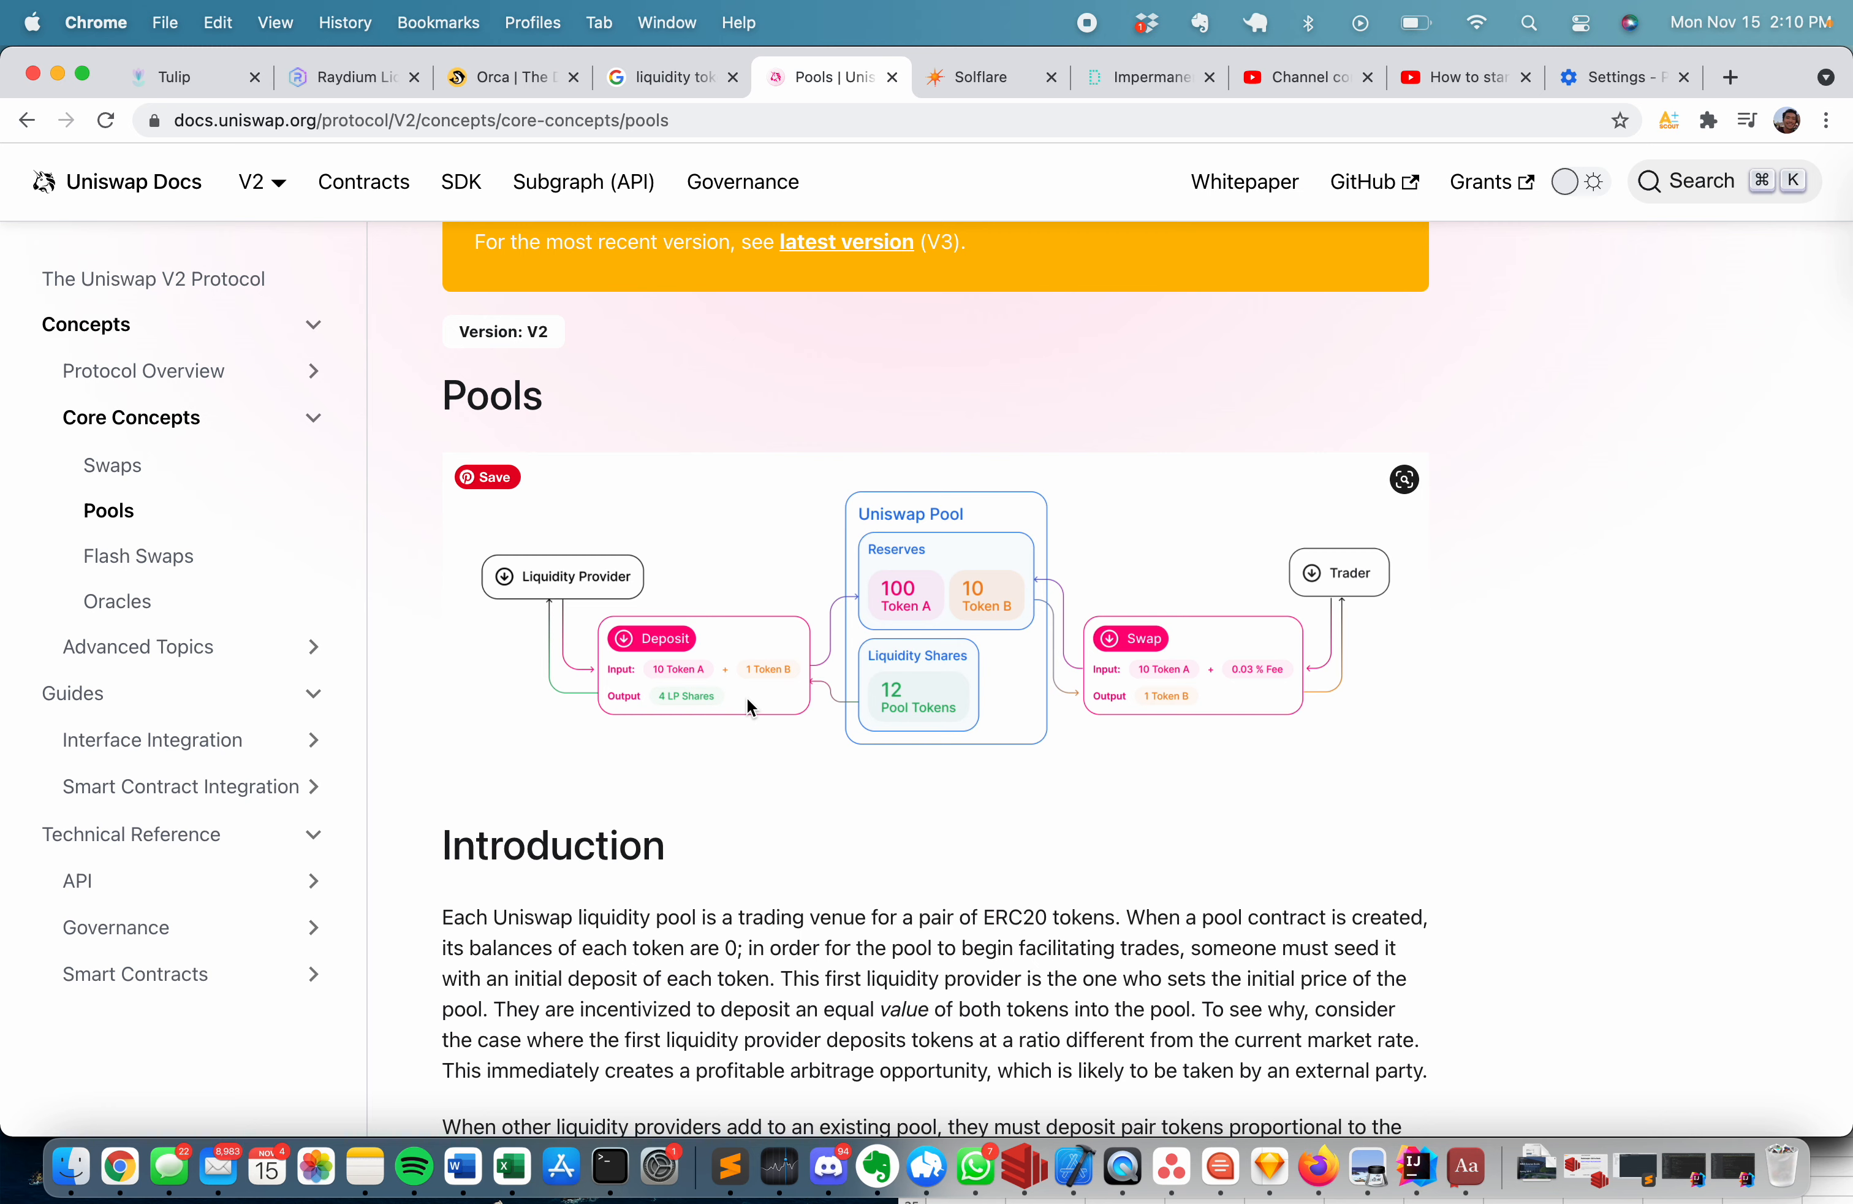
mouse_move(673, 718)
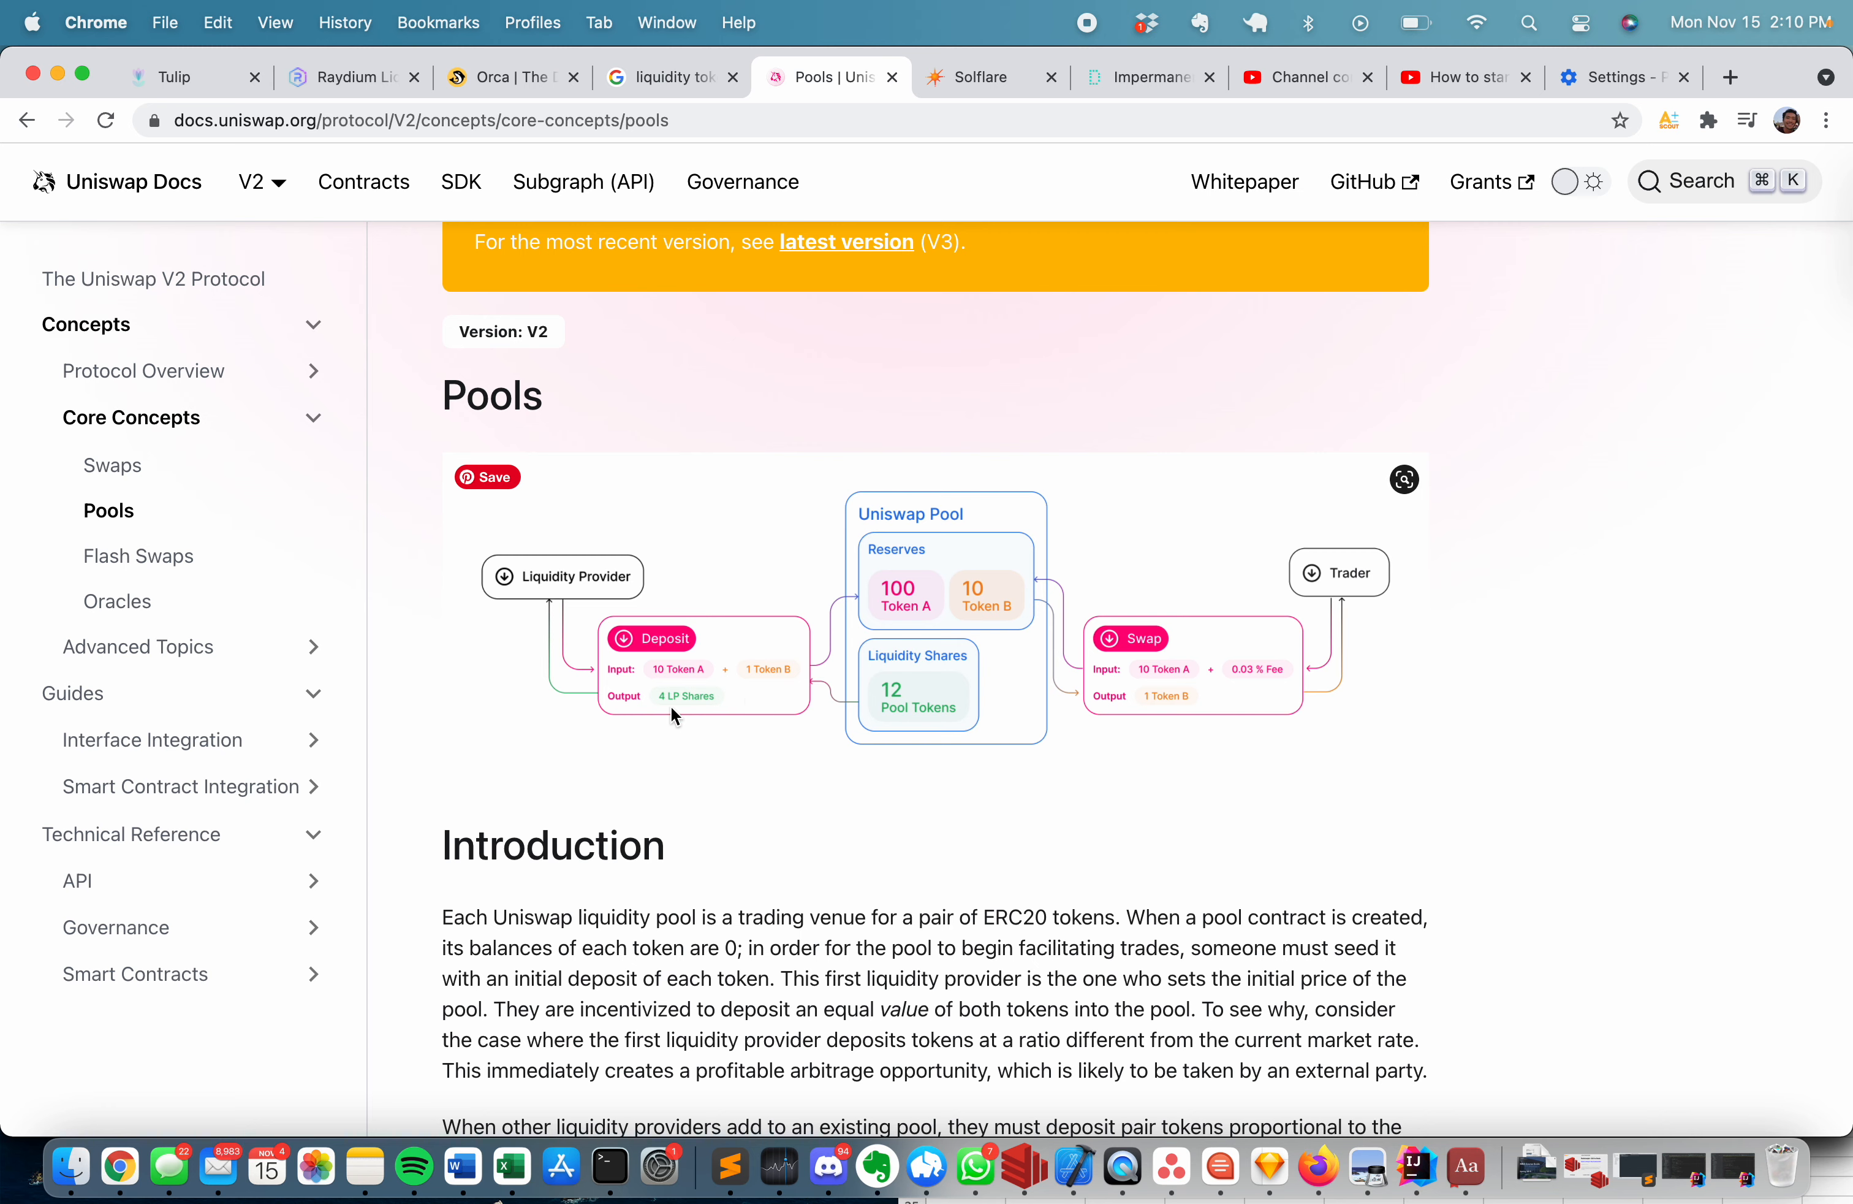
mouse_move(987, 490)
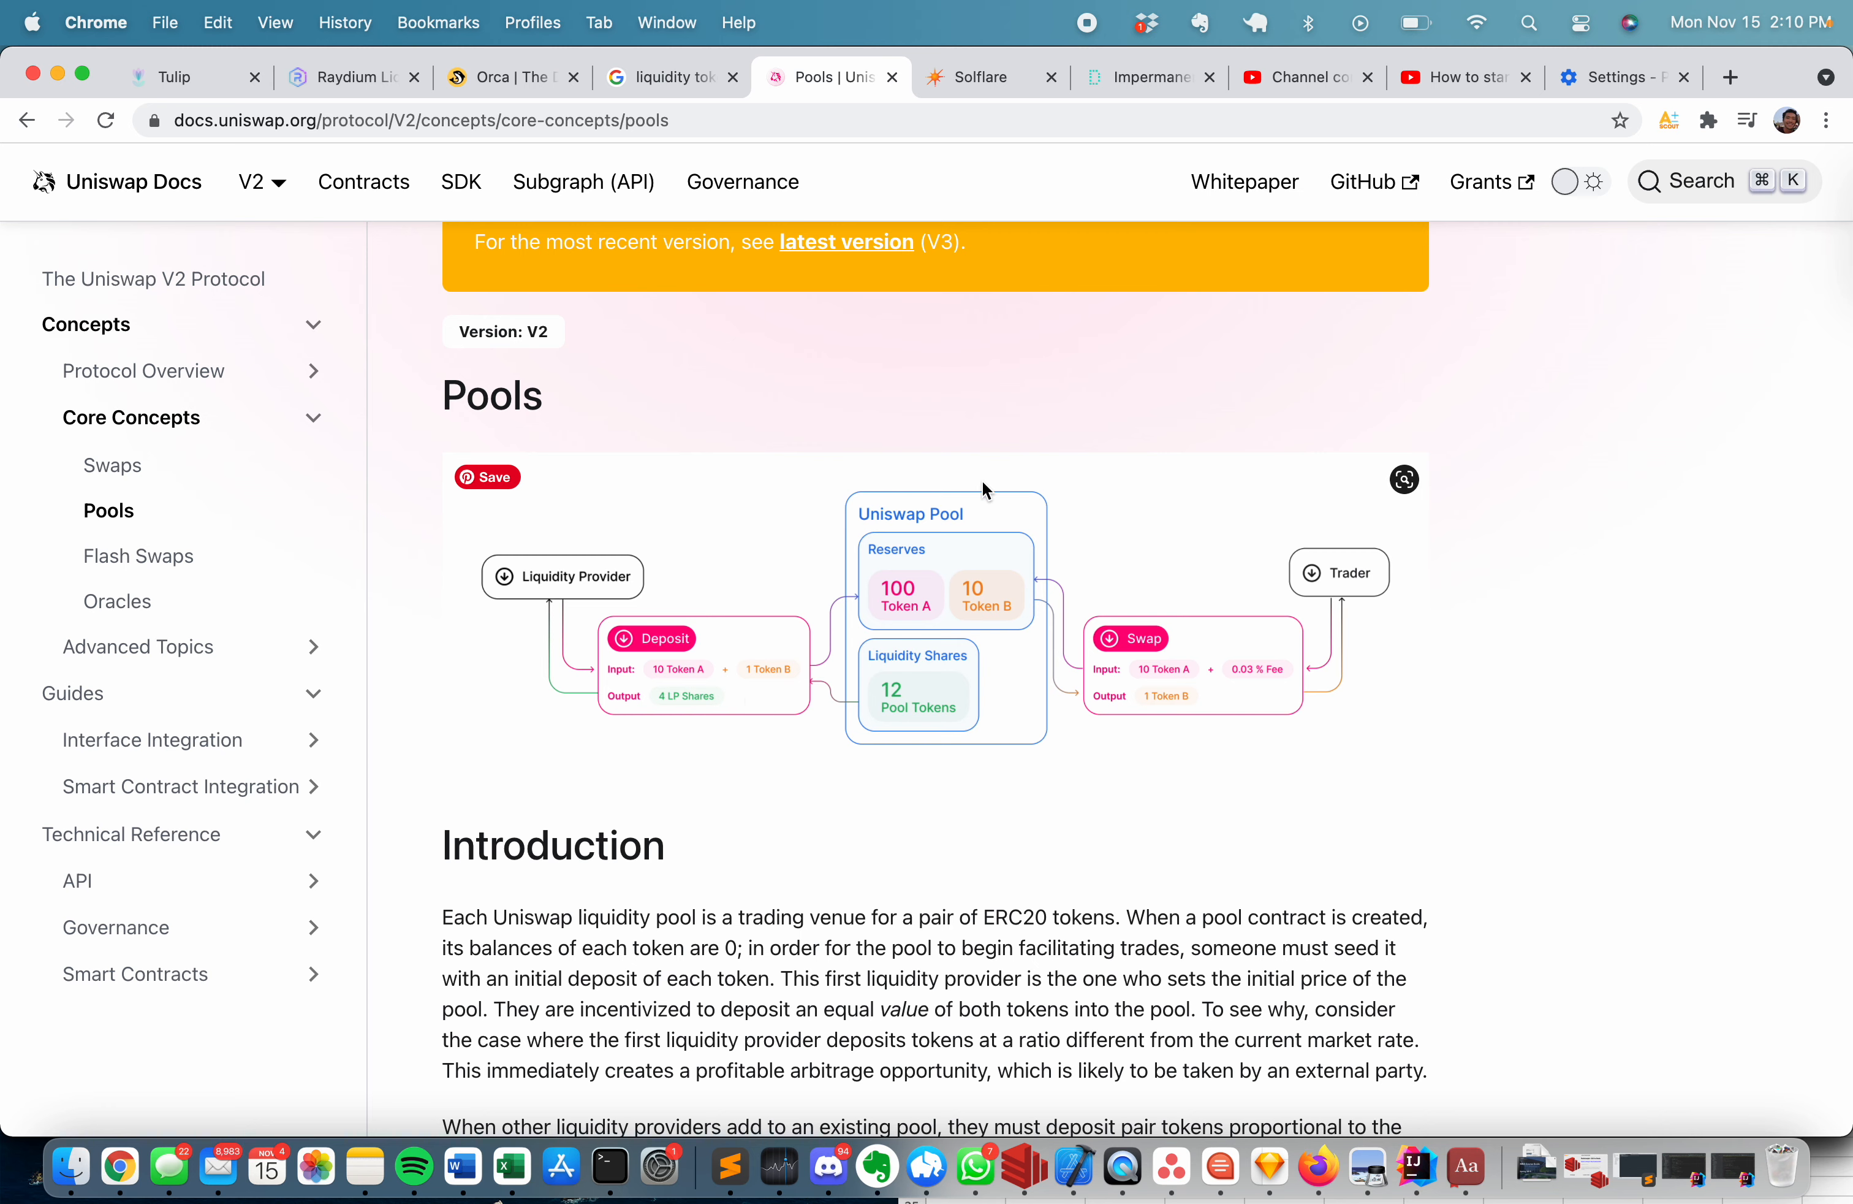
mouse_move(948, 639)
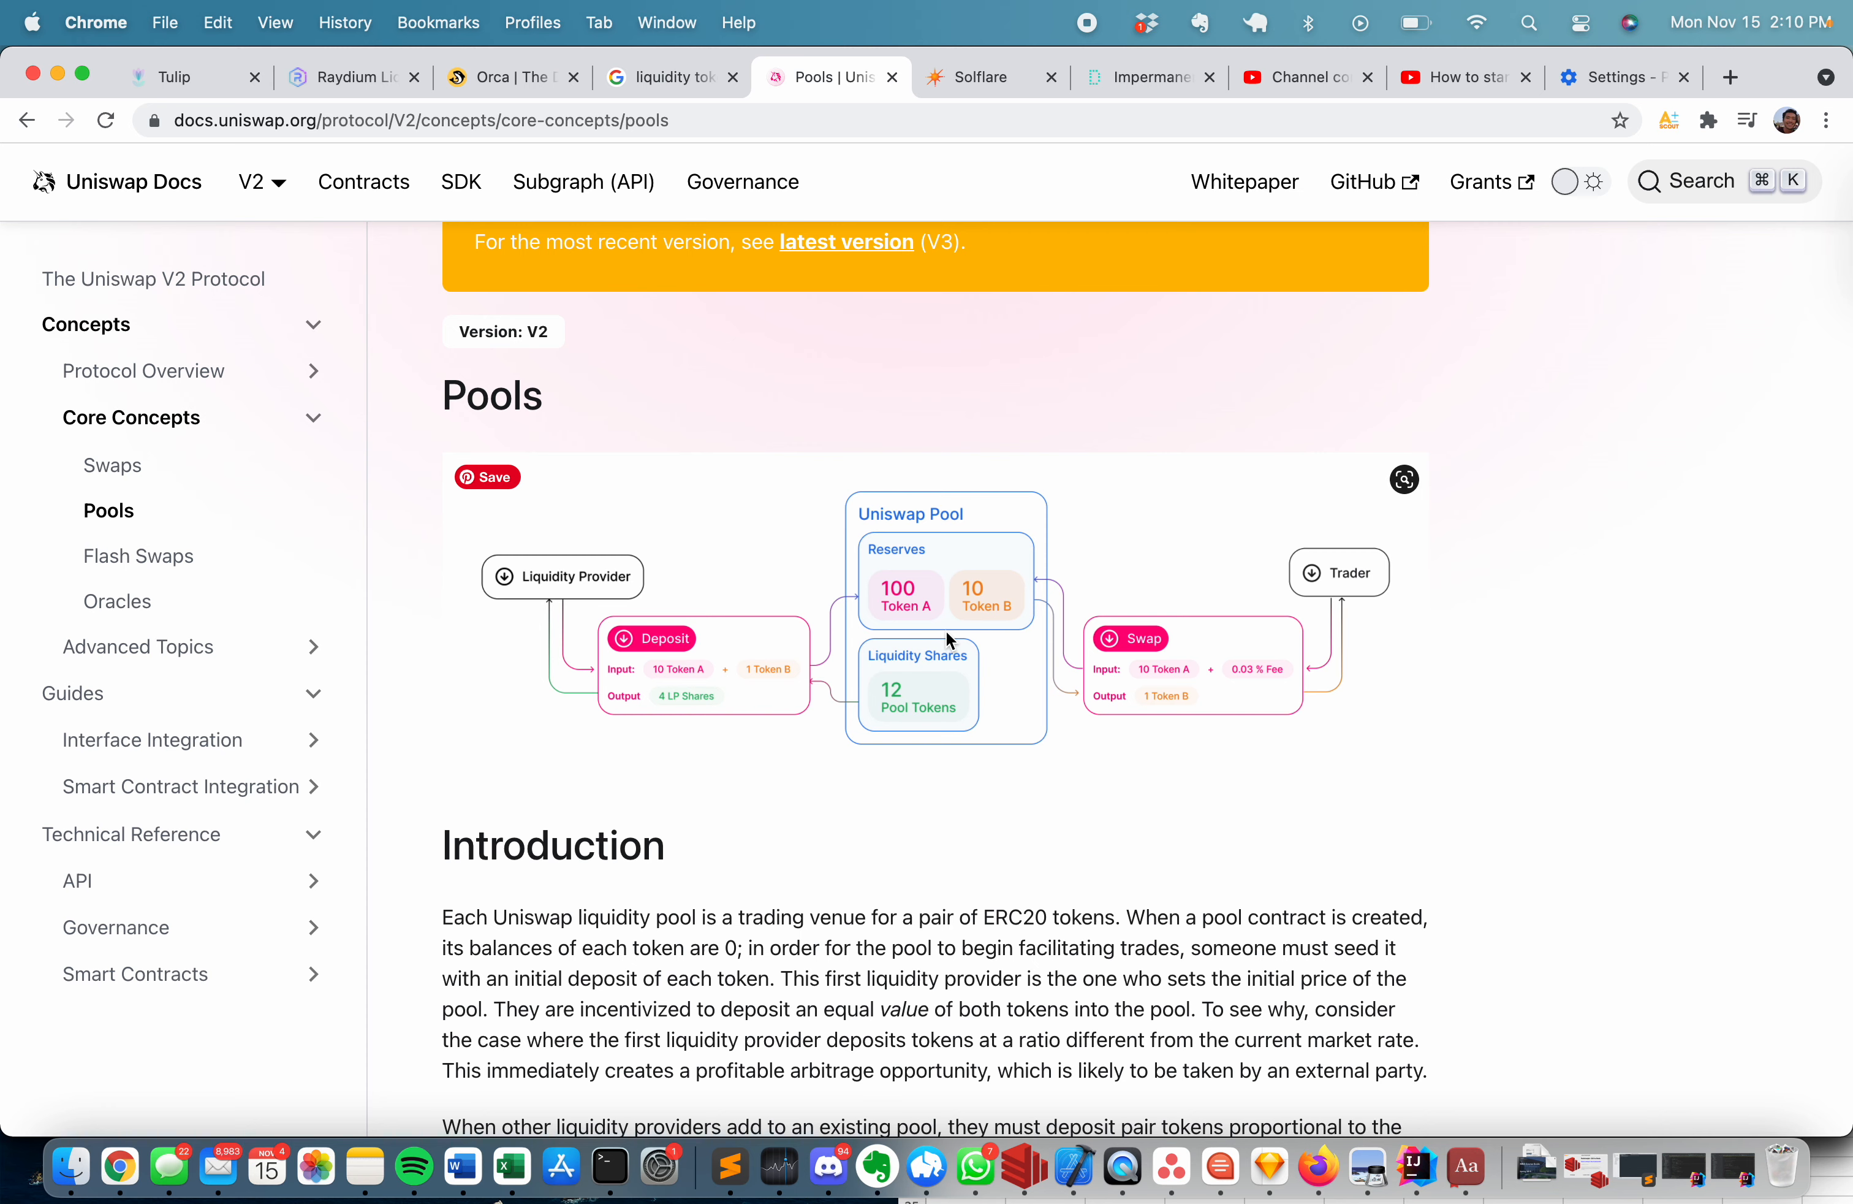
mouse_move(1002, 560)
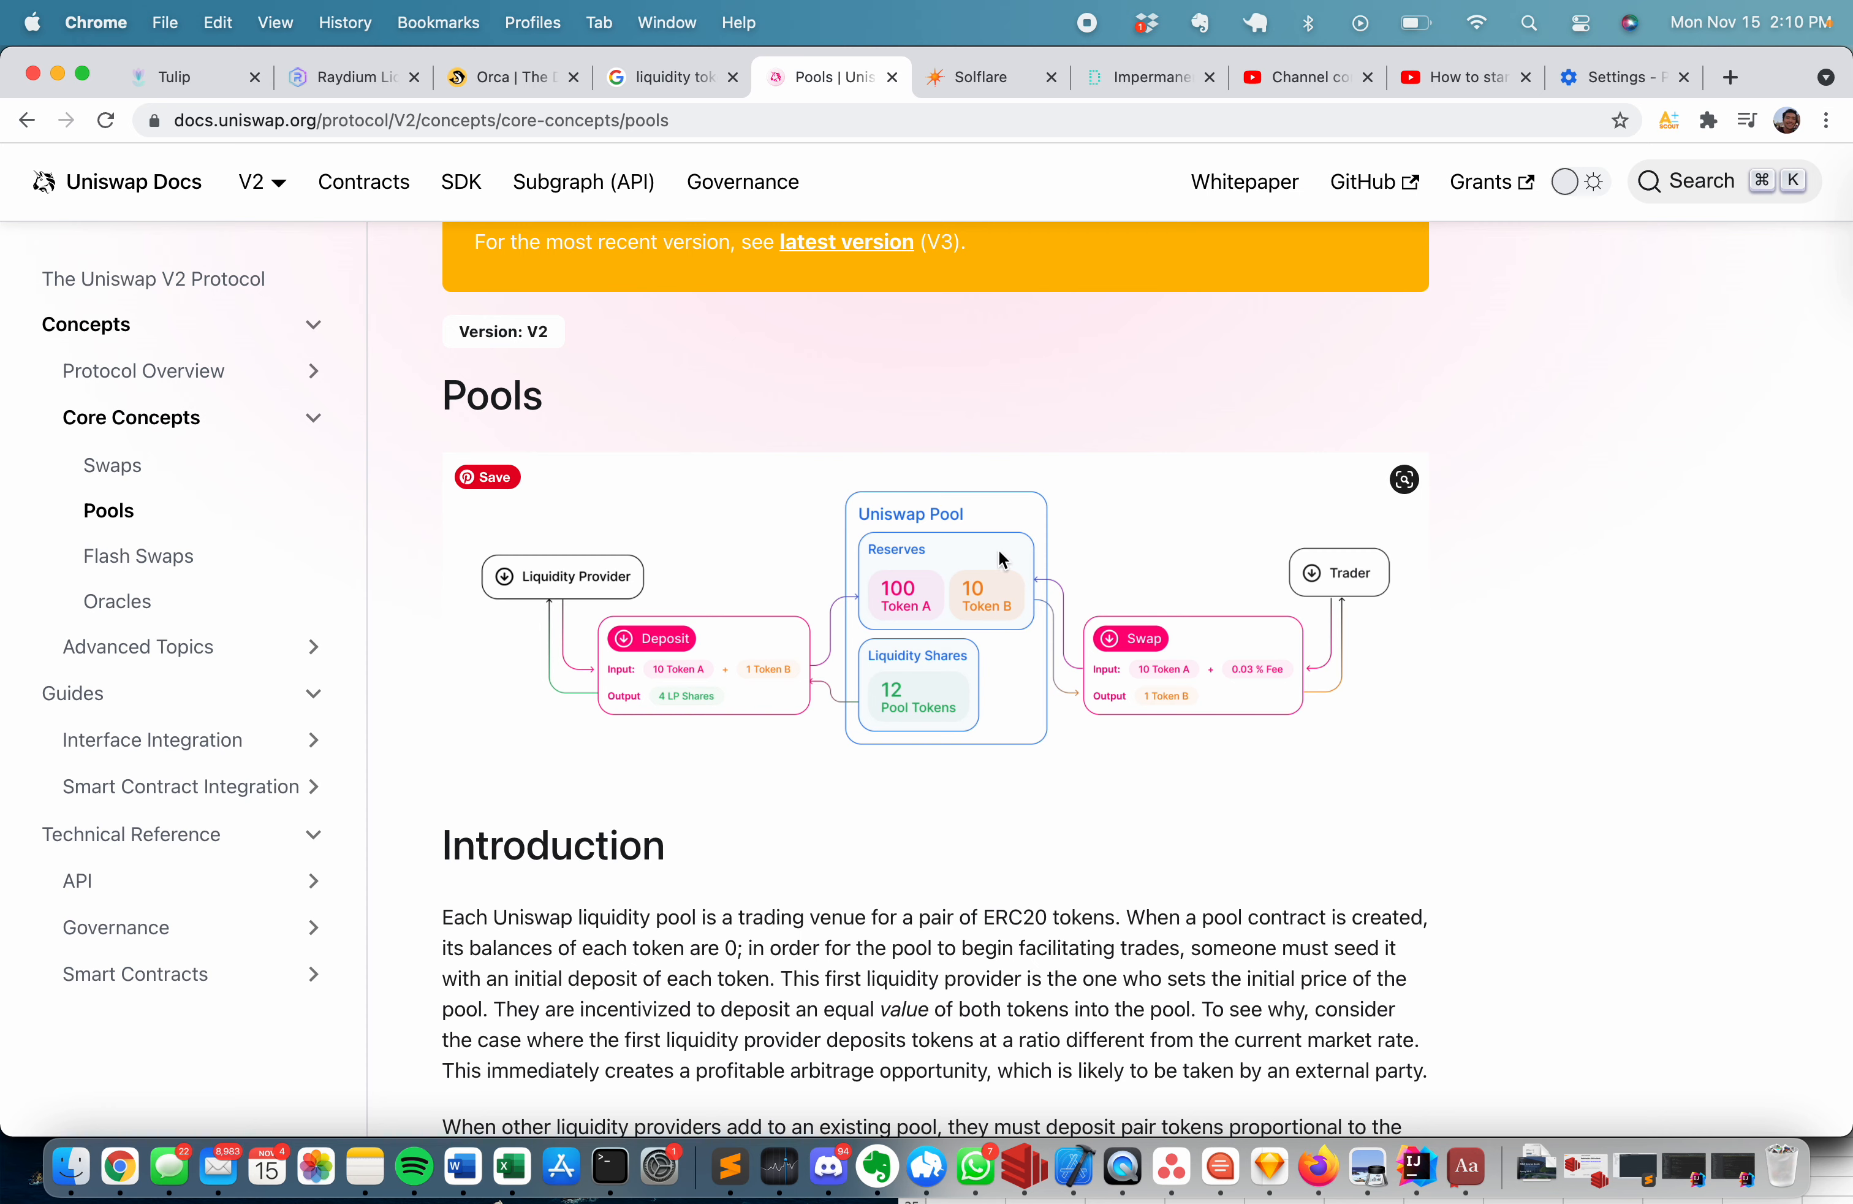
mouse_move(966, 684)
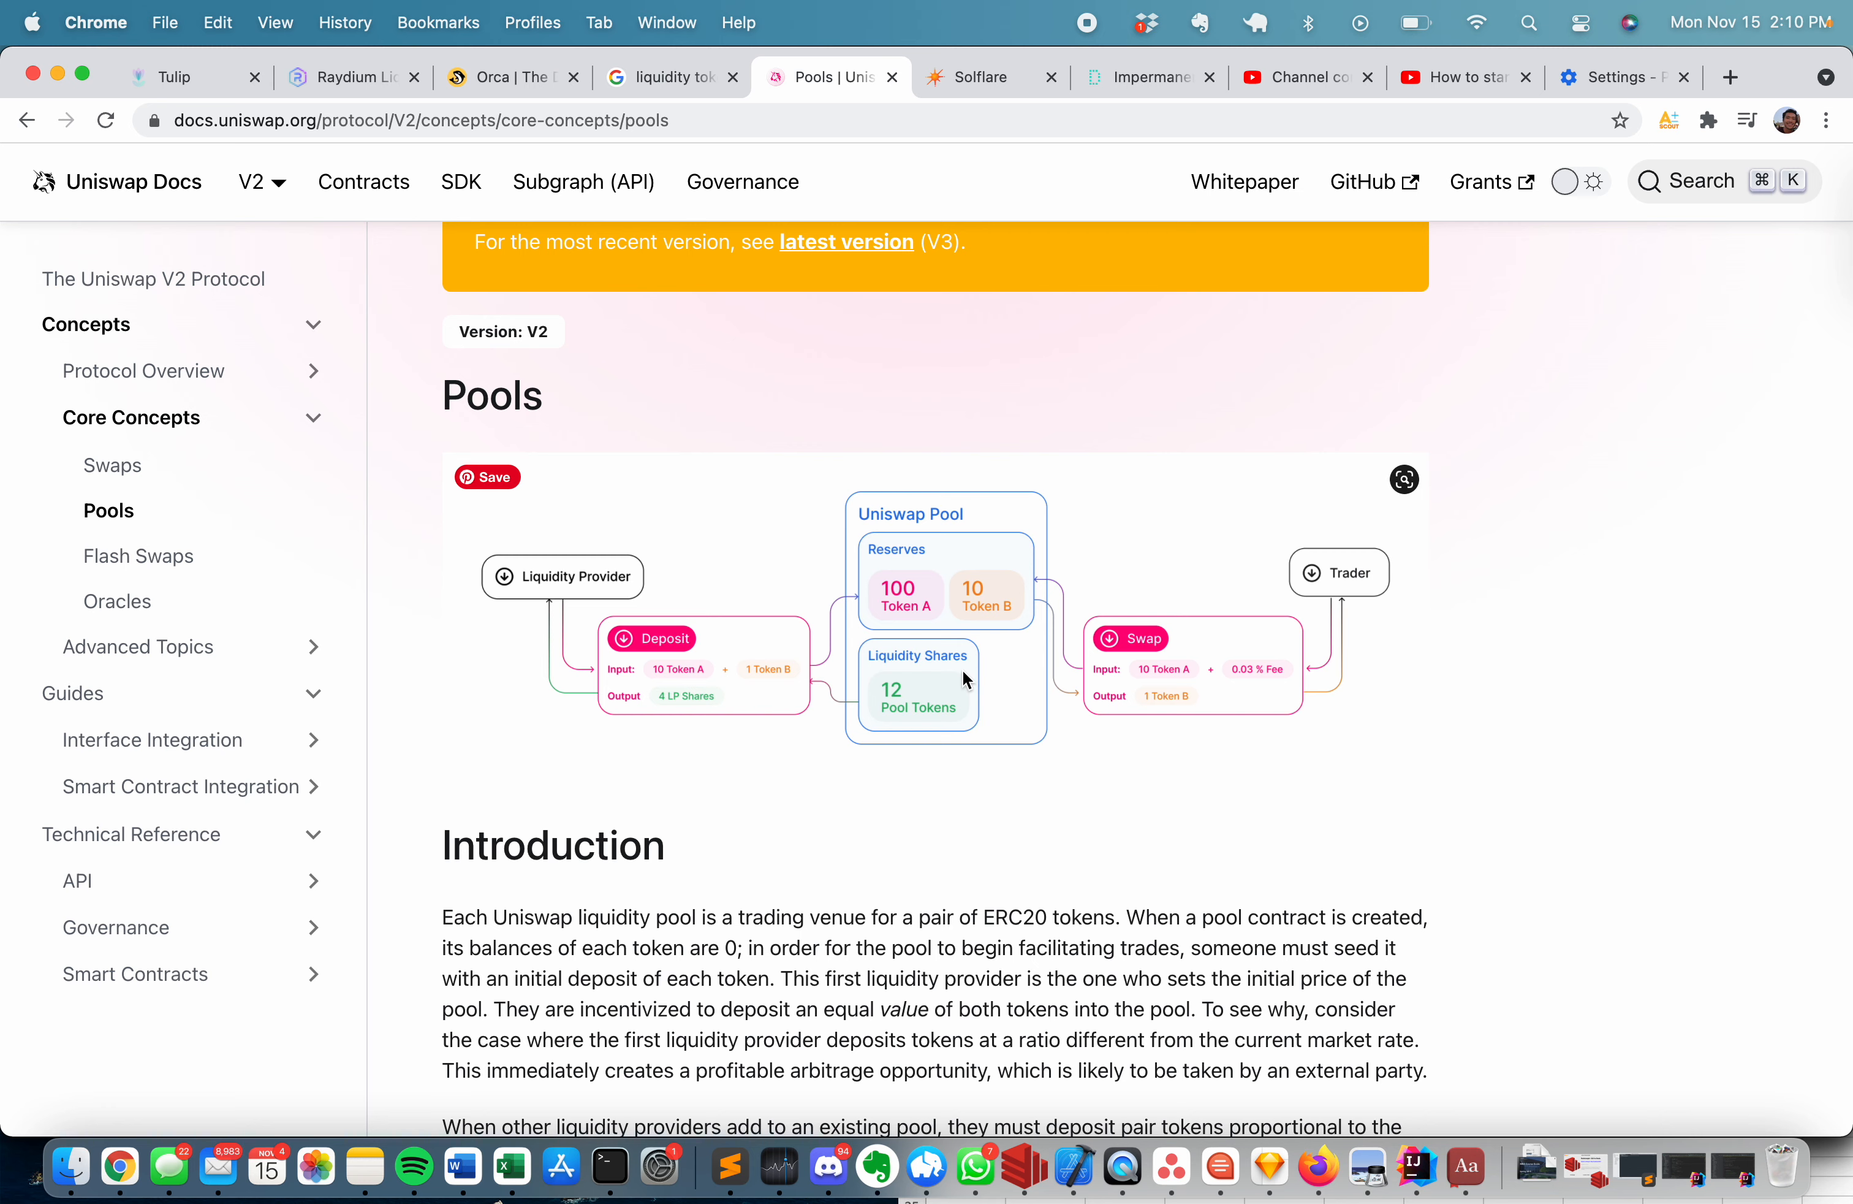
mouse_move(1233, 474)
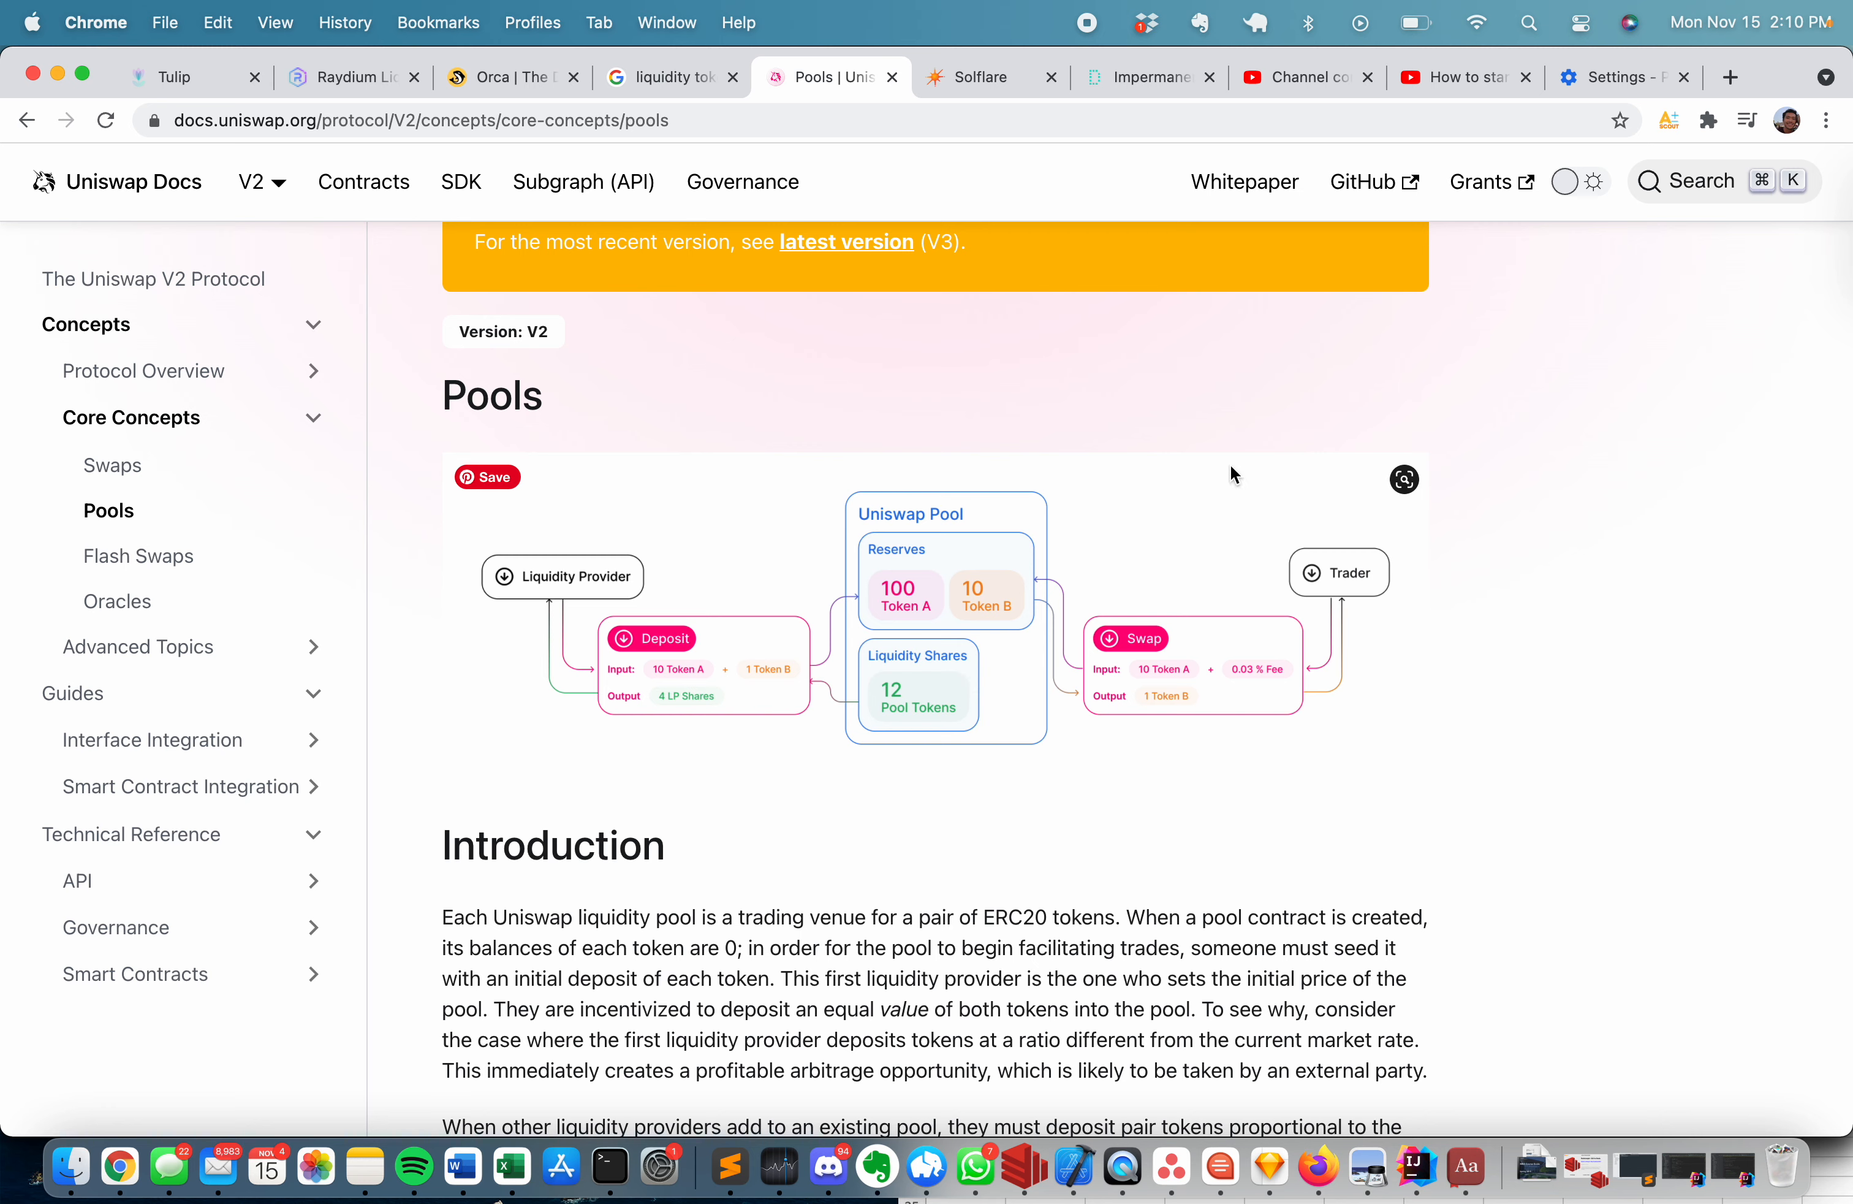
mouse_move(1278, 456)
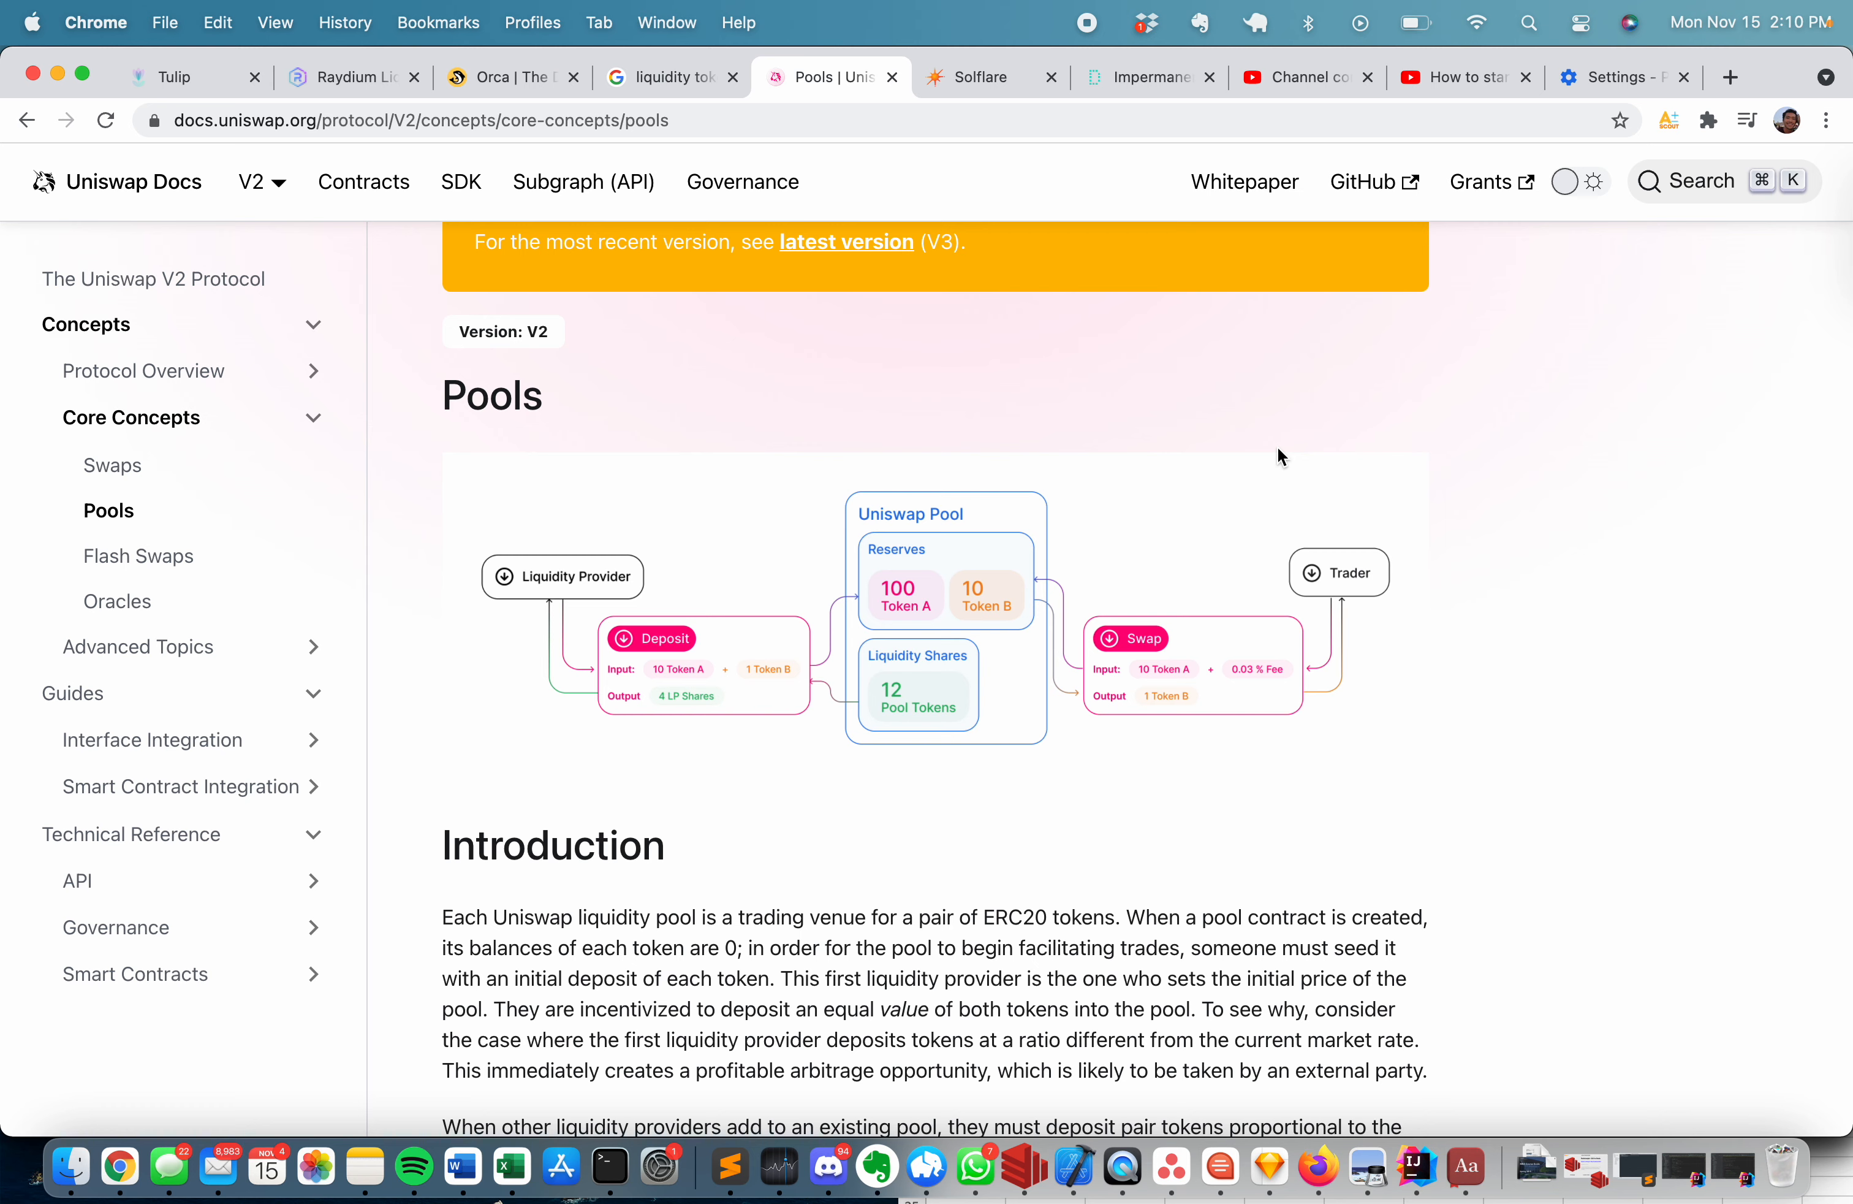
mouse_move(638, 486)
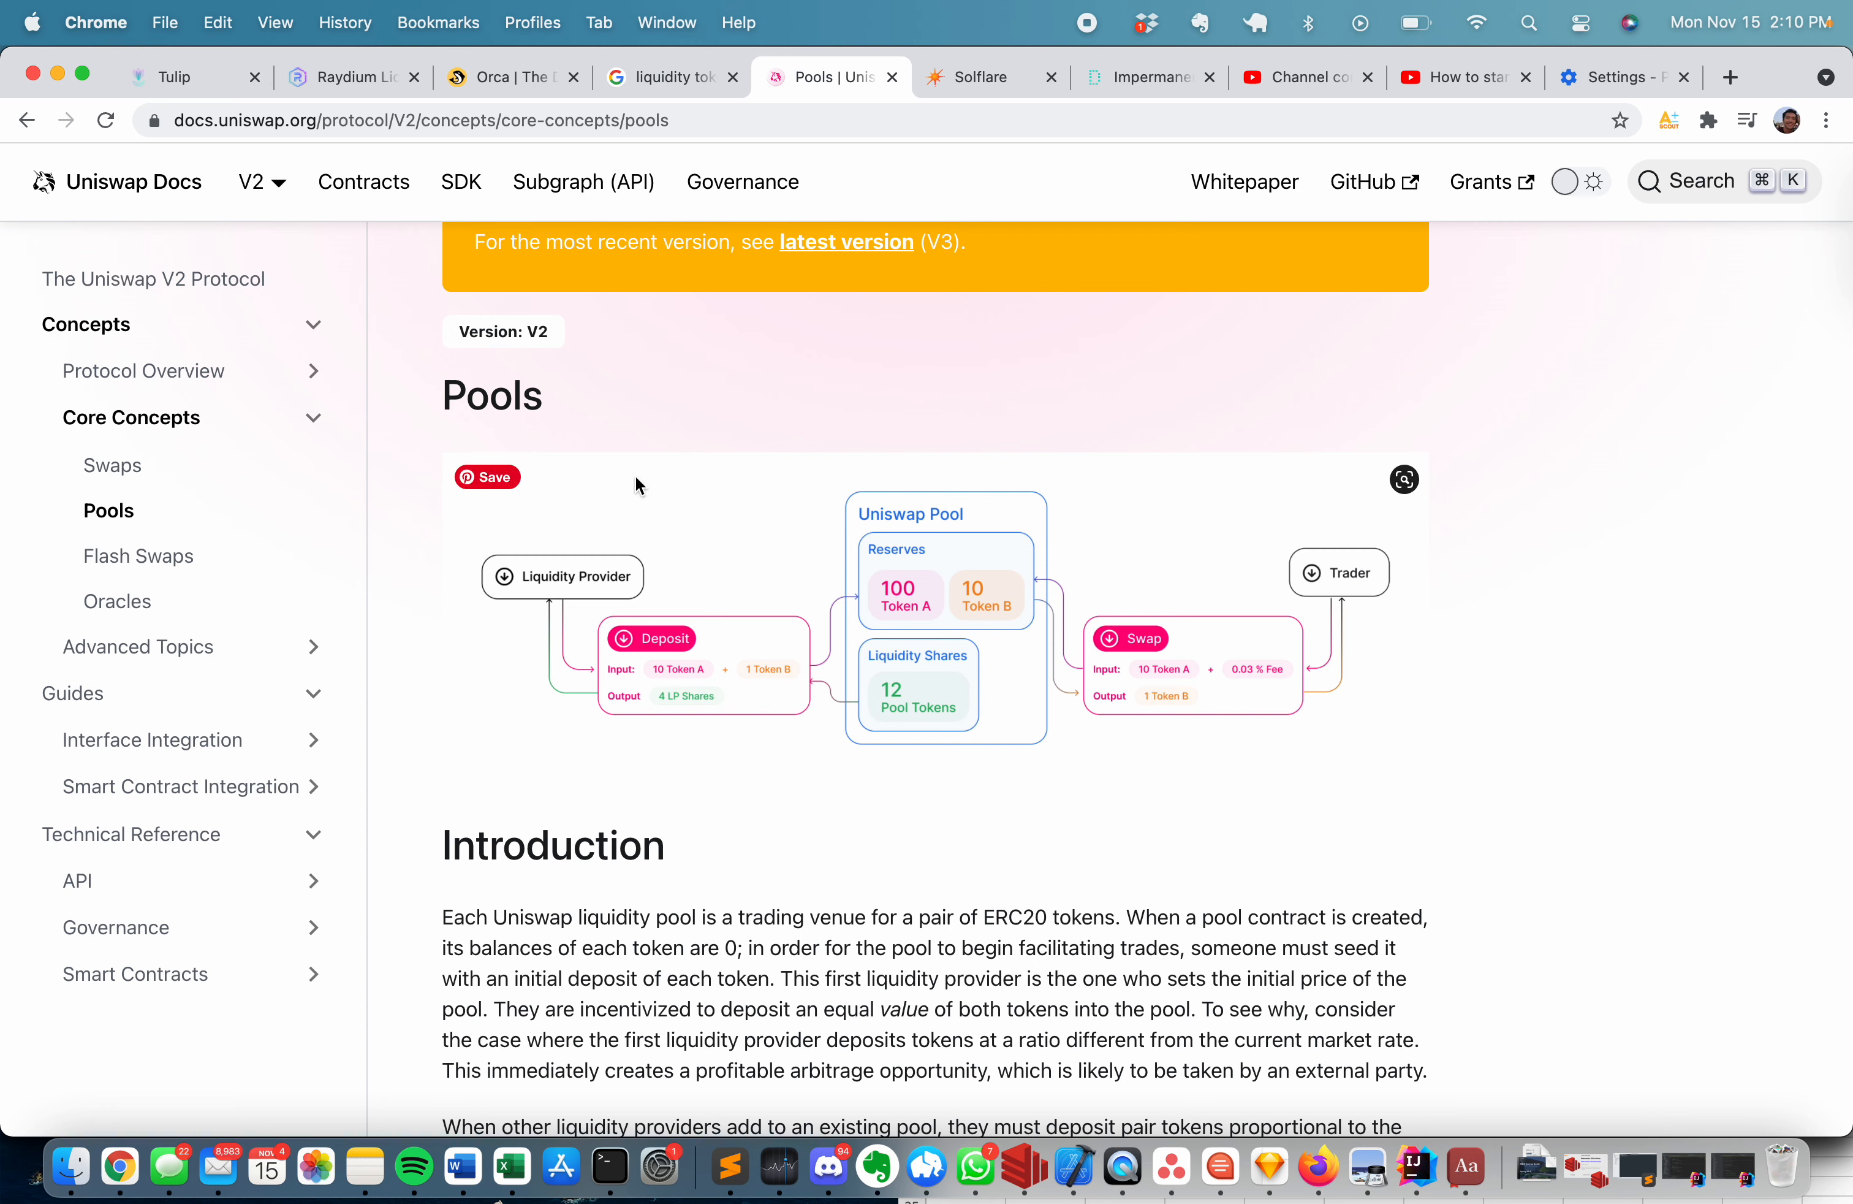
mouse_move(567, 413)
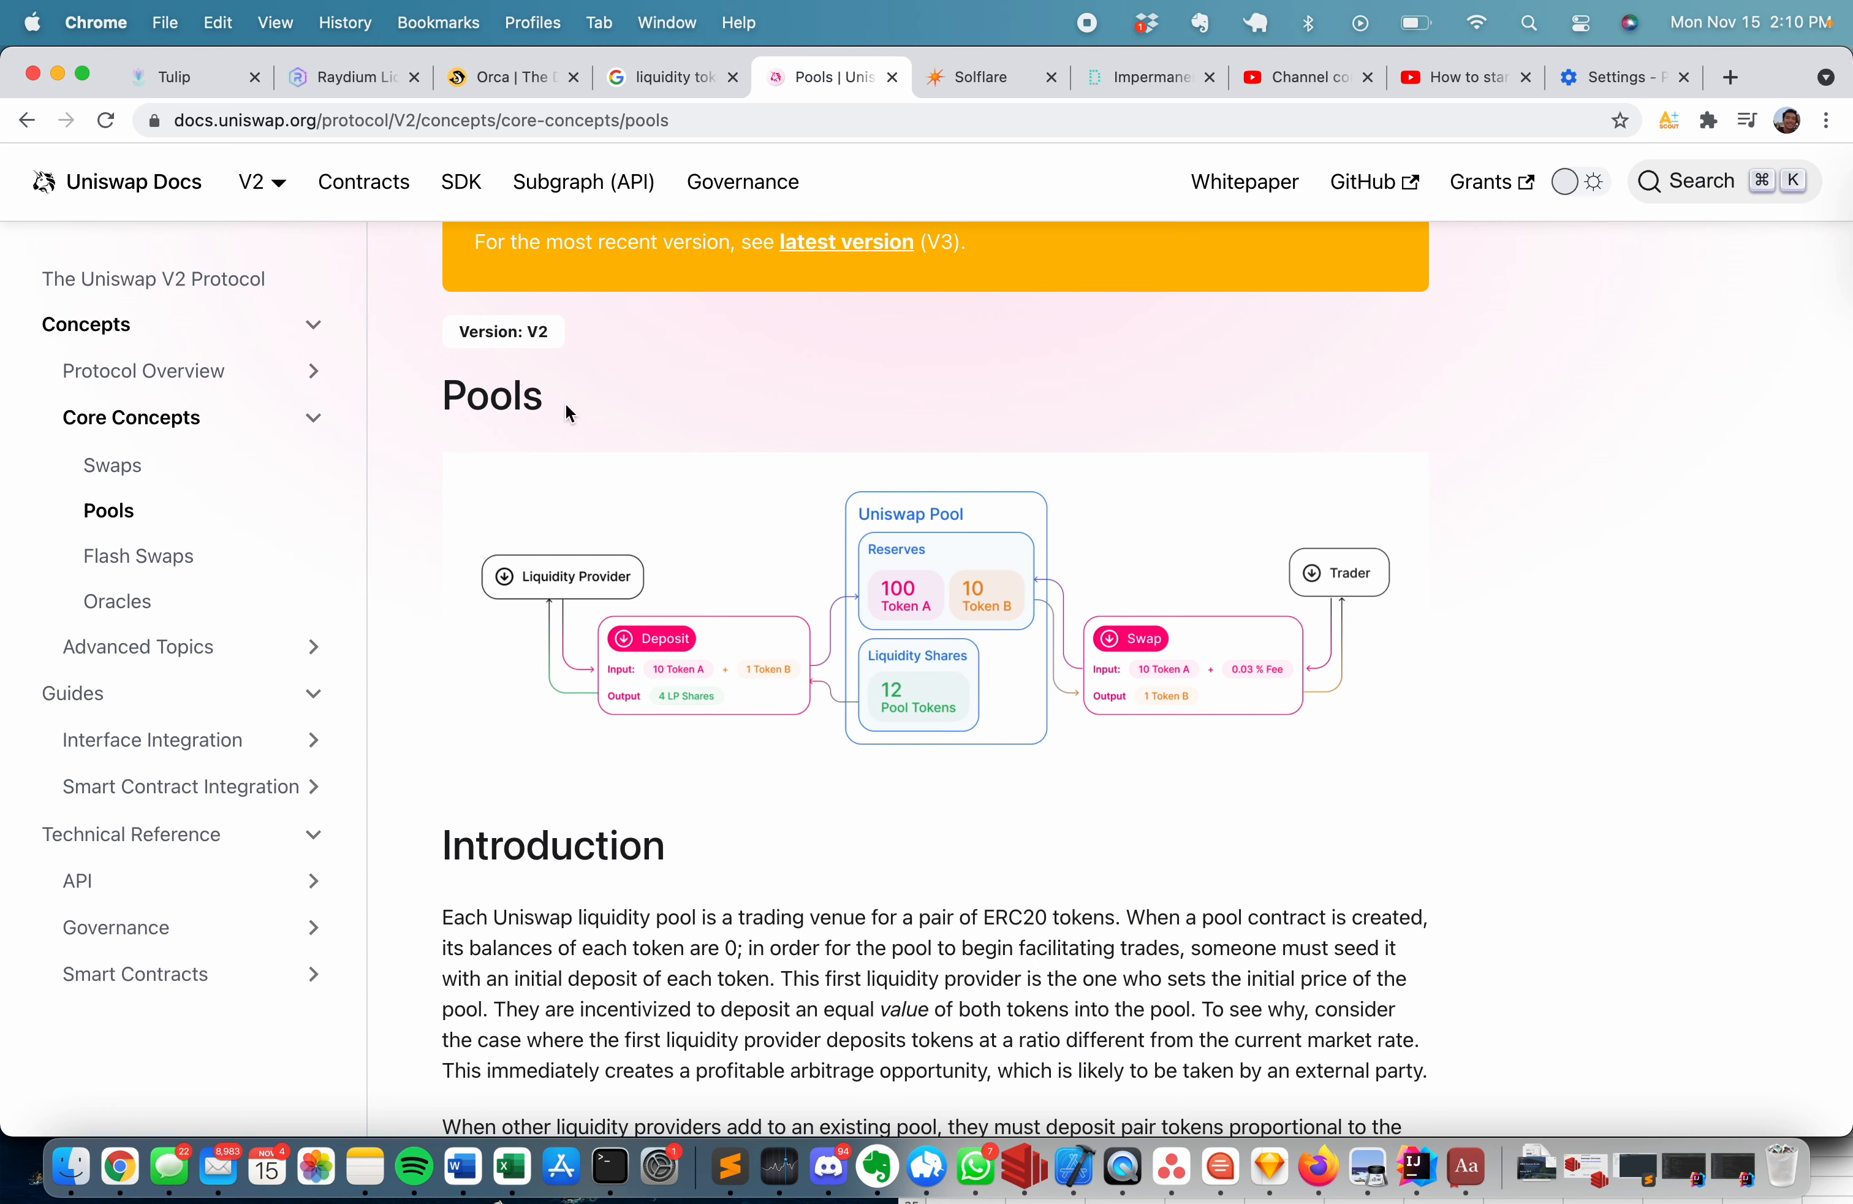
mouse_move(342, 114)
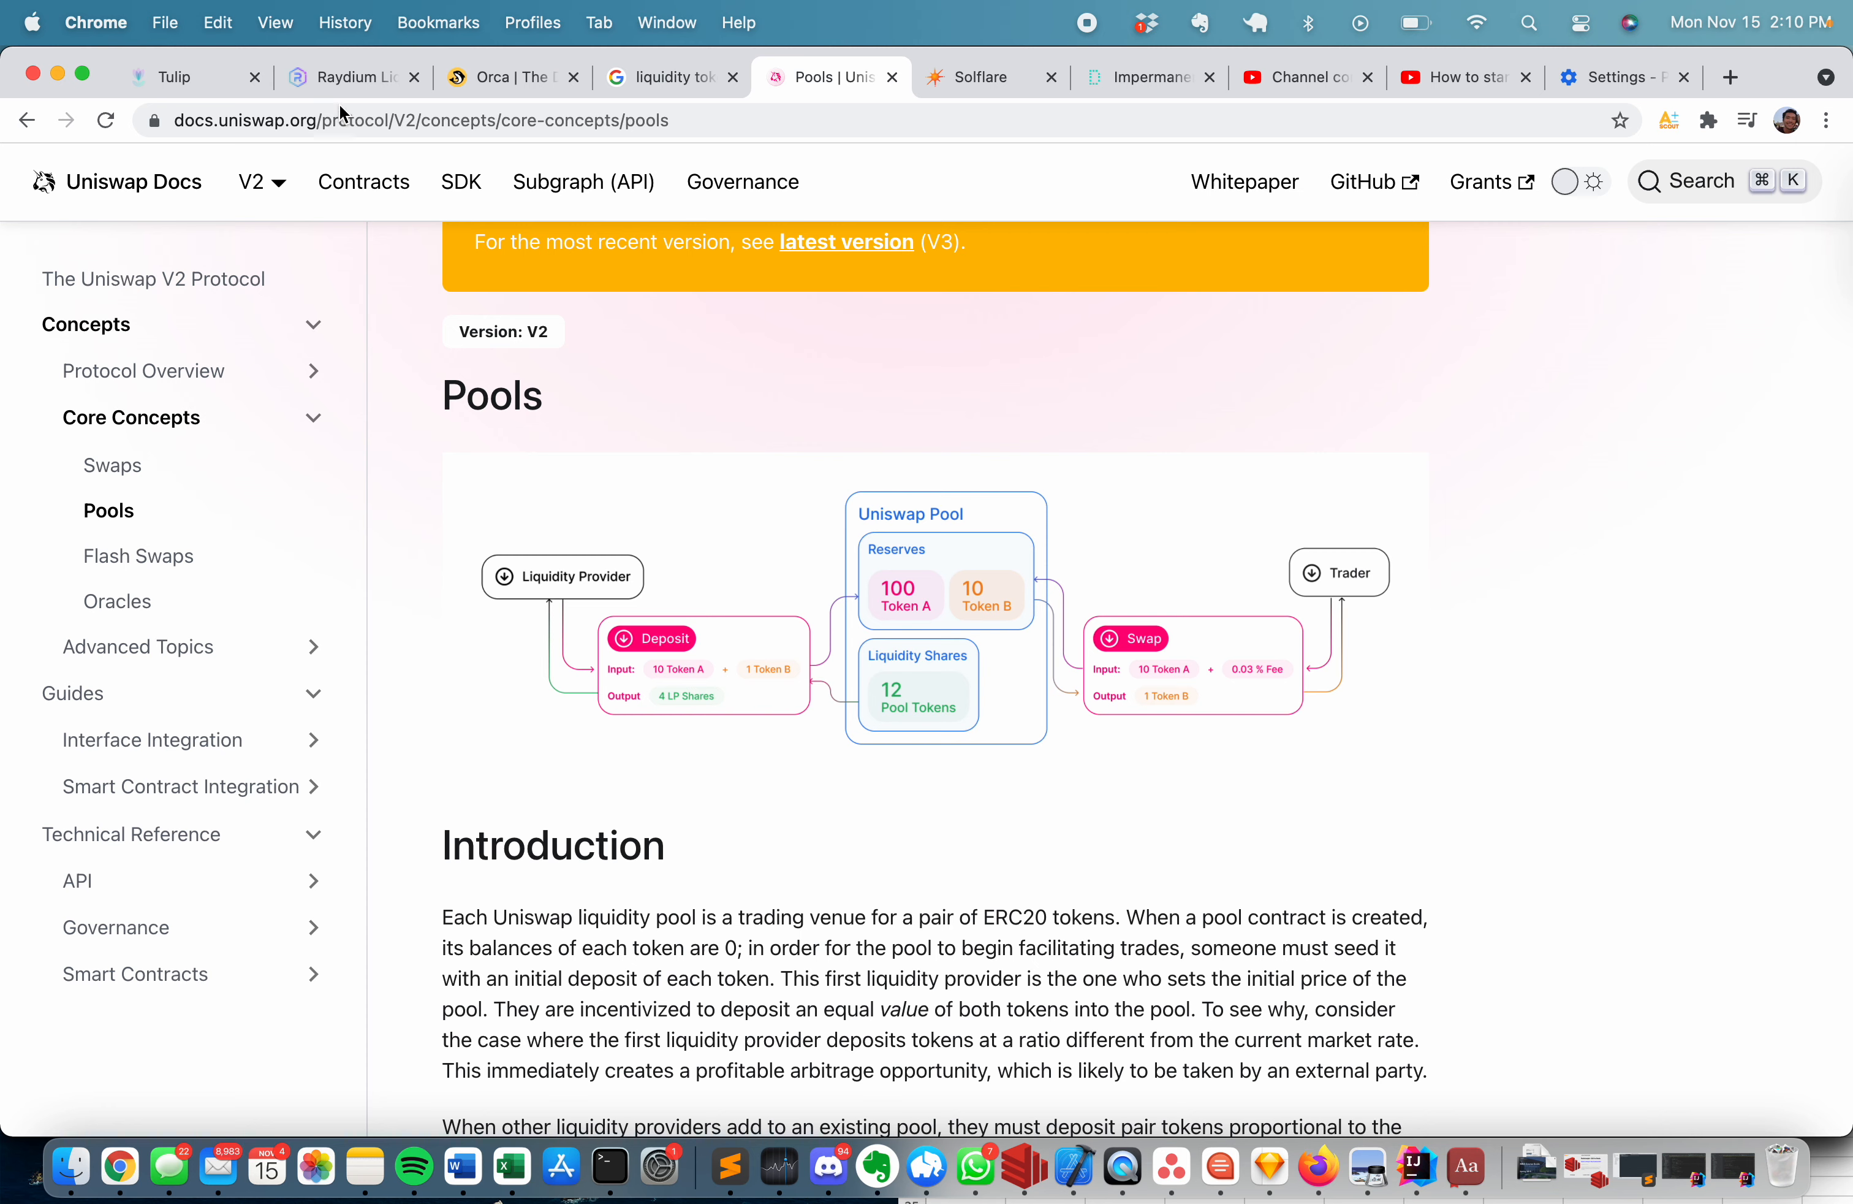
Launch the Raydium app, glance at Orca's pools, and land on Raydium's Liquidity page.
left_click(350, 77)
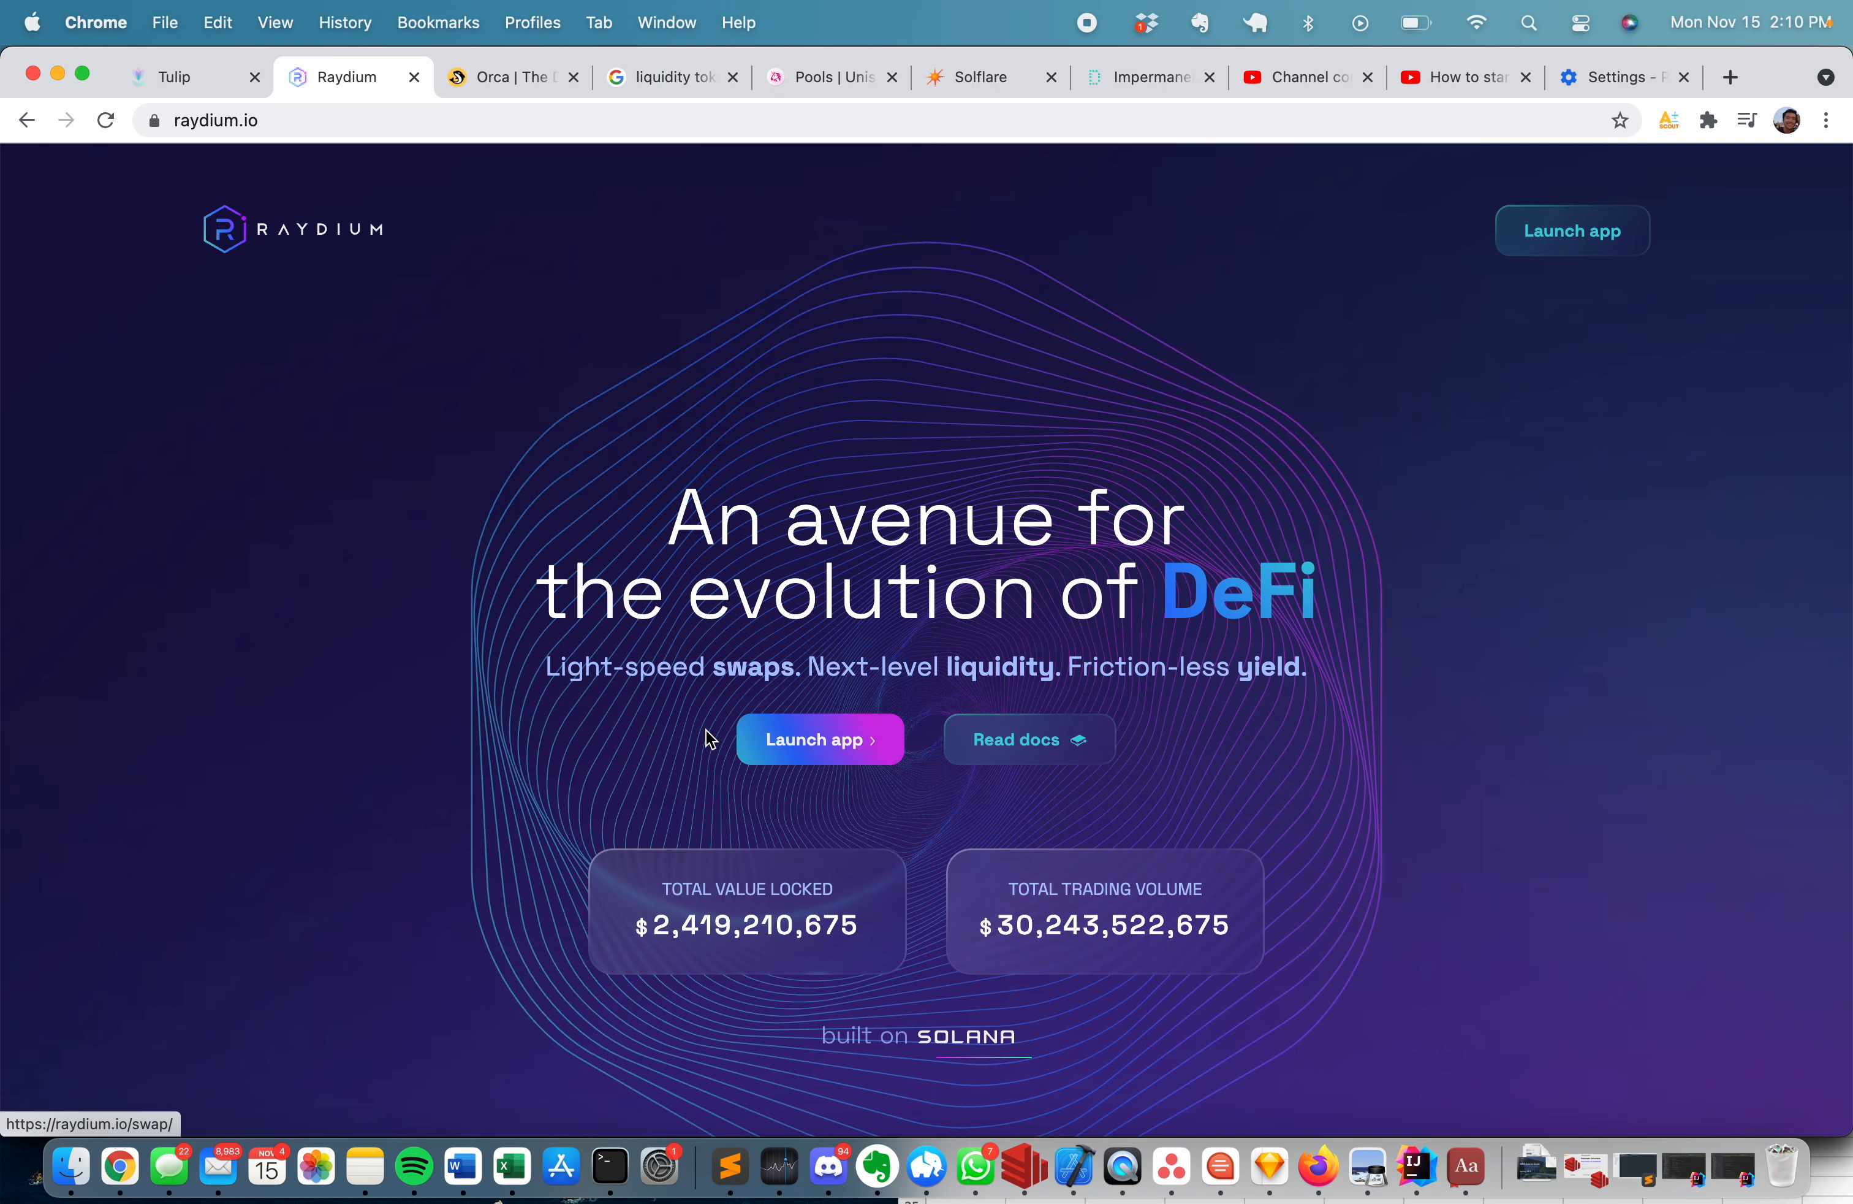
left_click(820, 738)
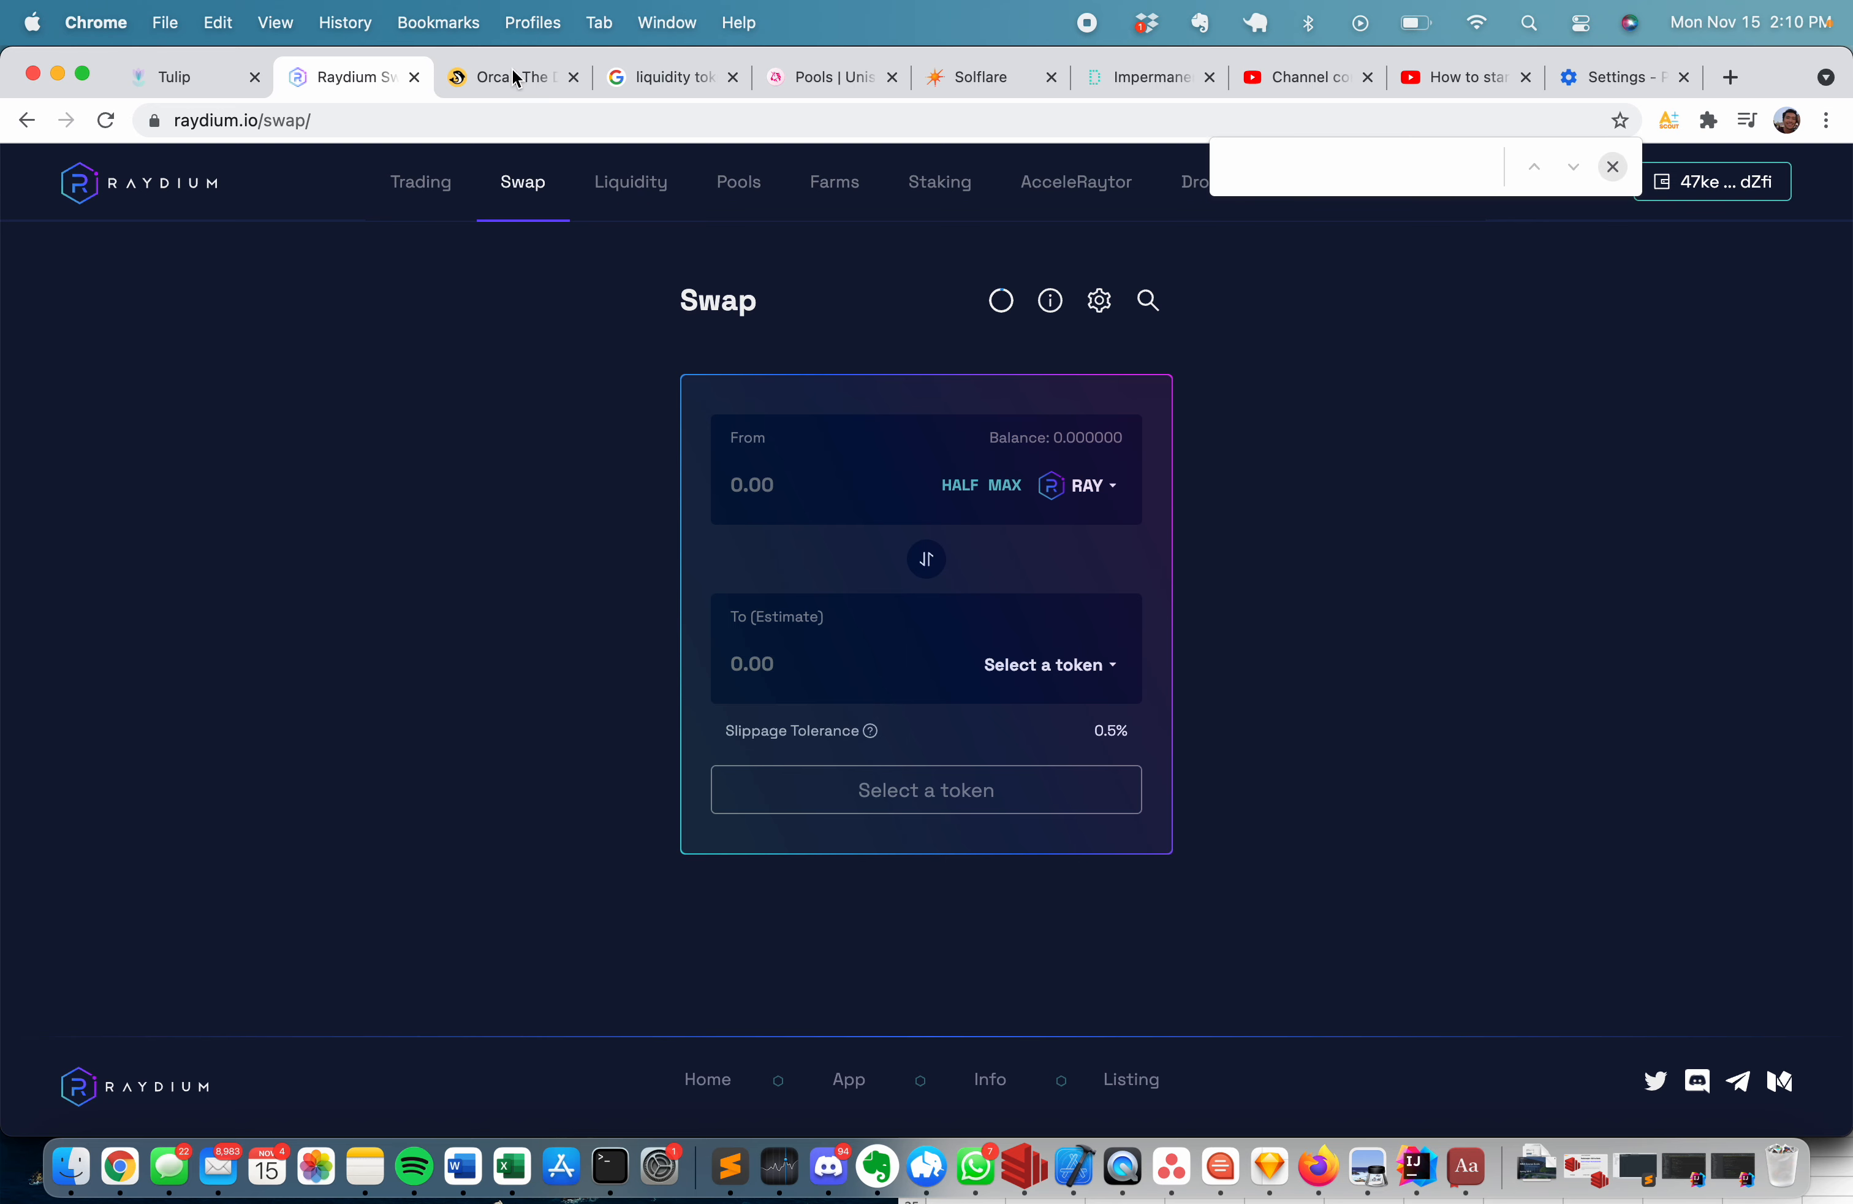
left_click(511, 77)
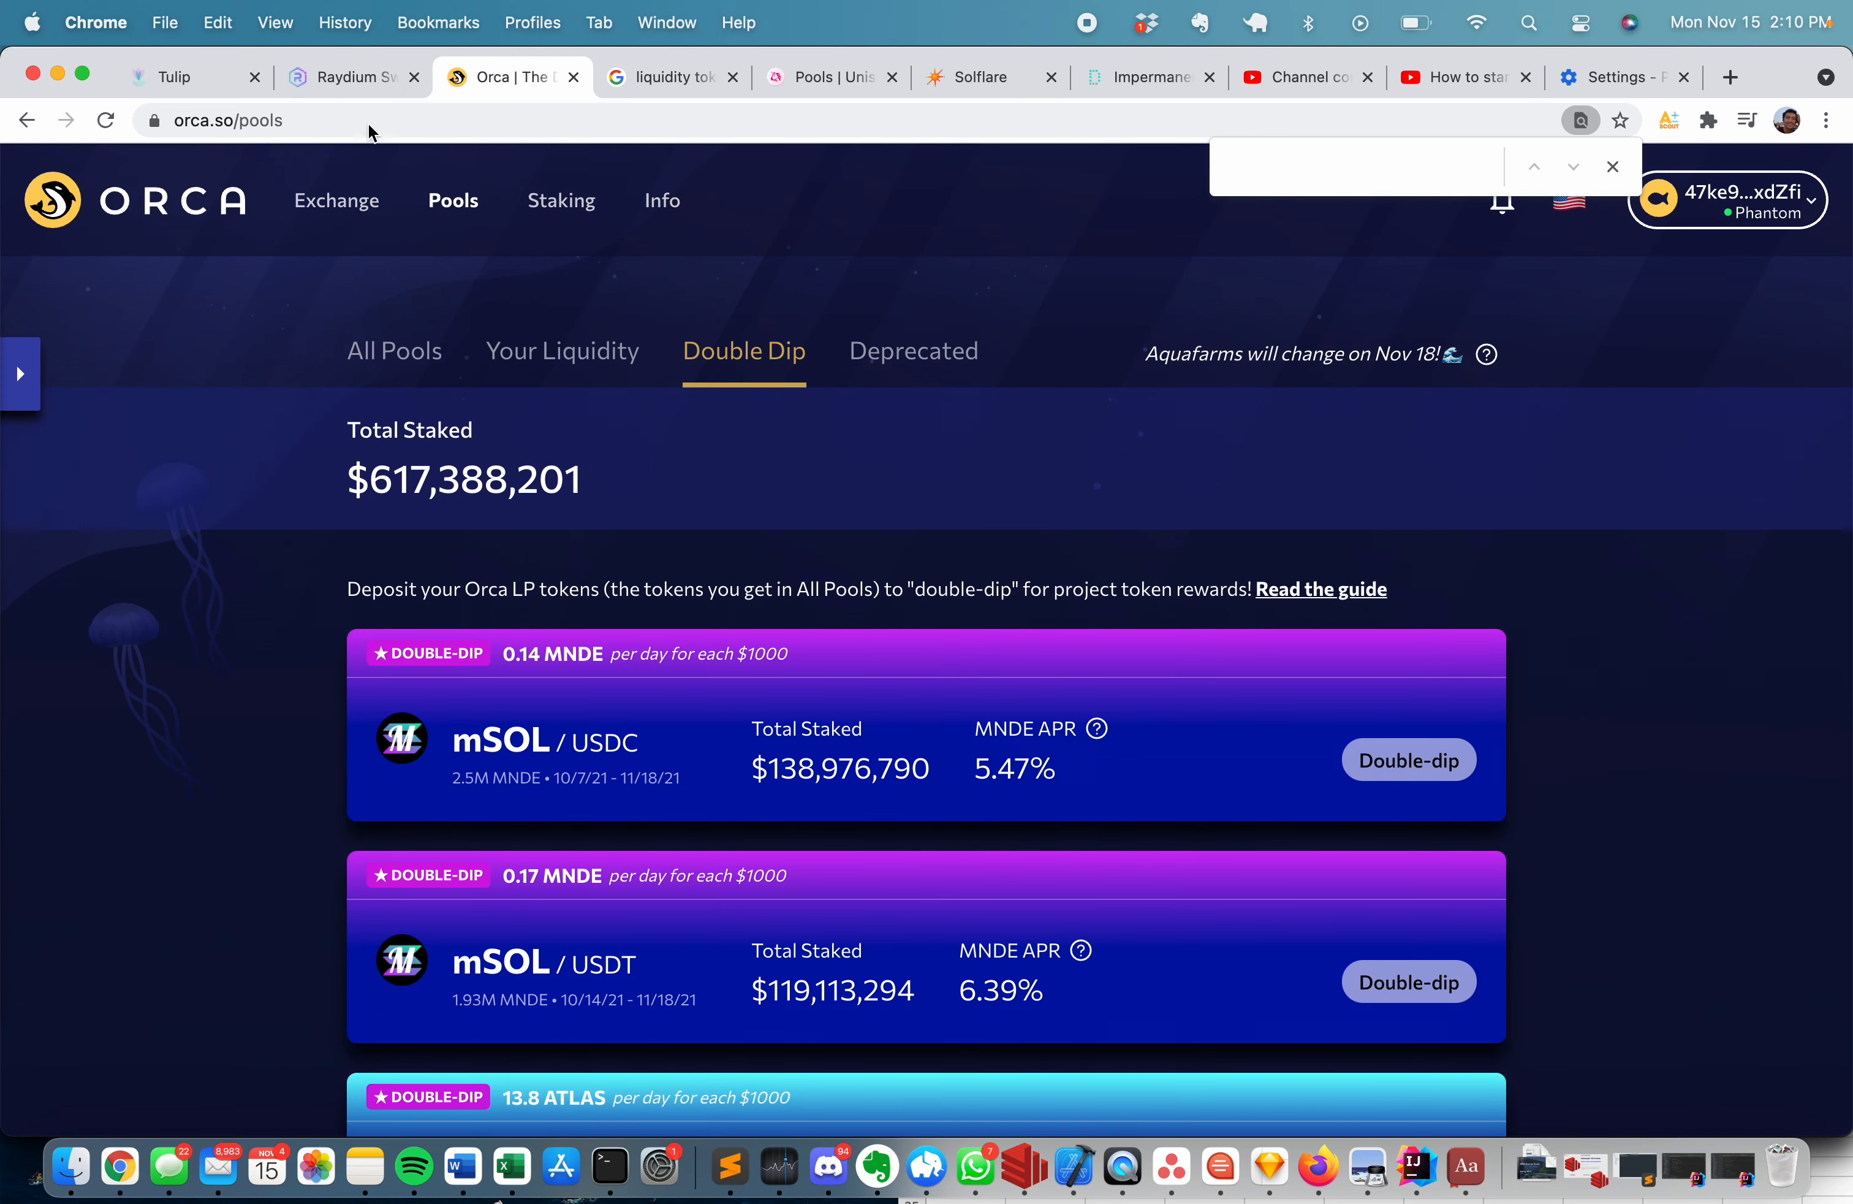
left_click(343, 77)
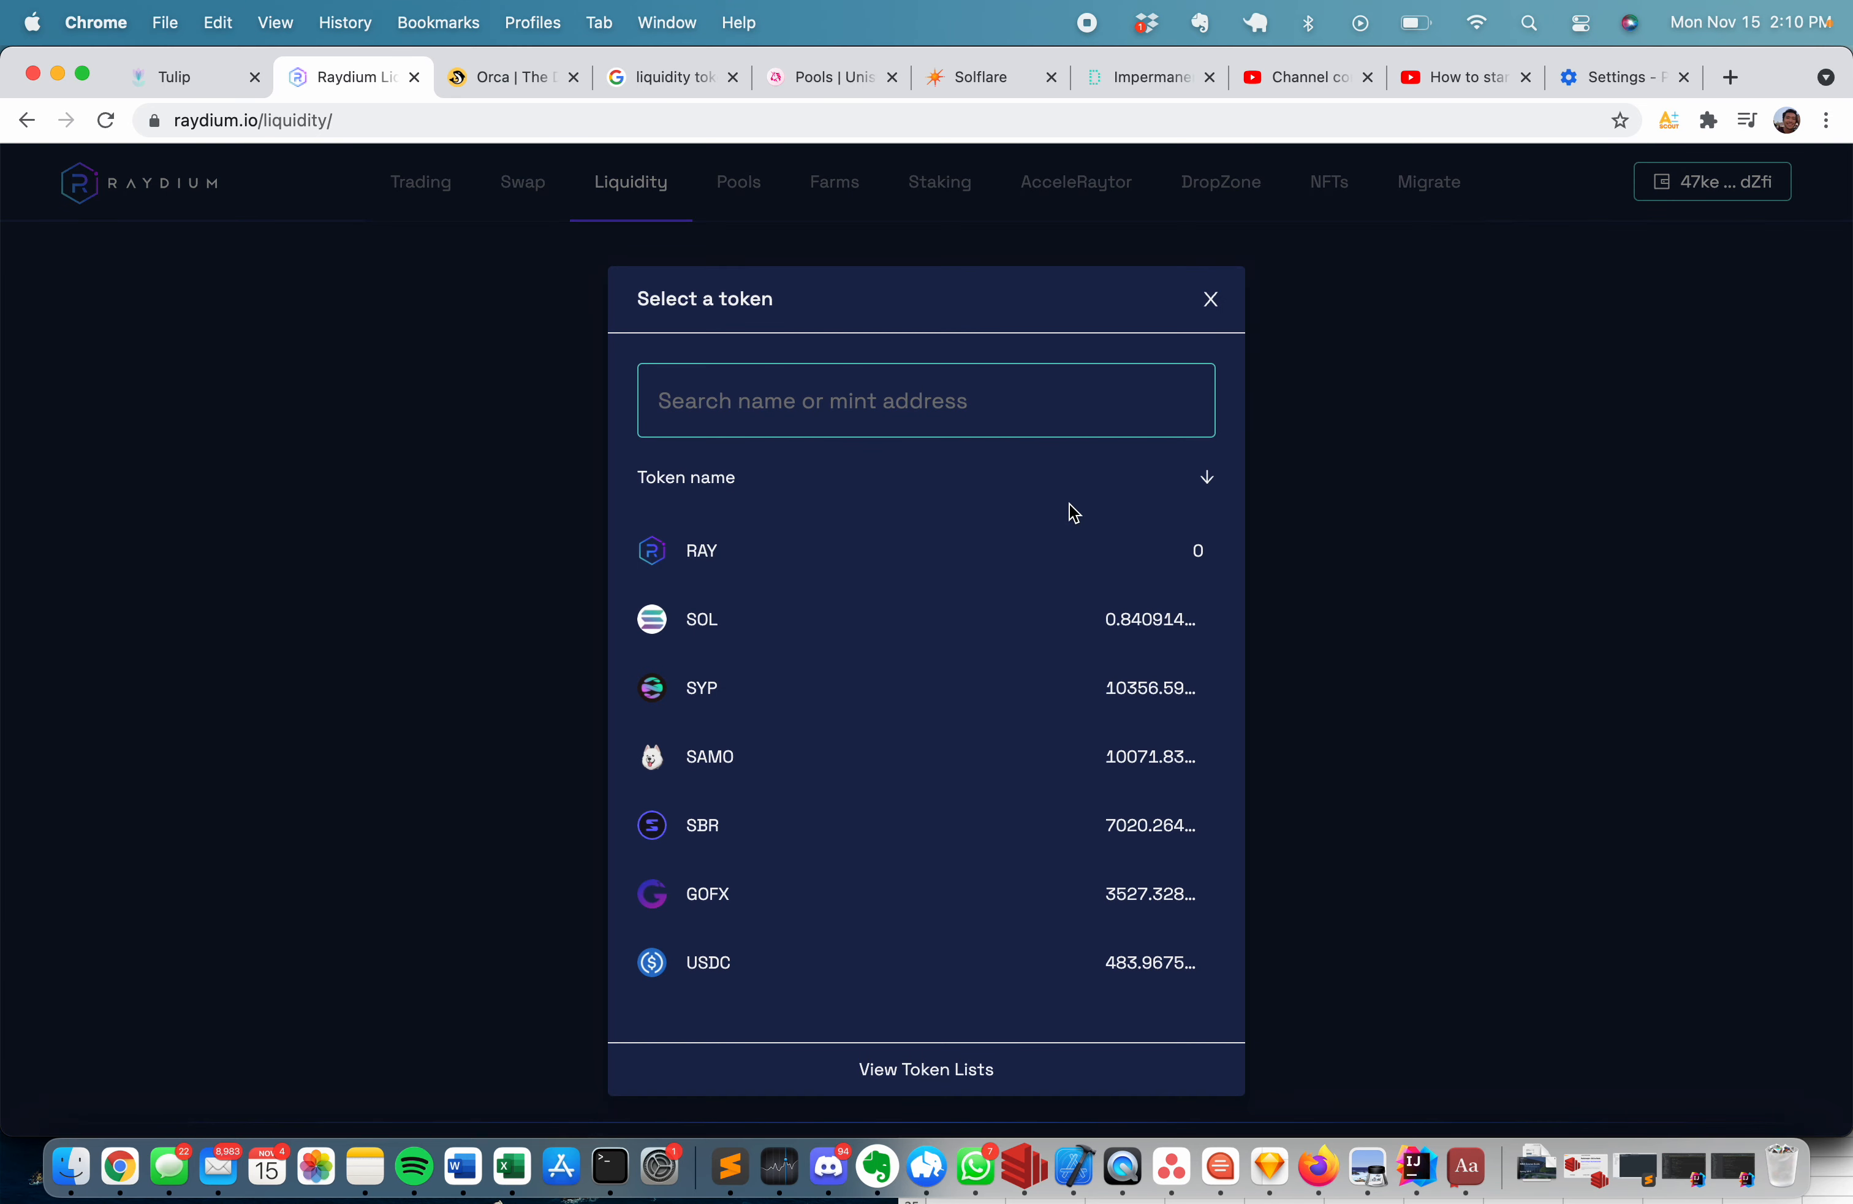
Pair SYP with USDC in Add Liquidity, showing the 1 SYP = 0.107740 USDC rate.
left_click(700, 686)
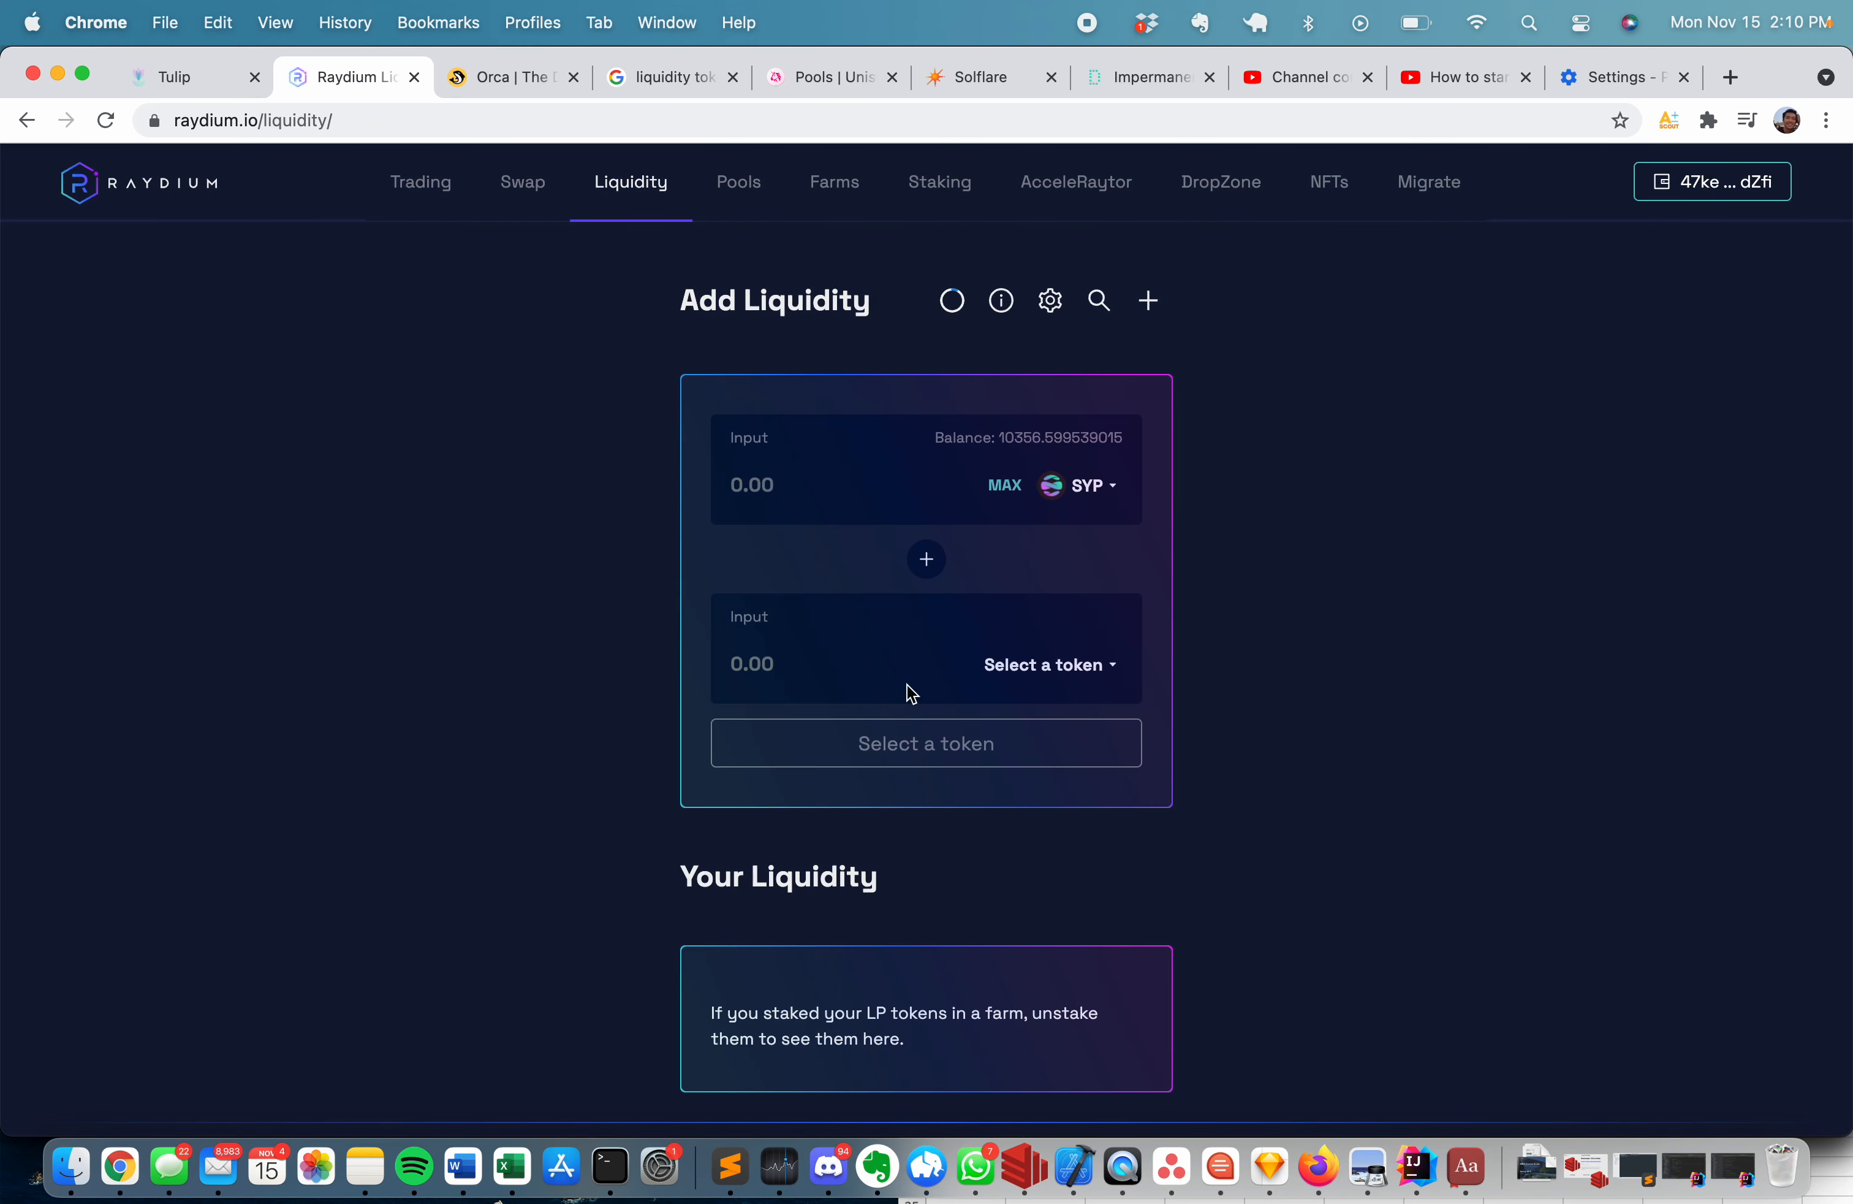
mouse_move(1077, 486)
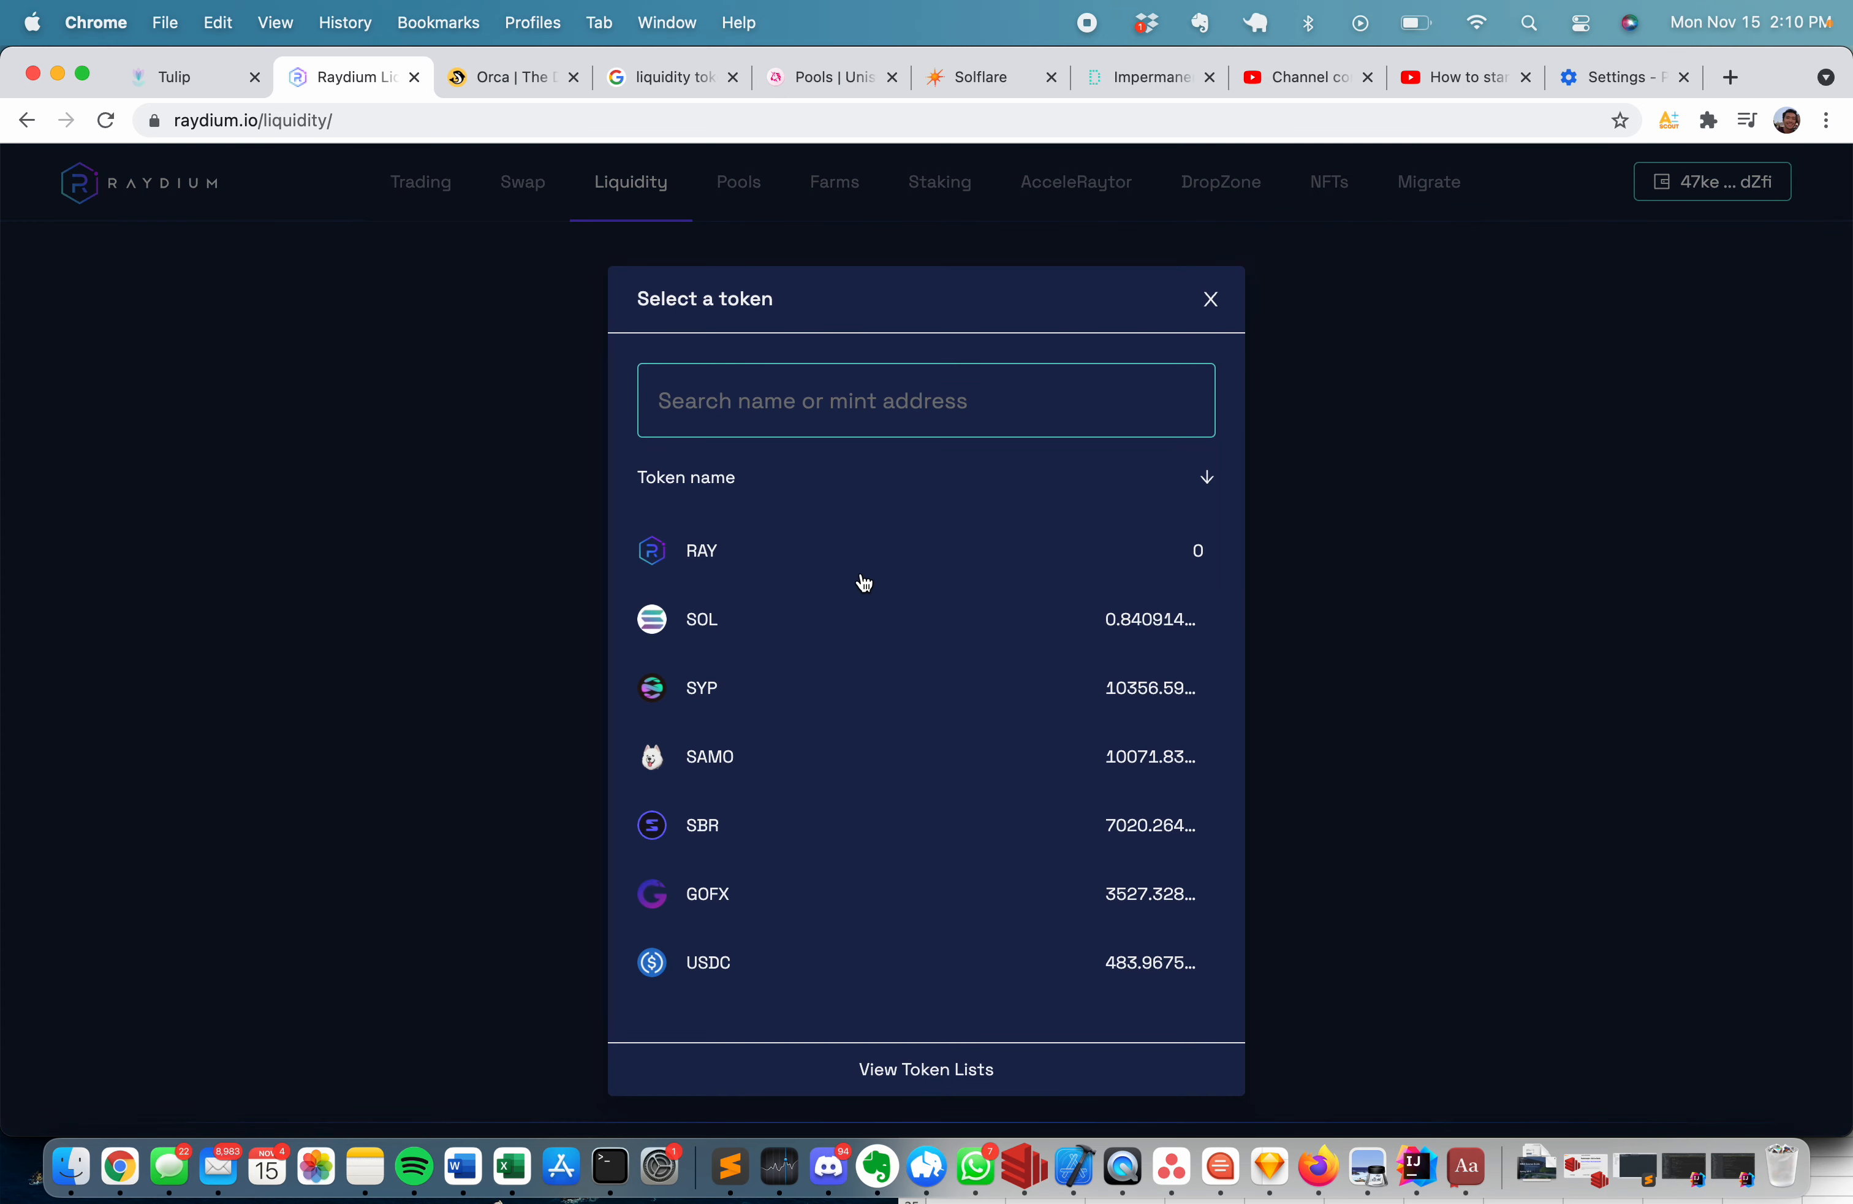
mouse_move(801, 963)
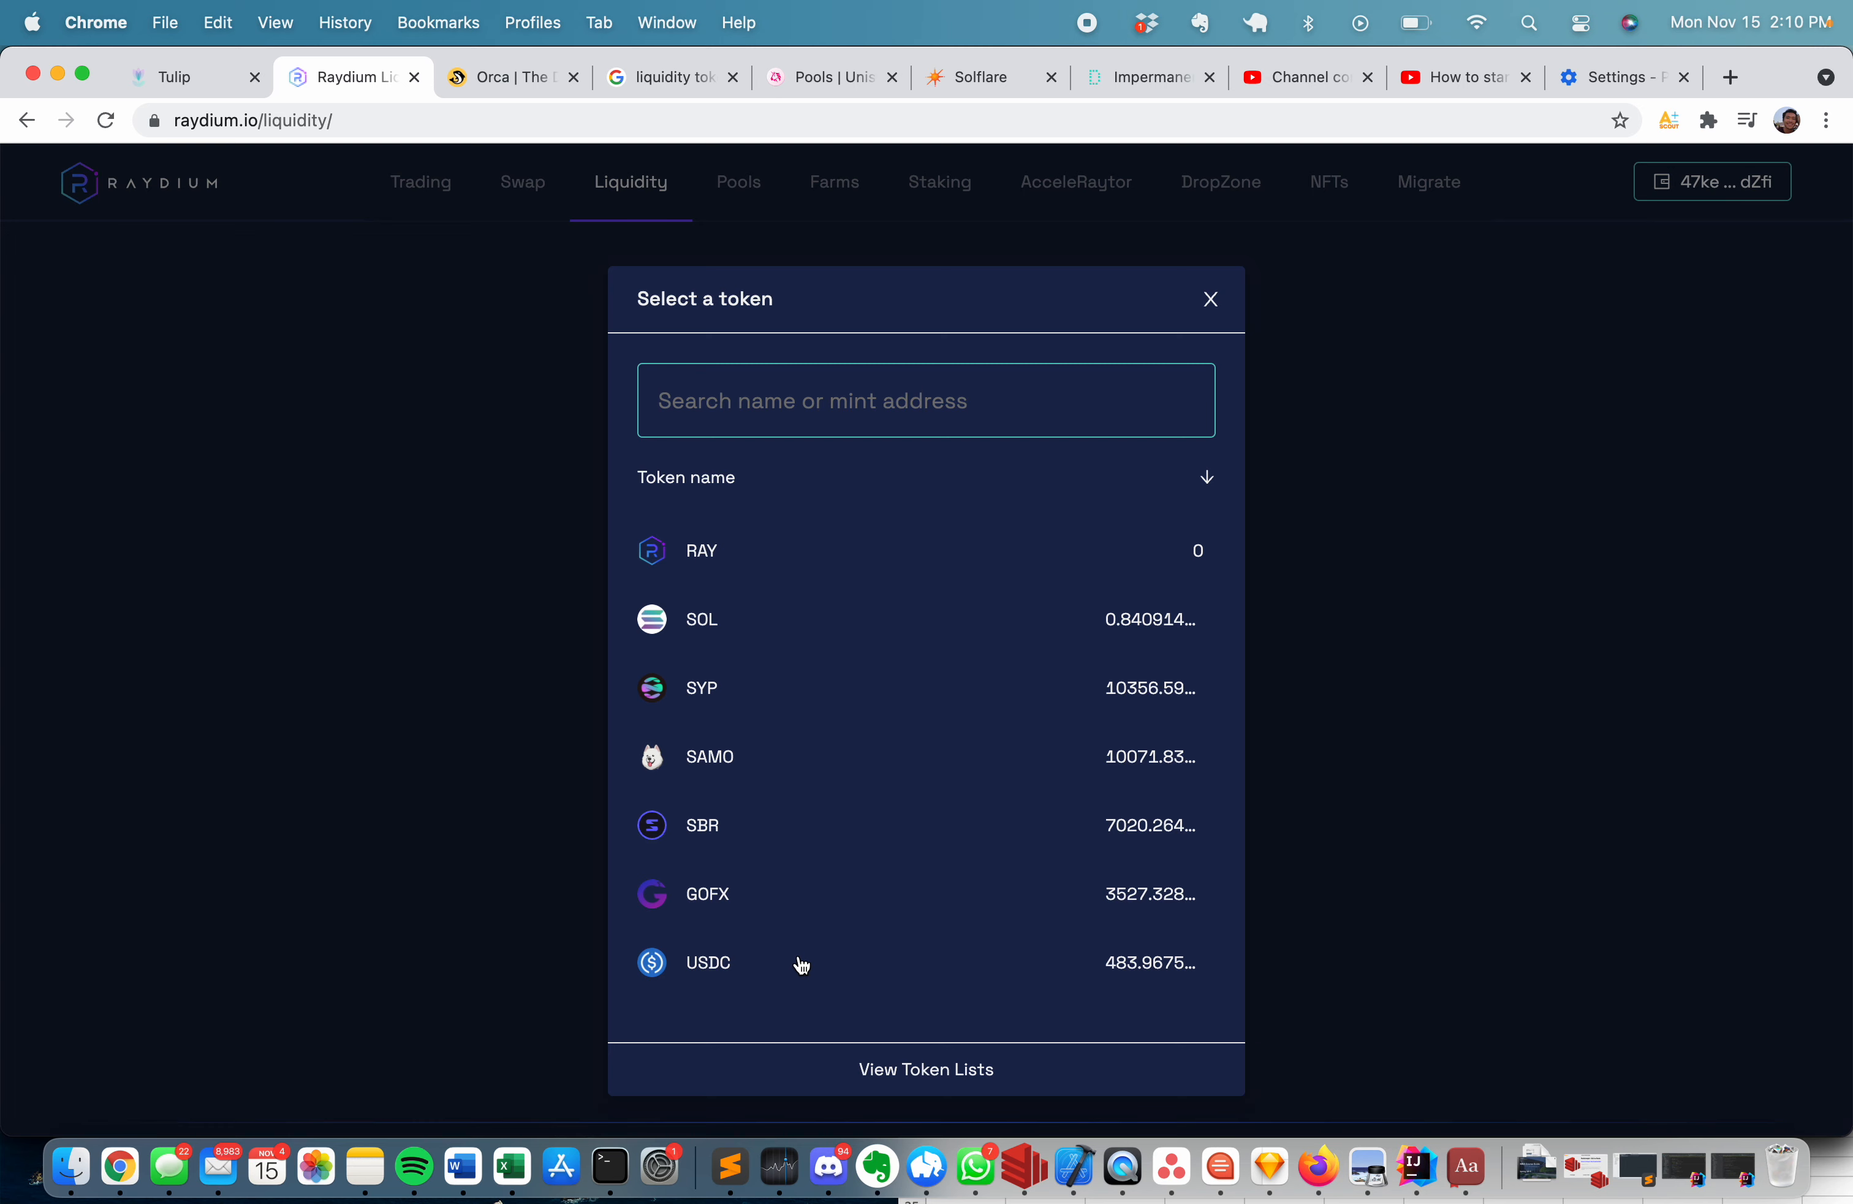
left_click(708, 961)
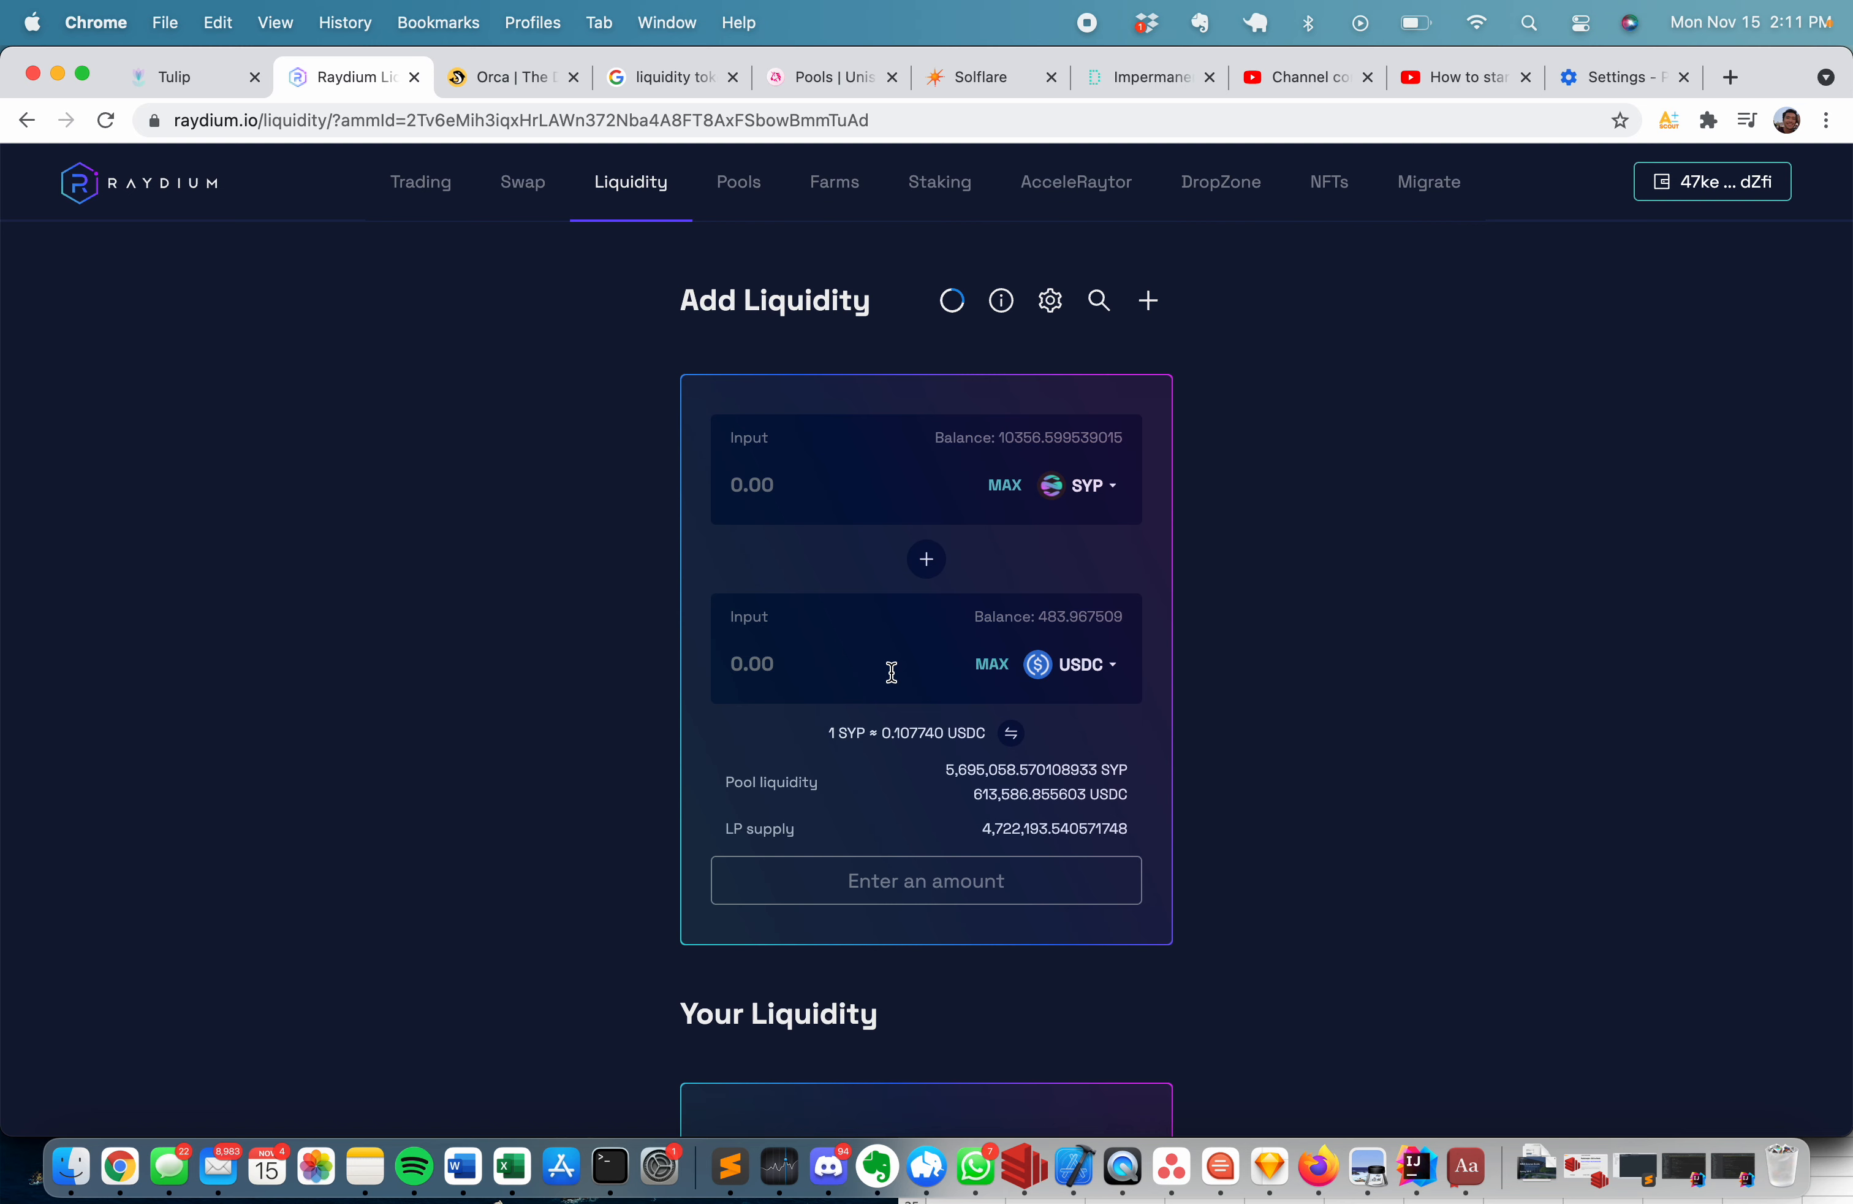
mouse_move(838, 652)
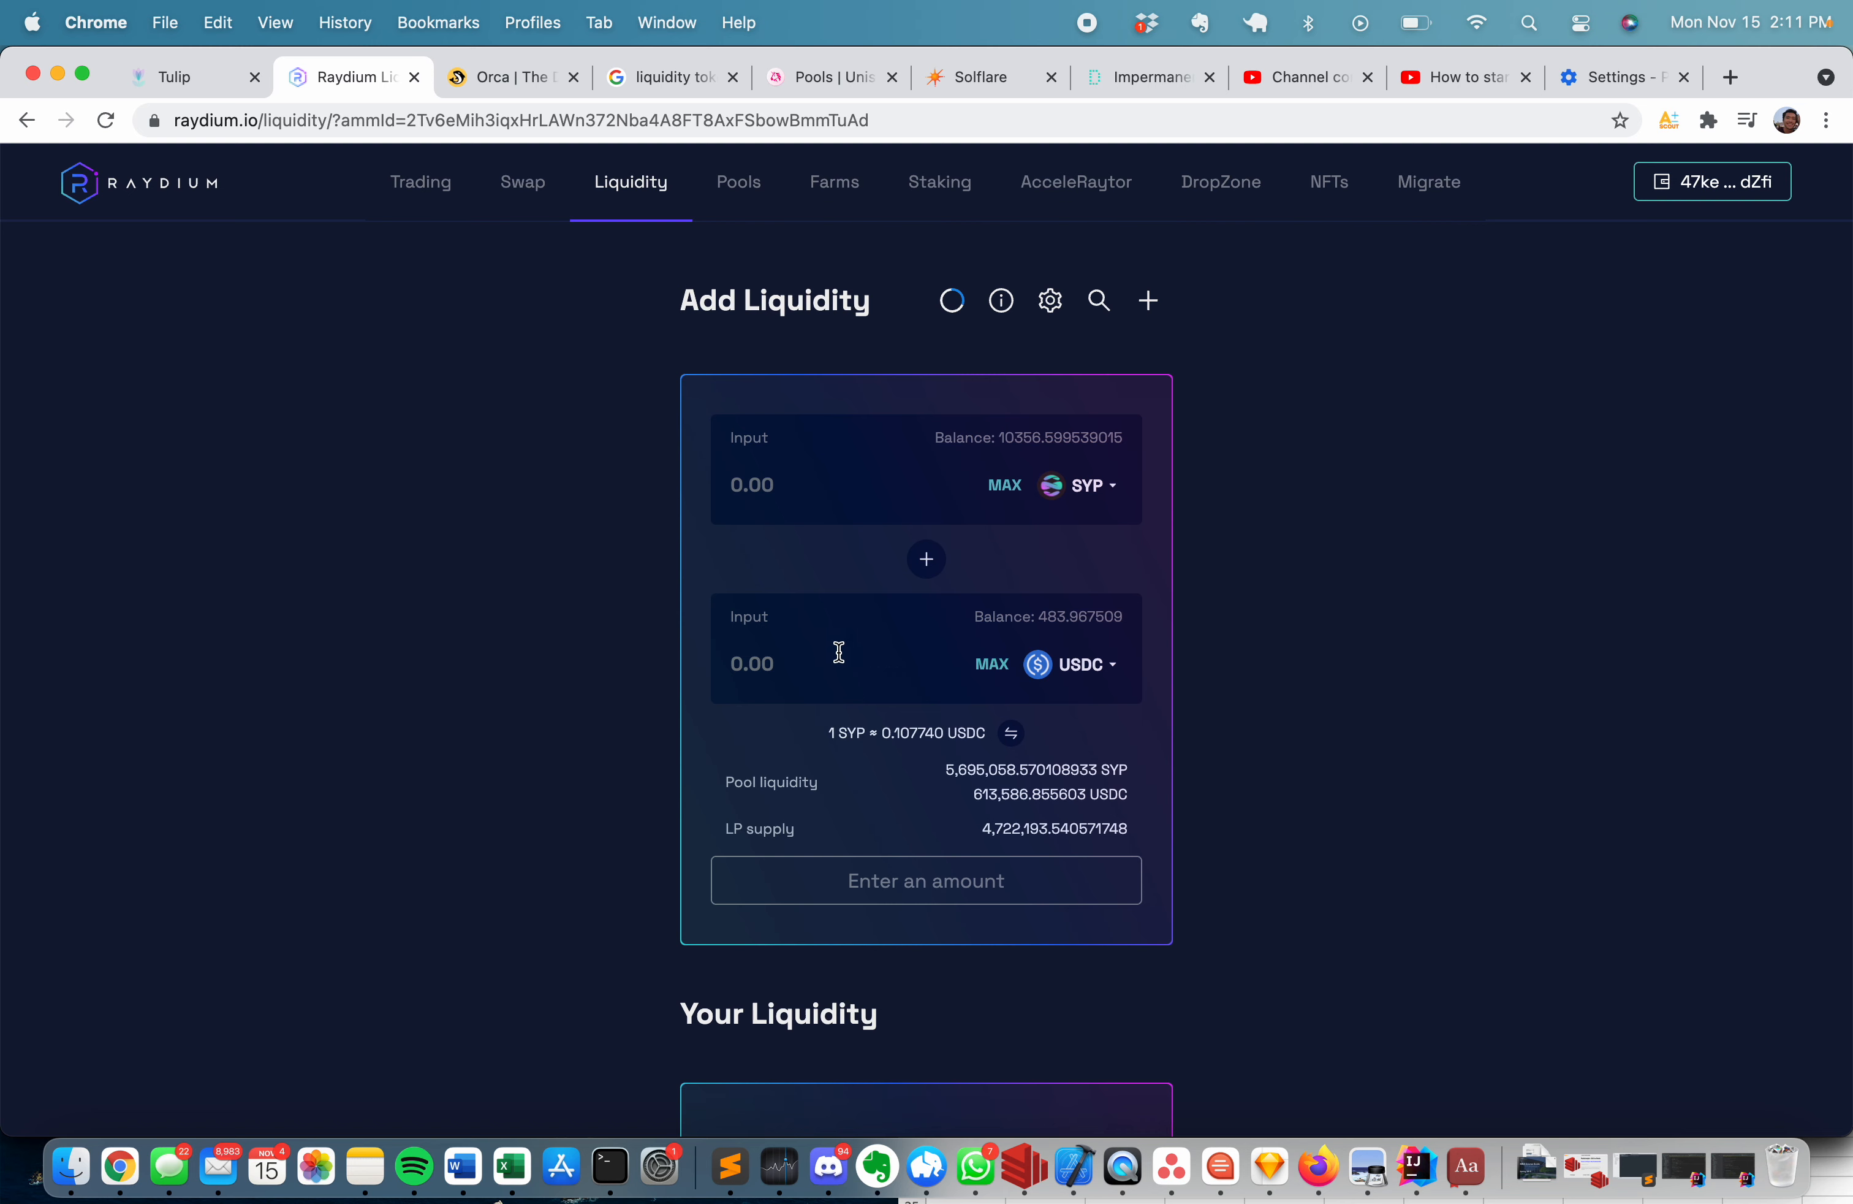
Enter 423 USDC, auto-matched to 3945.741018 SYP, ready to supply the deposit.
type("42")
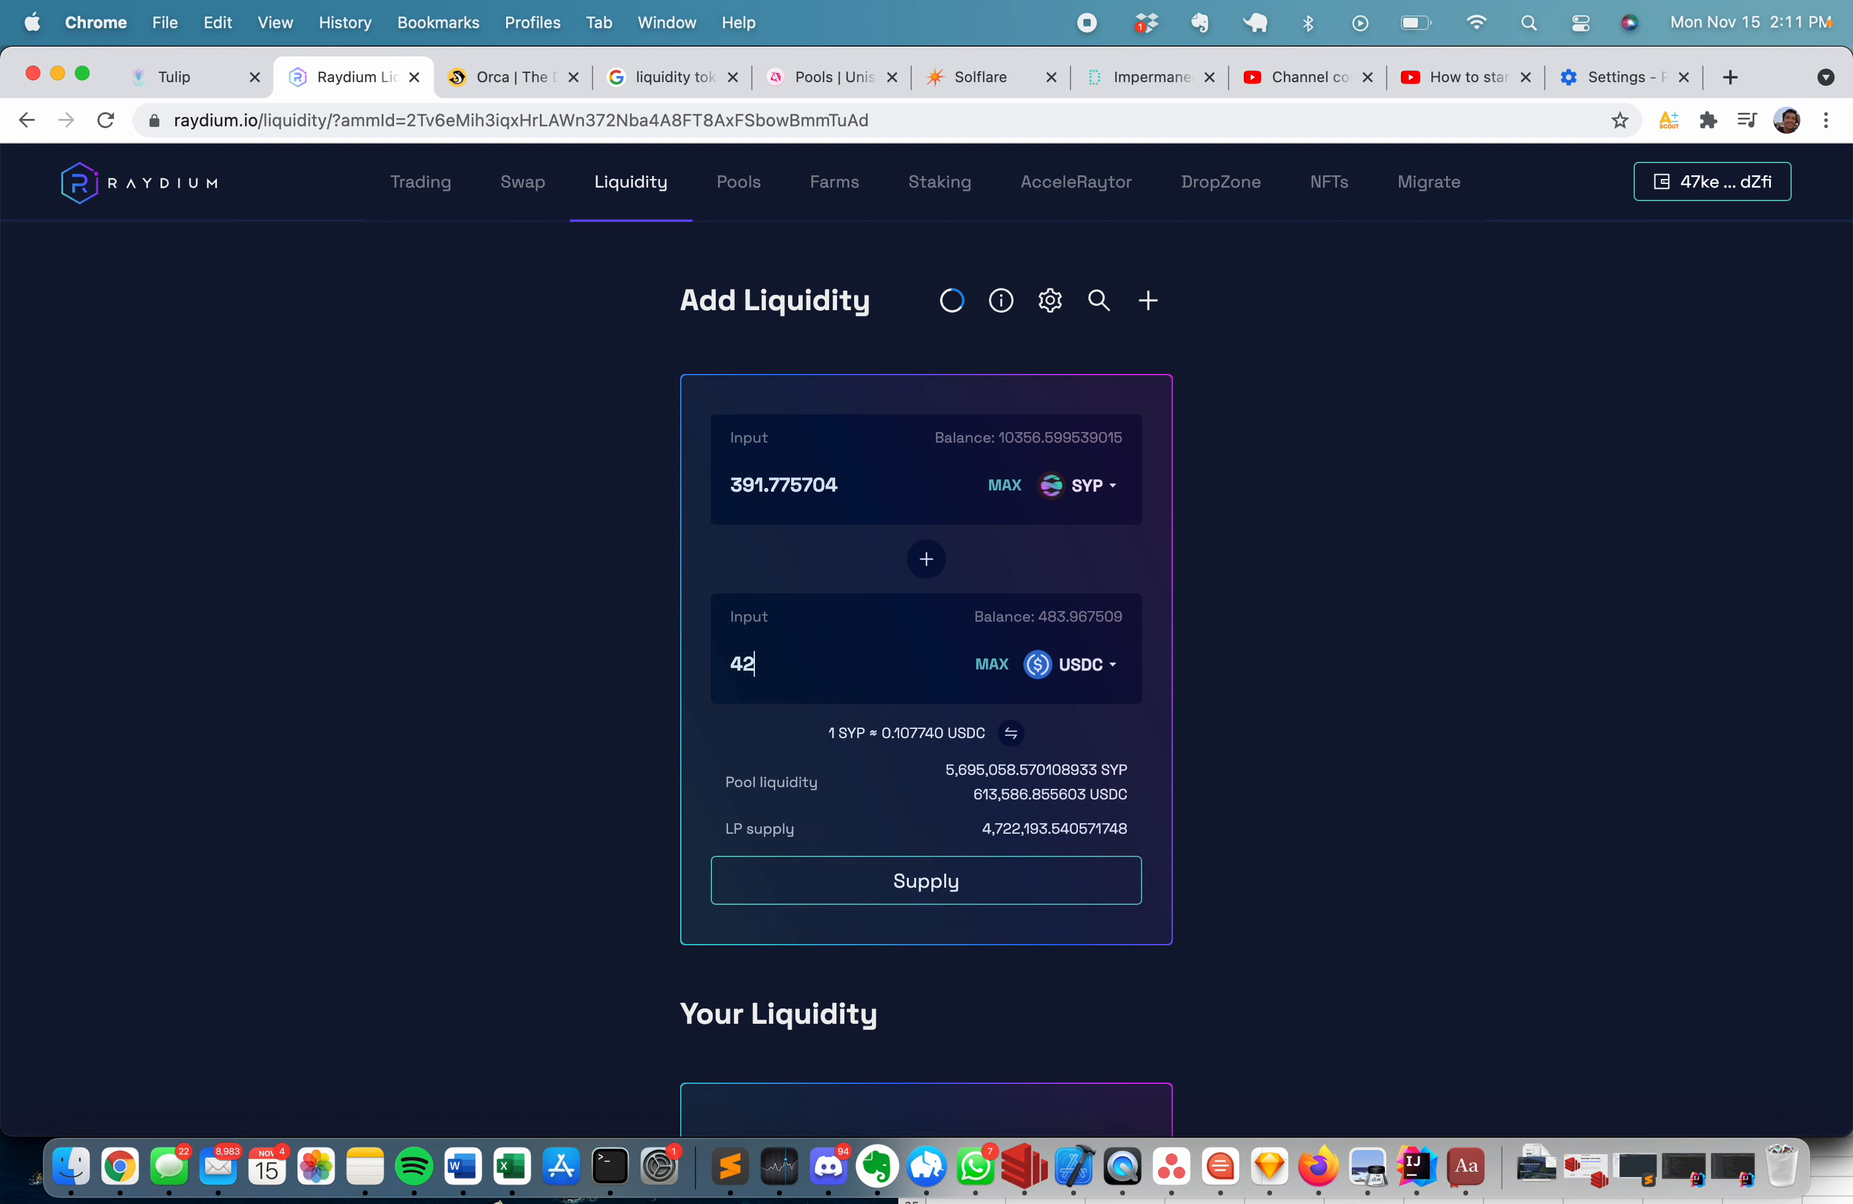
type("3")
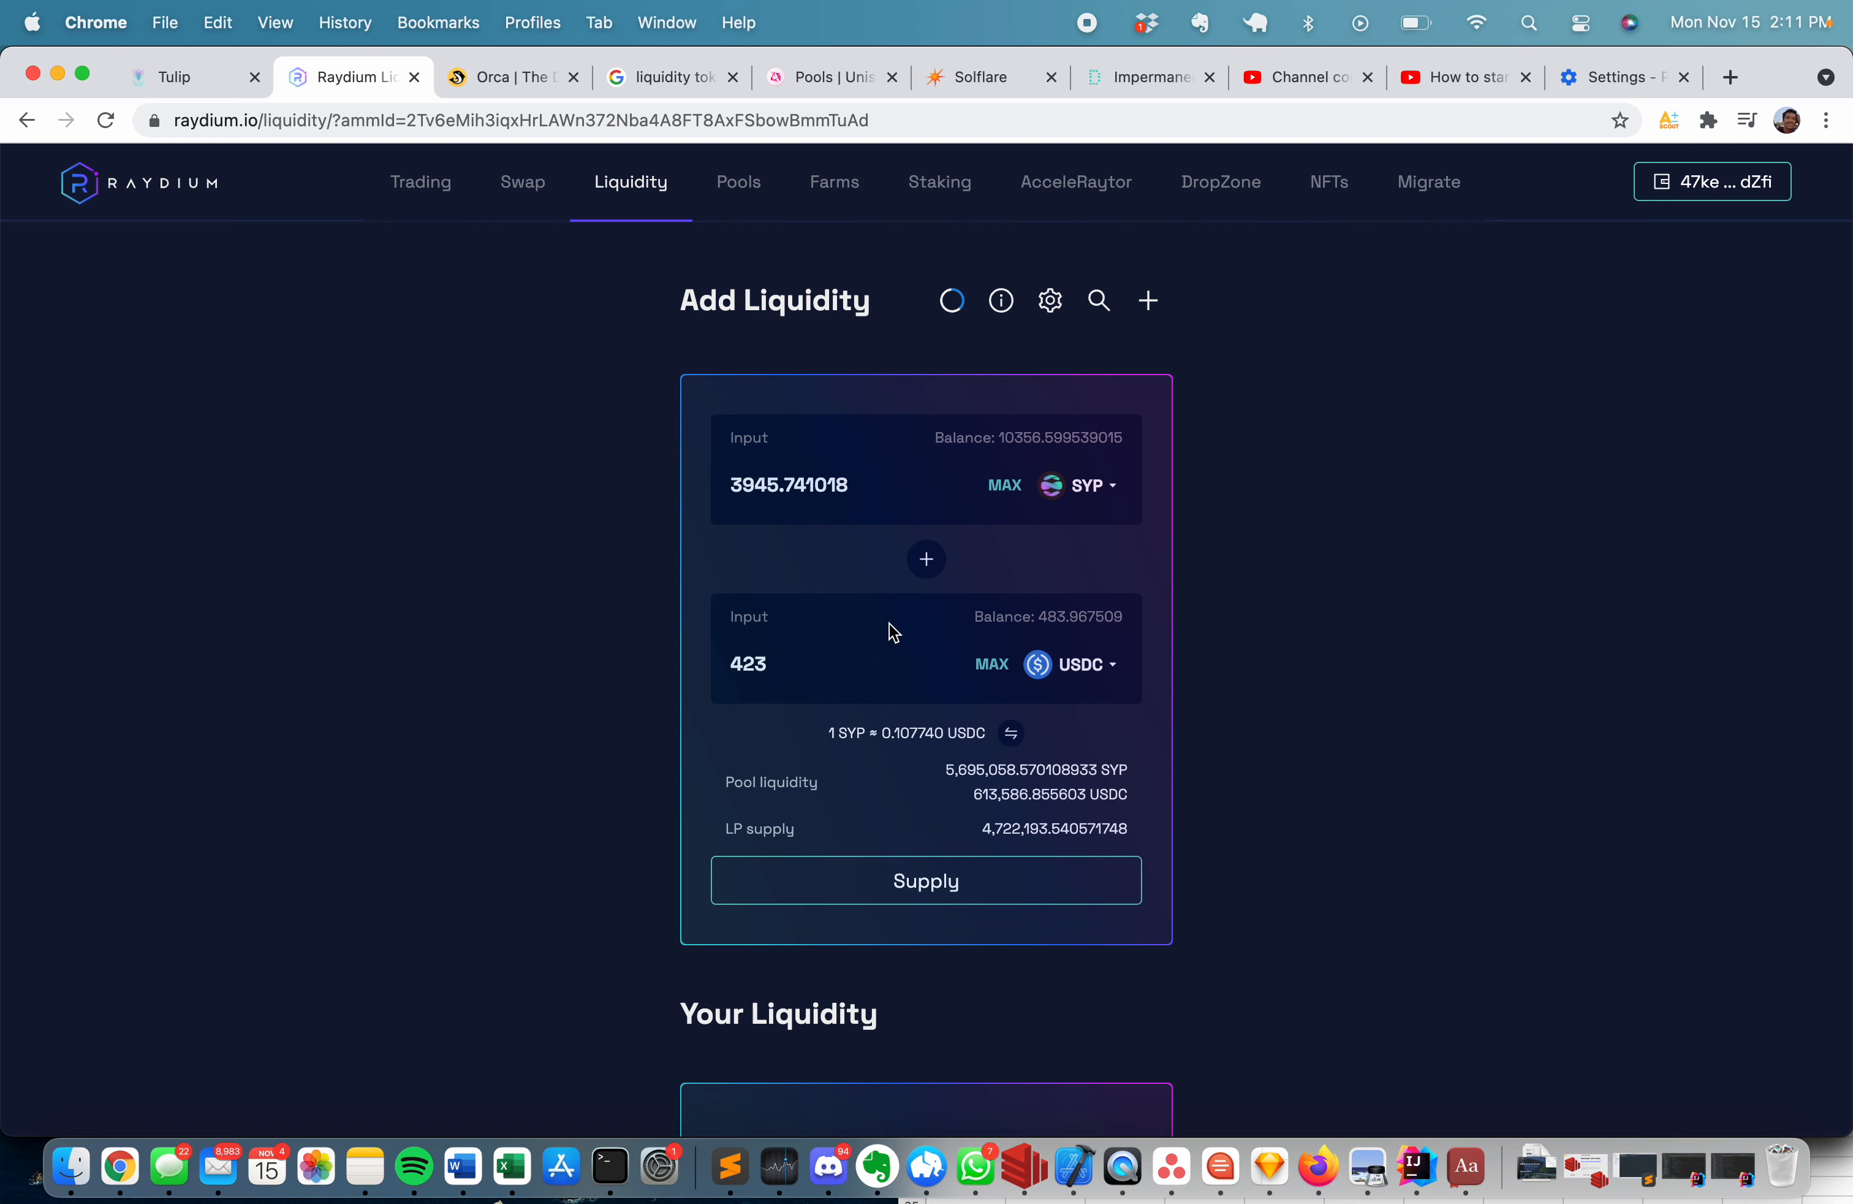
mouse_move(862, 601)
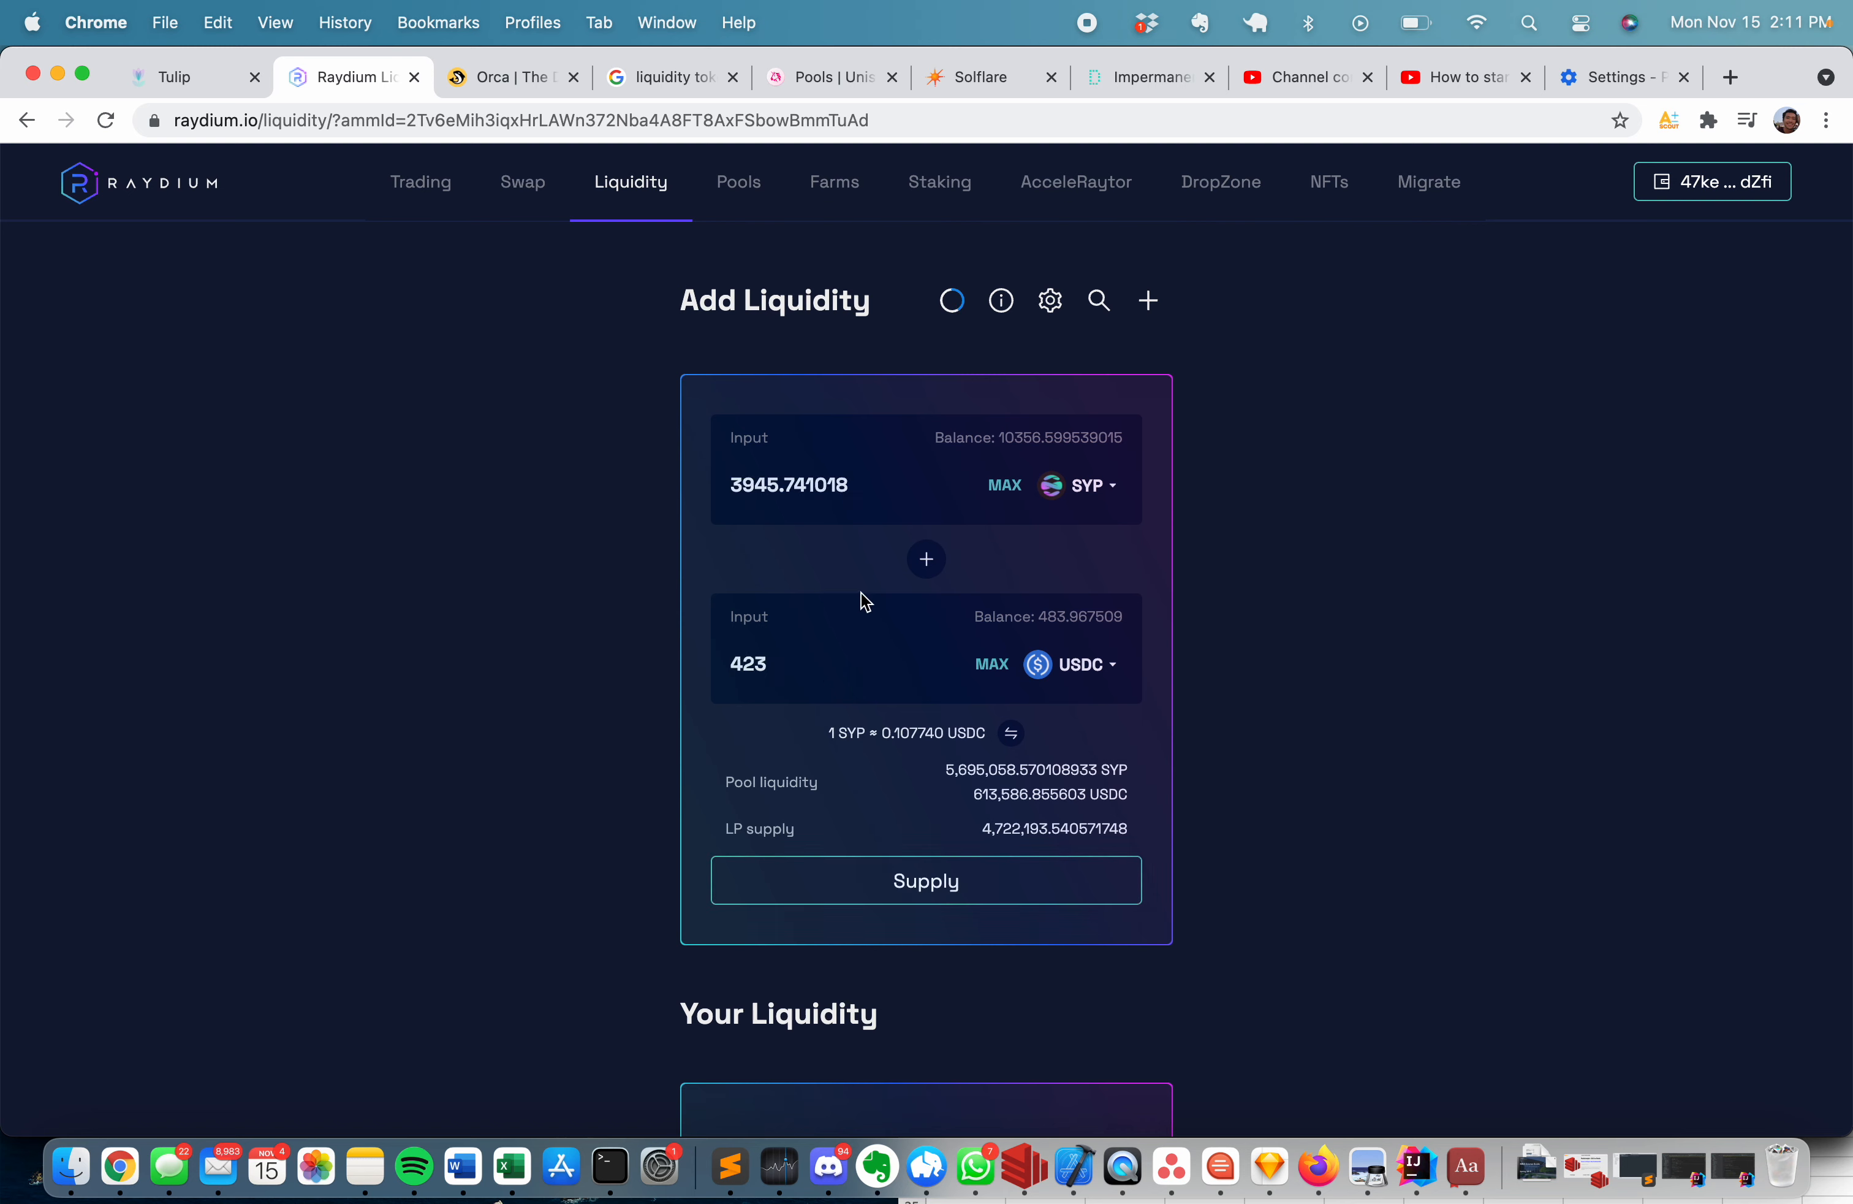
mouse_move(855, 879)
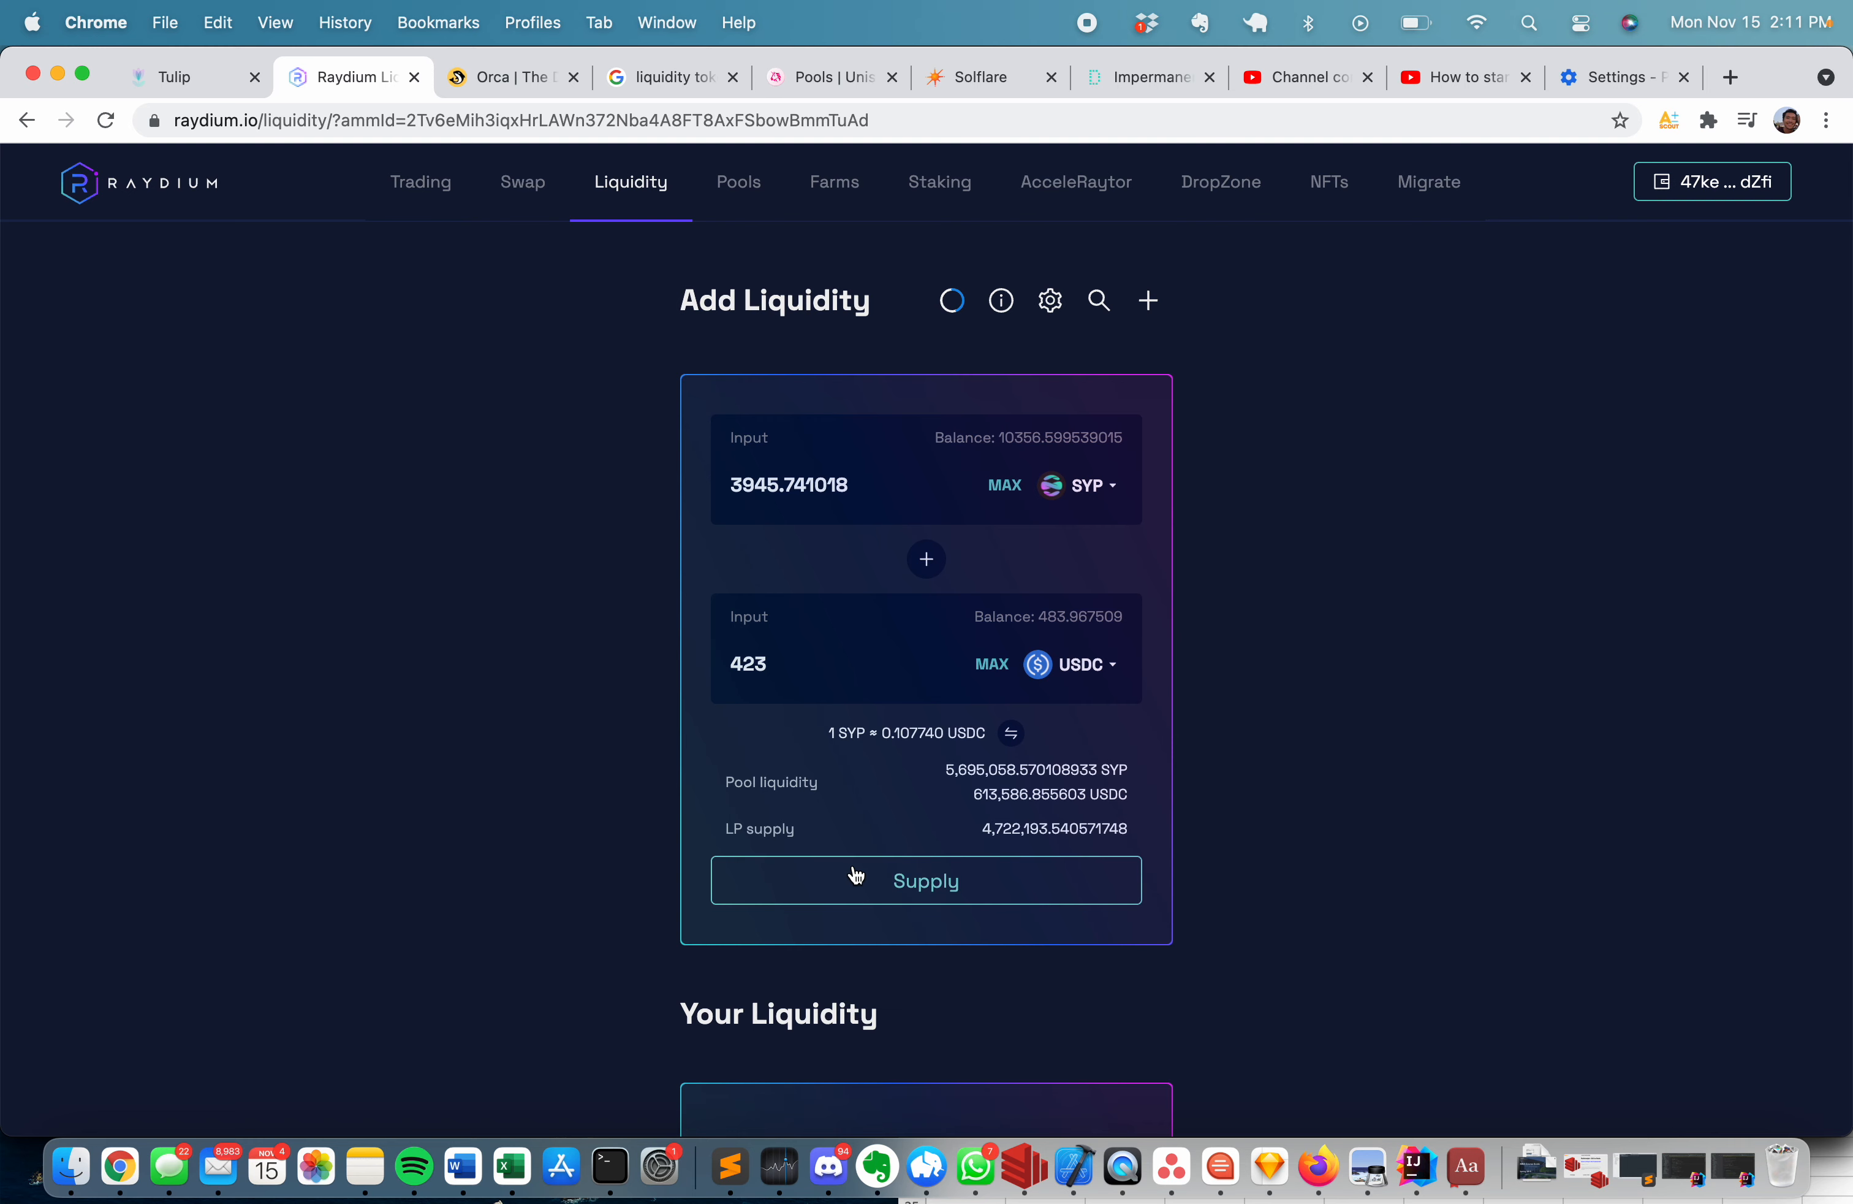
mouse_move(802, 899)
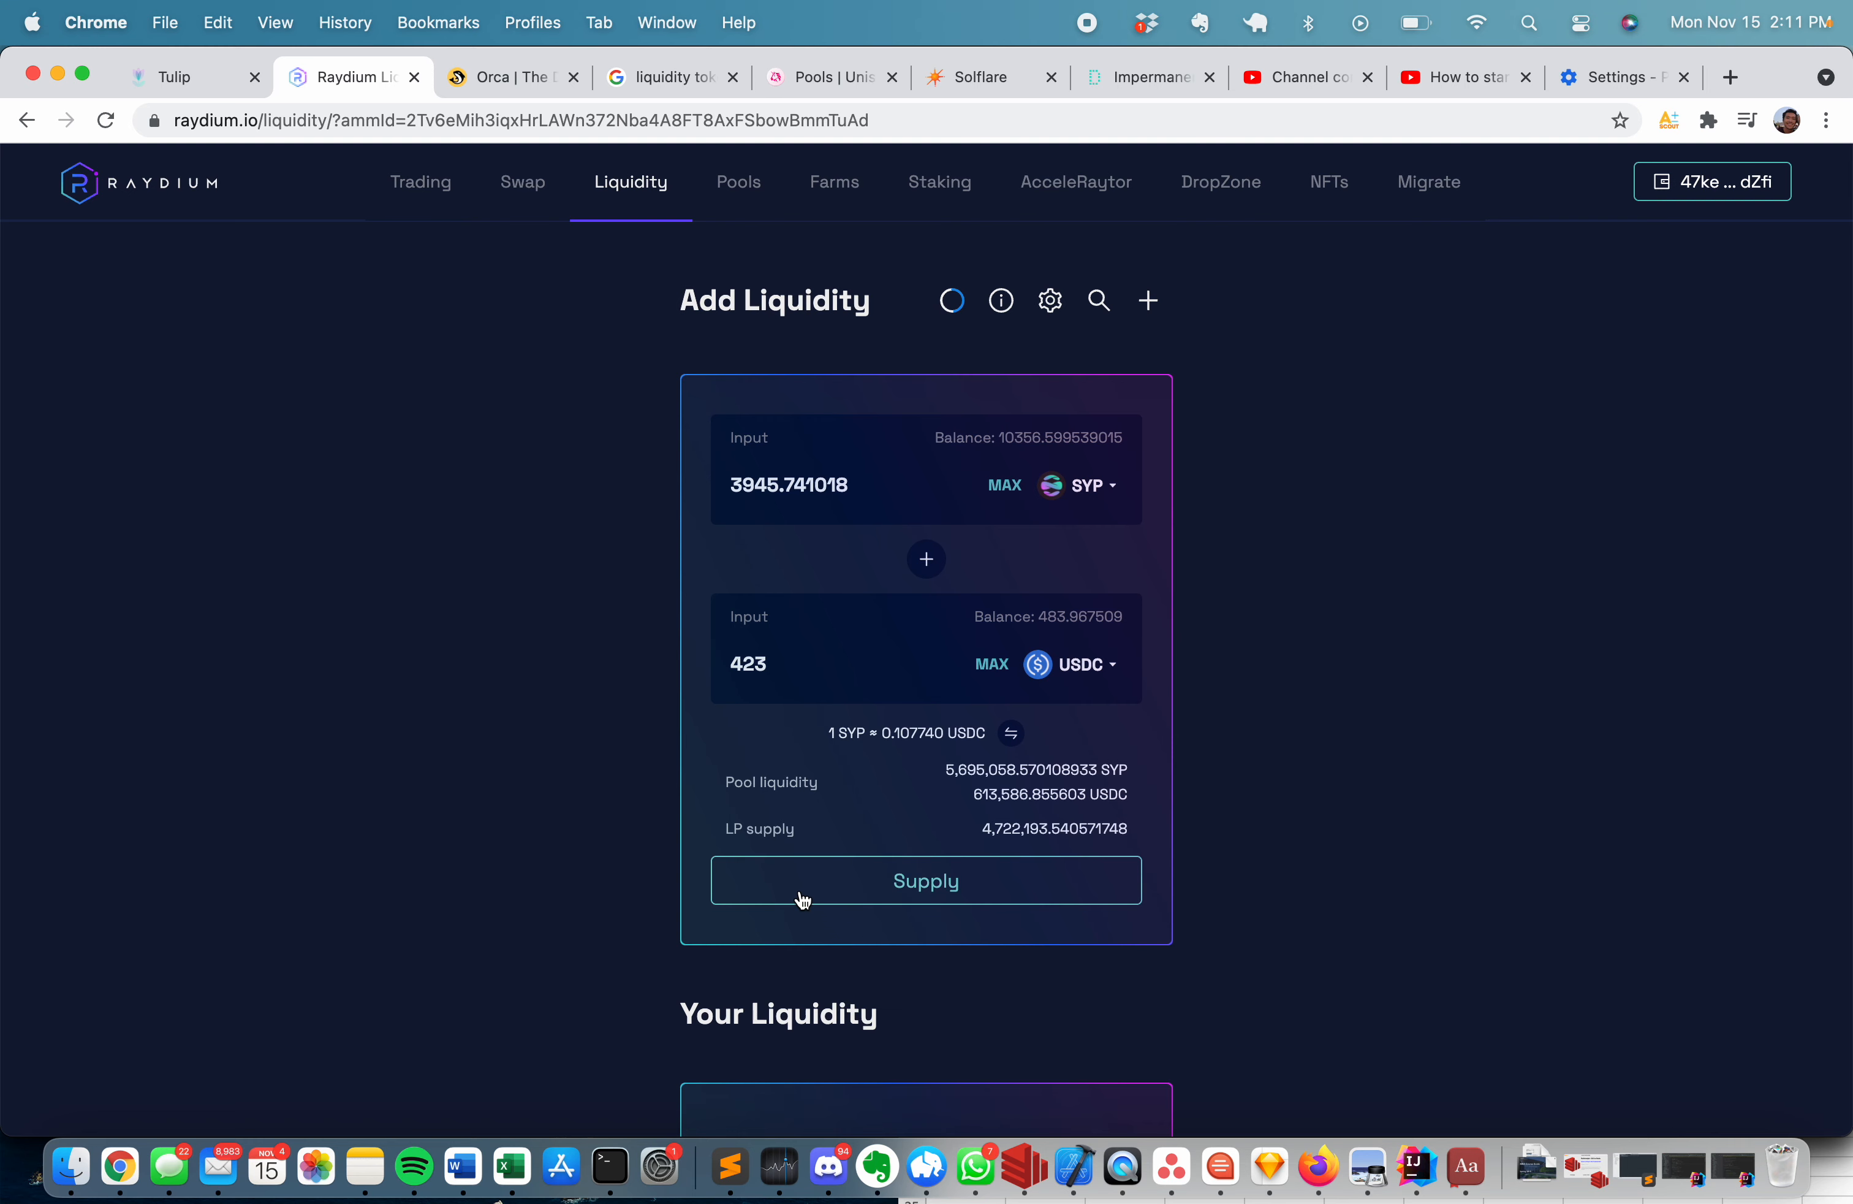
scroll("down", 3)
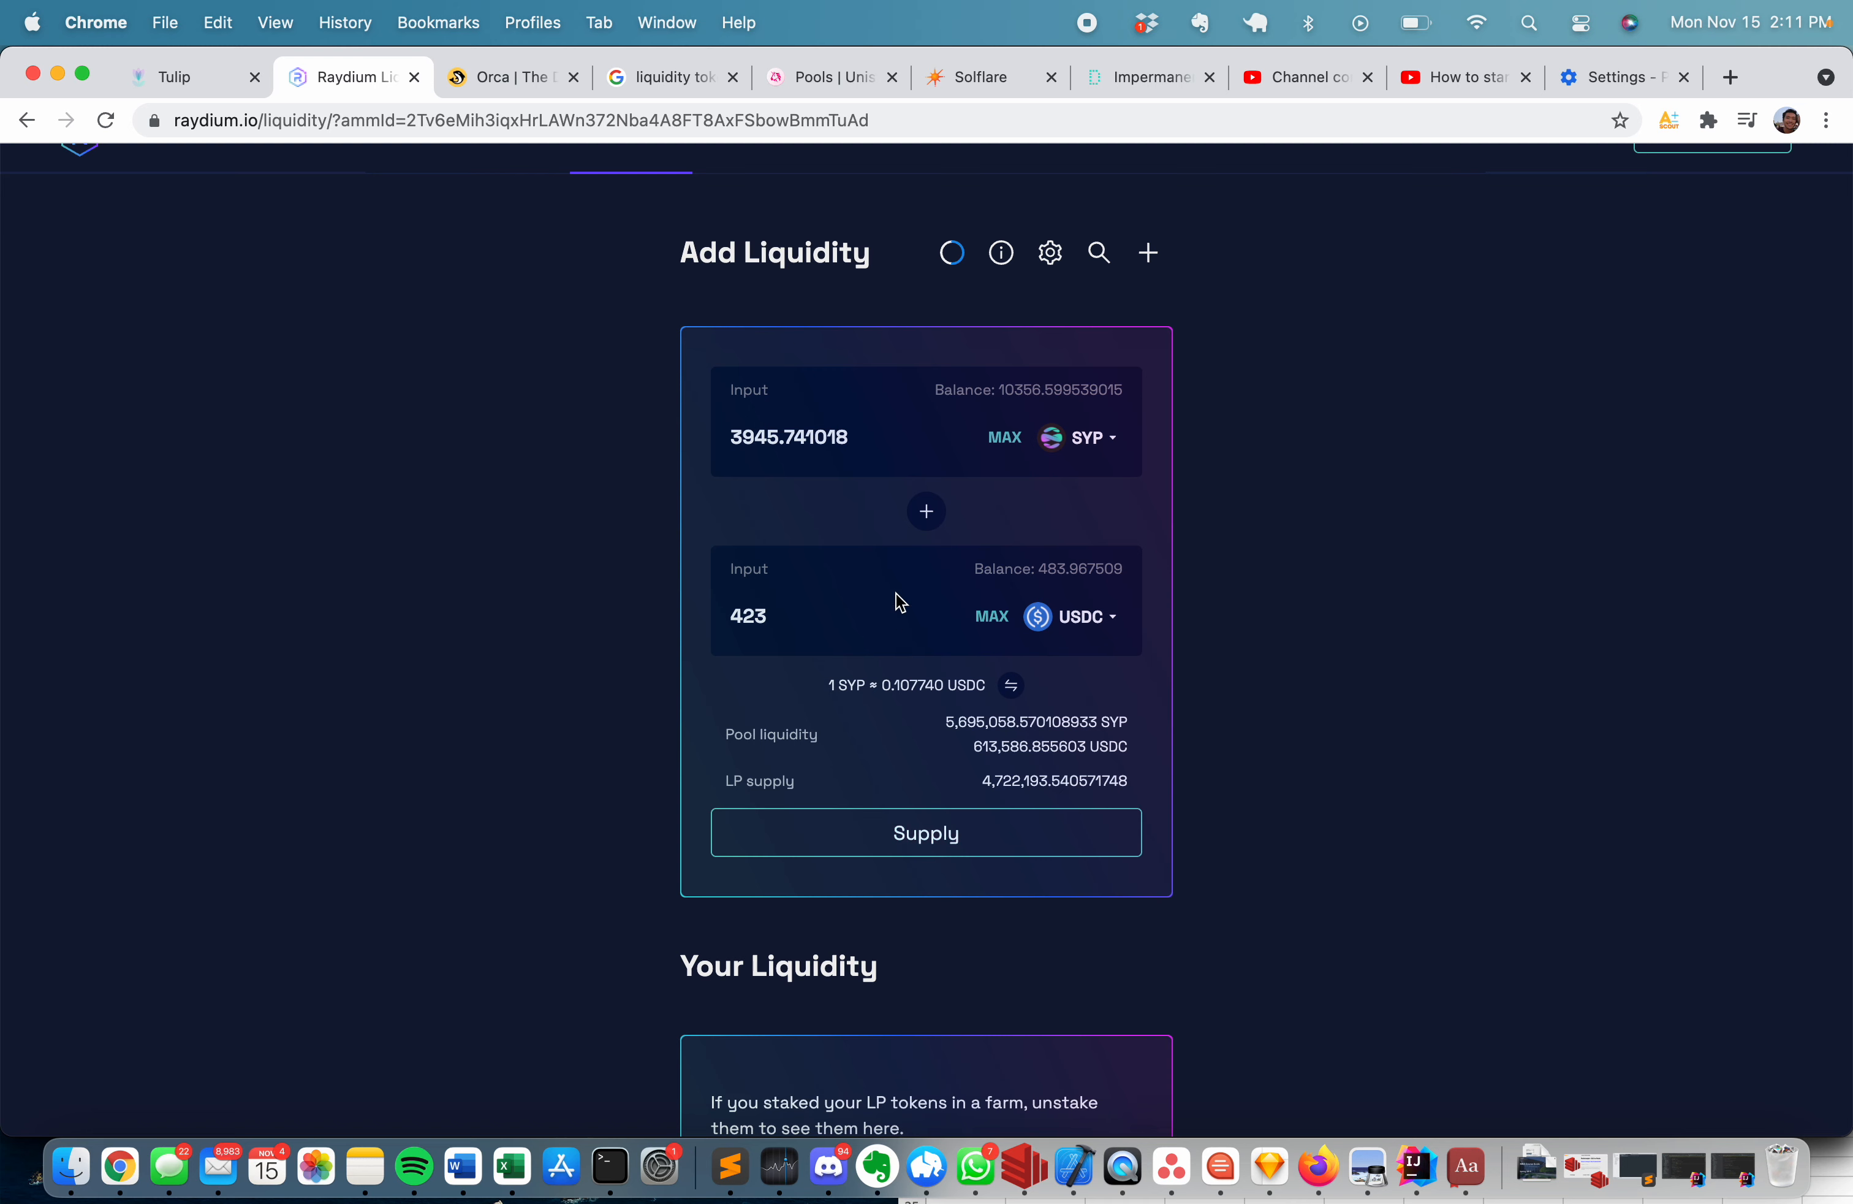
mouse_move(843, 617)
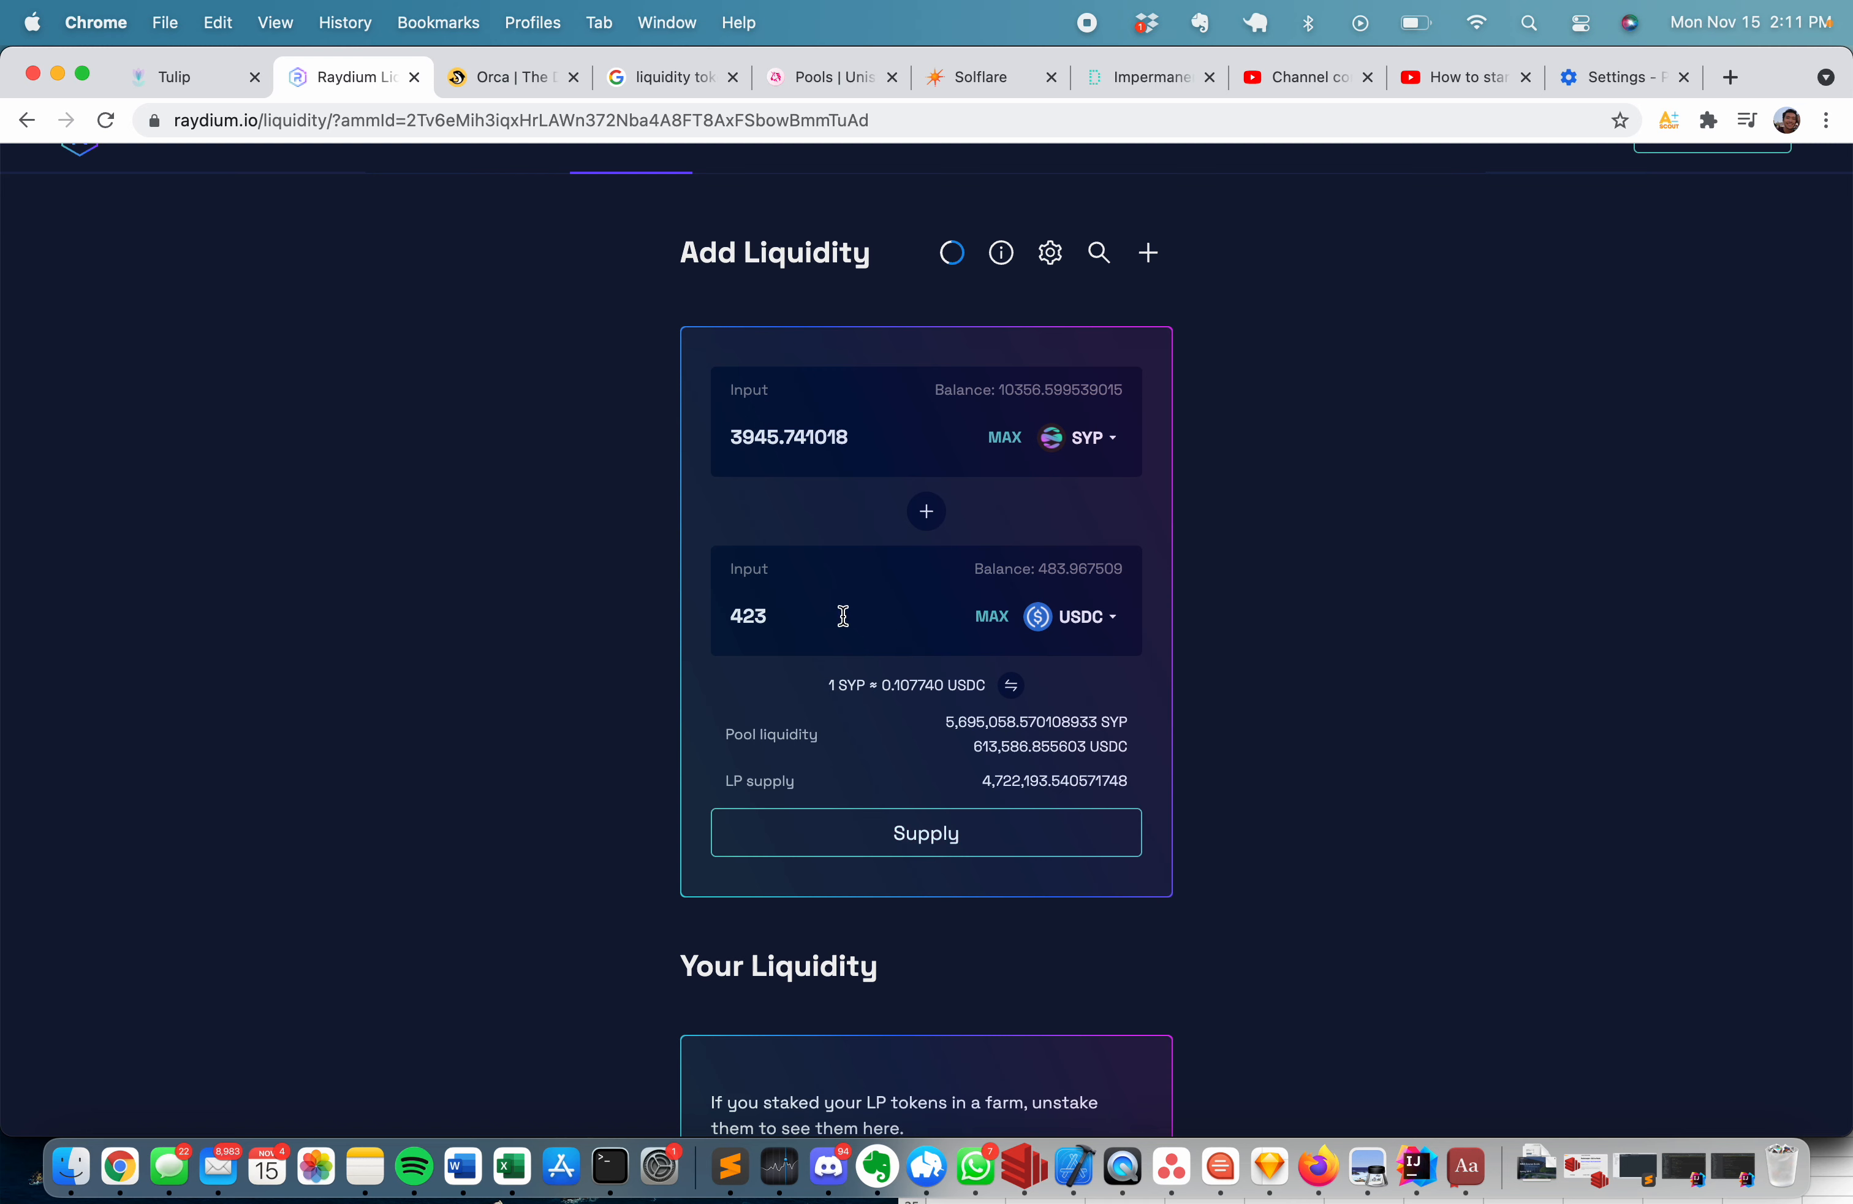
mouse_move(852, 812)
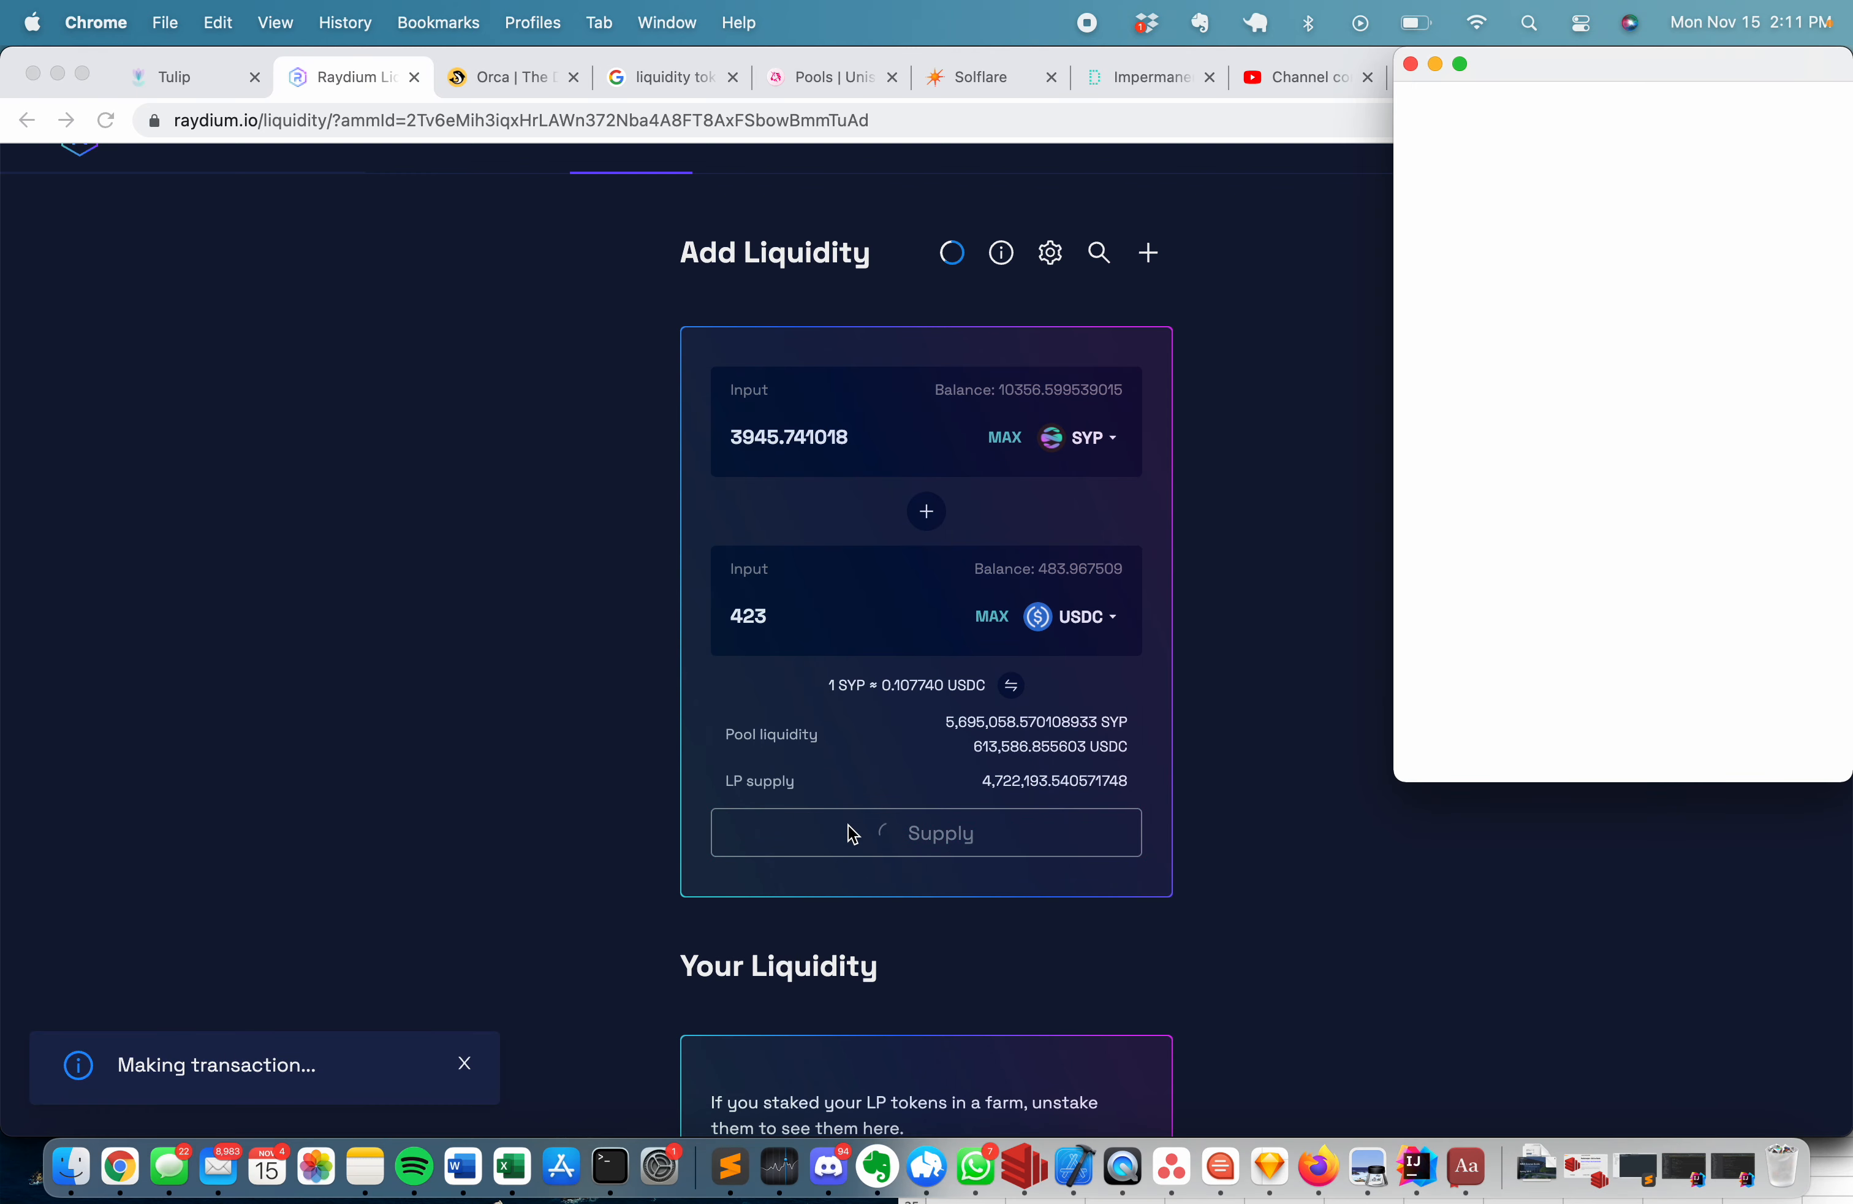
Approve the Raydium add-liquidity transaction in Solflare and check the new SYP-USDC position of 3258.18 pool tokens.
left_click(927, 831)
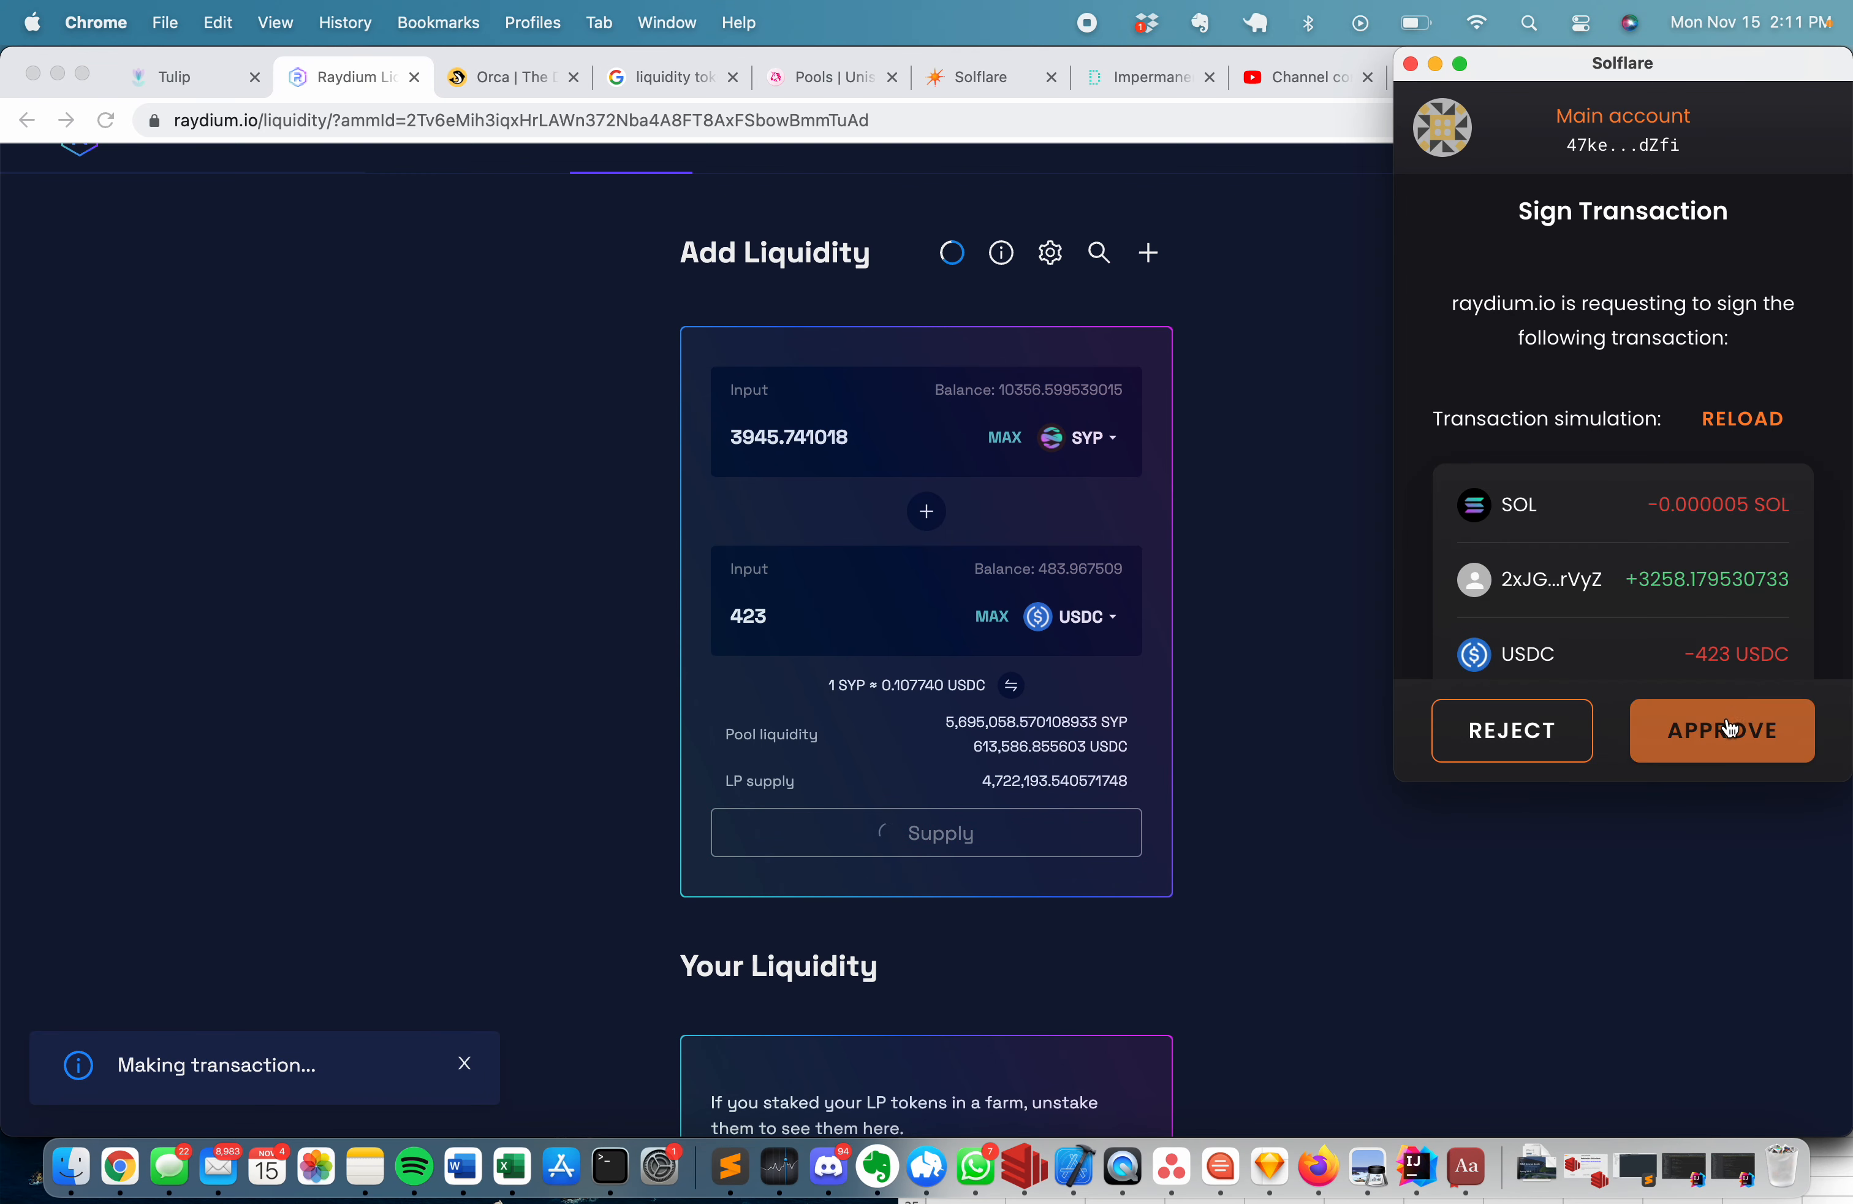
left_click(1721, 730)
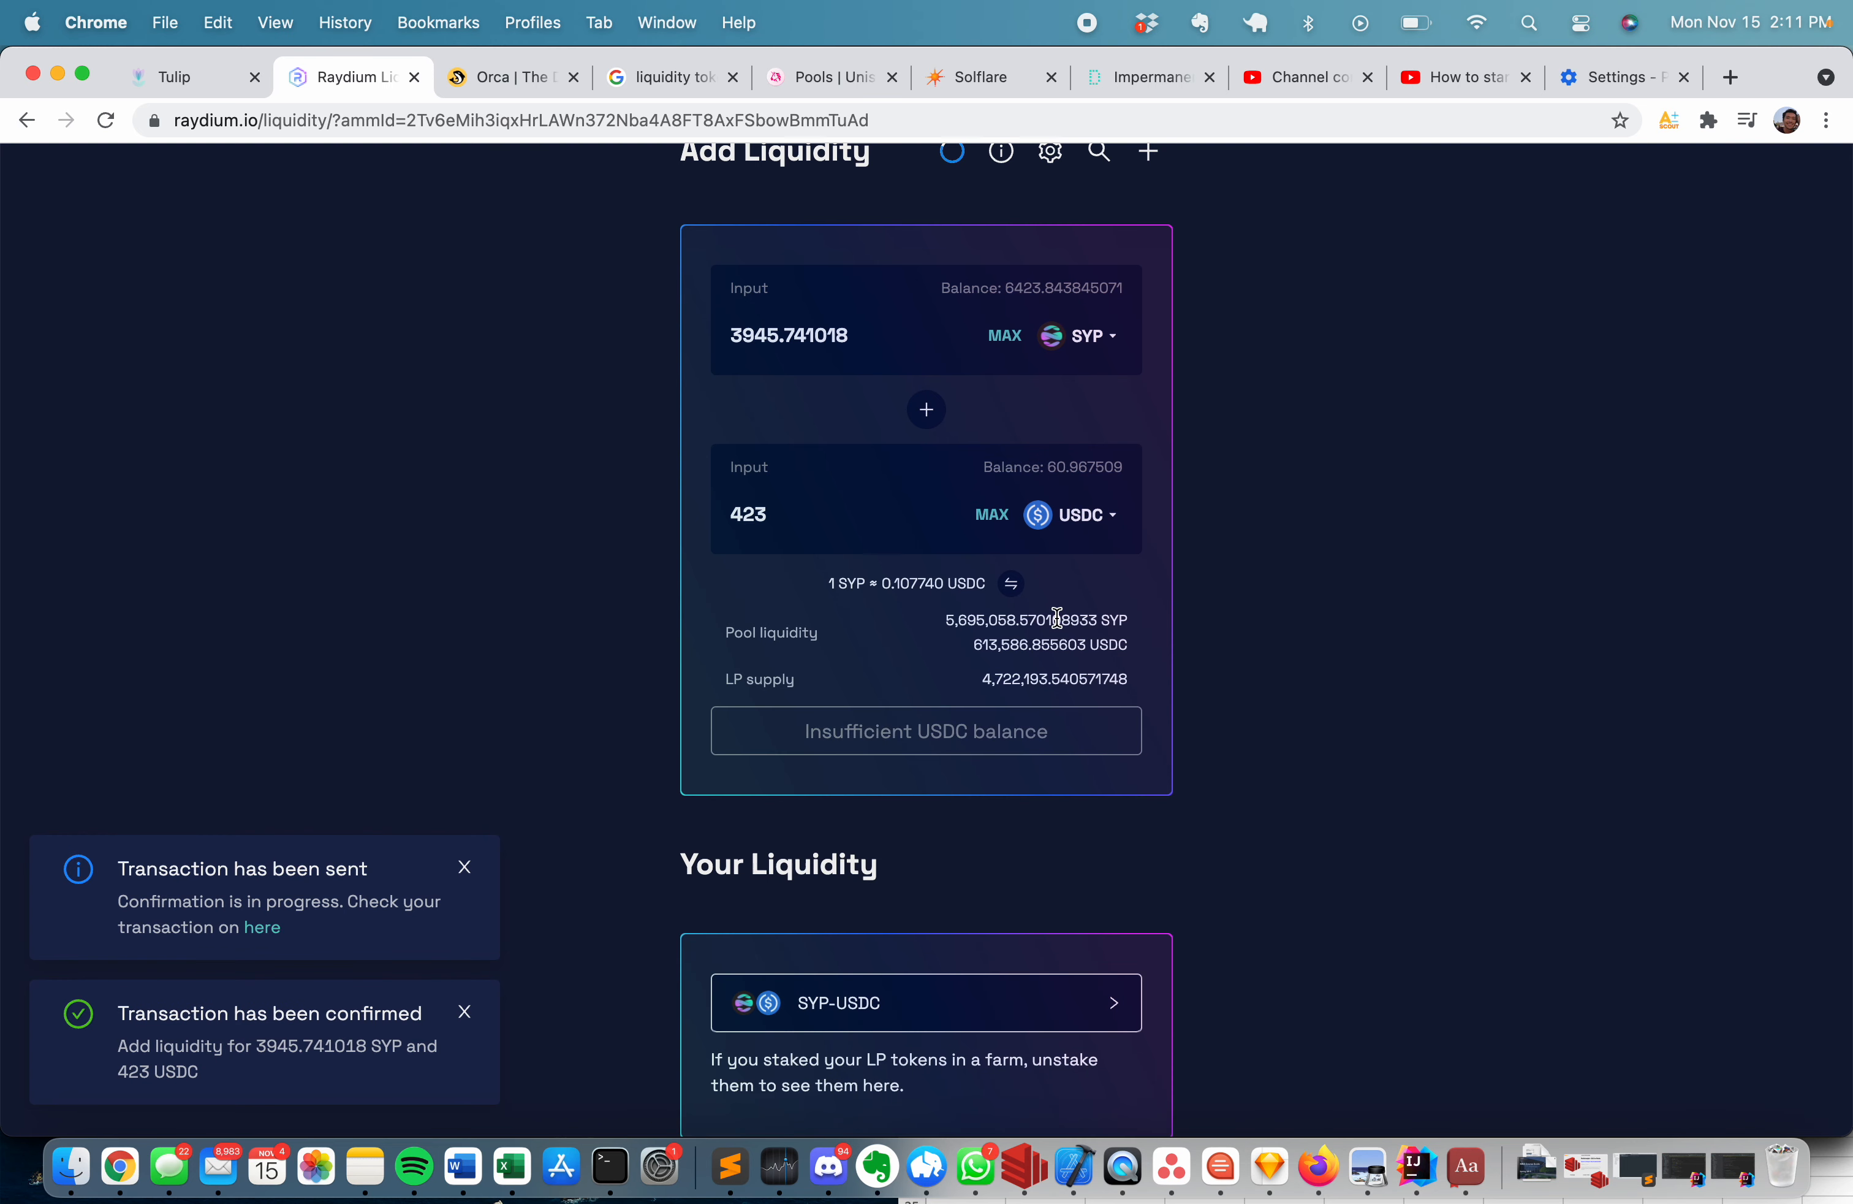
mouse_move(1165, 162)
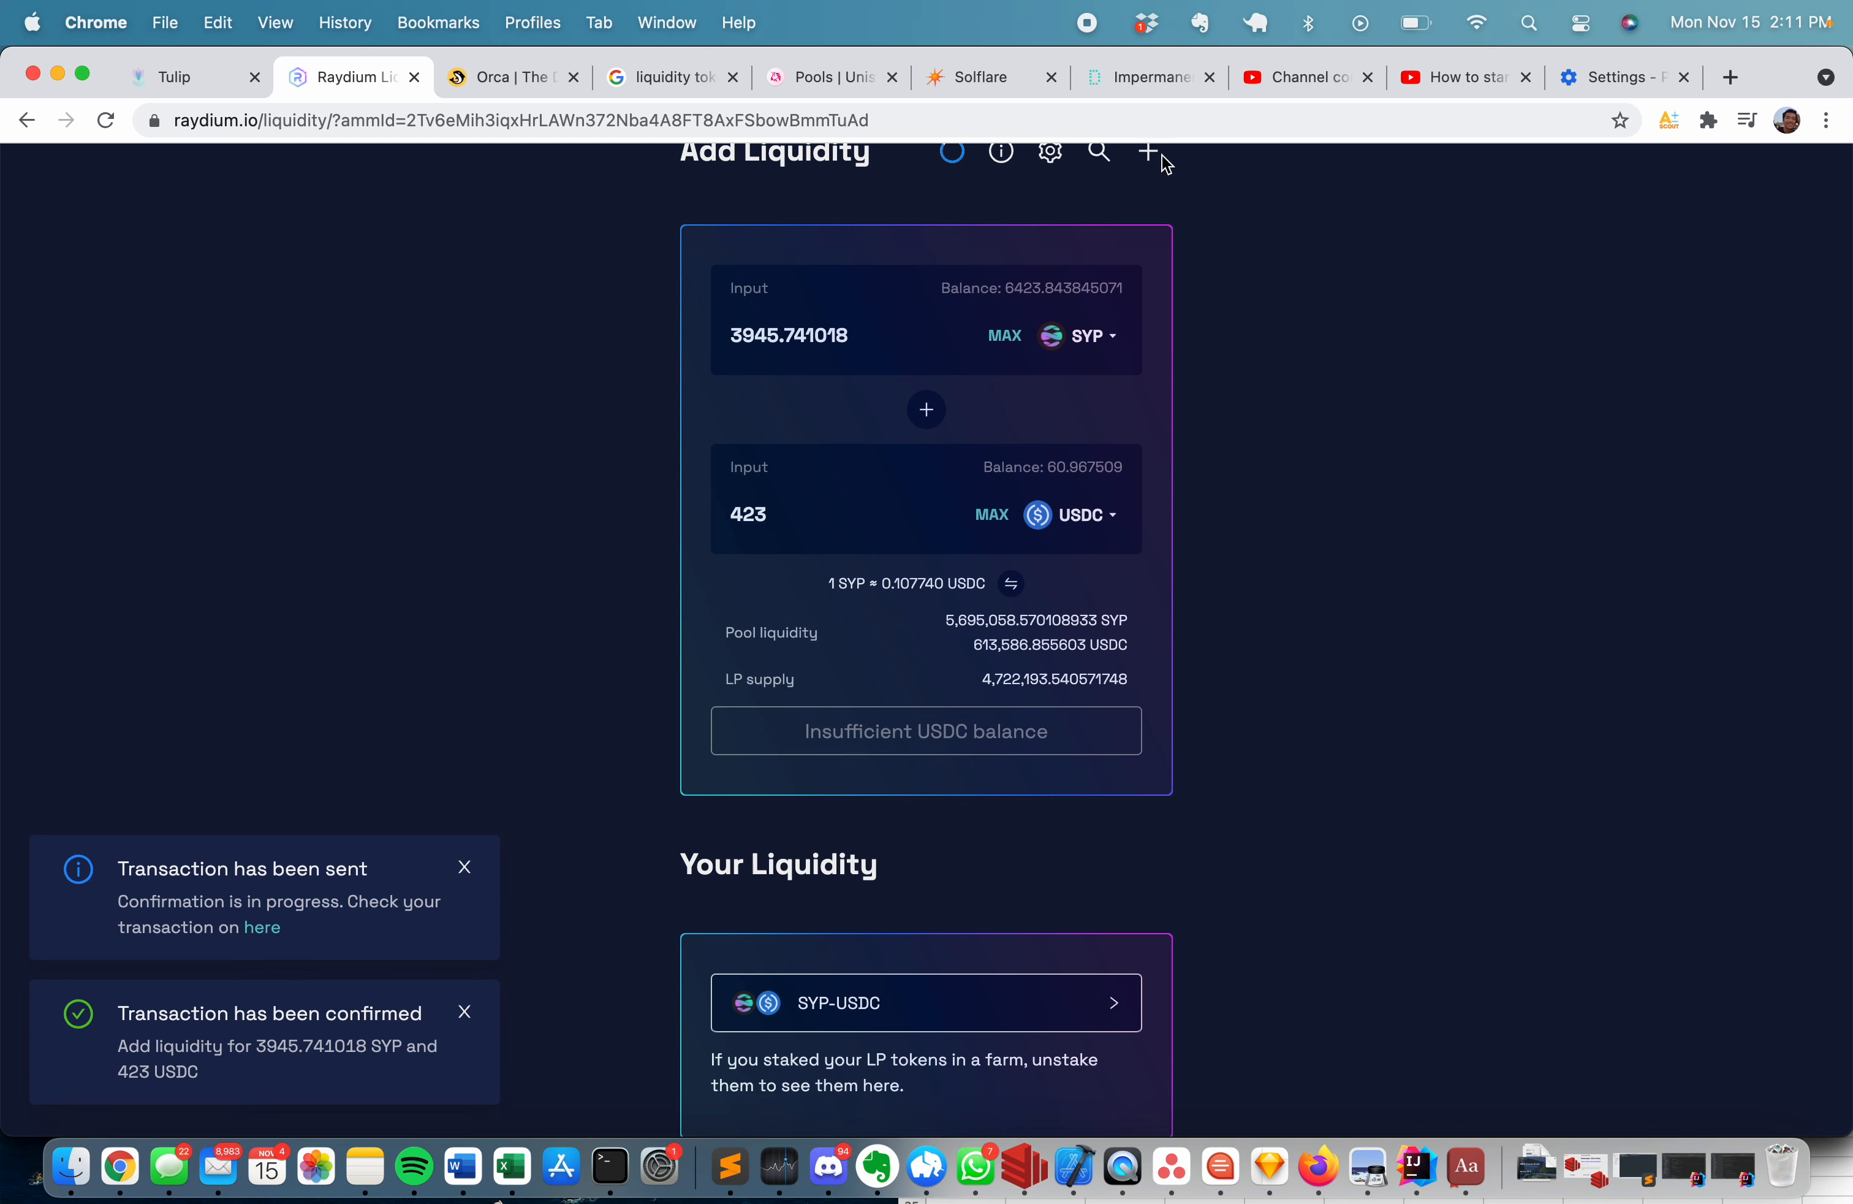
left_click(831, 78)
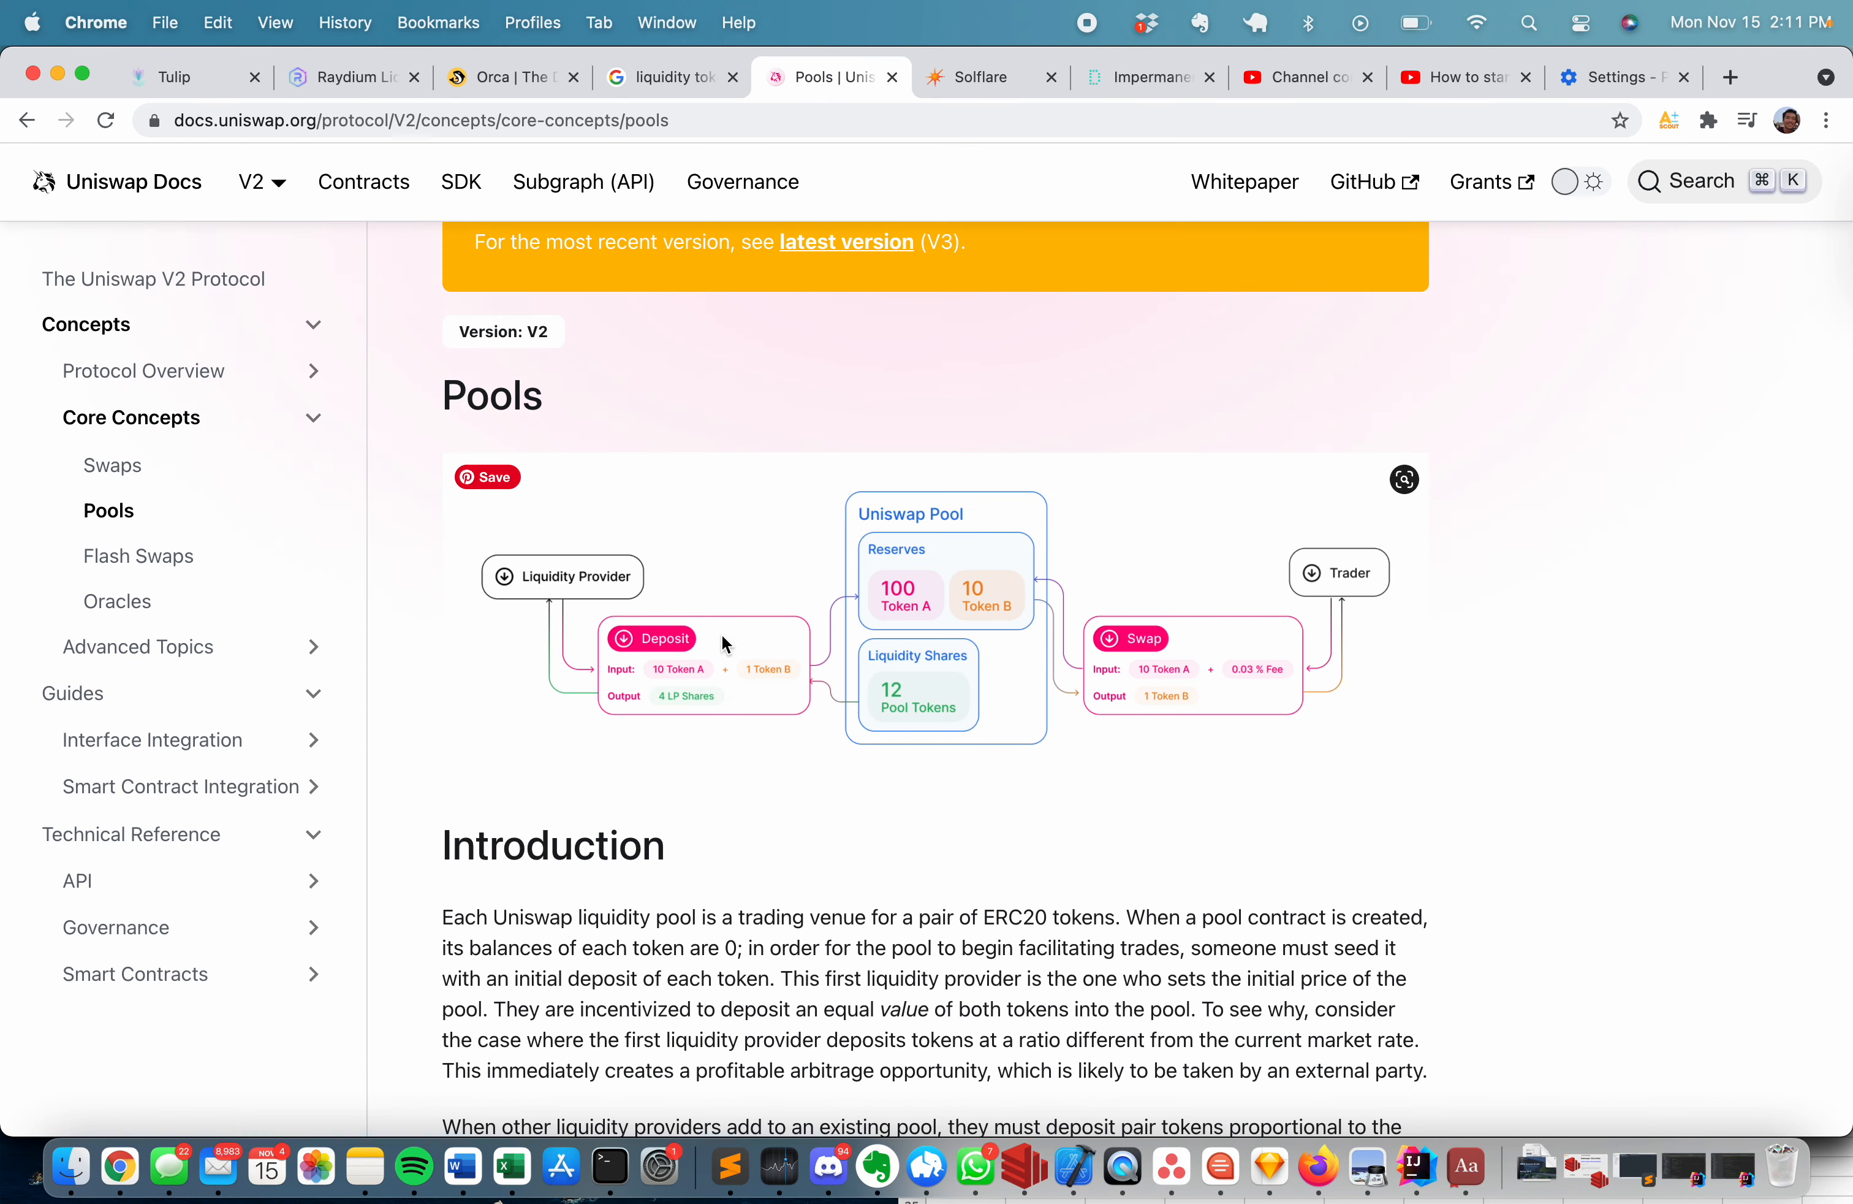
mouse_move(718, 705)
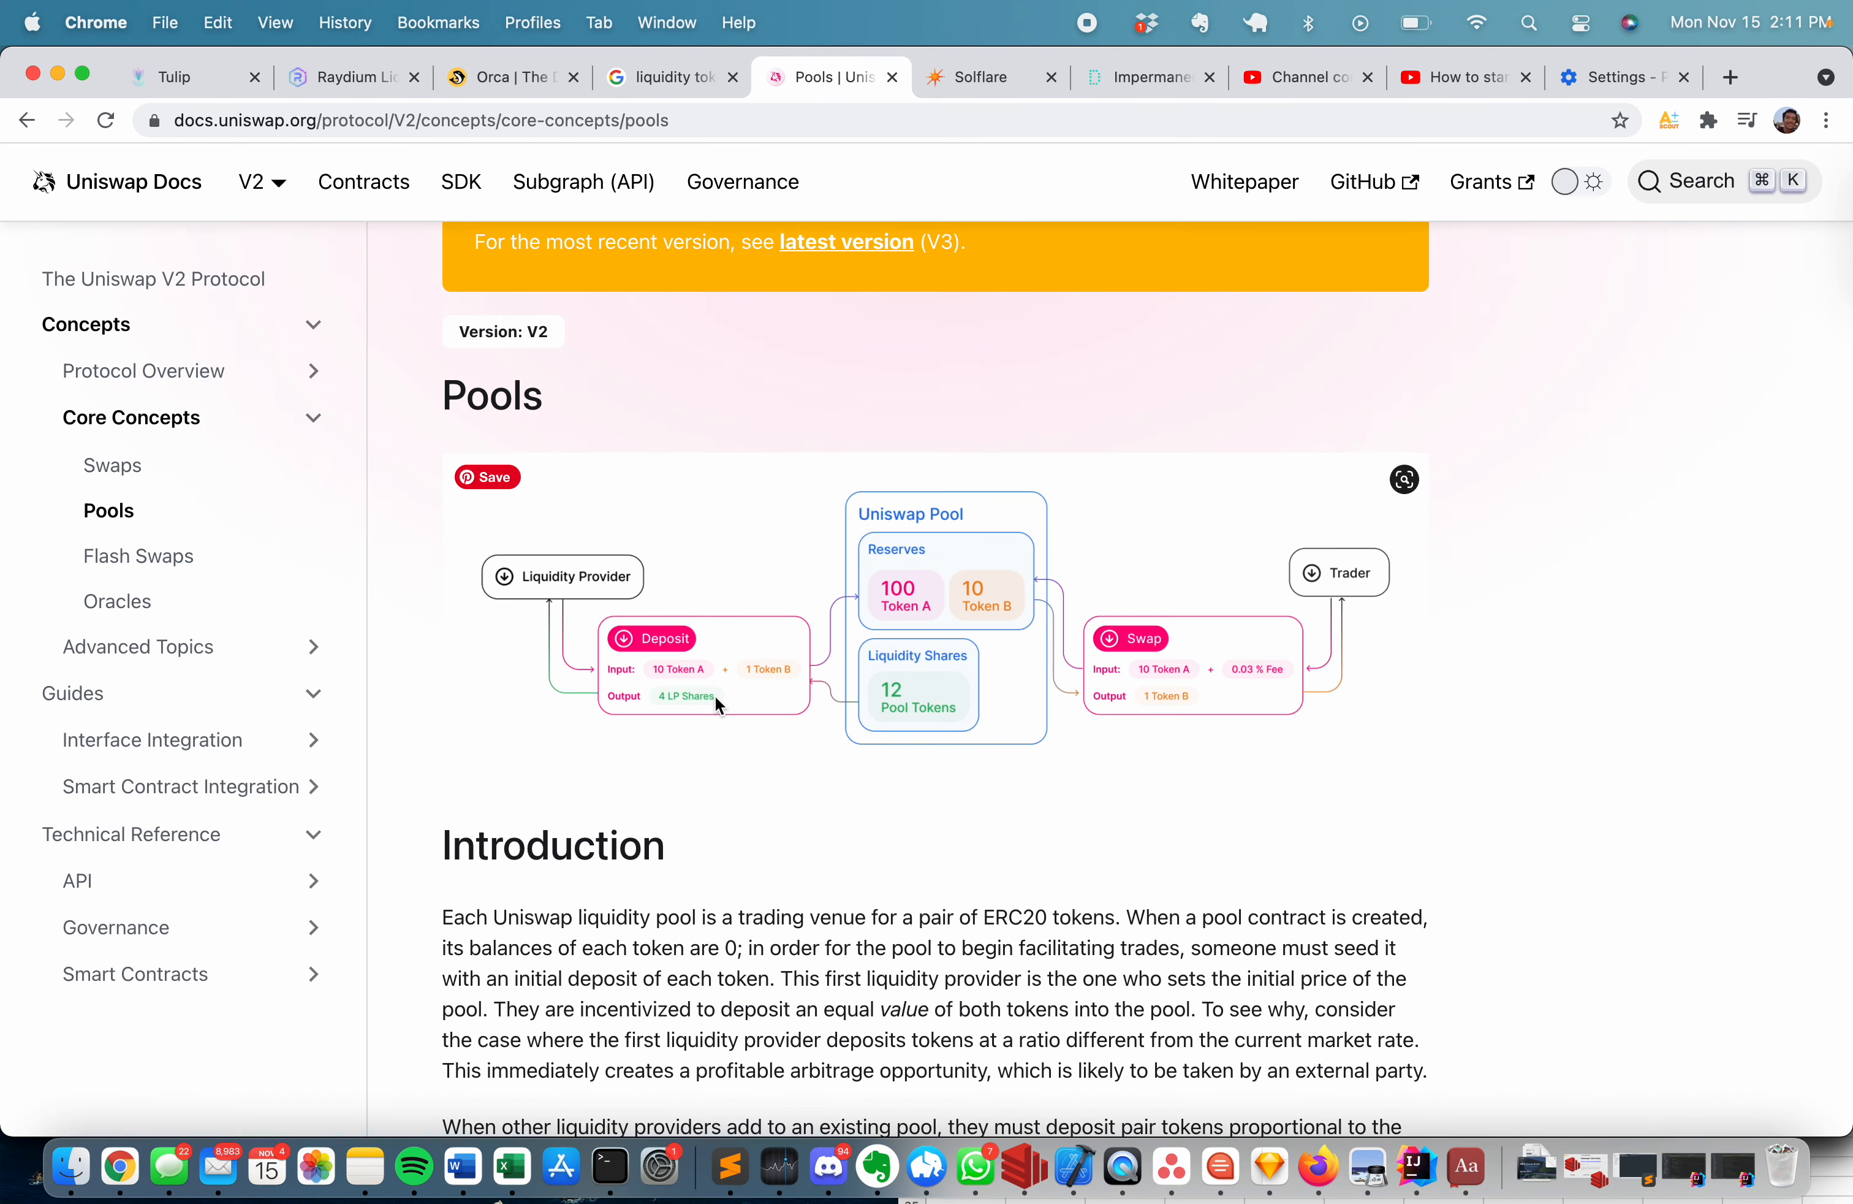
left_click(353, 76)
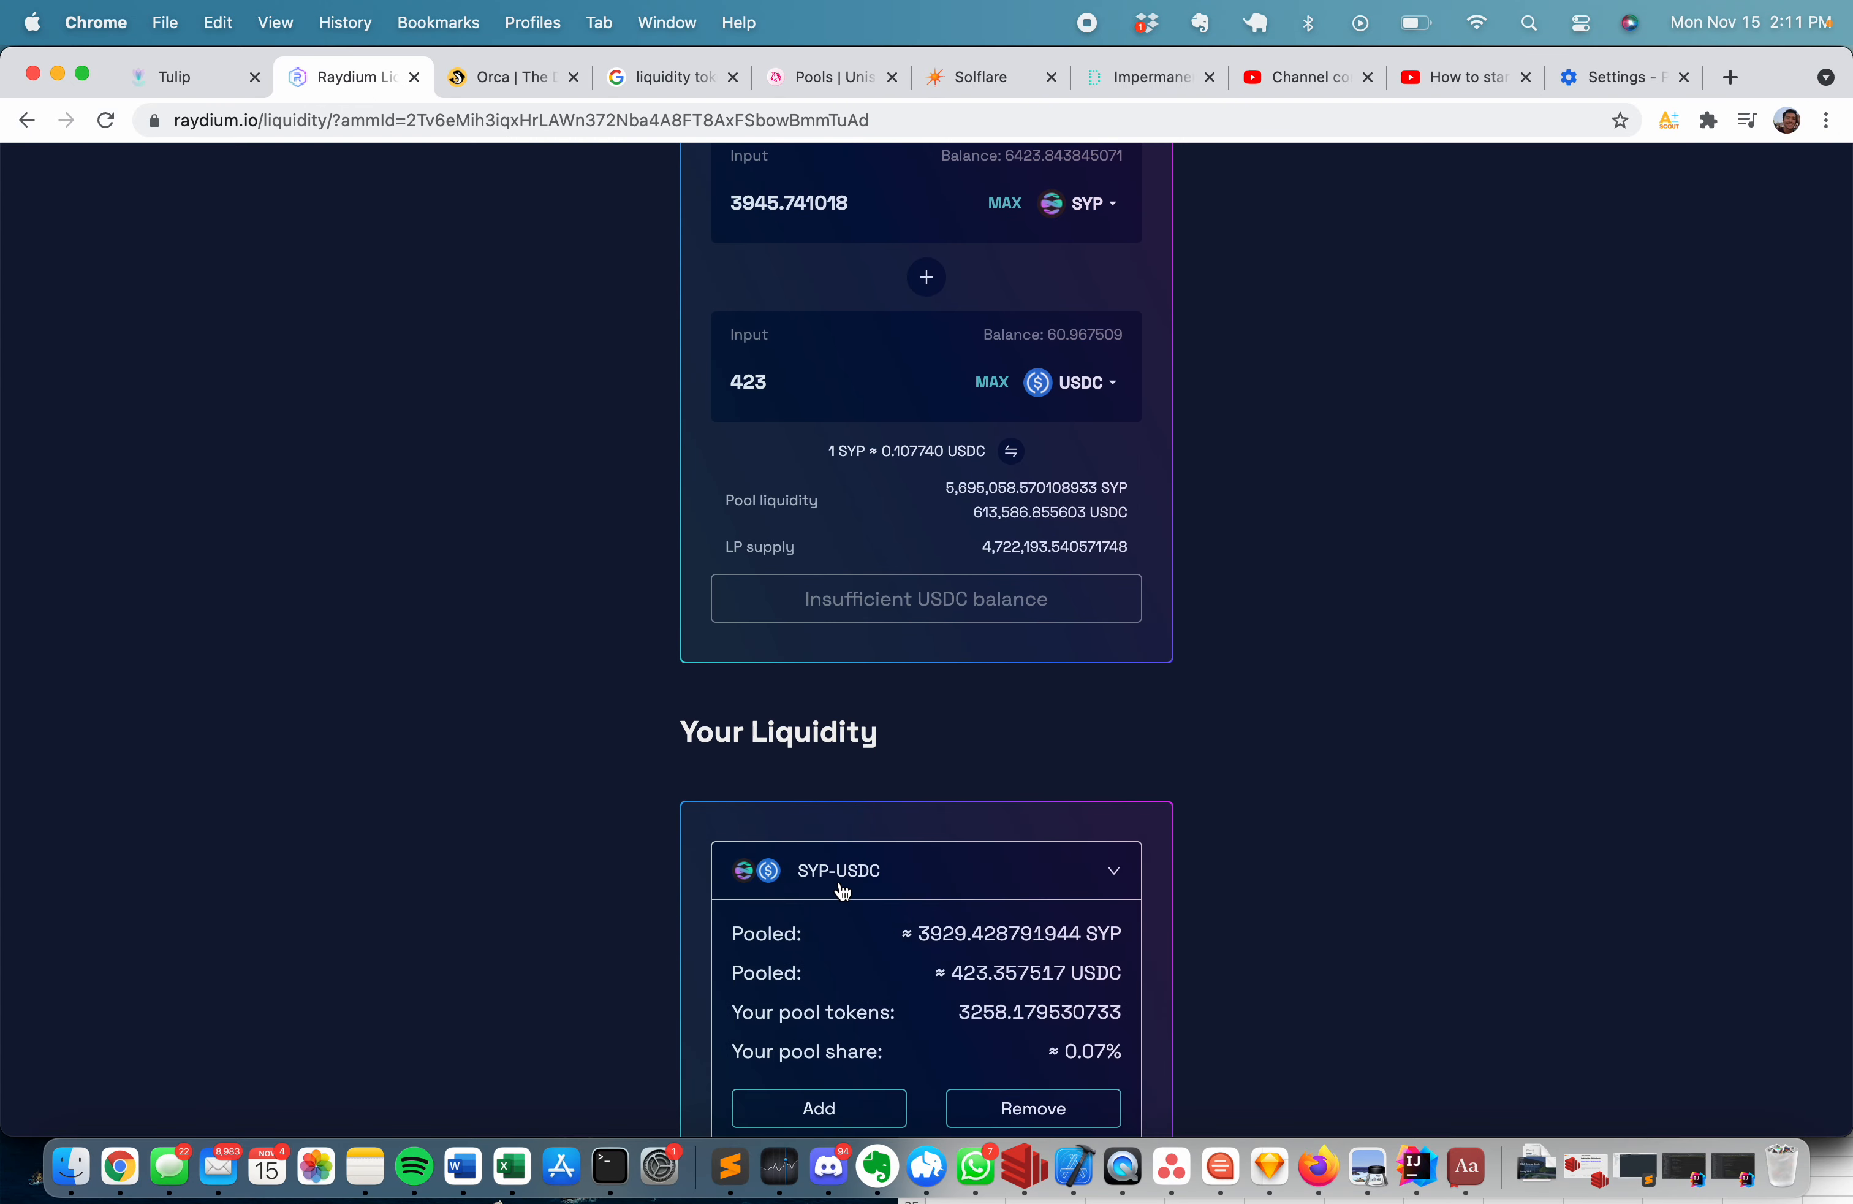
scroll("down", 3)
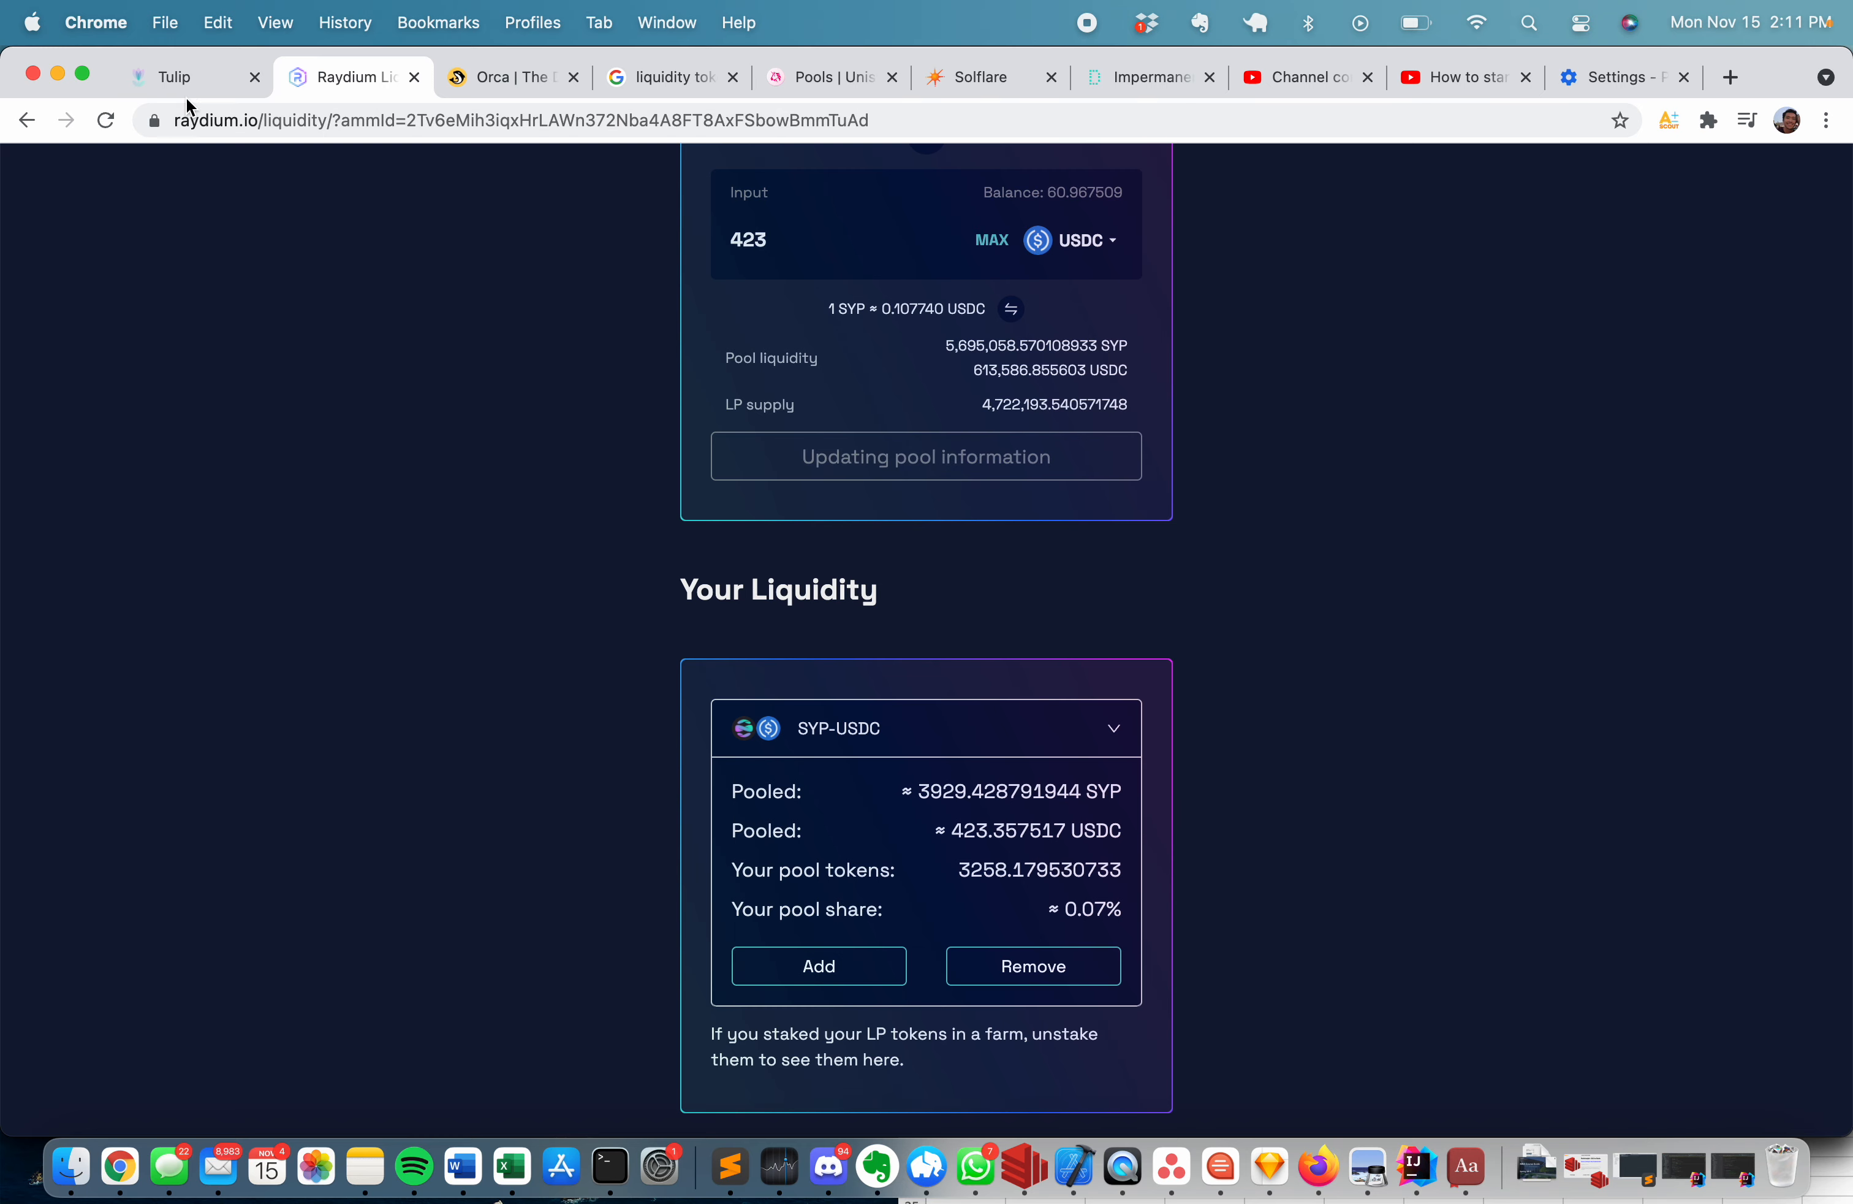
Browse the Solflare portfolio to the unnamed LP token row with its 3,258.179531 balance.
left_click(973, 77)
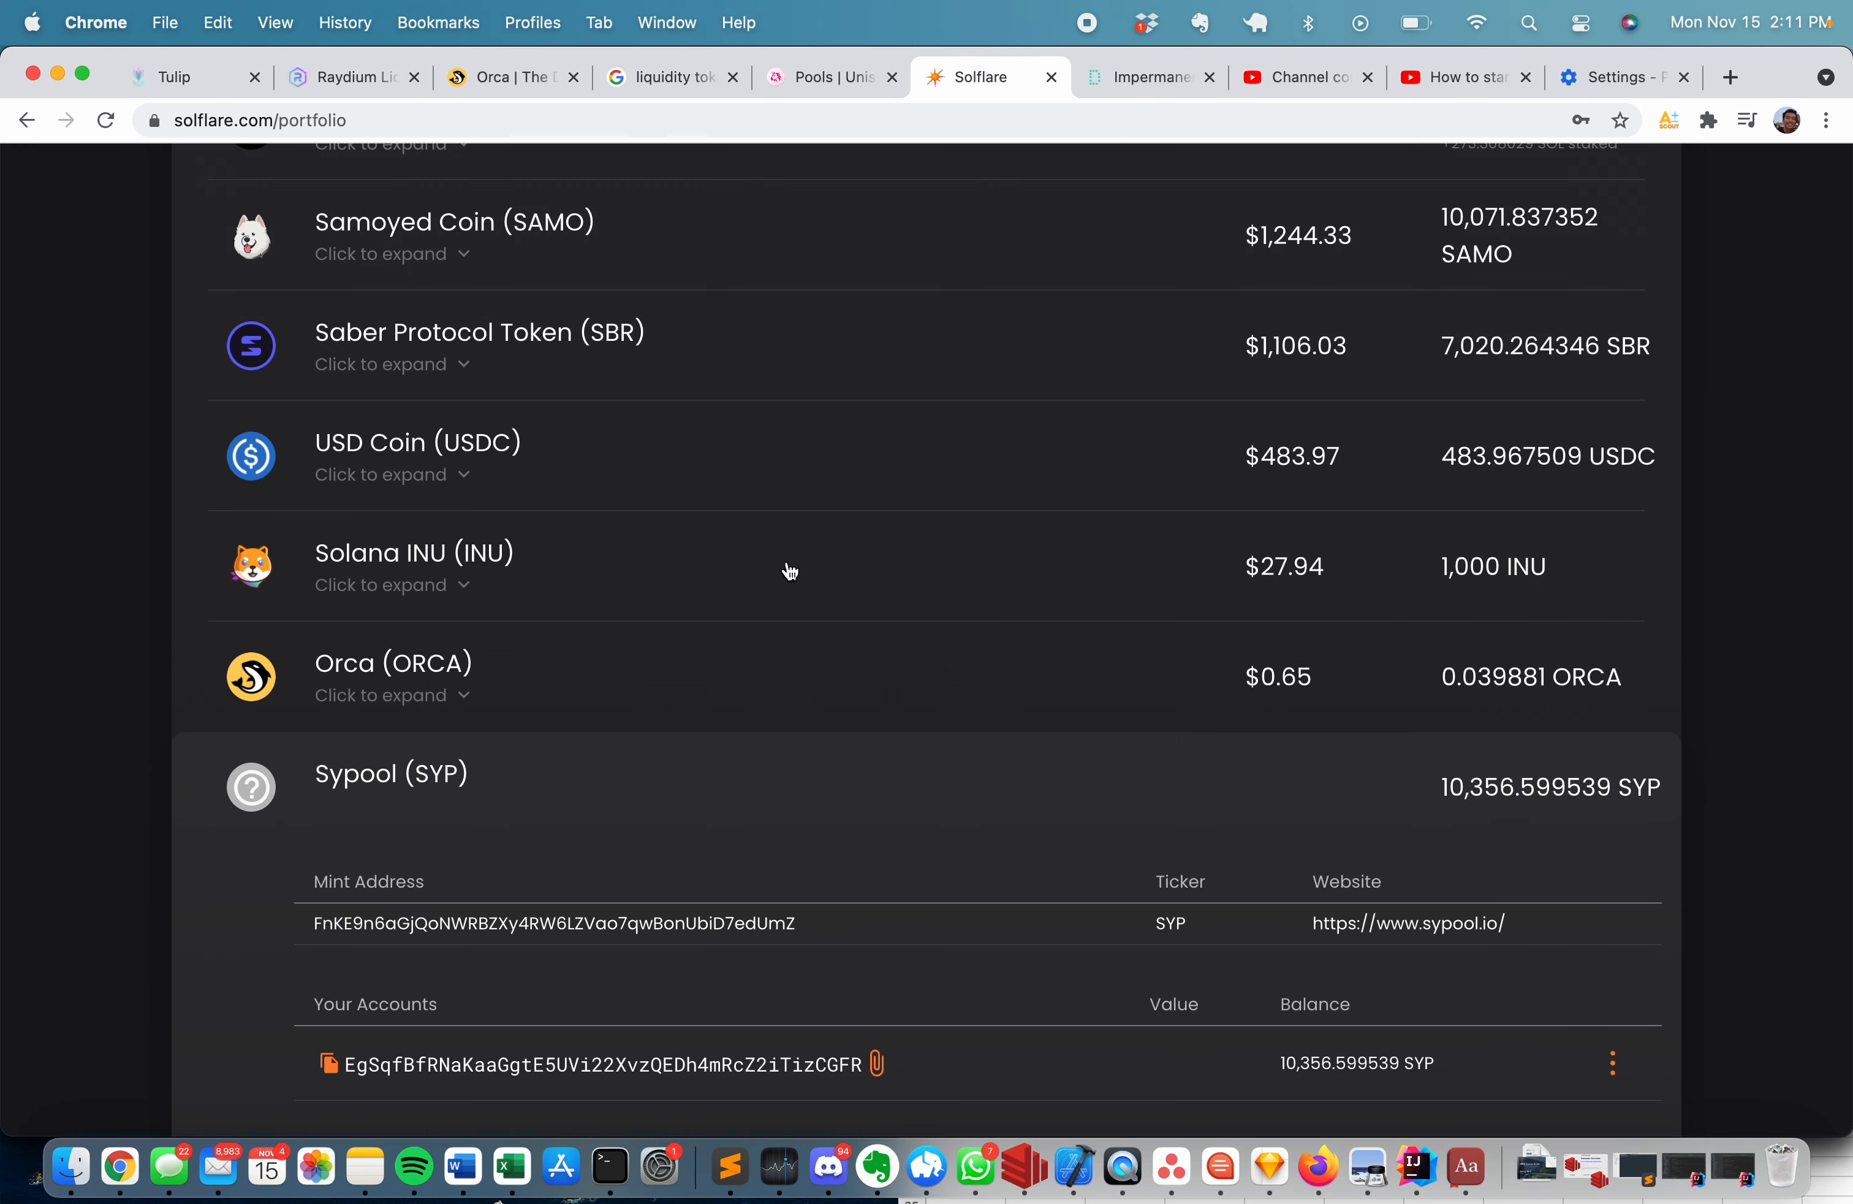
scroll("down", 3)
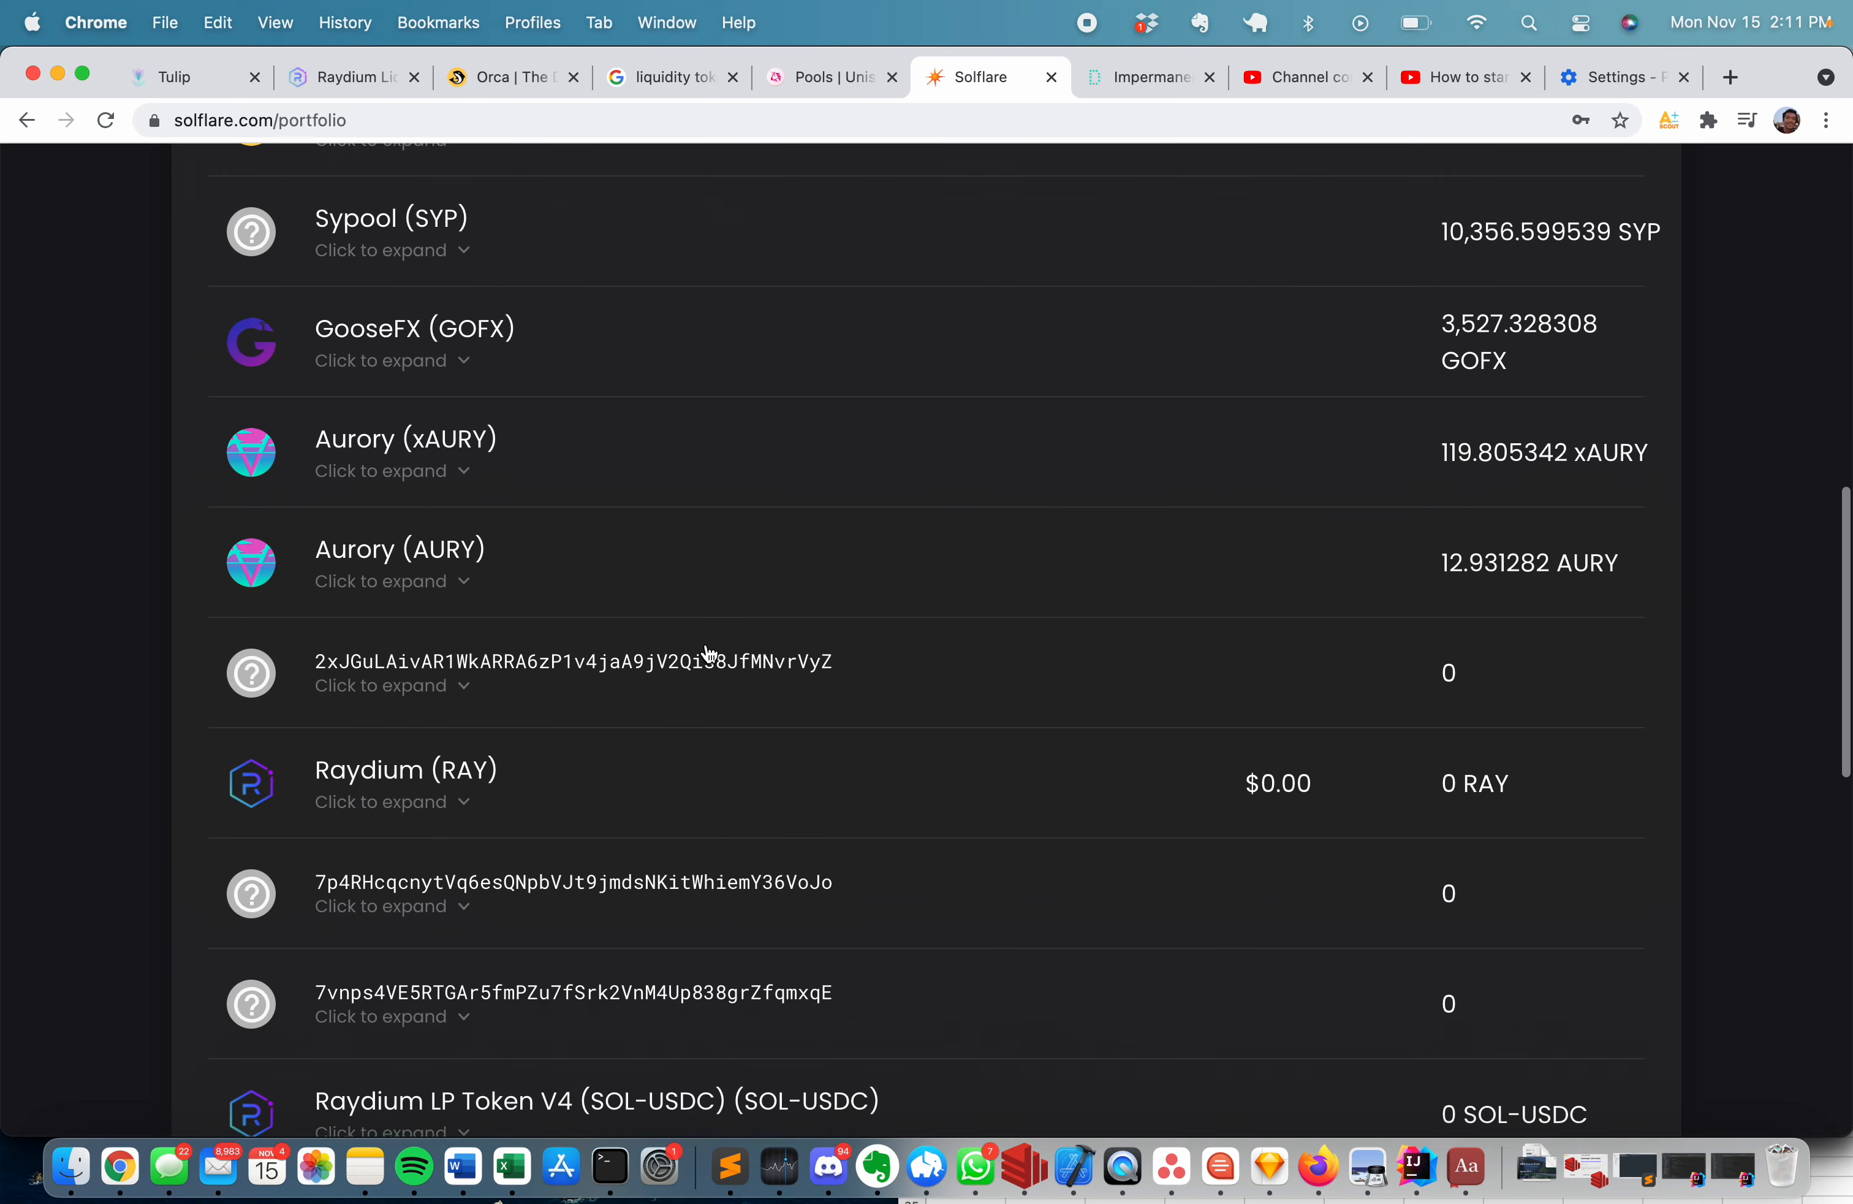
scroll("down", 3)
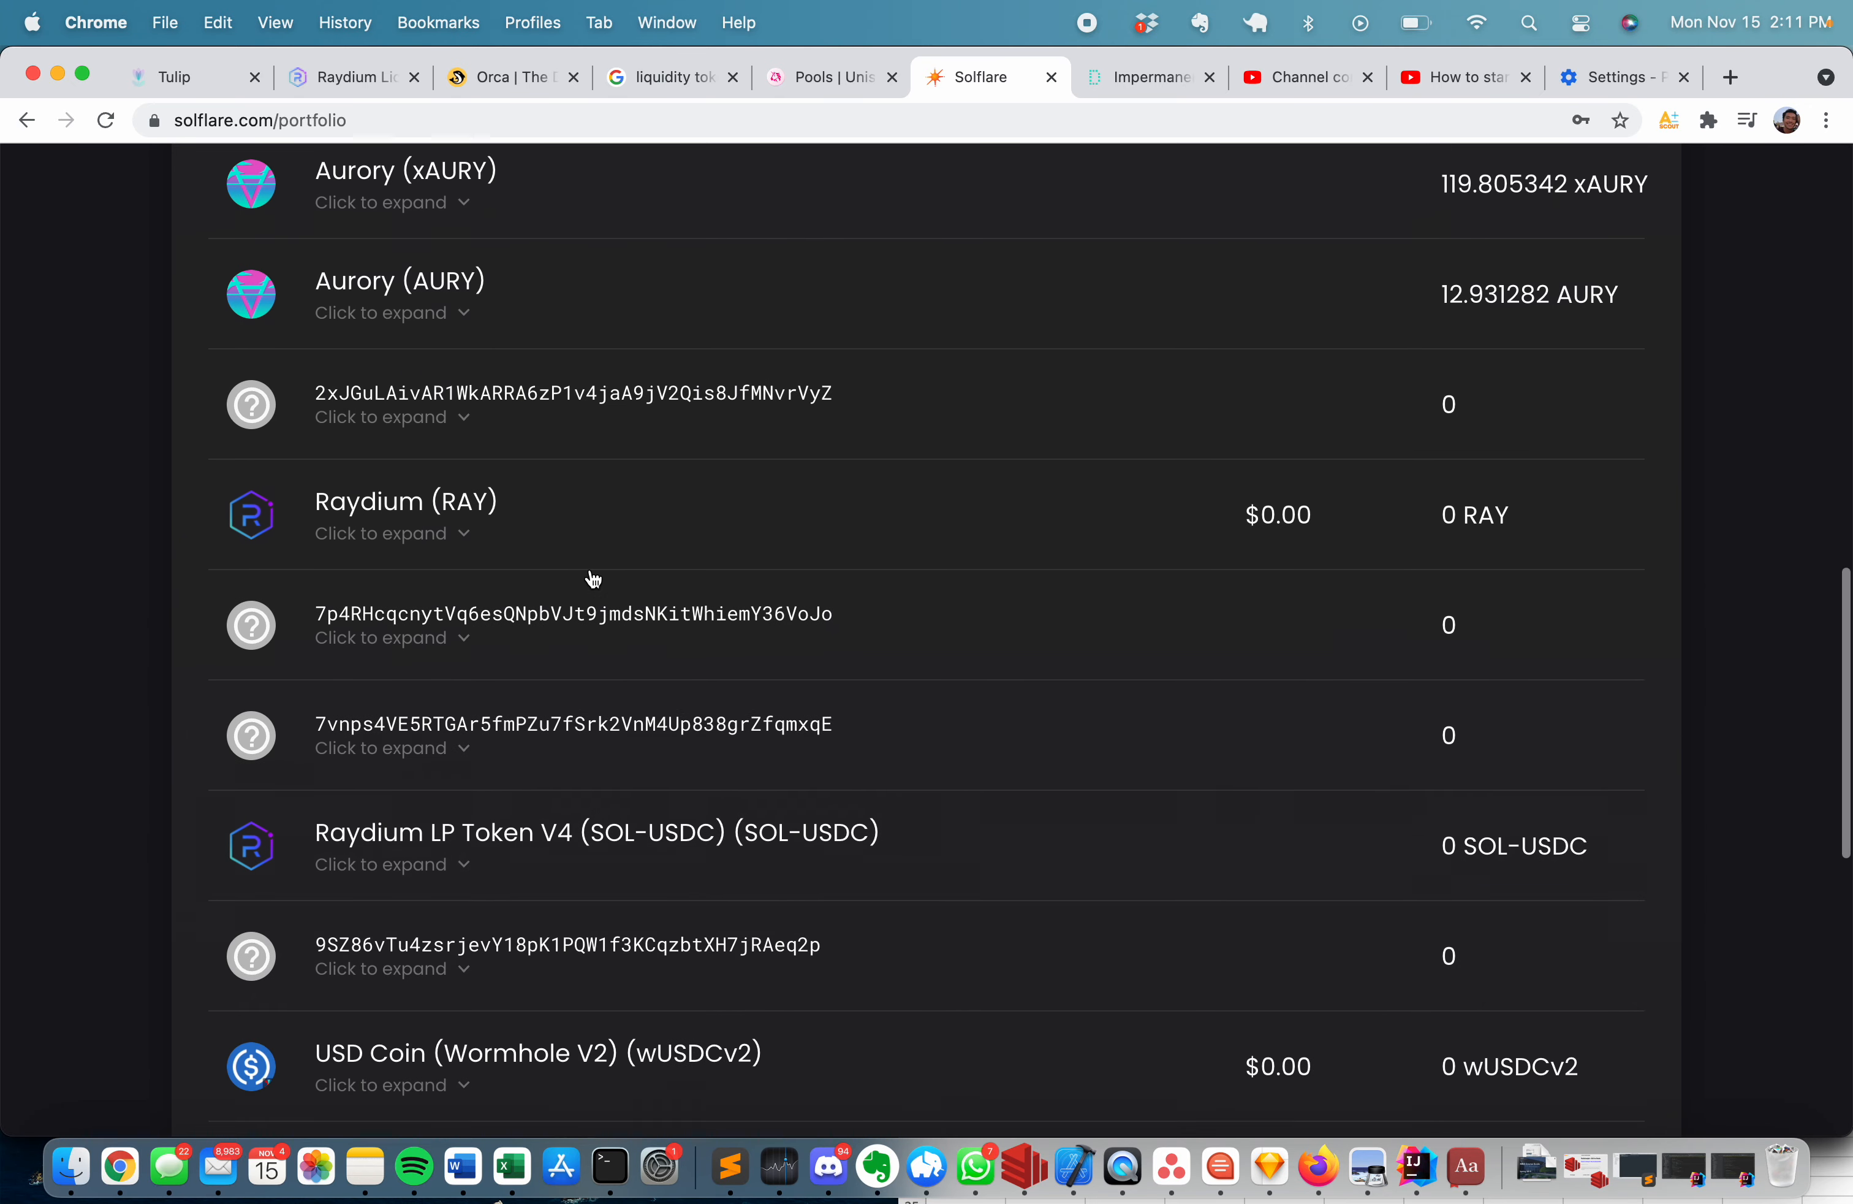
scroll("up", 3)
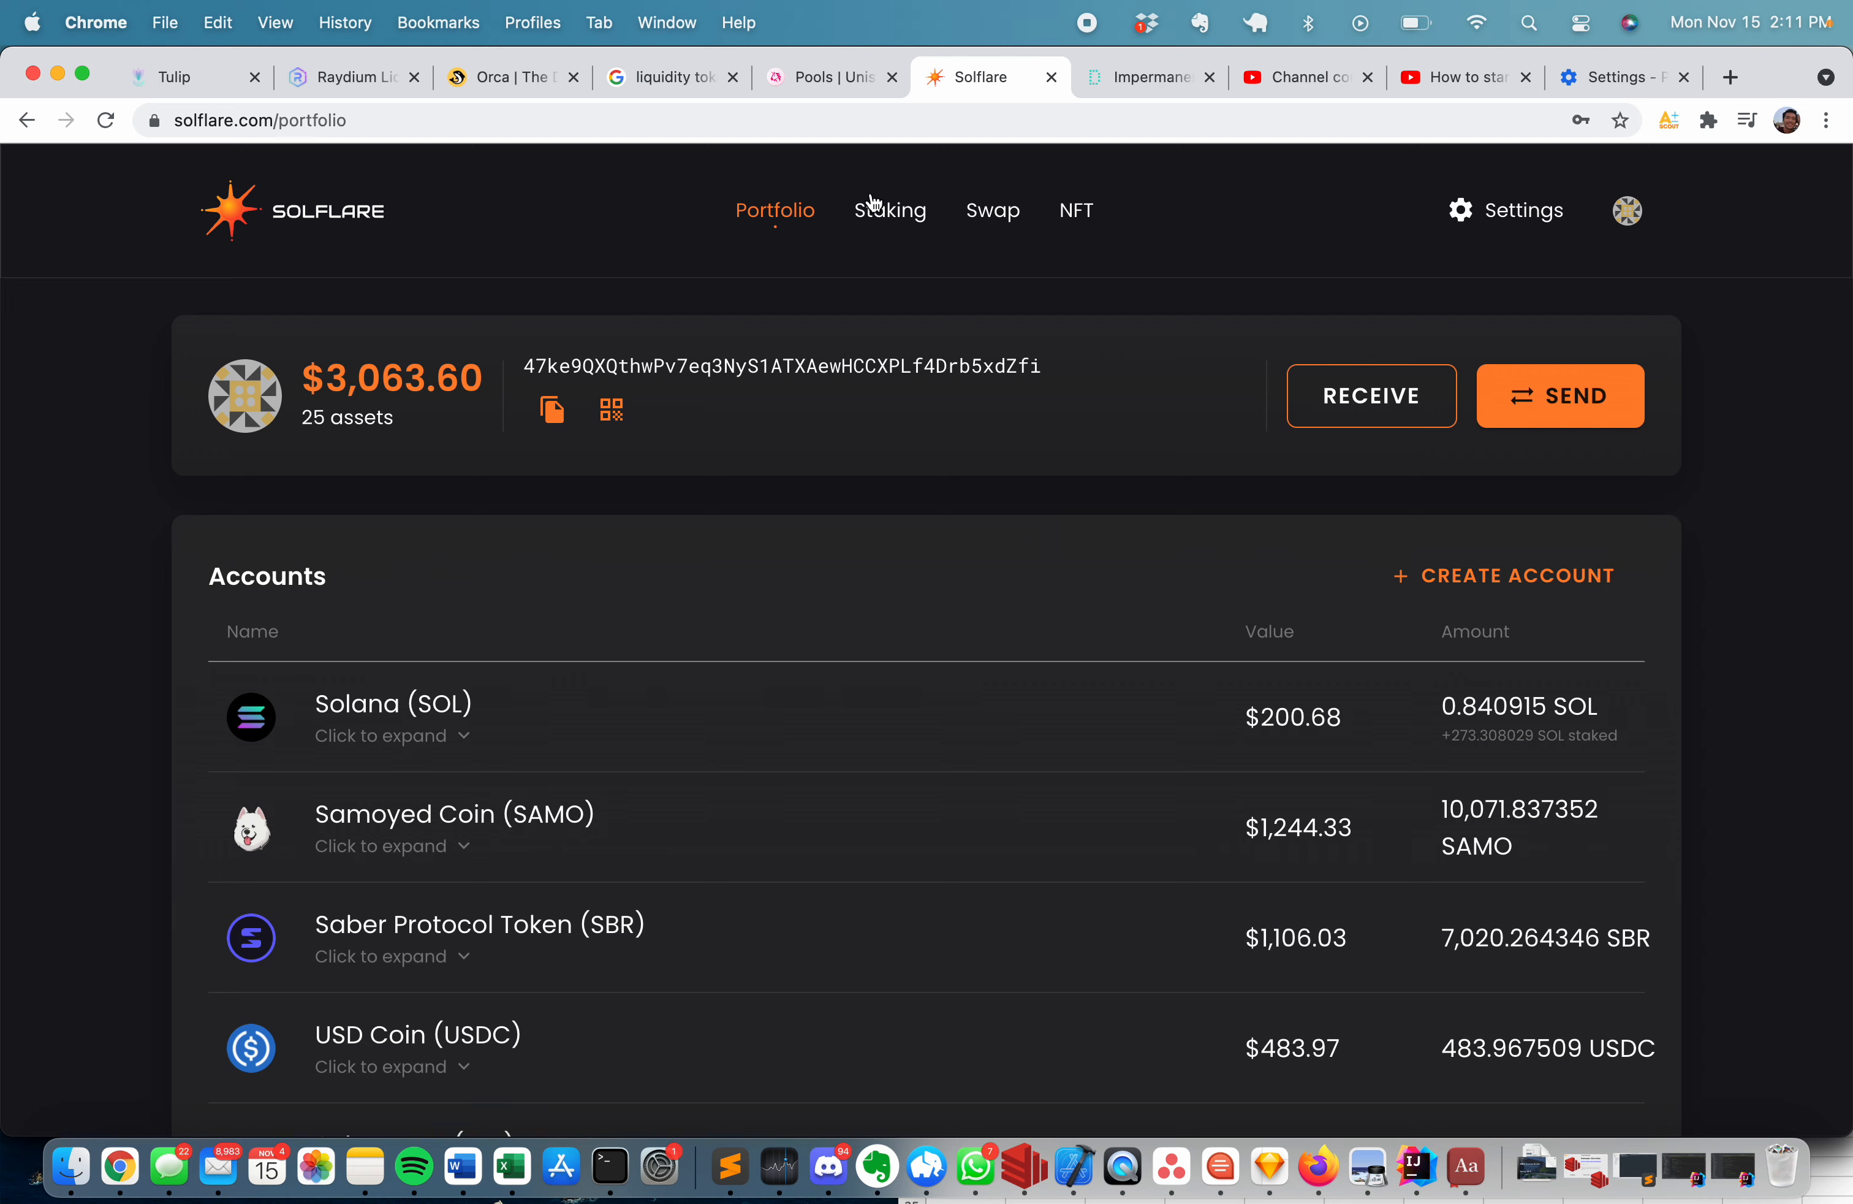
scroll("down", 3)
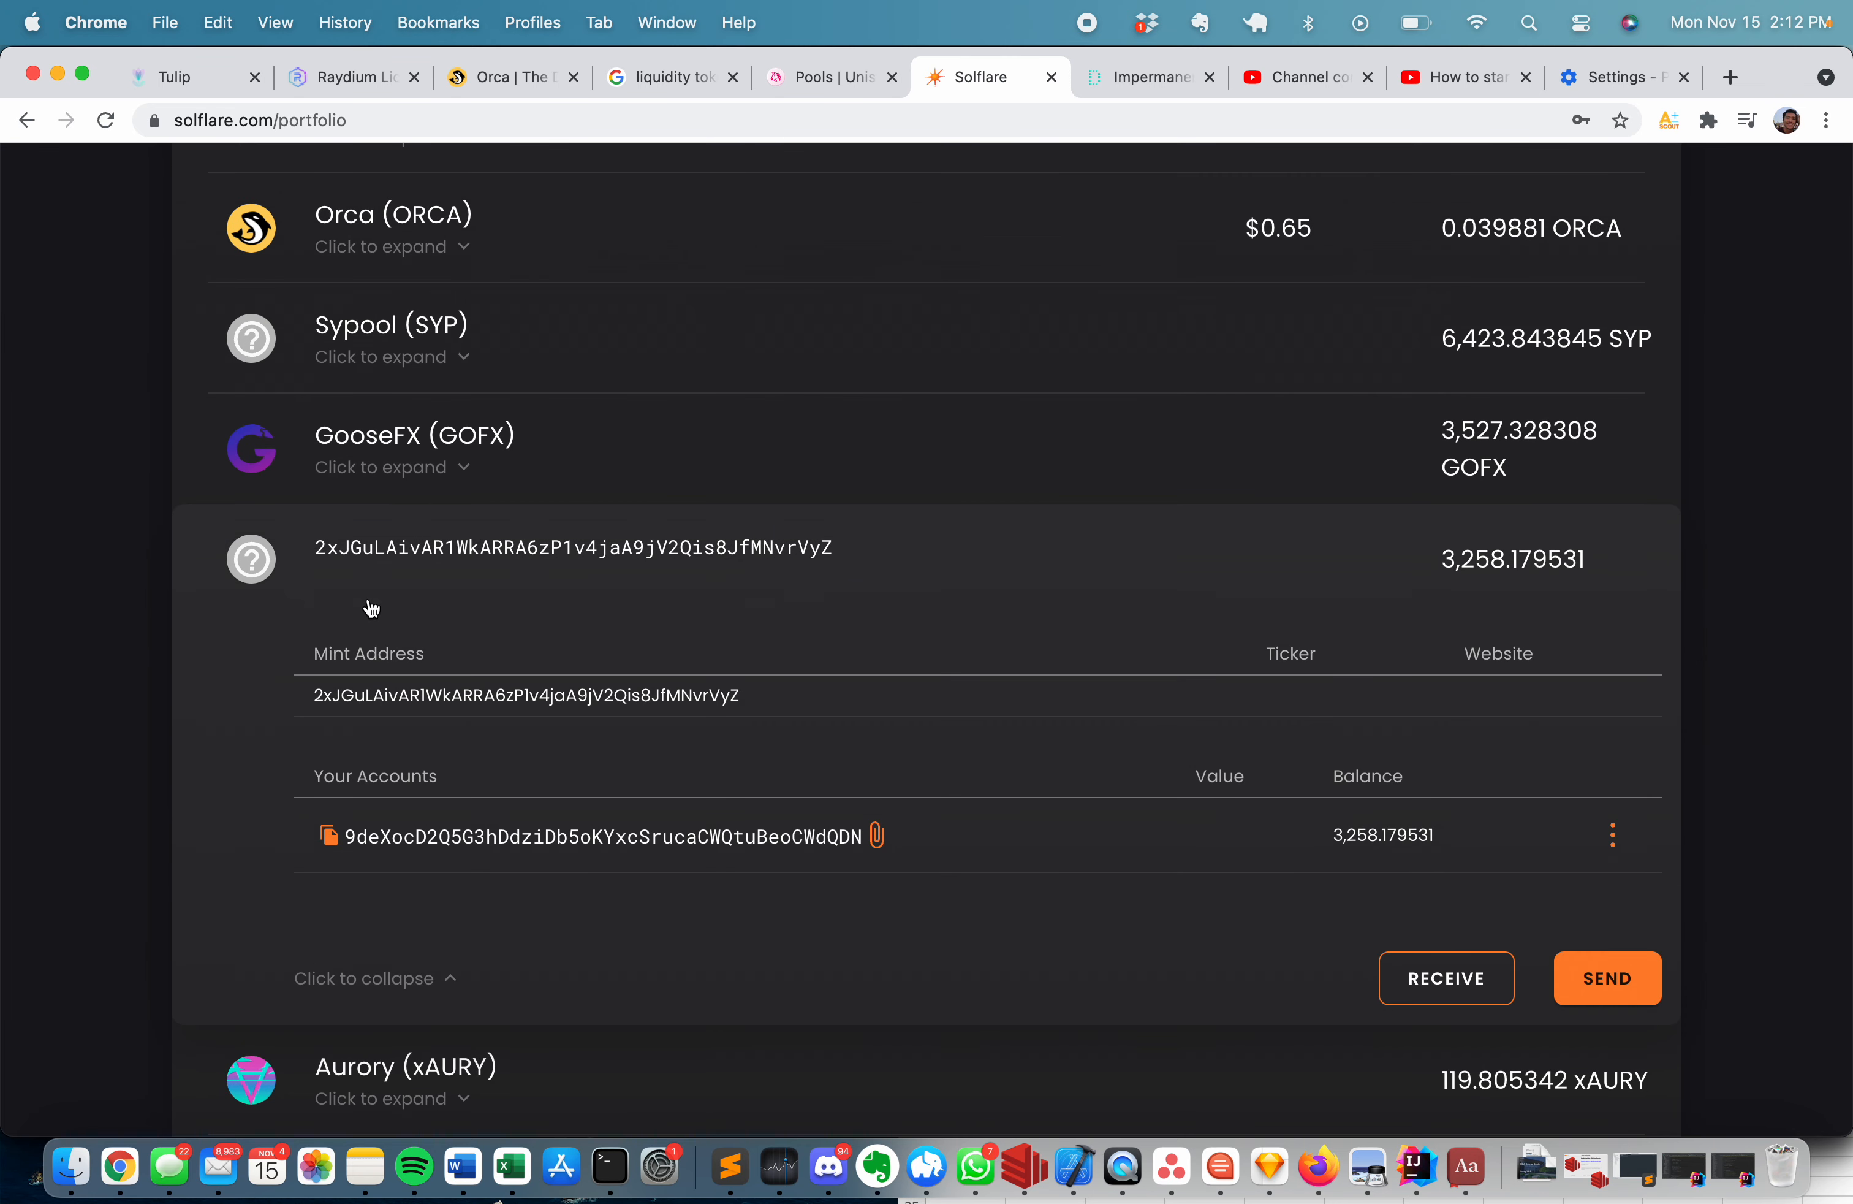
mouse_move(607, 556)
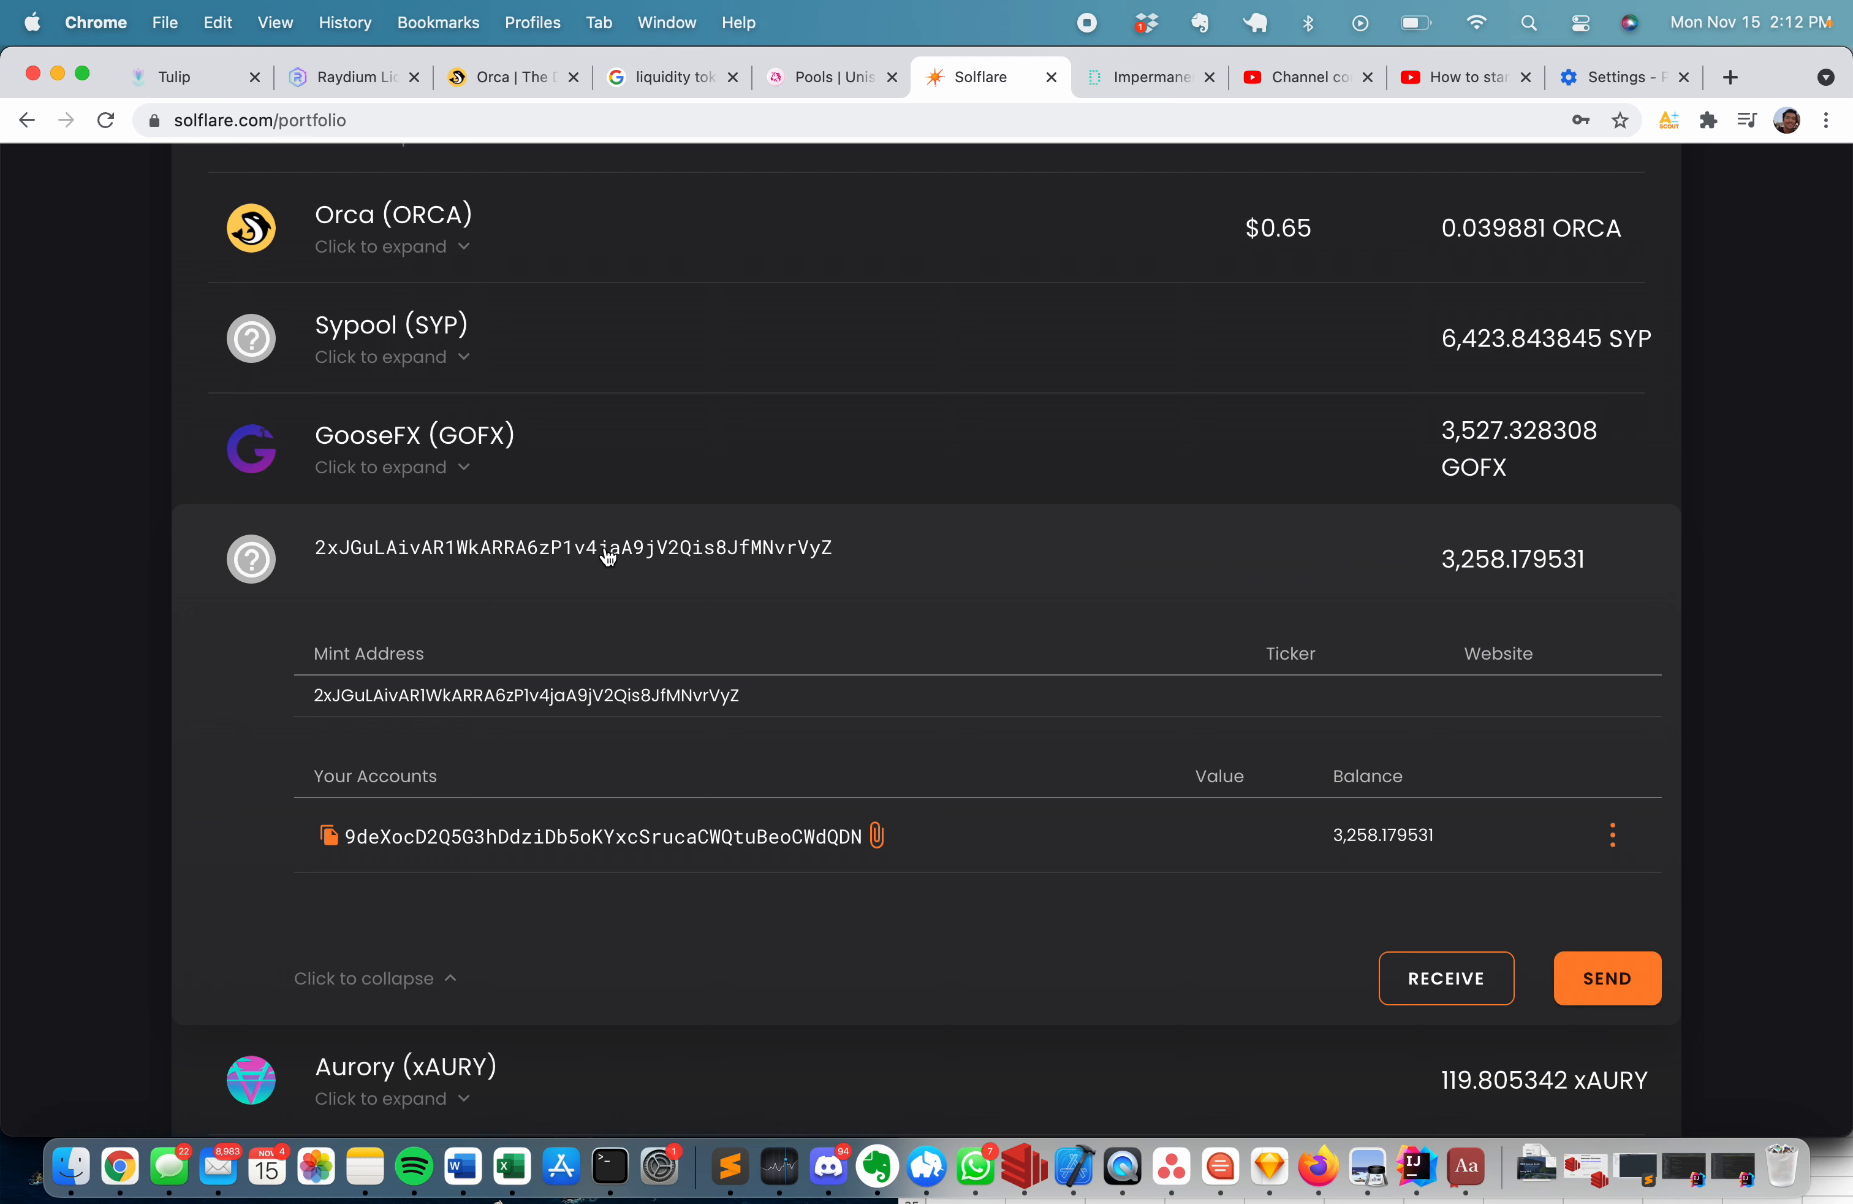
mouse_move(590, 597)
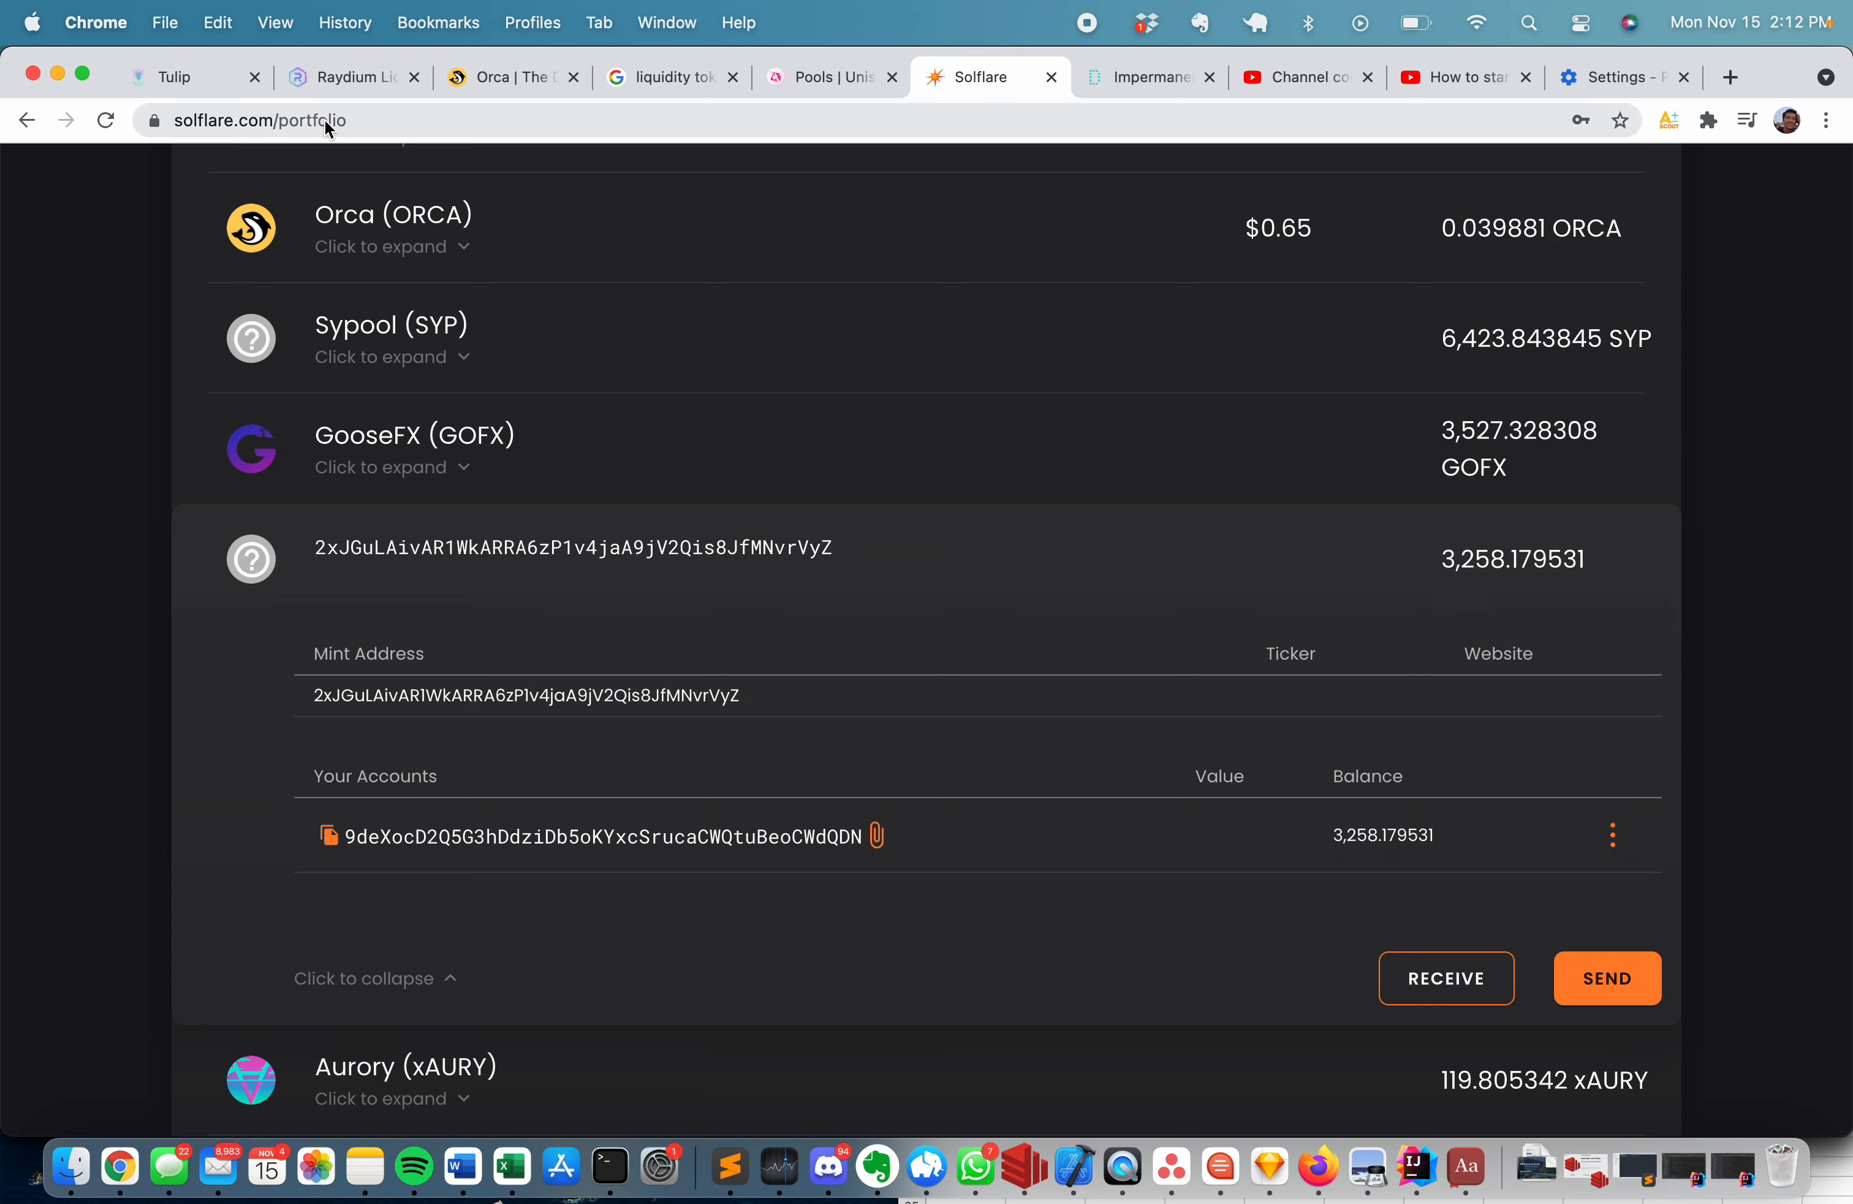
Return to the Tulip vaults page and connect the Solflare wallet.
left_click(177, 77)
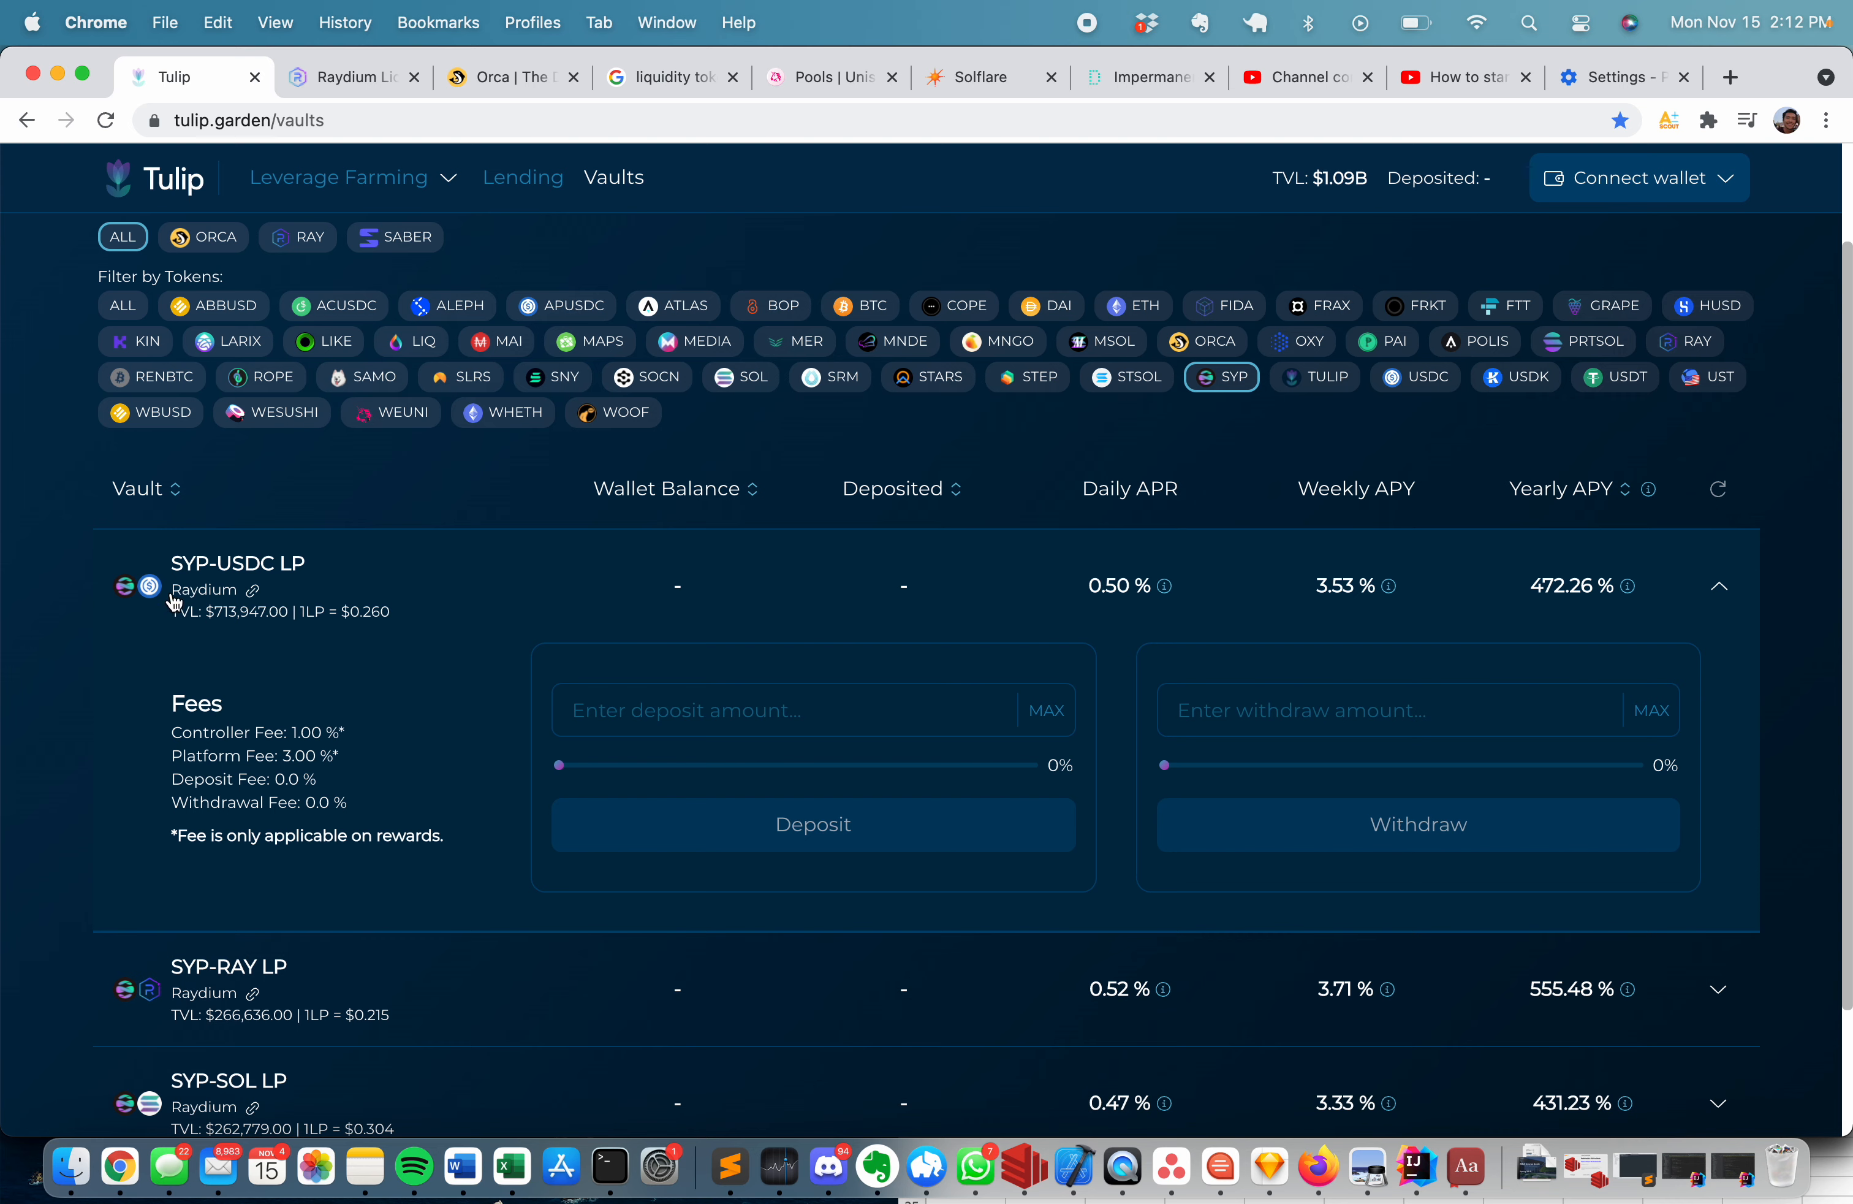
mouse_move(569, 786)
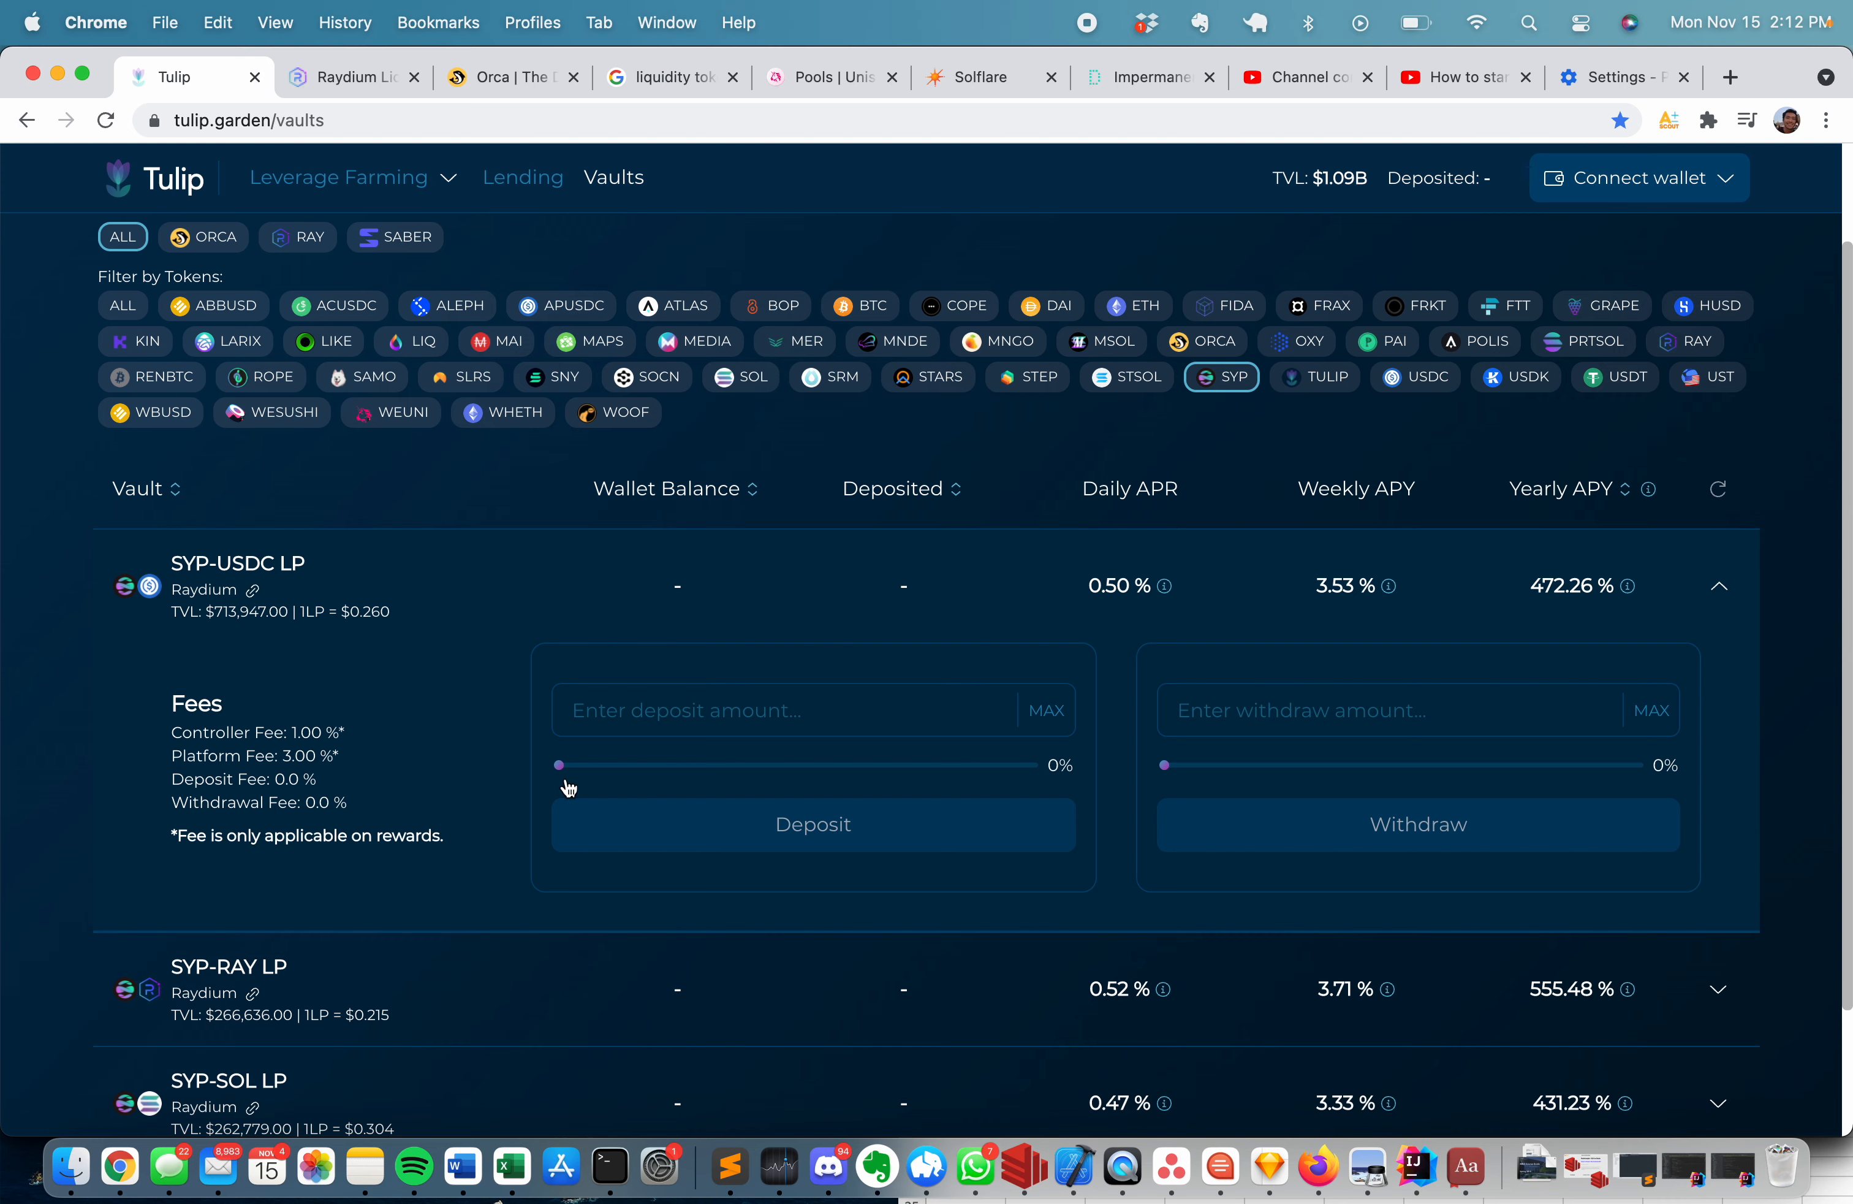
mouse_move(632, 225)
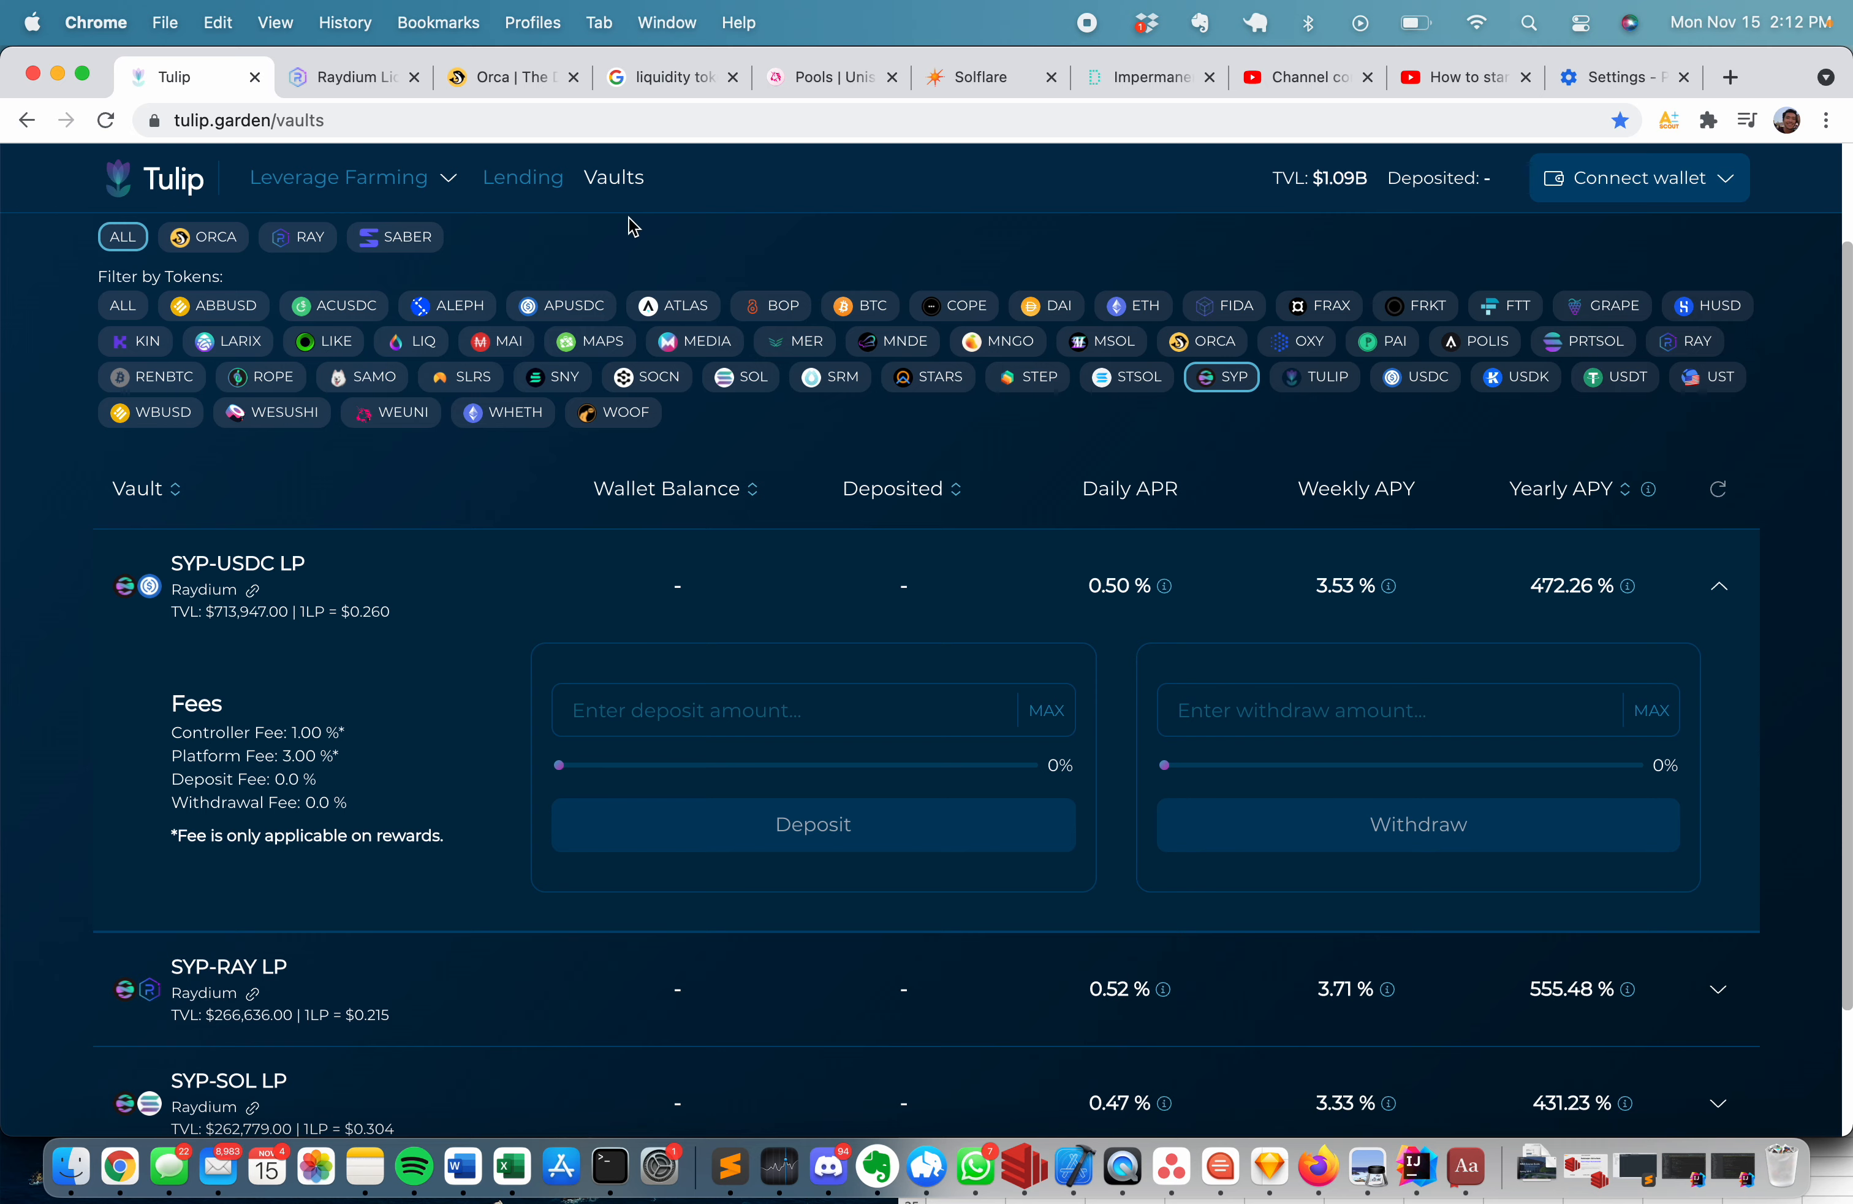
left_click(1638, 178)
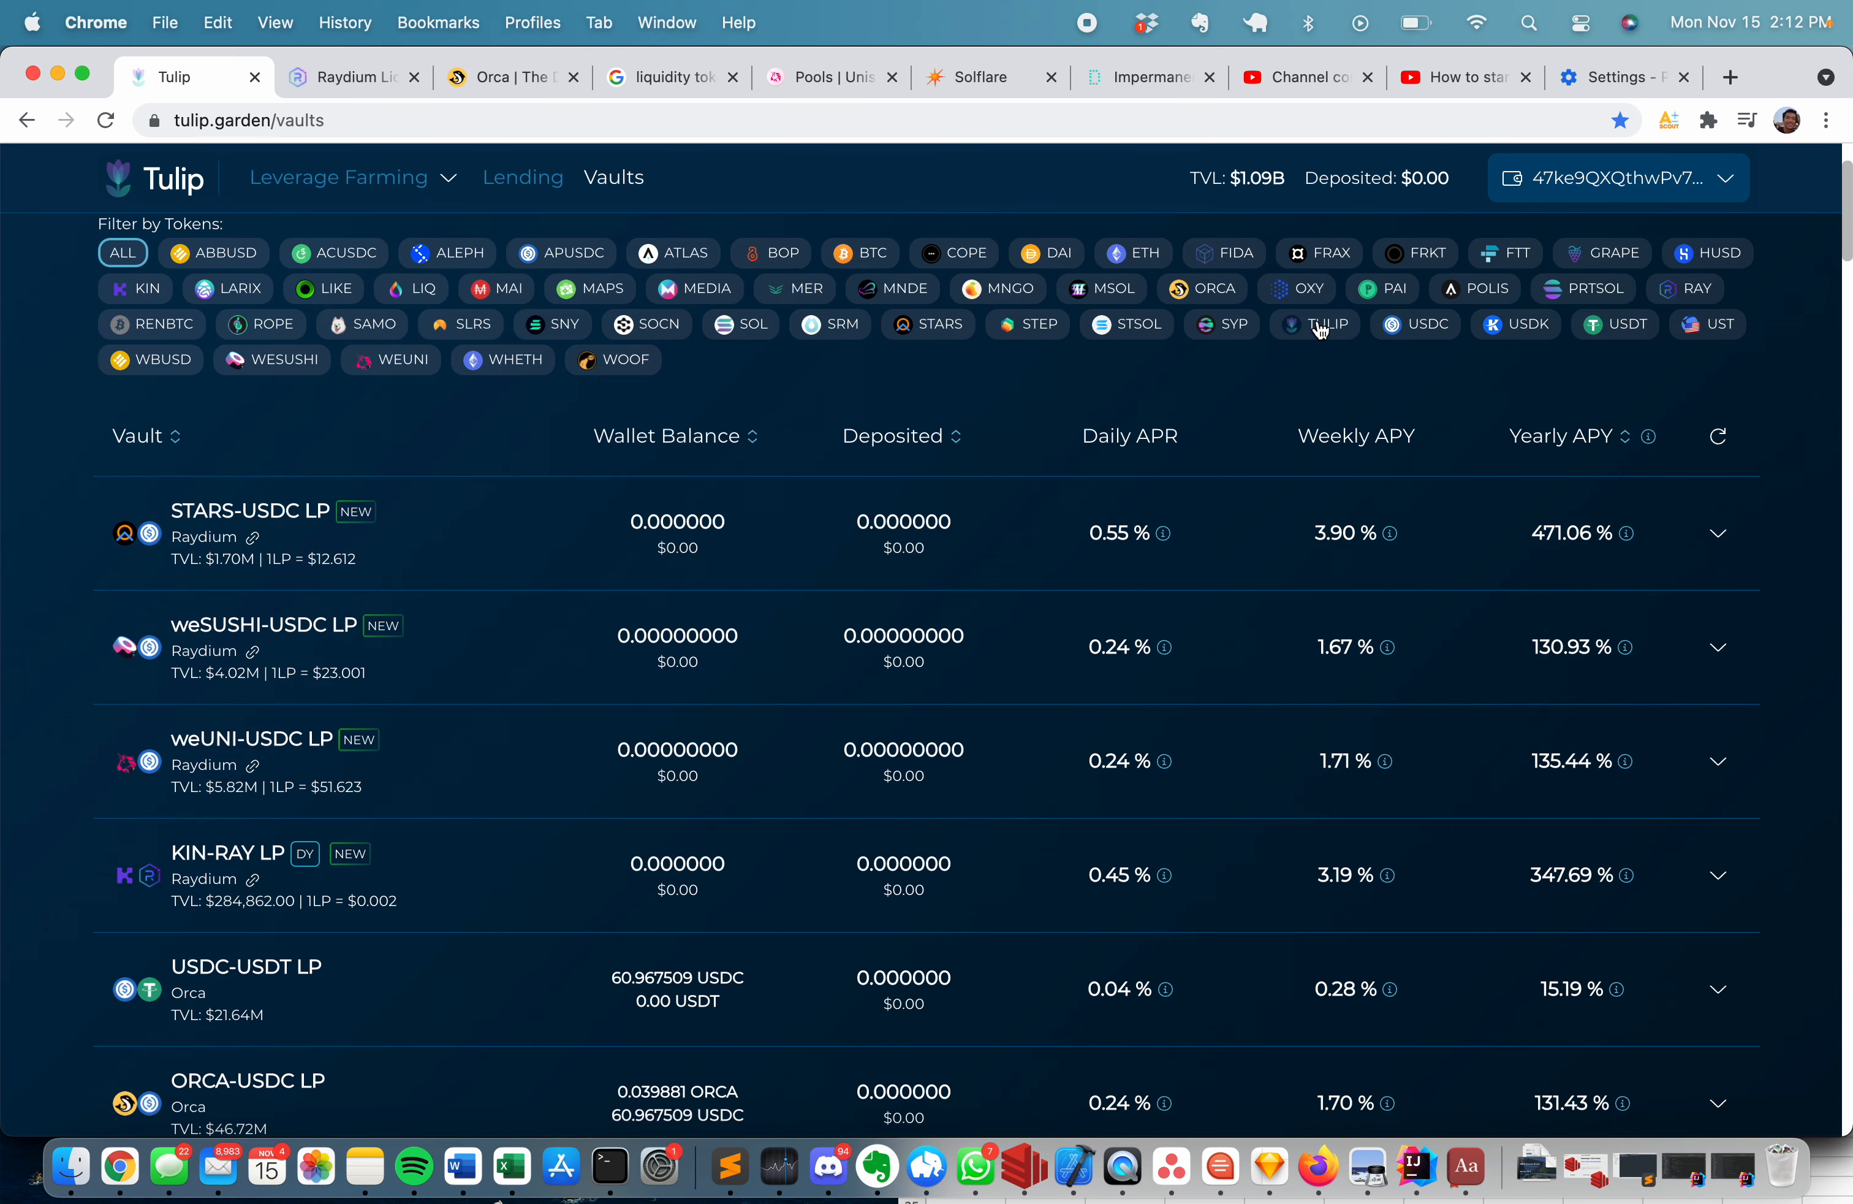
mouse_move(1511, 290)
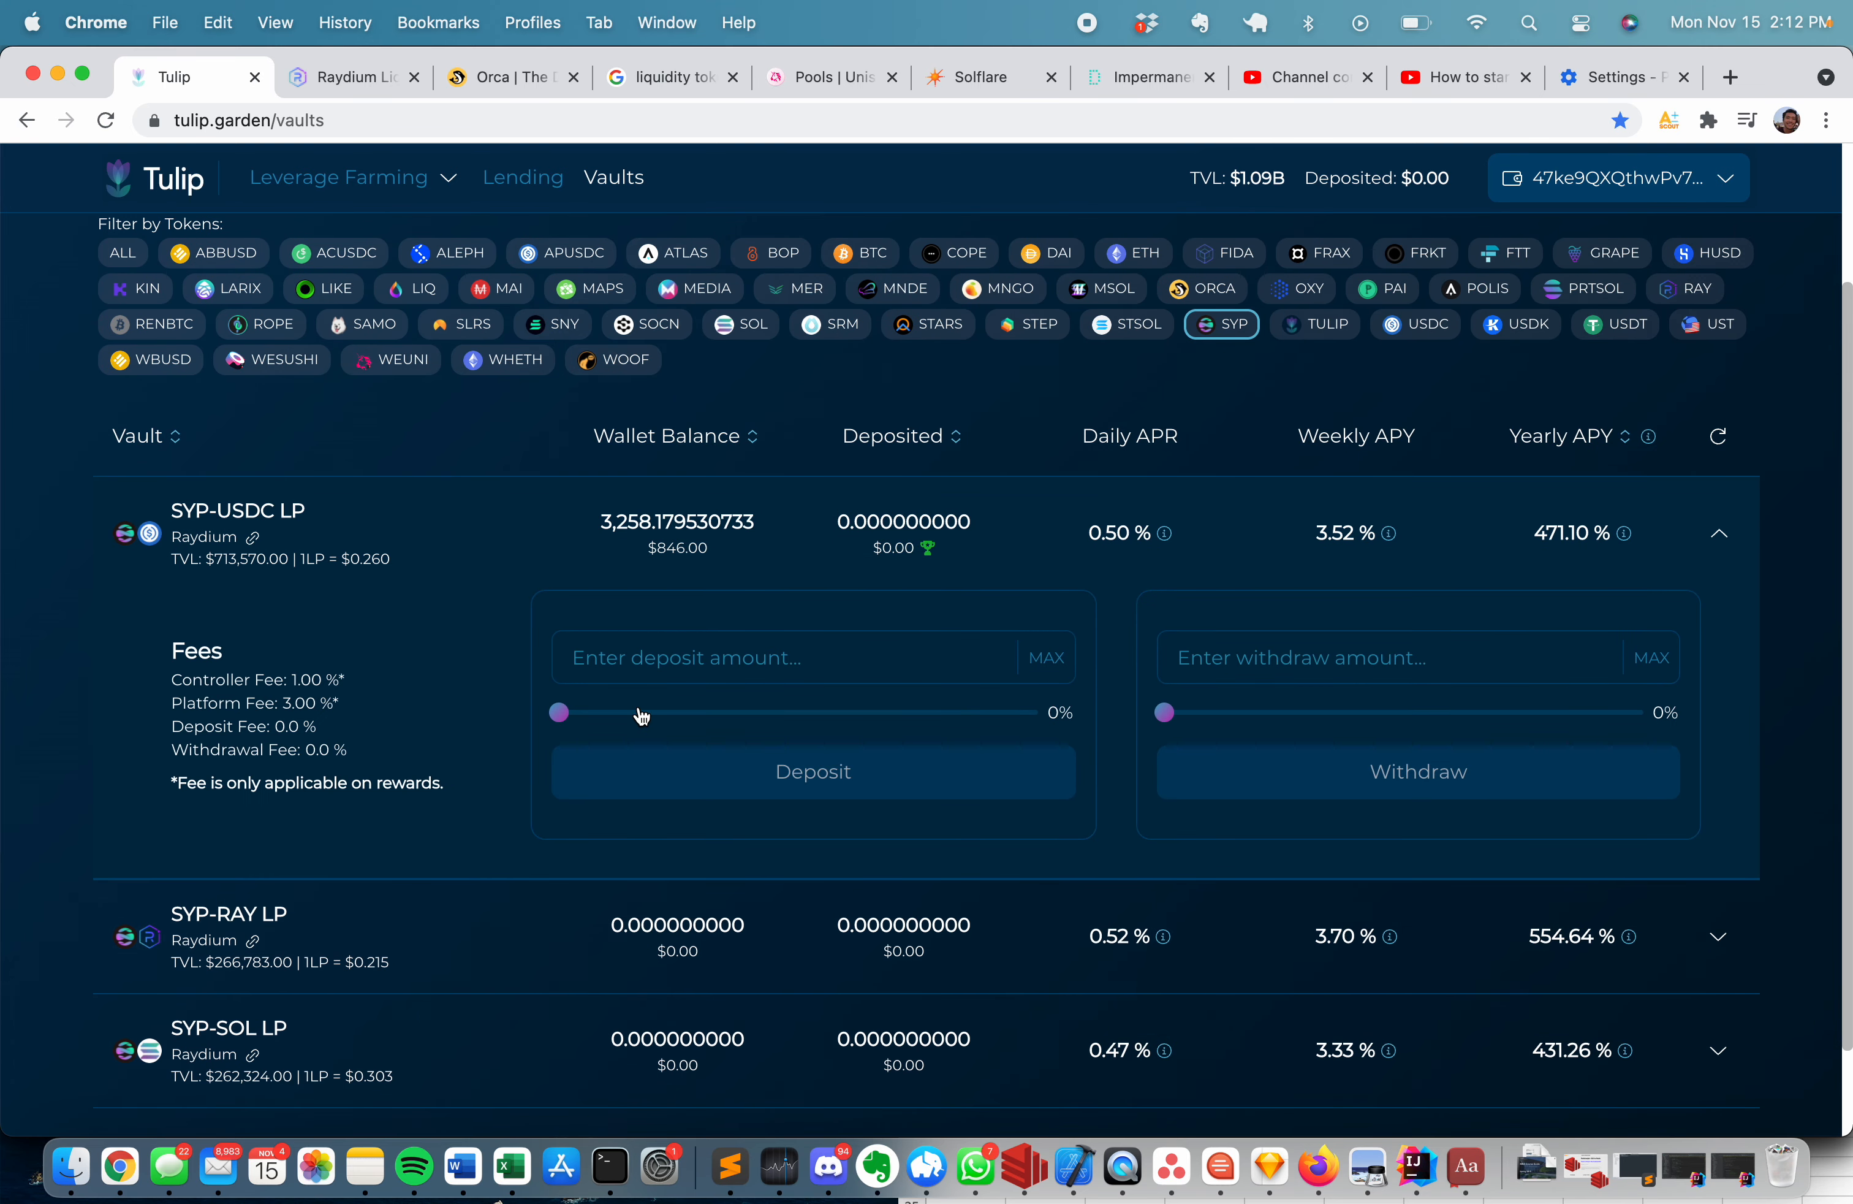
mouse_move(663, 559)
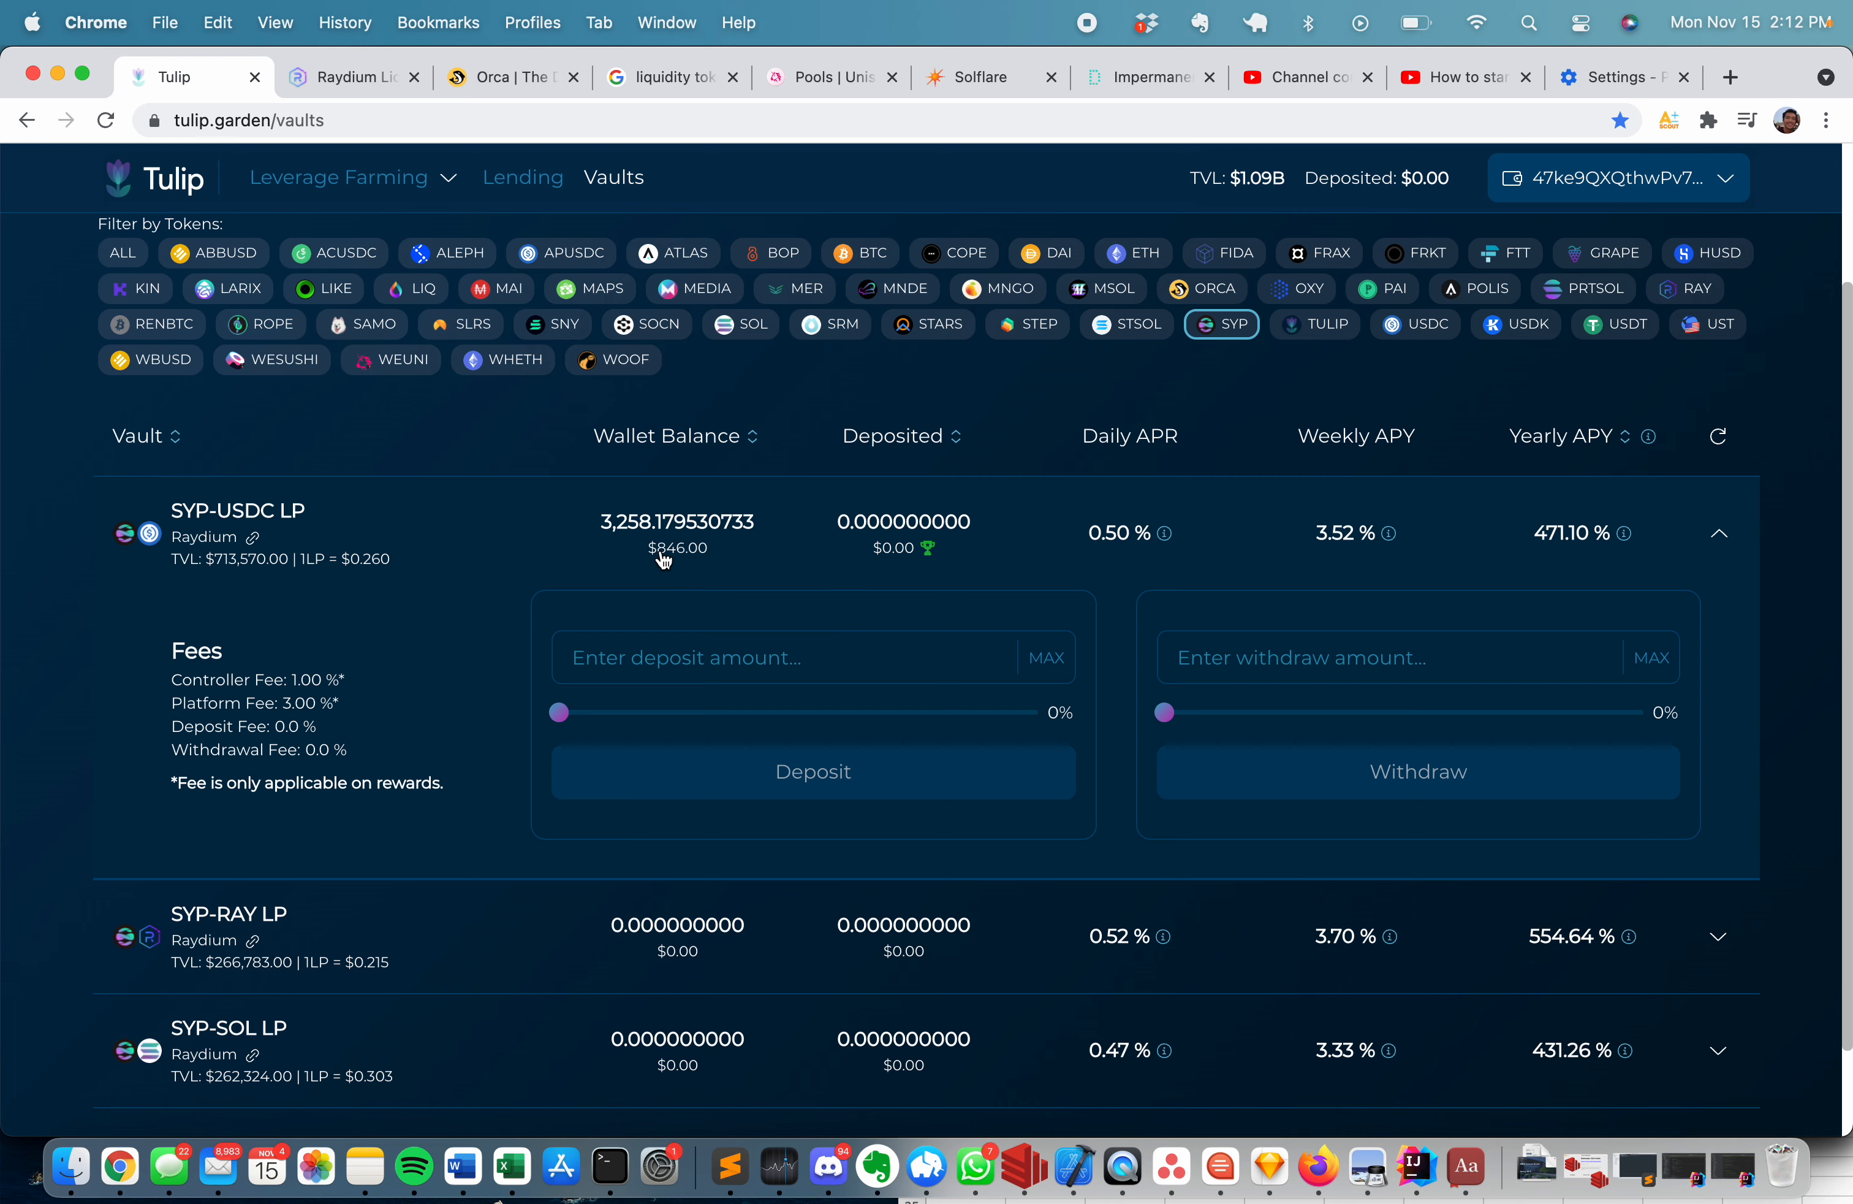
mouse_move(597, 552)
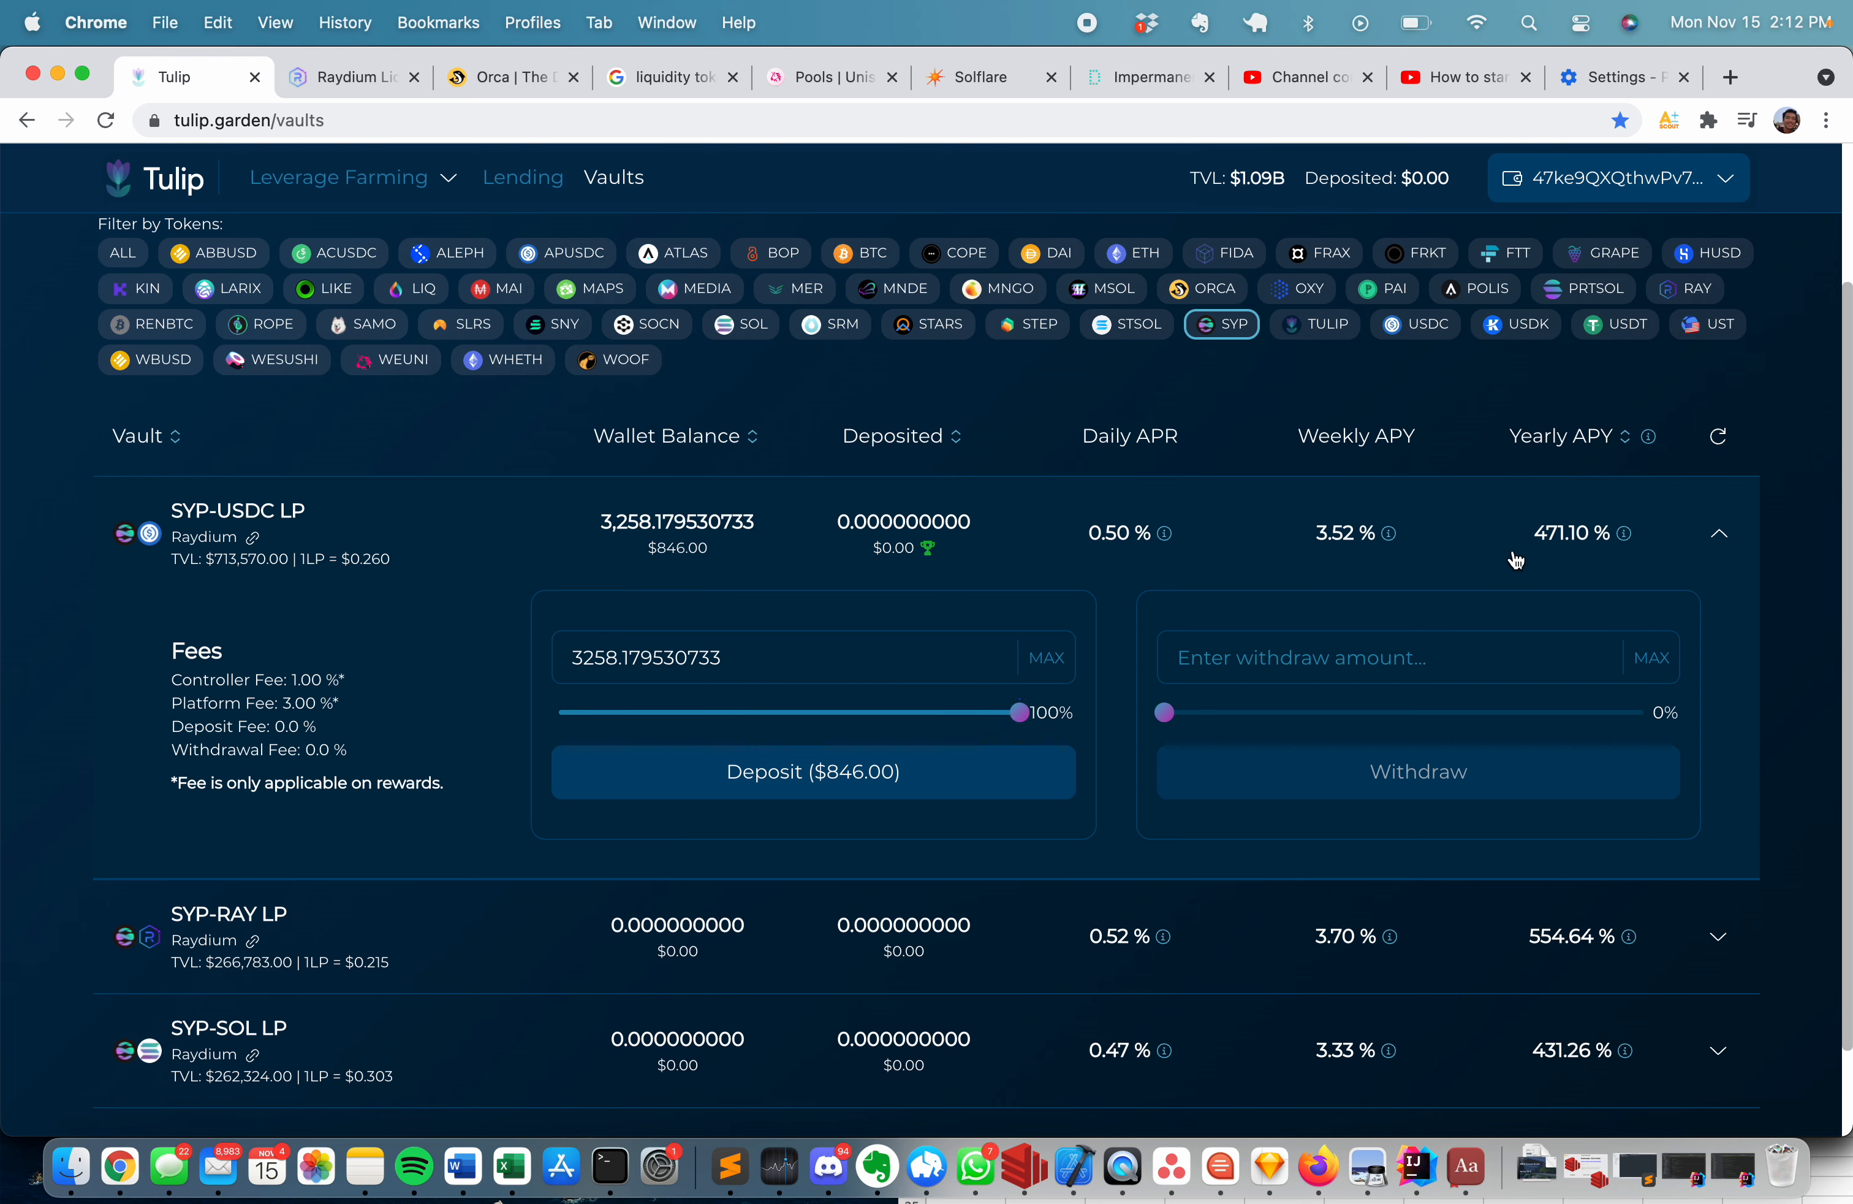
Submit the $846.00 SYP-USDC LP vault deposit and approve it in Solflare.
left_click(811, 770)
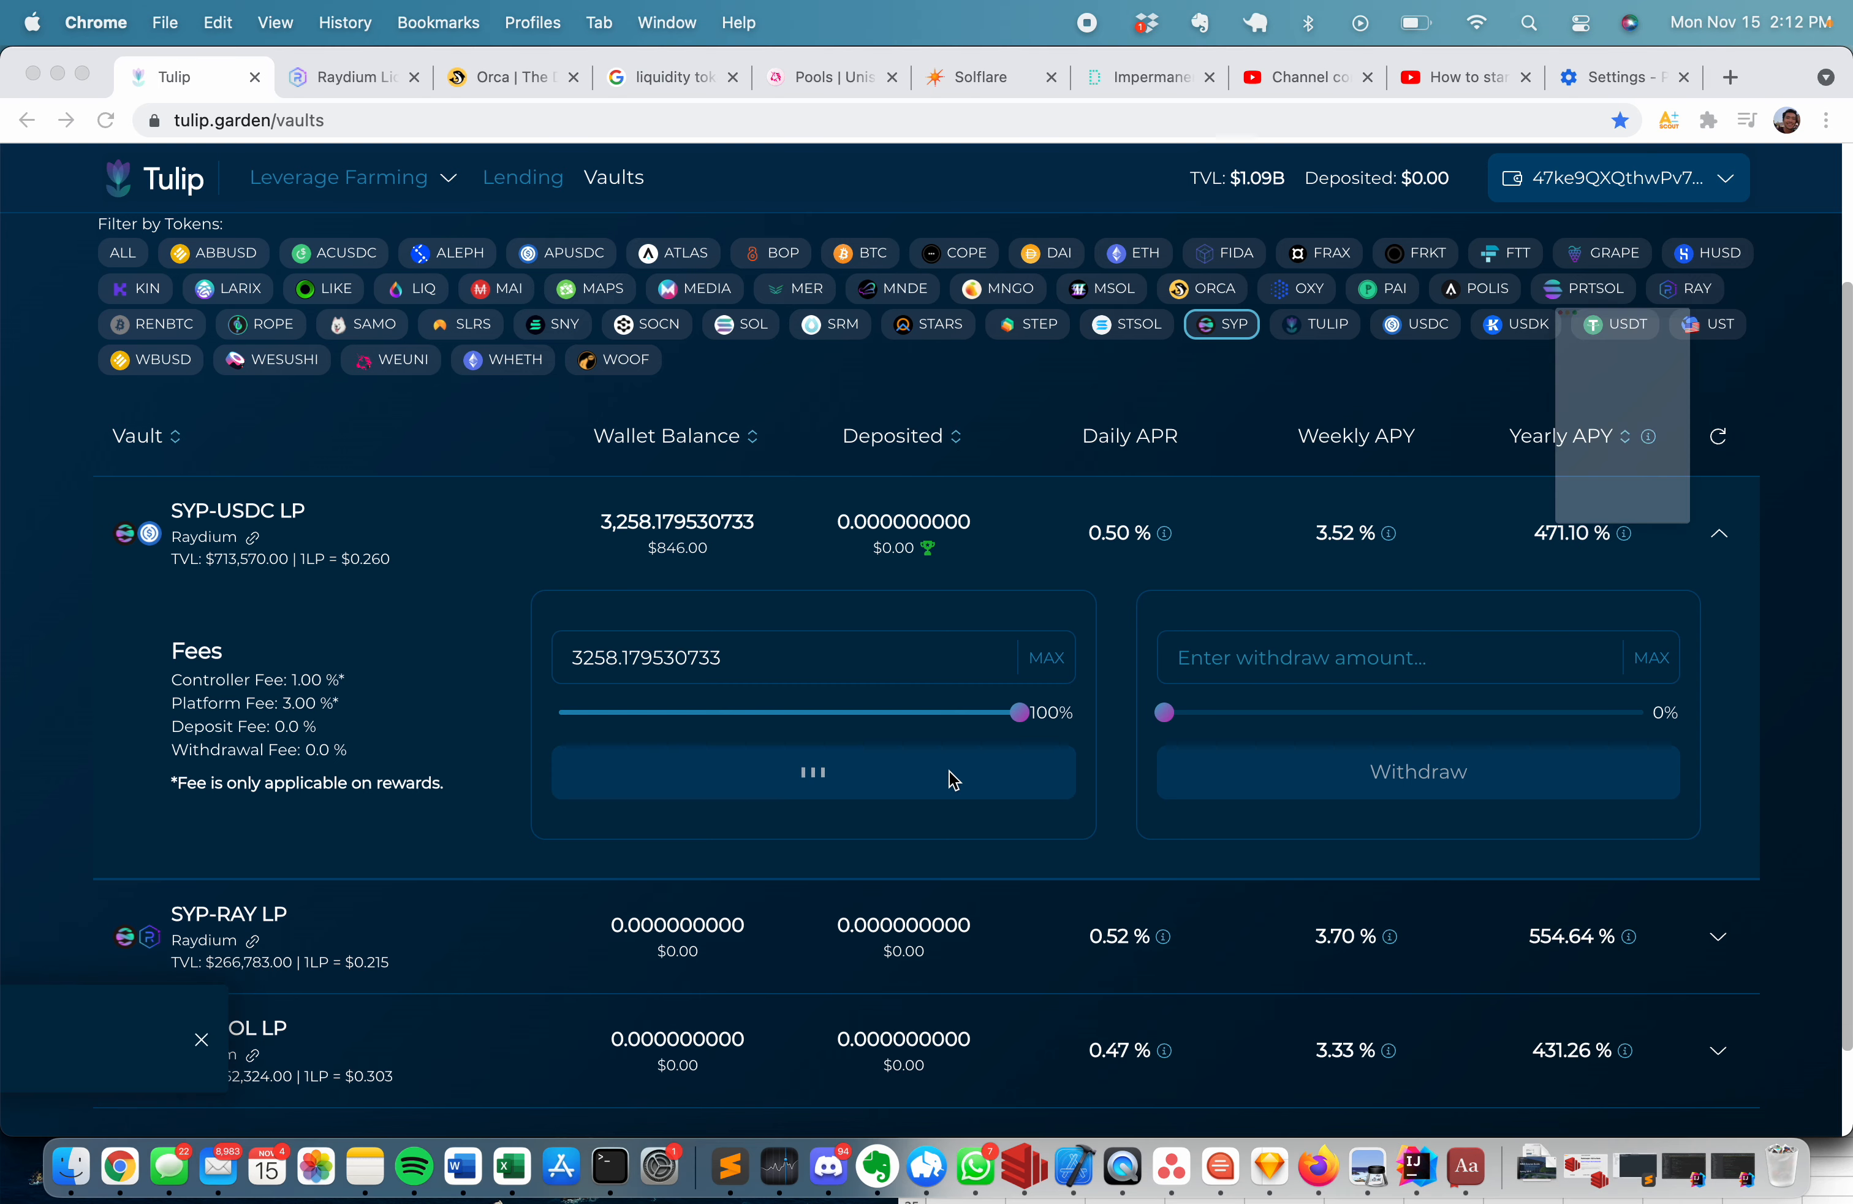
left_click(811, 772)
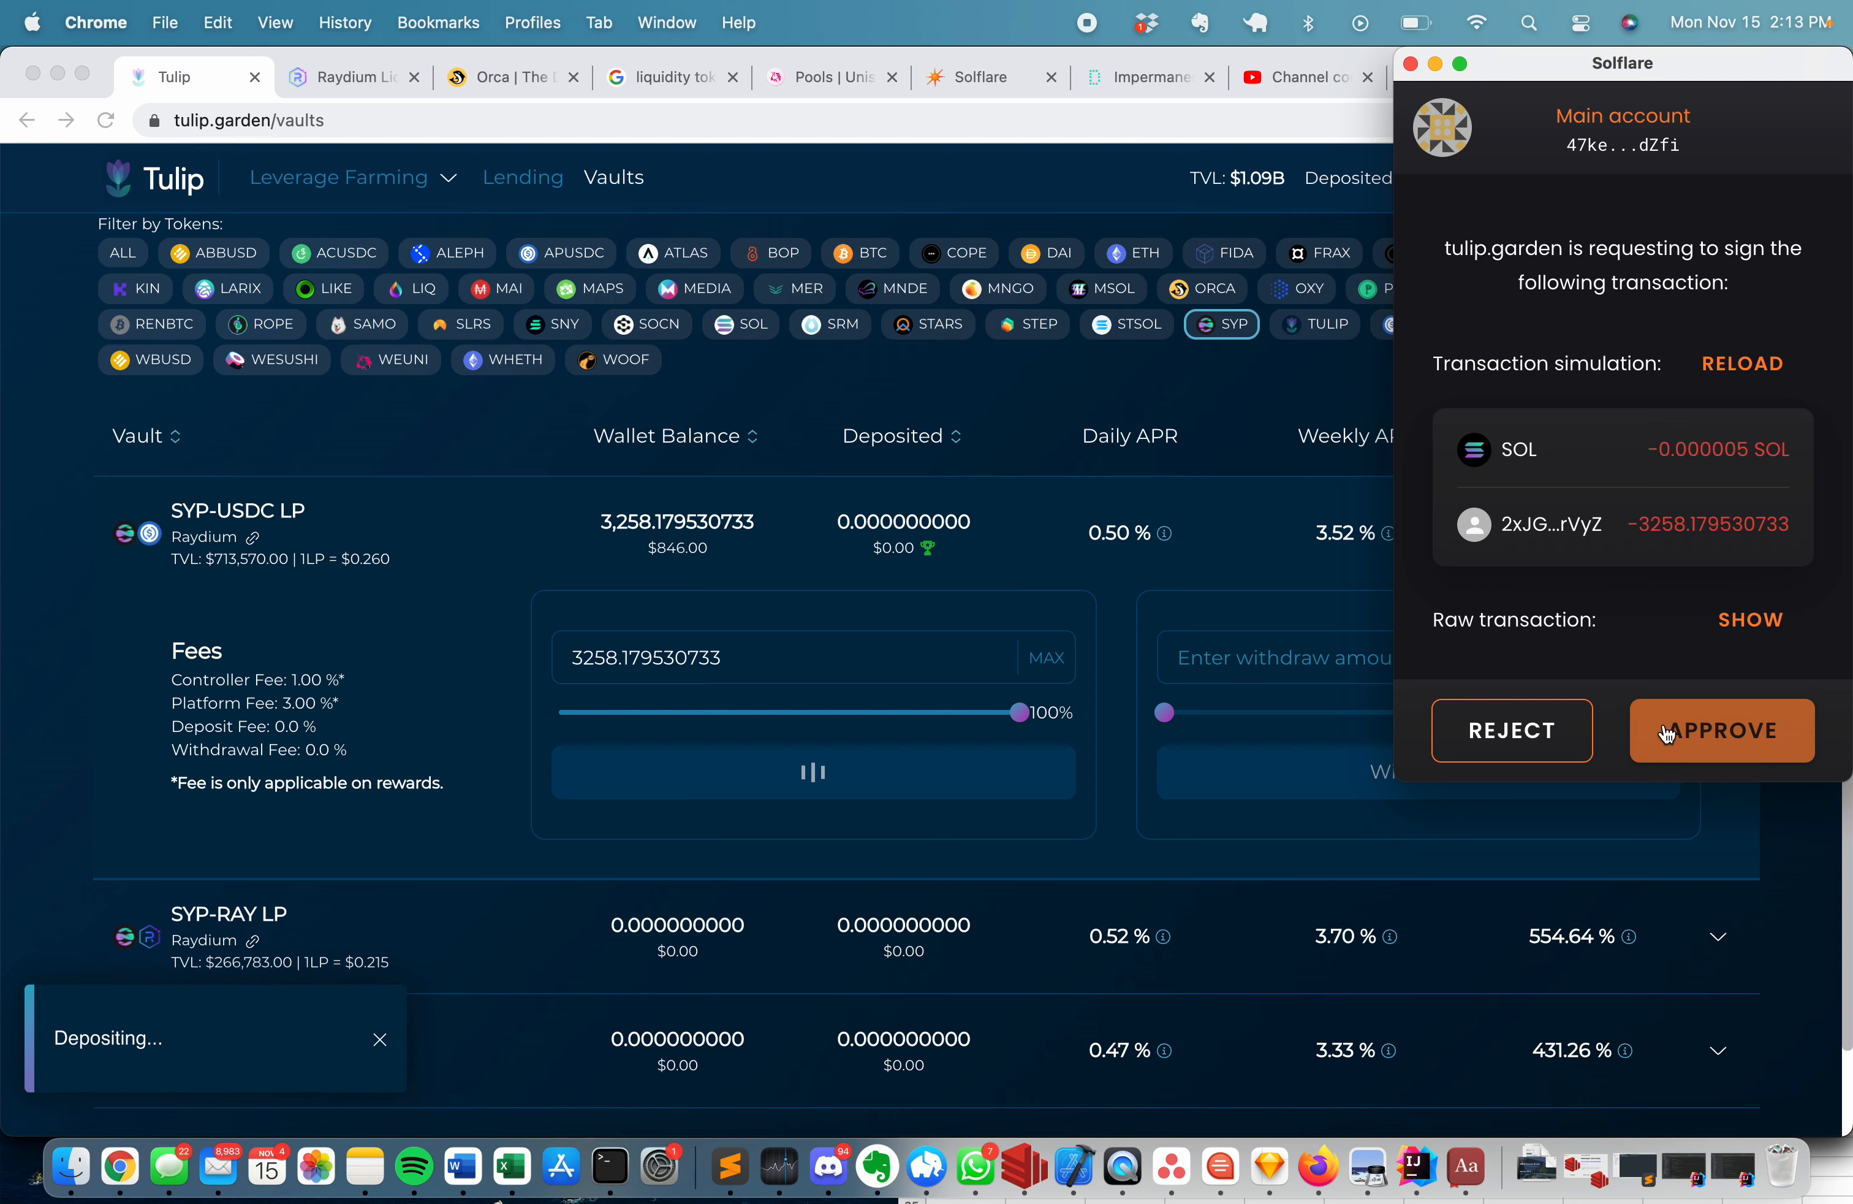
left_click(1721, 729)
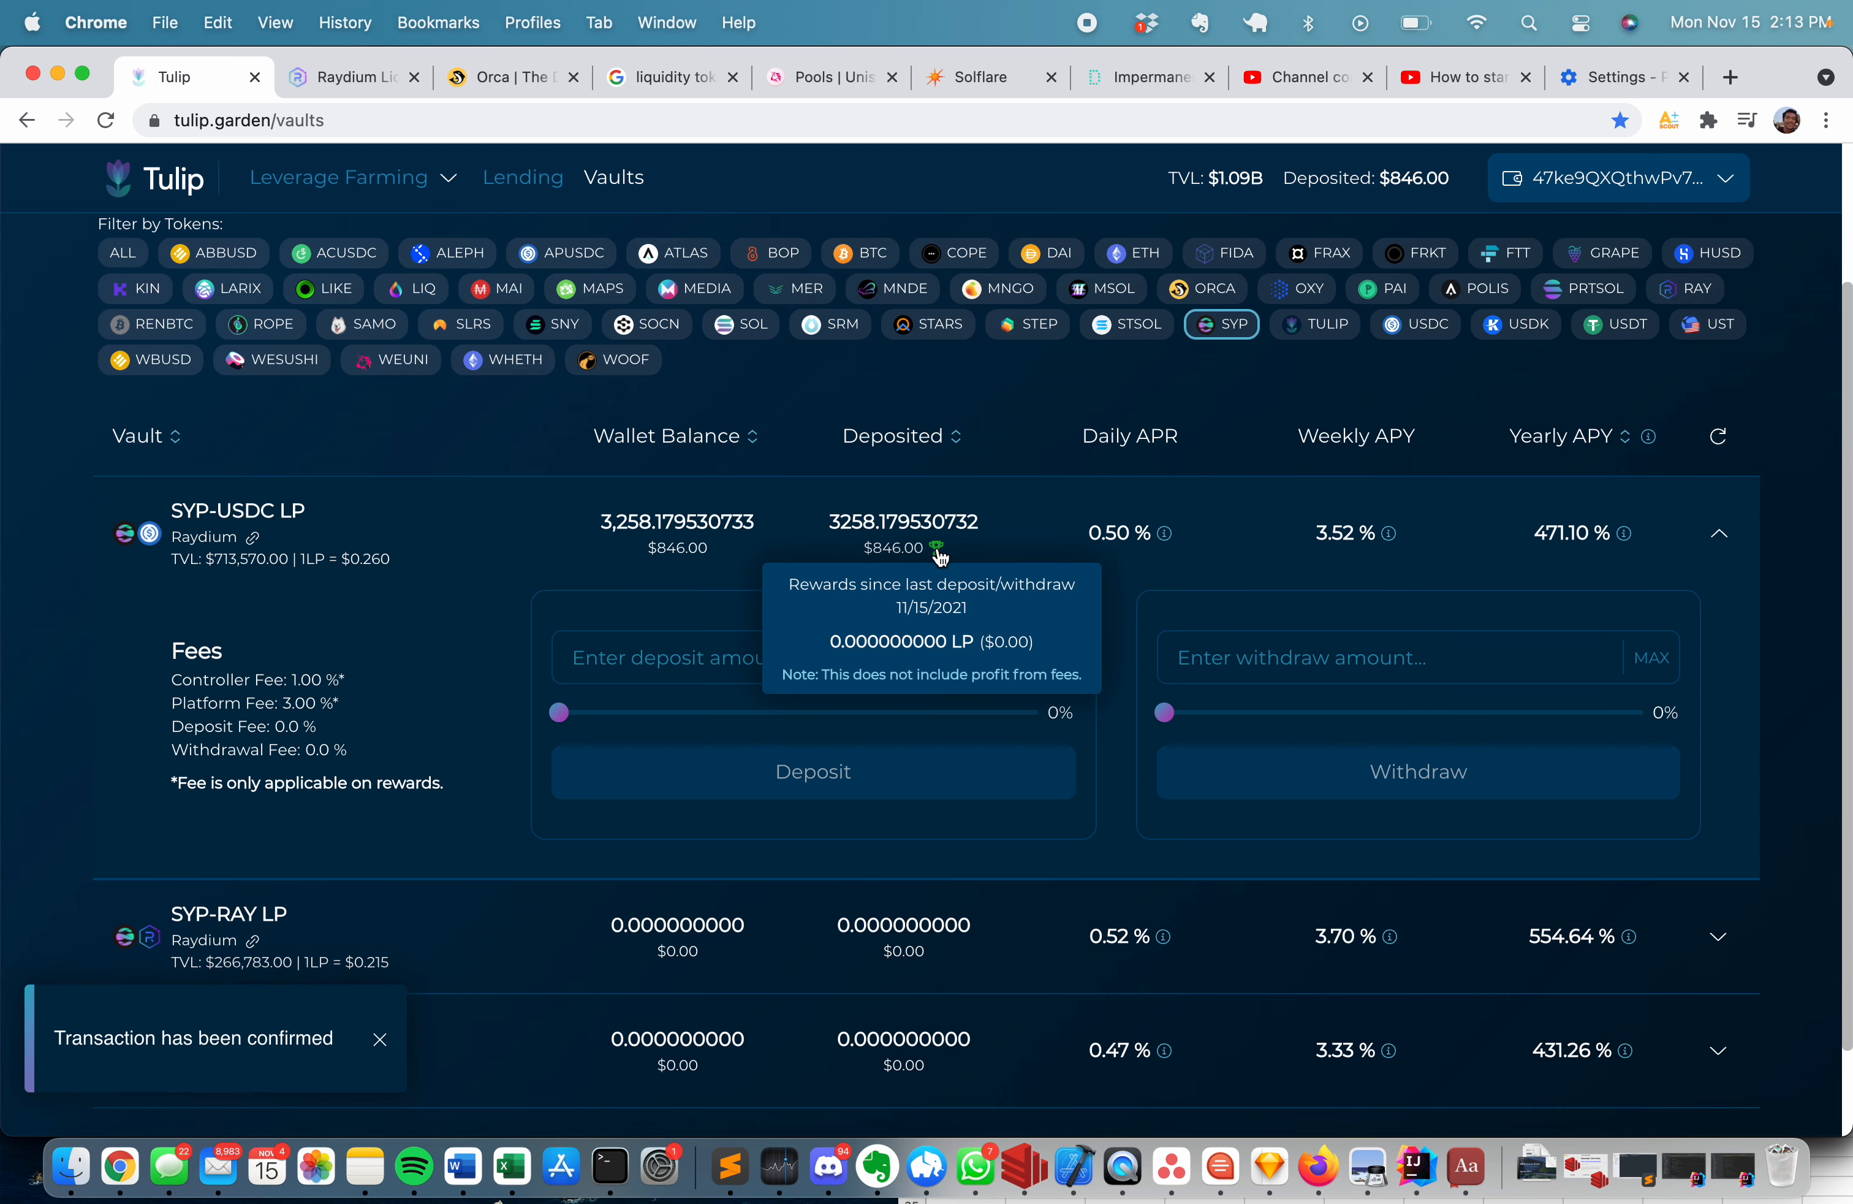
mouse_move(880, 385)
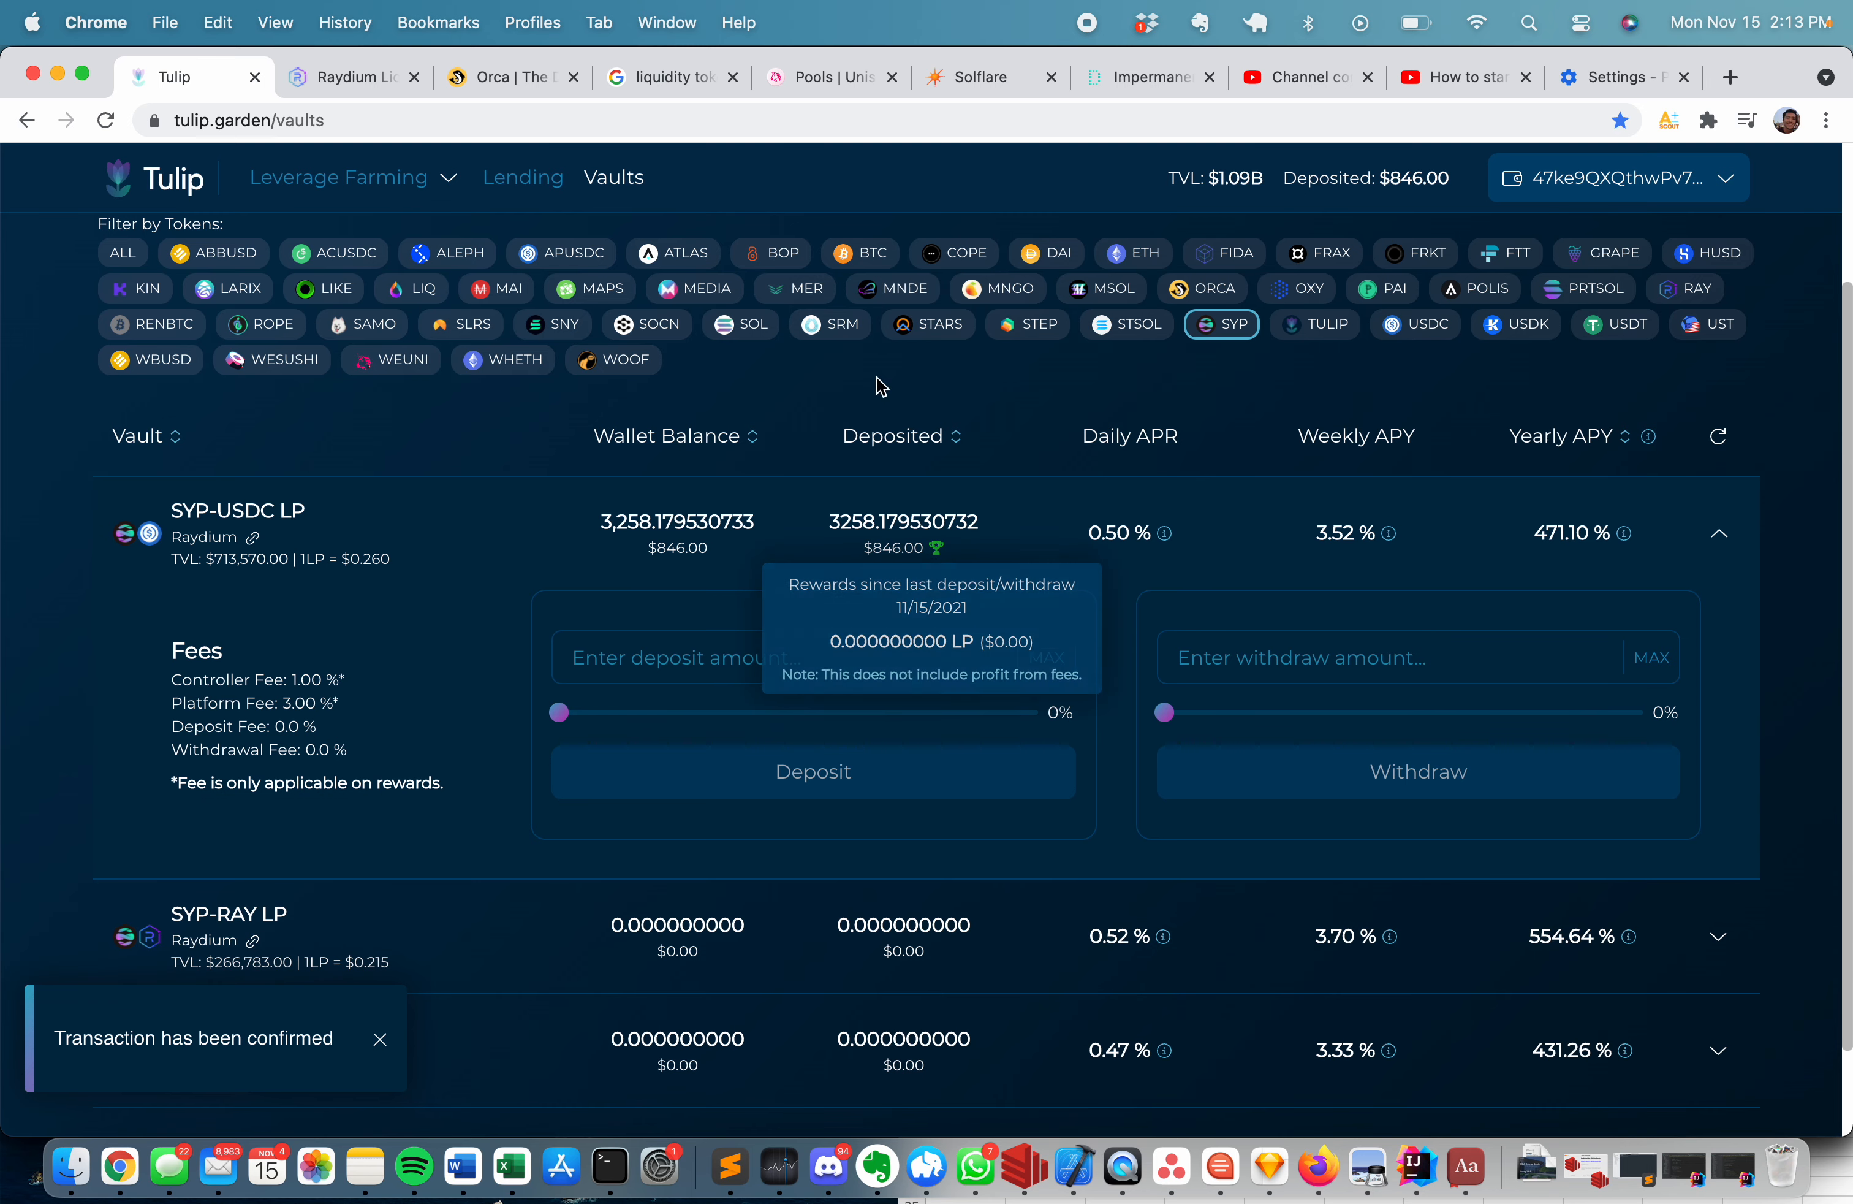
Bring up the Uniswap V2 Pools concept page with its liquidity pool and swap diagram.
left_click(832, 77)
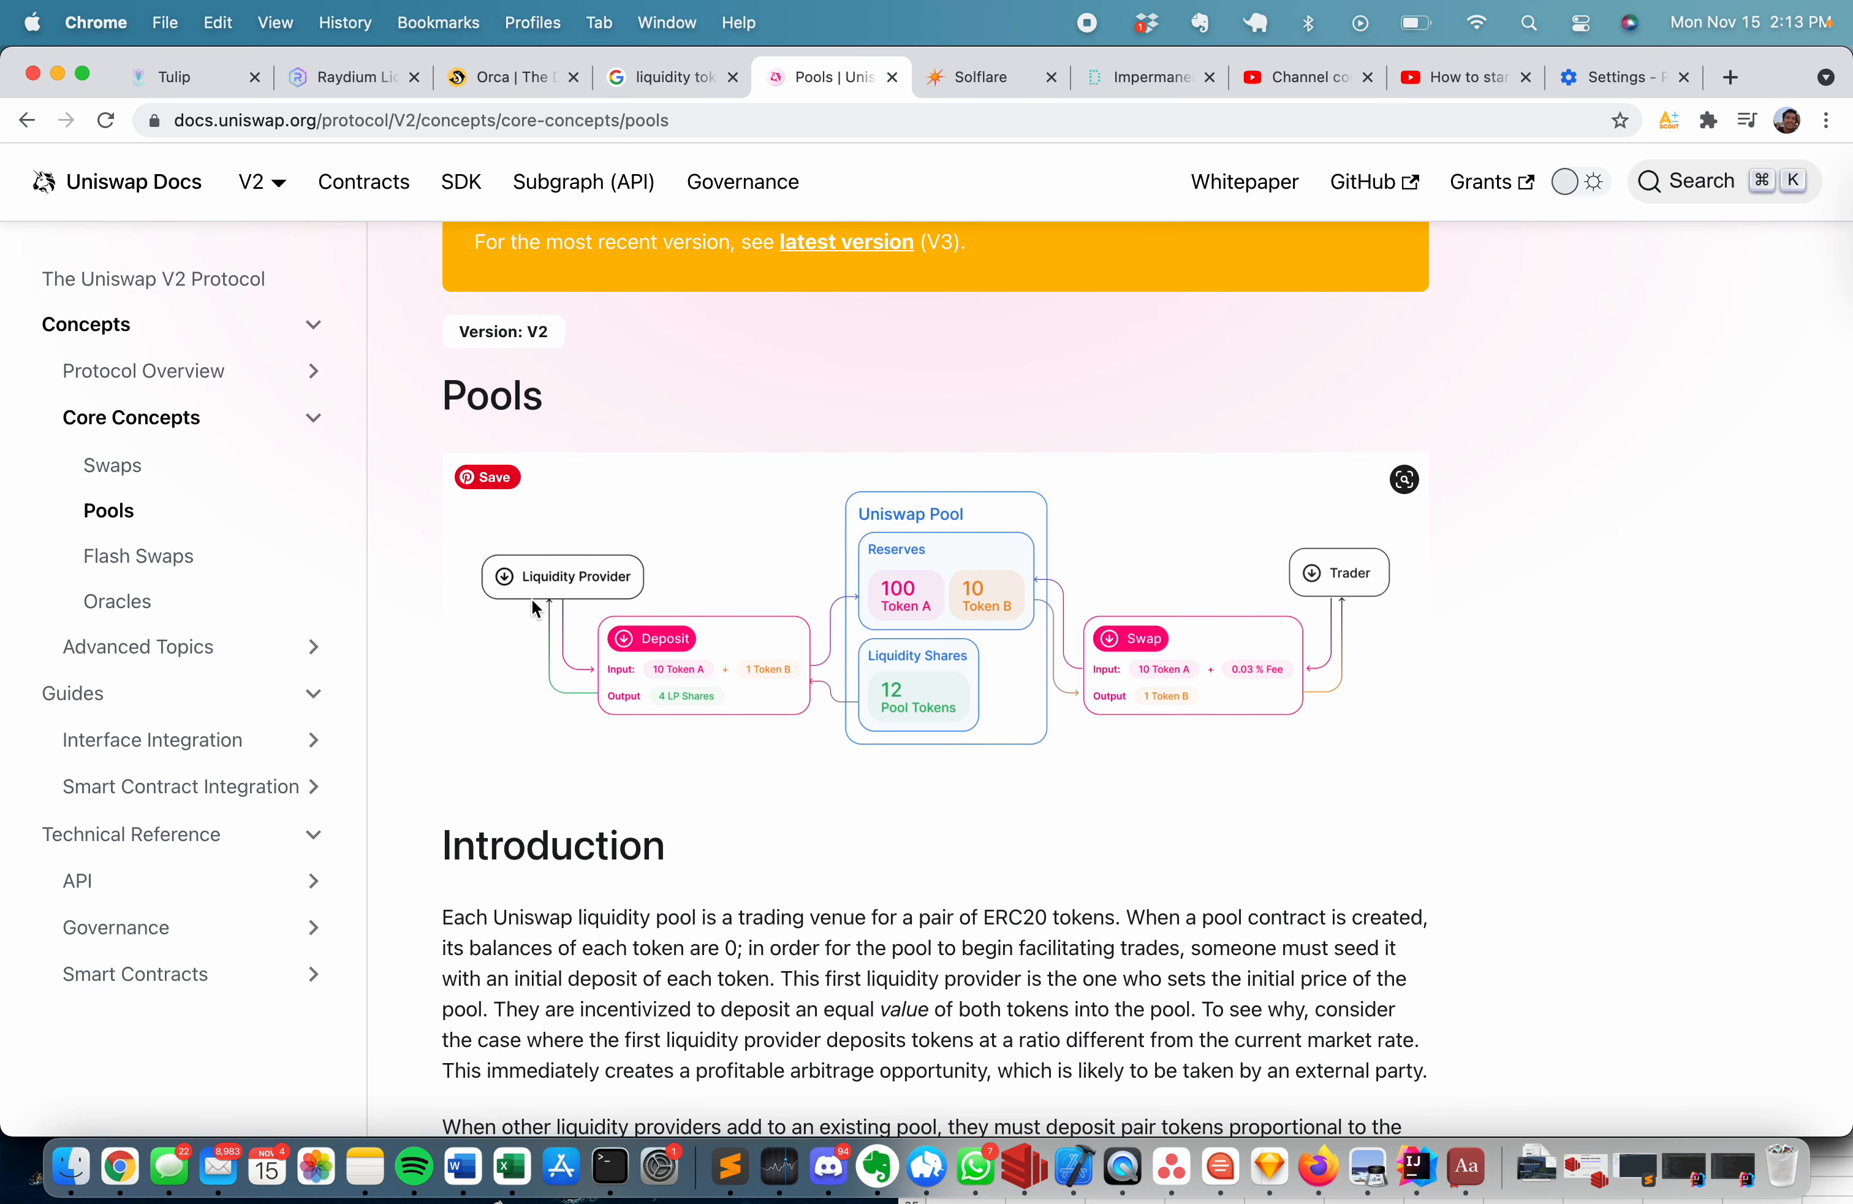
mouse_move(890, 558)
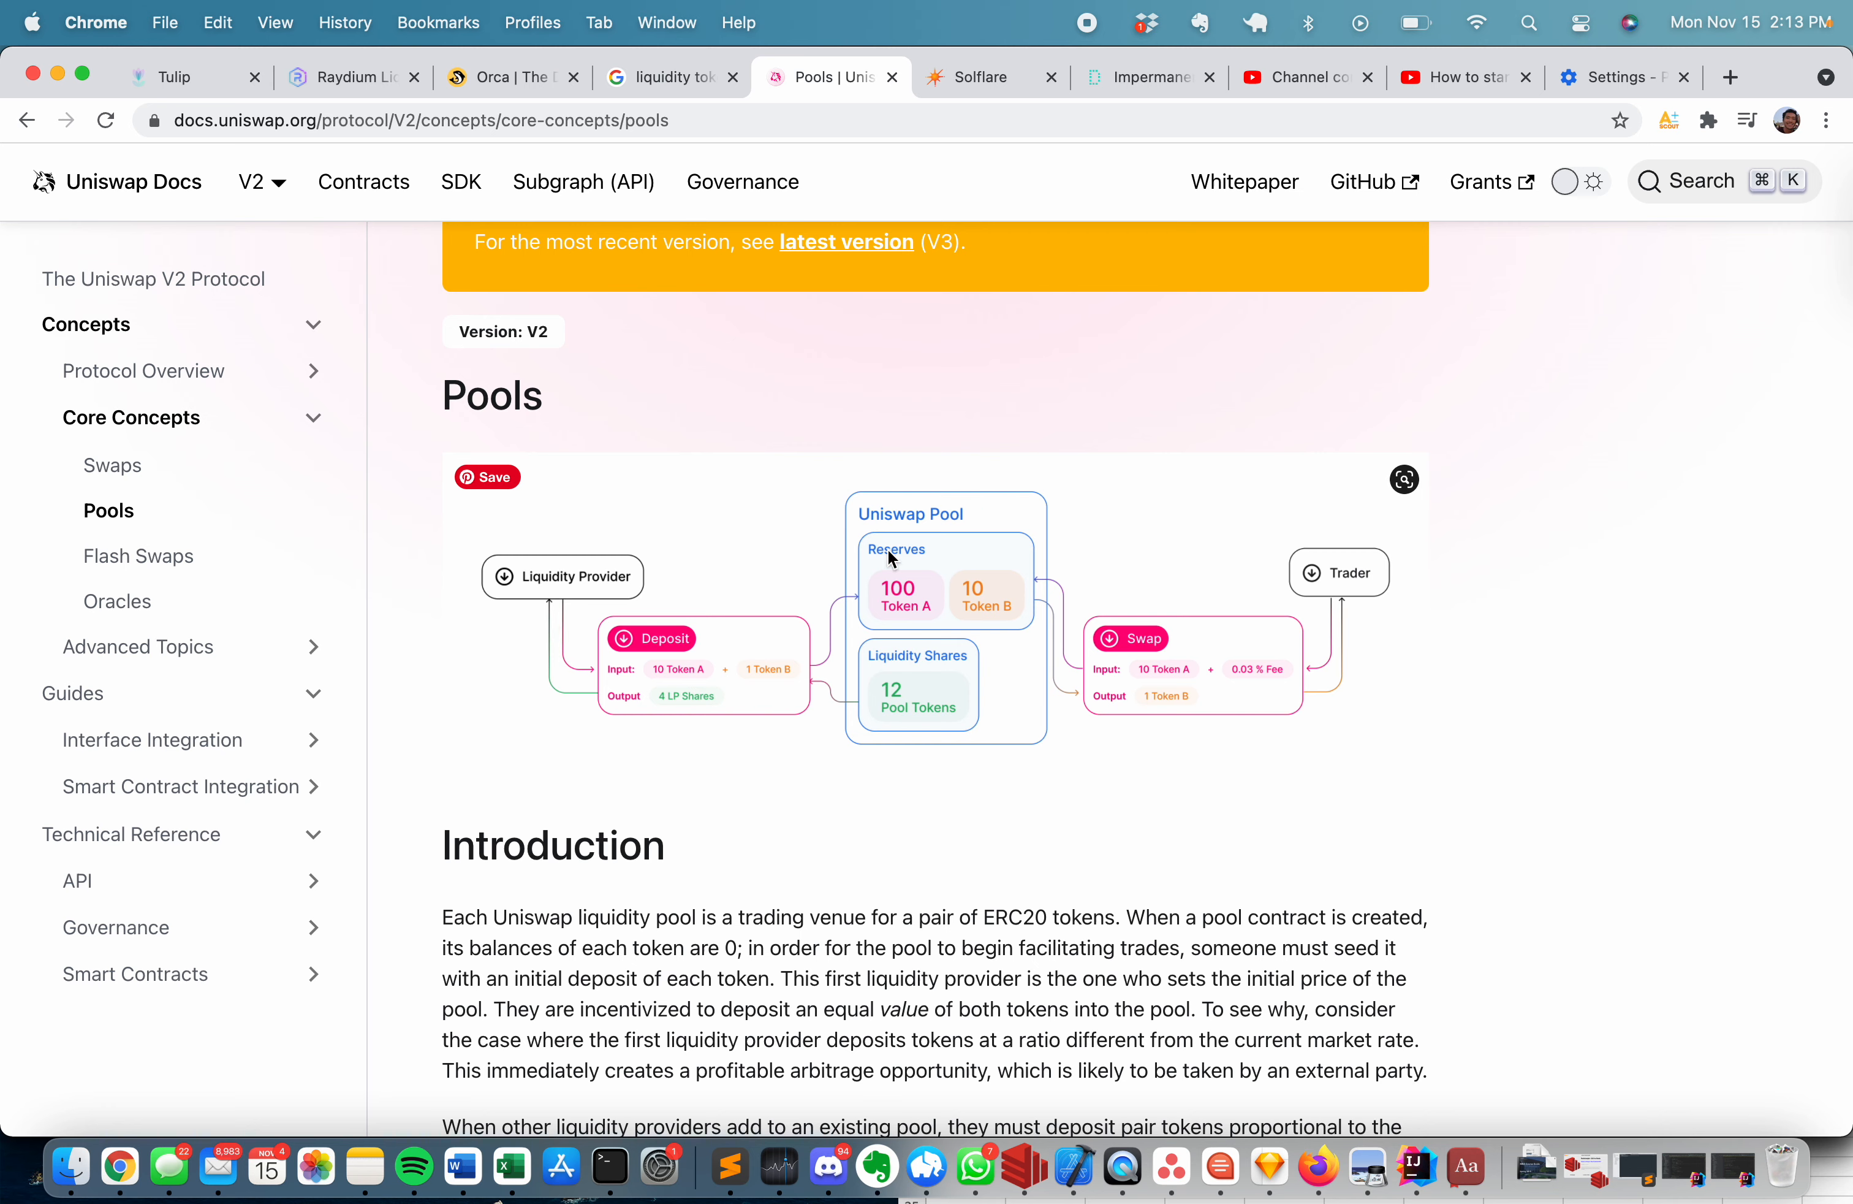
mouse_move(900, 556)
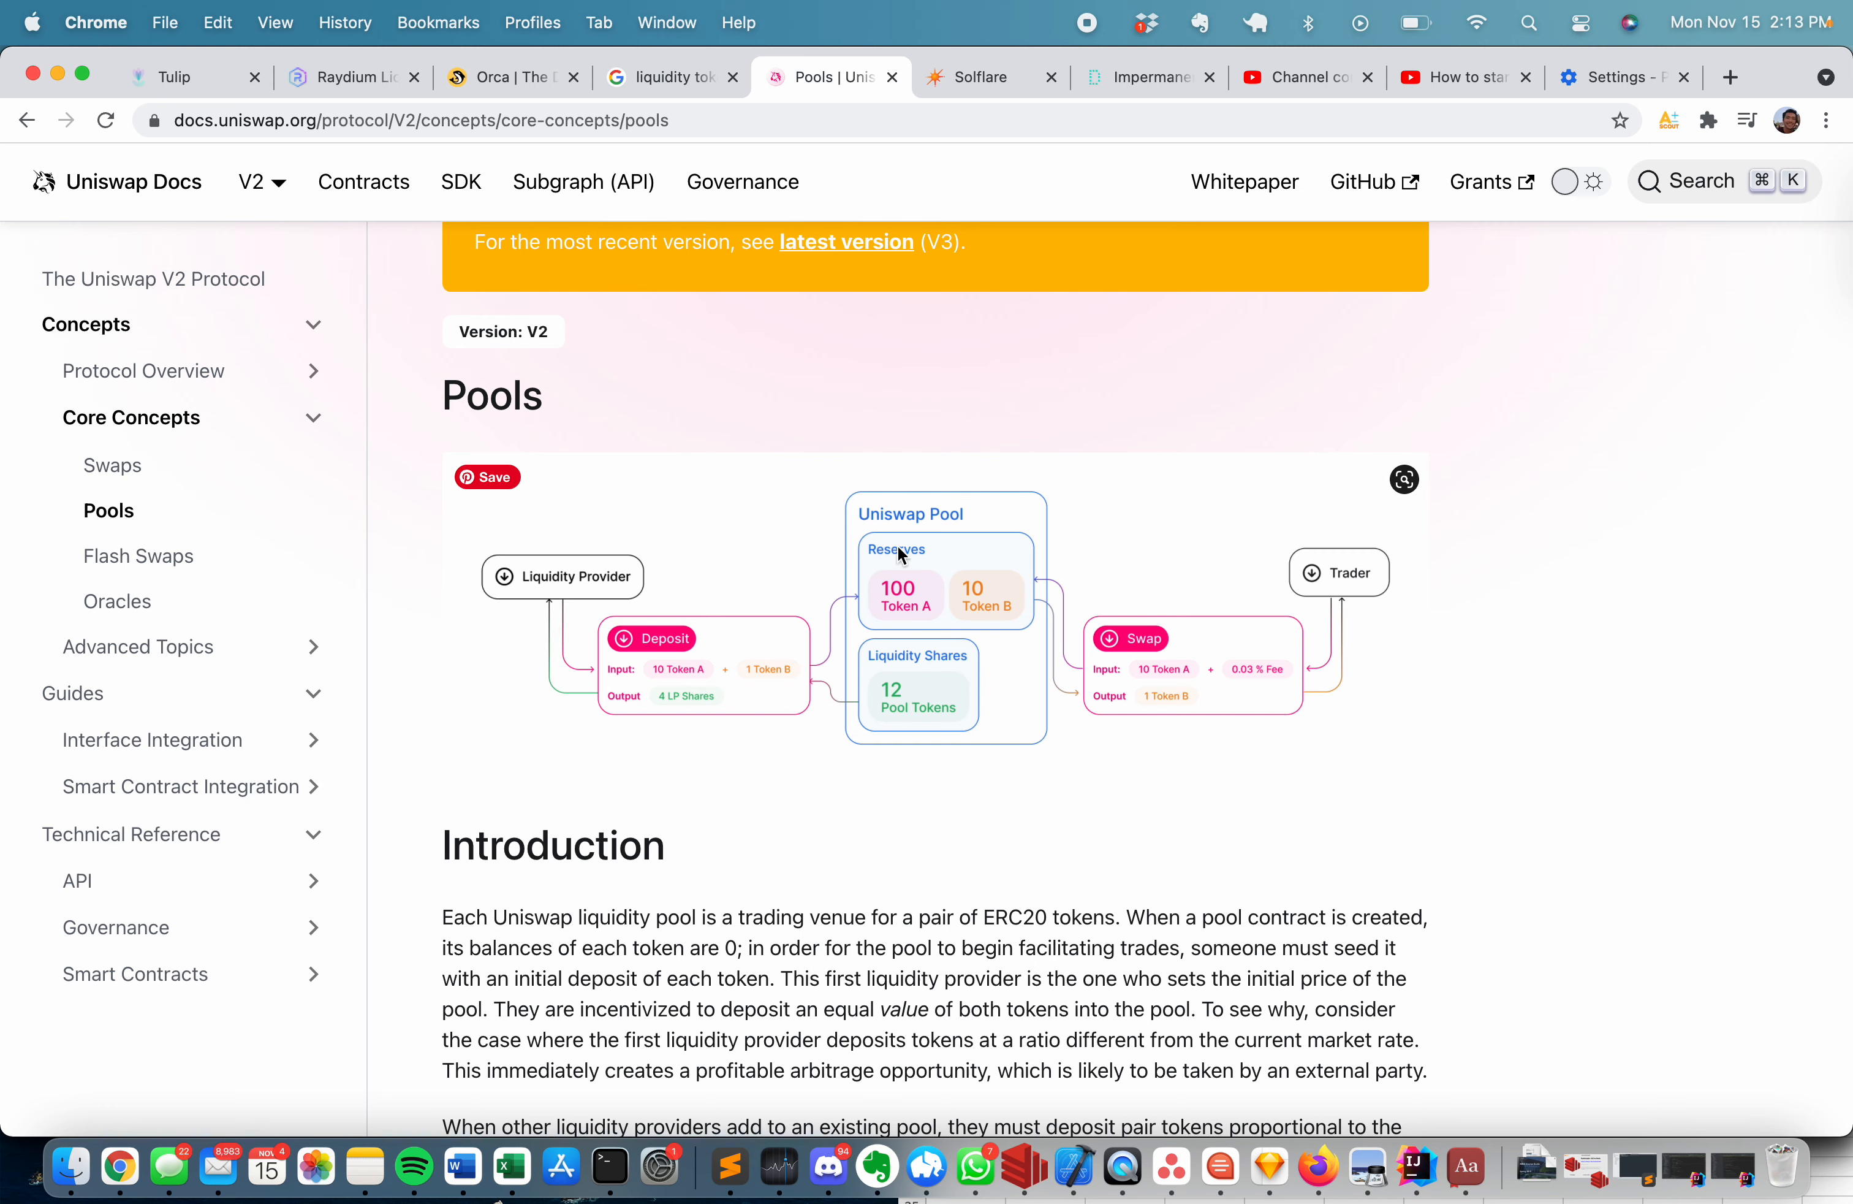
mouse_move(1100, 630)
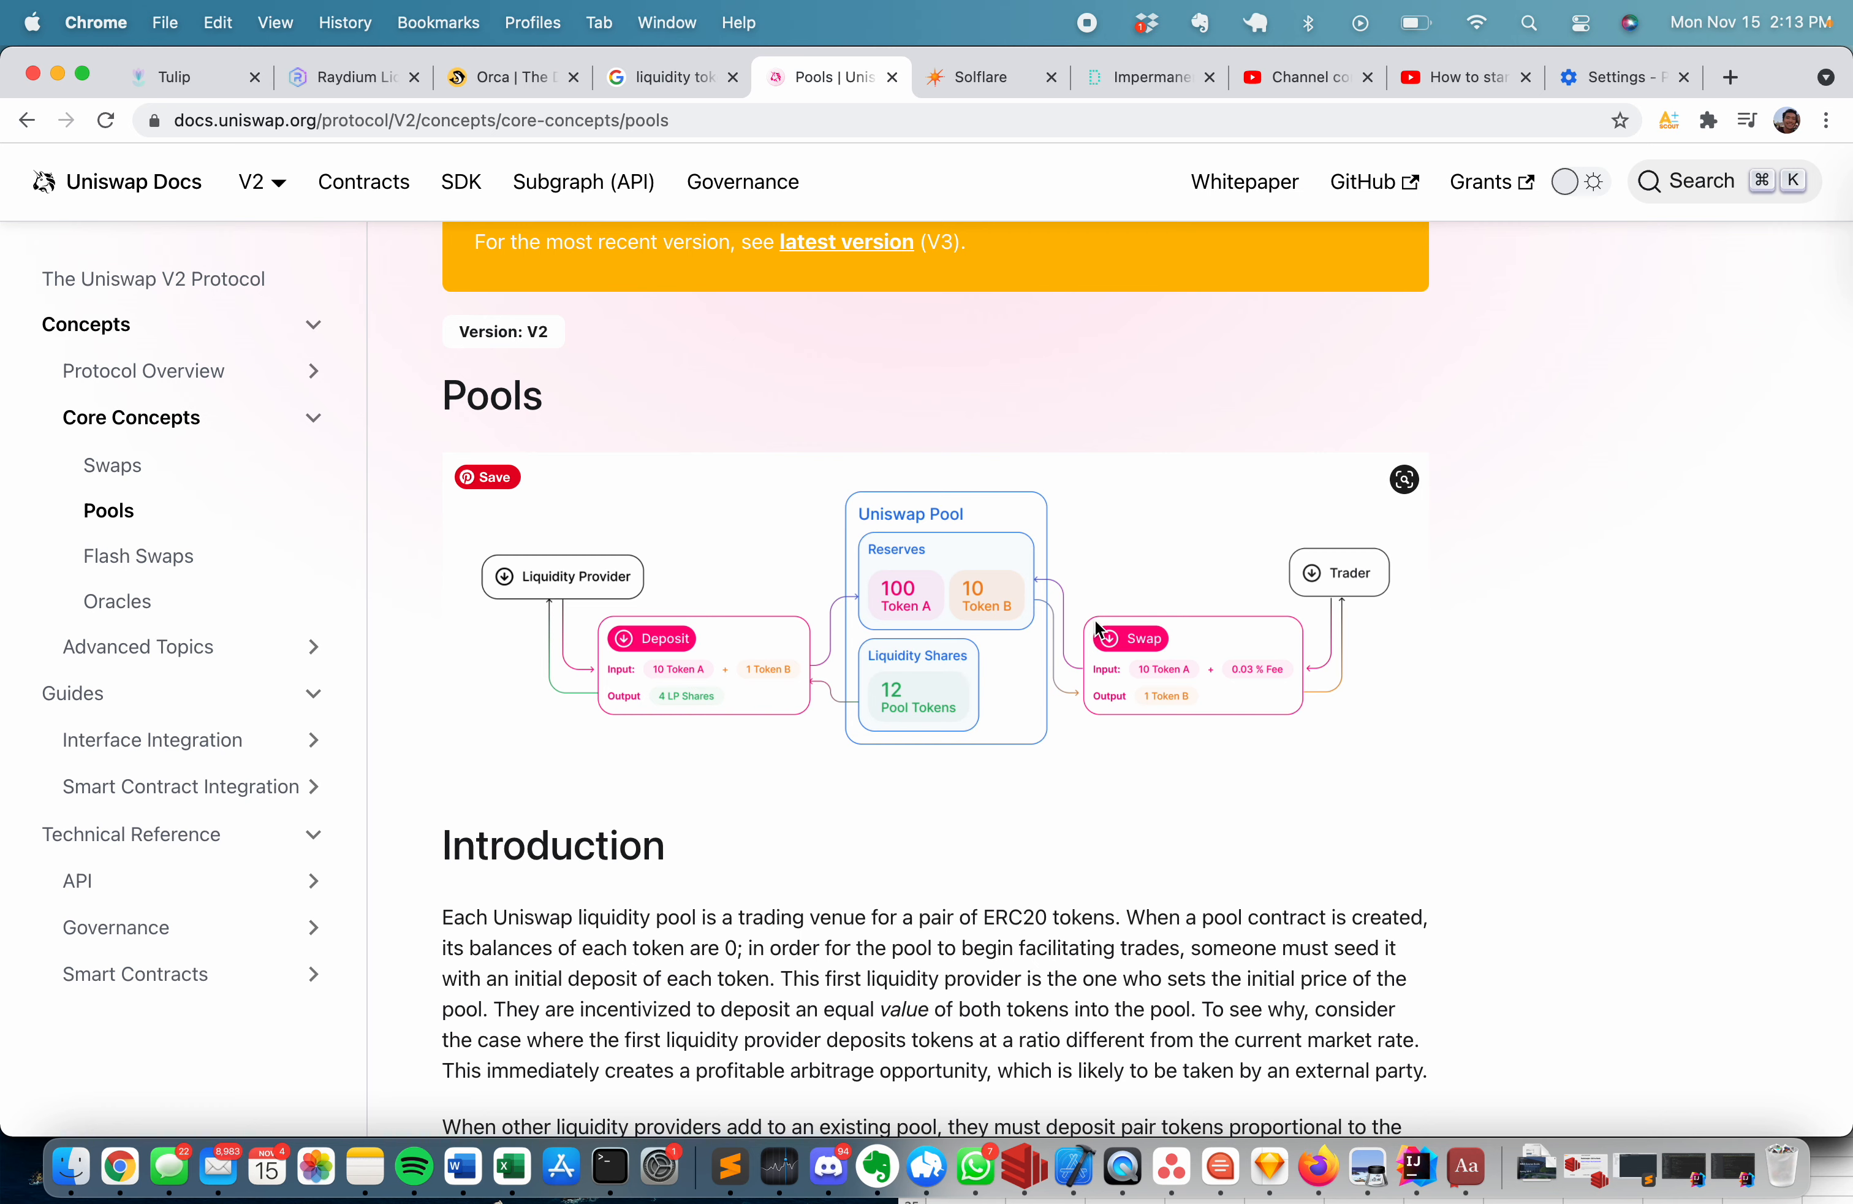
mouse_move(1147, 630)
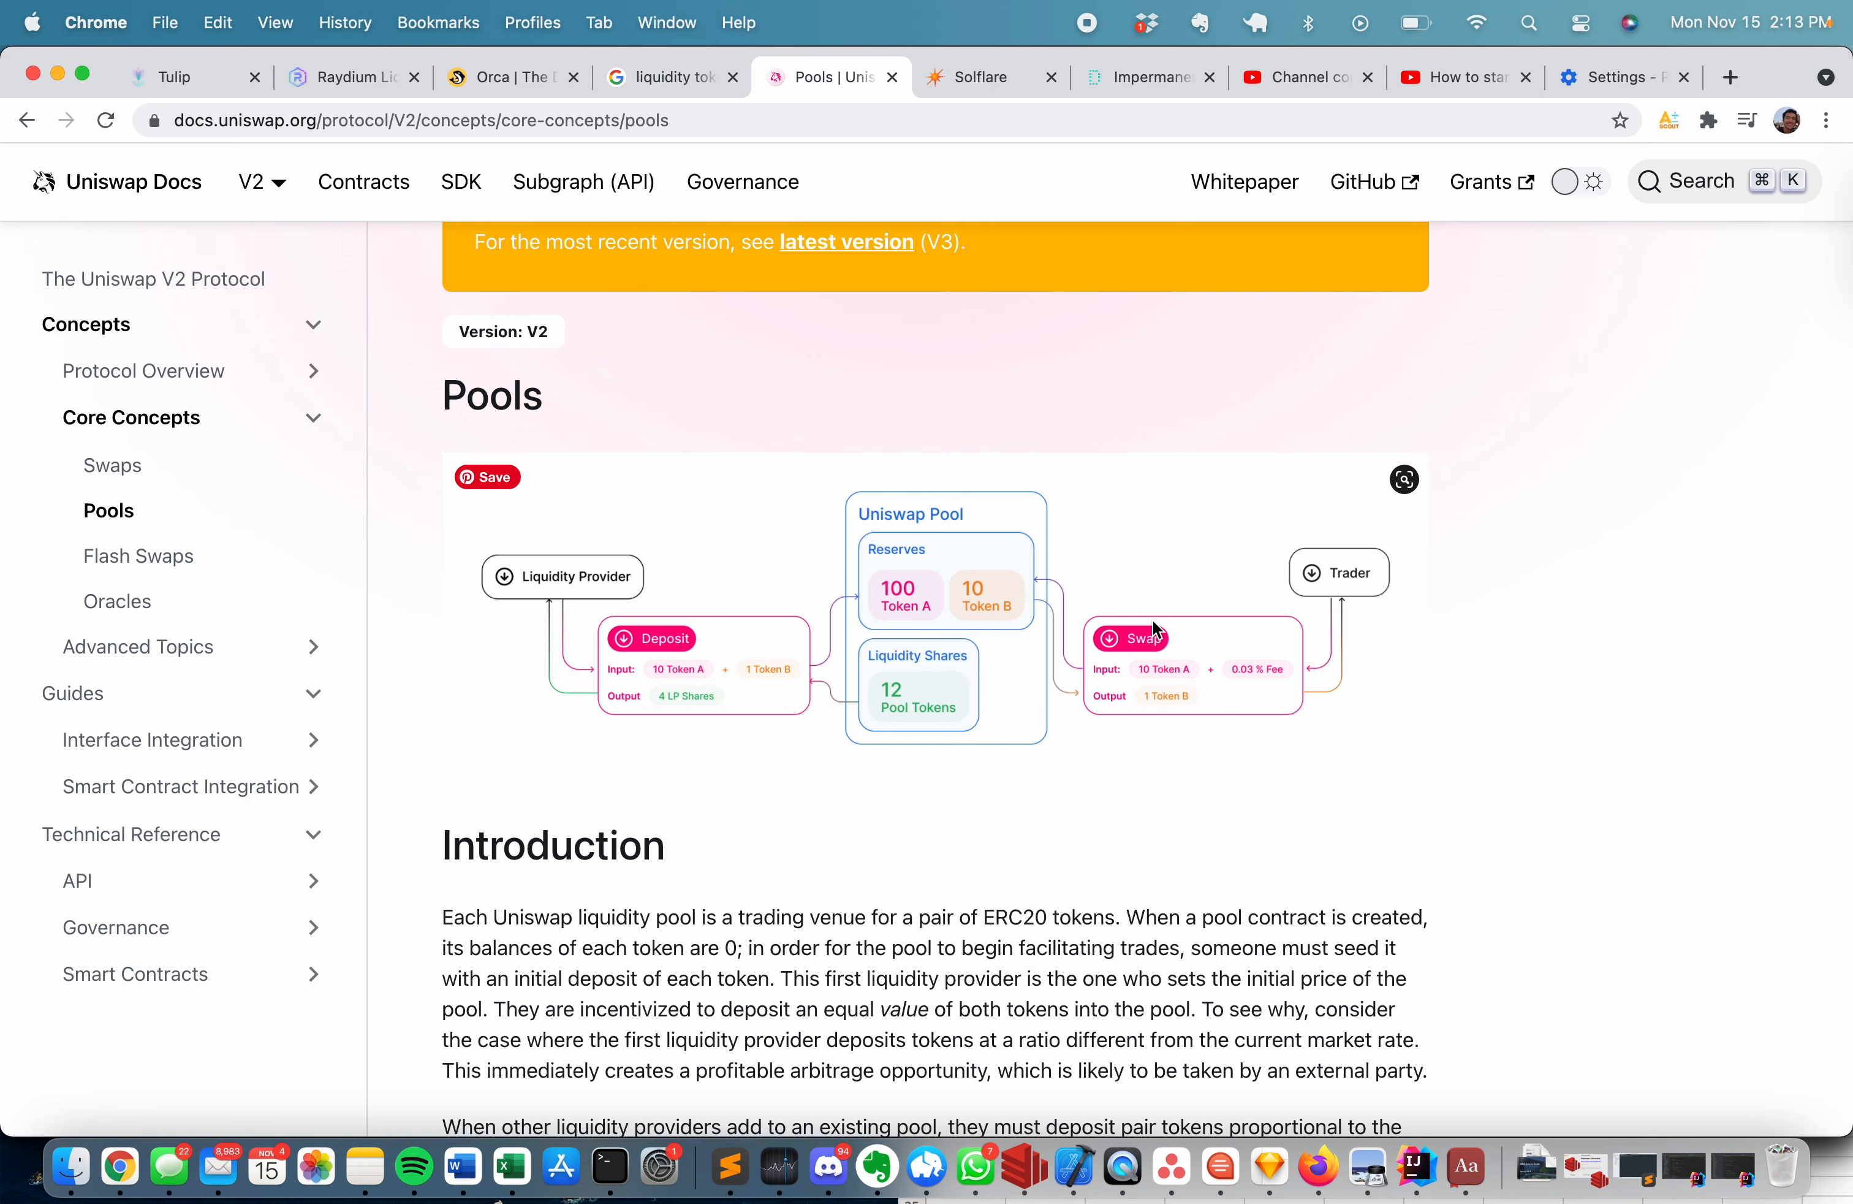
mouse_move(1351, 641)
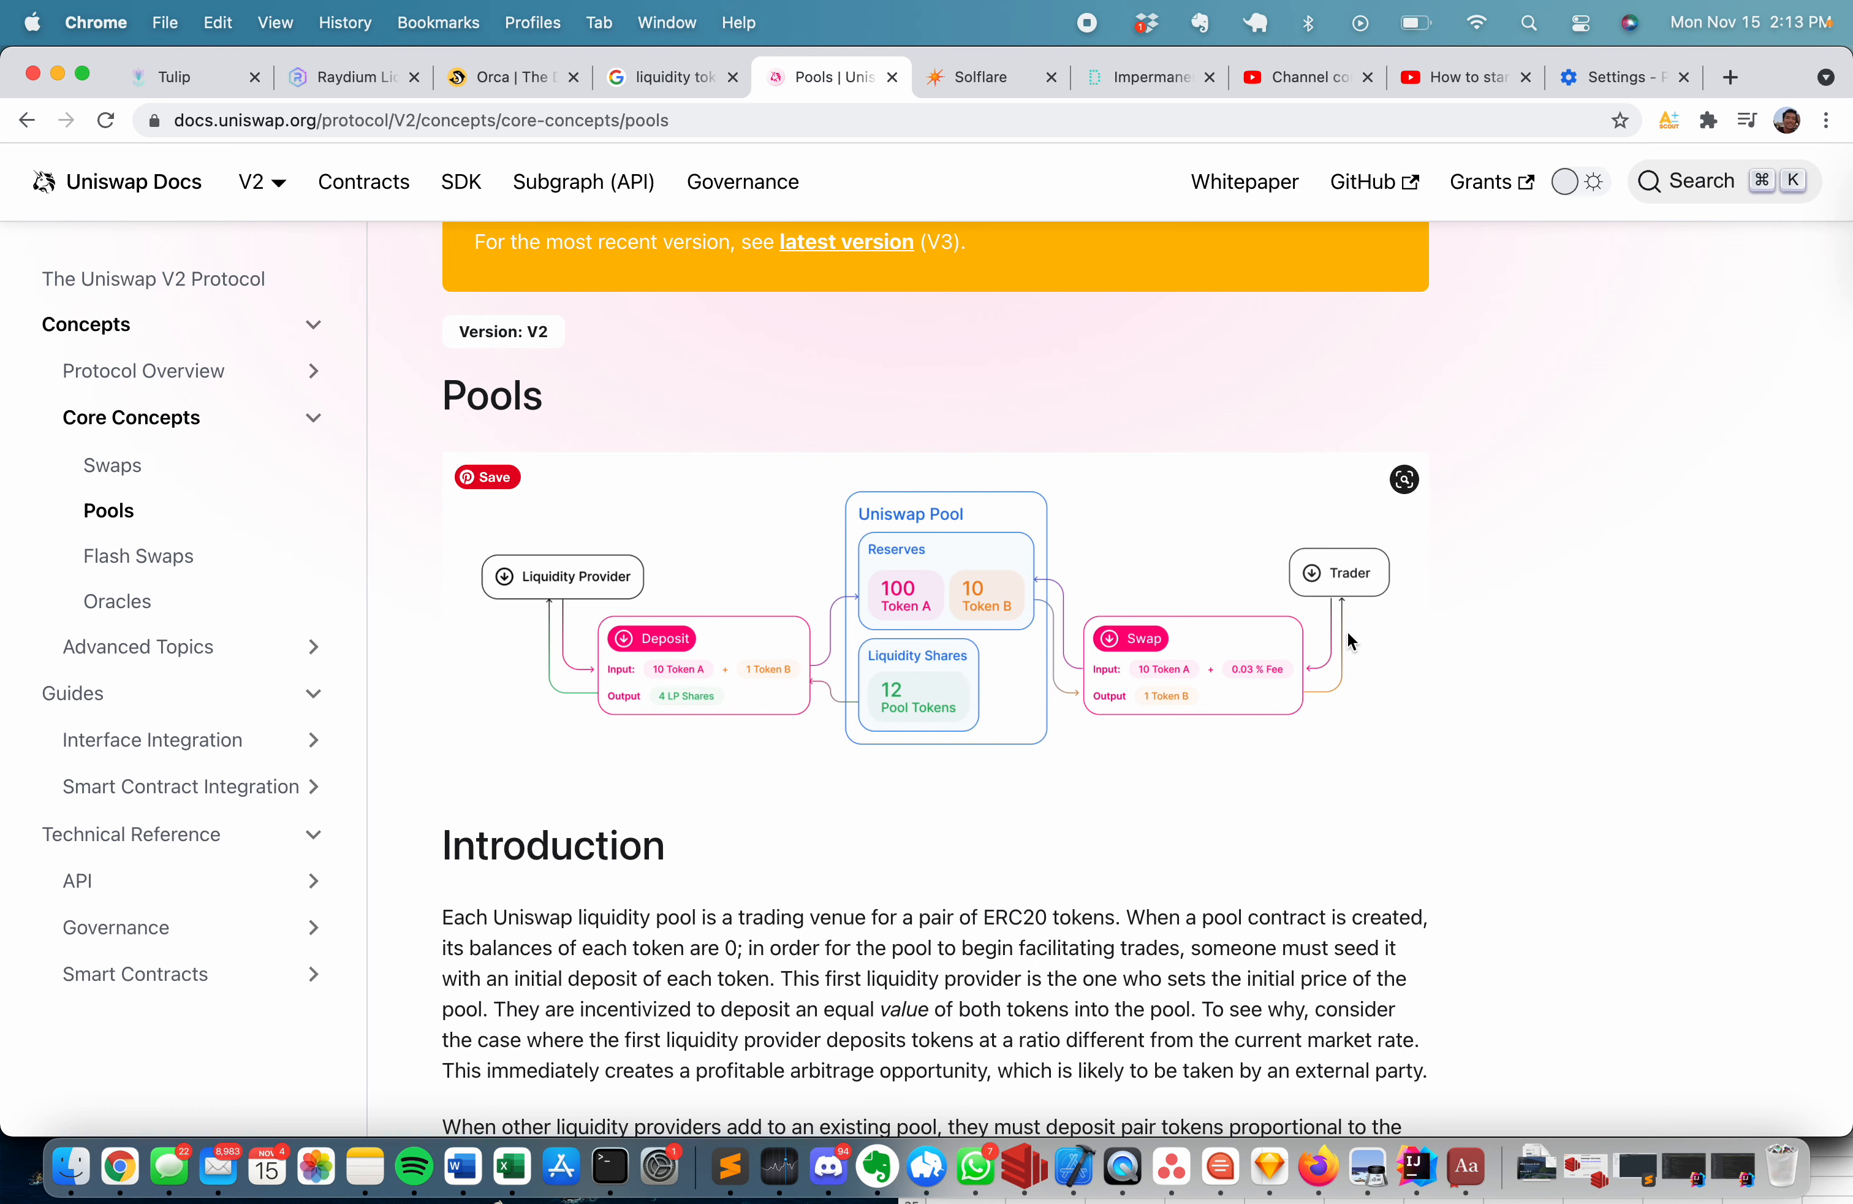
left_click(1404, 479)
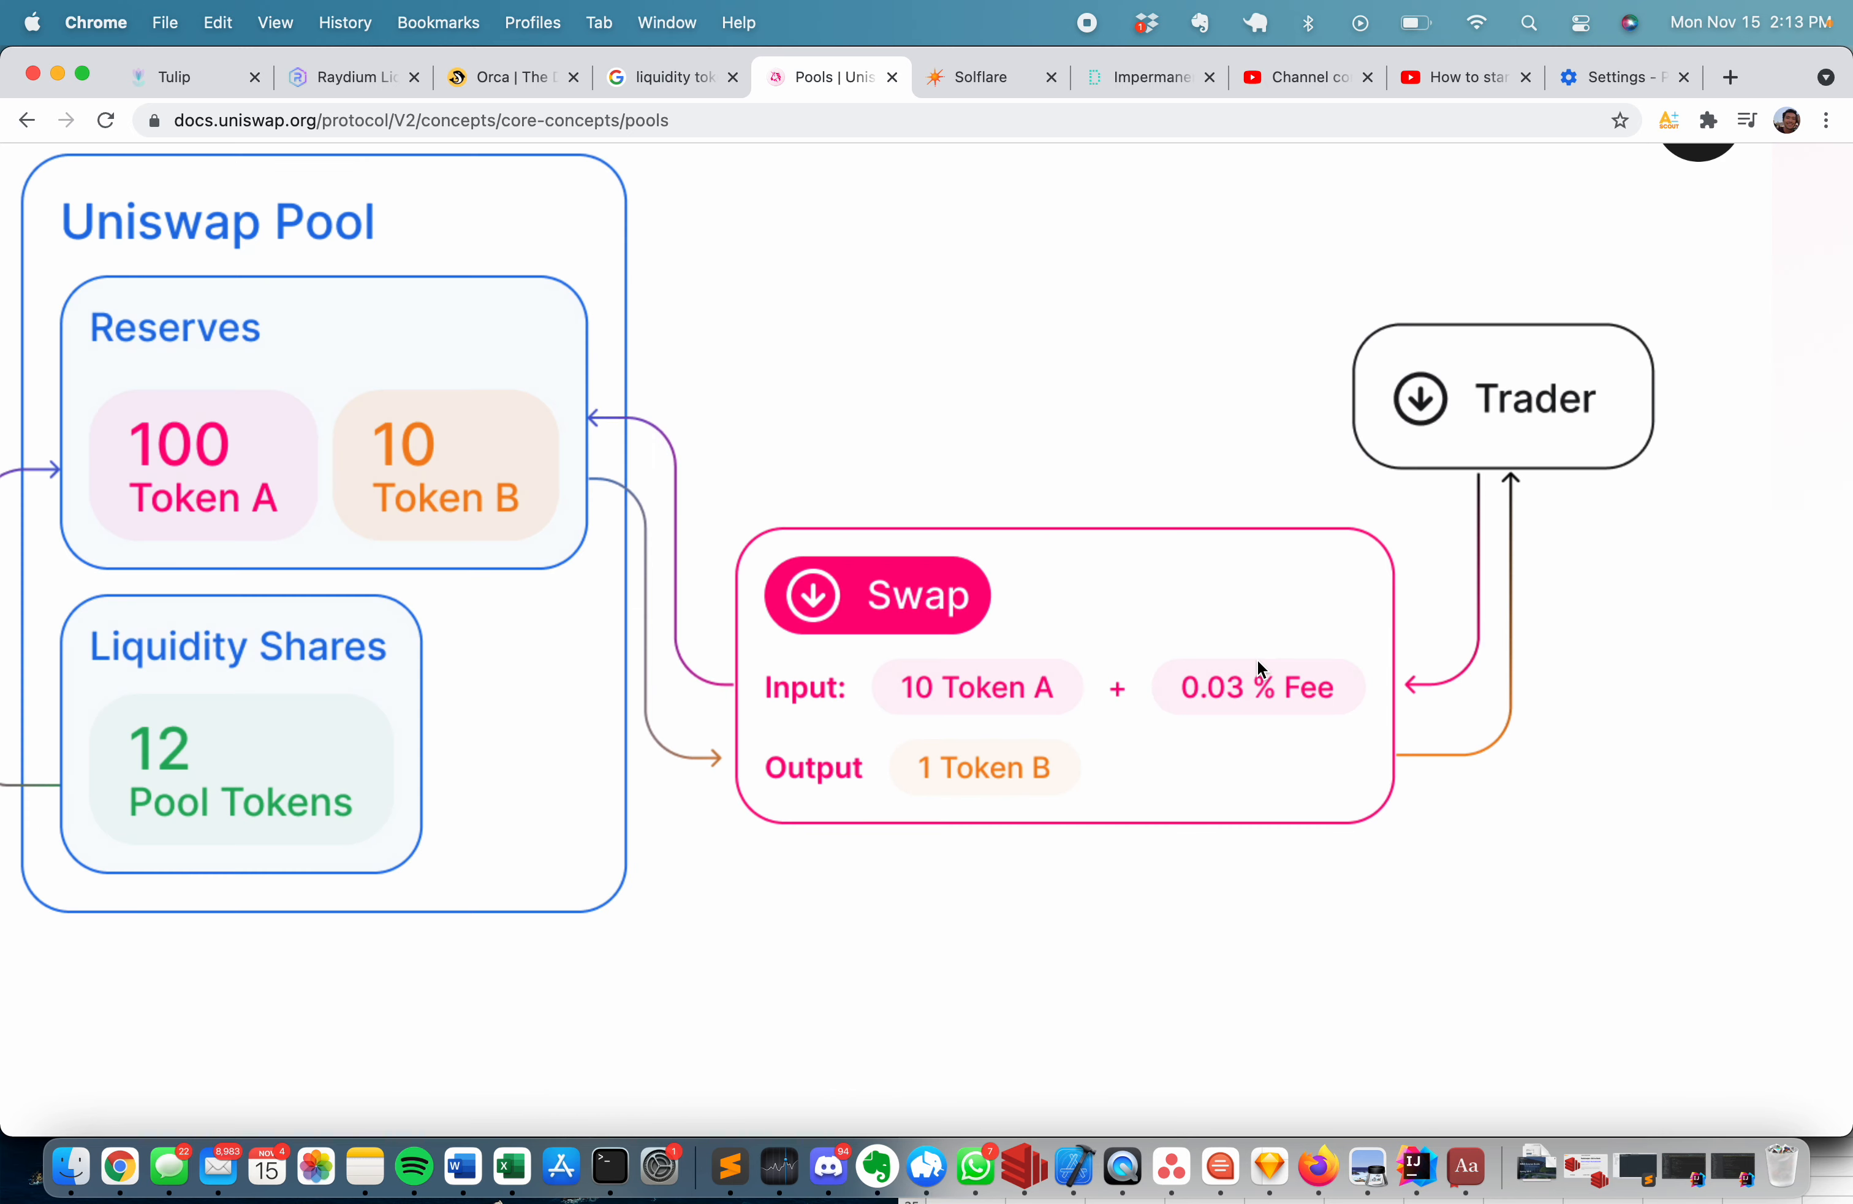
mouse_move(1382, 689)
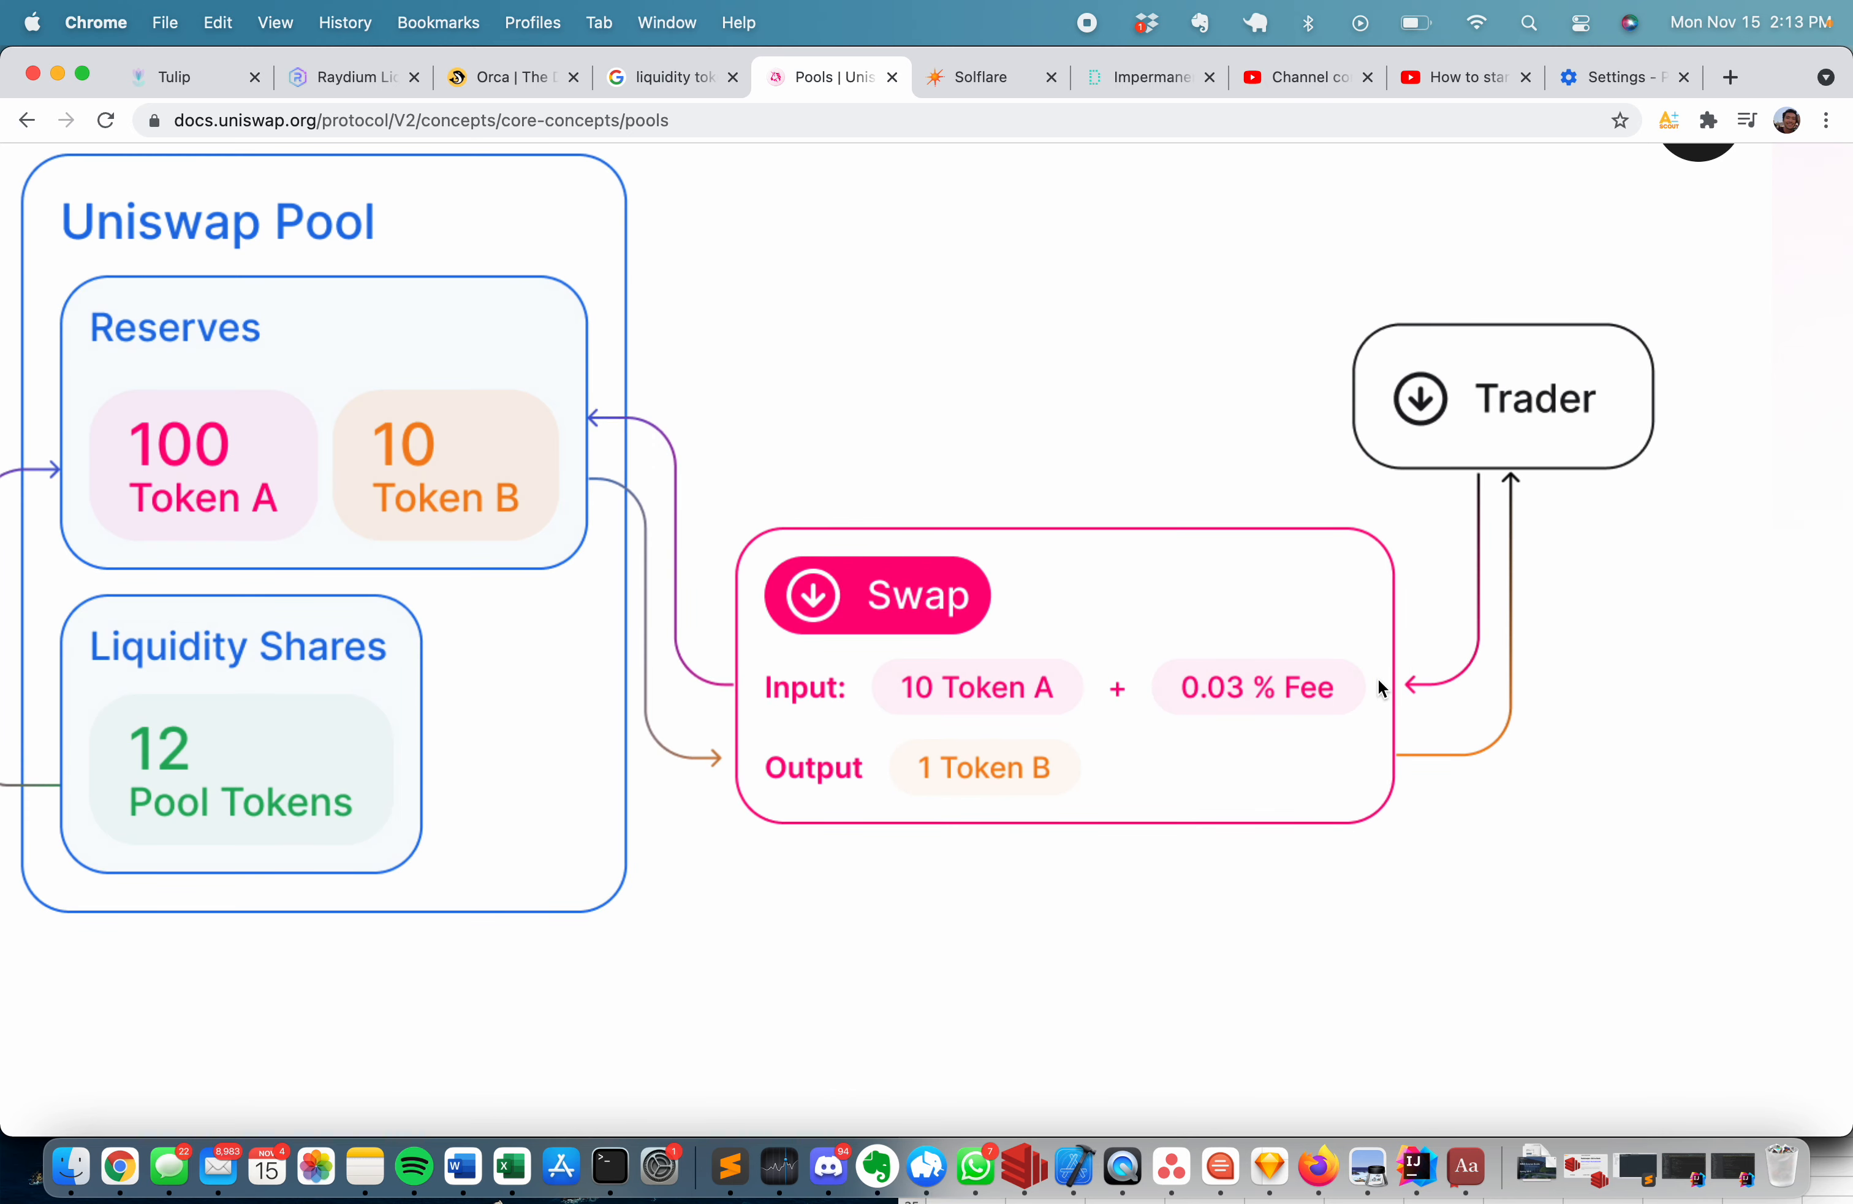
scroll("up", 3)
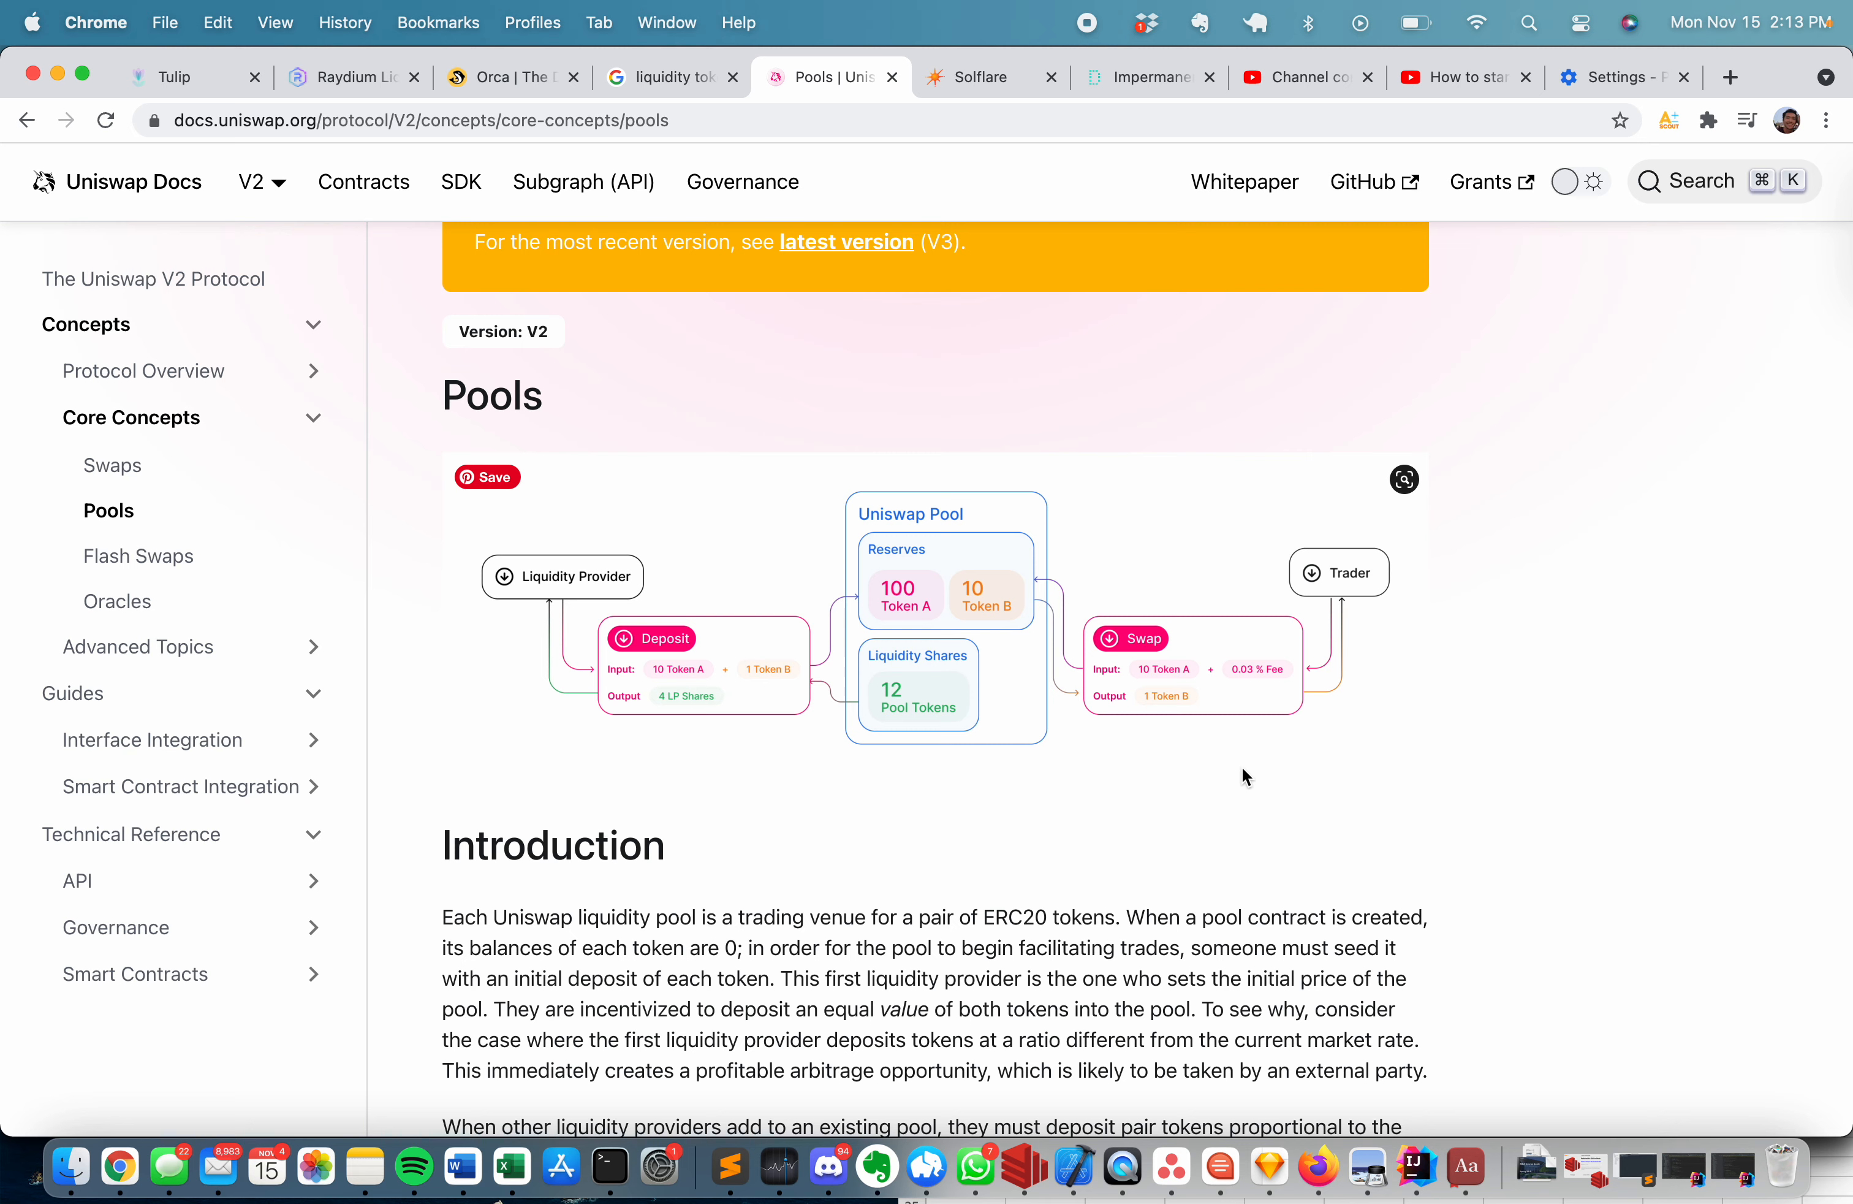
mouse_move(1220, 763)
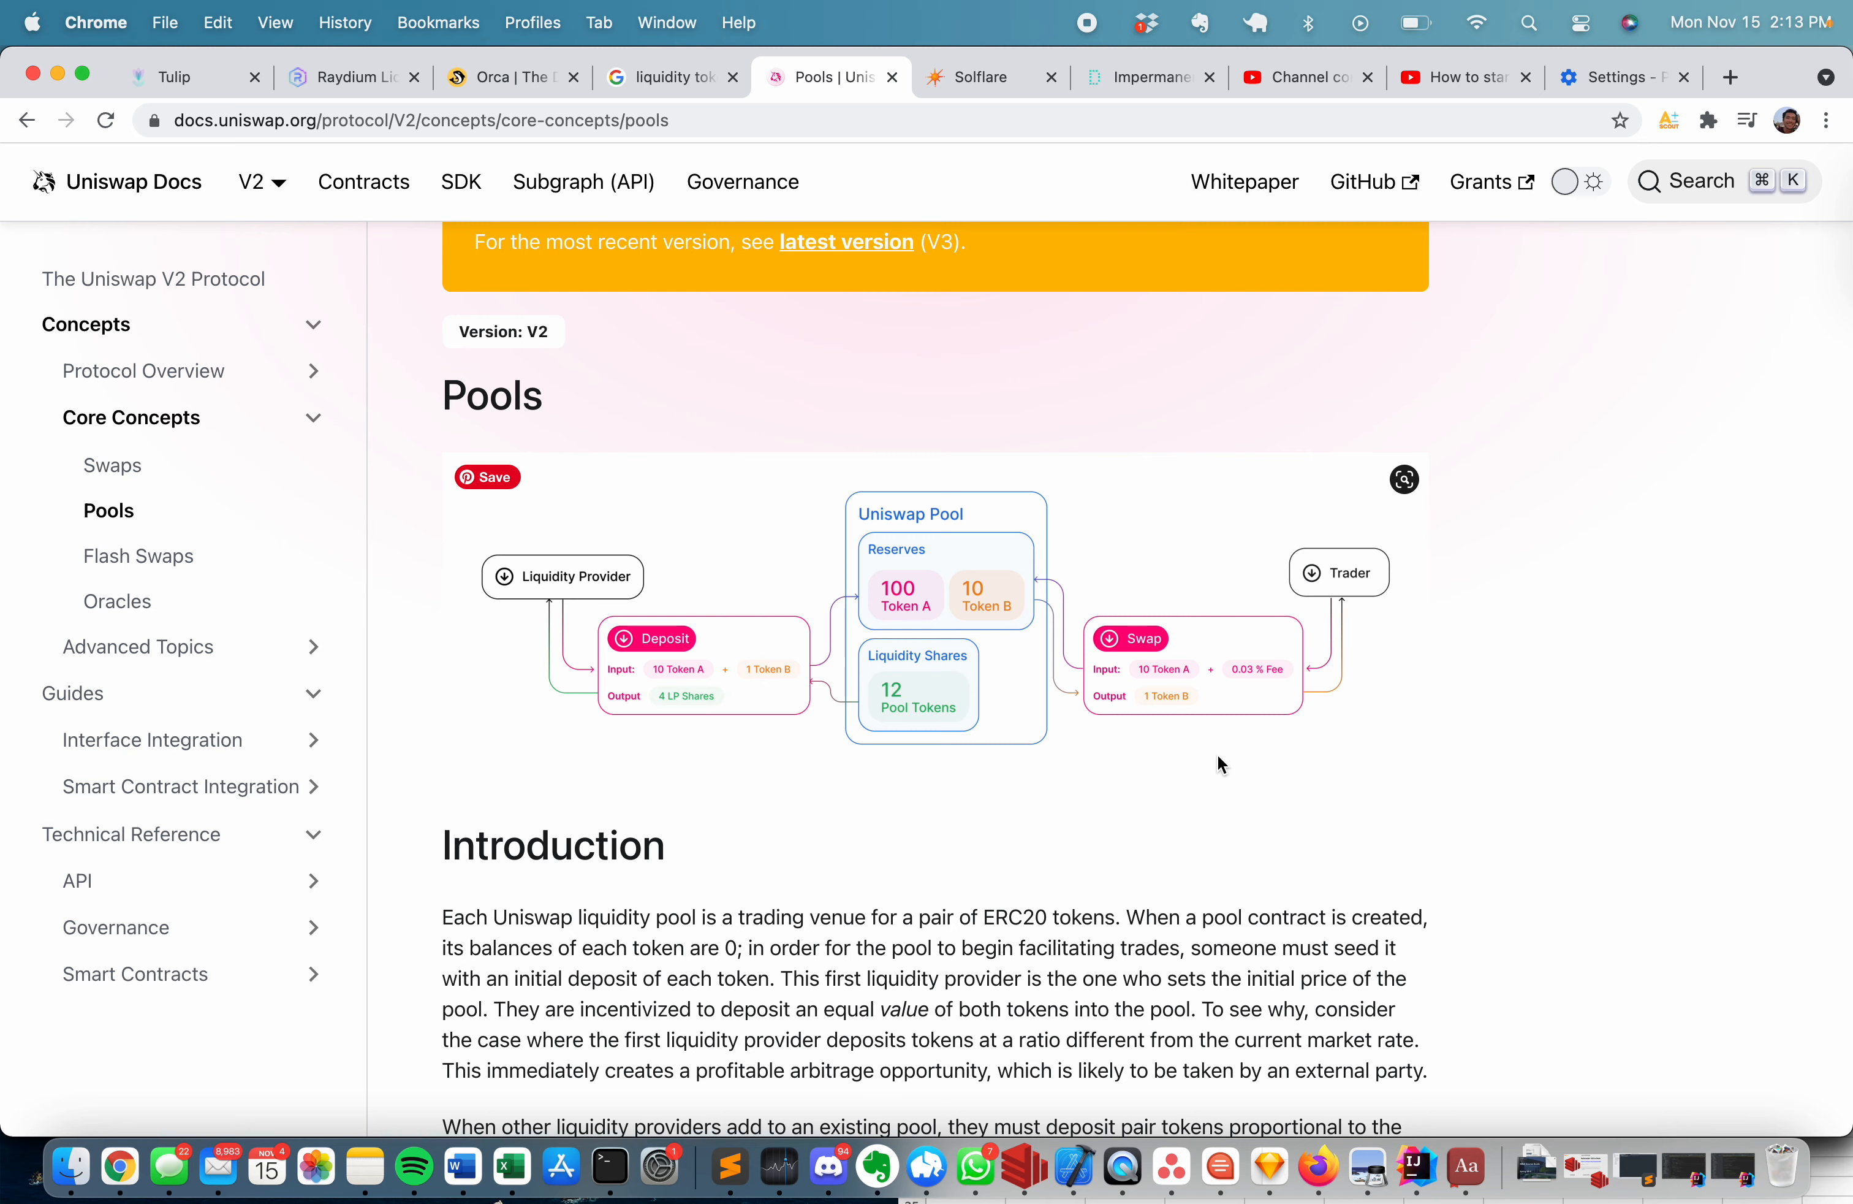
mouse_move(934, 695)
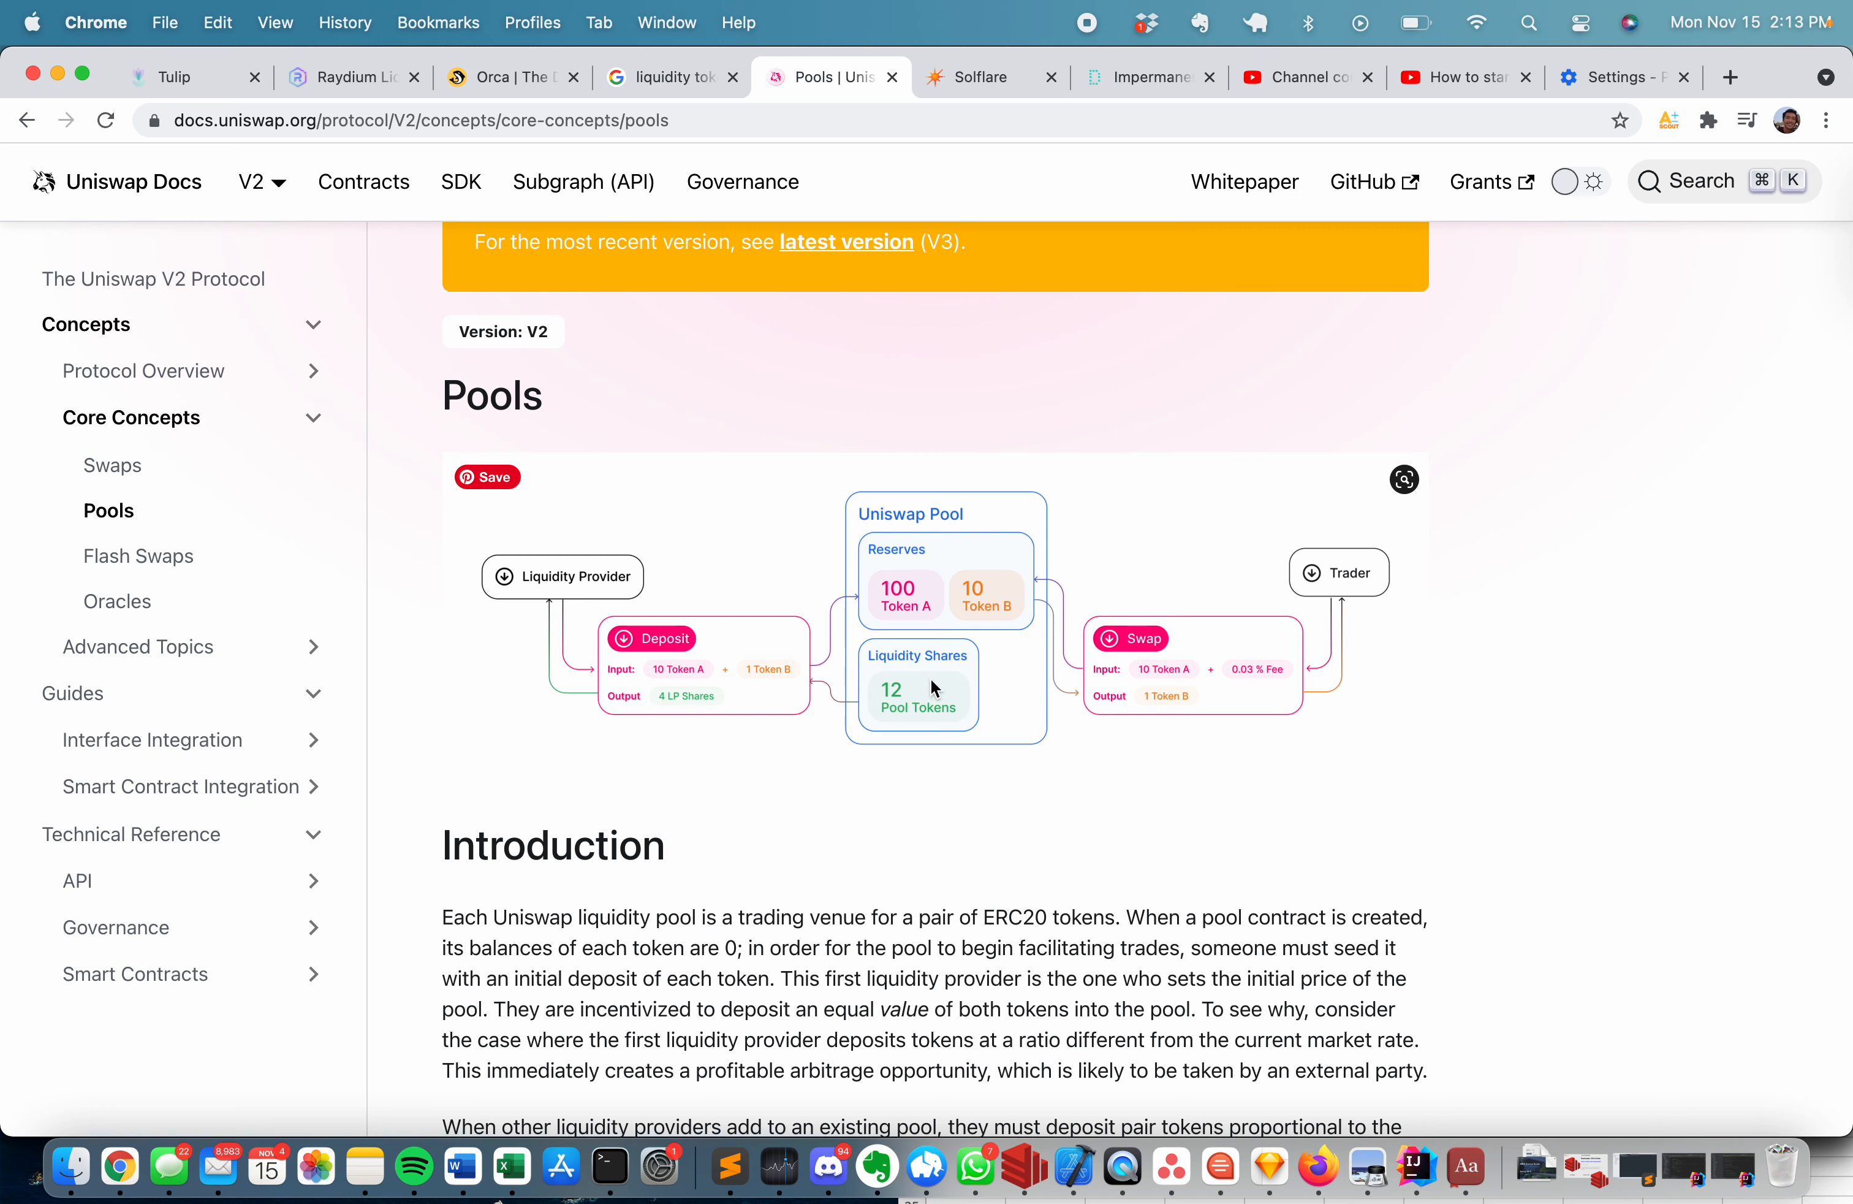
mouse_move(1097, 662)
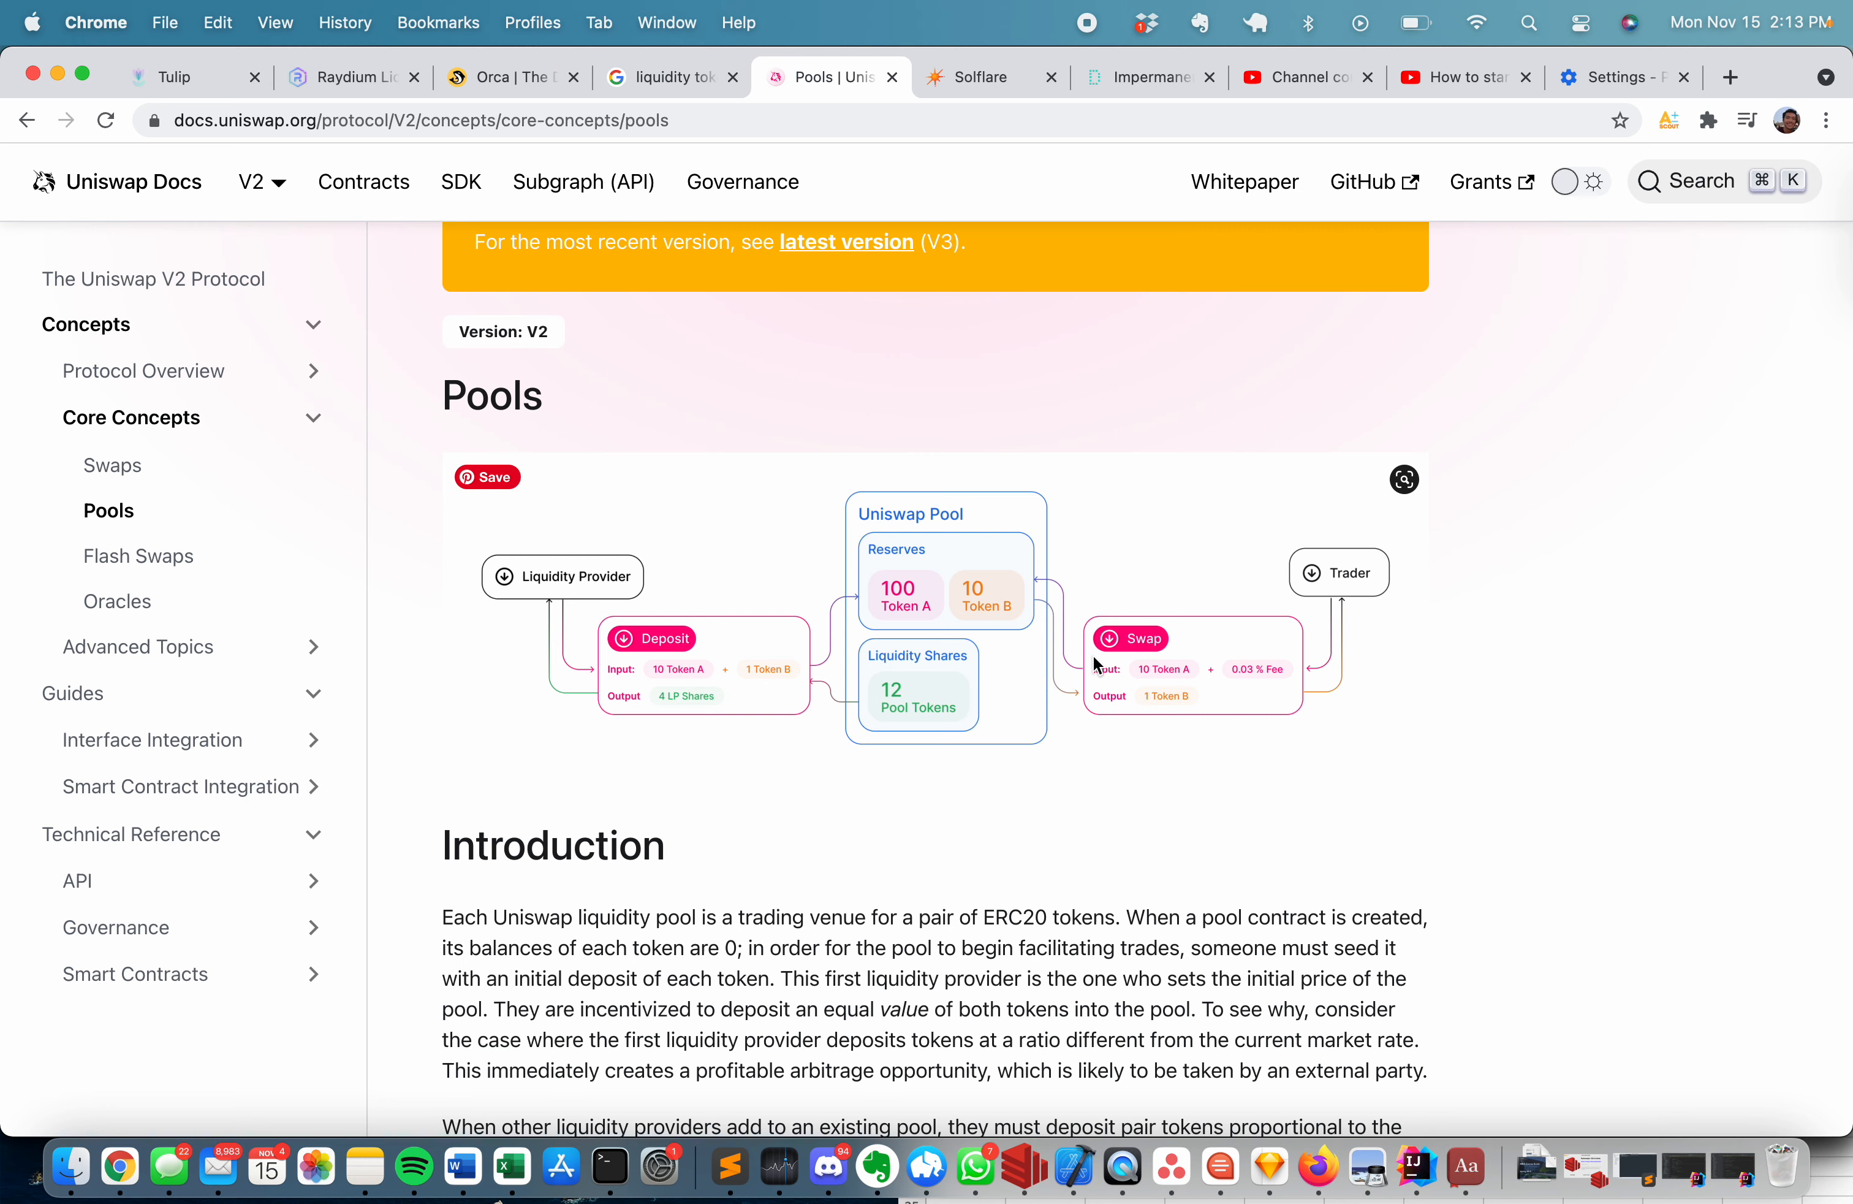
mouse_move(1259, 568)
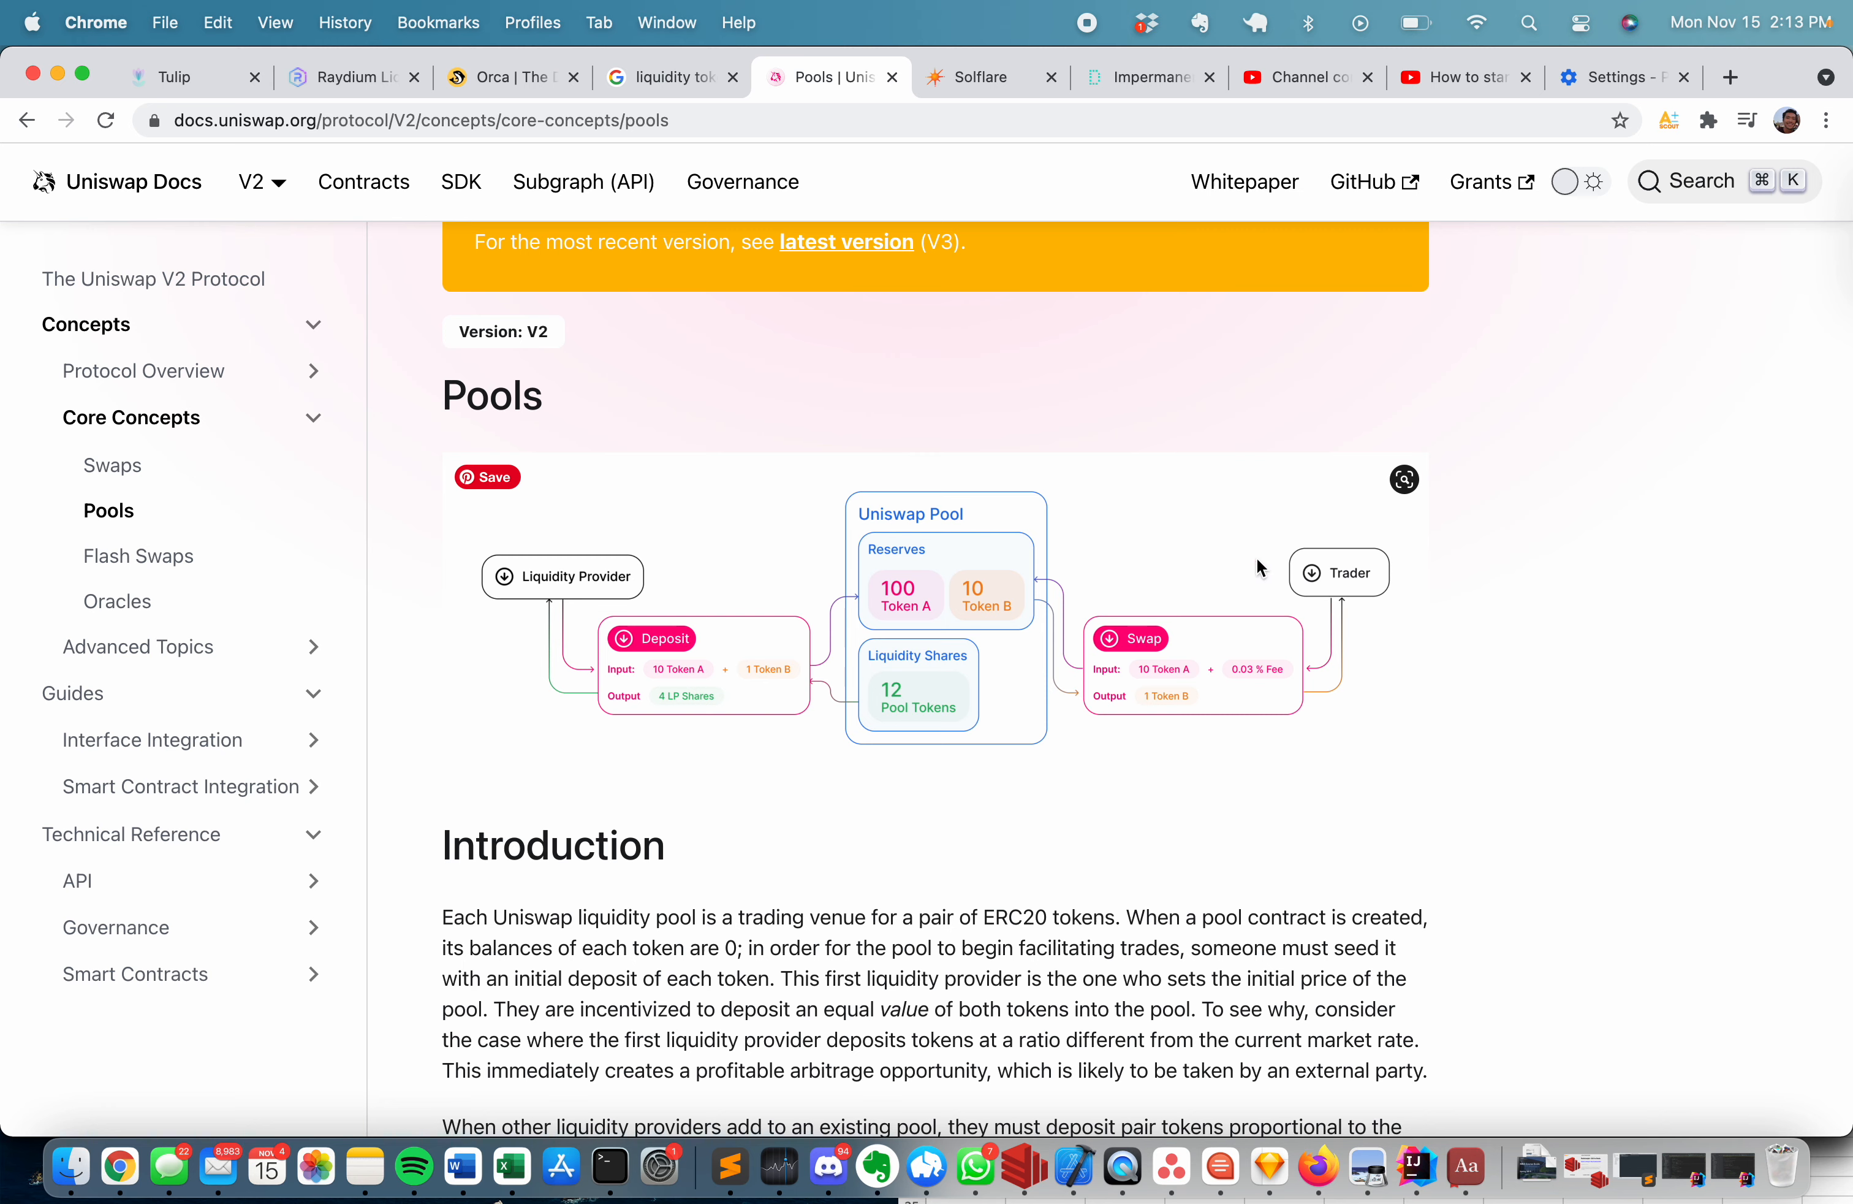
mouse_move(1337, 548)
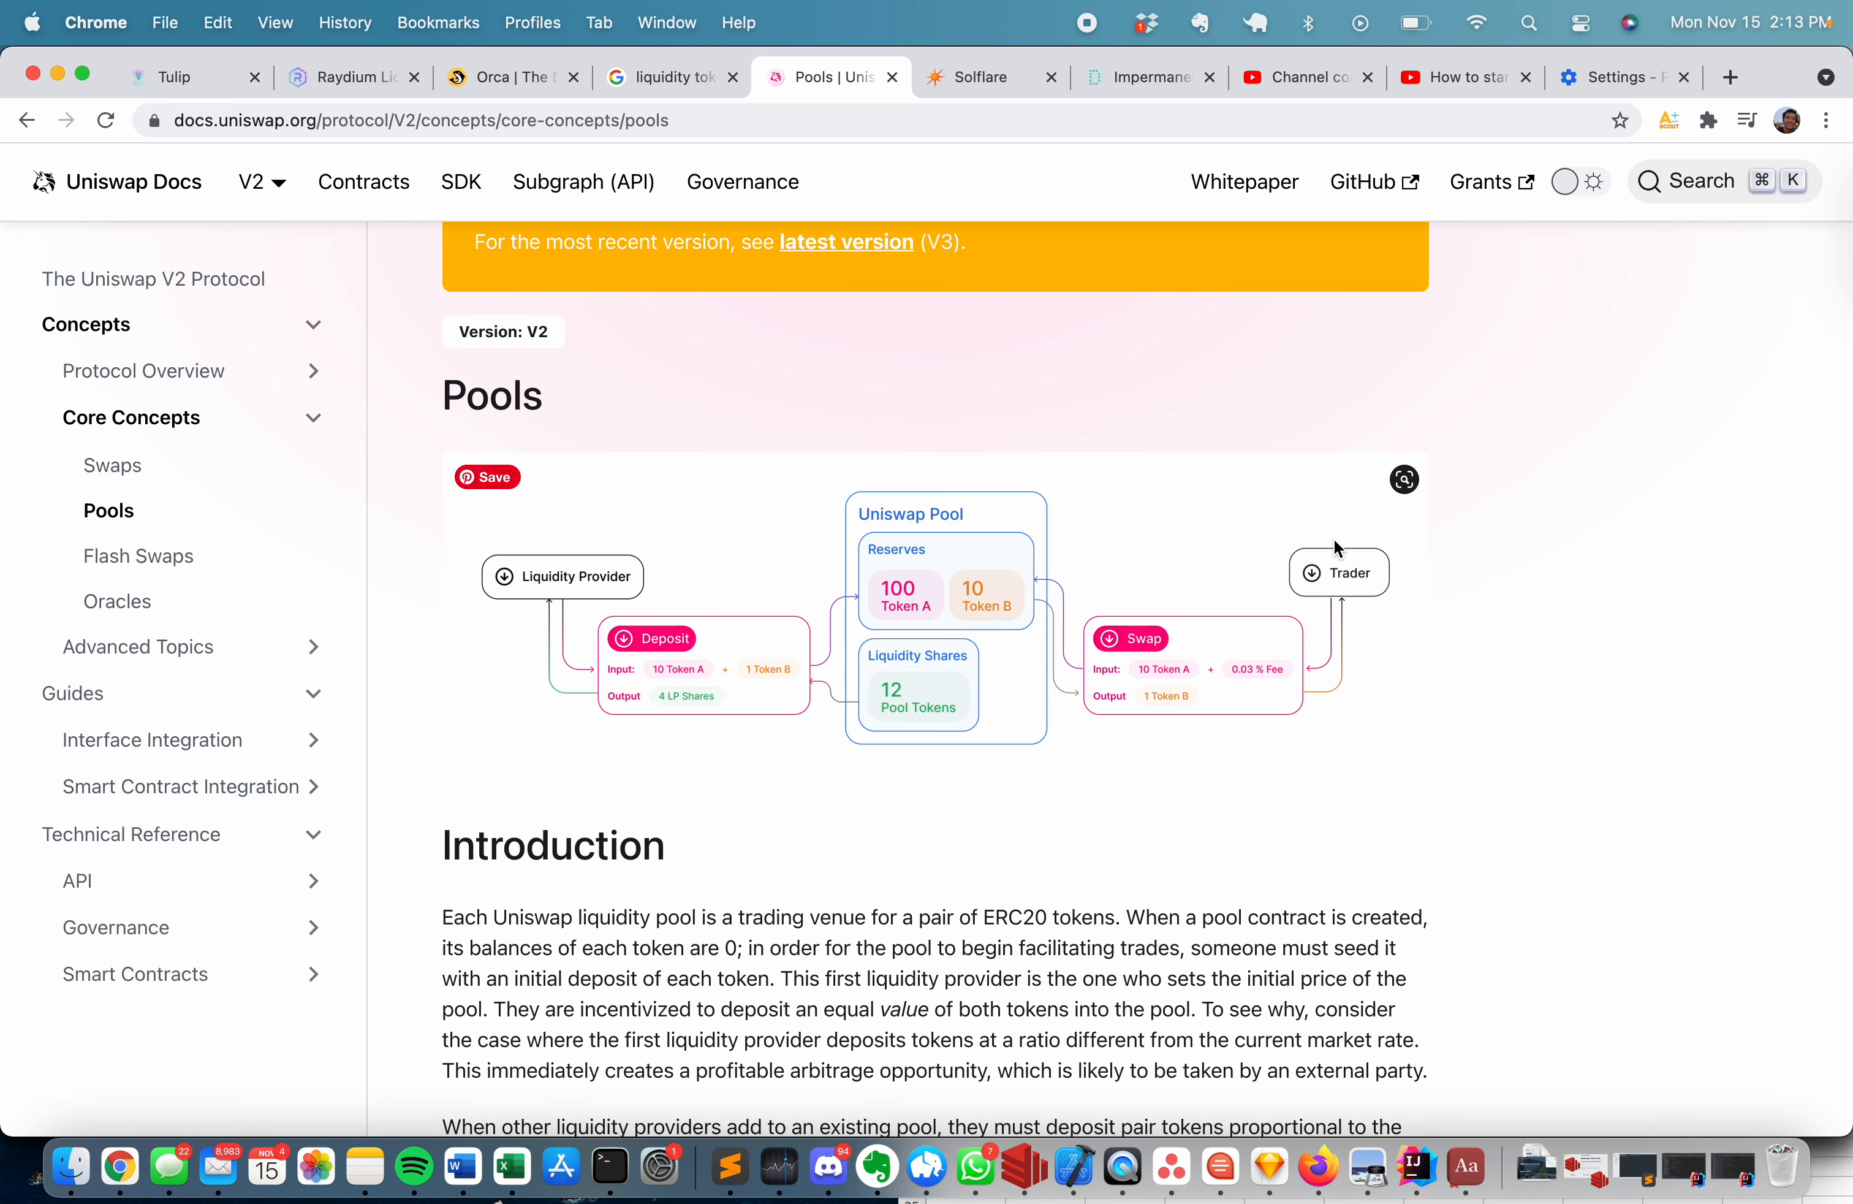
mouse_move(1216, 678)
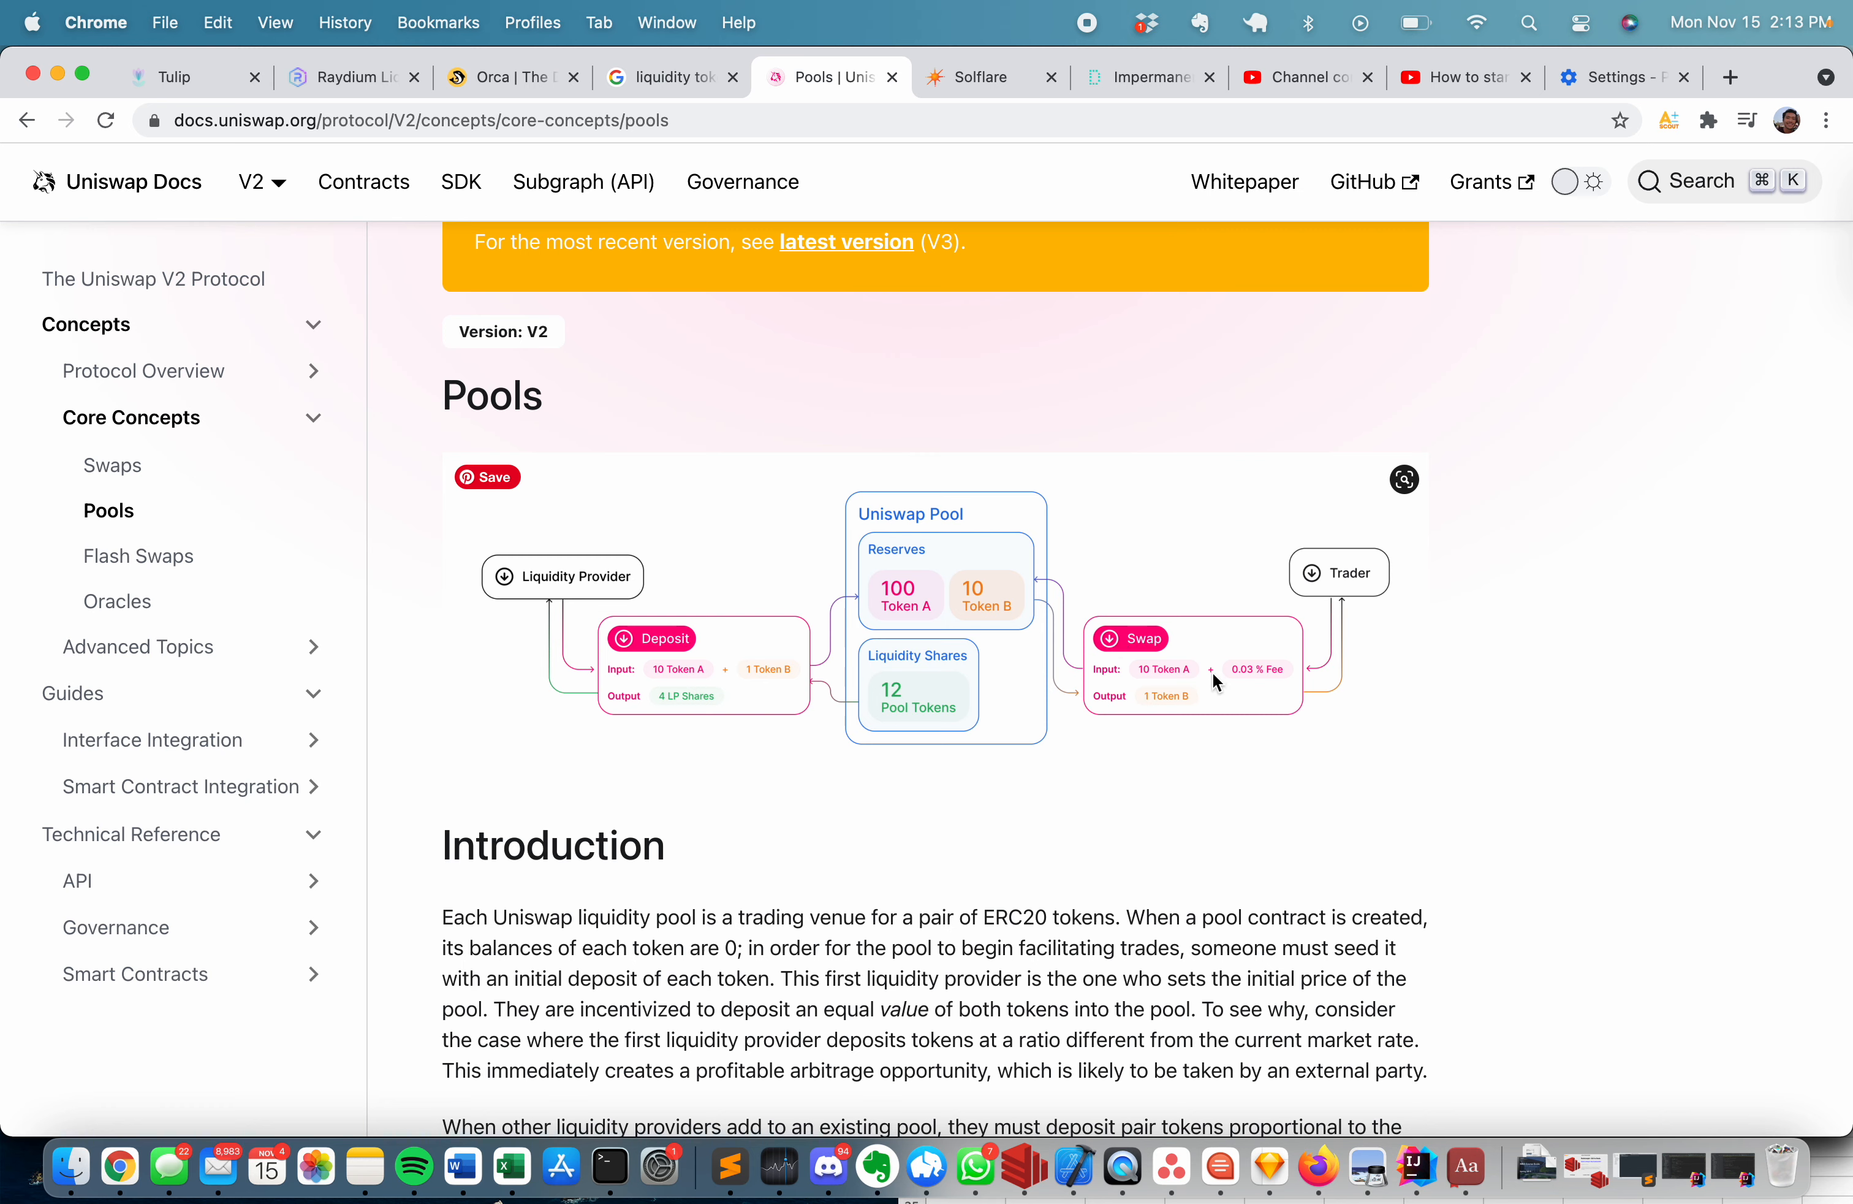
mouse_move(1003, 642)
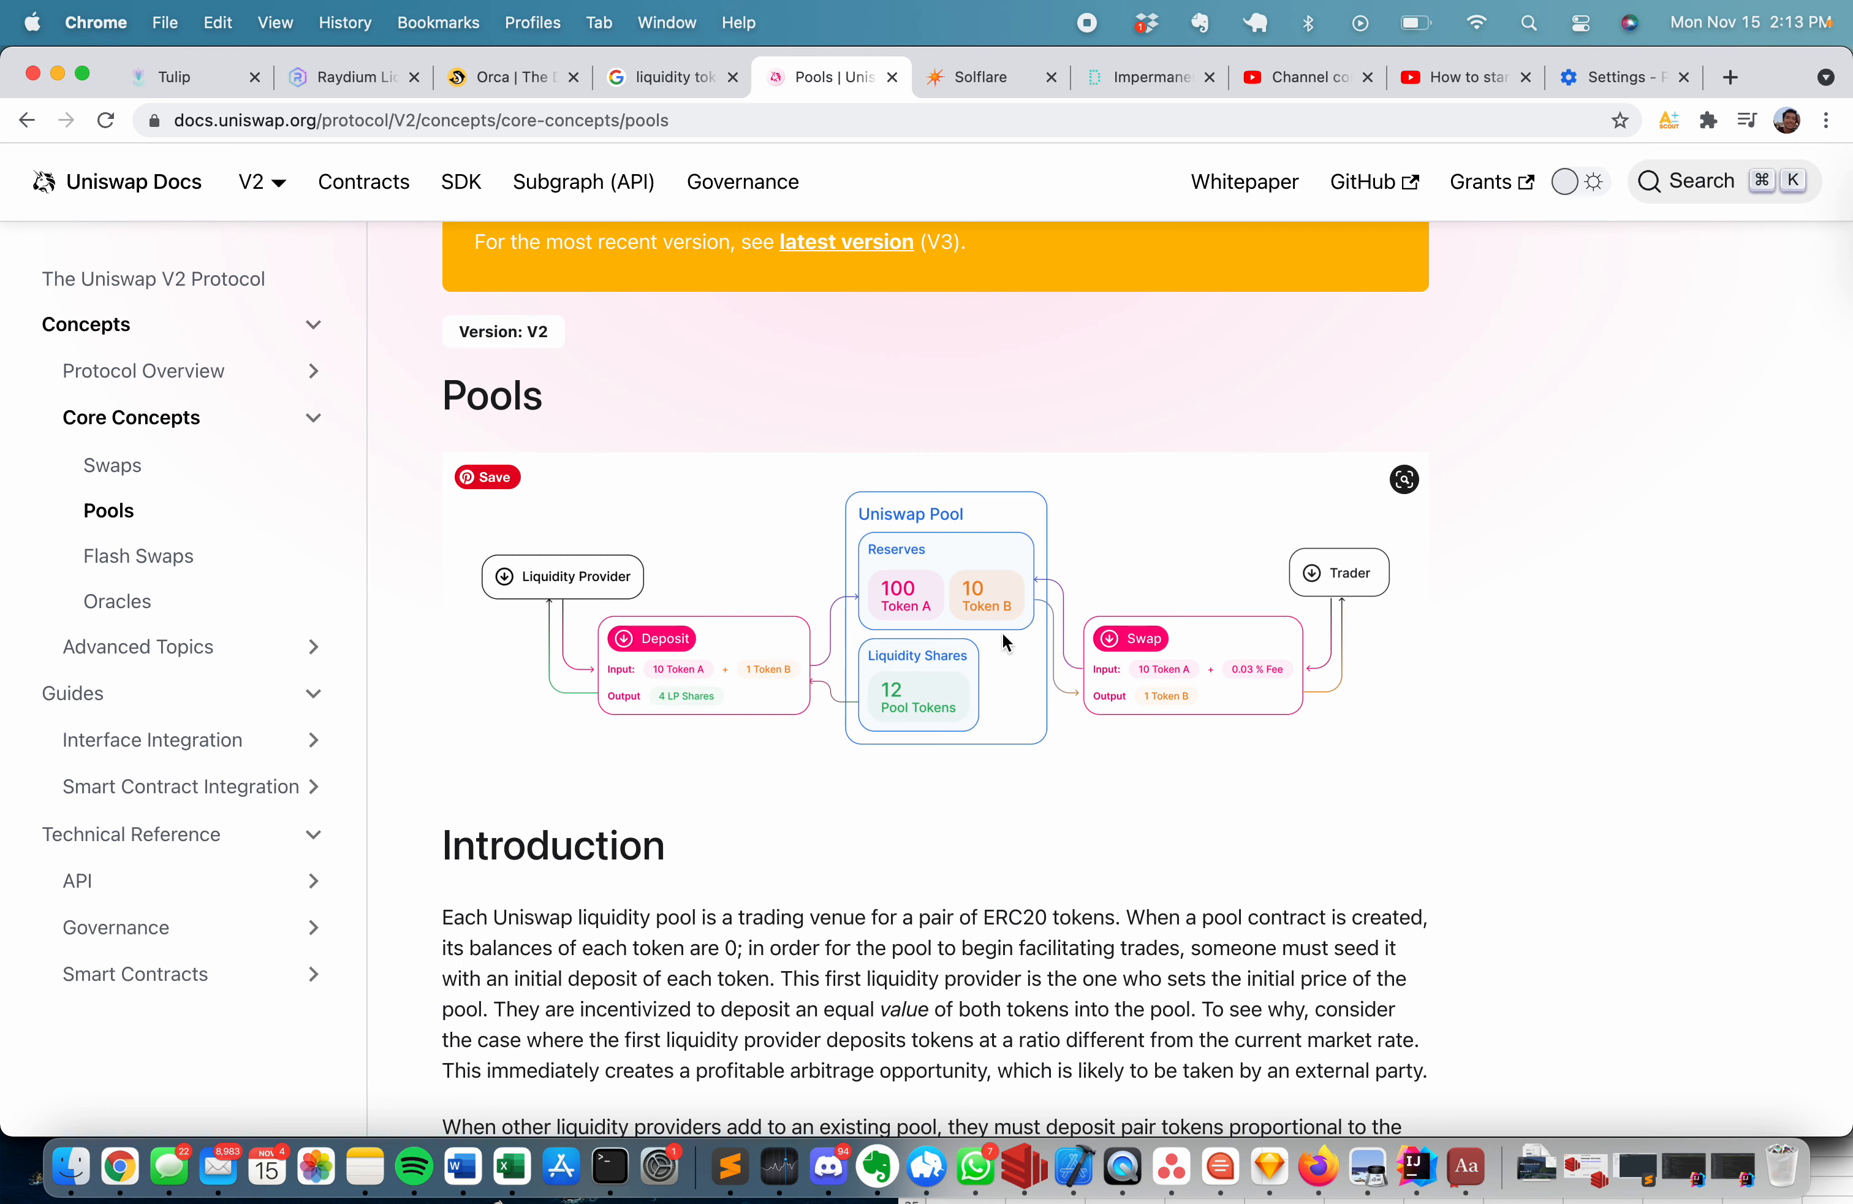
mouse_move(1112, 767)
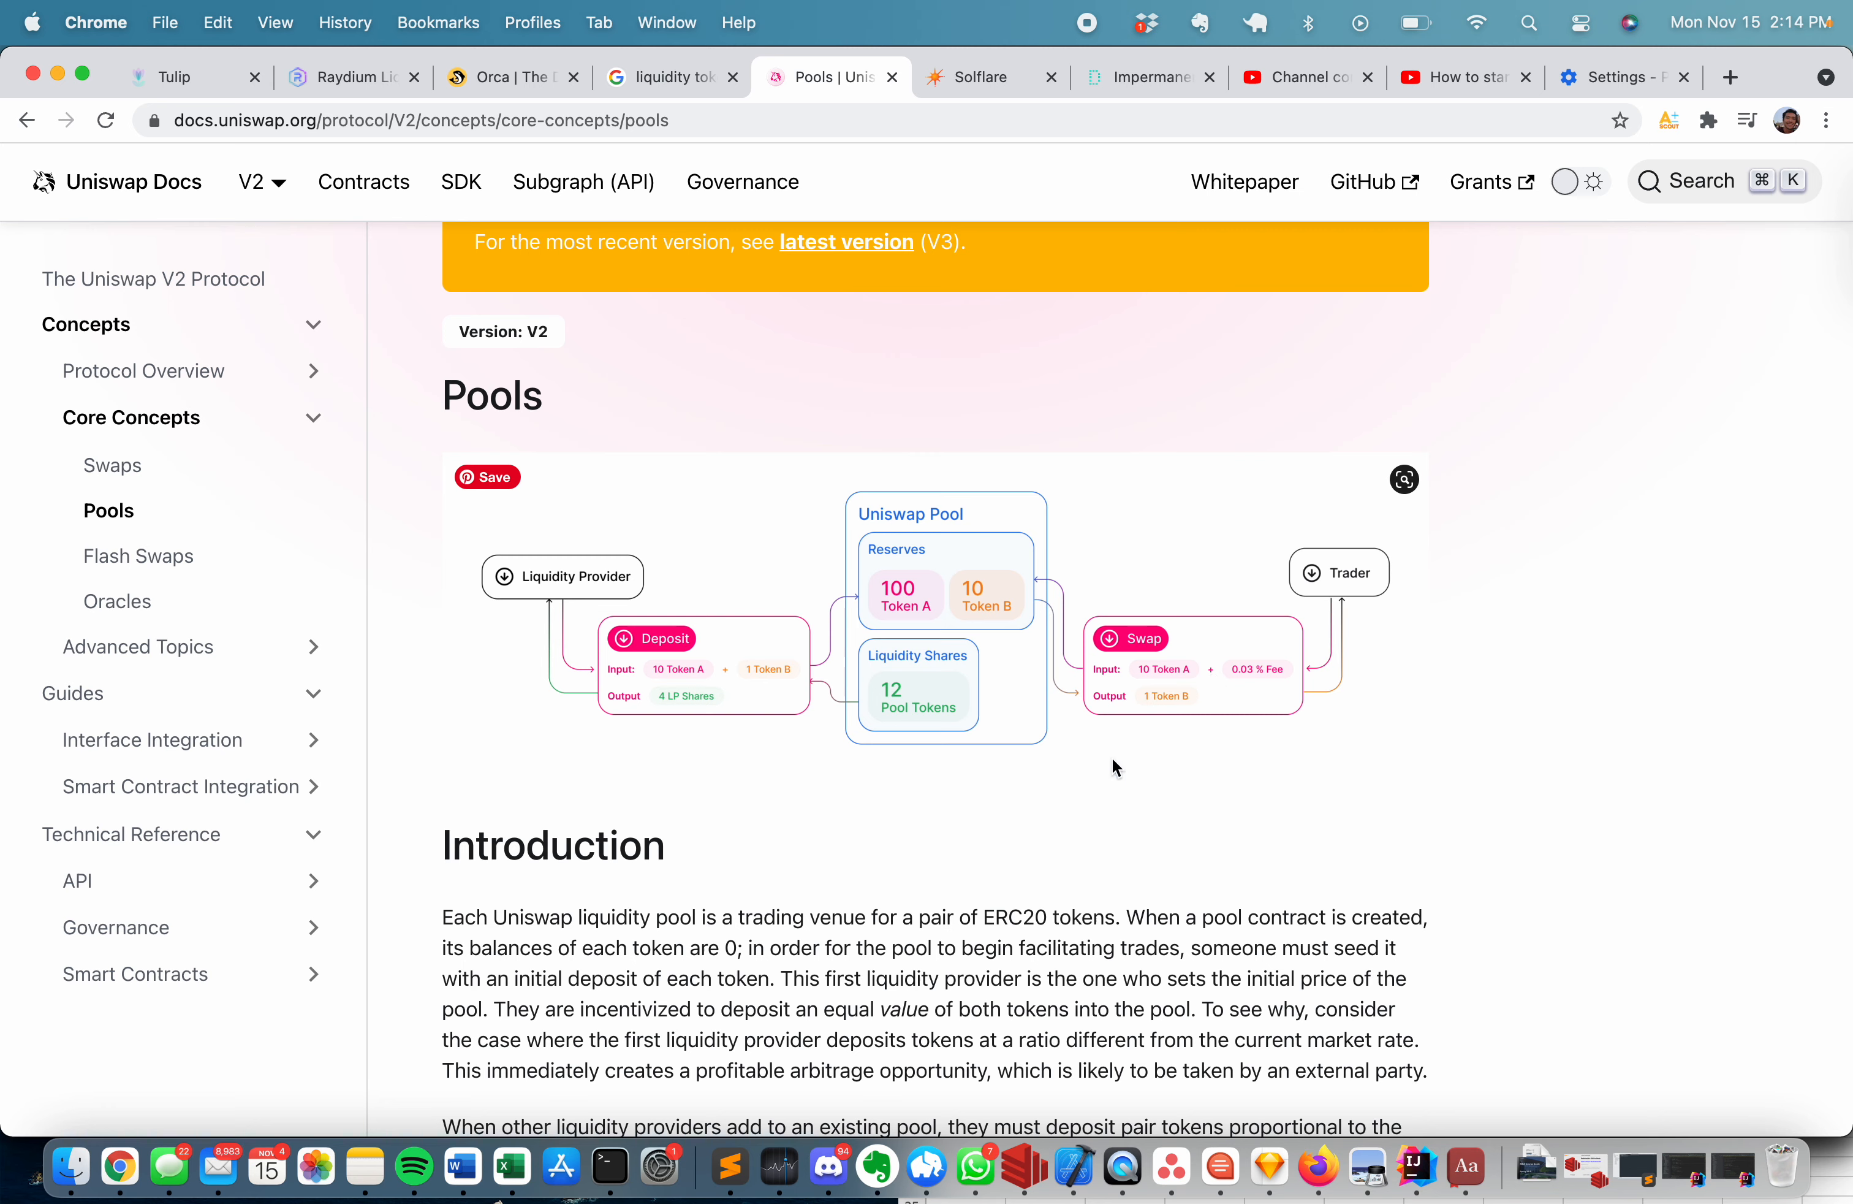
mouse_move(1223, 678)
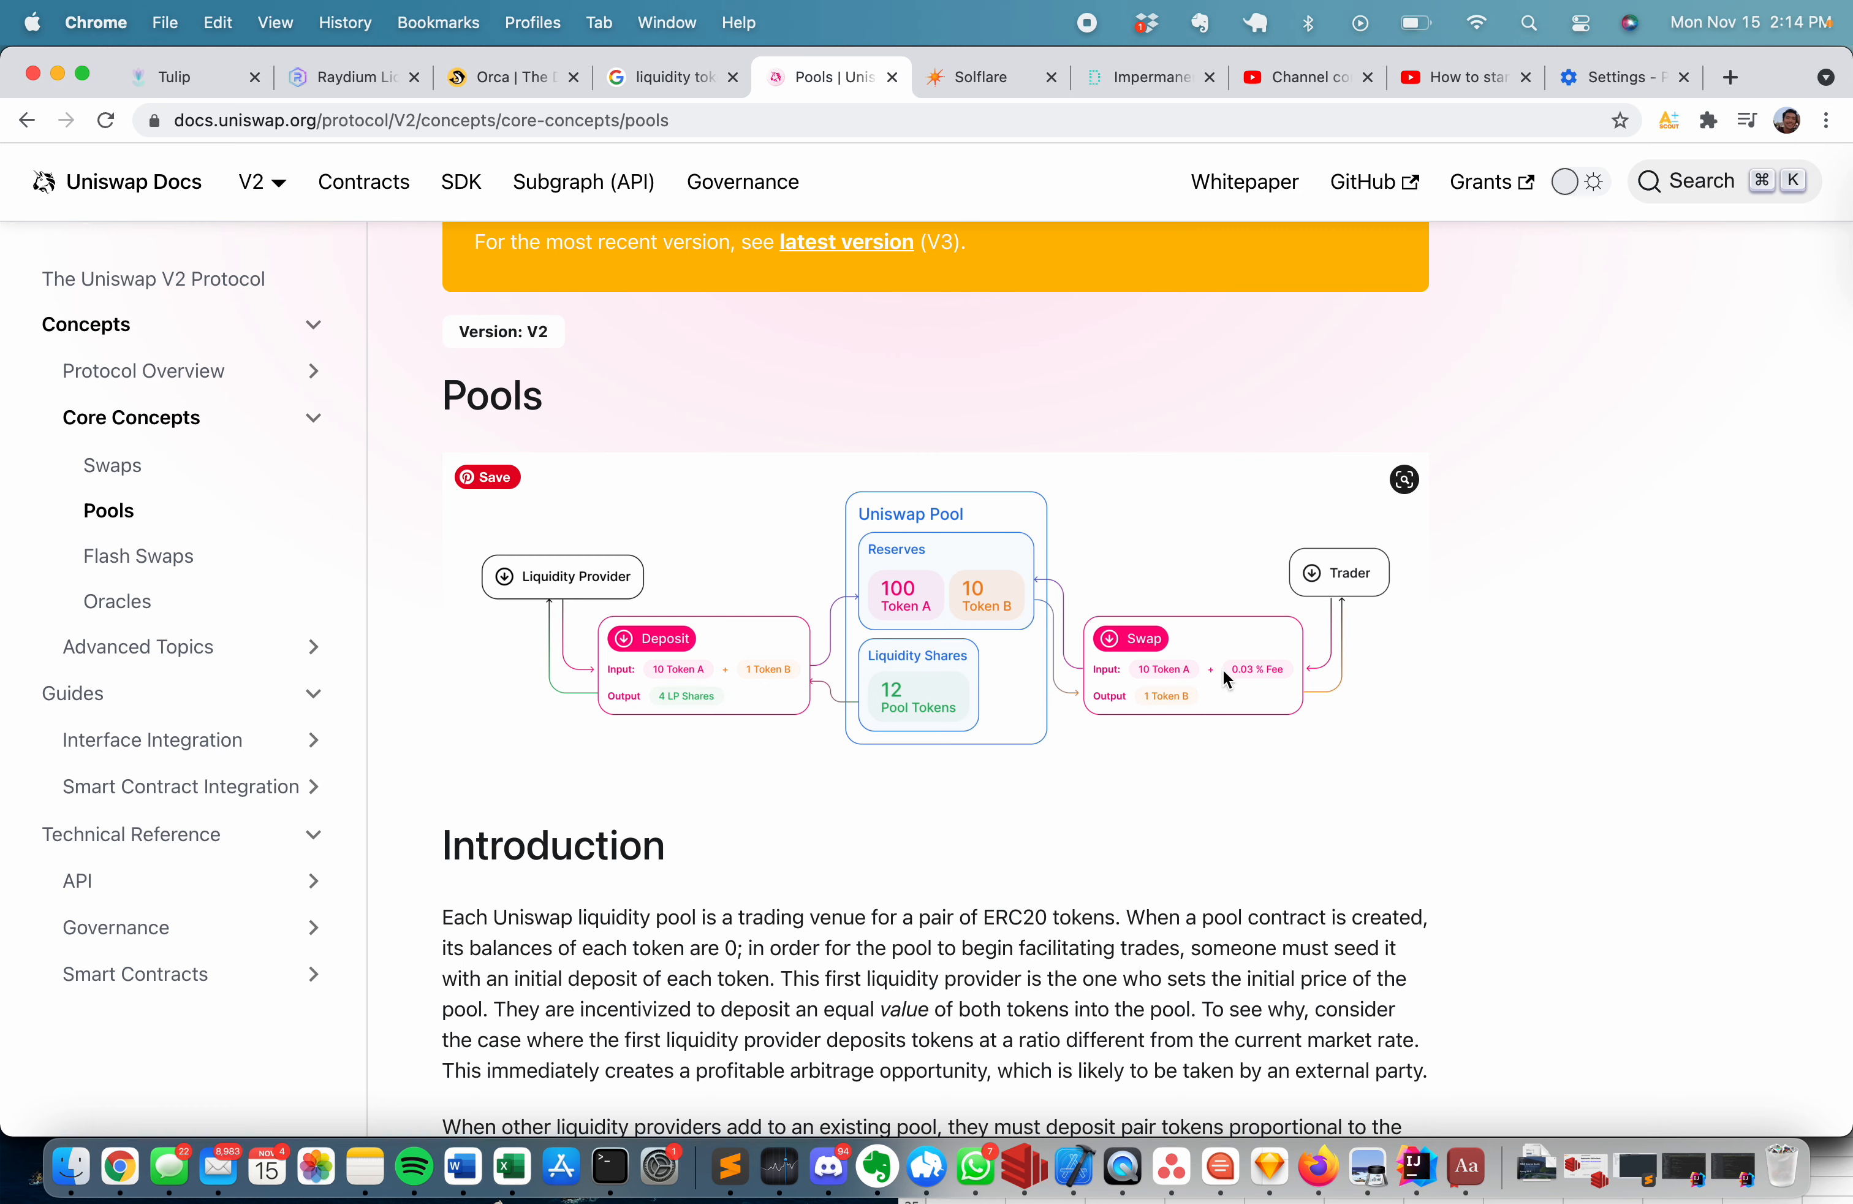
mouse_move(1032, 702)
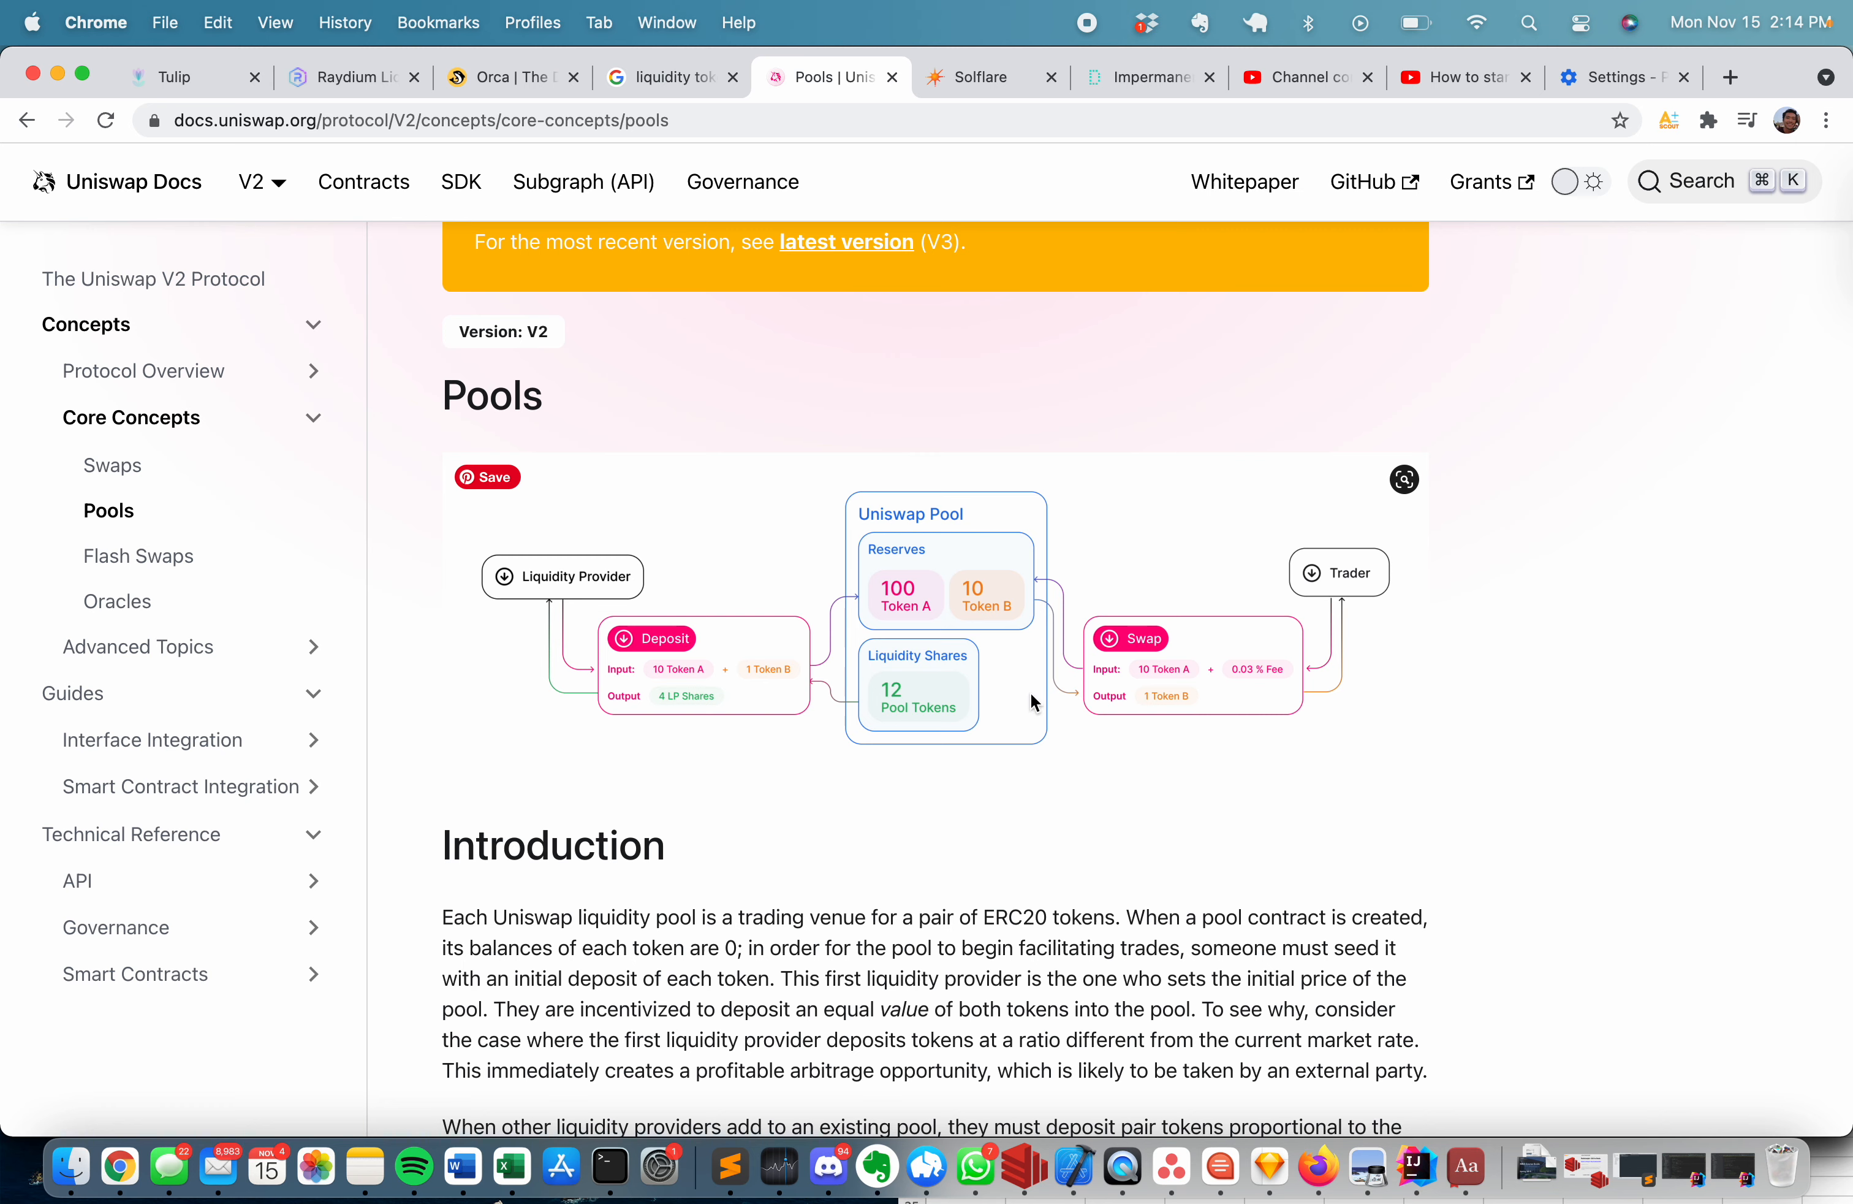
mouse_move(994, 649)
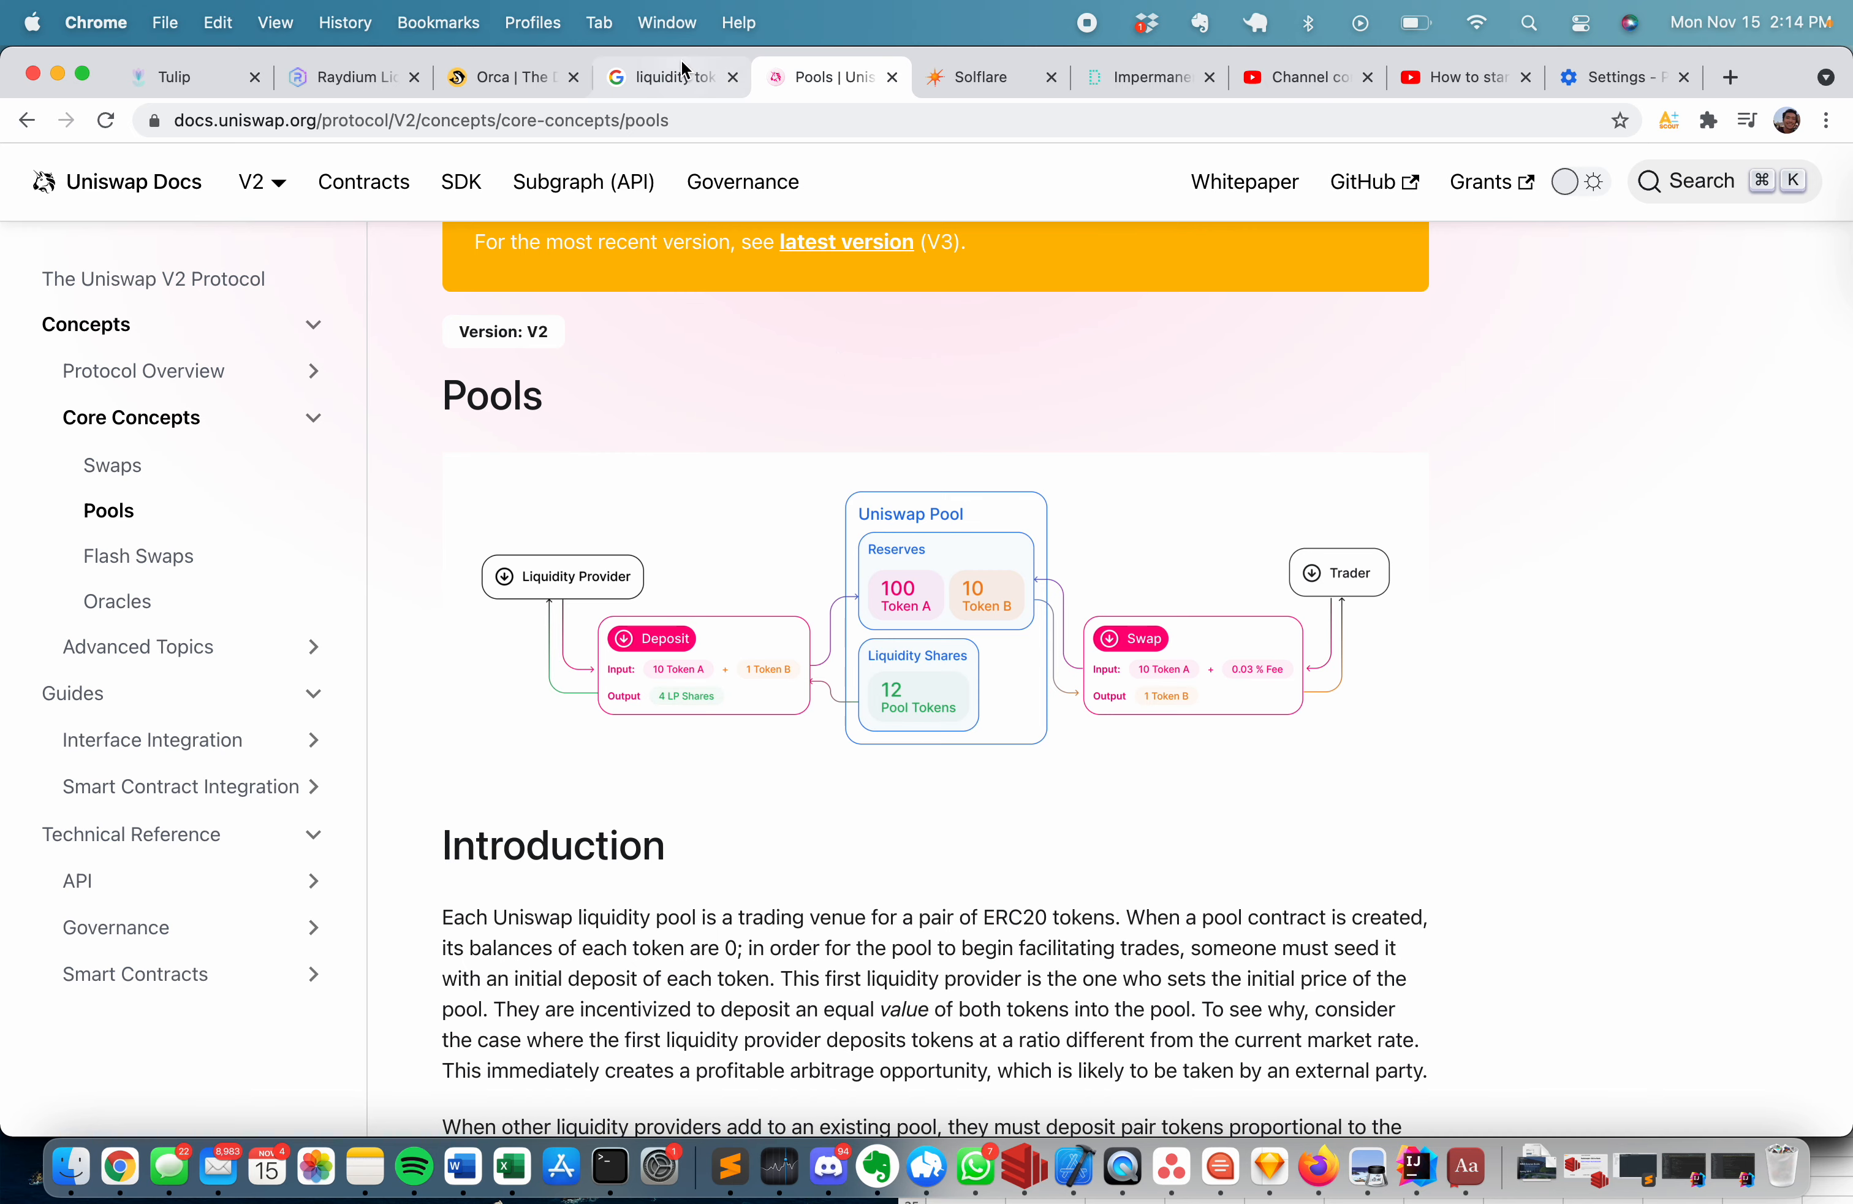
Switch to the Google tab showing the 'impermanent loss' search results.
left_click(671, 77)
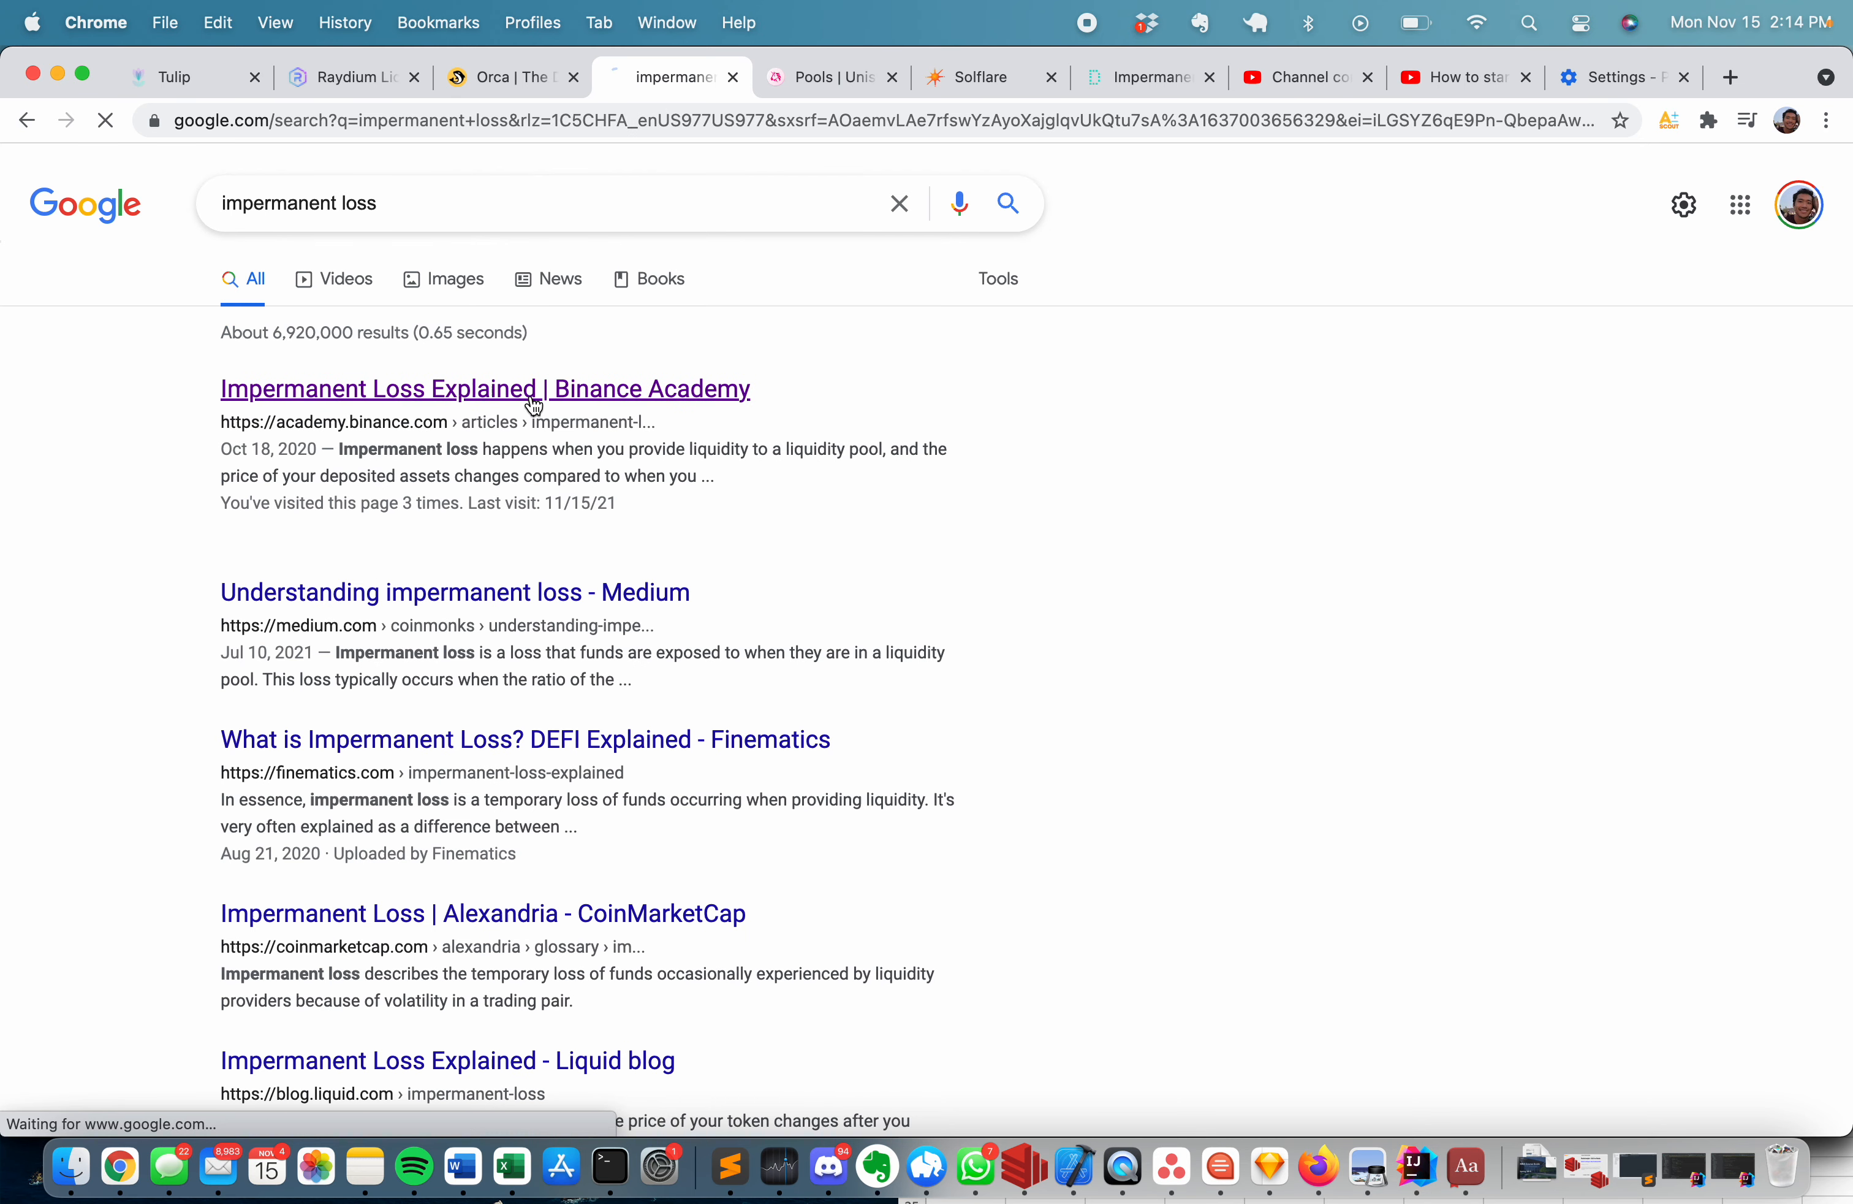
Read through Binance Academy's Impermanent Loss Explained article to its loss estimation graph, then move to the calculator.
left_click(484, 389)
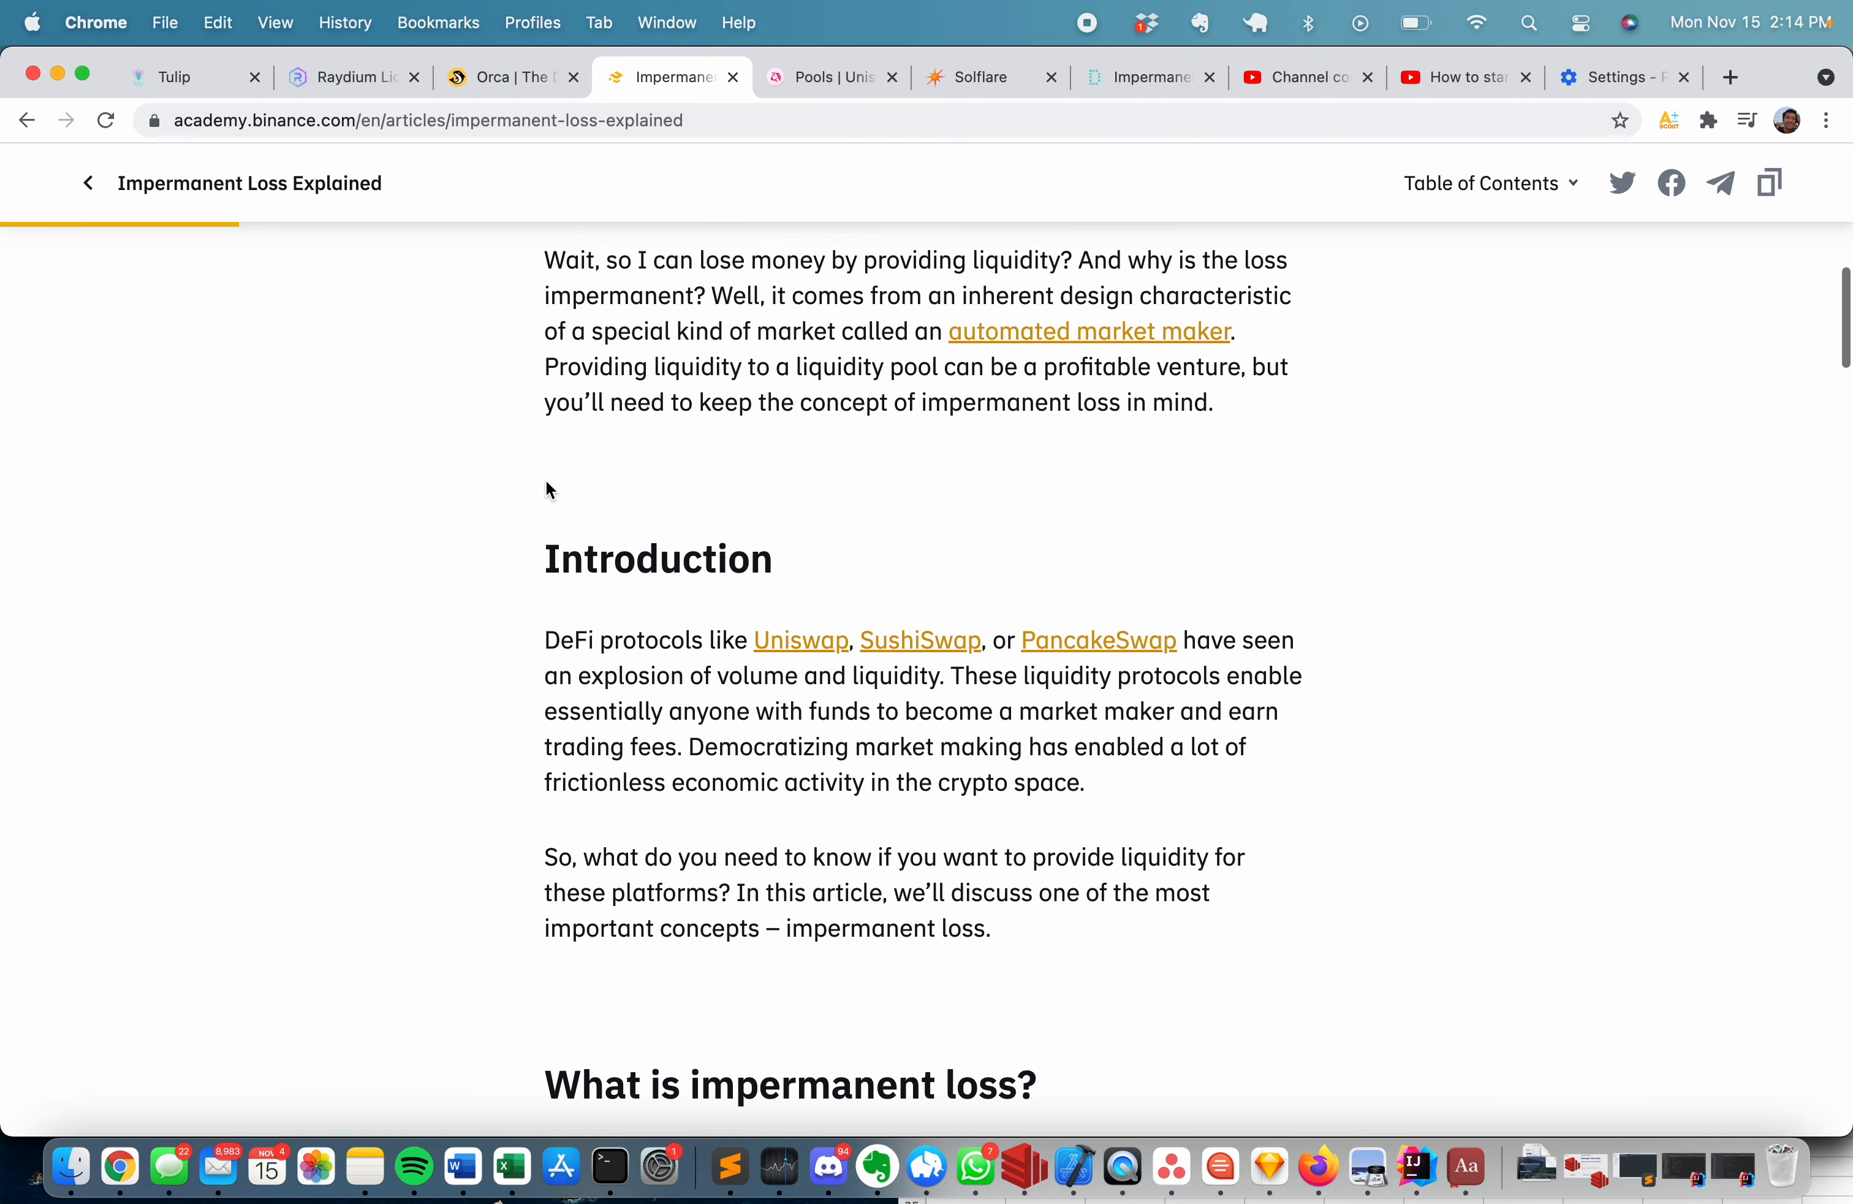
scroll("down", 3)
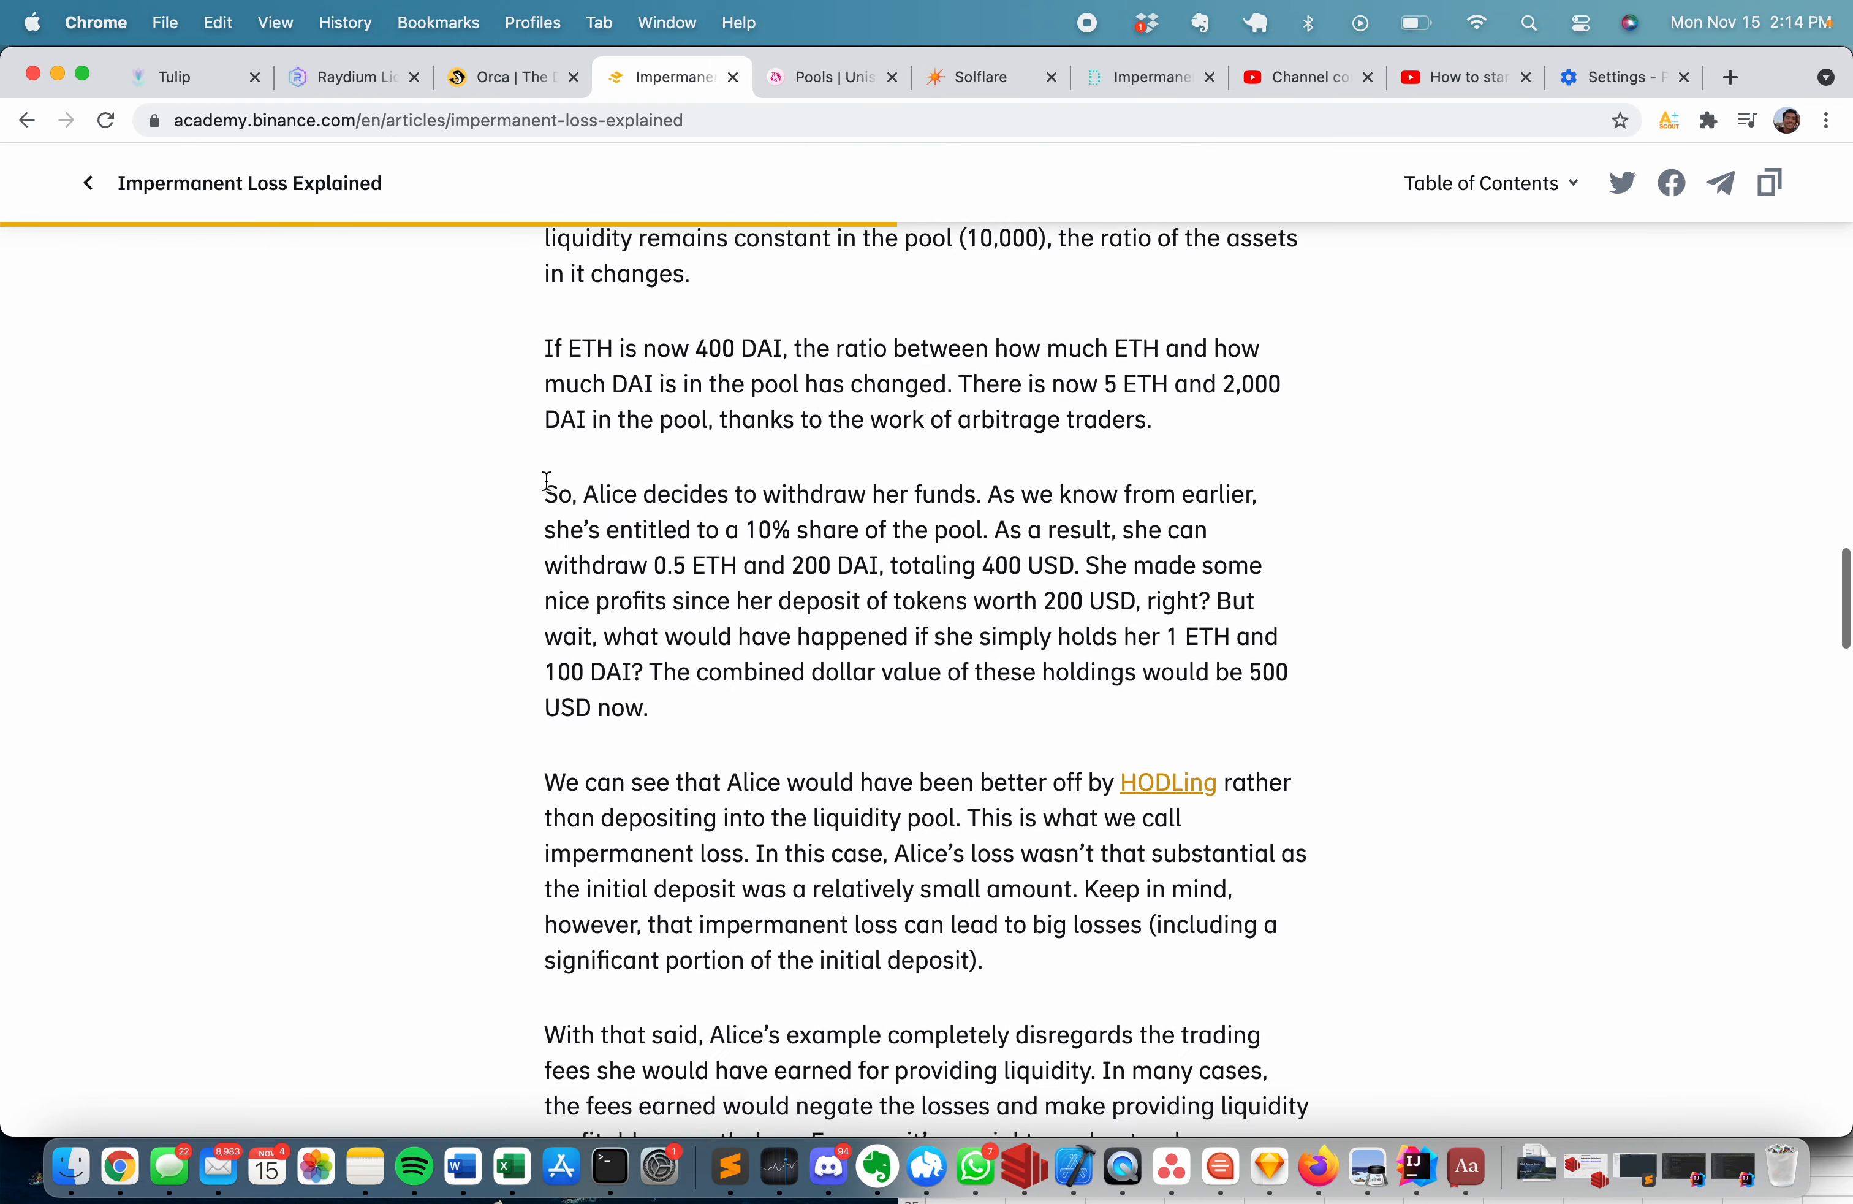
scroll("down", 3)
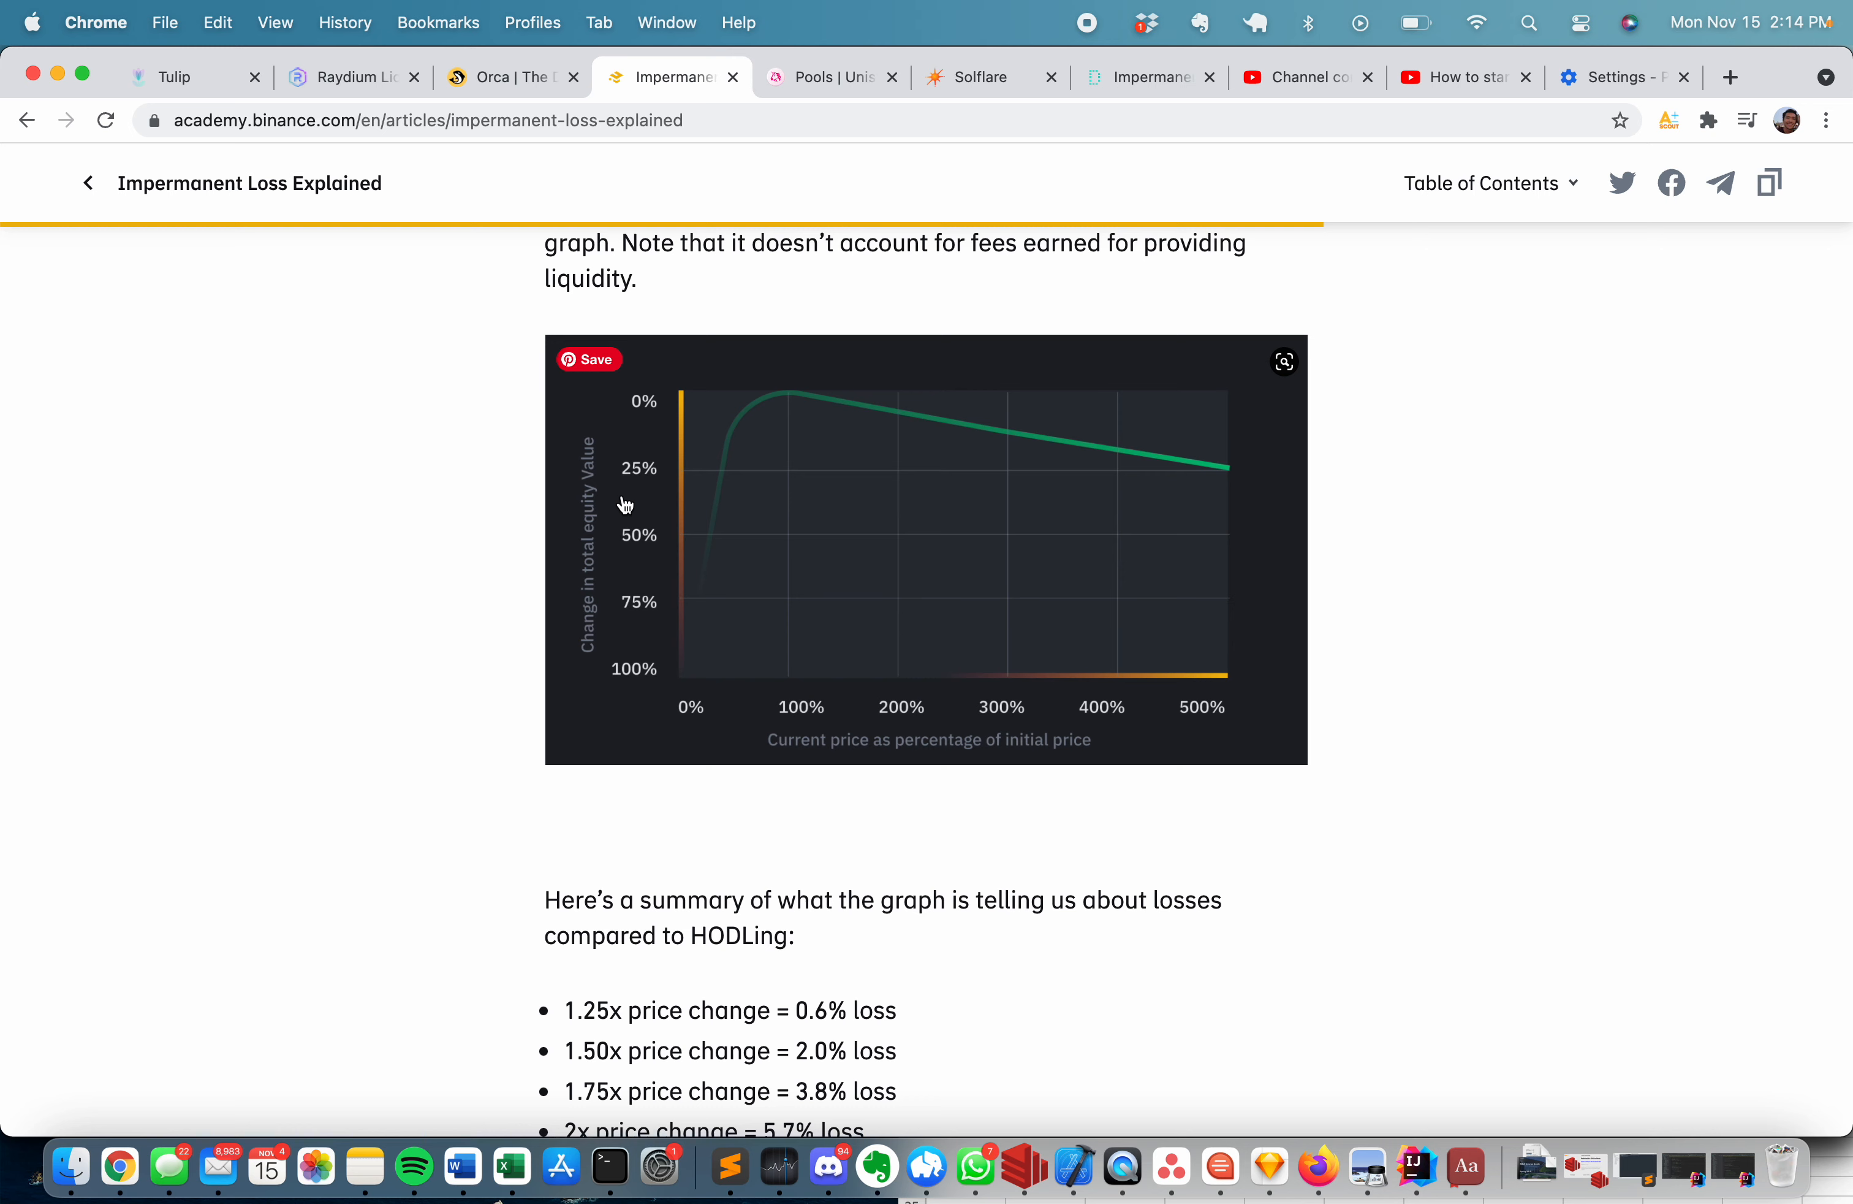
mouse_move(751, 647)
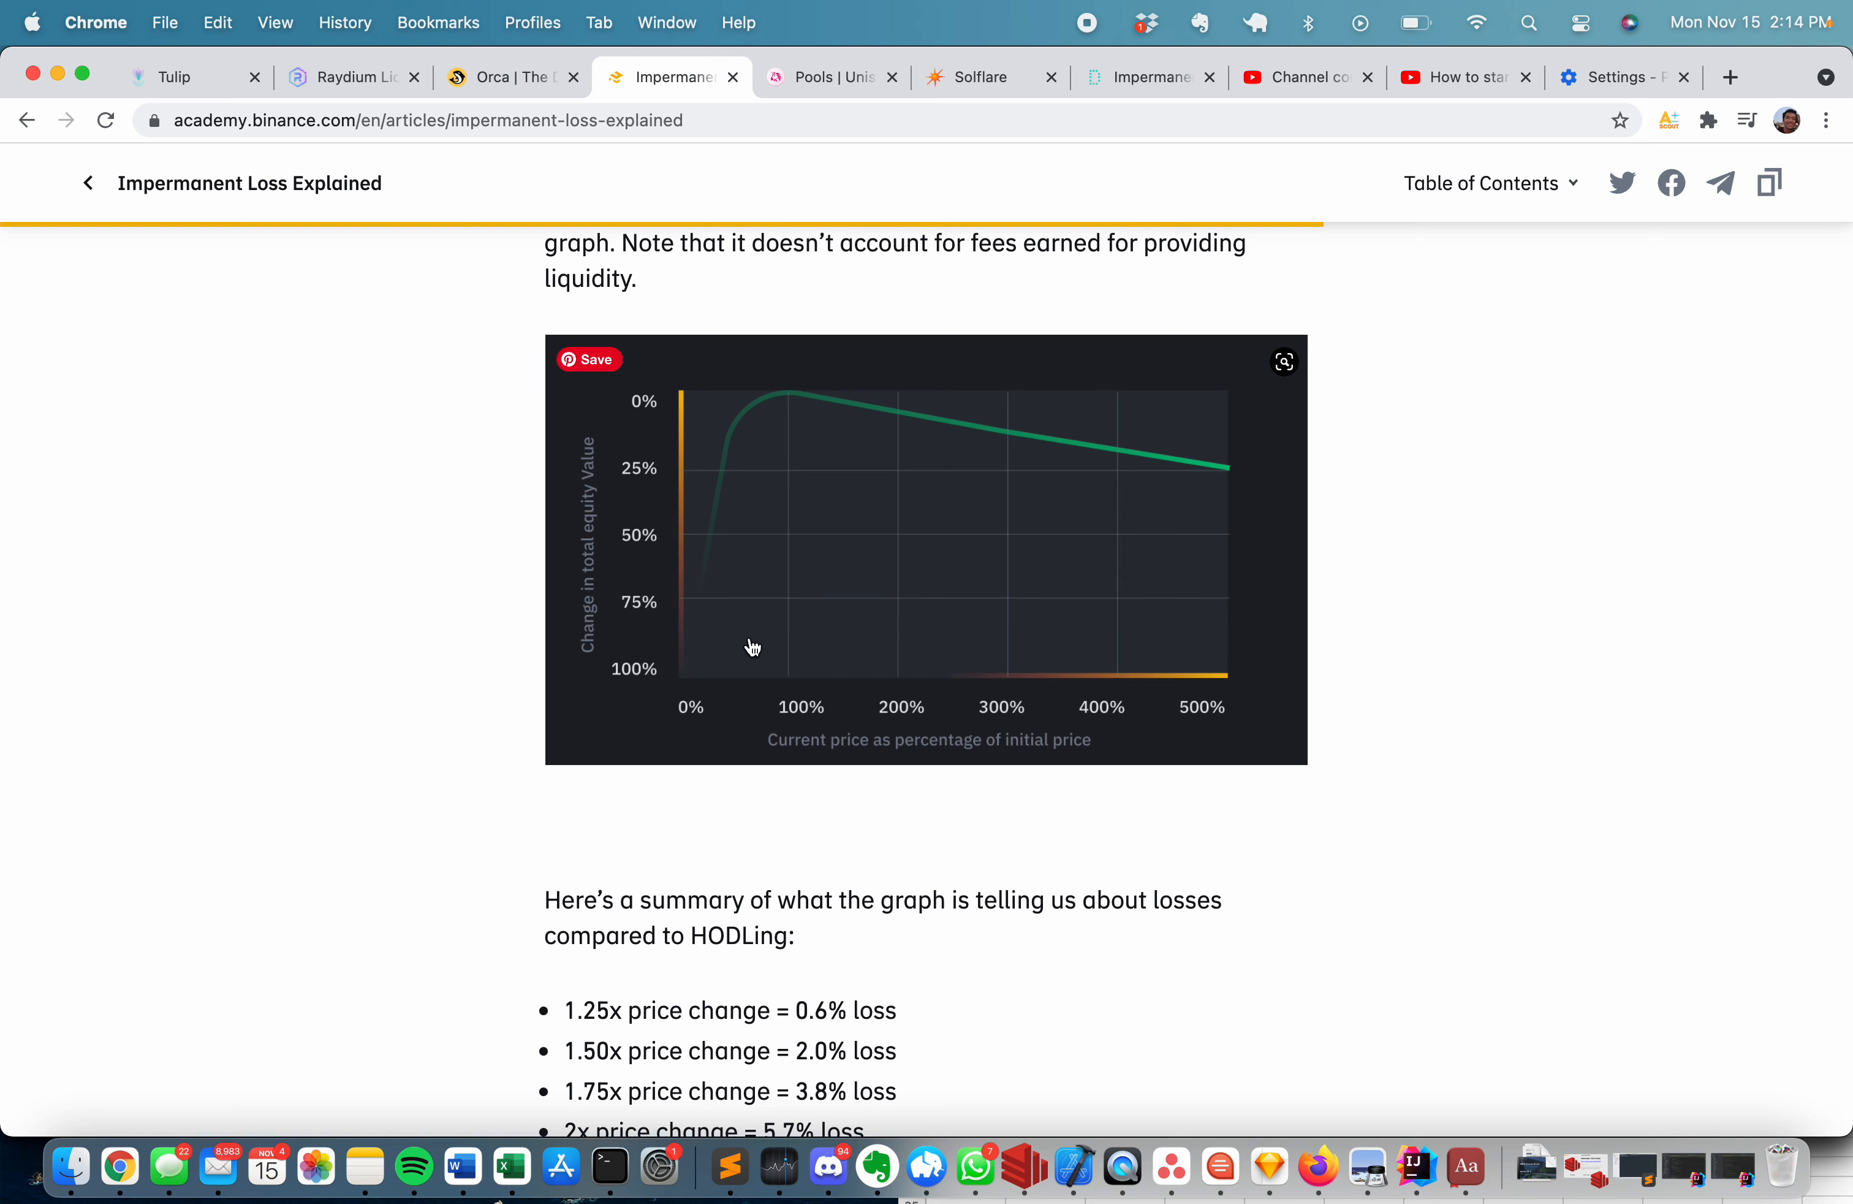
mouse_move(678, 587)
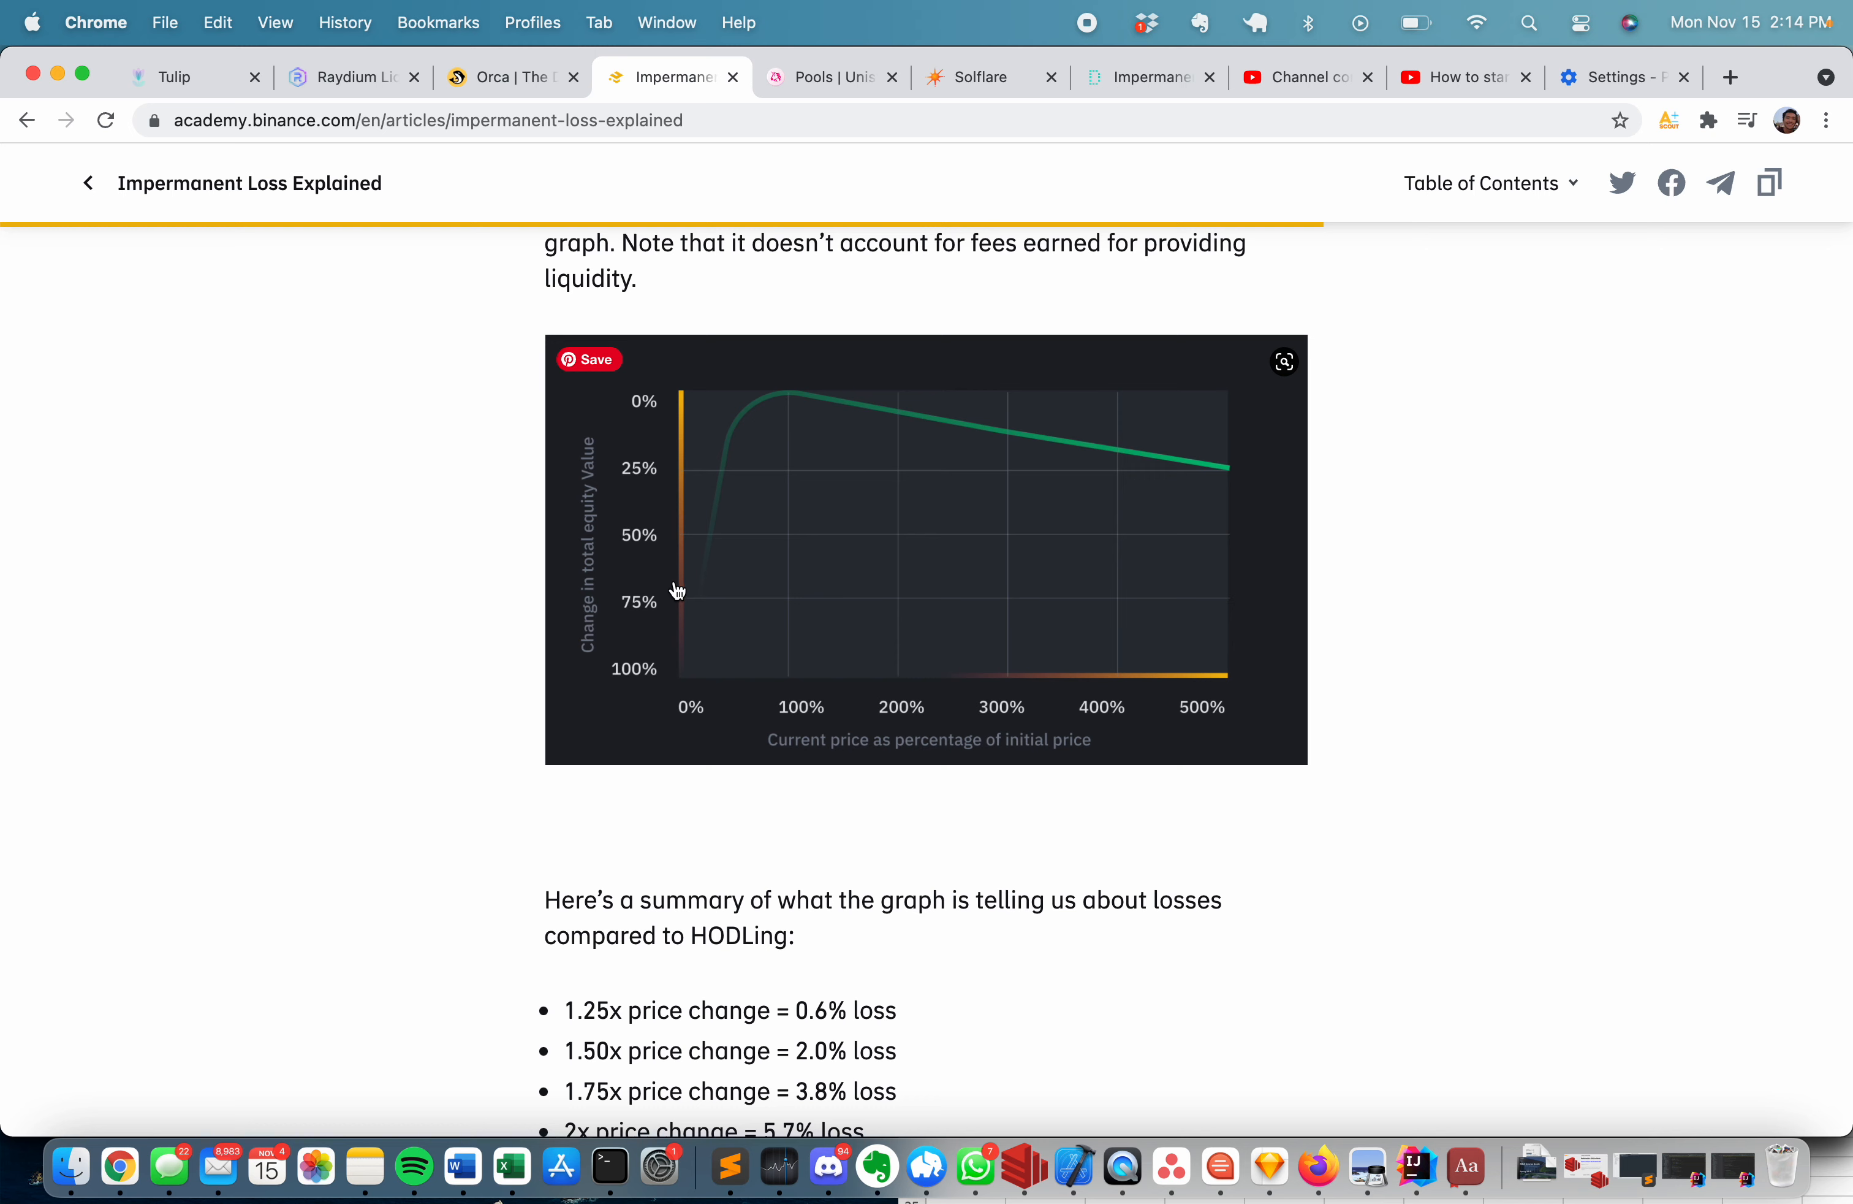
mouse_move(685, 580)
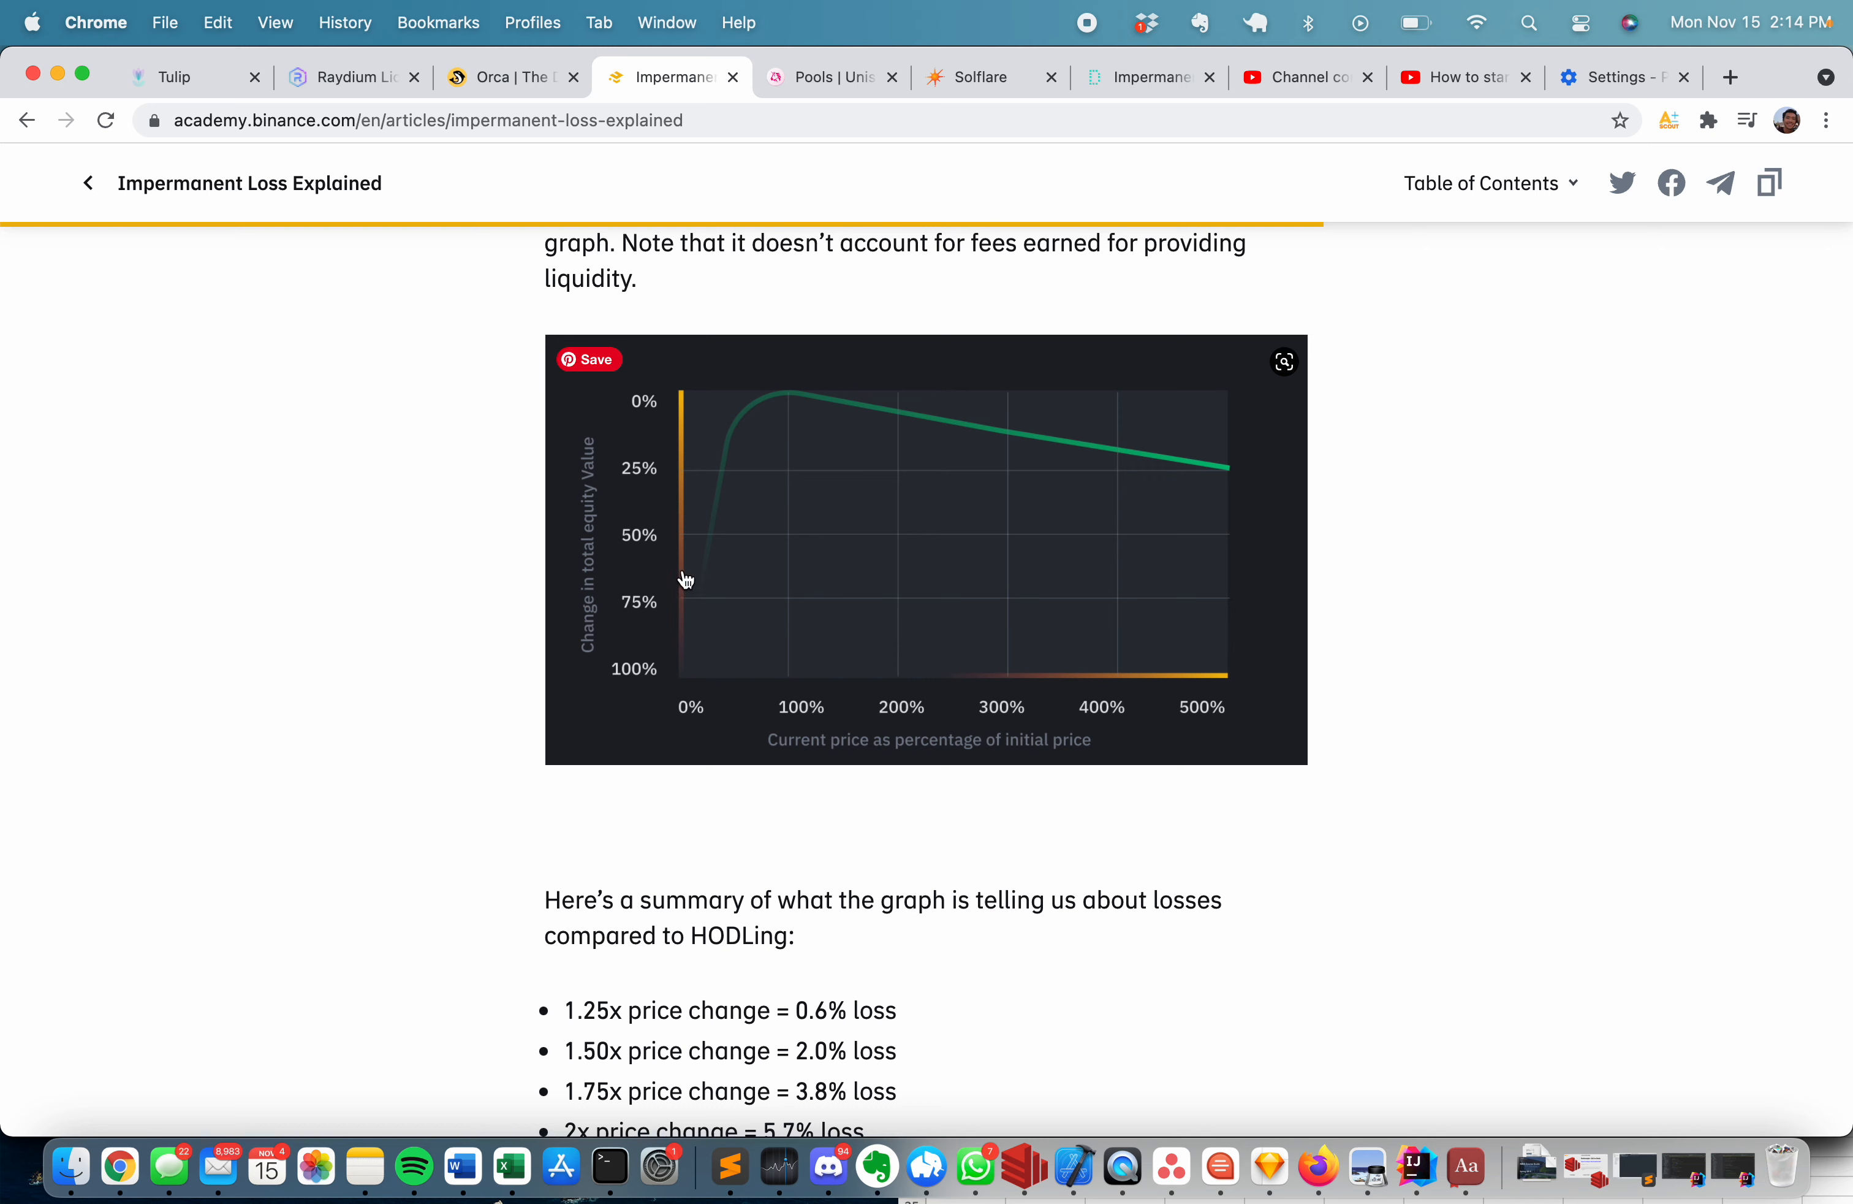
mouse_move(672, 524)
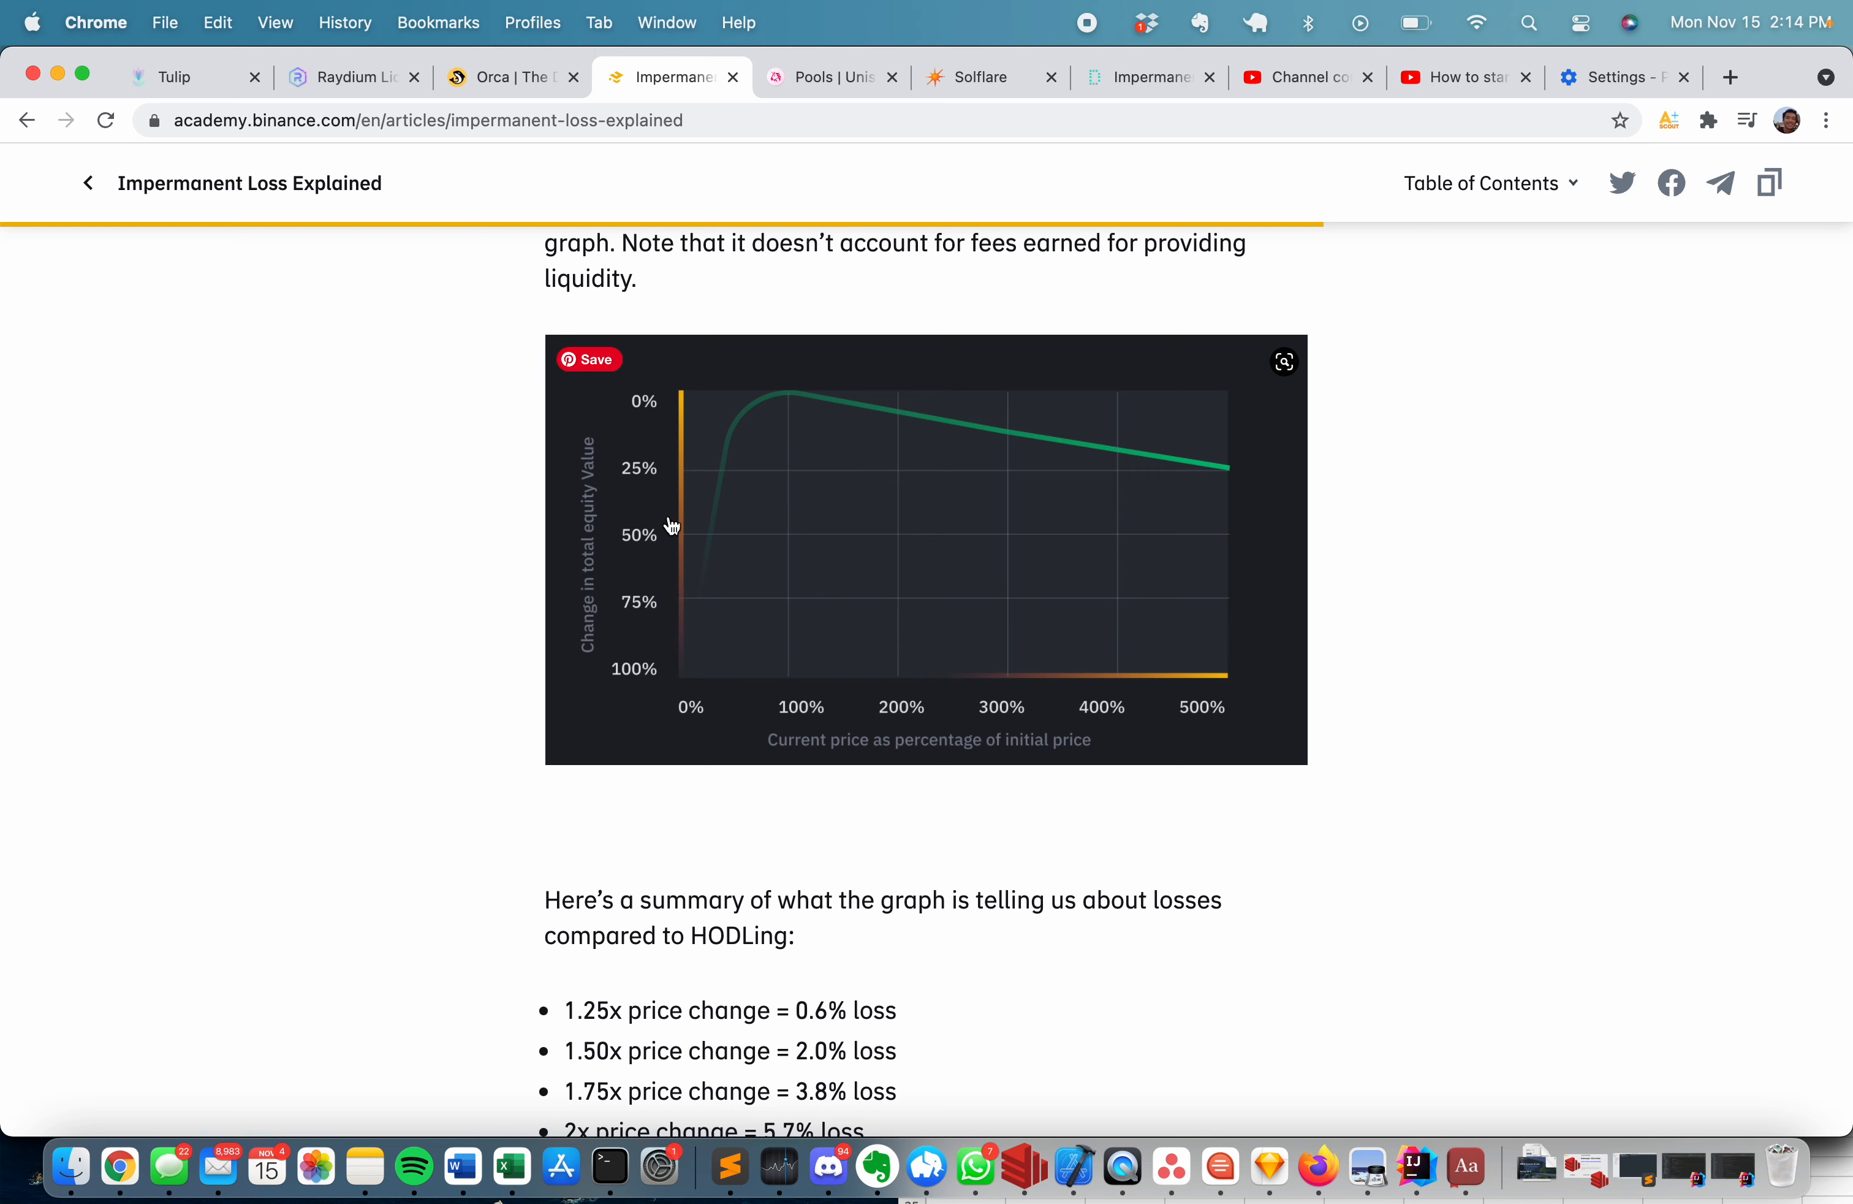
mouse_move(788, 420)
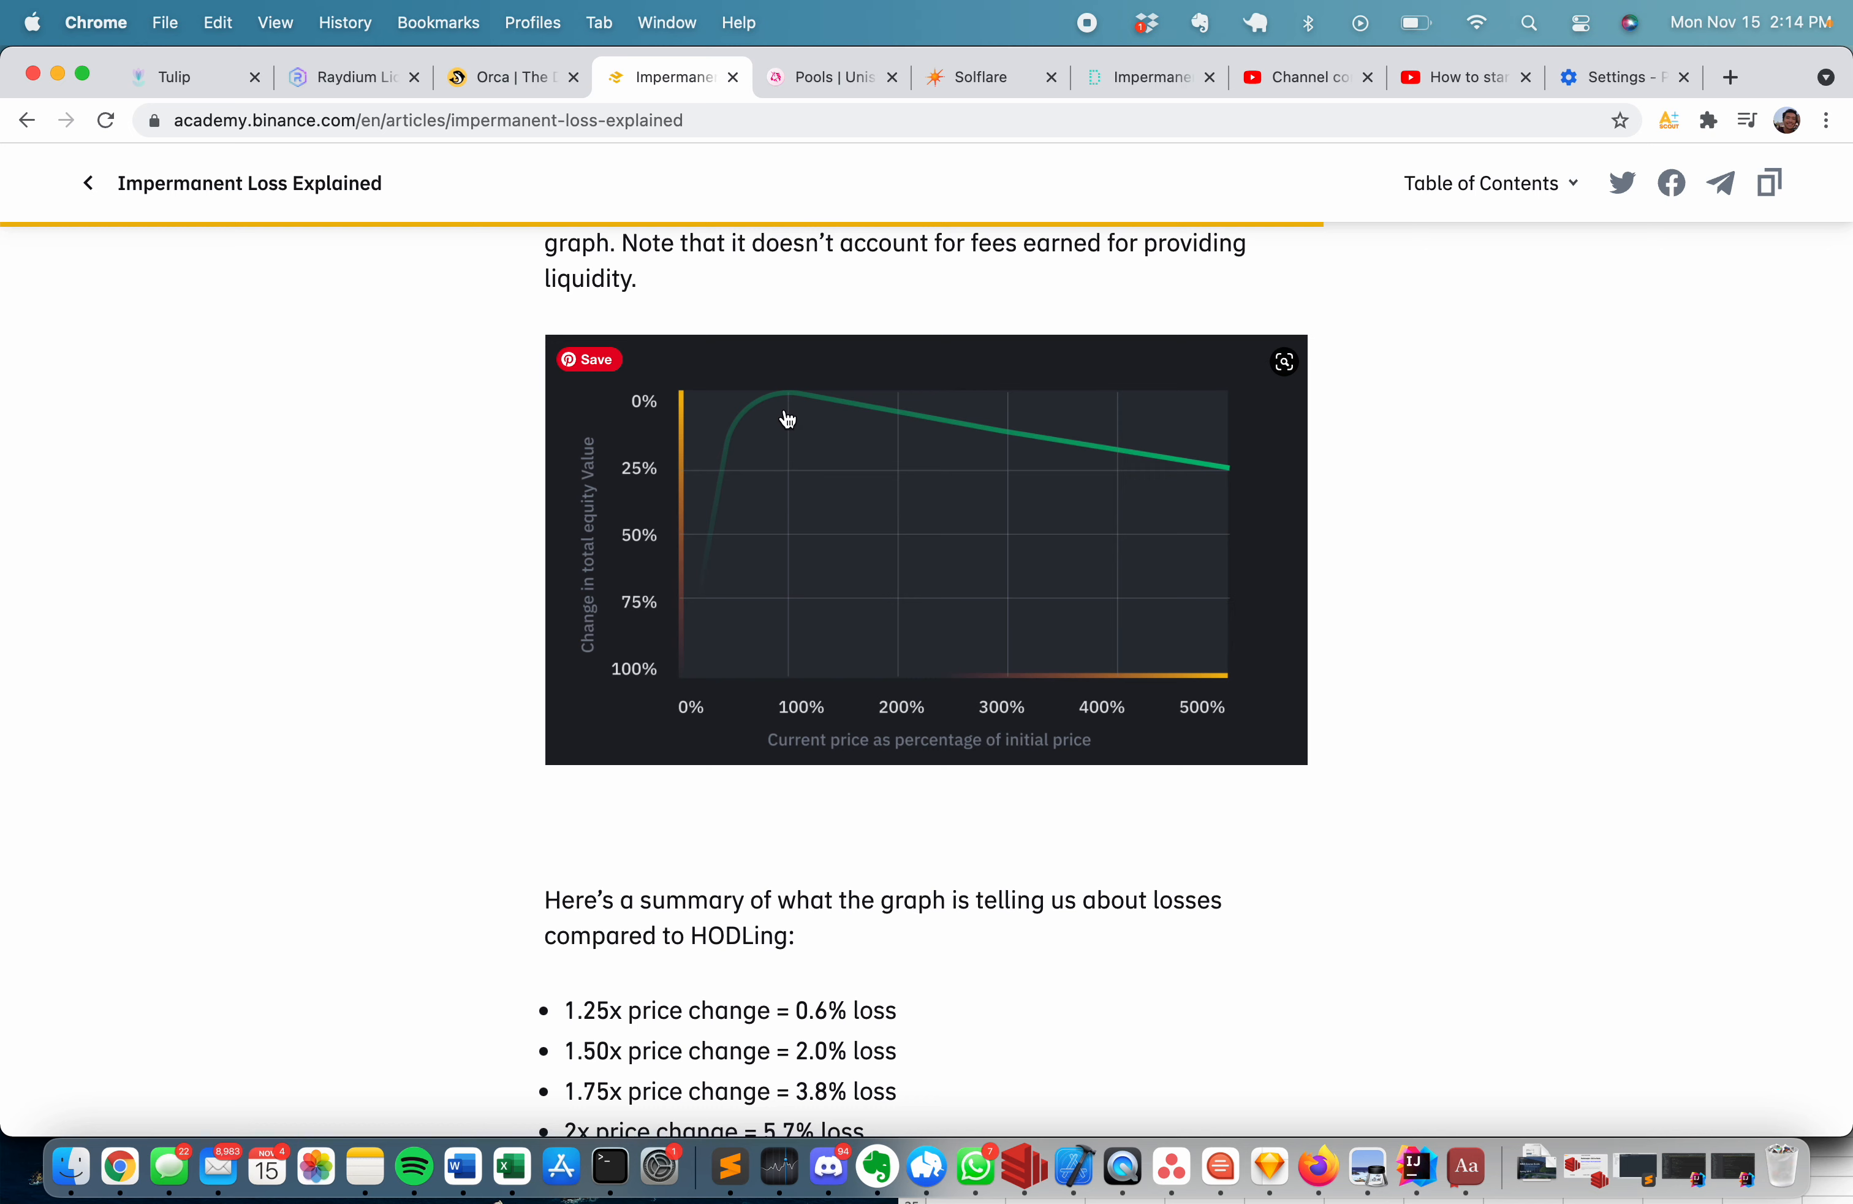
mouse_move(1209, 488)
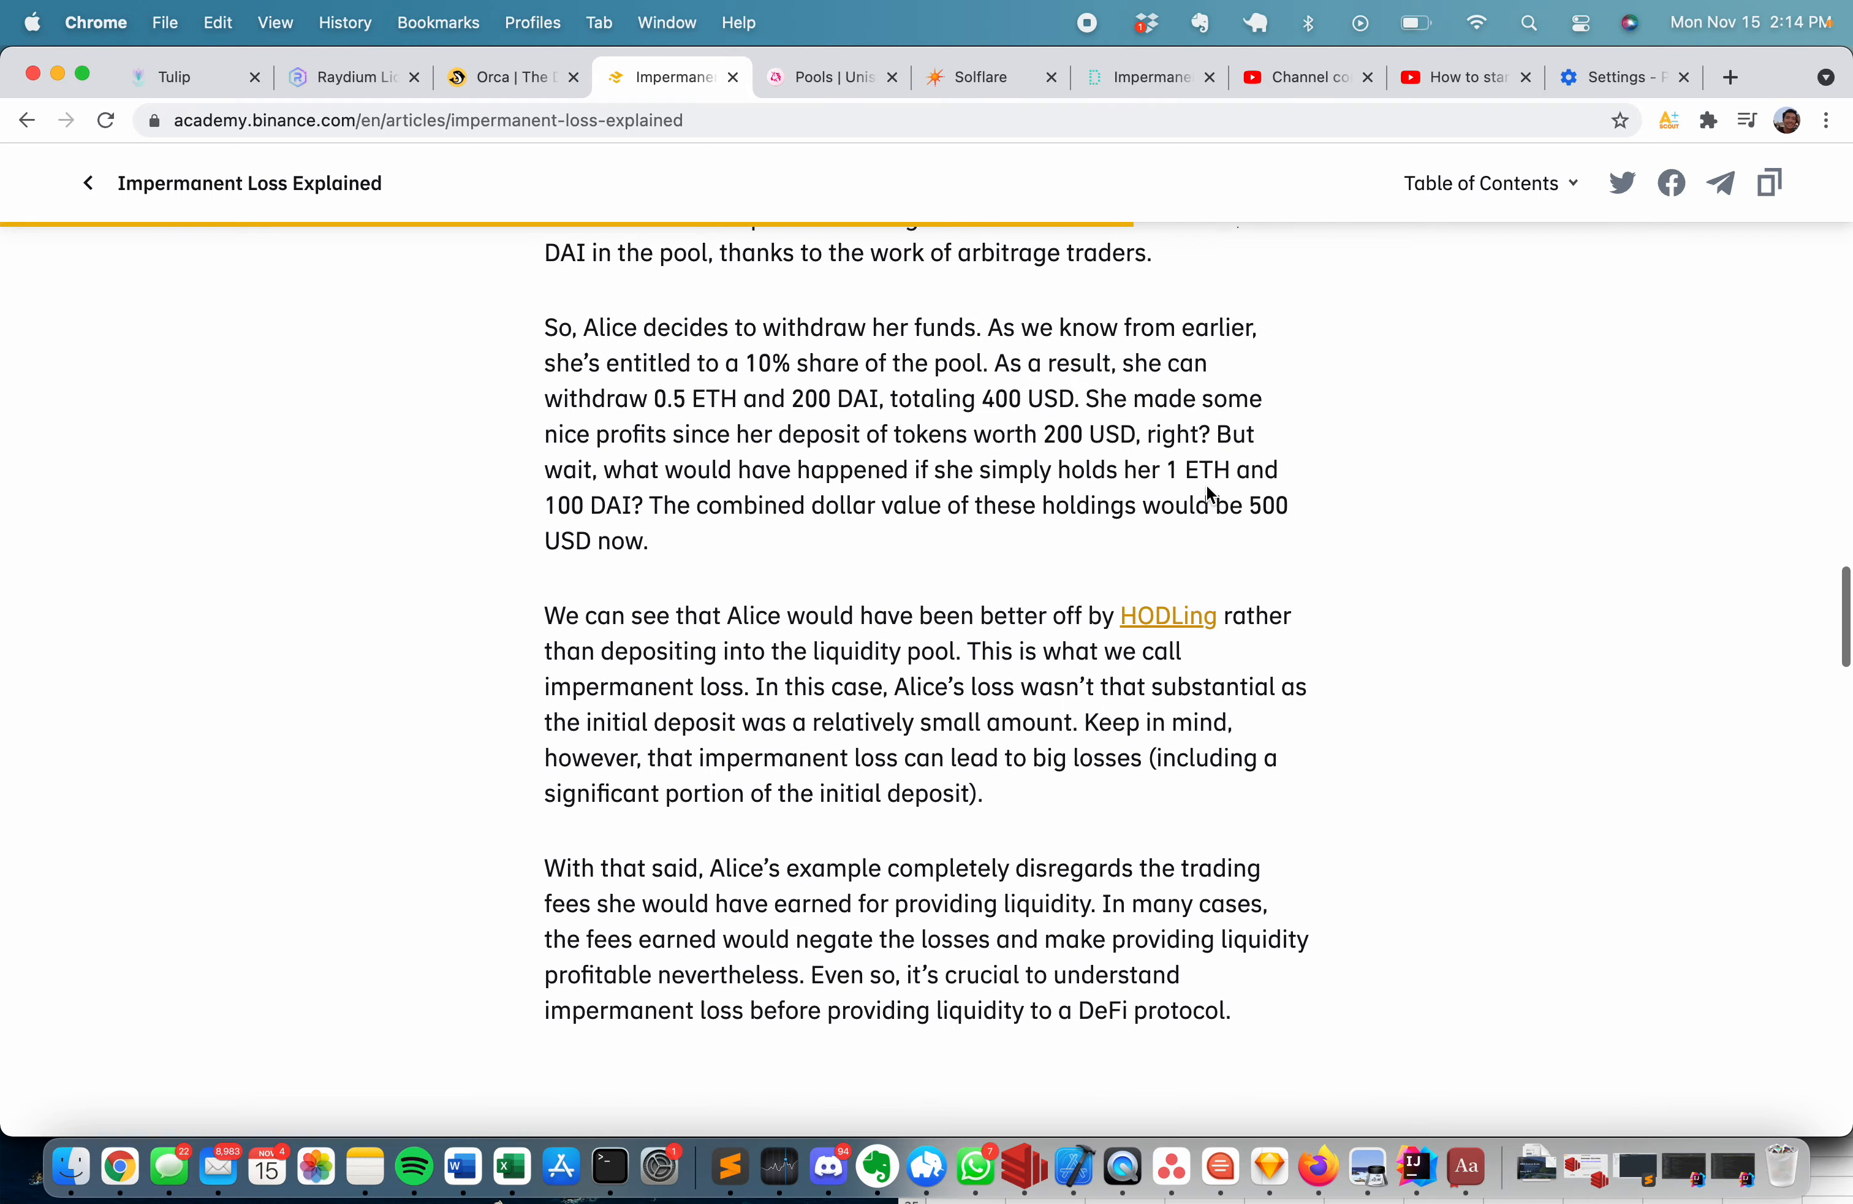
scroll("down", 3)
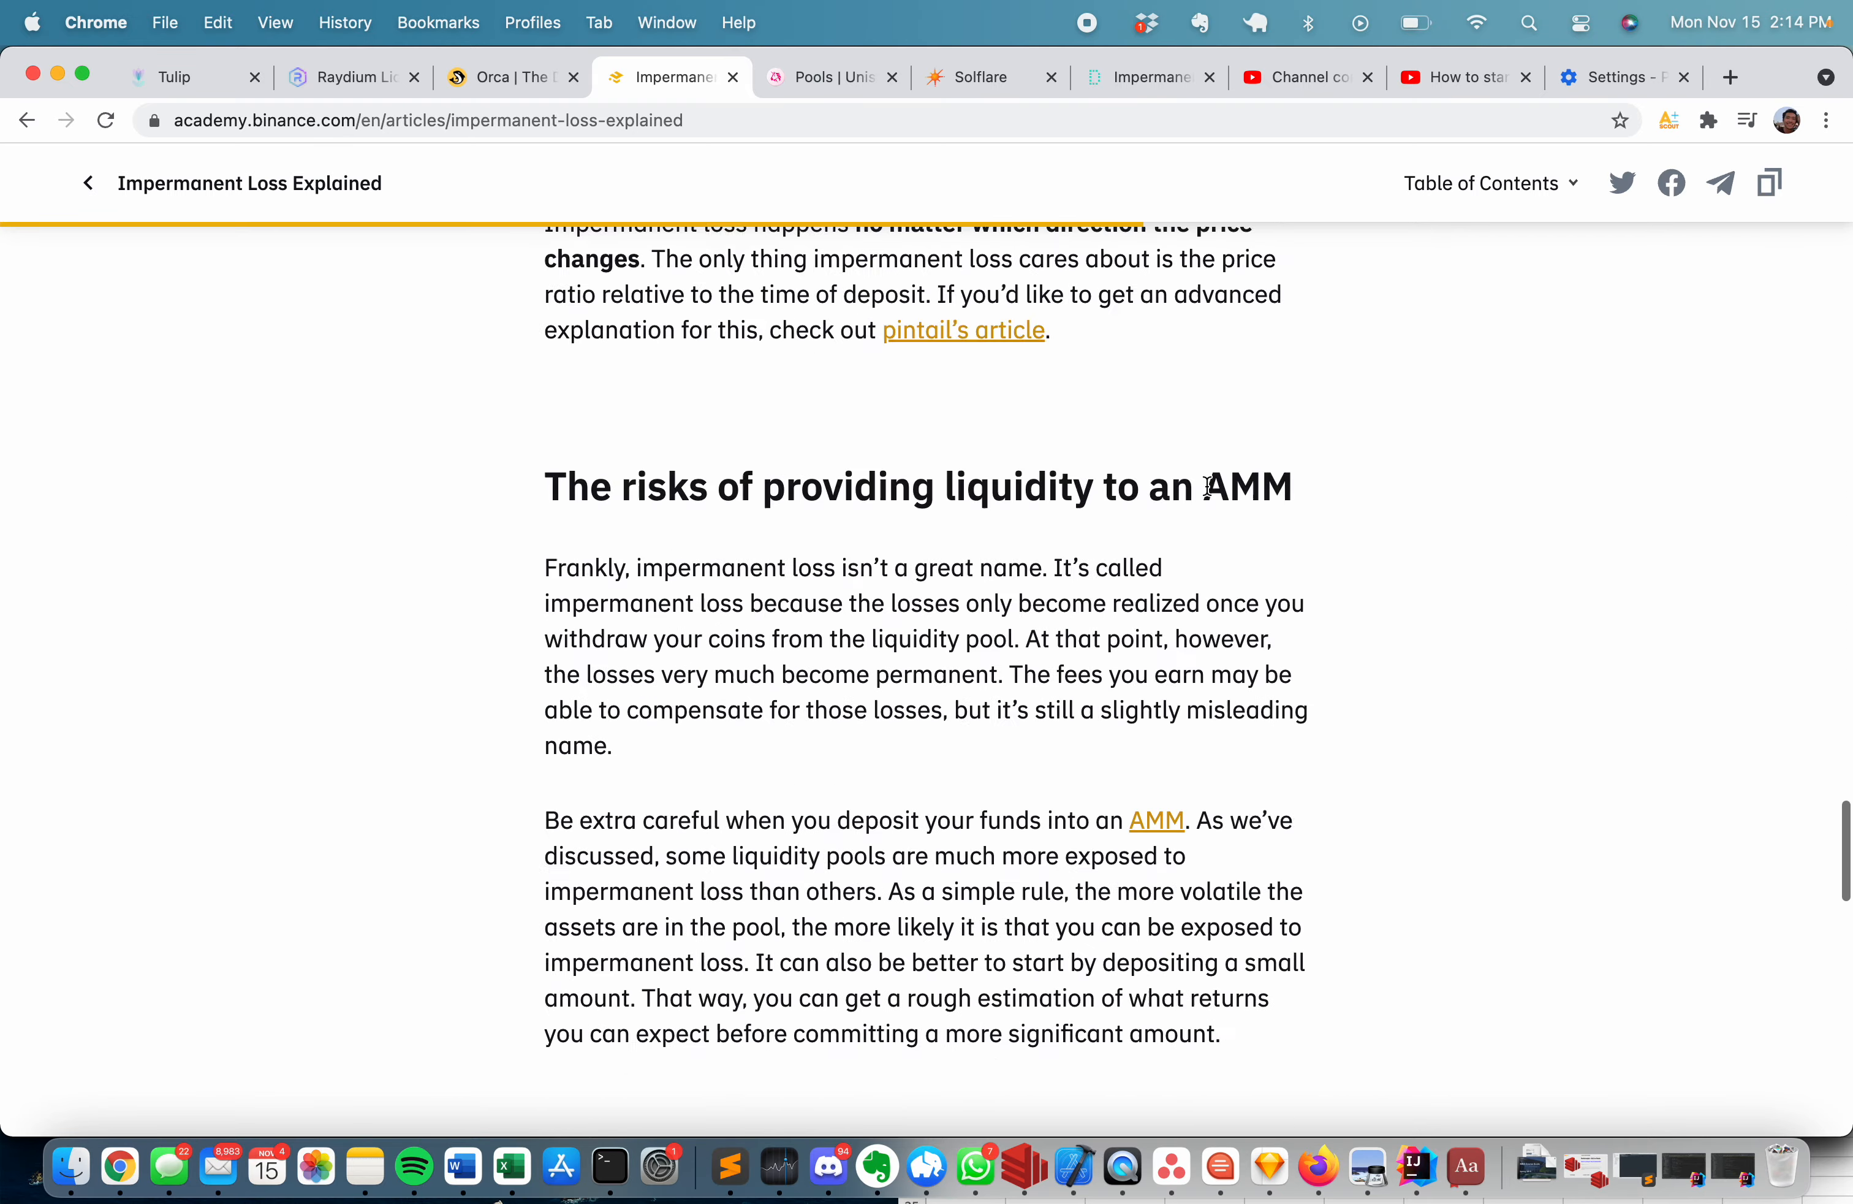
scroll("down", 3)
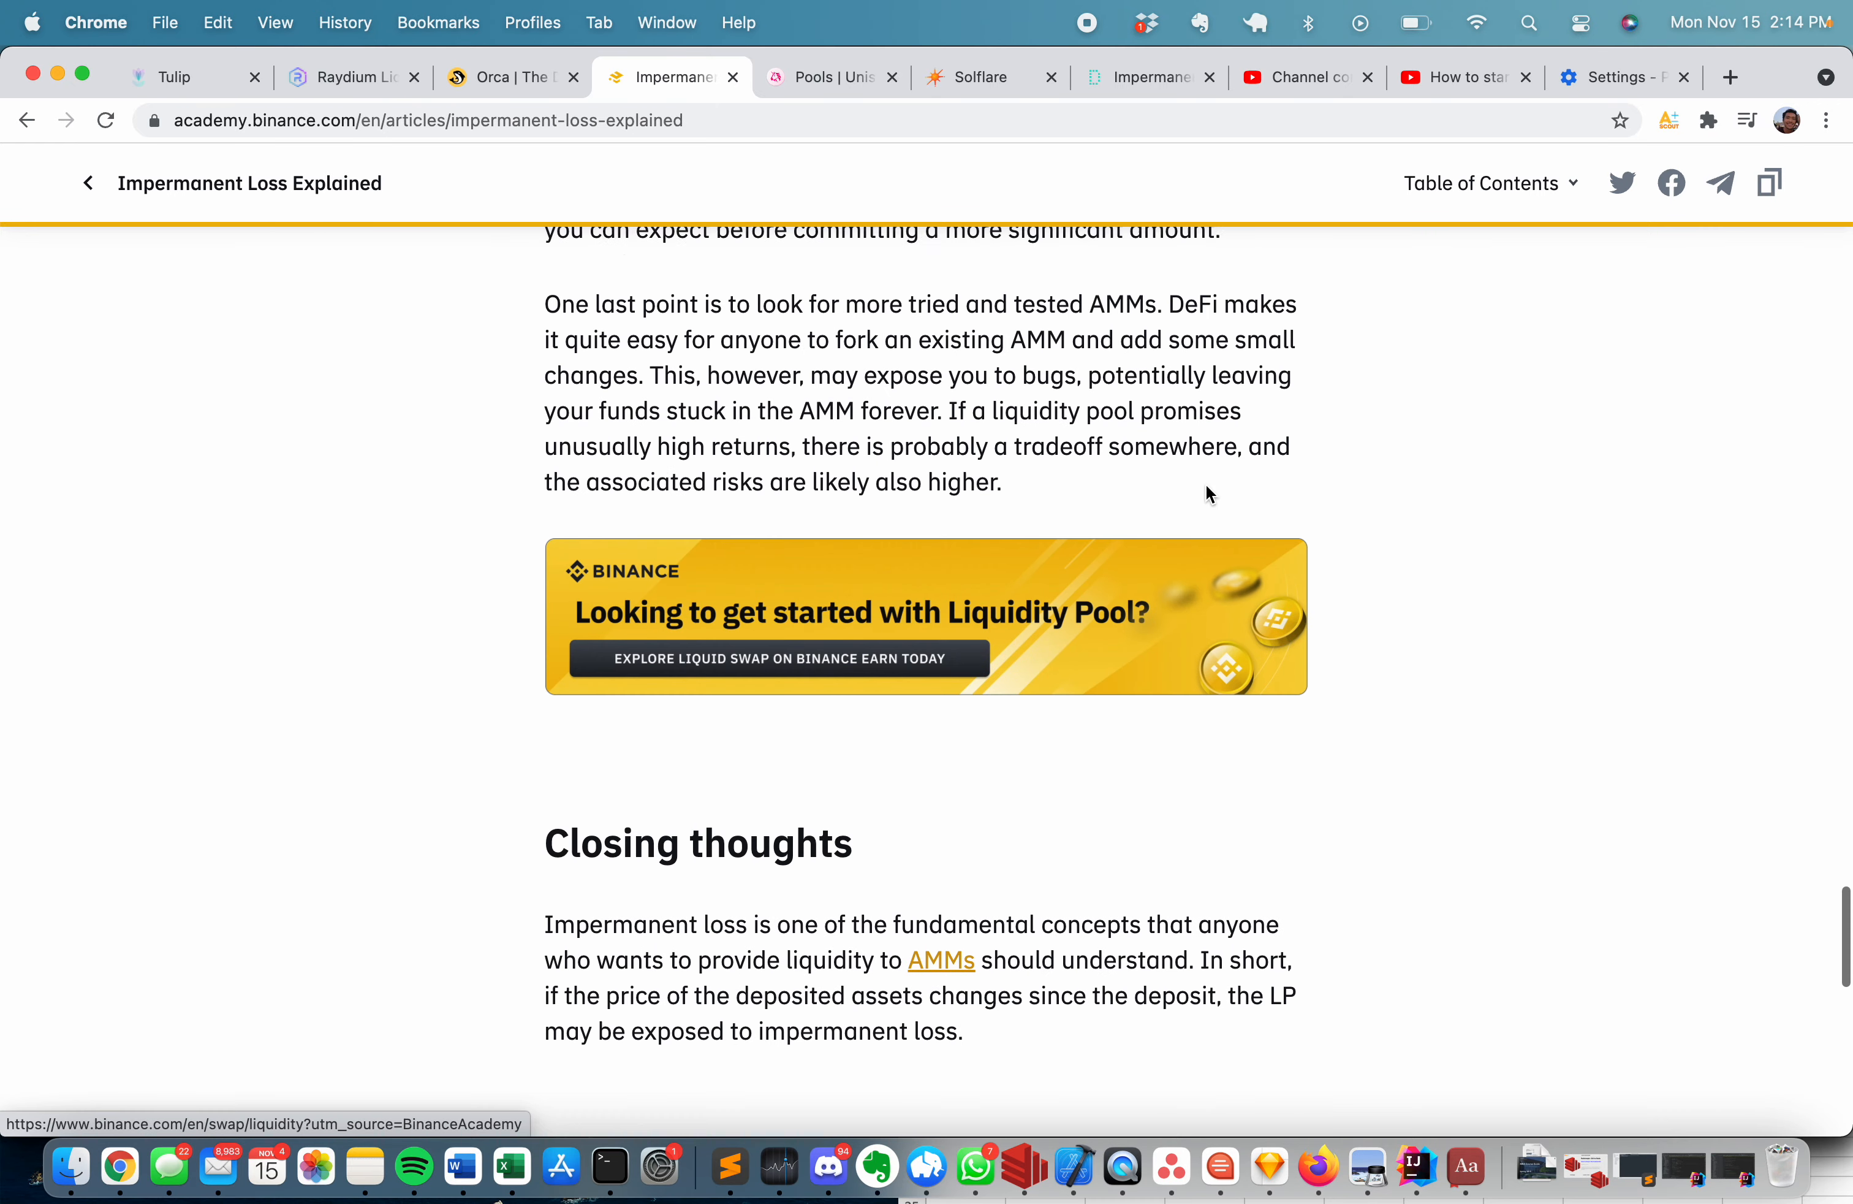
scroll("up", 3)
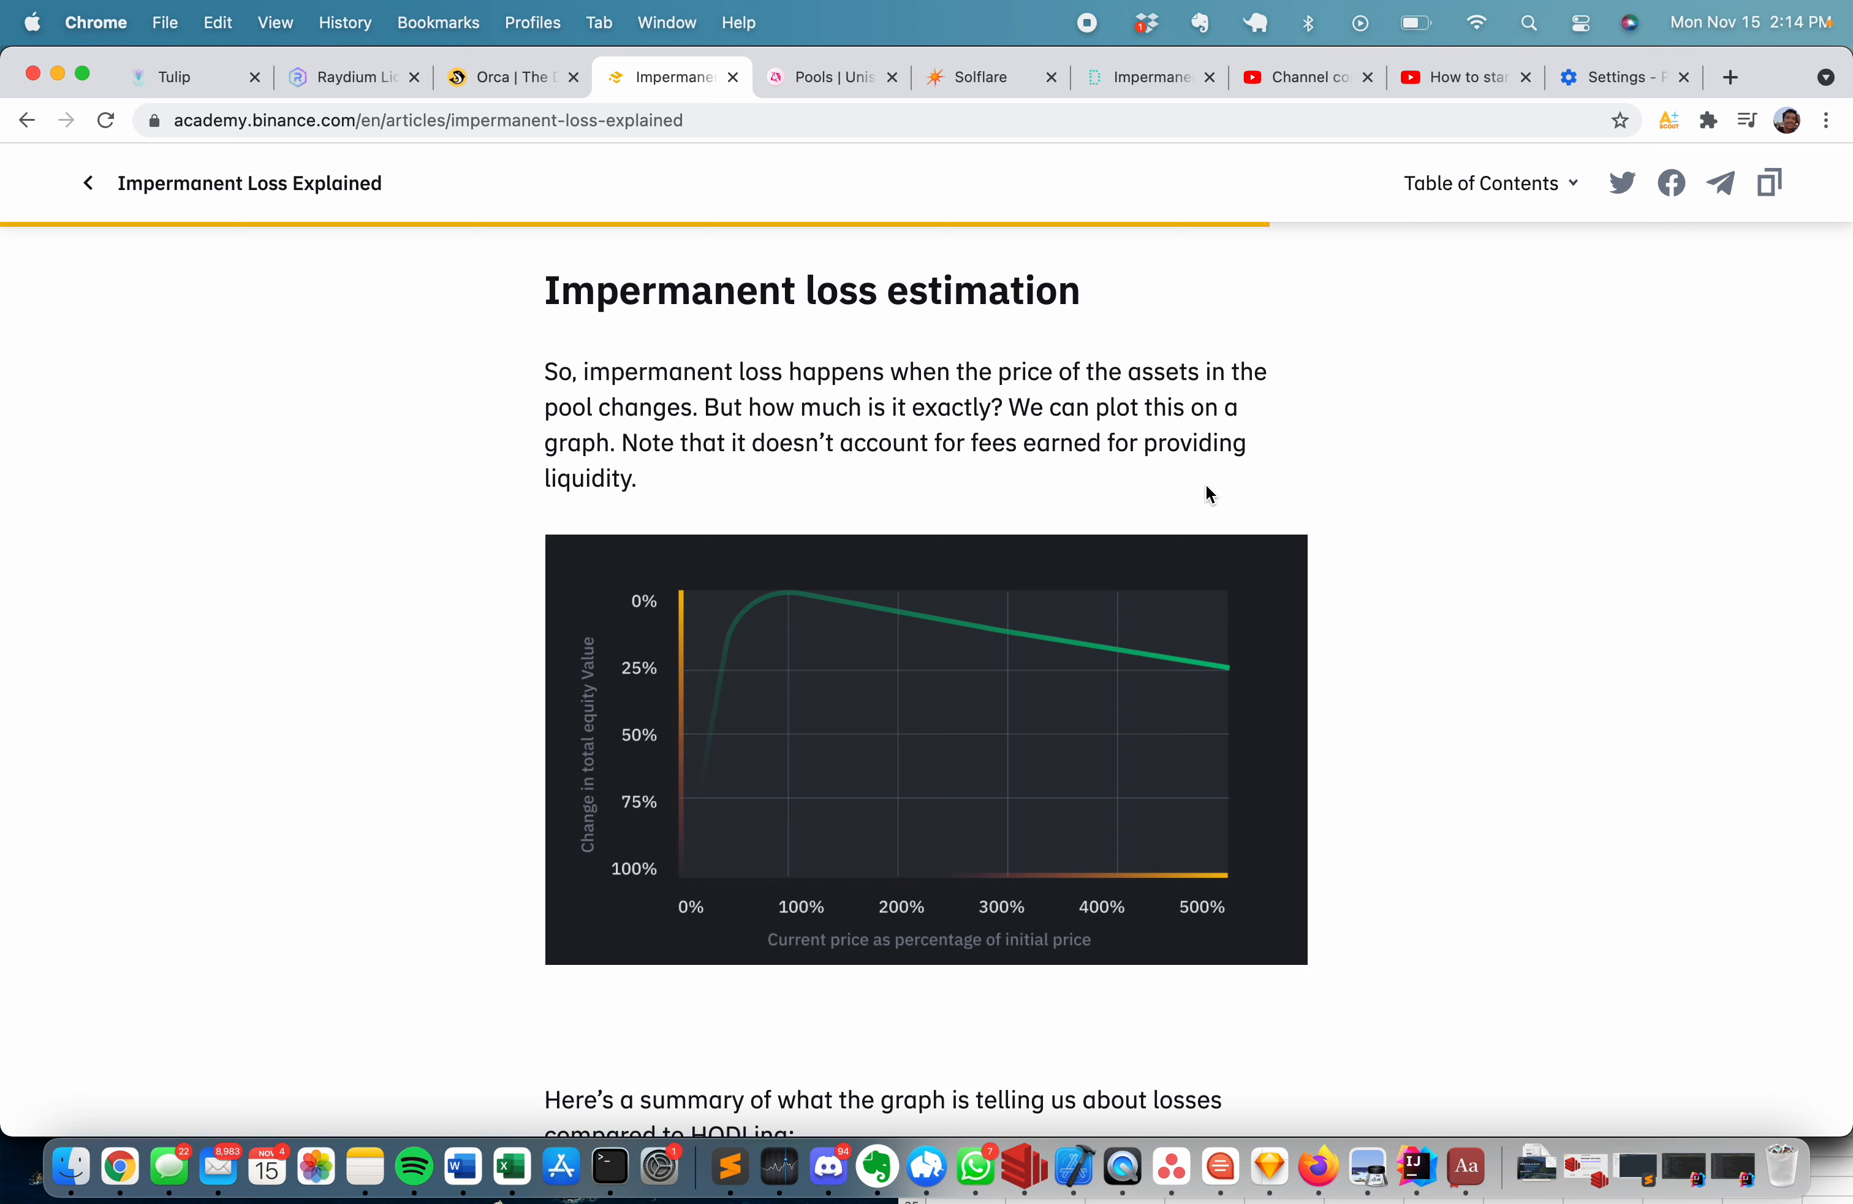
mouse_move(1037, 612)
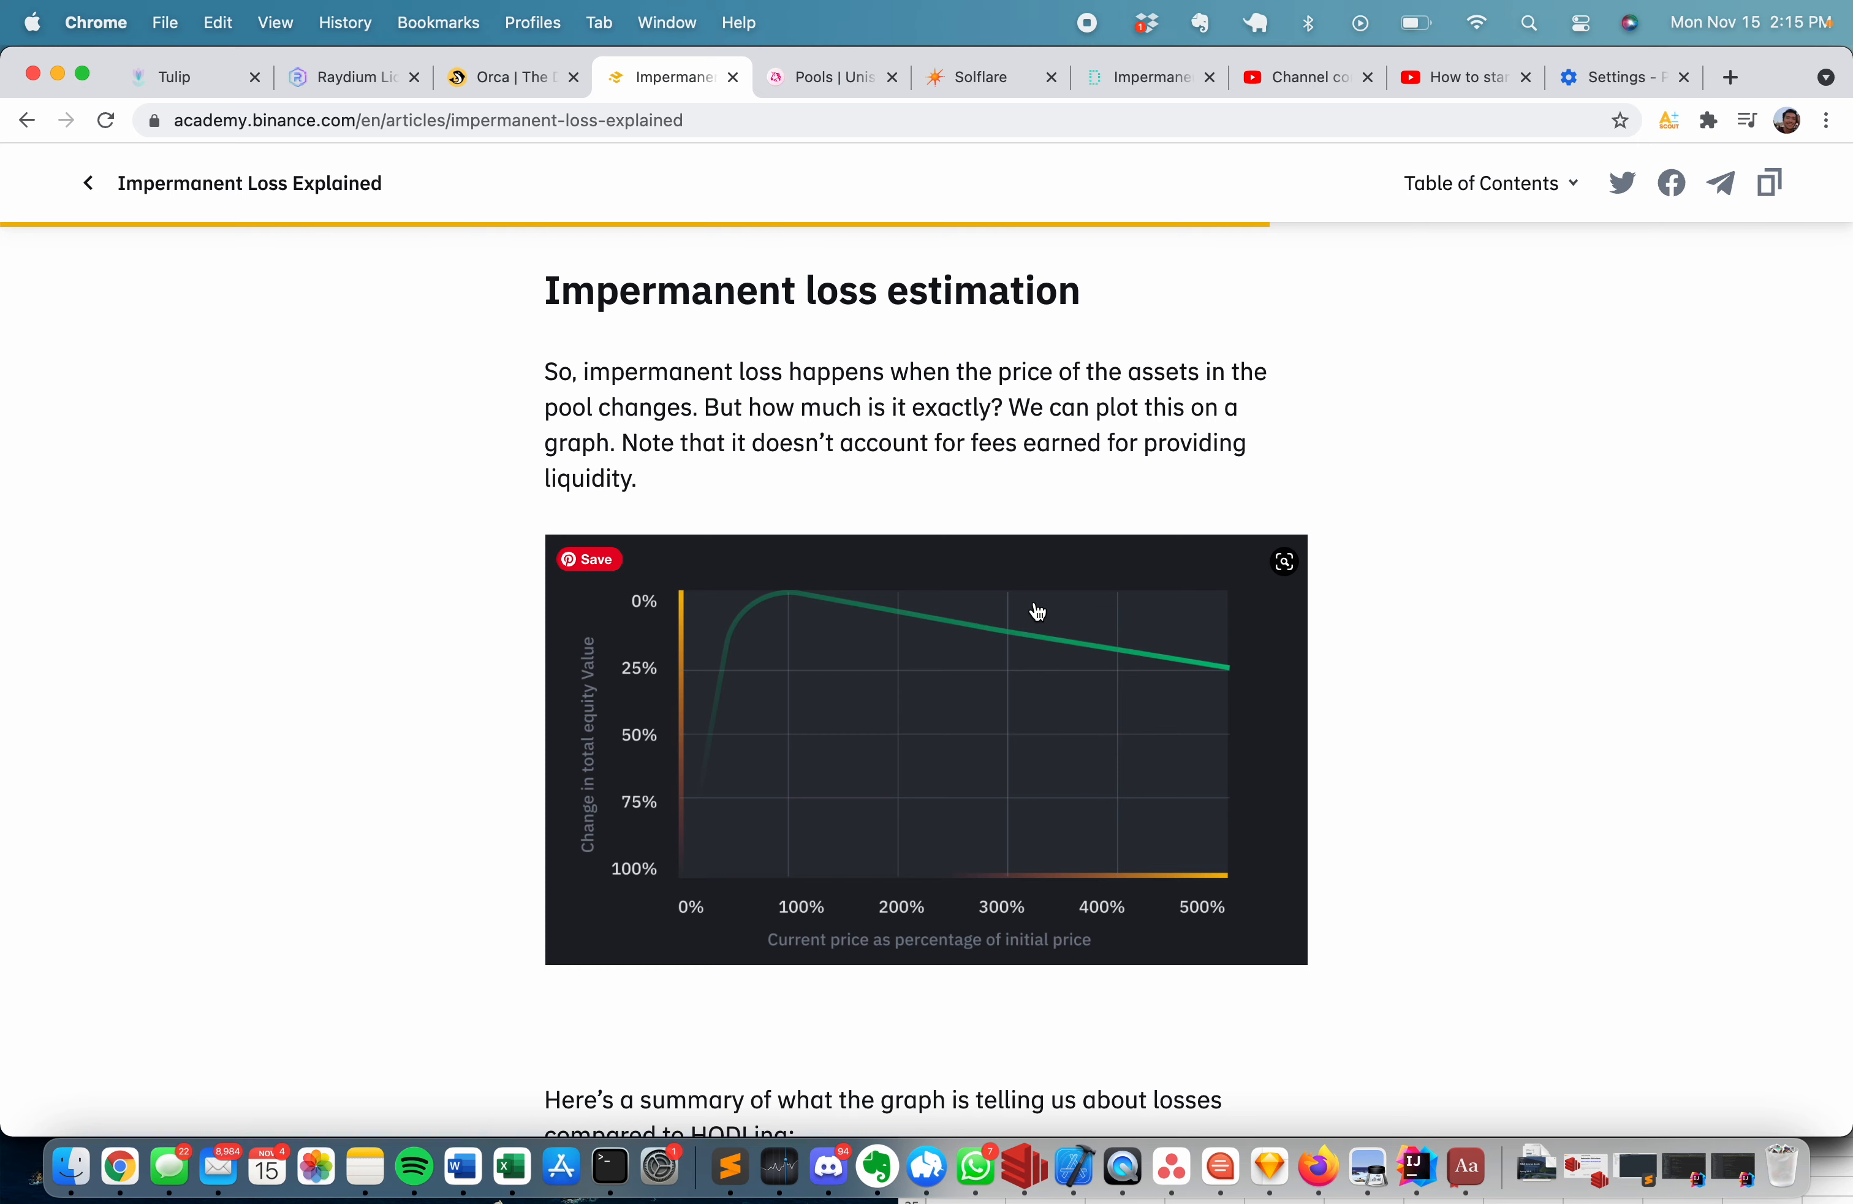
left_click(26, 119)
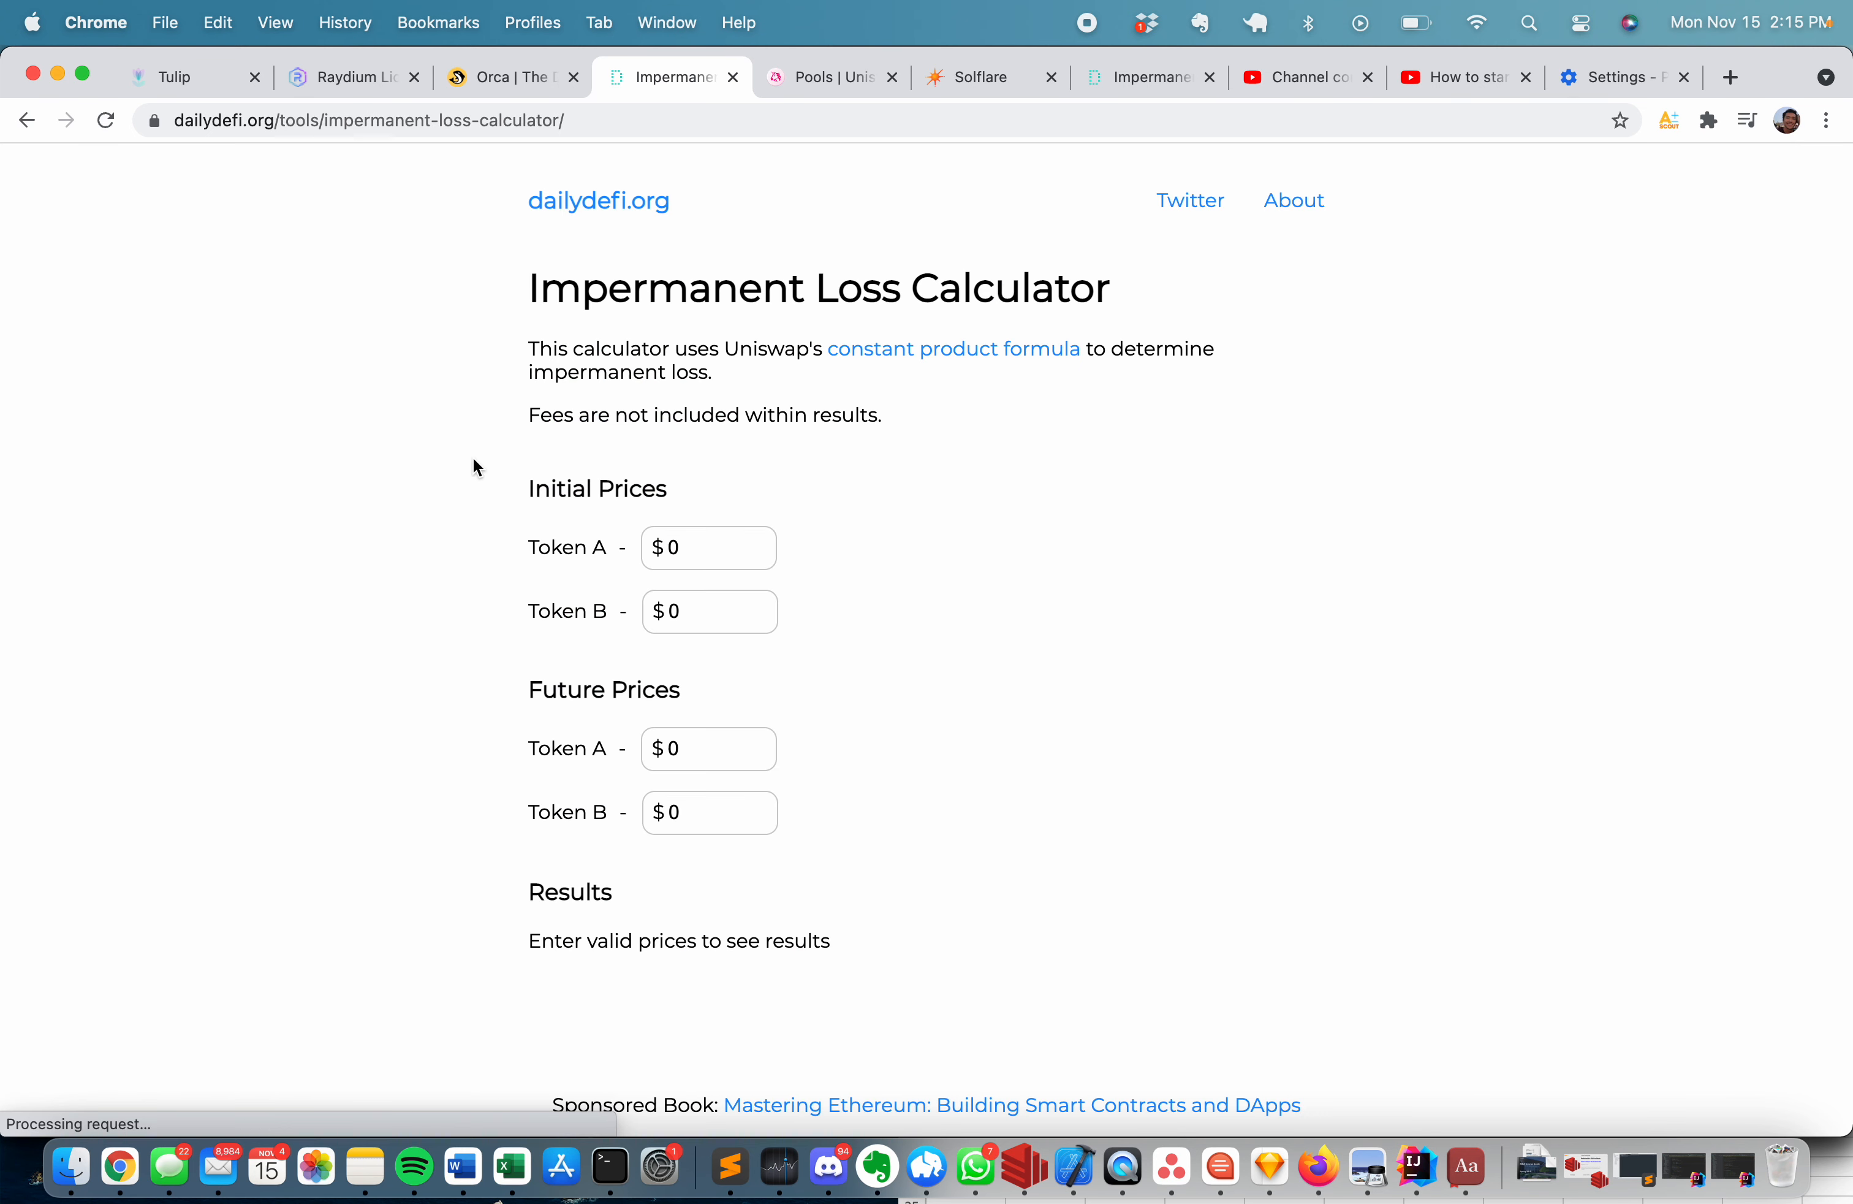
Set Token A's future price to $5000 from an initial $500 and view the calculator results.
left_click(709, 547)
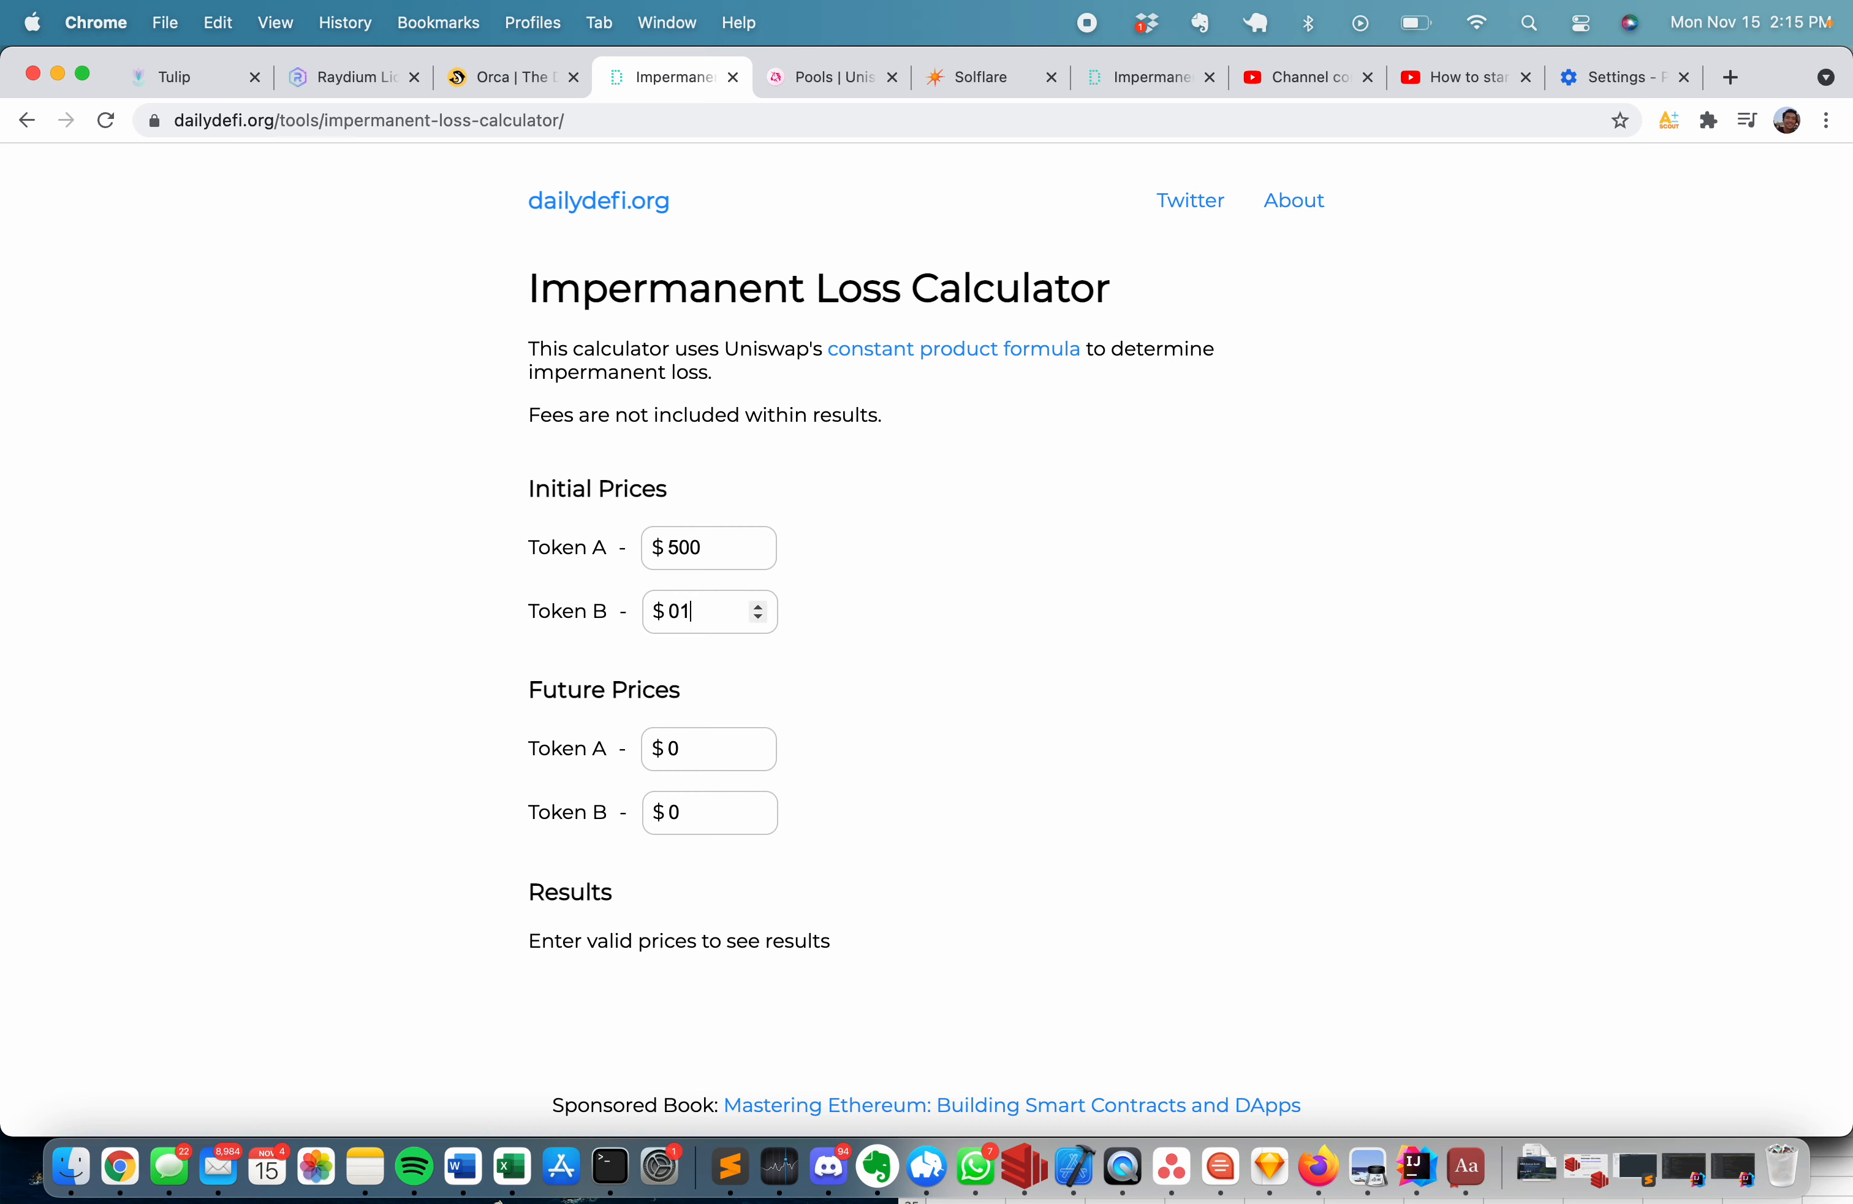
left_click(710, 813)
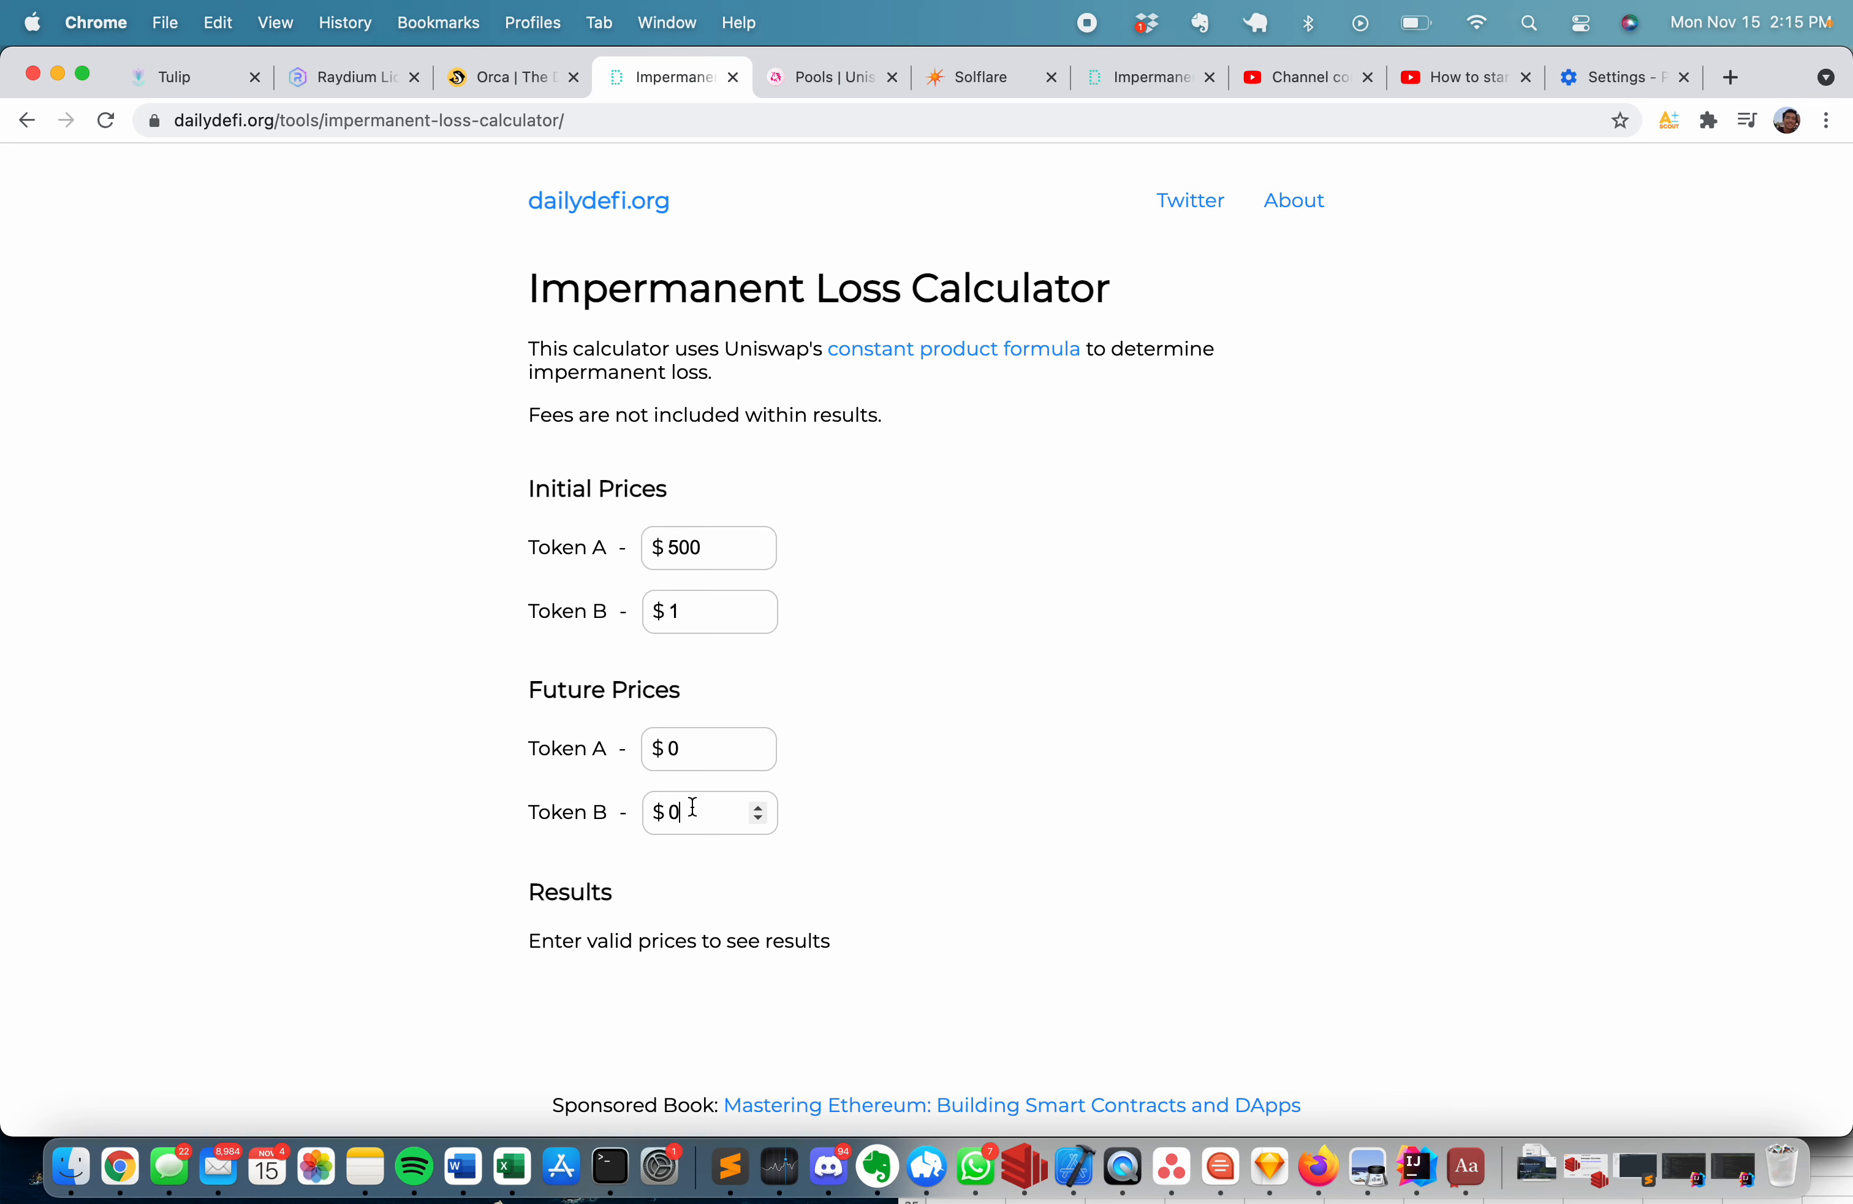
left_click(709, 749)
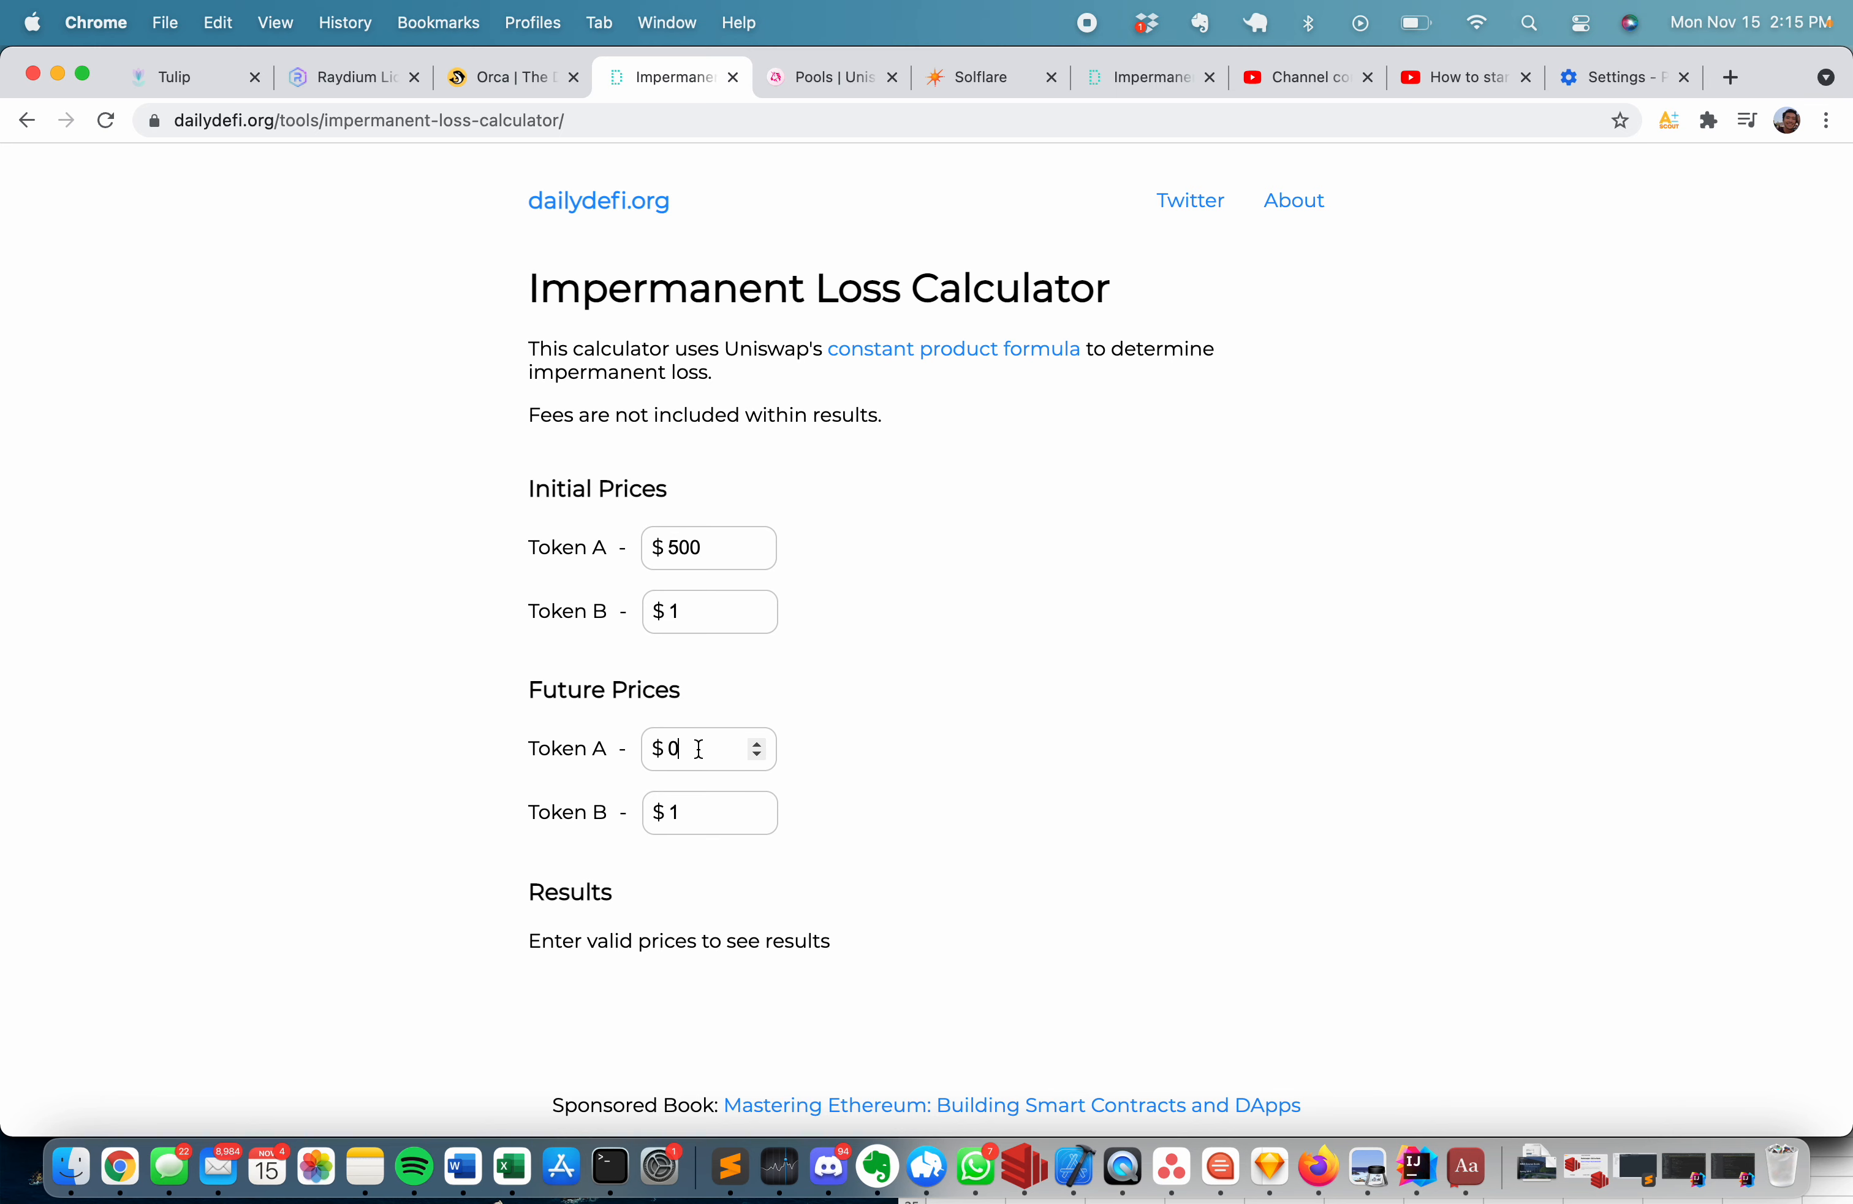
type("000")
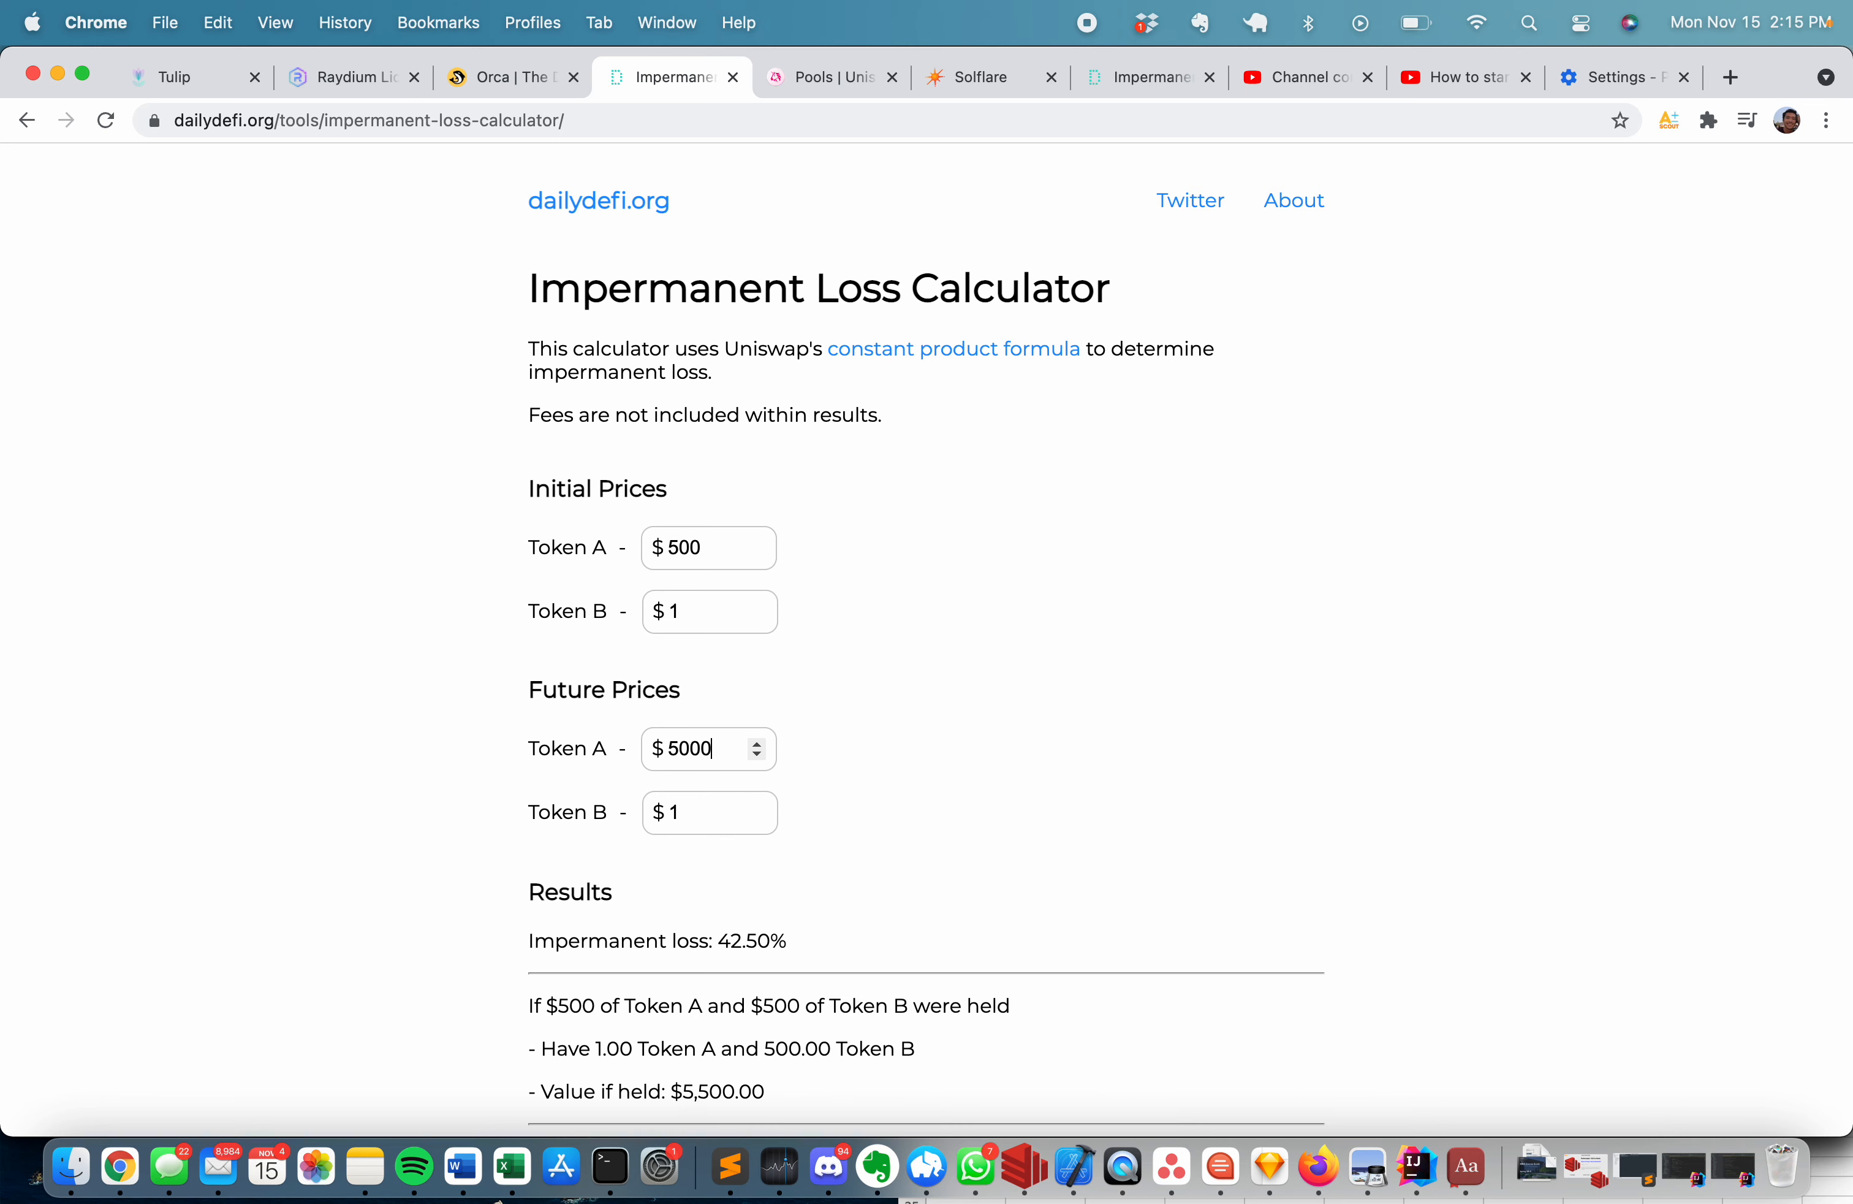
scroll("down", 3)
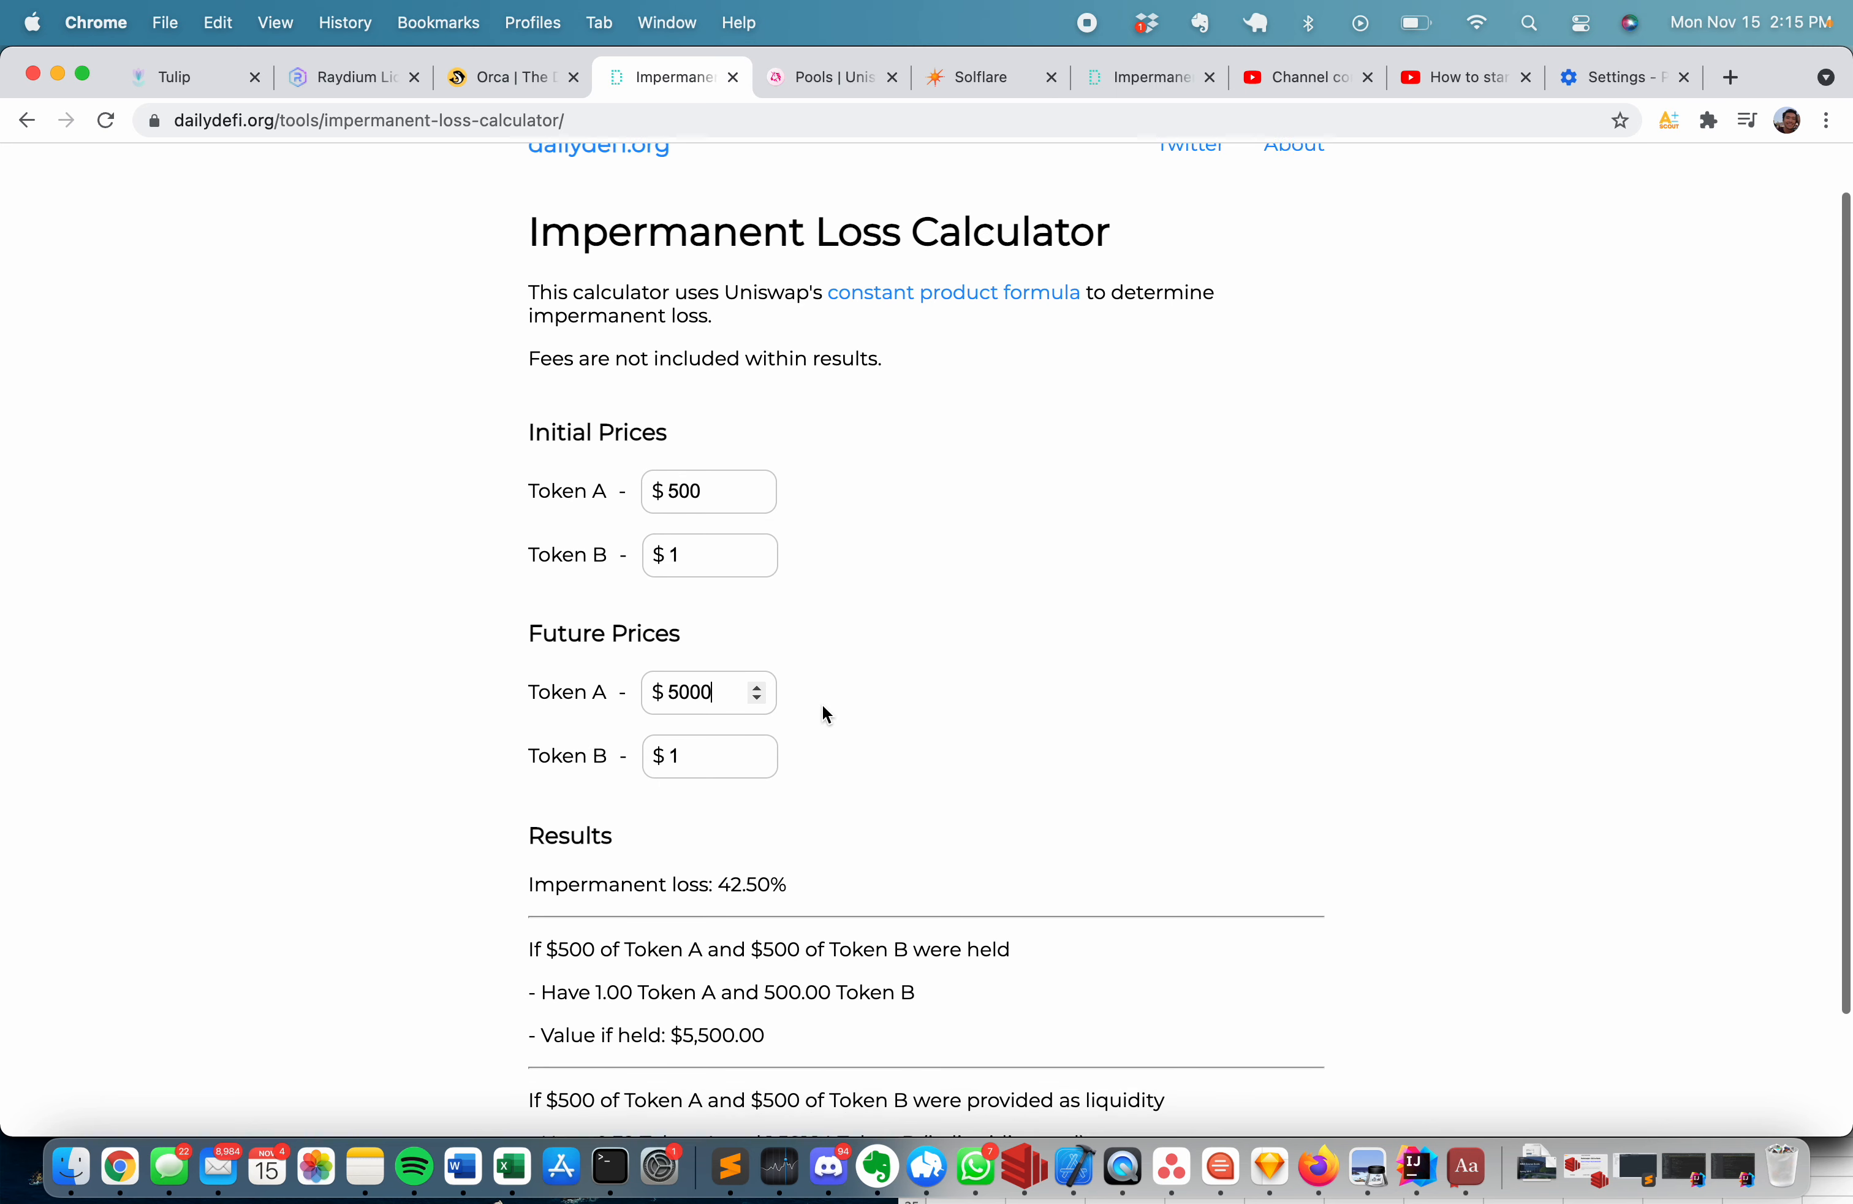
scroll("down", 3)
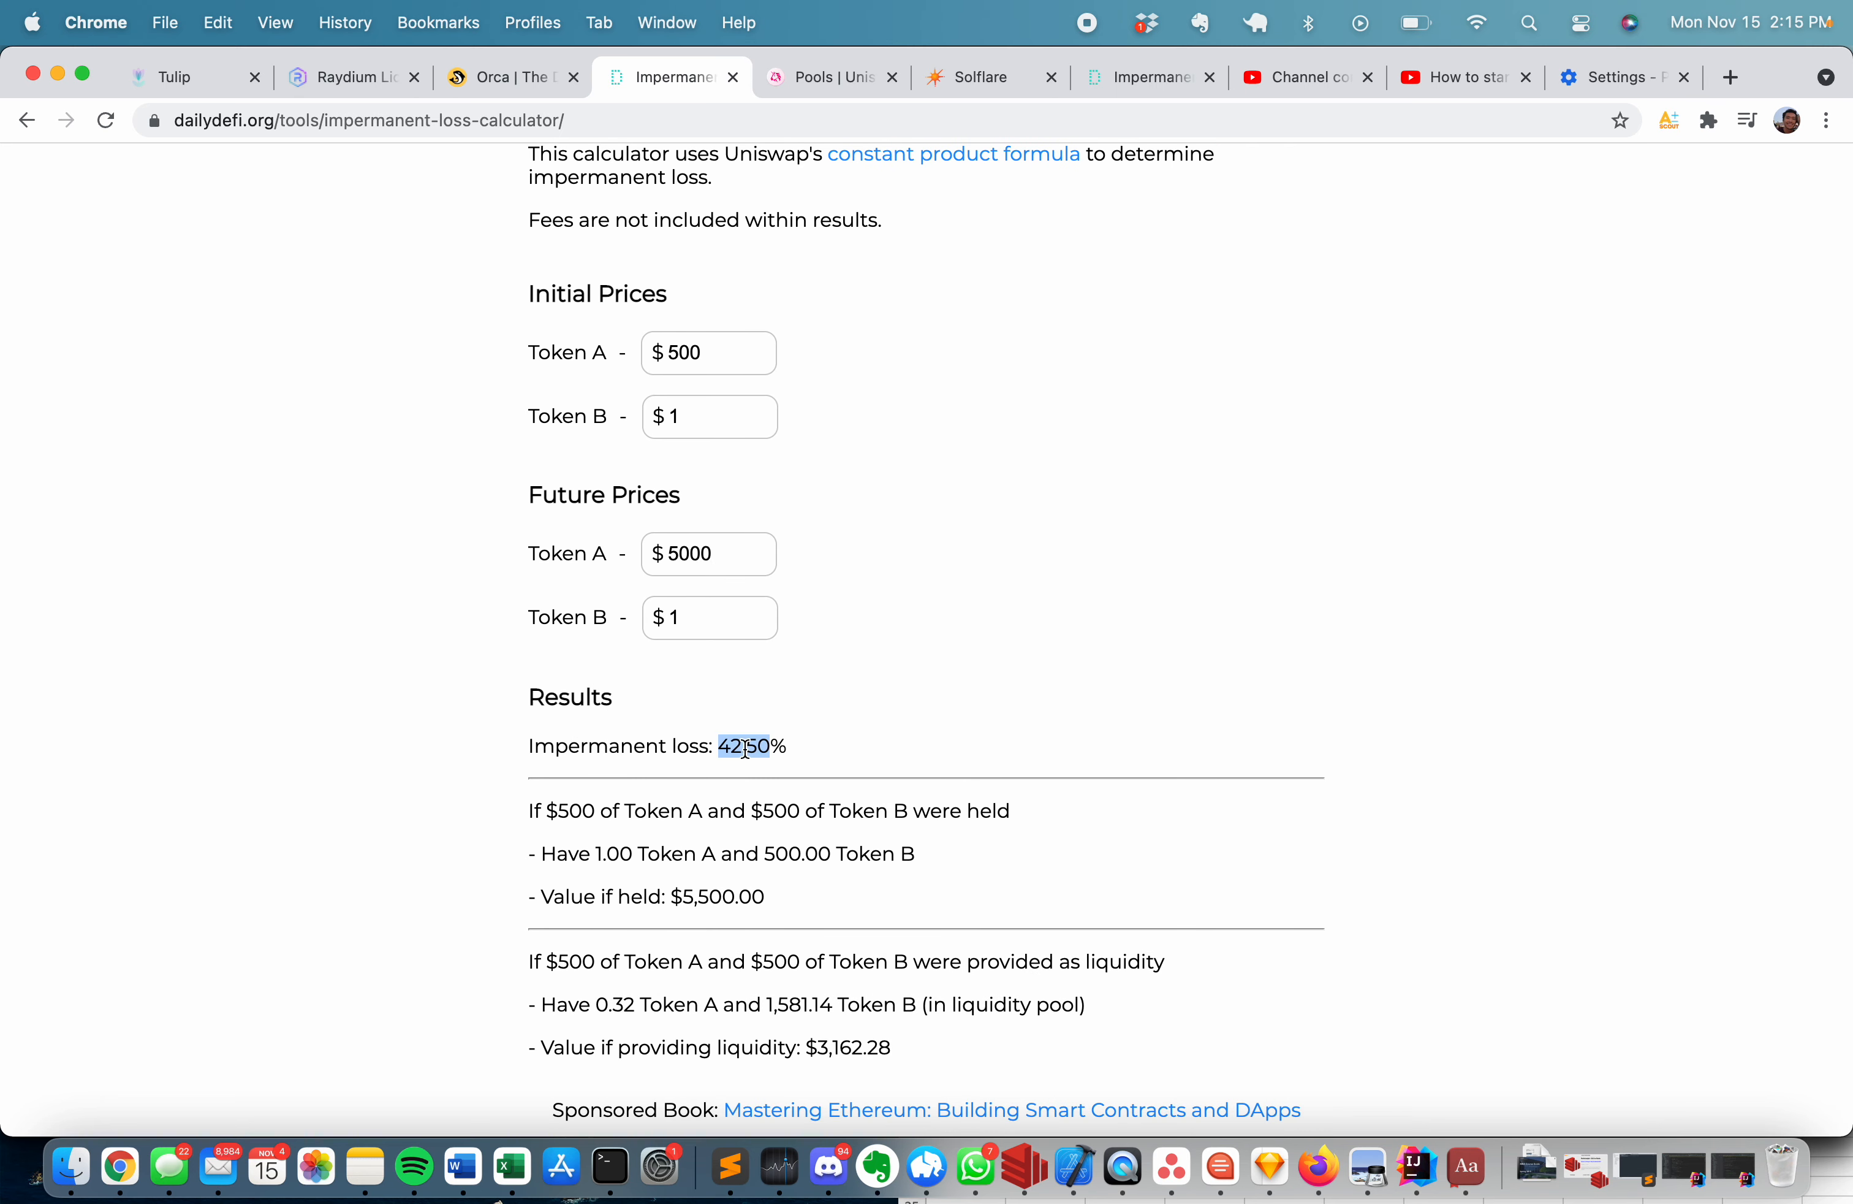
left_click(733, 747)
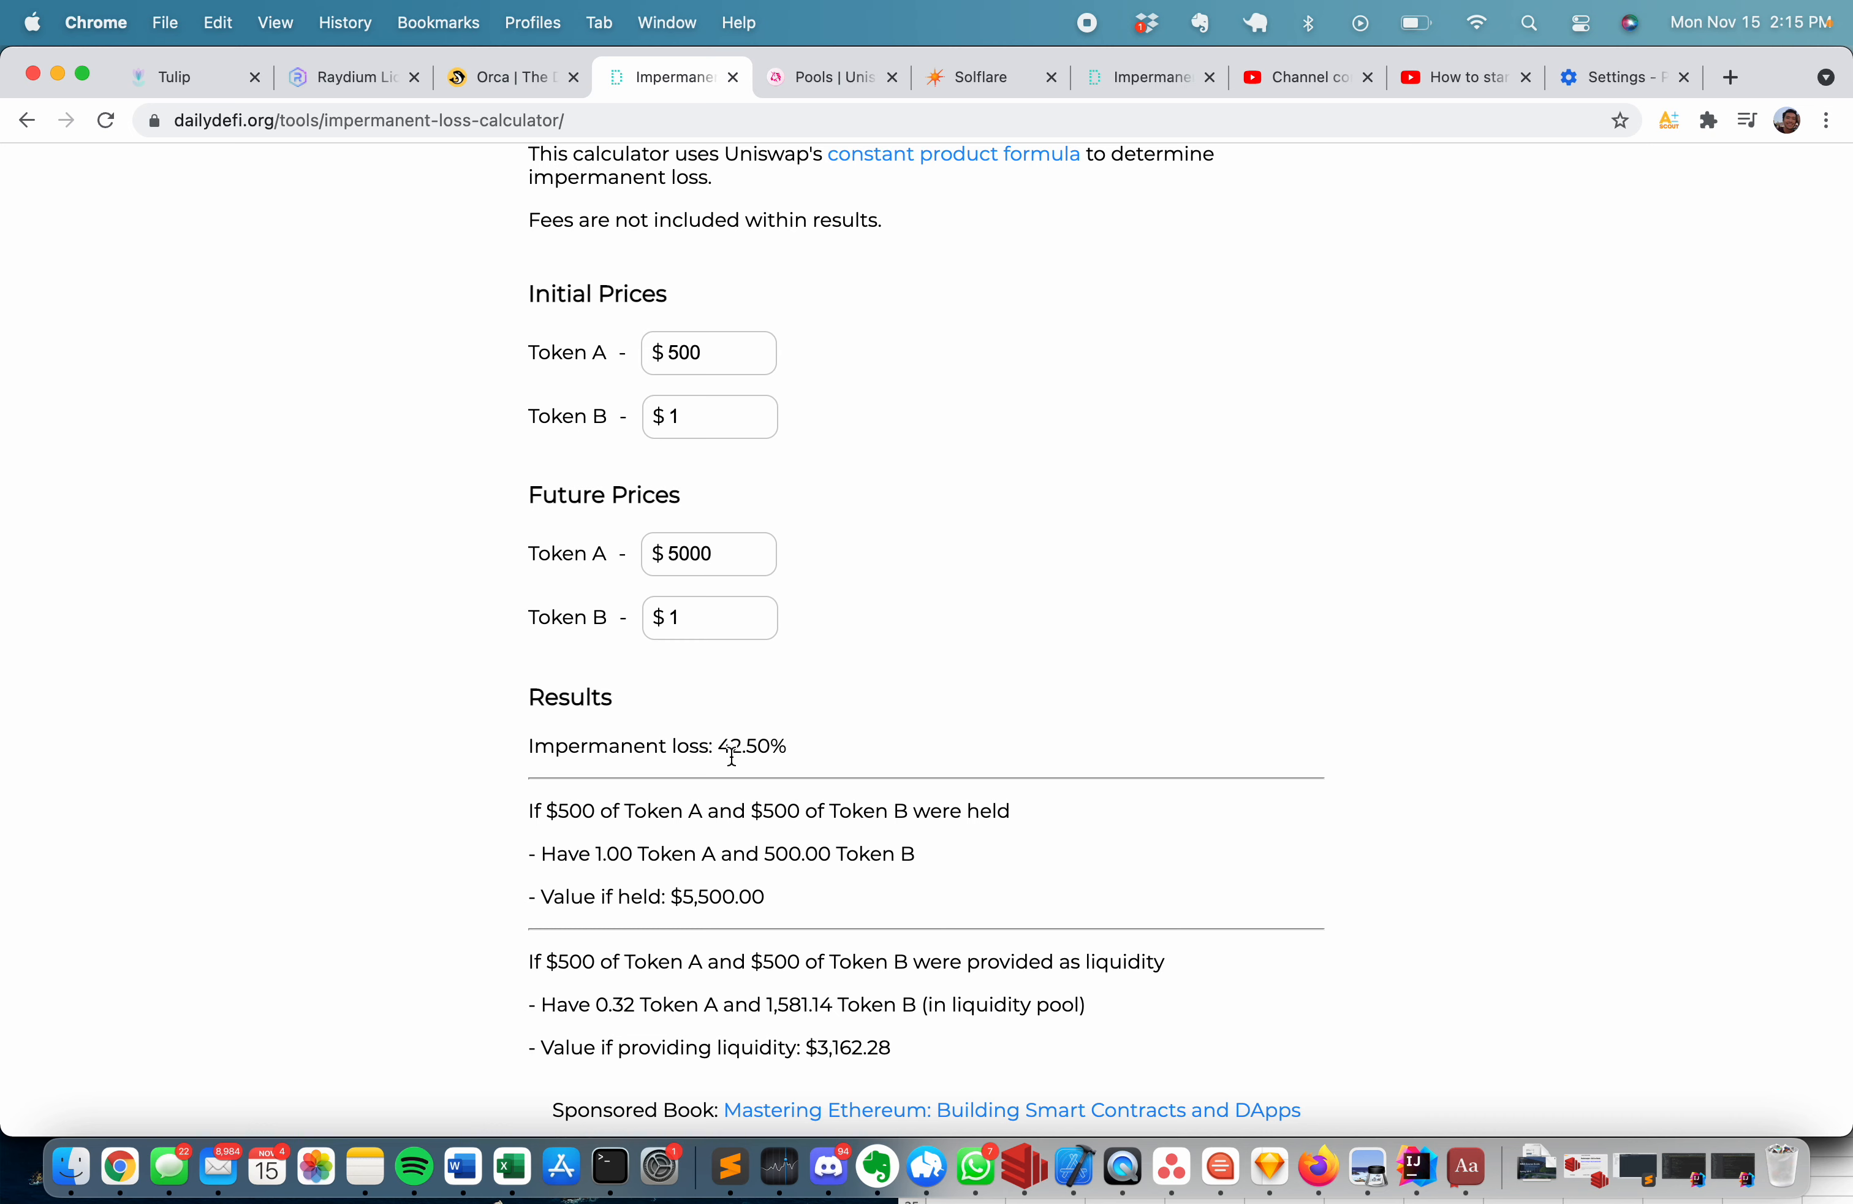
mouse_move(757, 727)
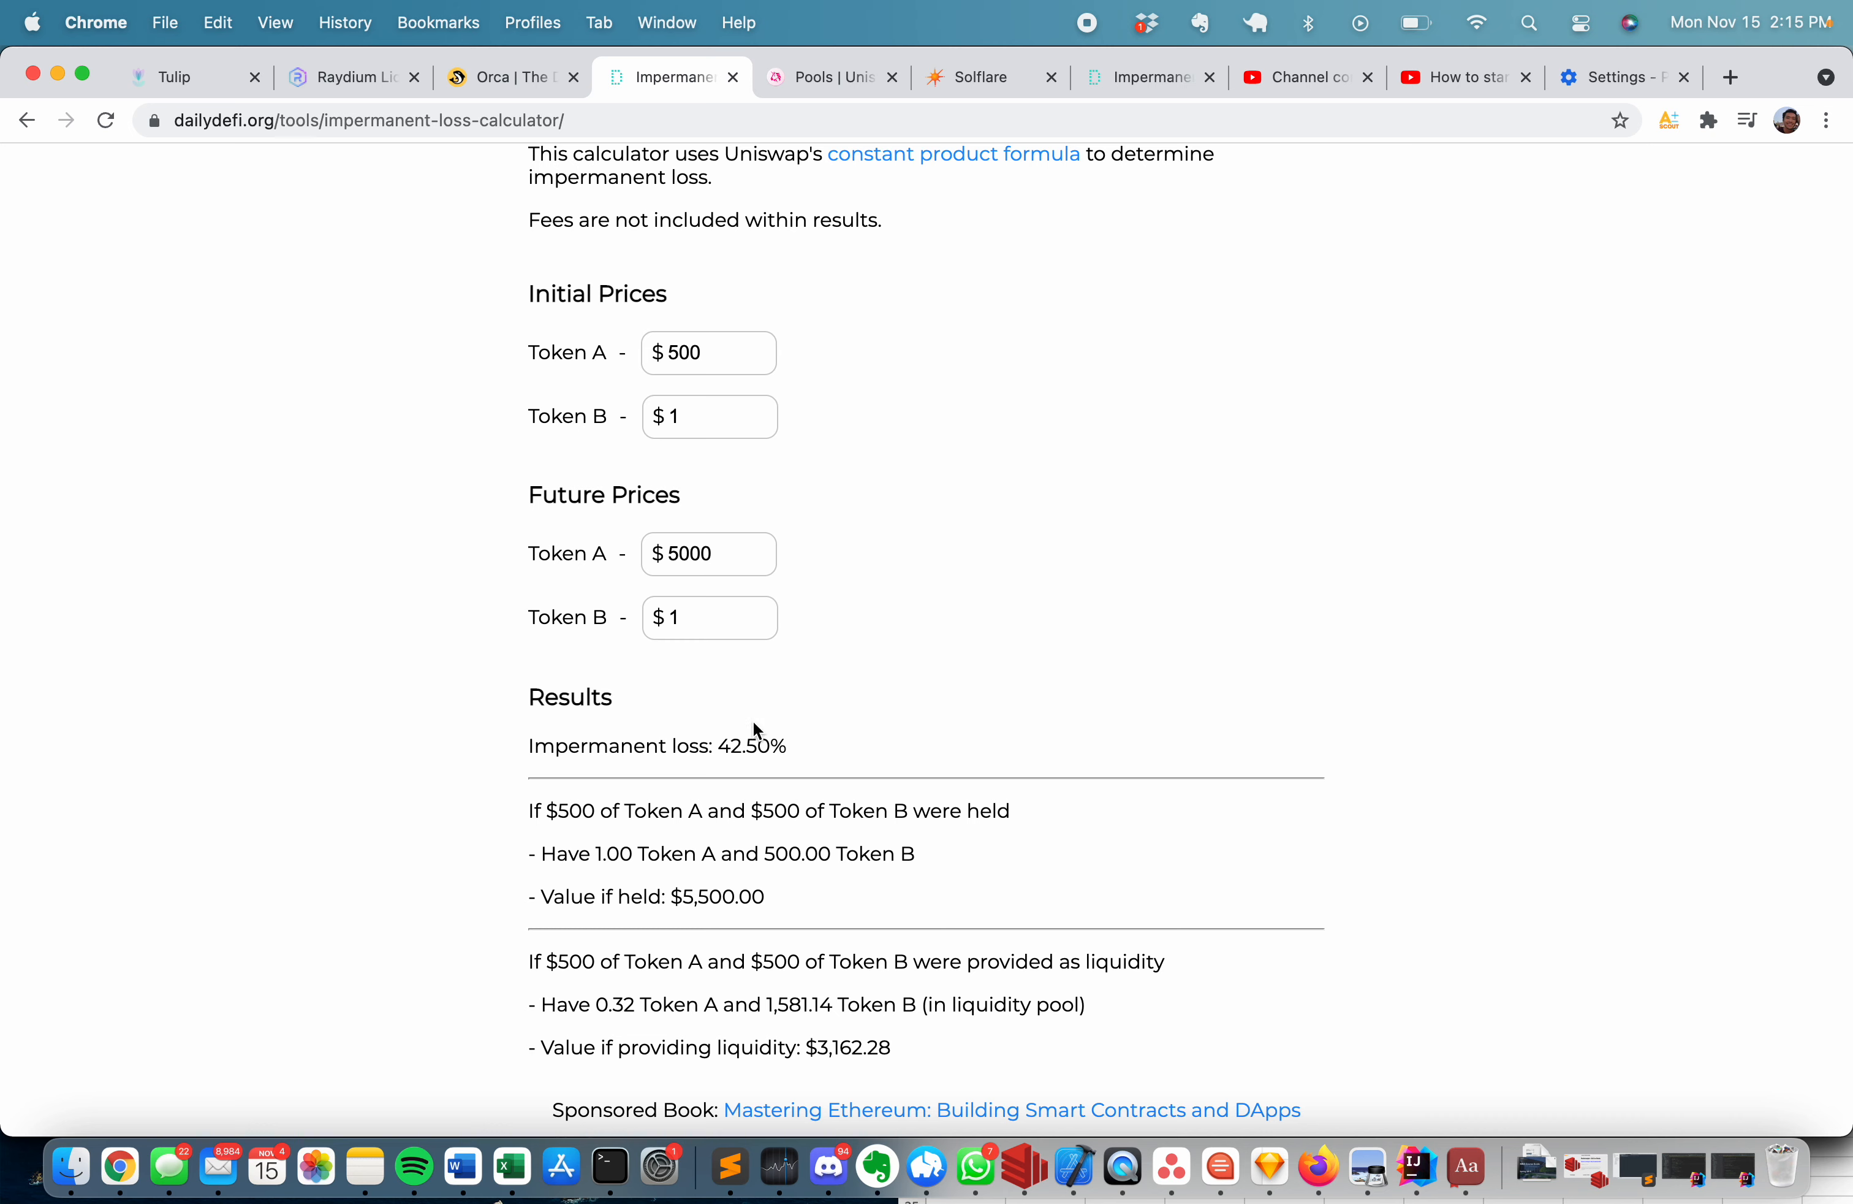
mouse_move(720, 748)
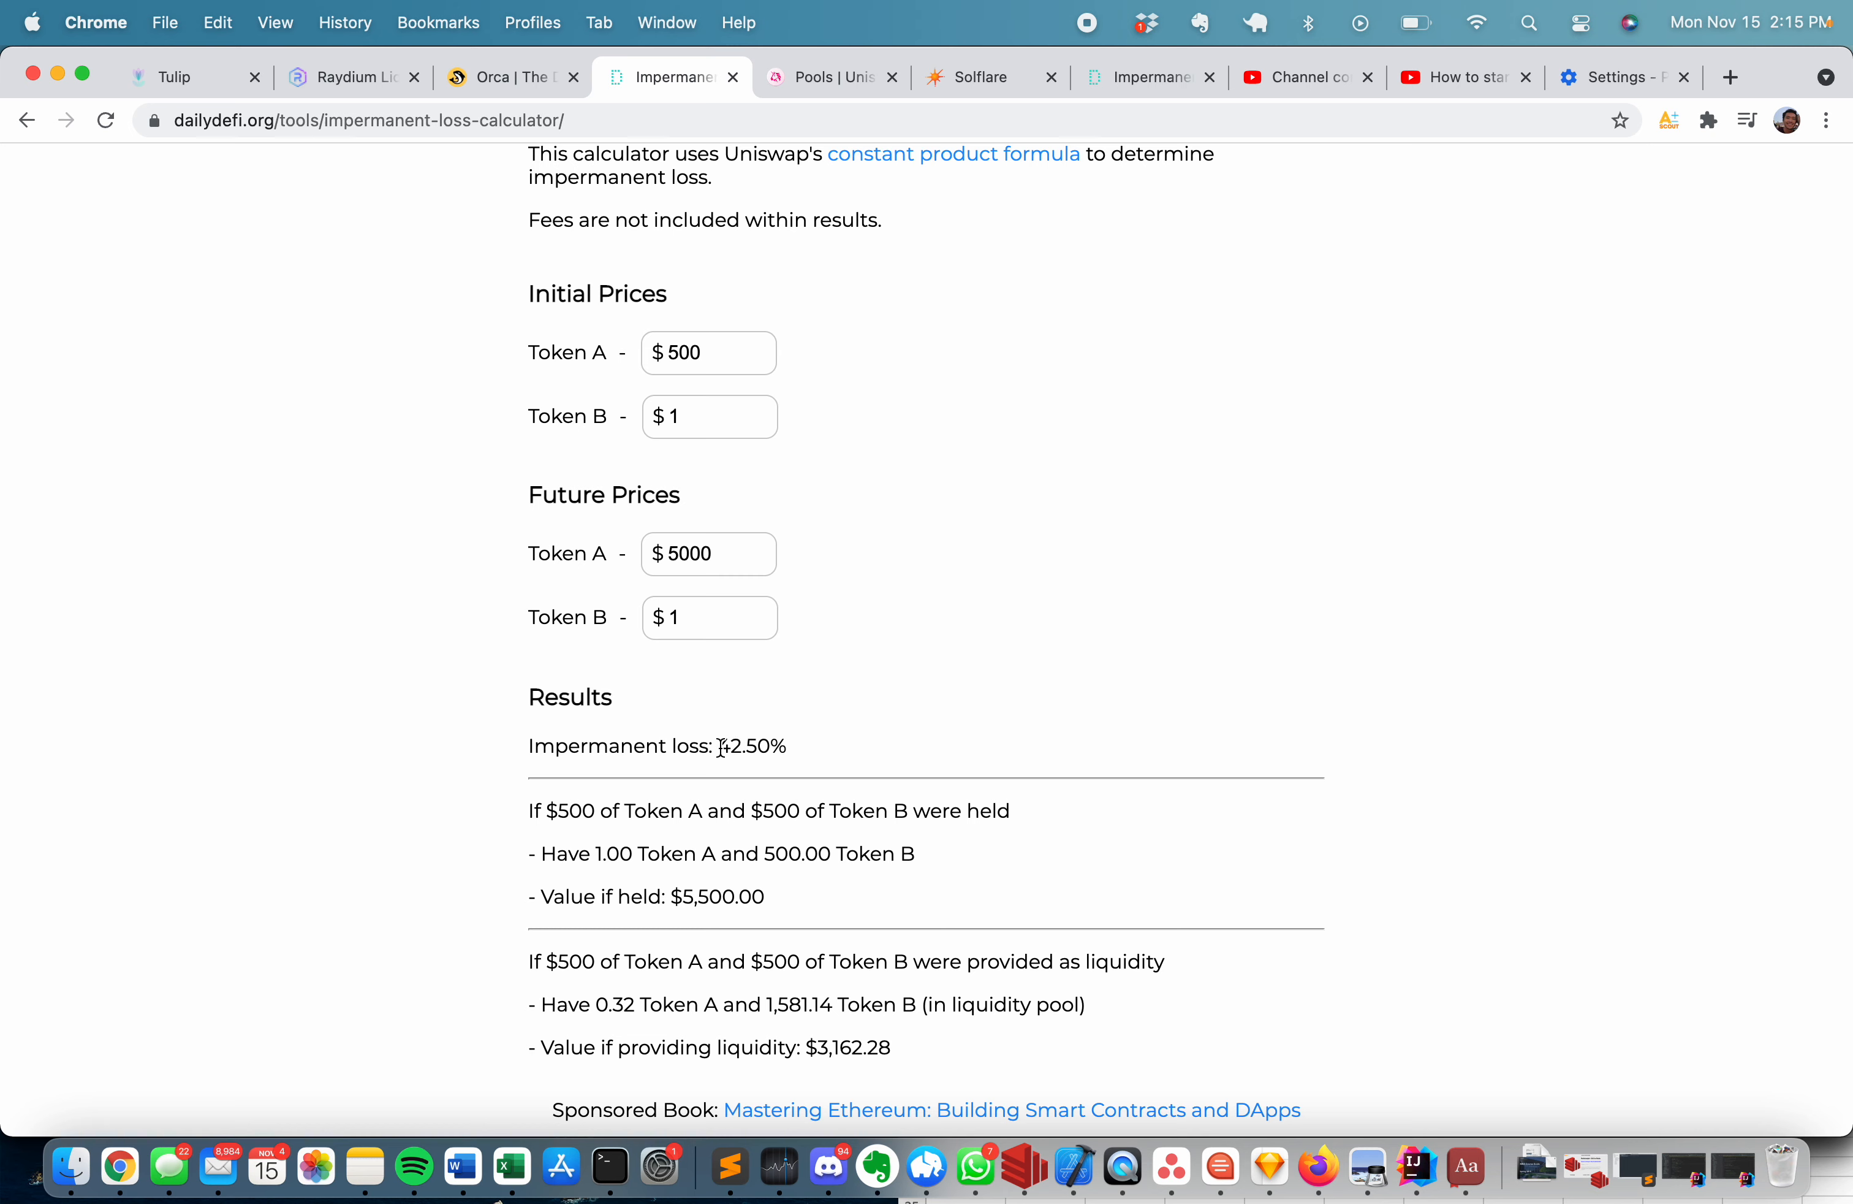
mouse_move(729, 785)
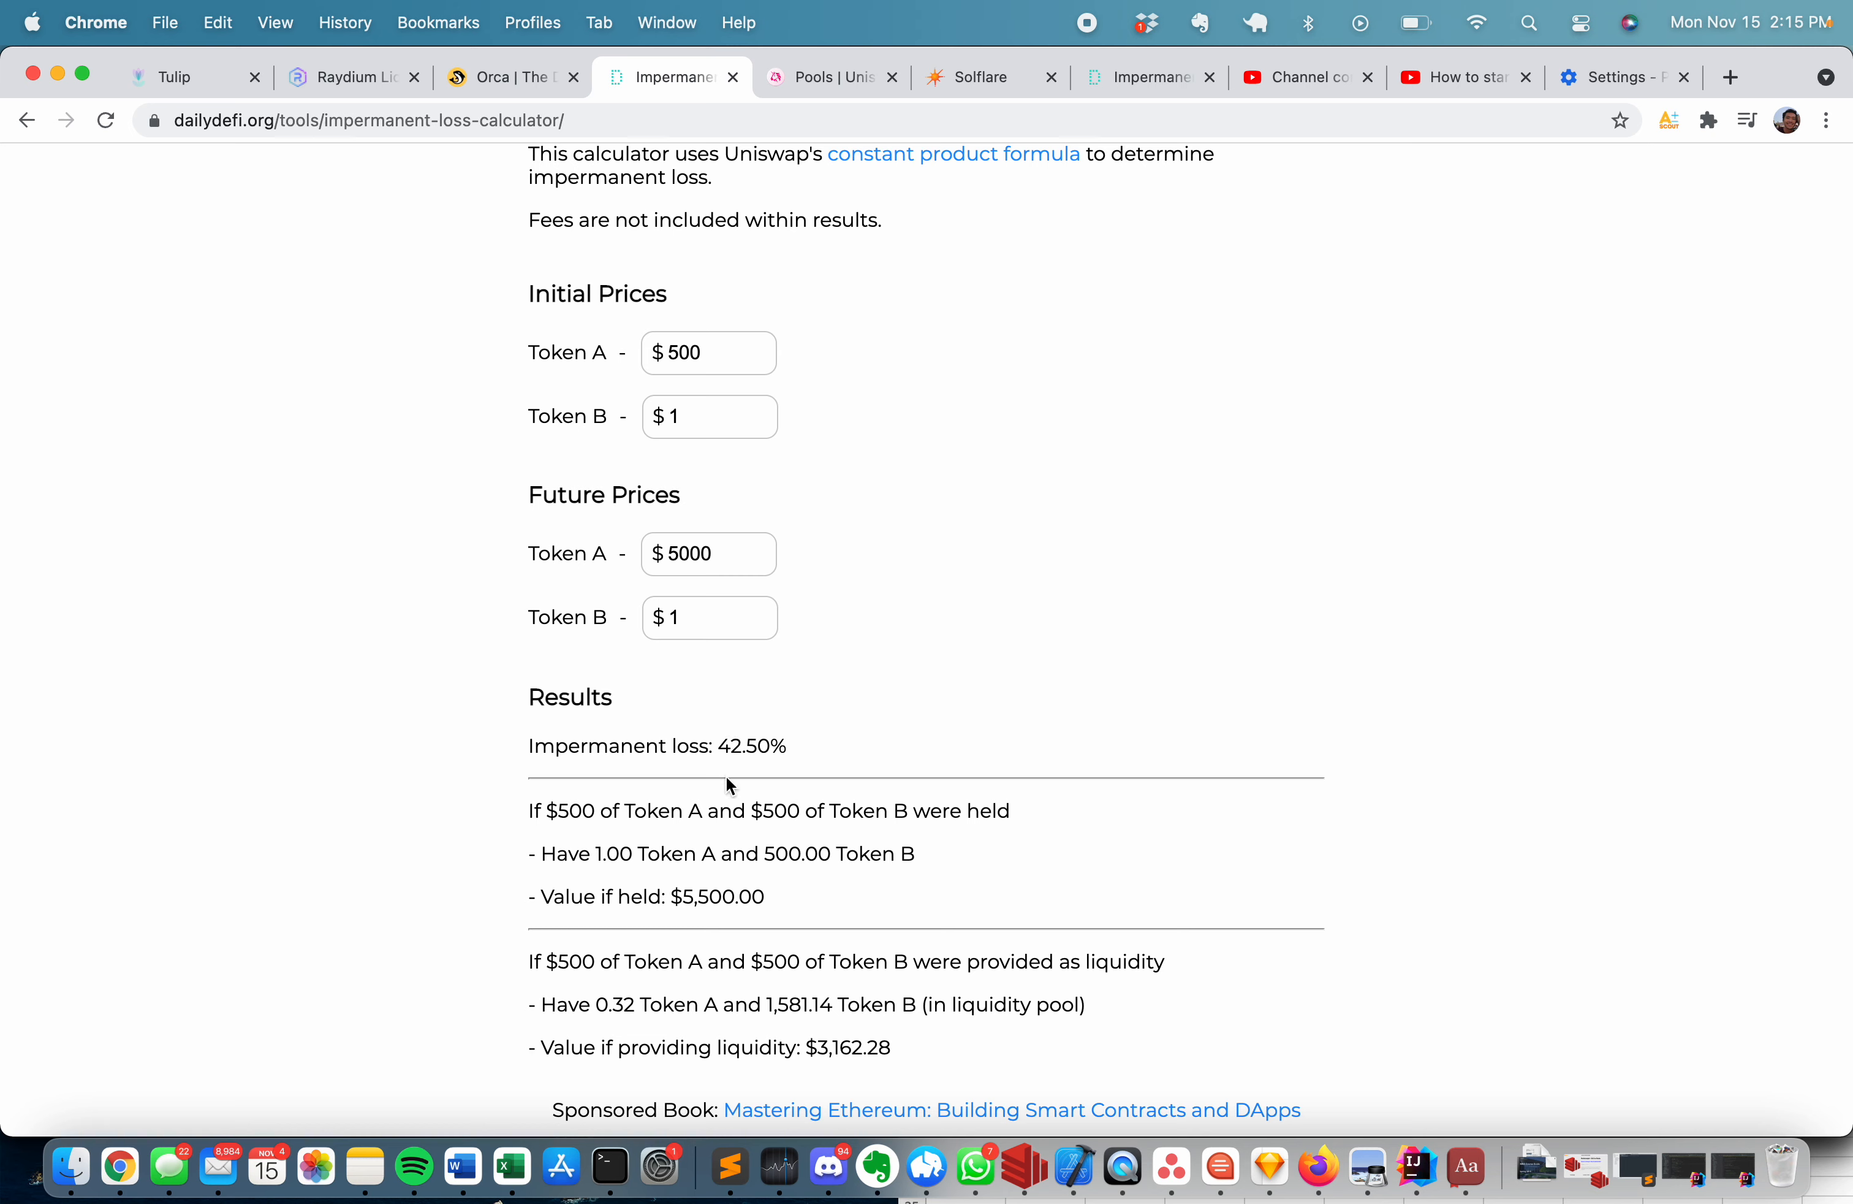
mouse_move(566, 841)
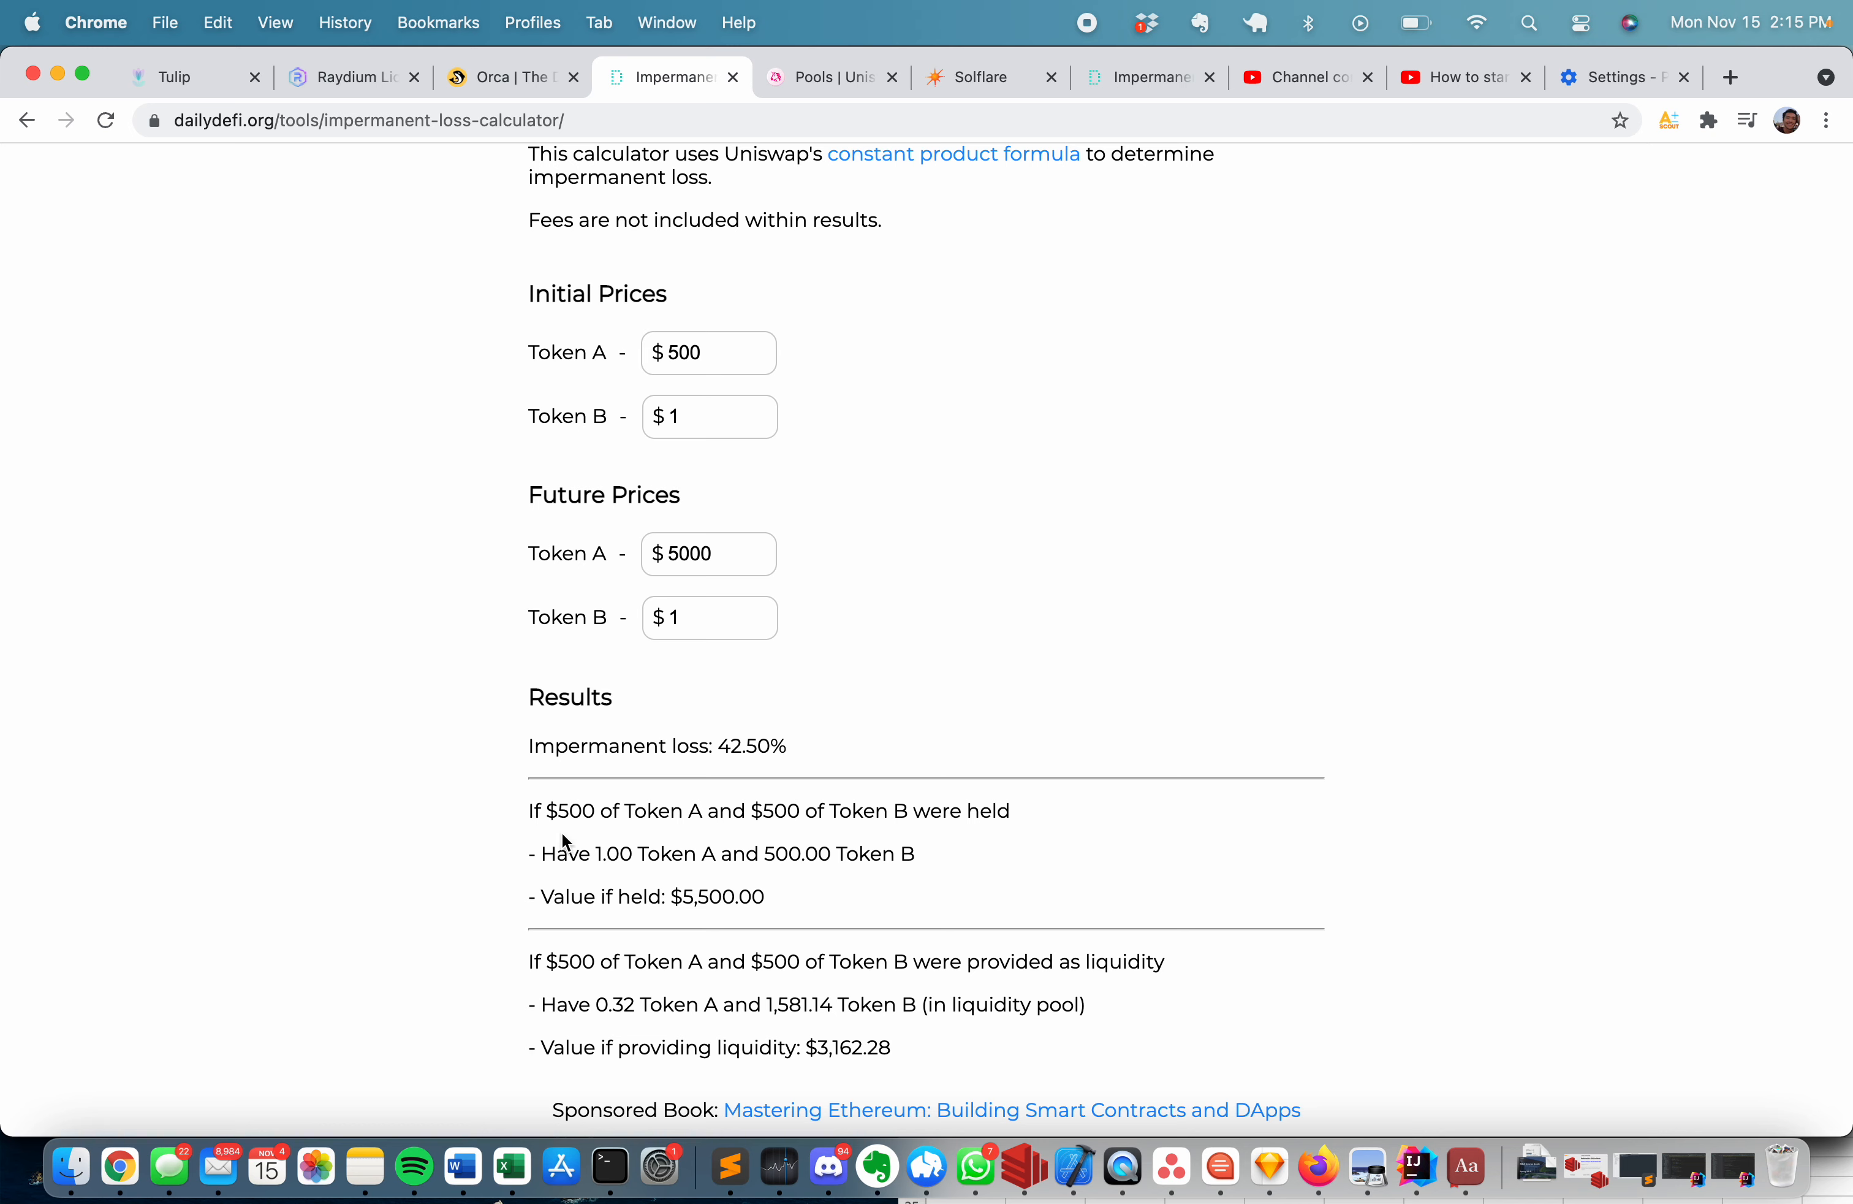
Highlight the $5,500.00 value if held and the 1,581.14 Token B amount explaining the 42.50% loss.
double_click(721, 896)
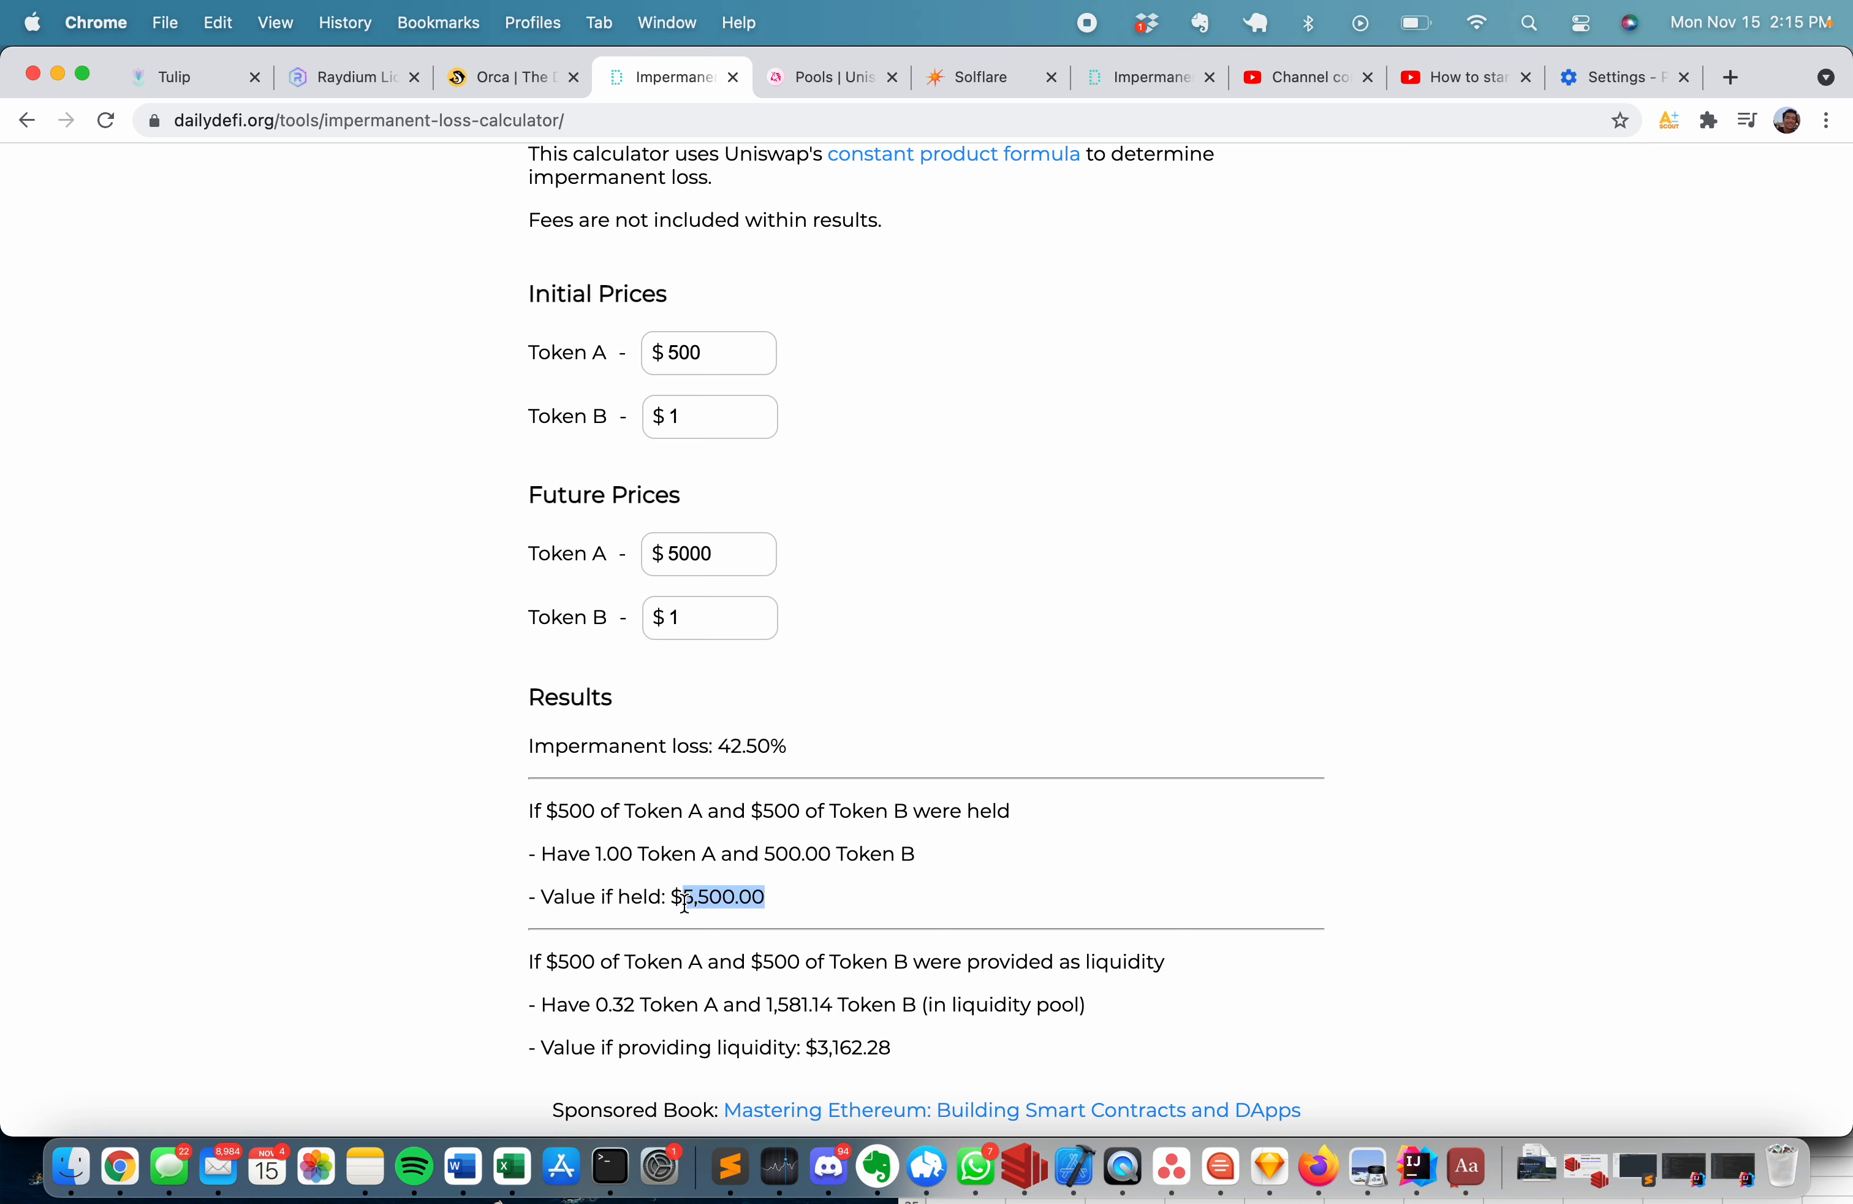
left_click(721, 896)
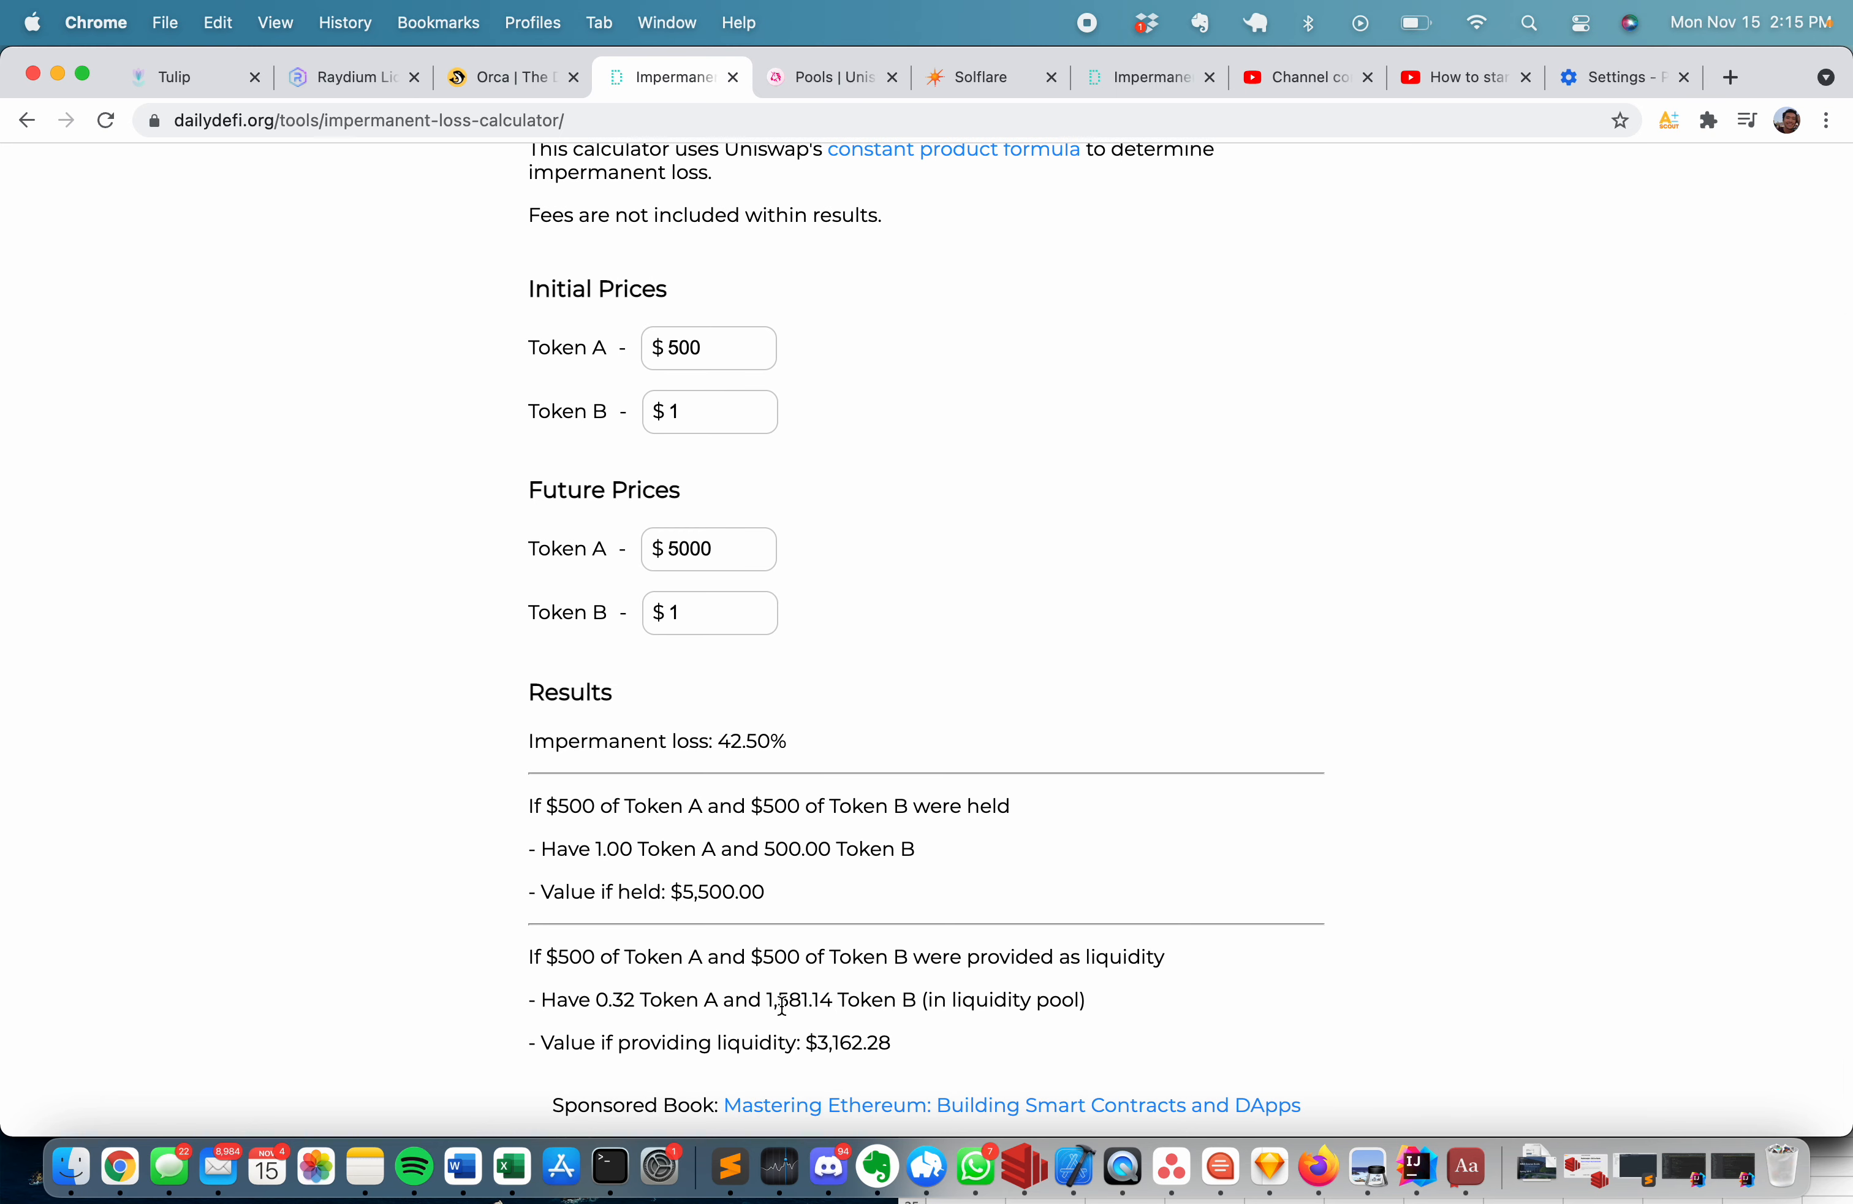
double_click(801, 999)
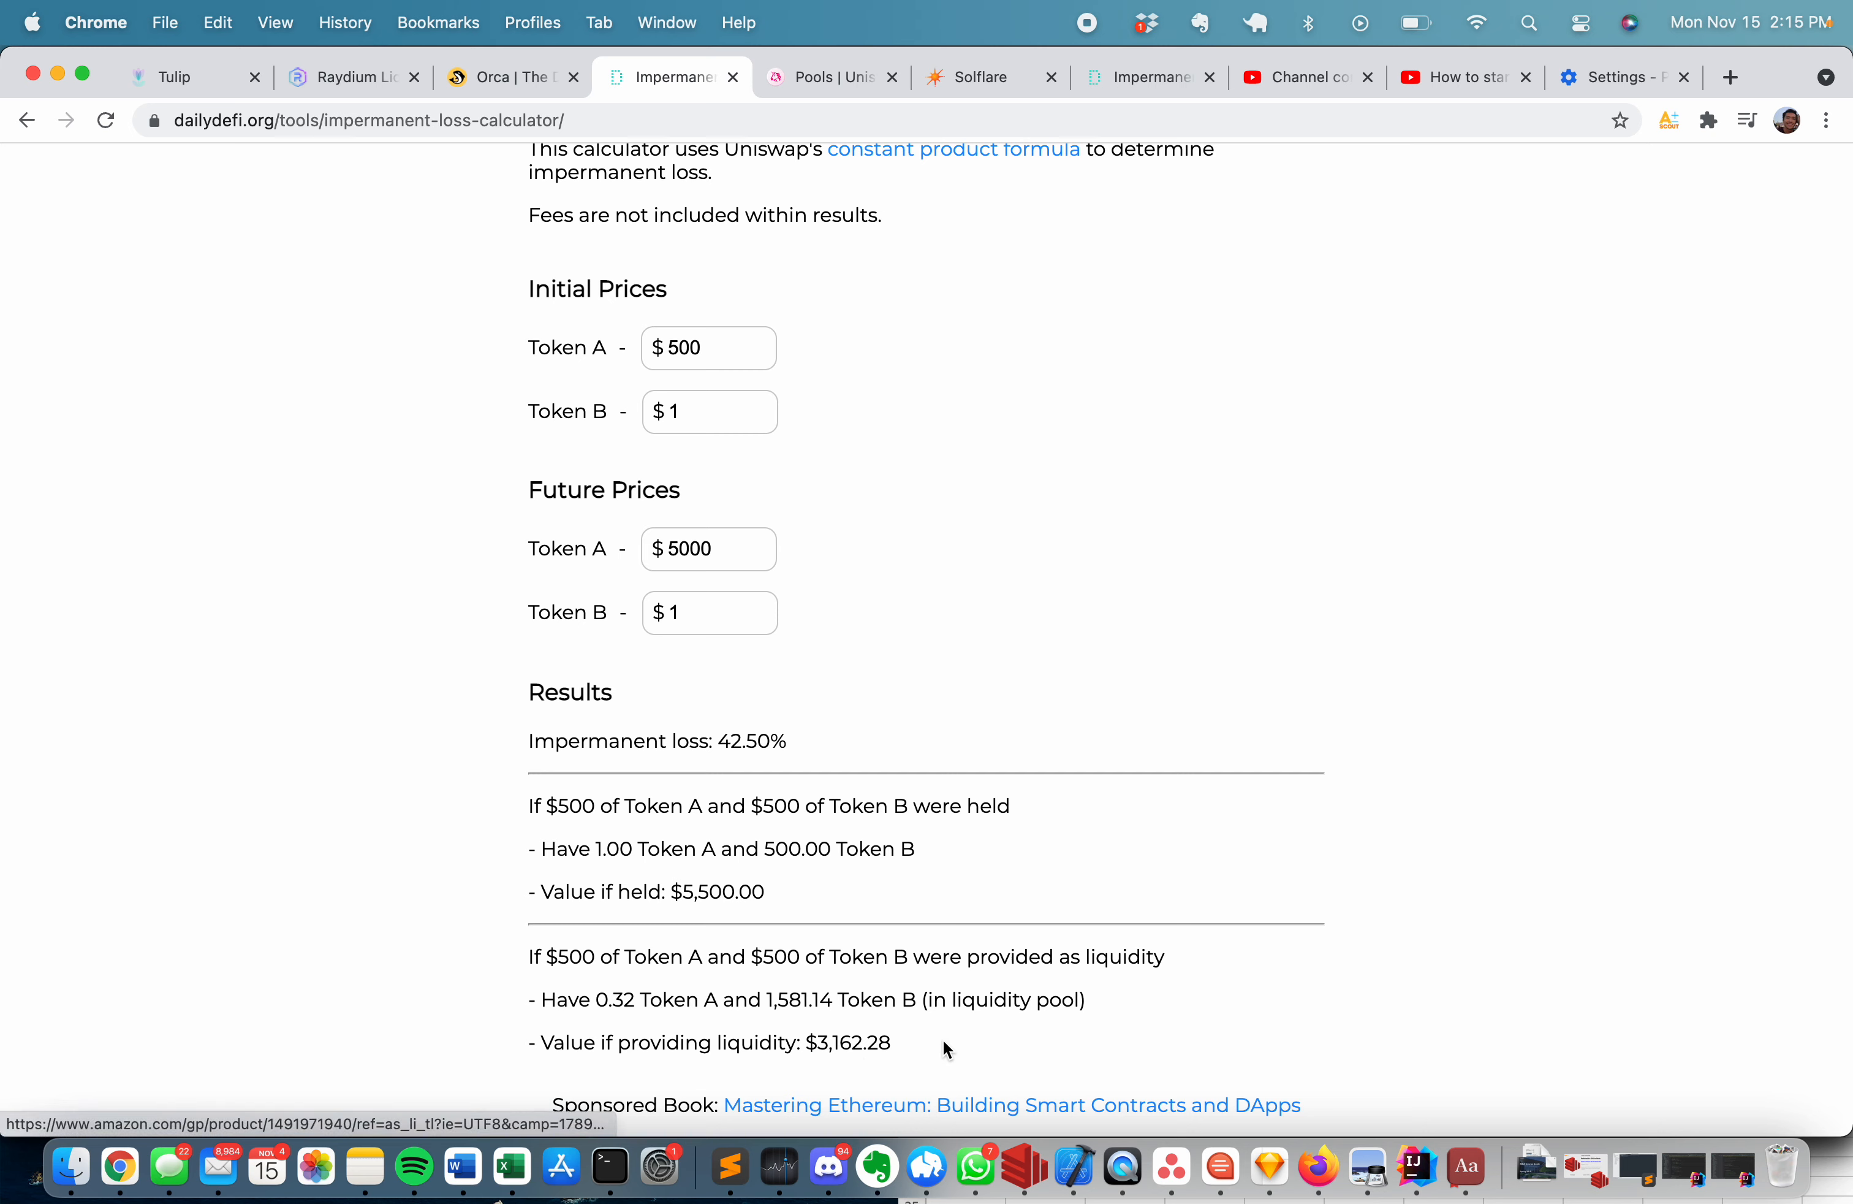
mouse_move(961, 1006)
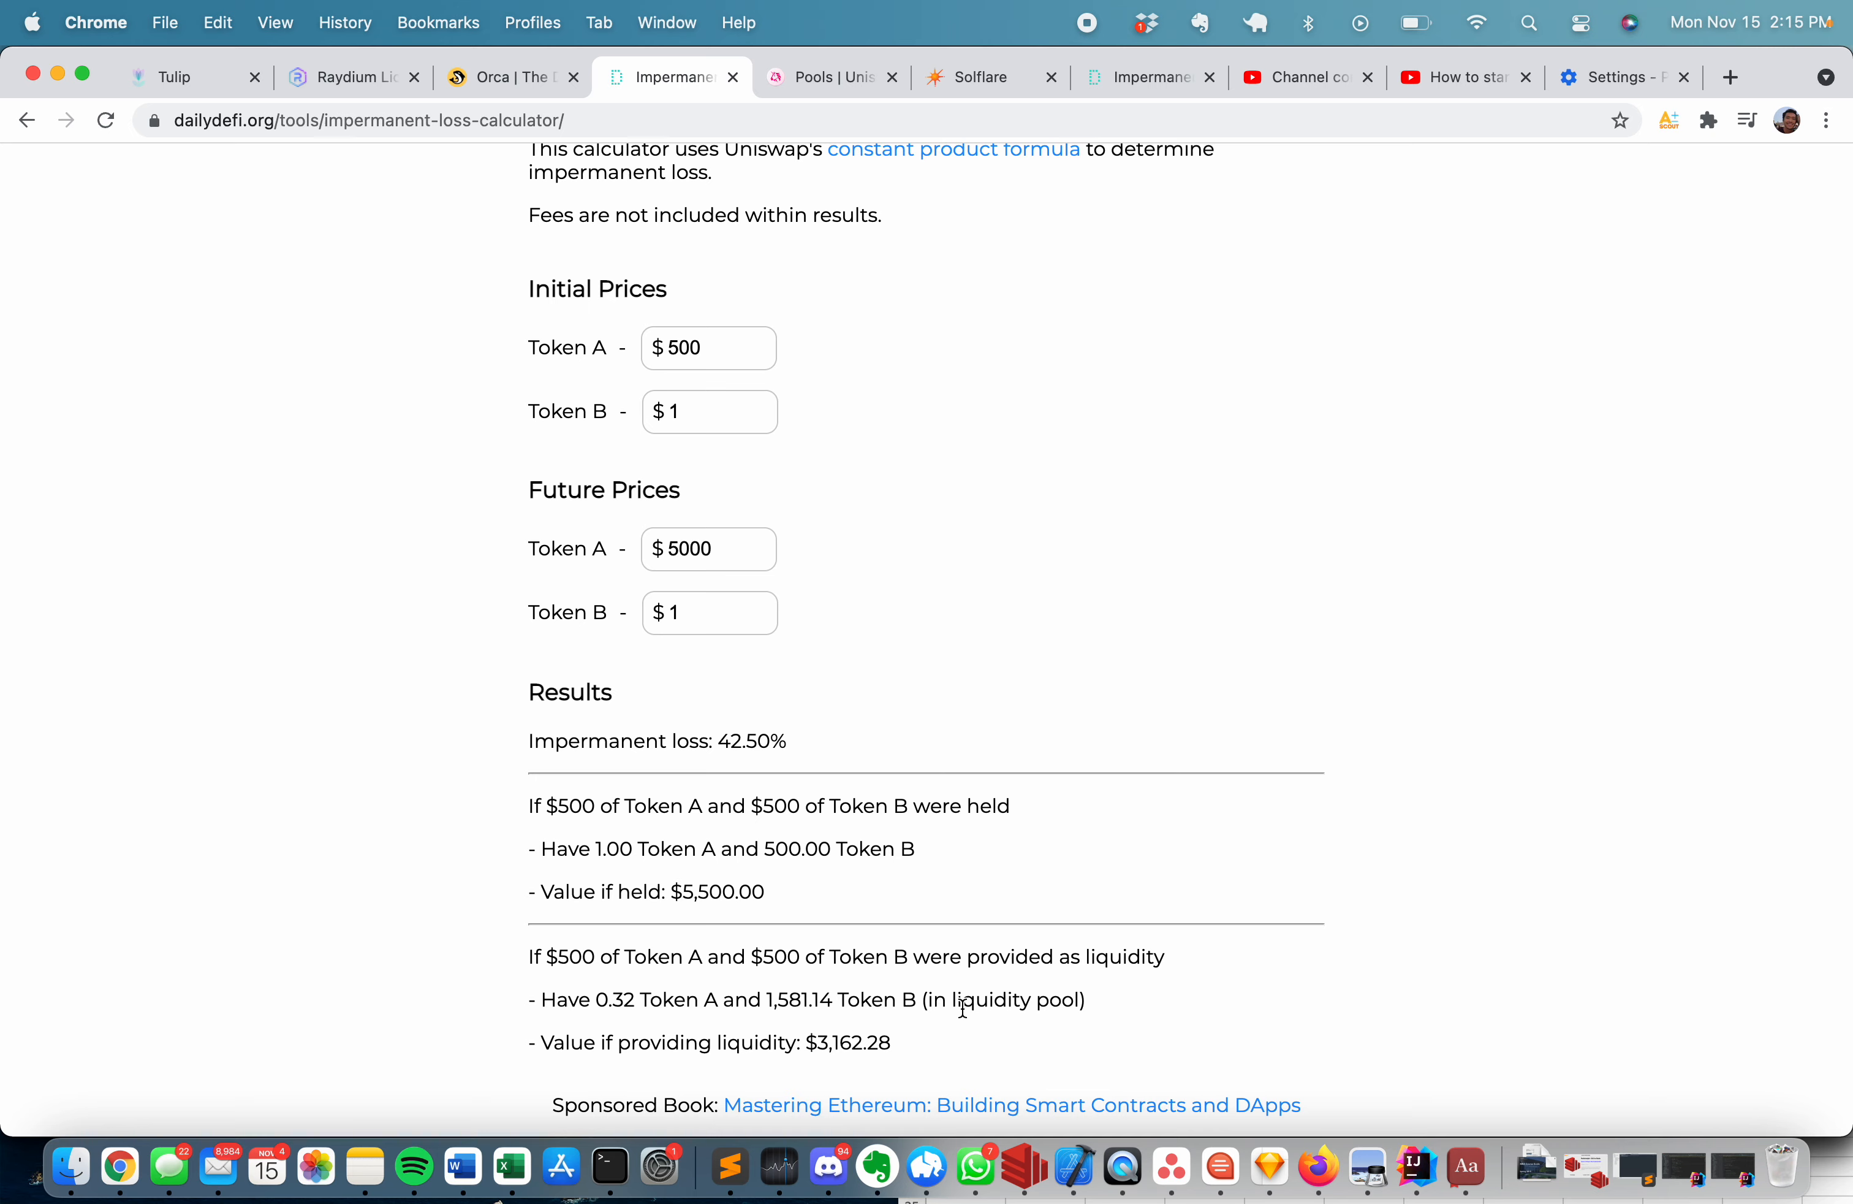
left_click(1729, 78)
type("uniswap equation")
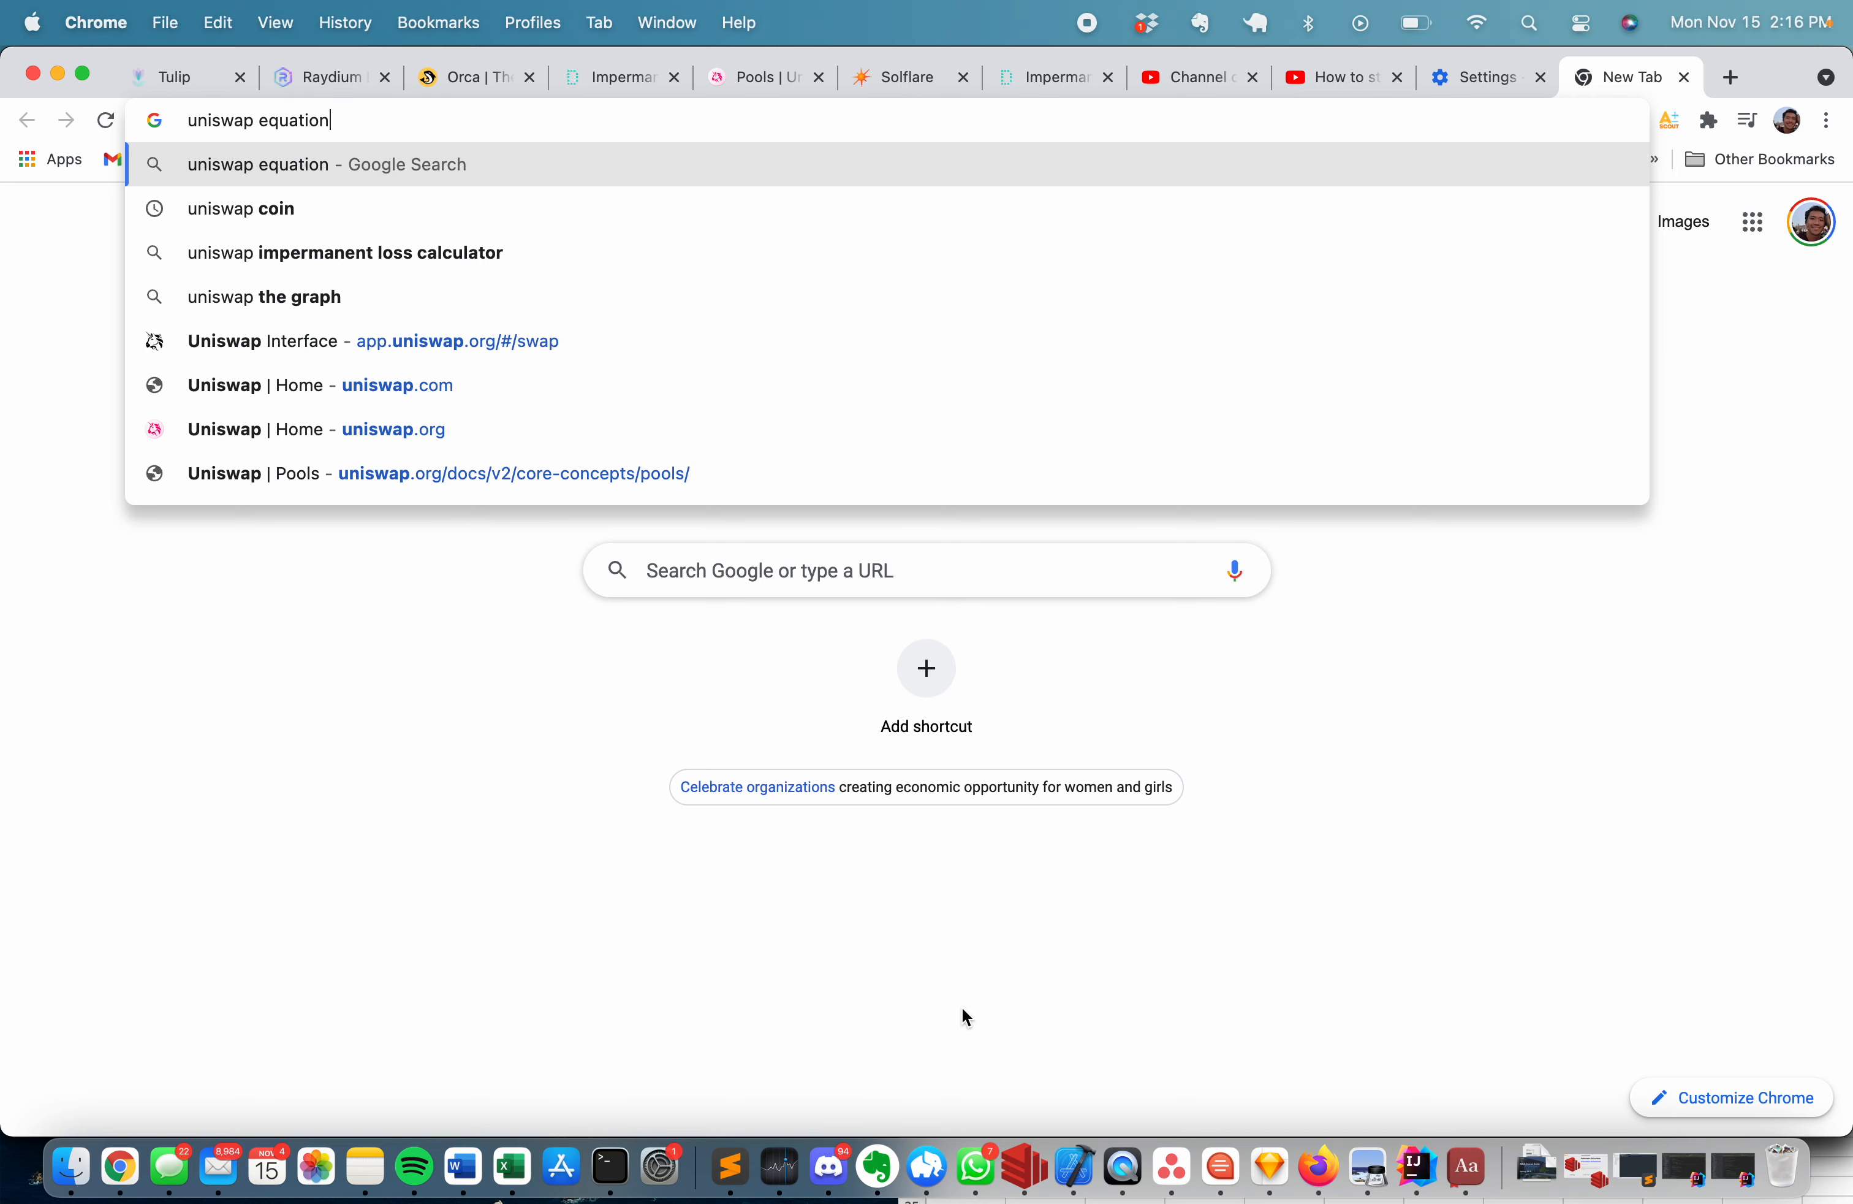
Search 'uniswap equation impermant loss', browse the image results on x*y=k, then return to the Uniswap Pools docs.
type("impermant")
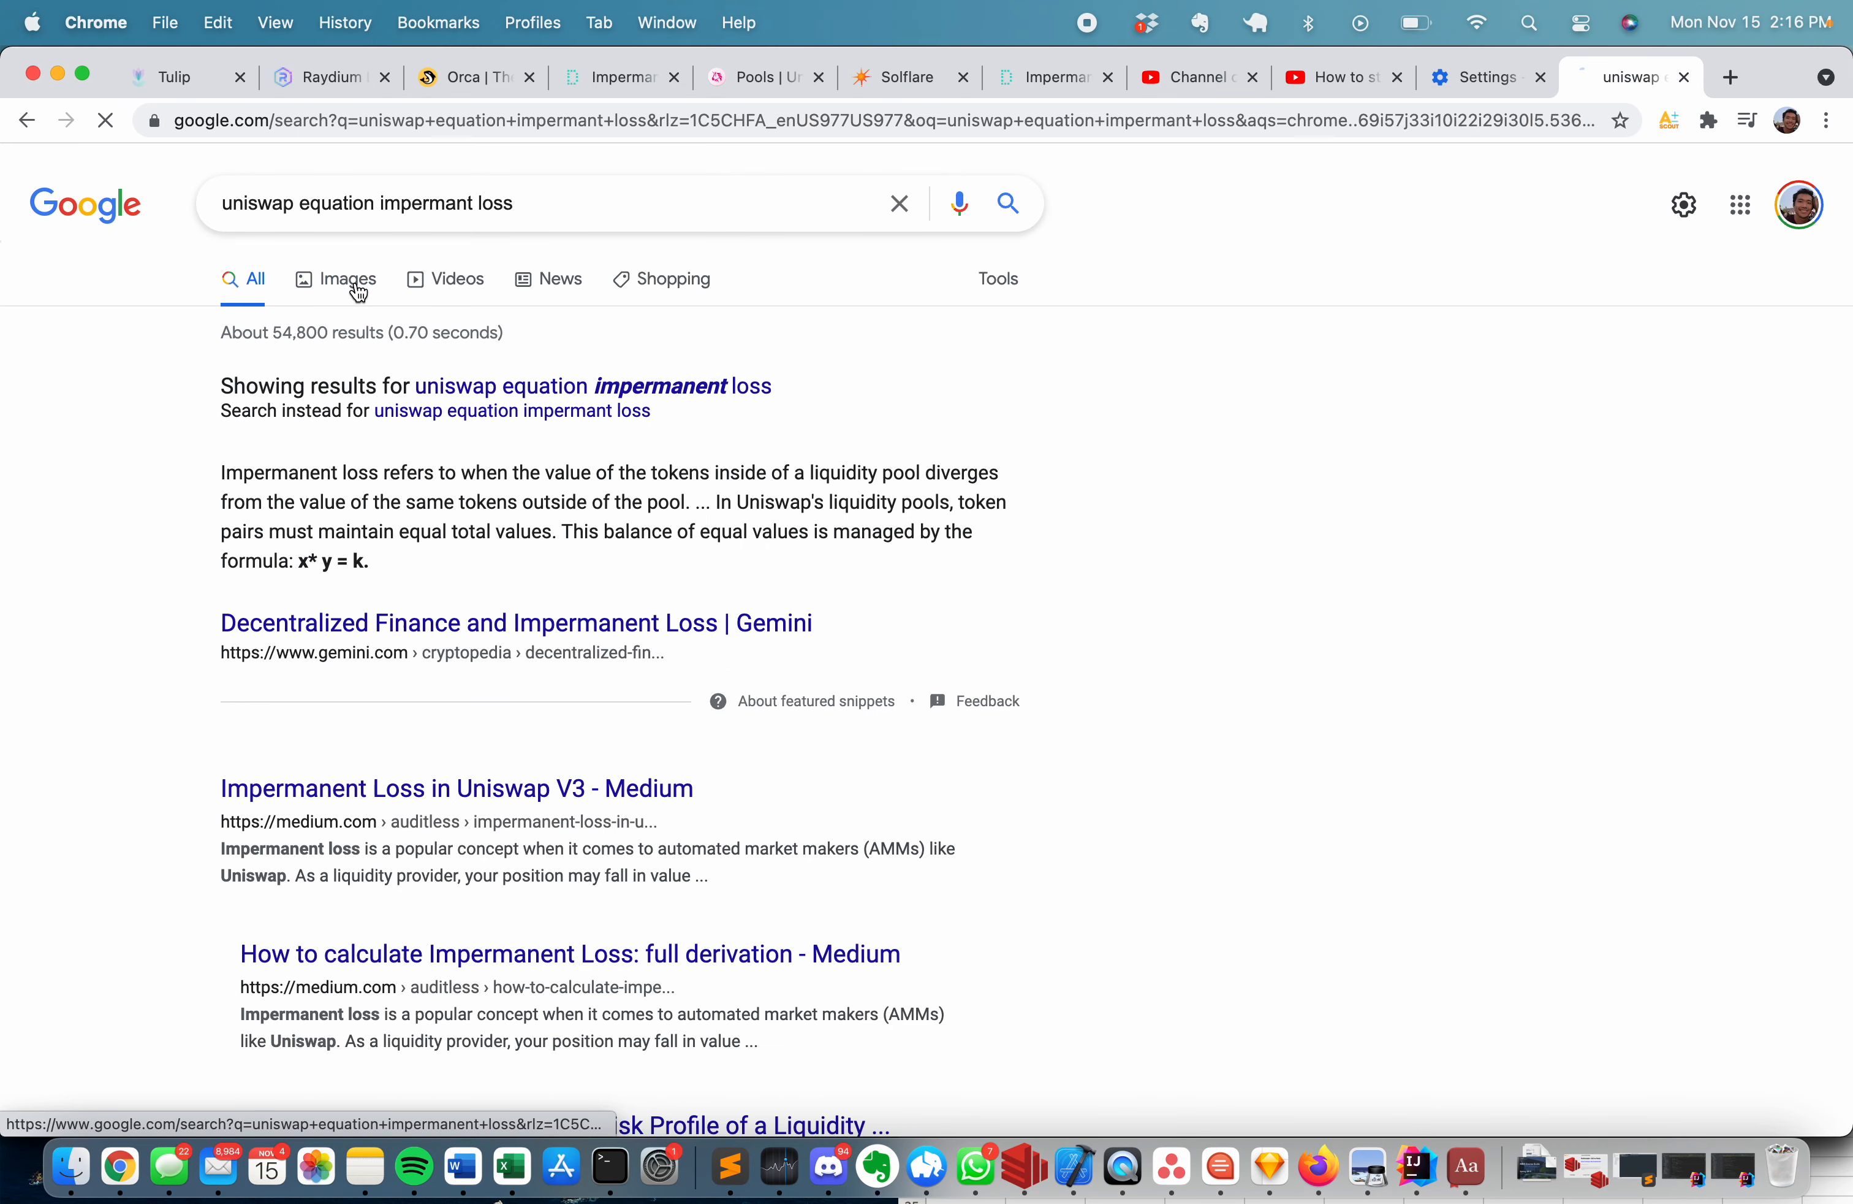
left_click(348, 279)
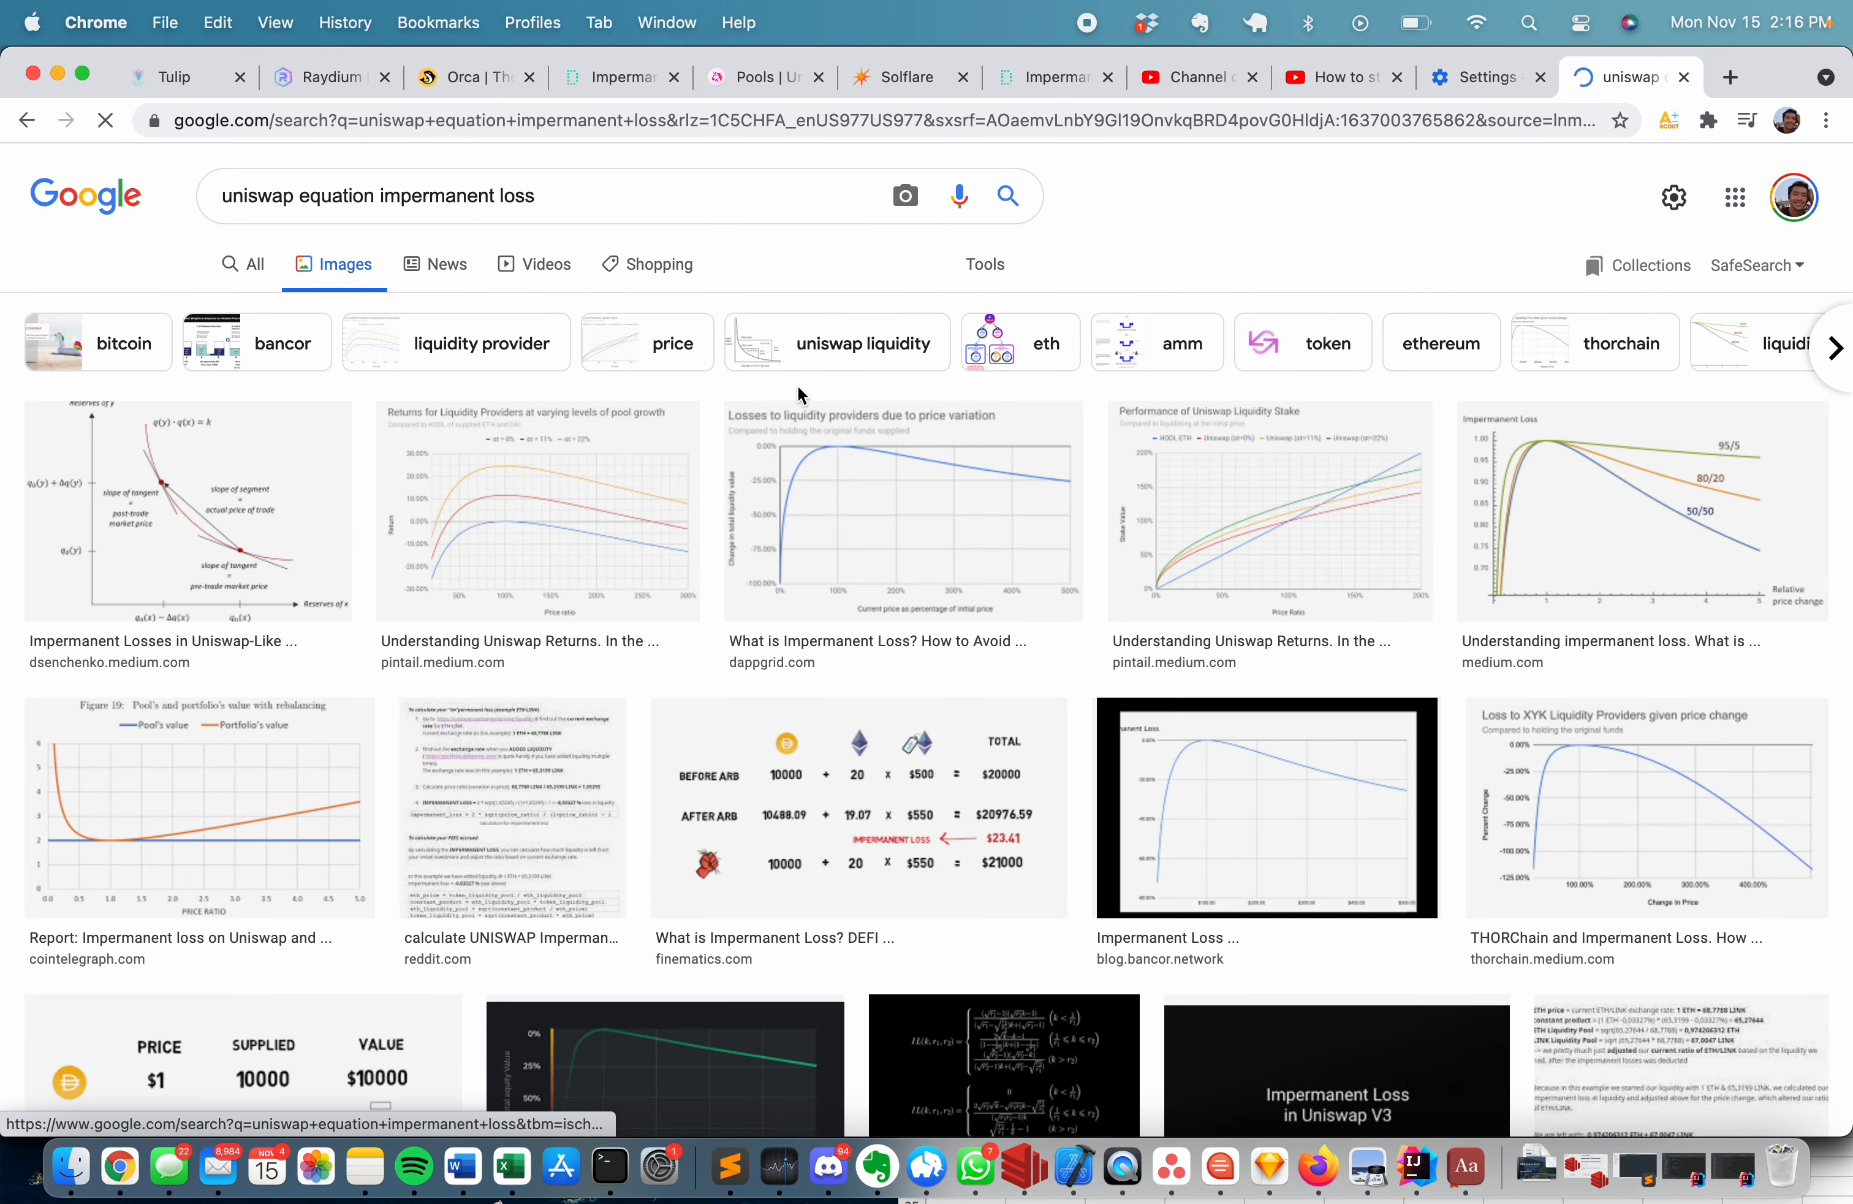
scroll("down", 3)
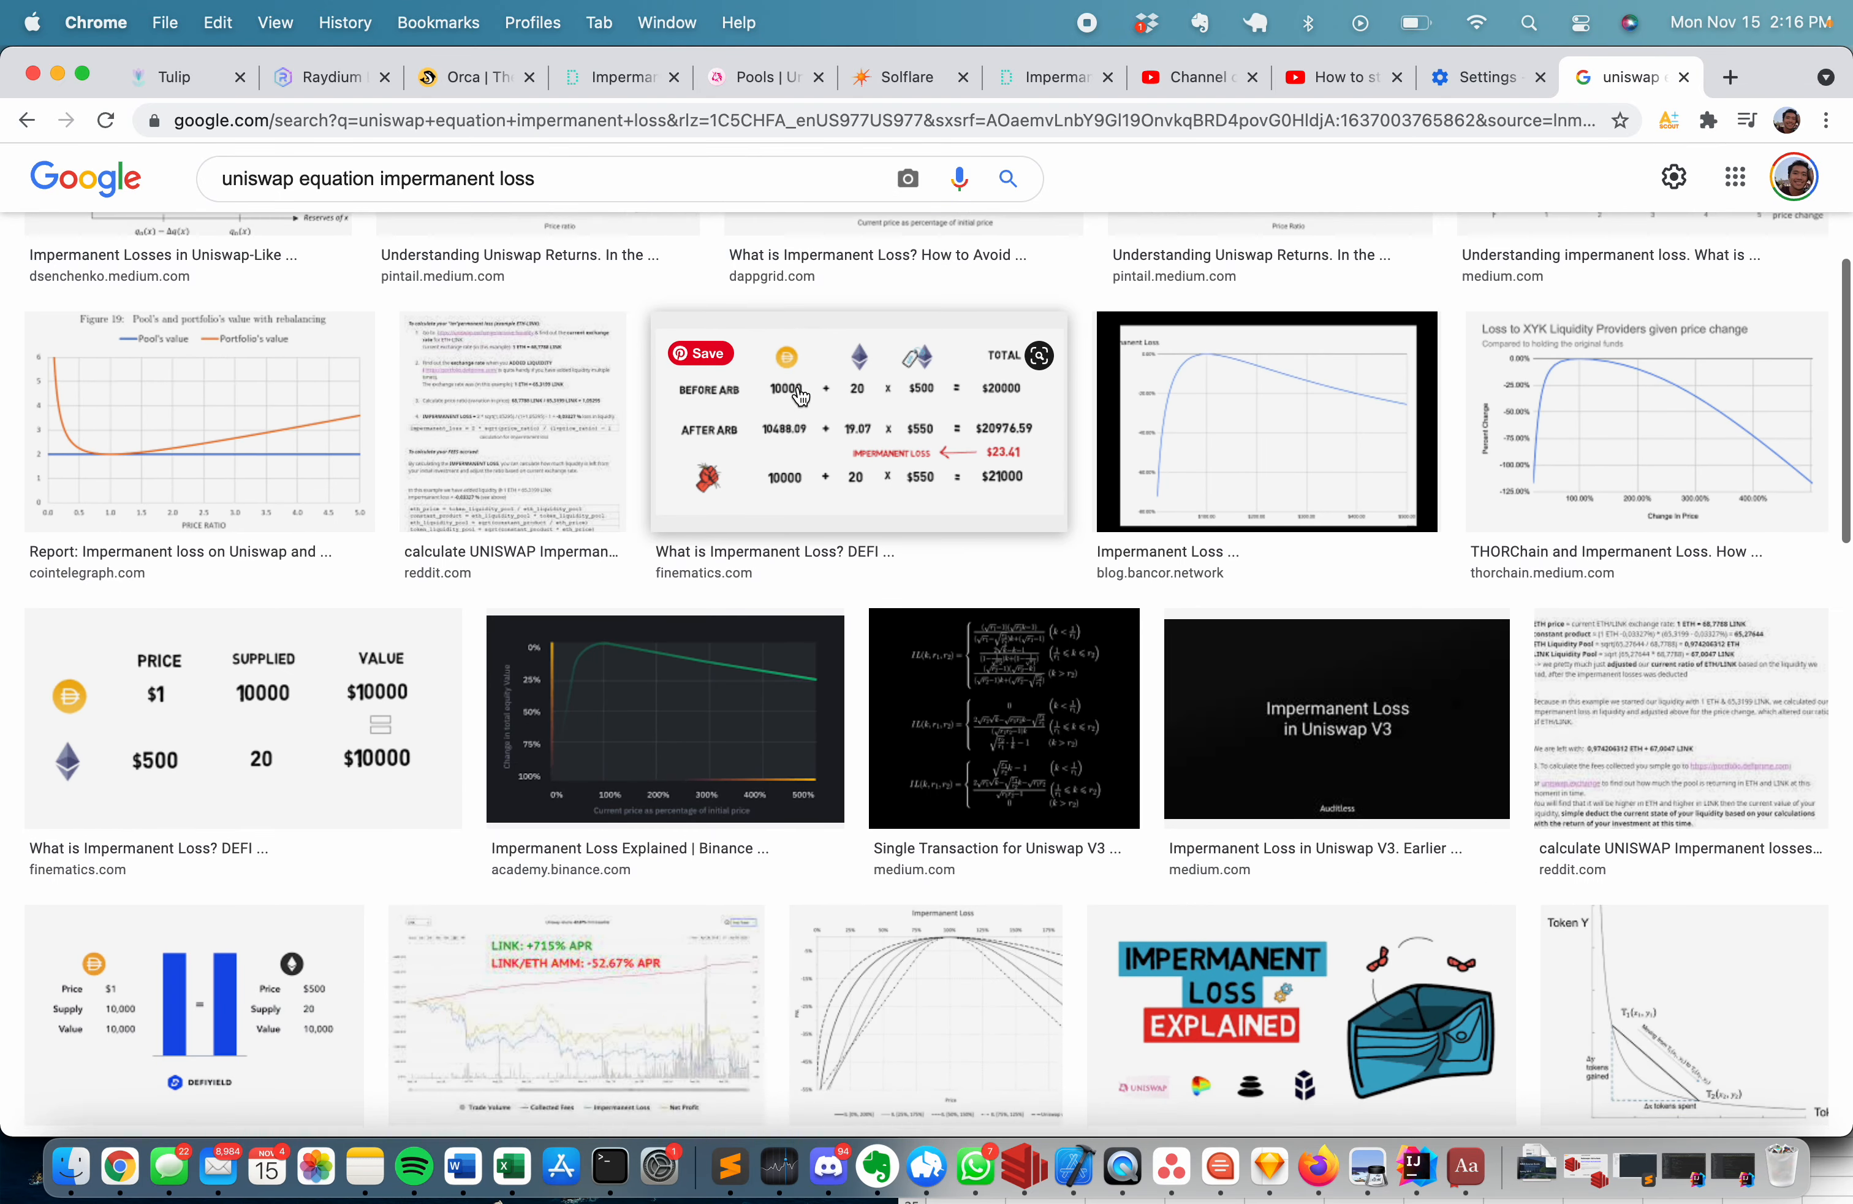
scroll("down", 3)
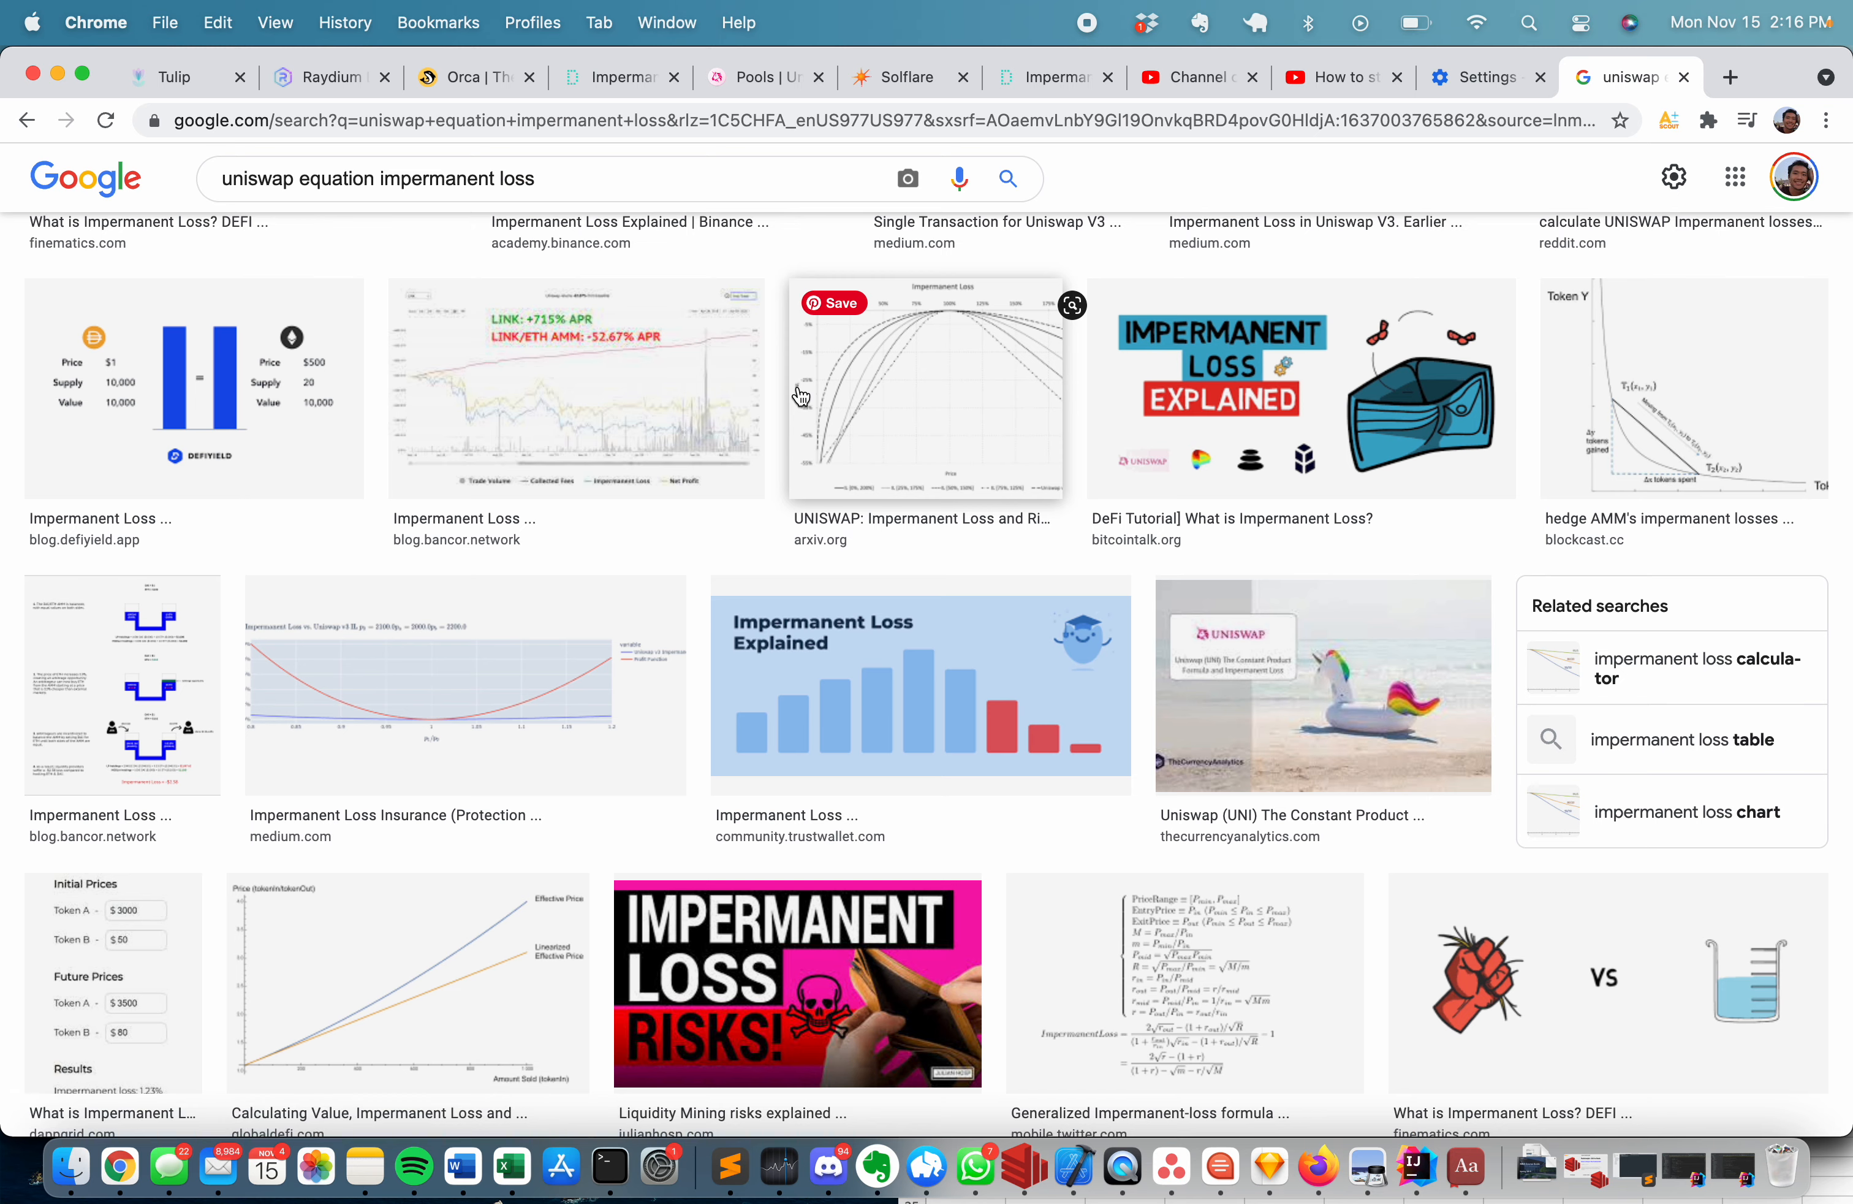
scroll("down", 3)
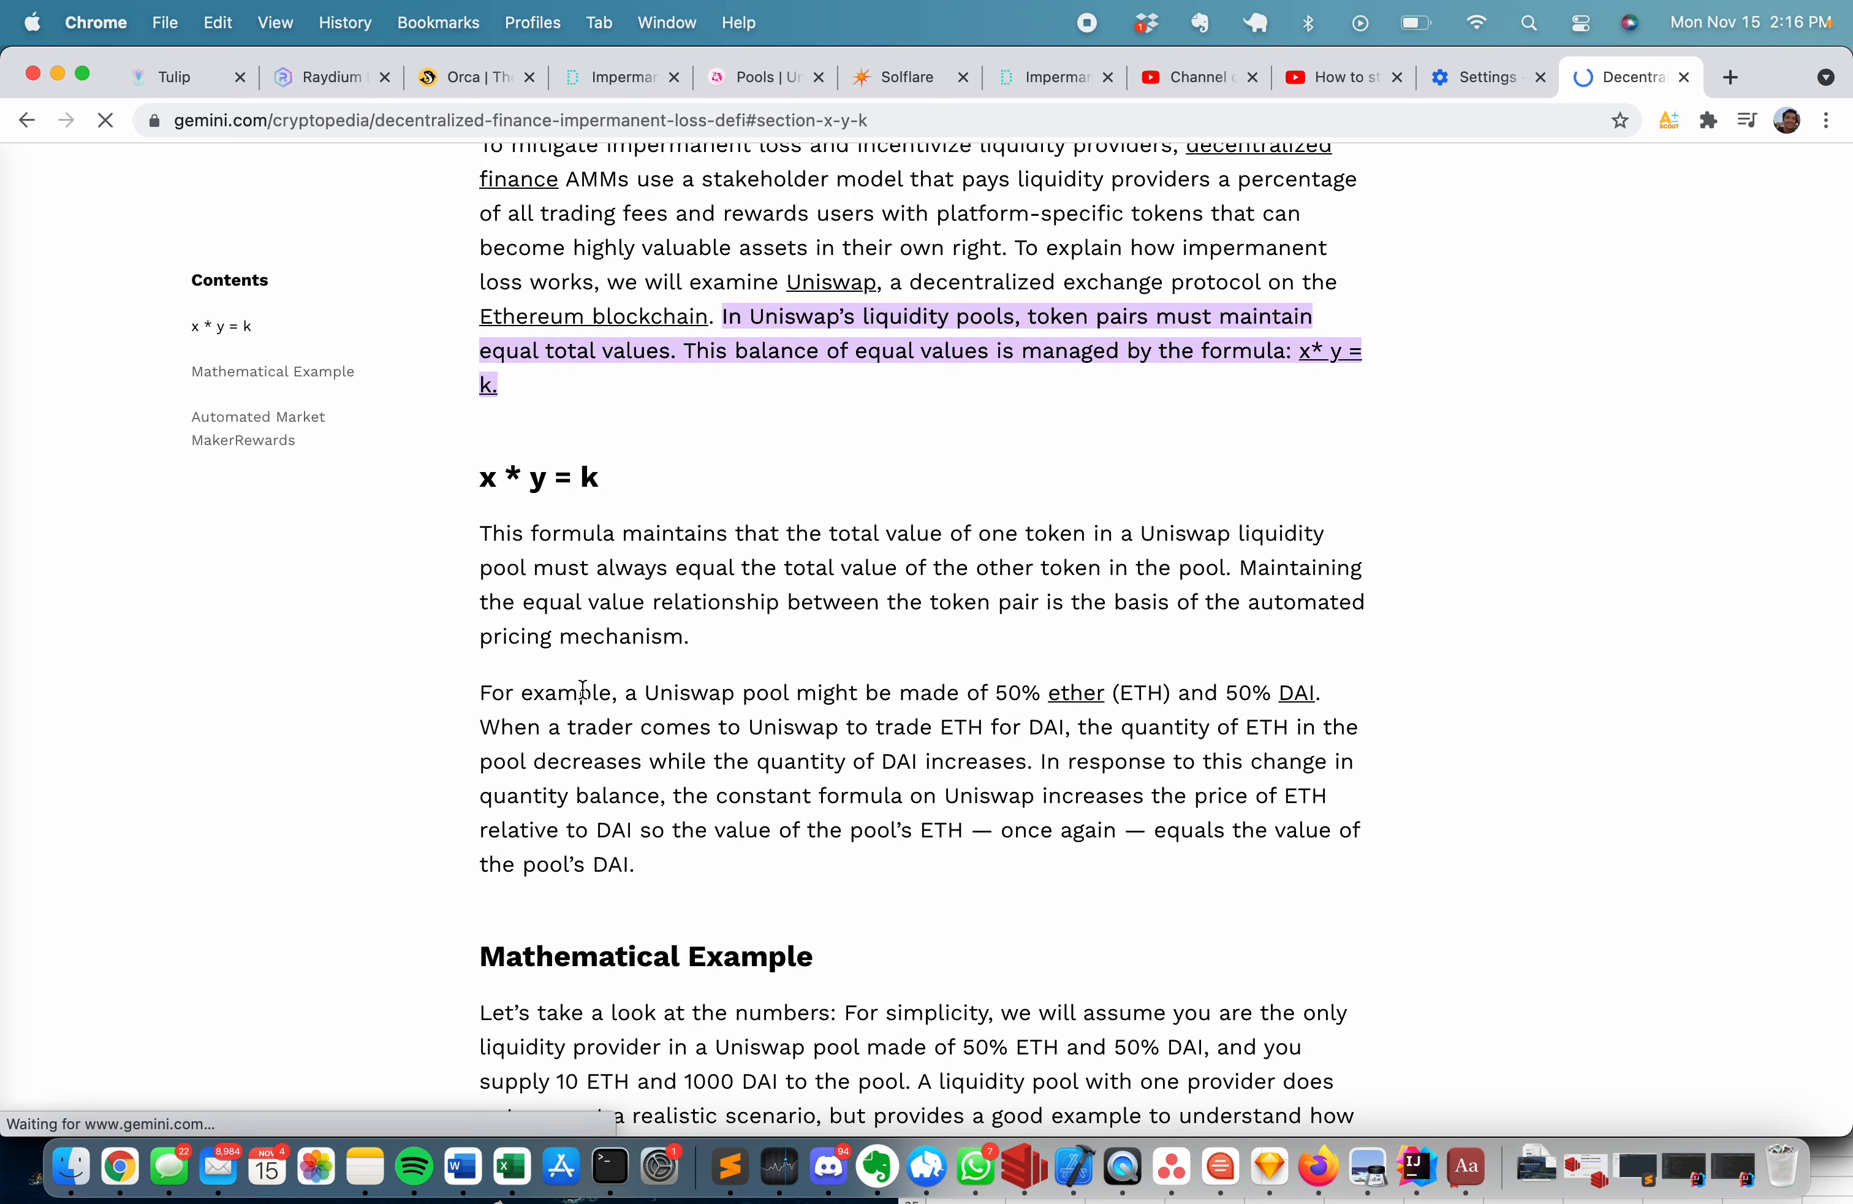
scroll("down", 3)
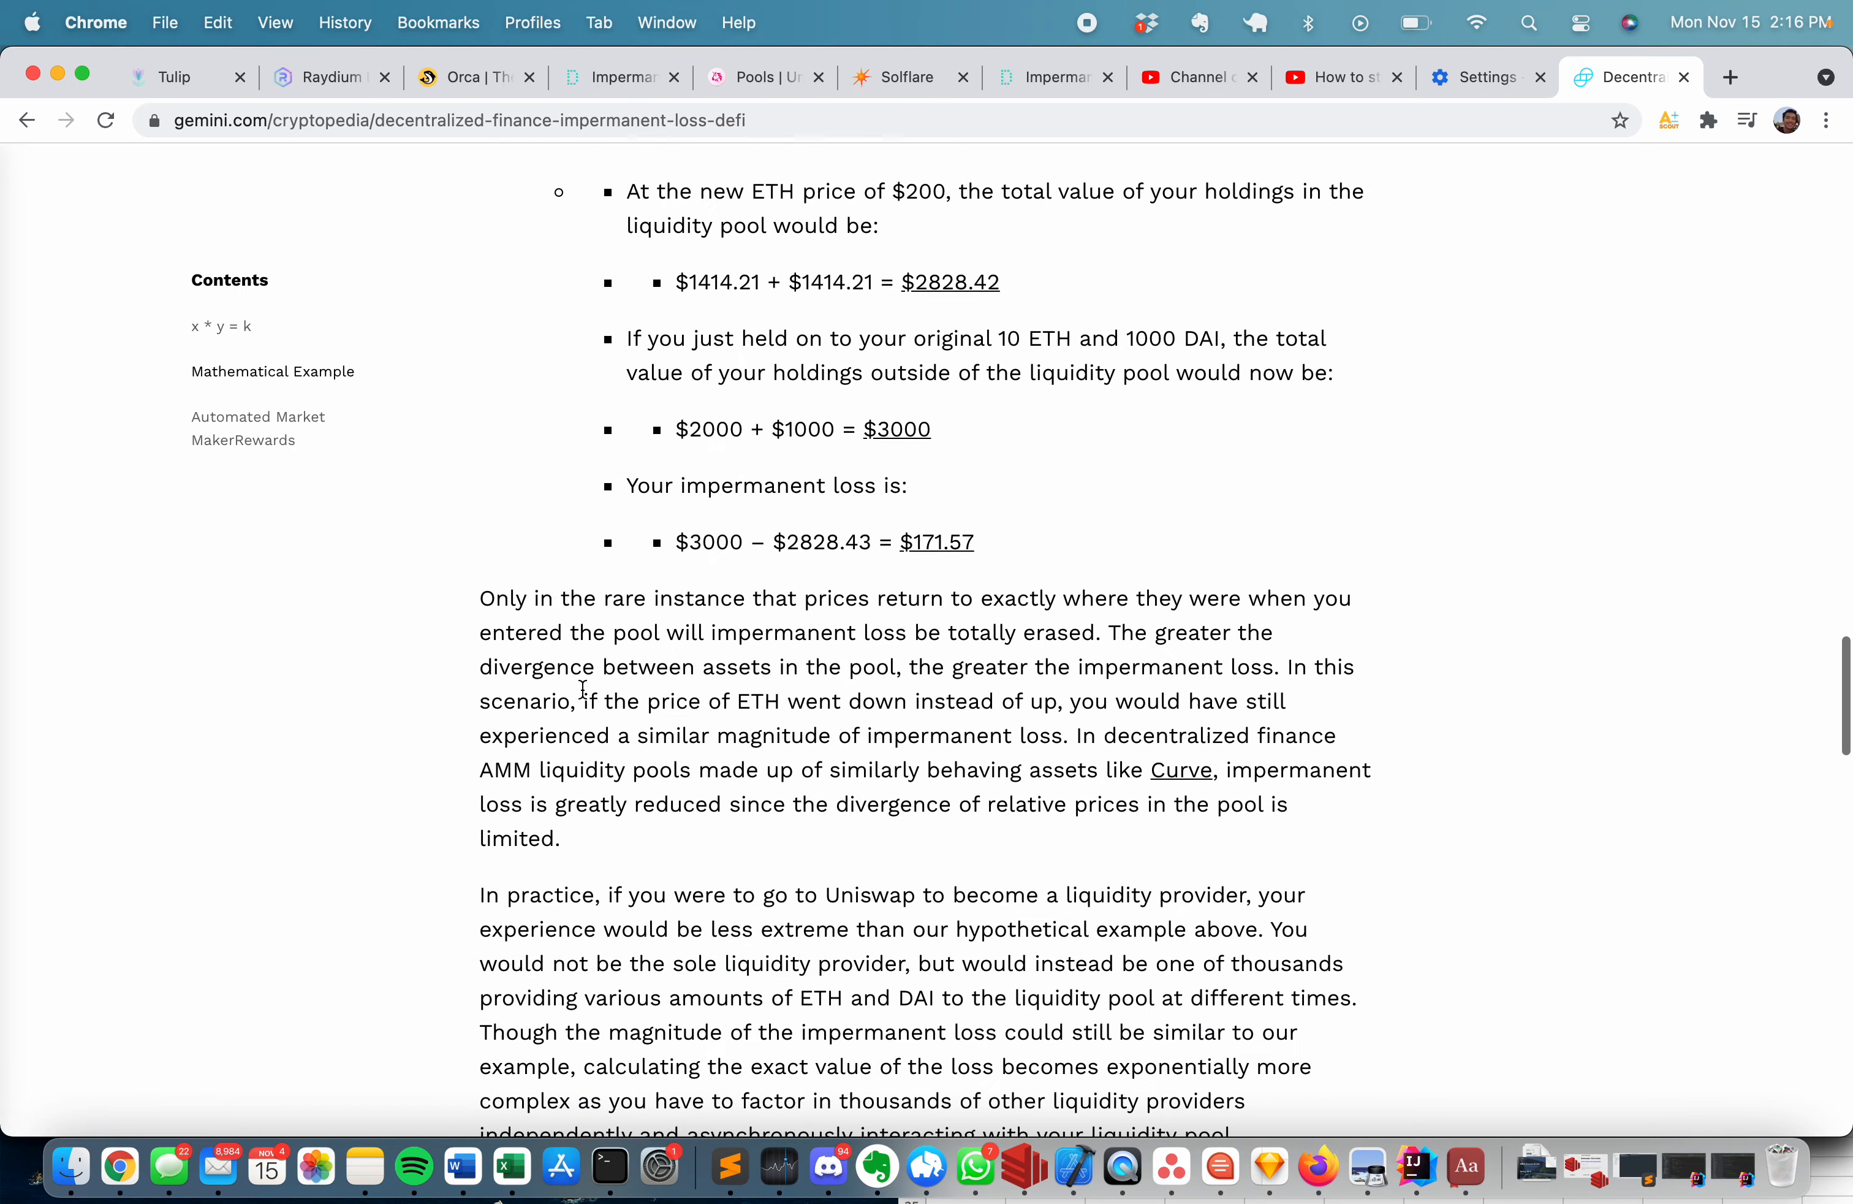
scroll("down", 3)
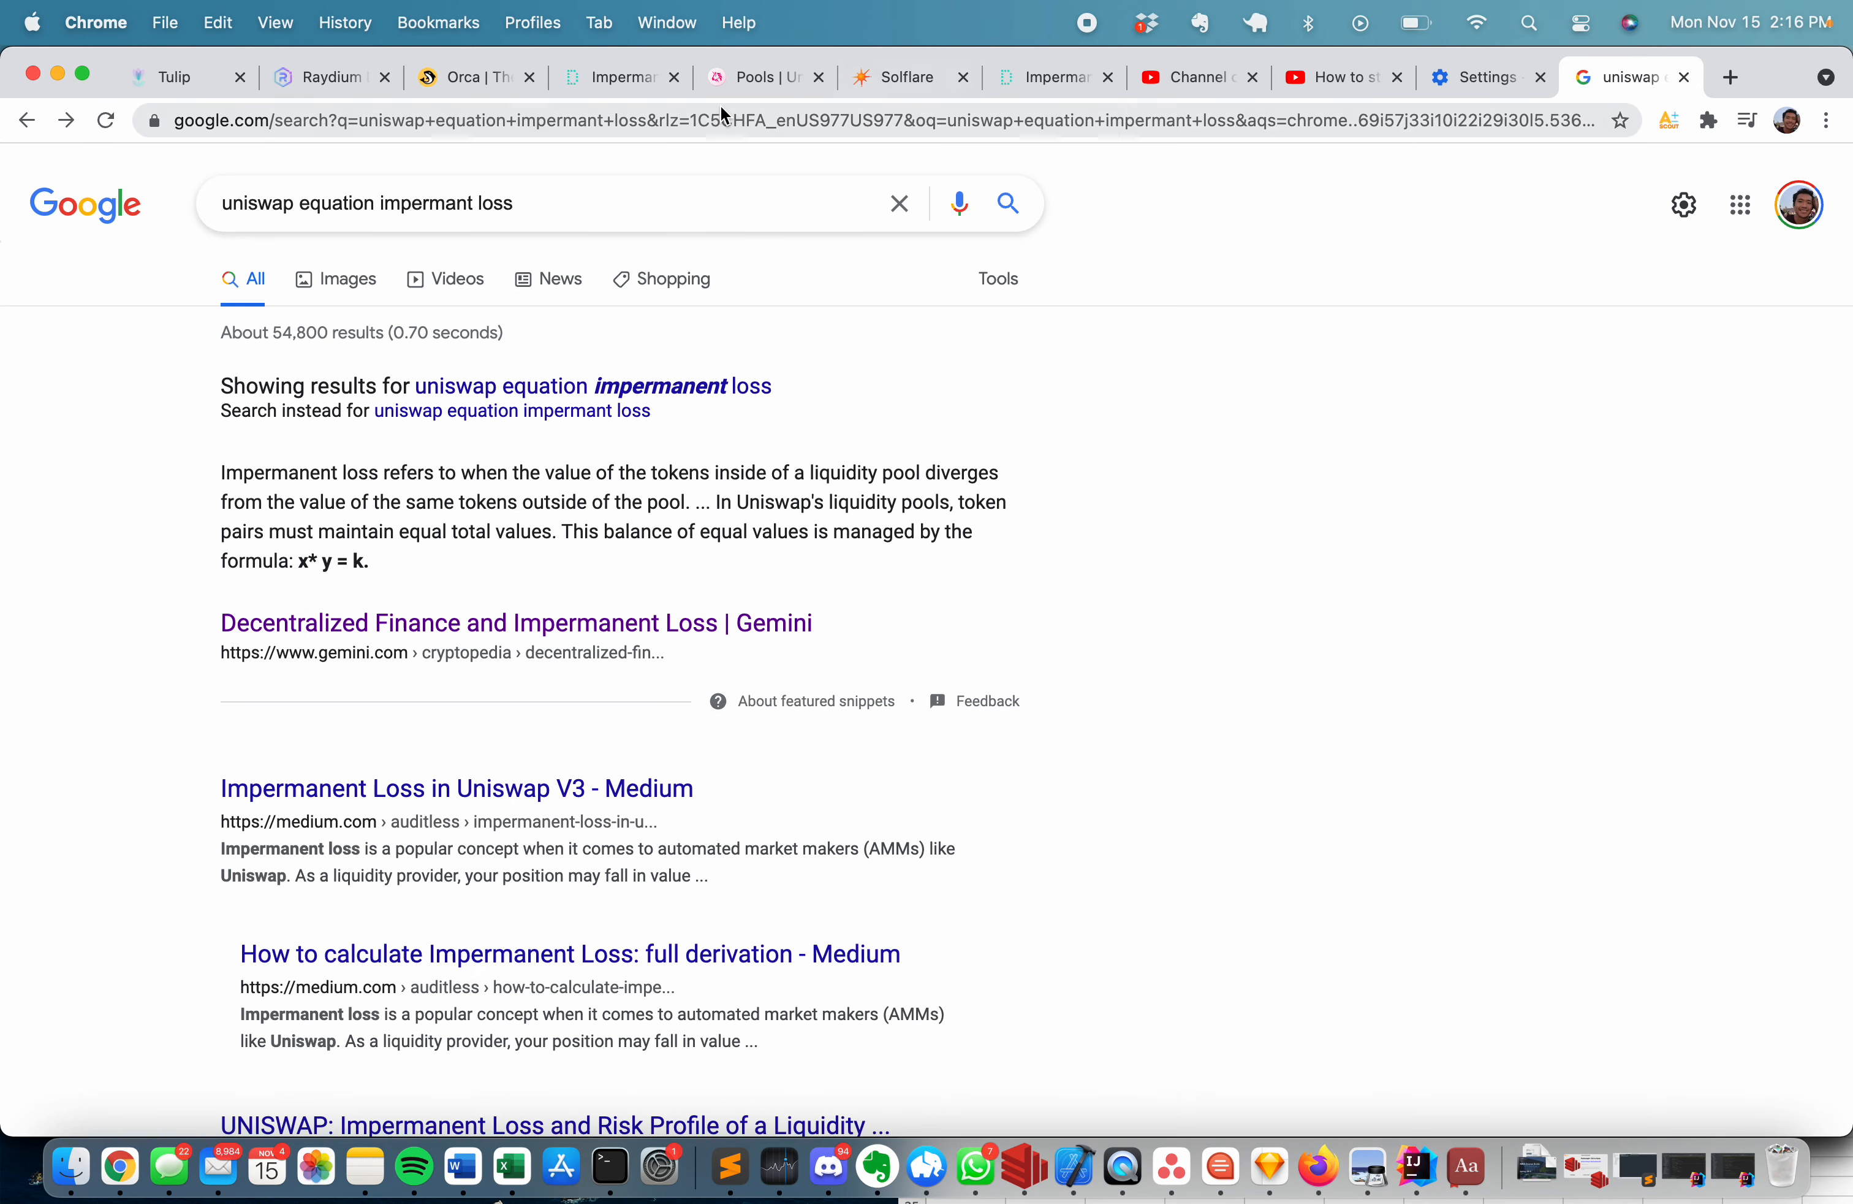
left_click(763, 78)
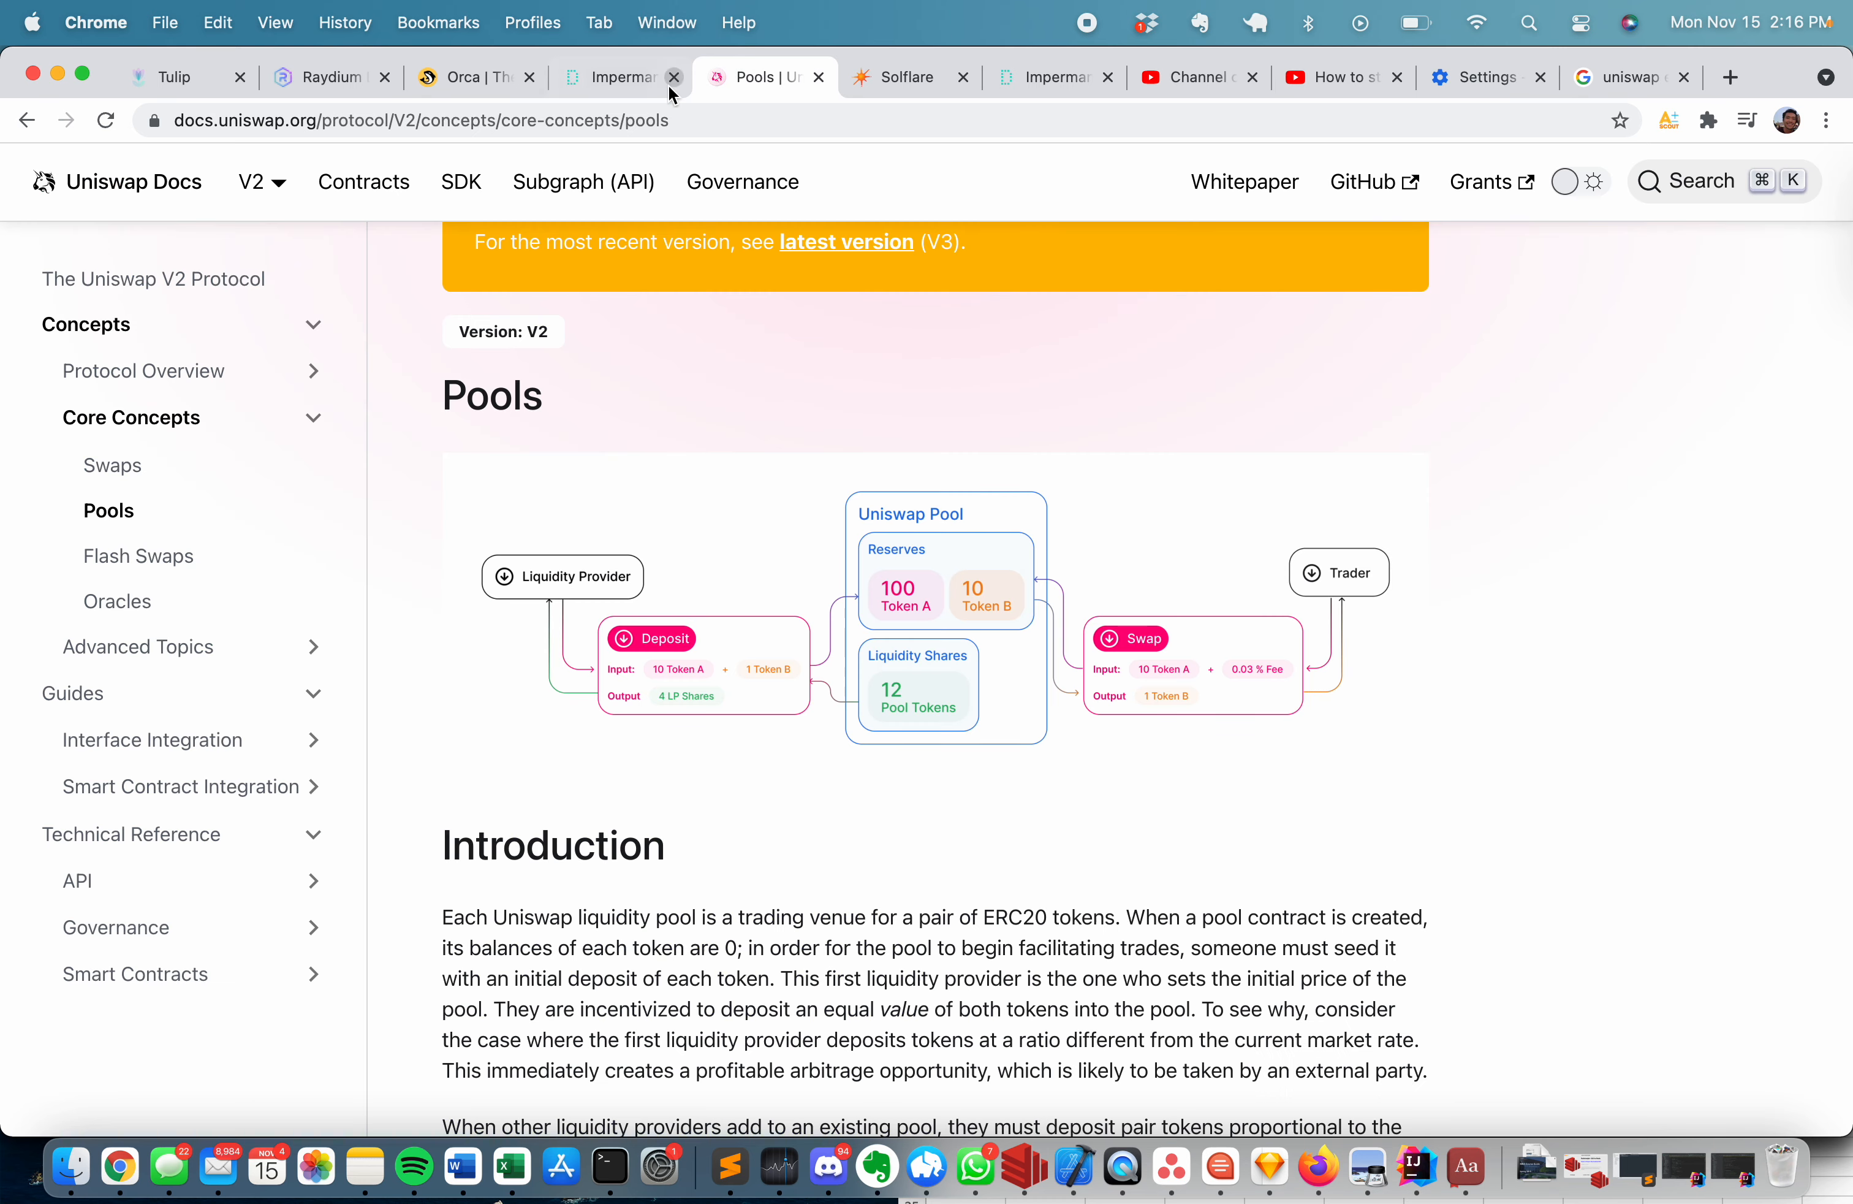
Revisit the calculator, Raydium and Orca tabs, ending on the Tulip SYP-USDC LP vault holding the deposit.
left_click(612, 77)
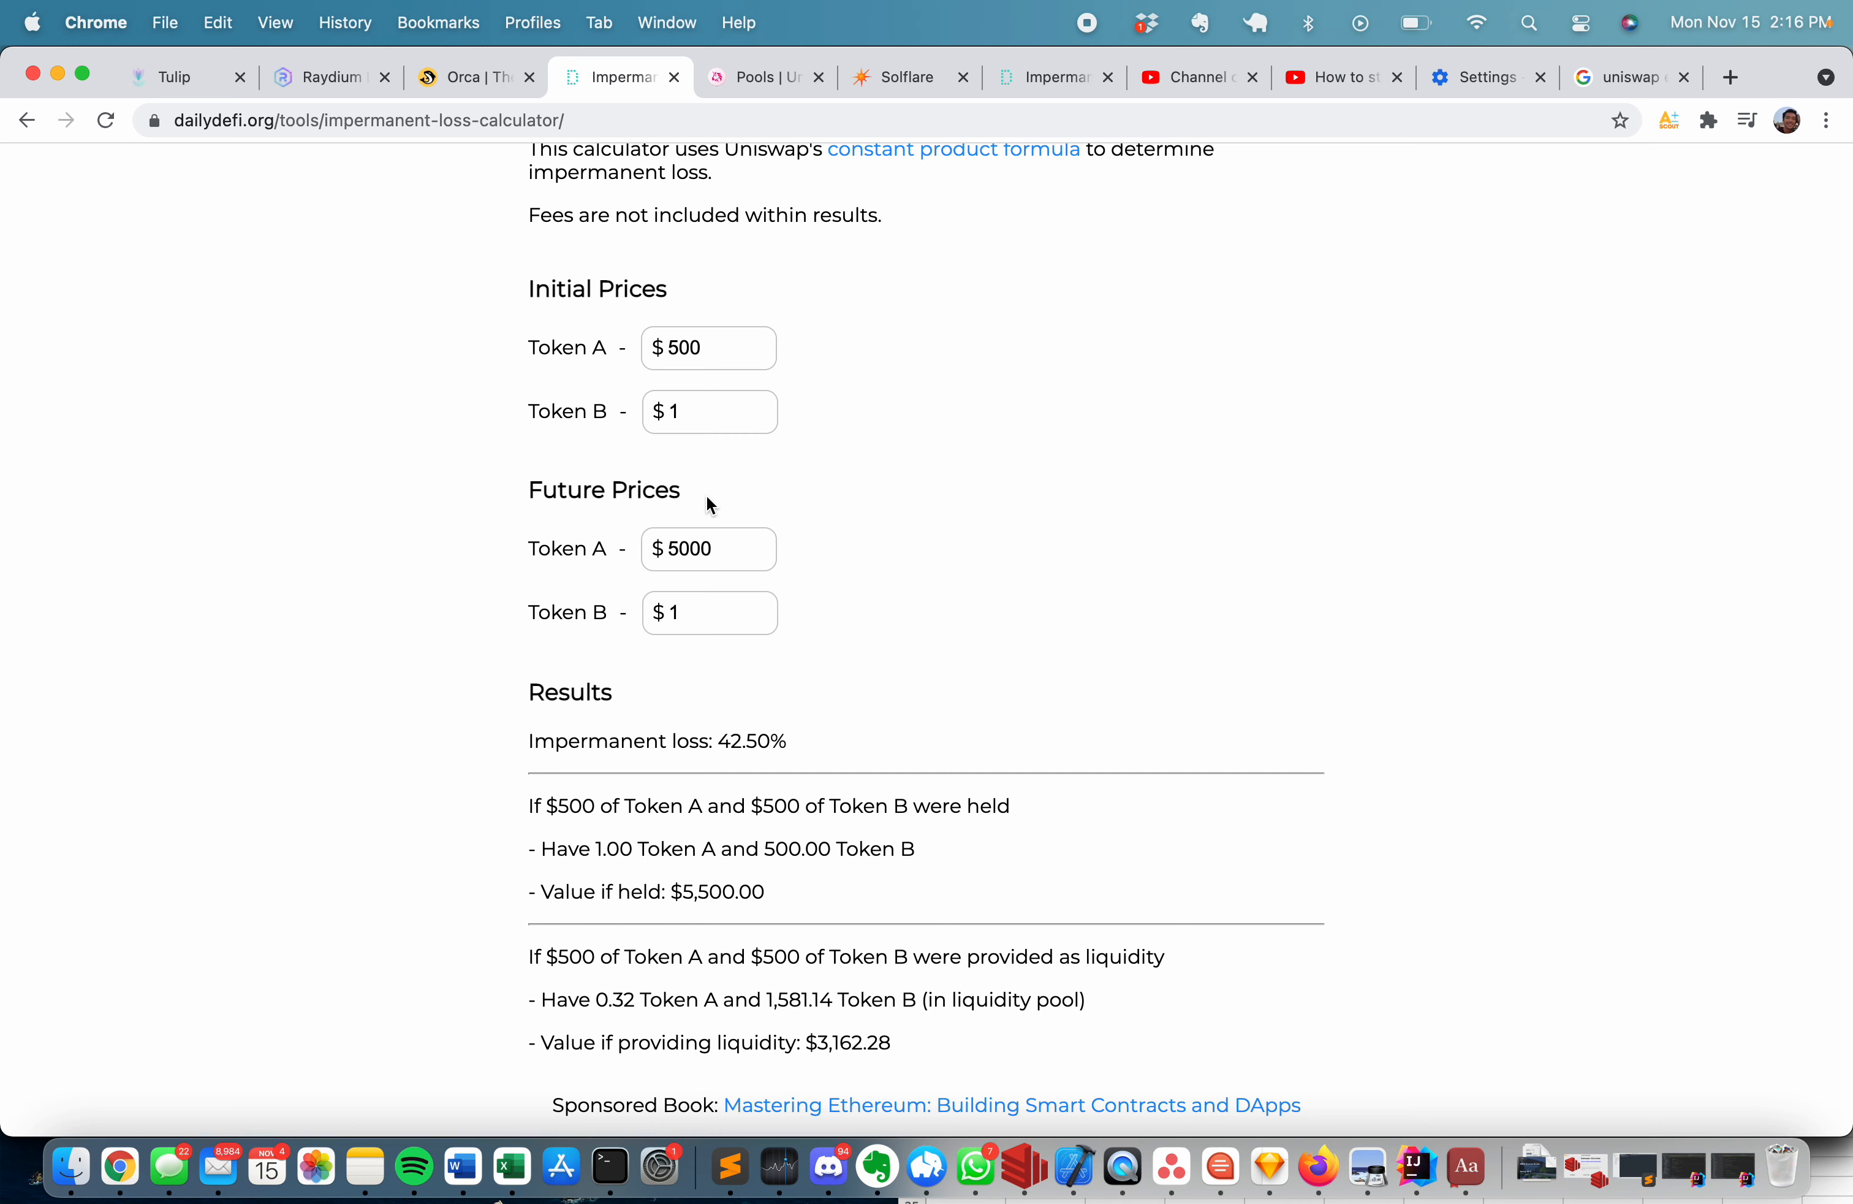
mouse_move(693, 503)
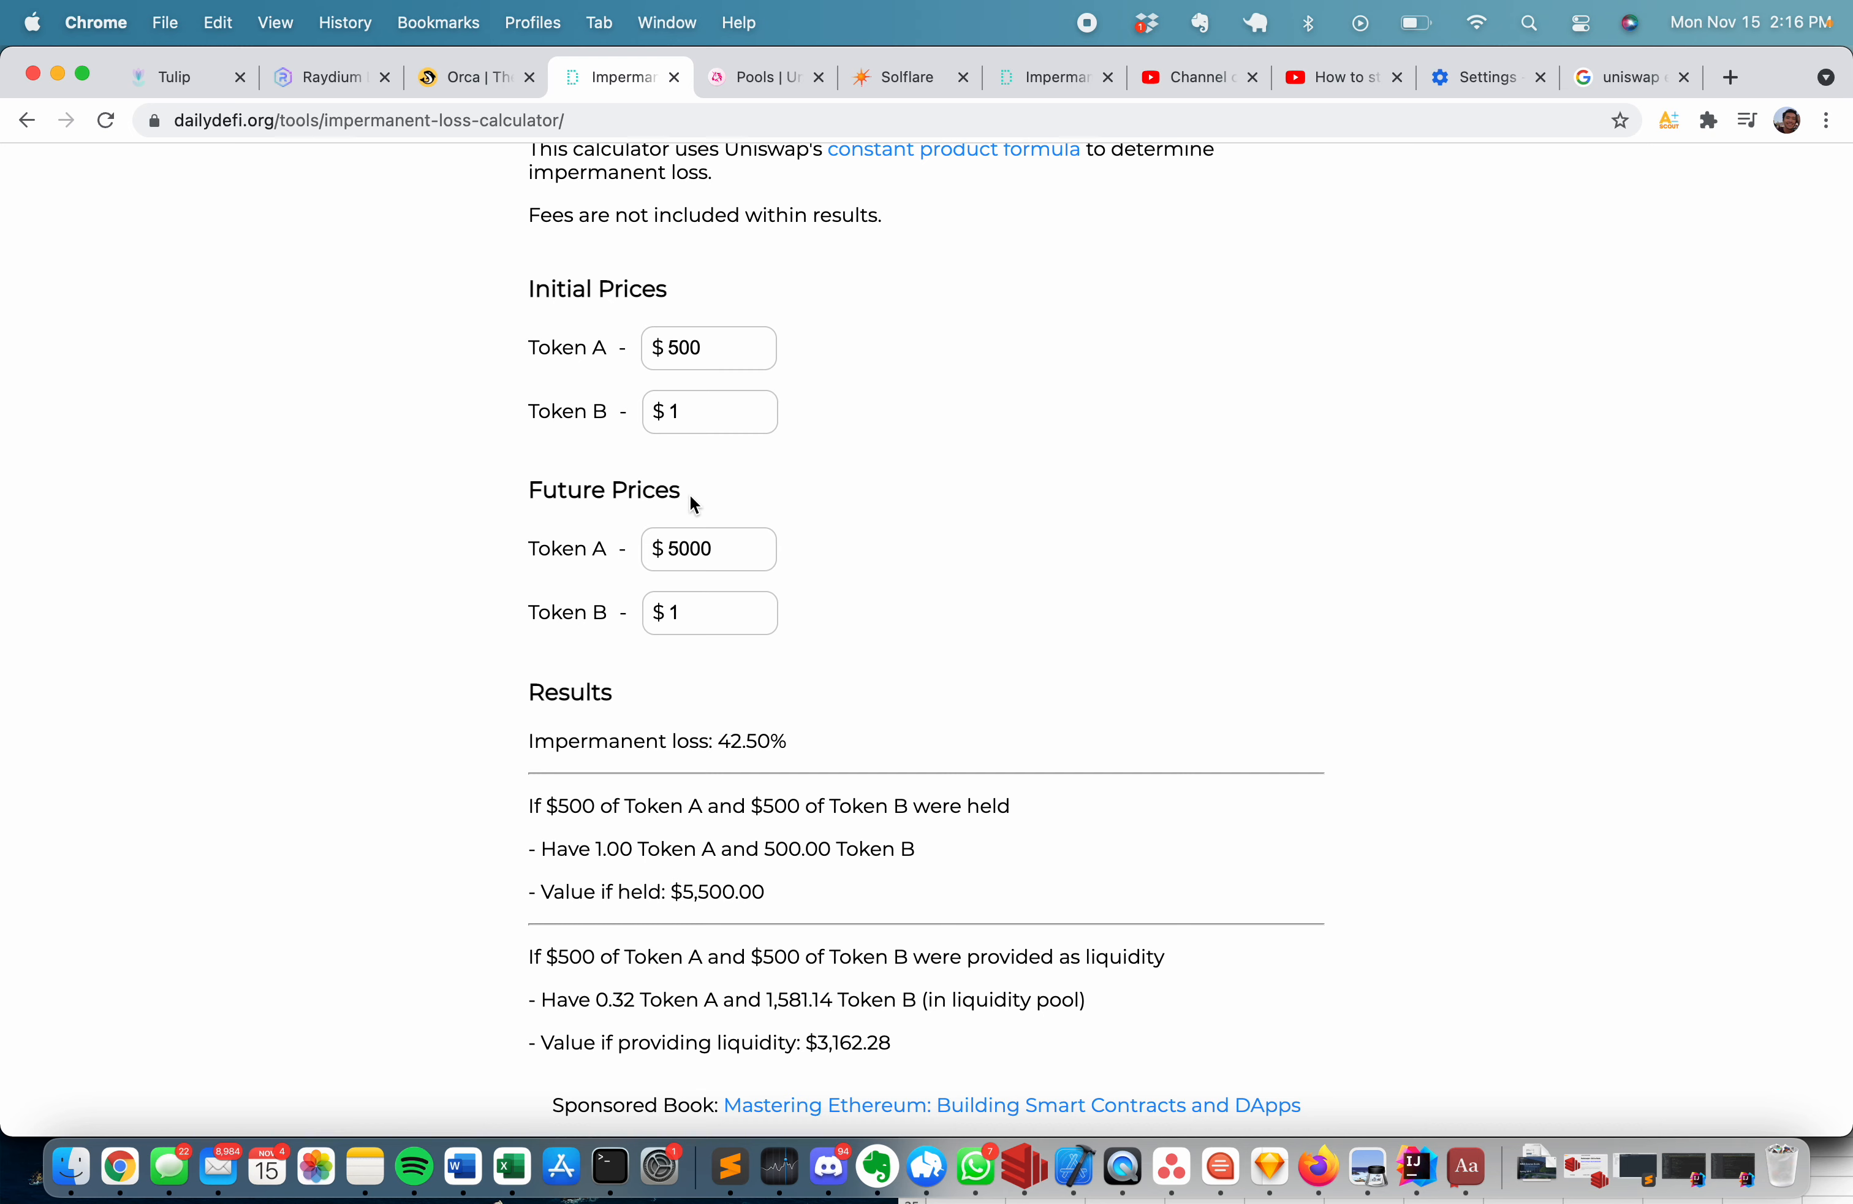
left_click(331, 77)
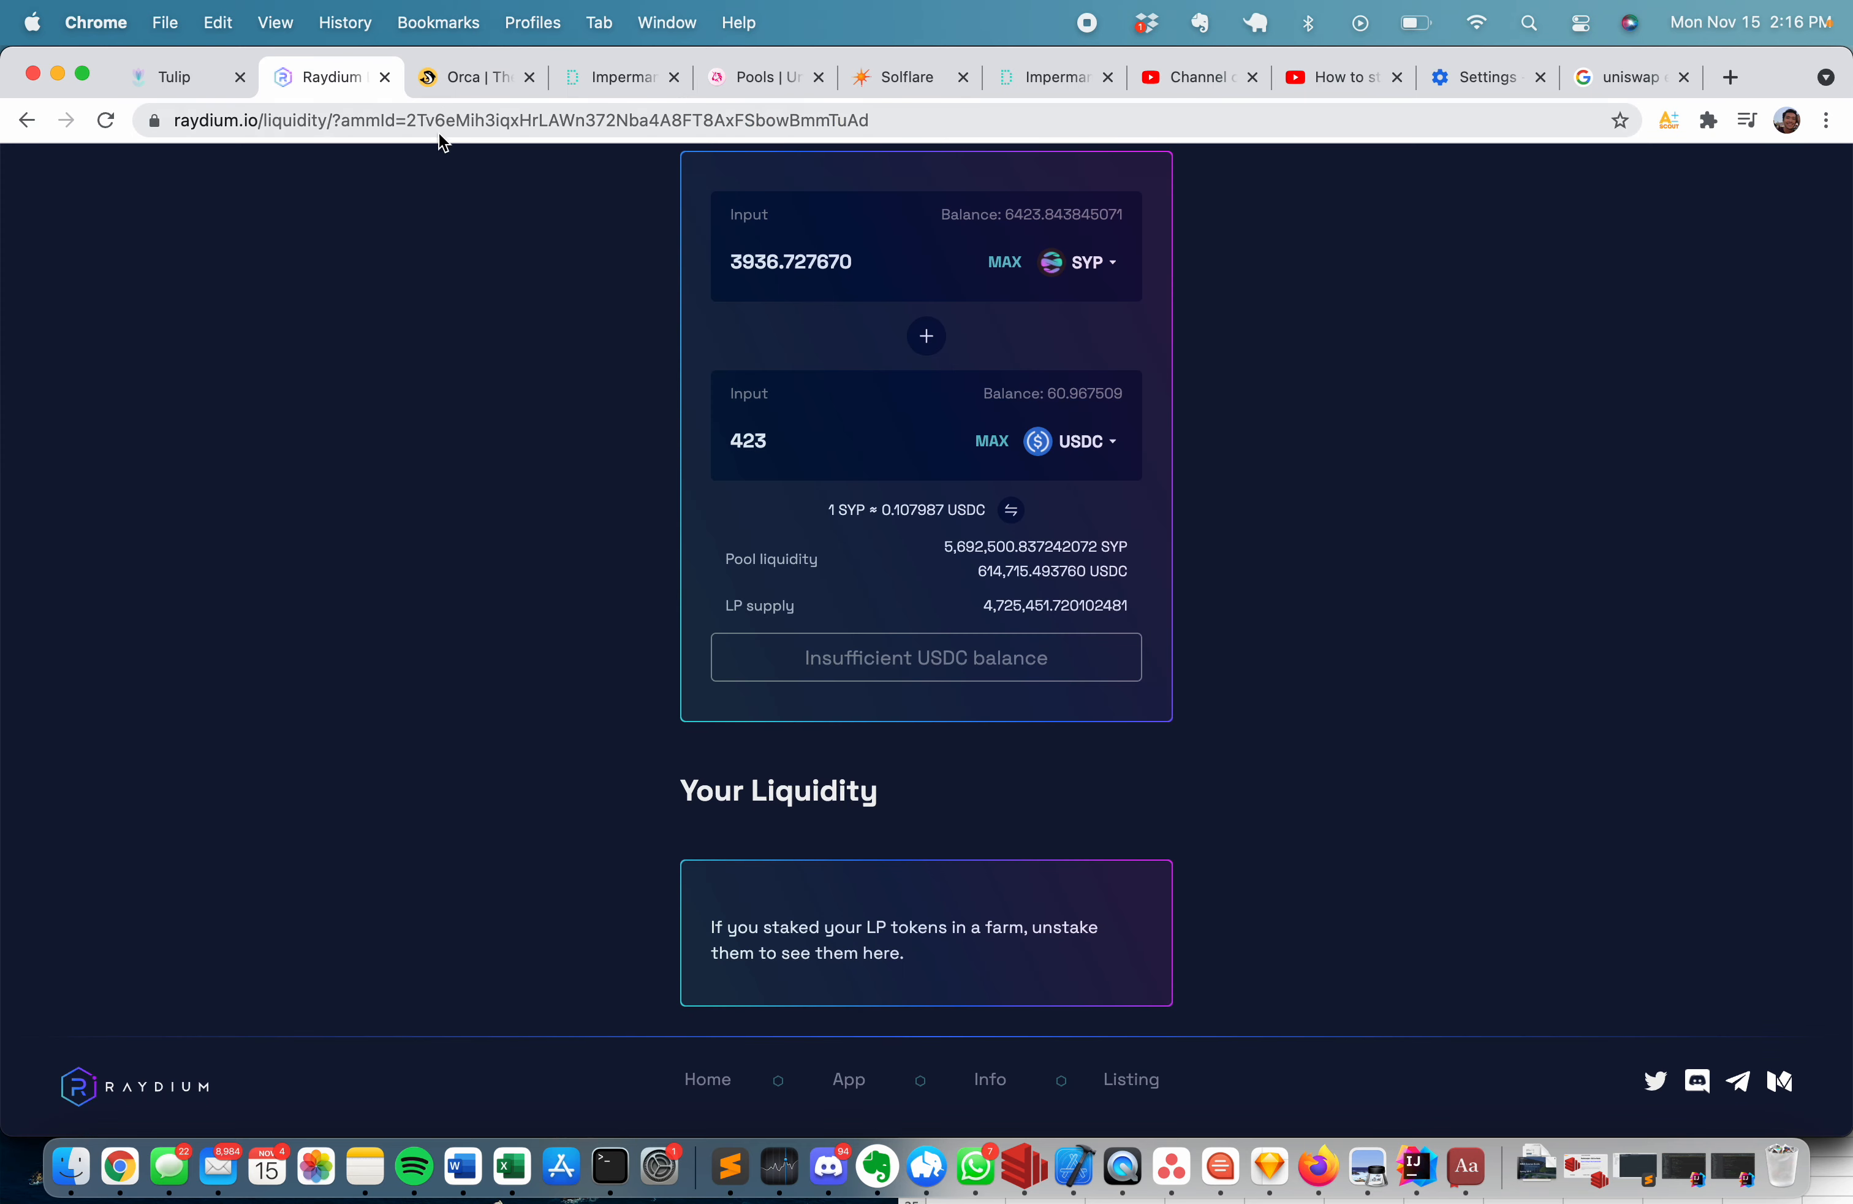
left_click(471, 77)
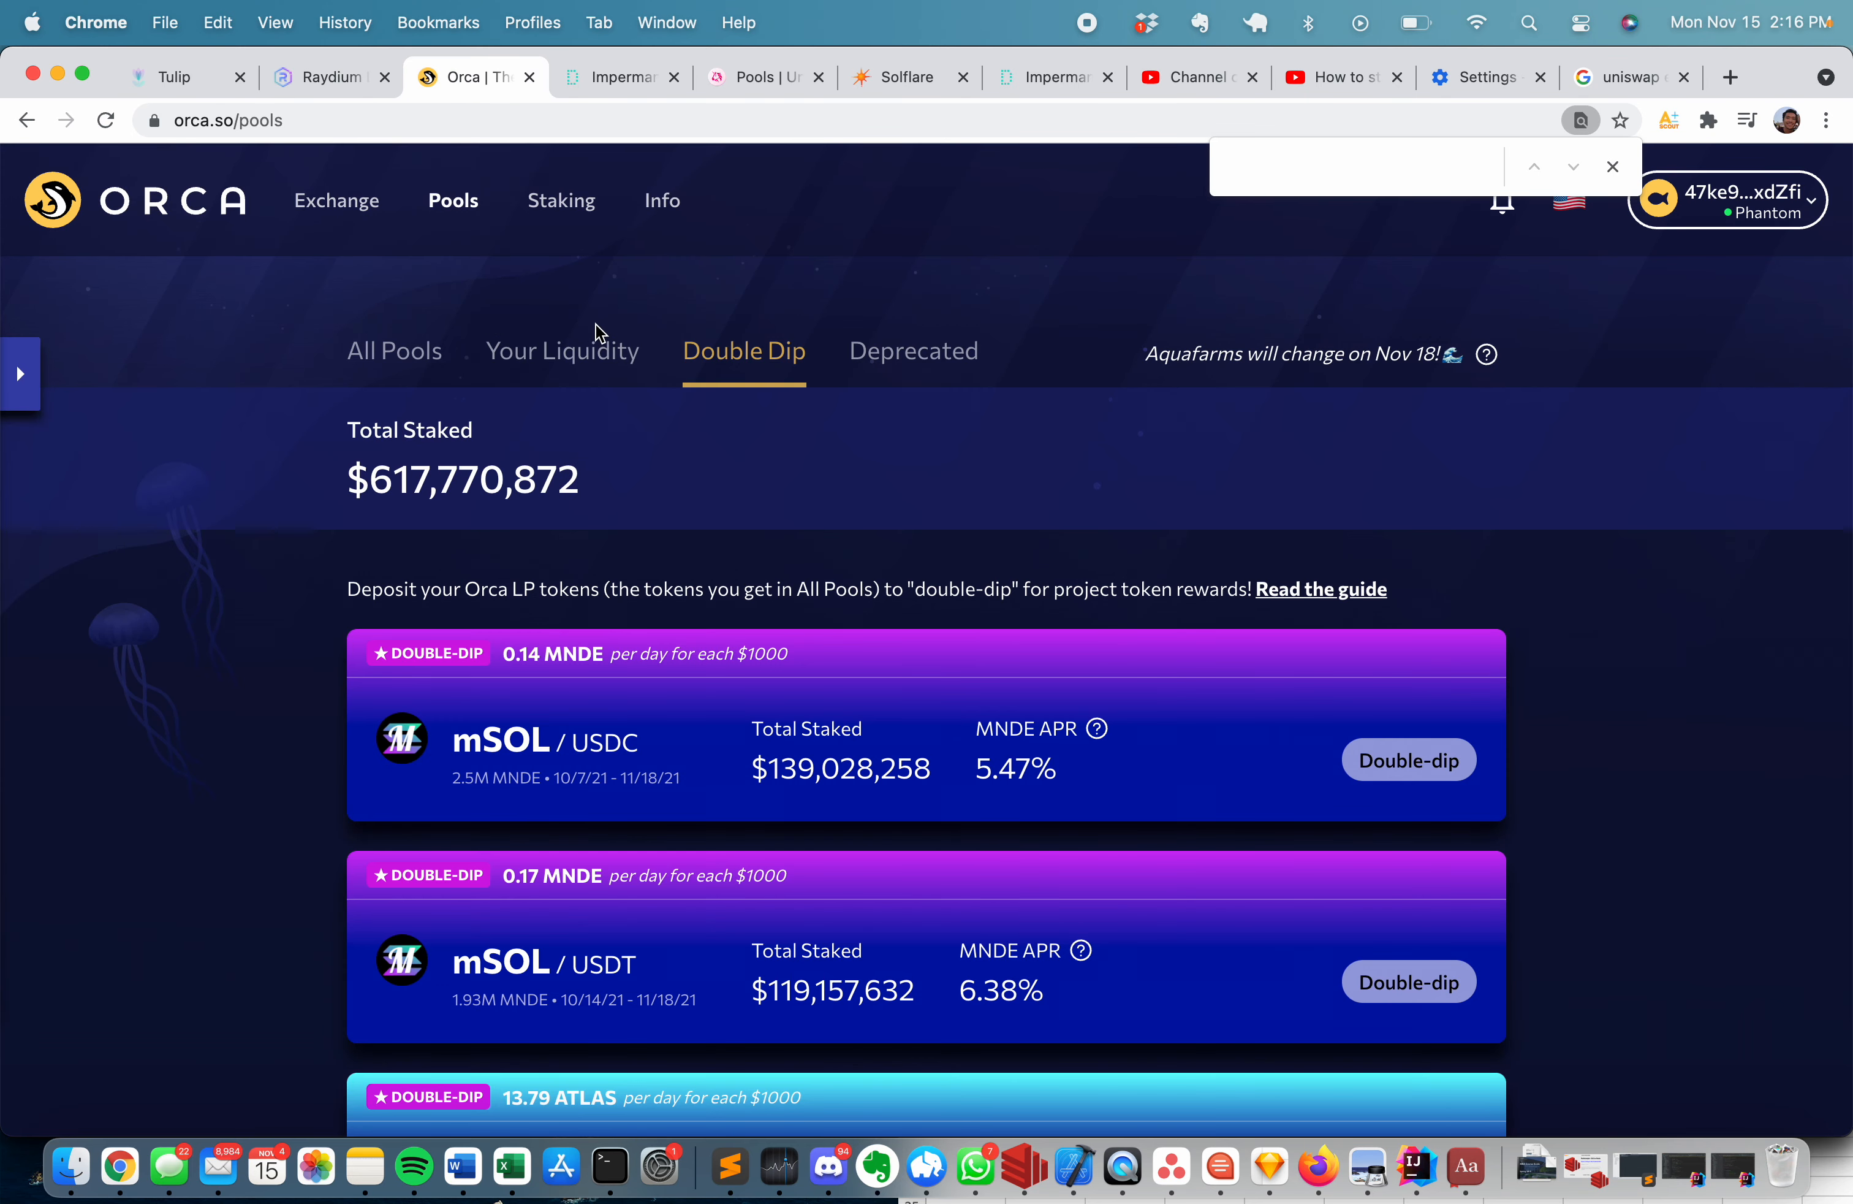
left_click(173, 77)
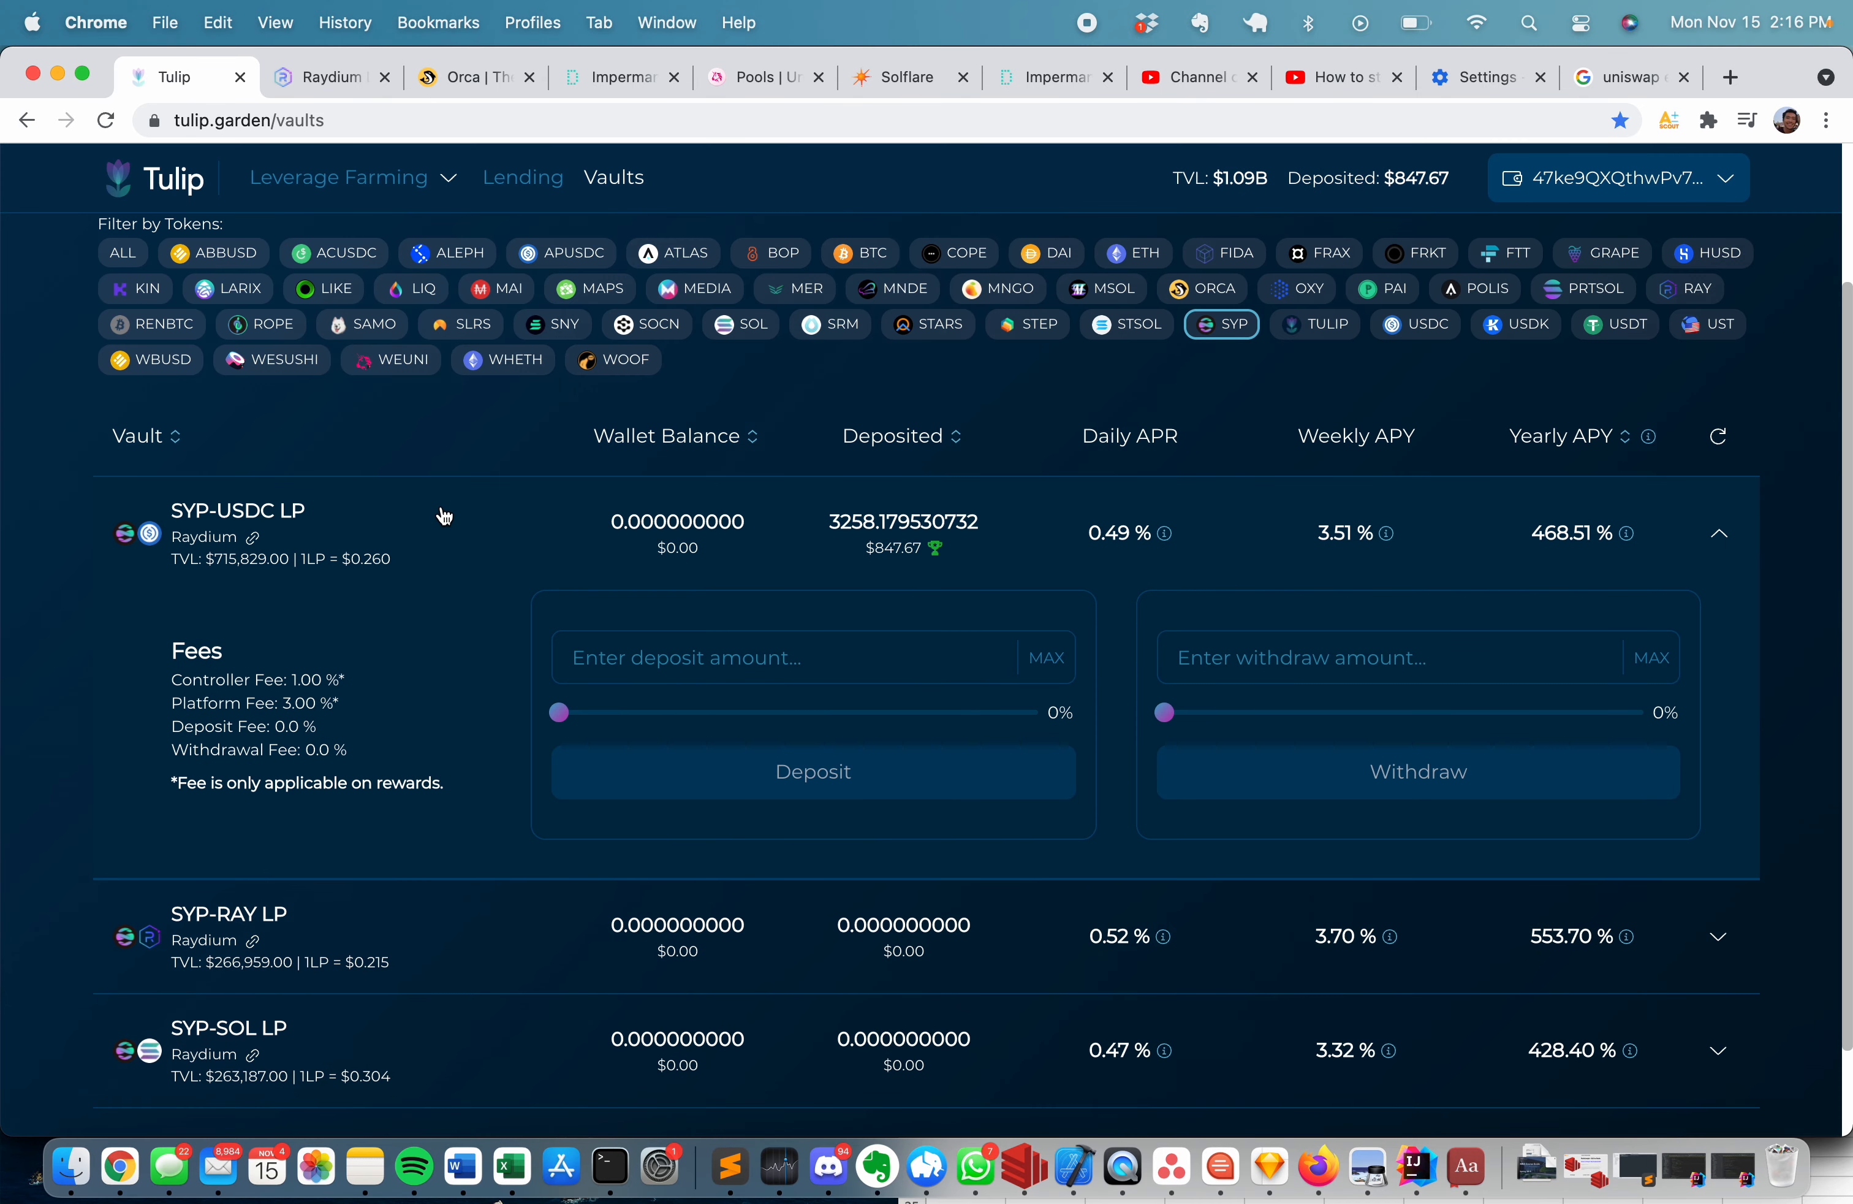
mouse_move(937, 547)
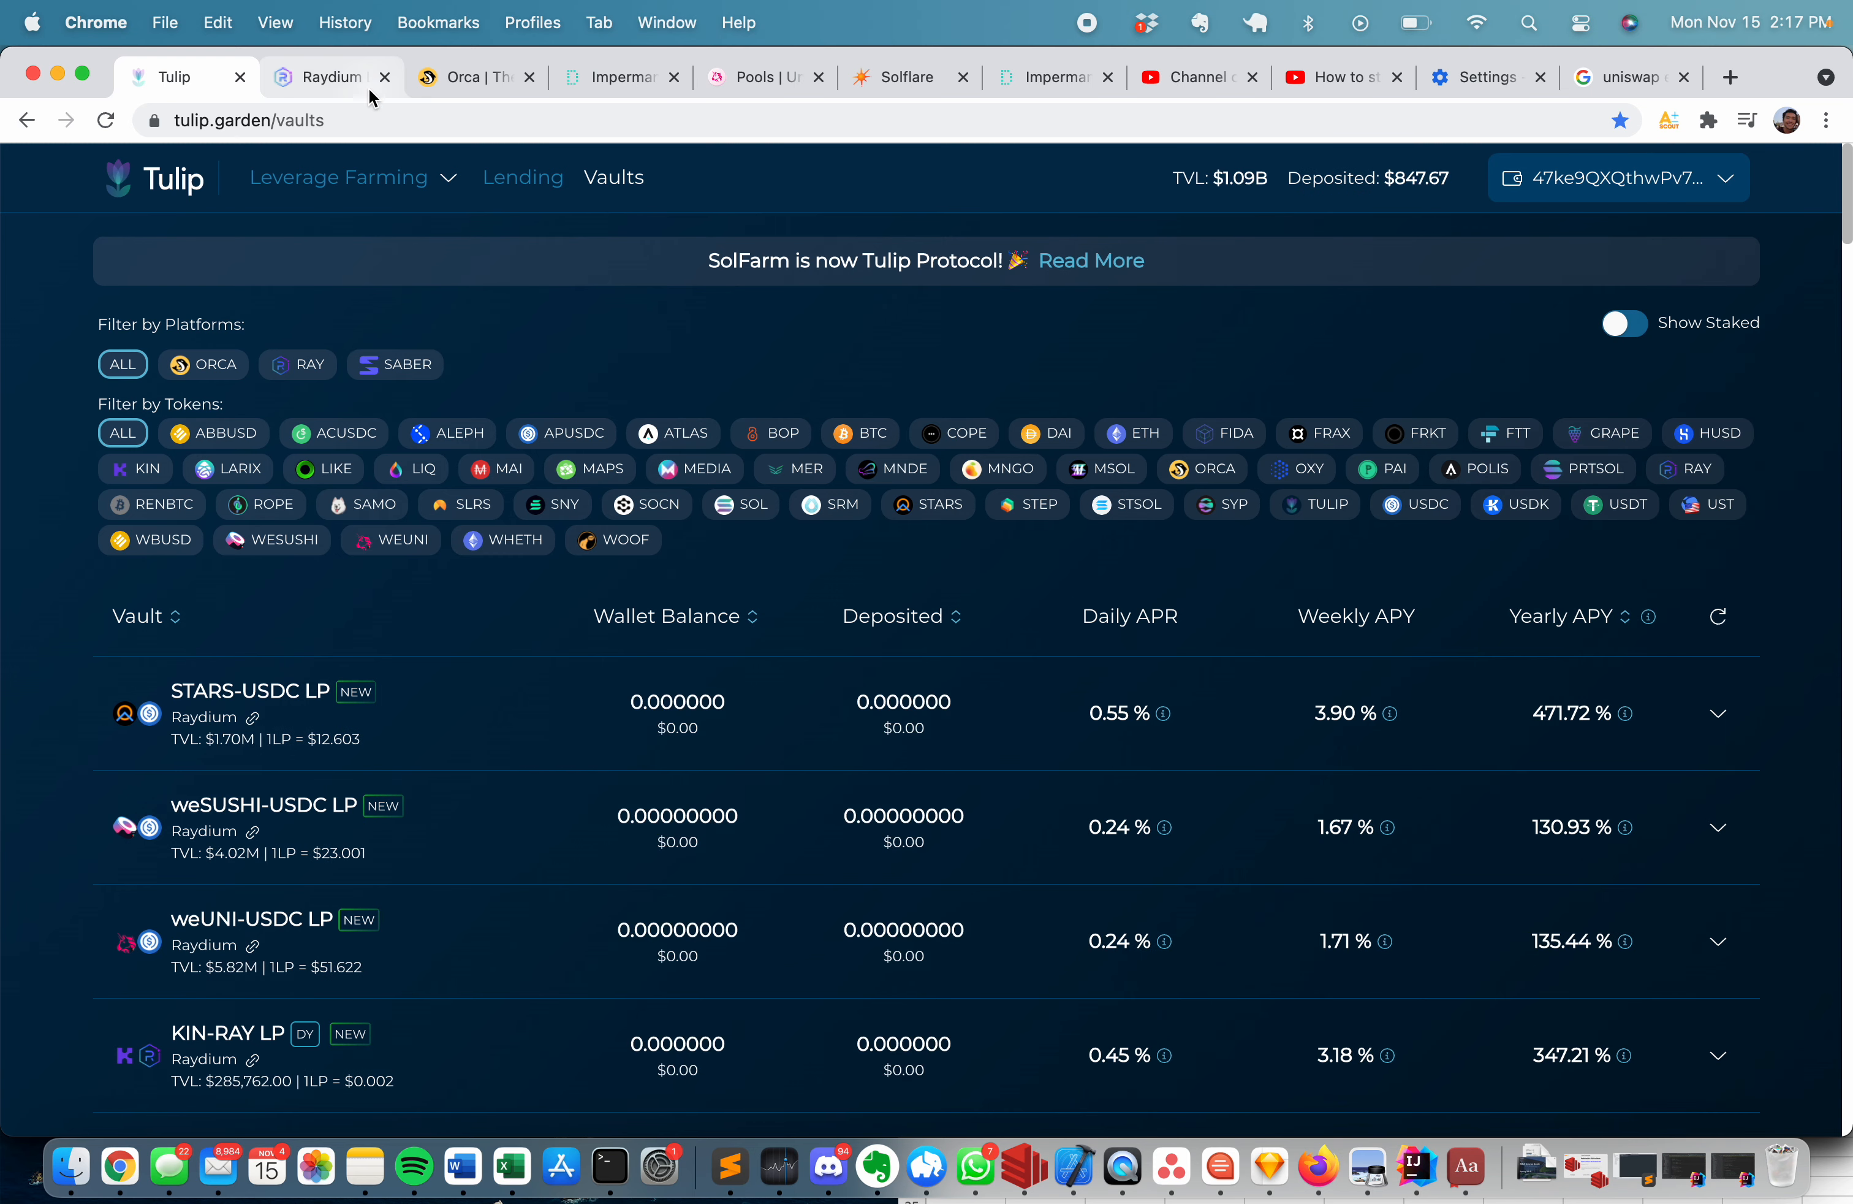
mouse_move(1579, 479)
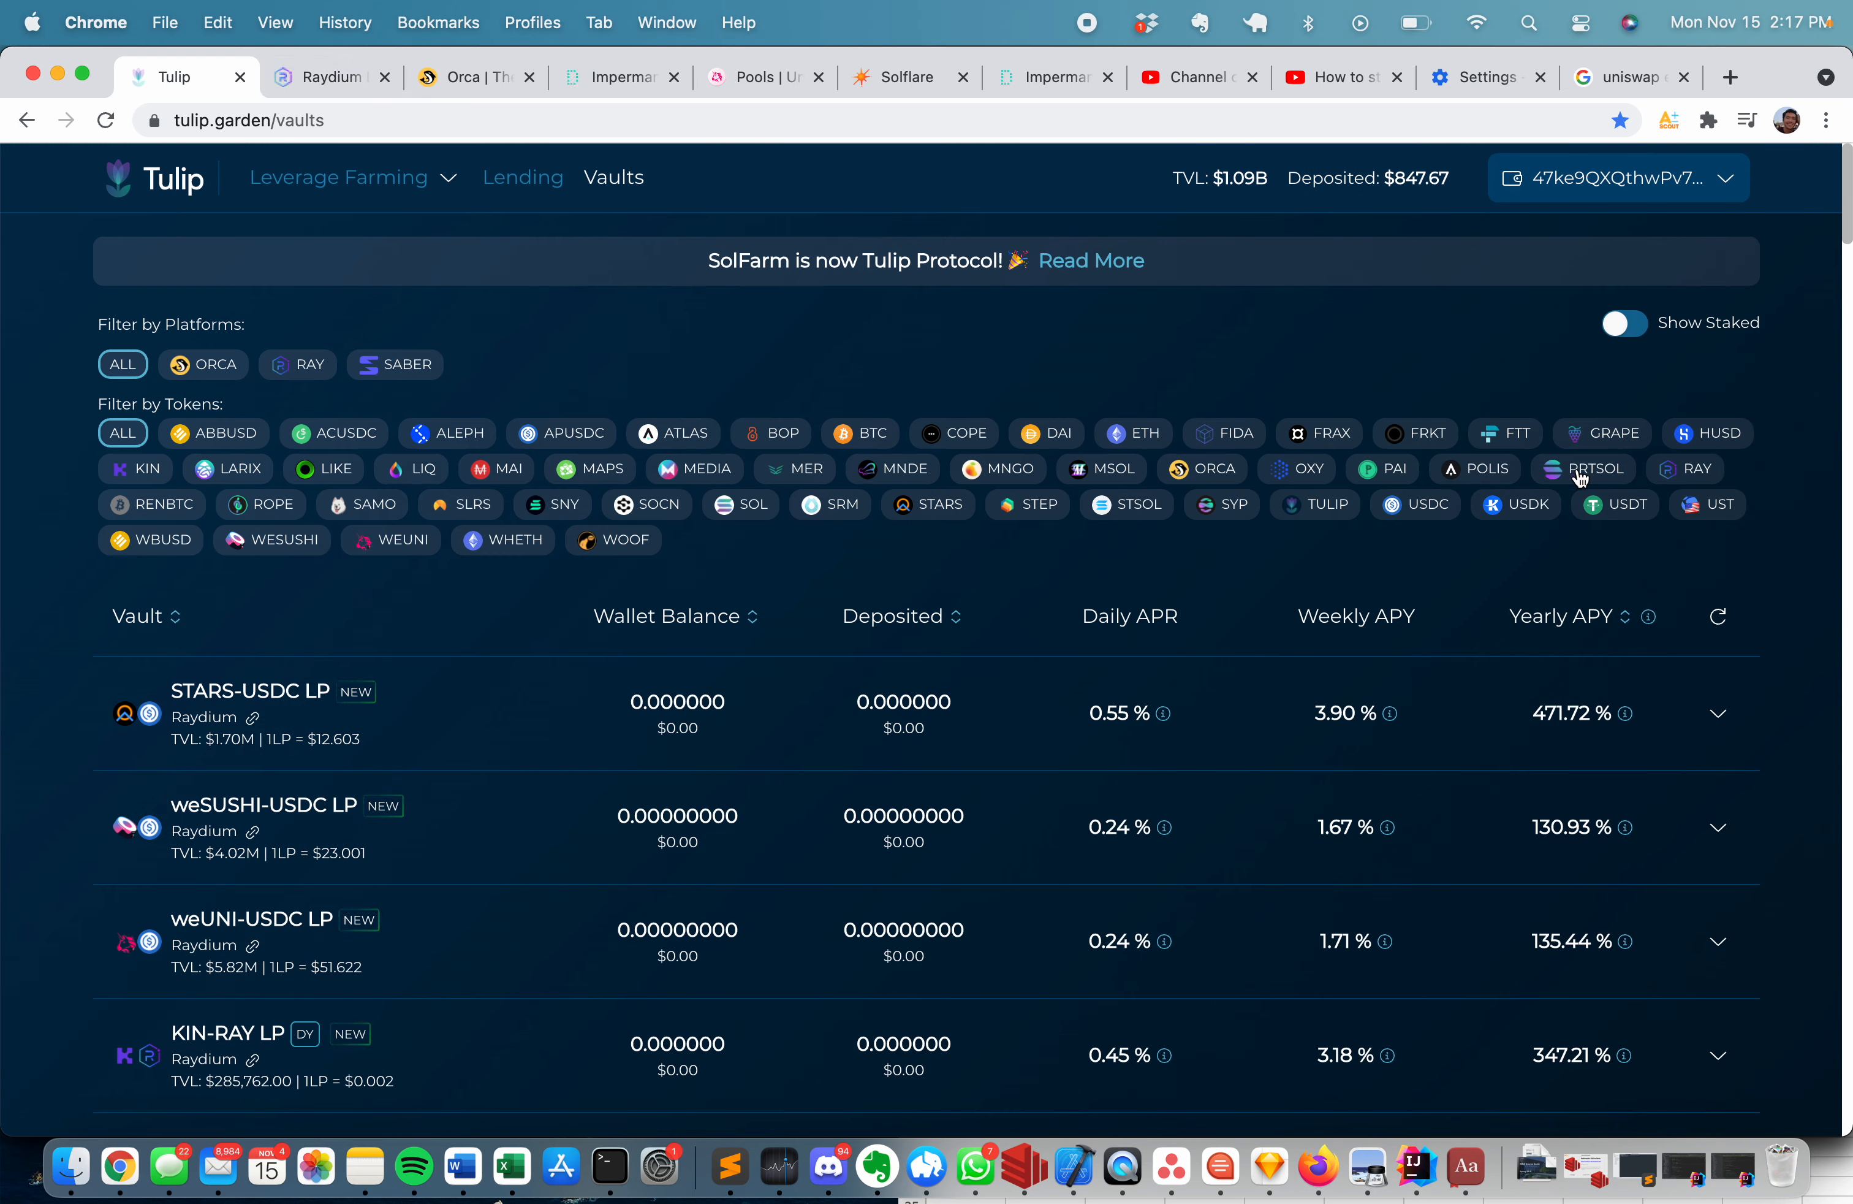
mouse_move(765, 482)
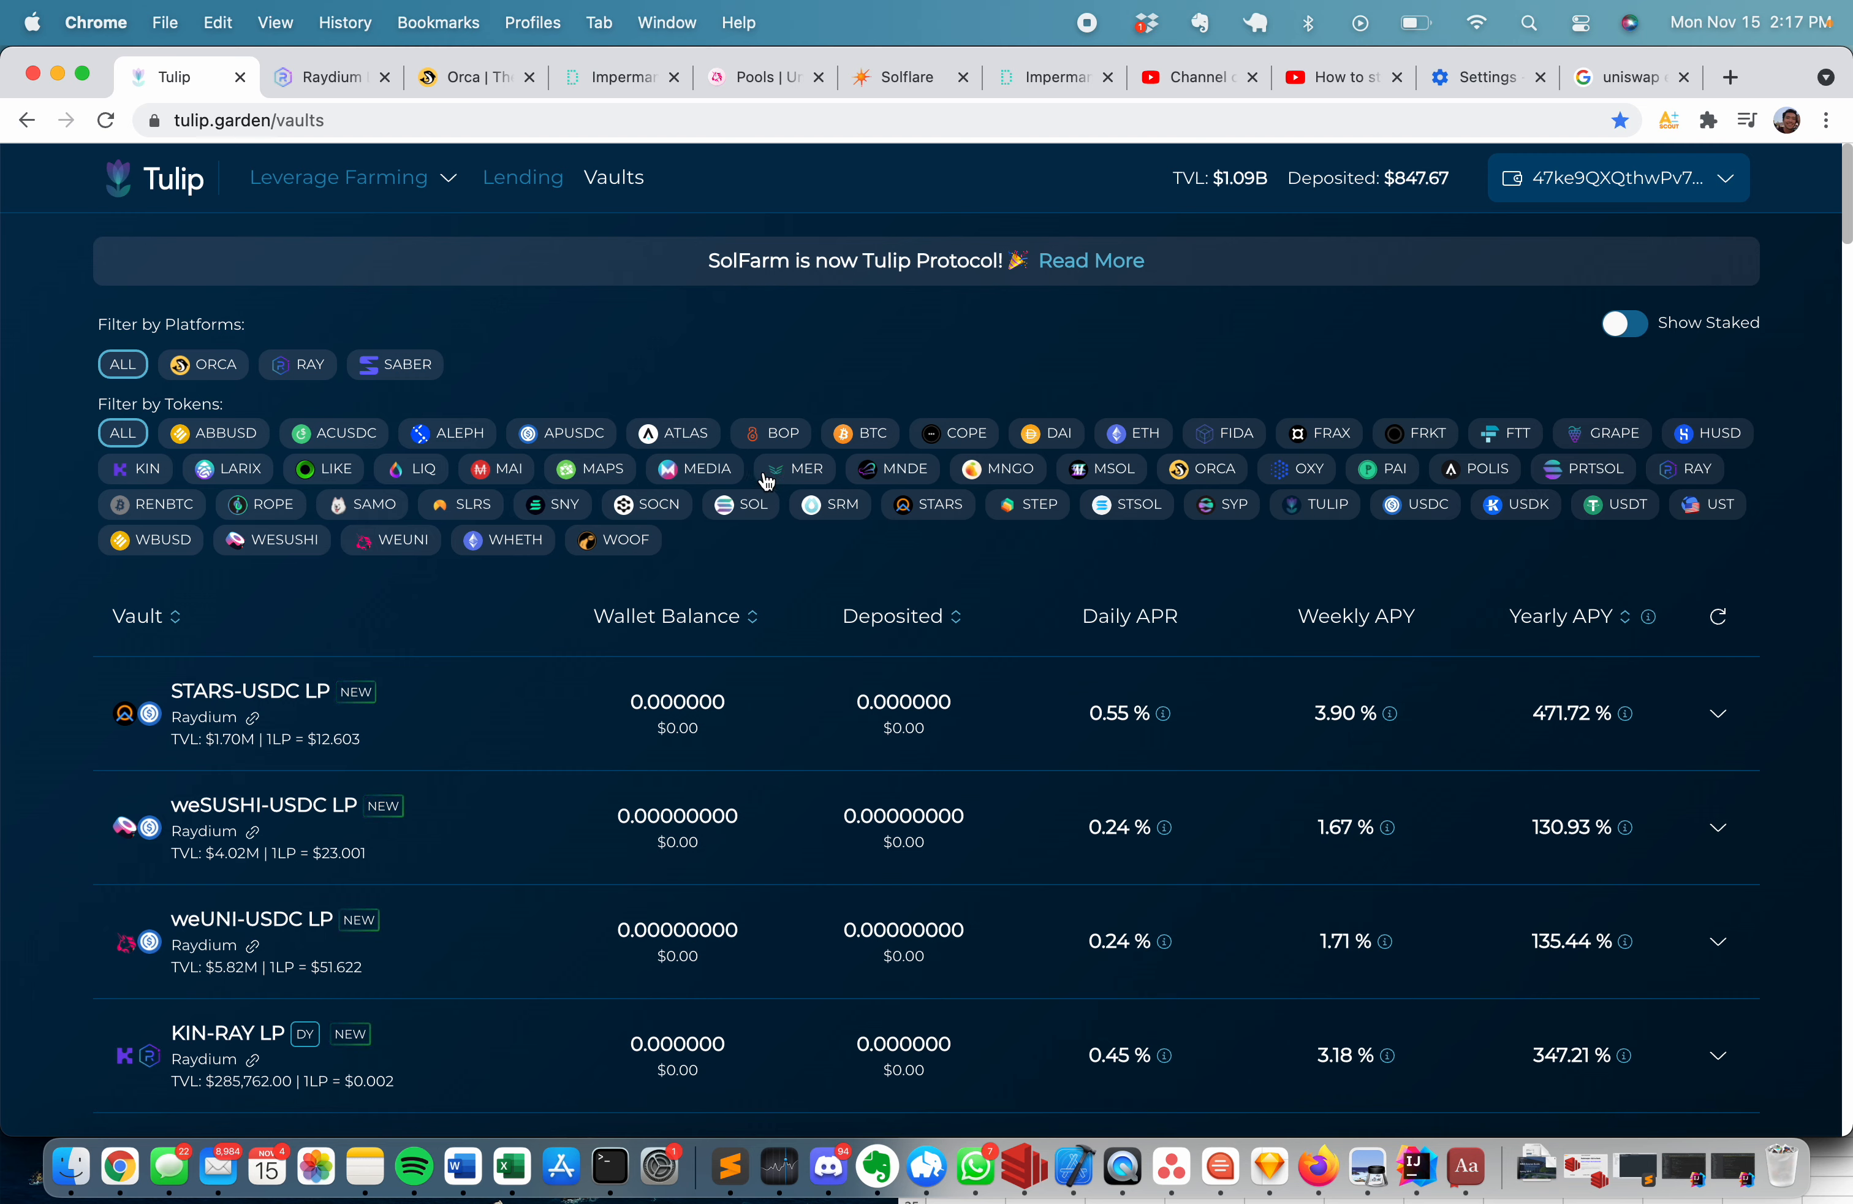
Filter the vault list to SYP, showing the 3258.179530732 SYP-USDC LP deposit worth $847.67.
left_click(1221, 504)
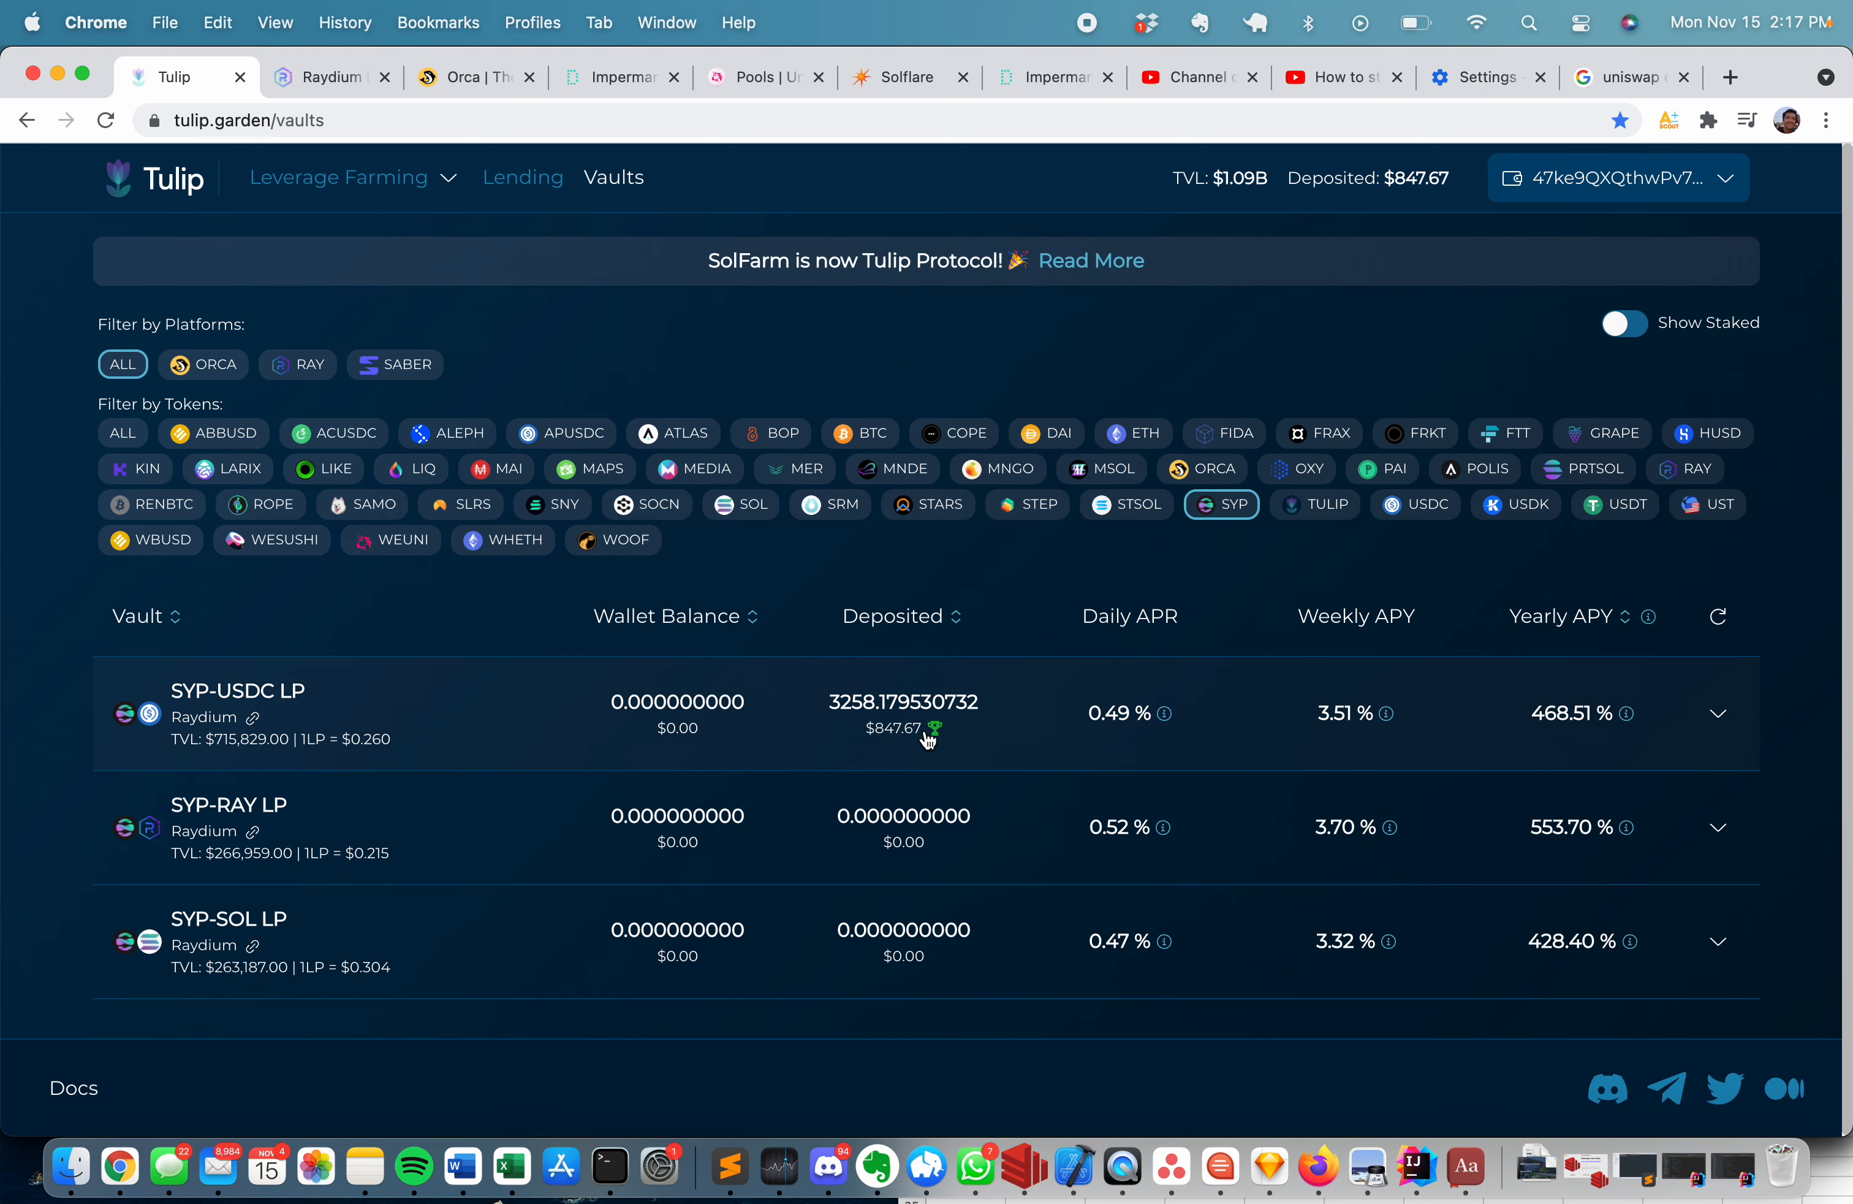
mouse_move(268, 122)
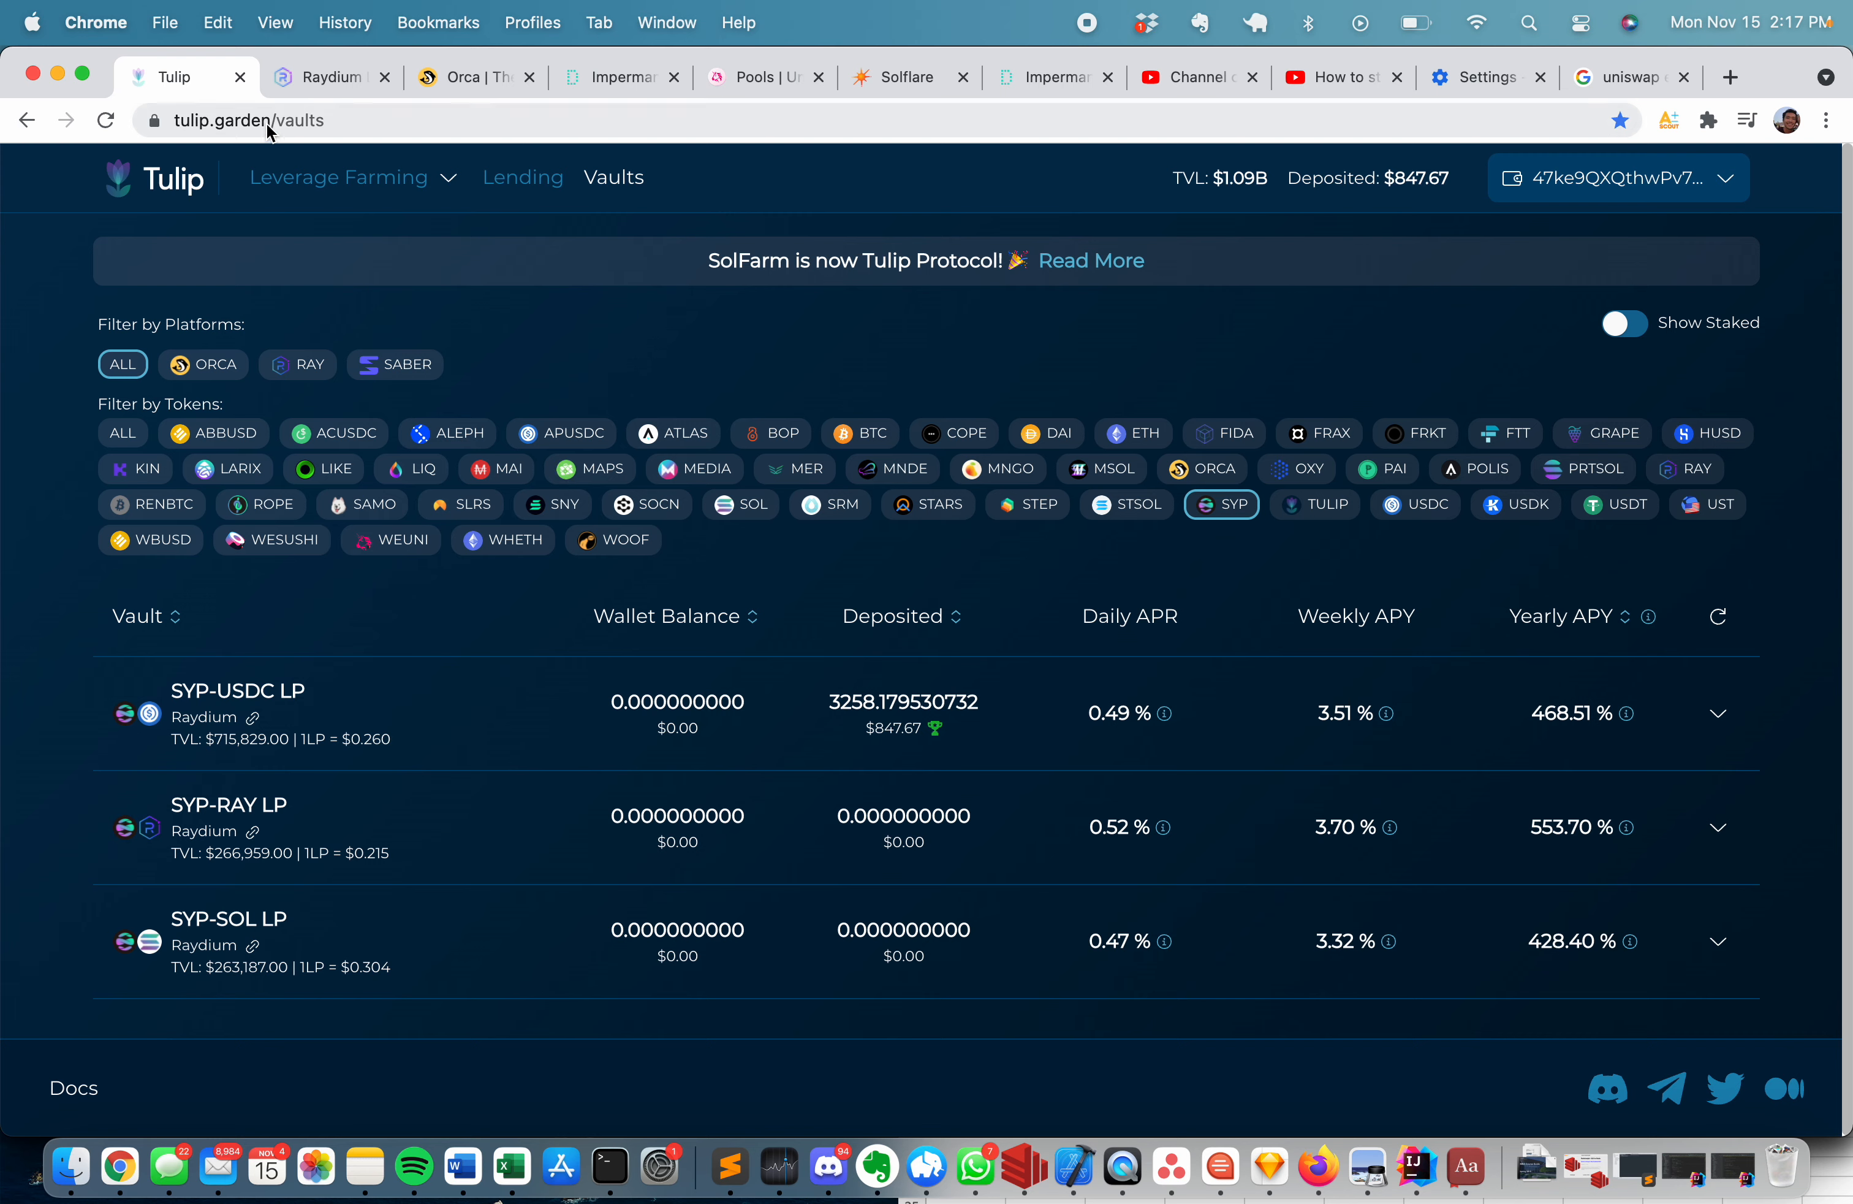
mouse_move(321, 77)
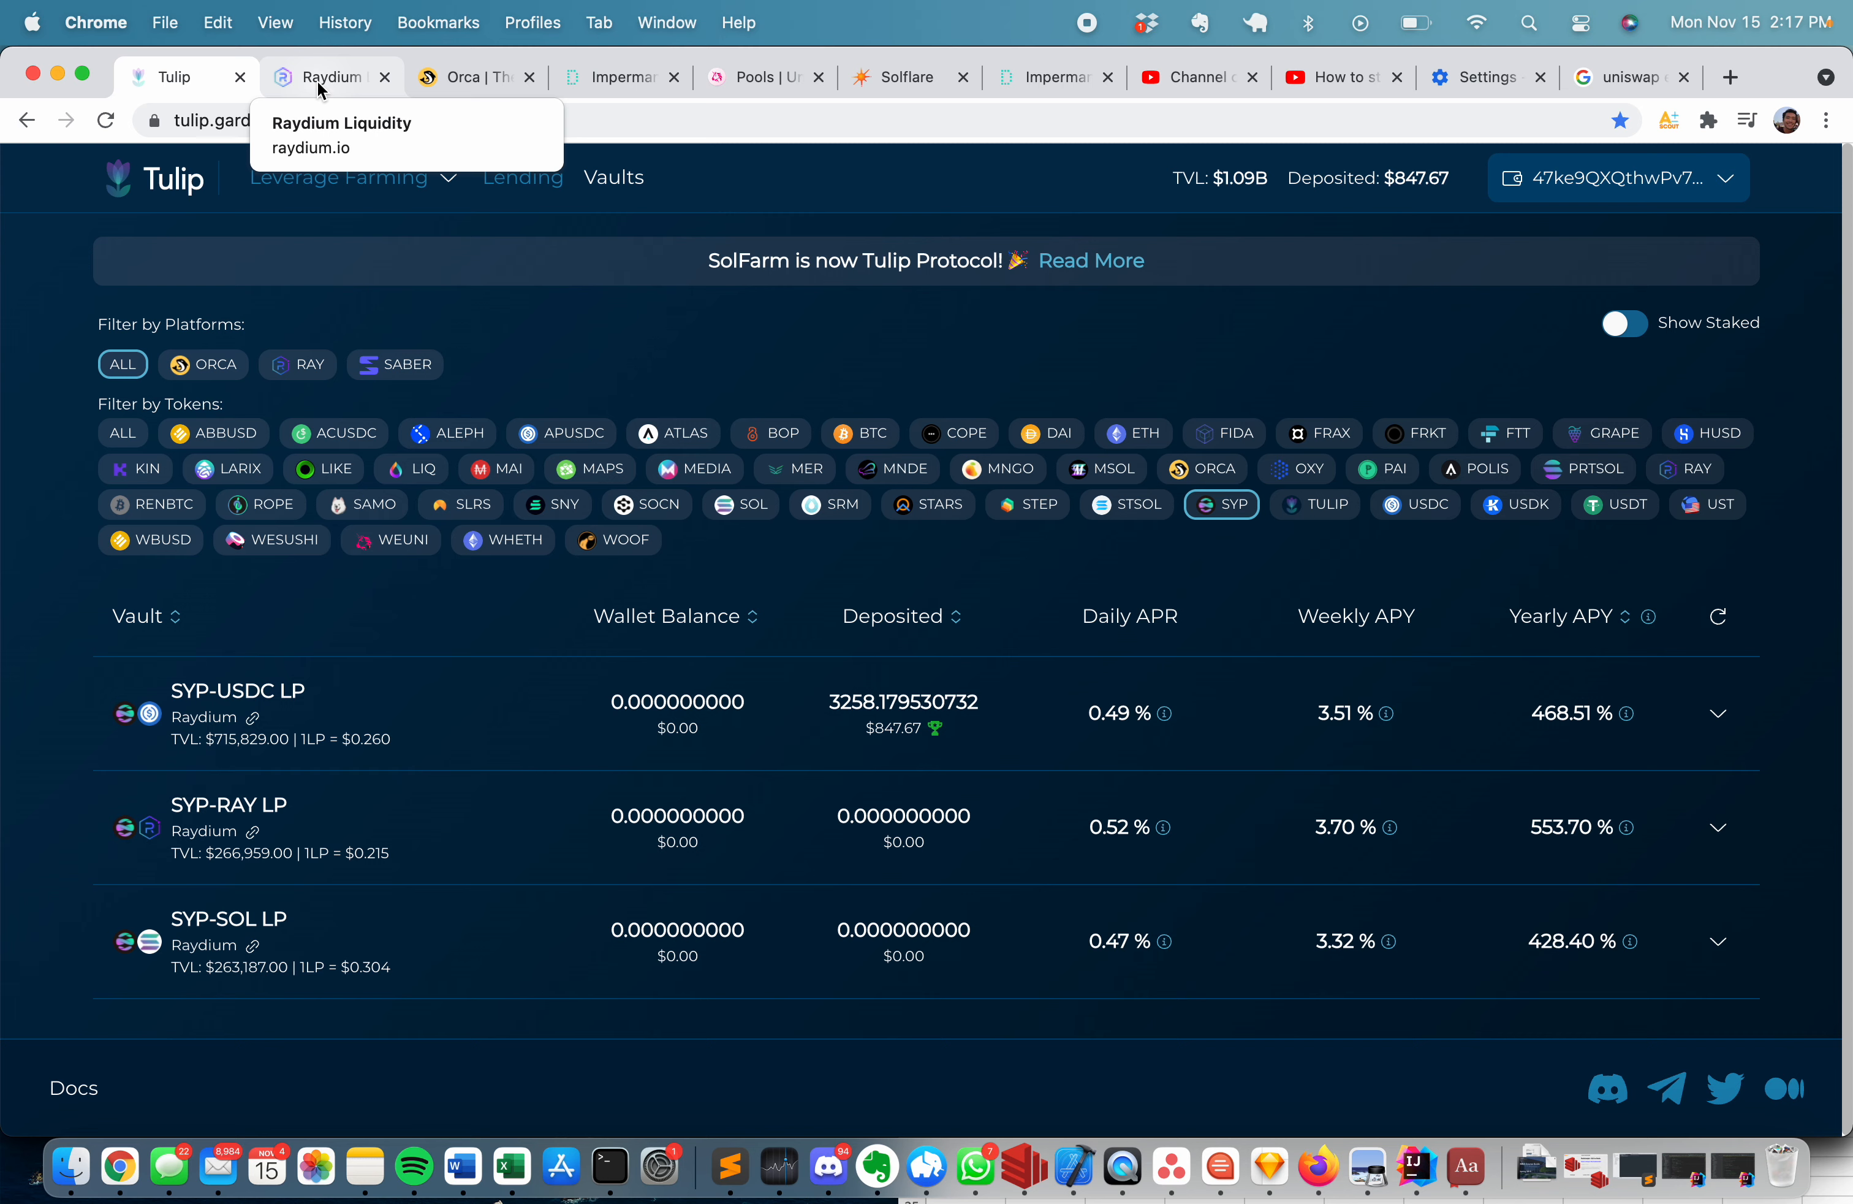
mouse_move(717, 44)
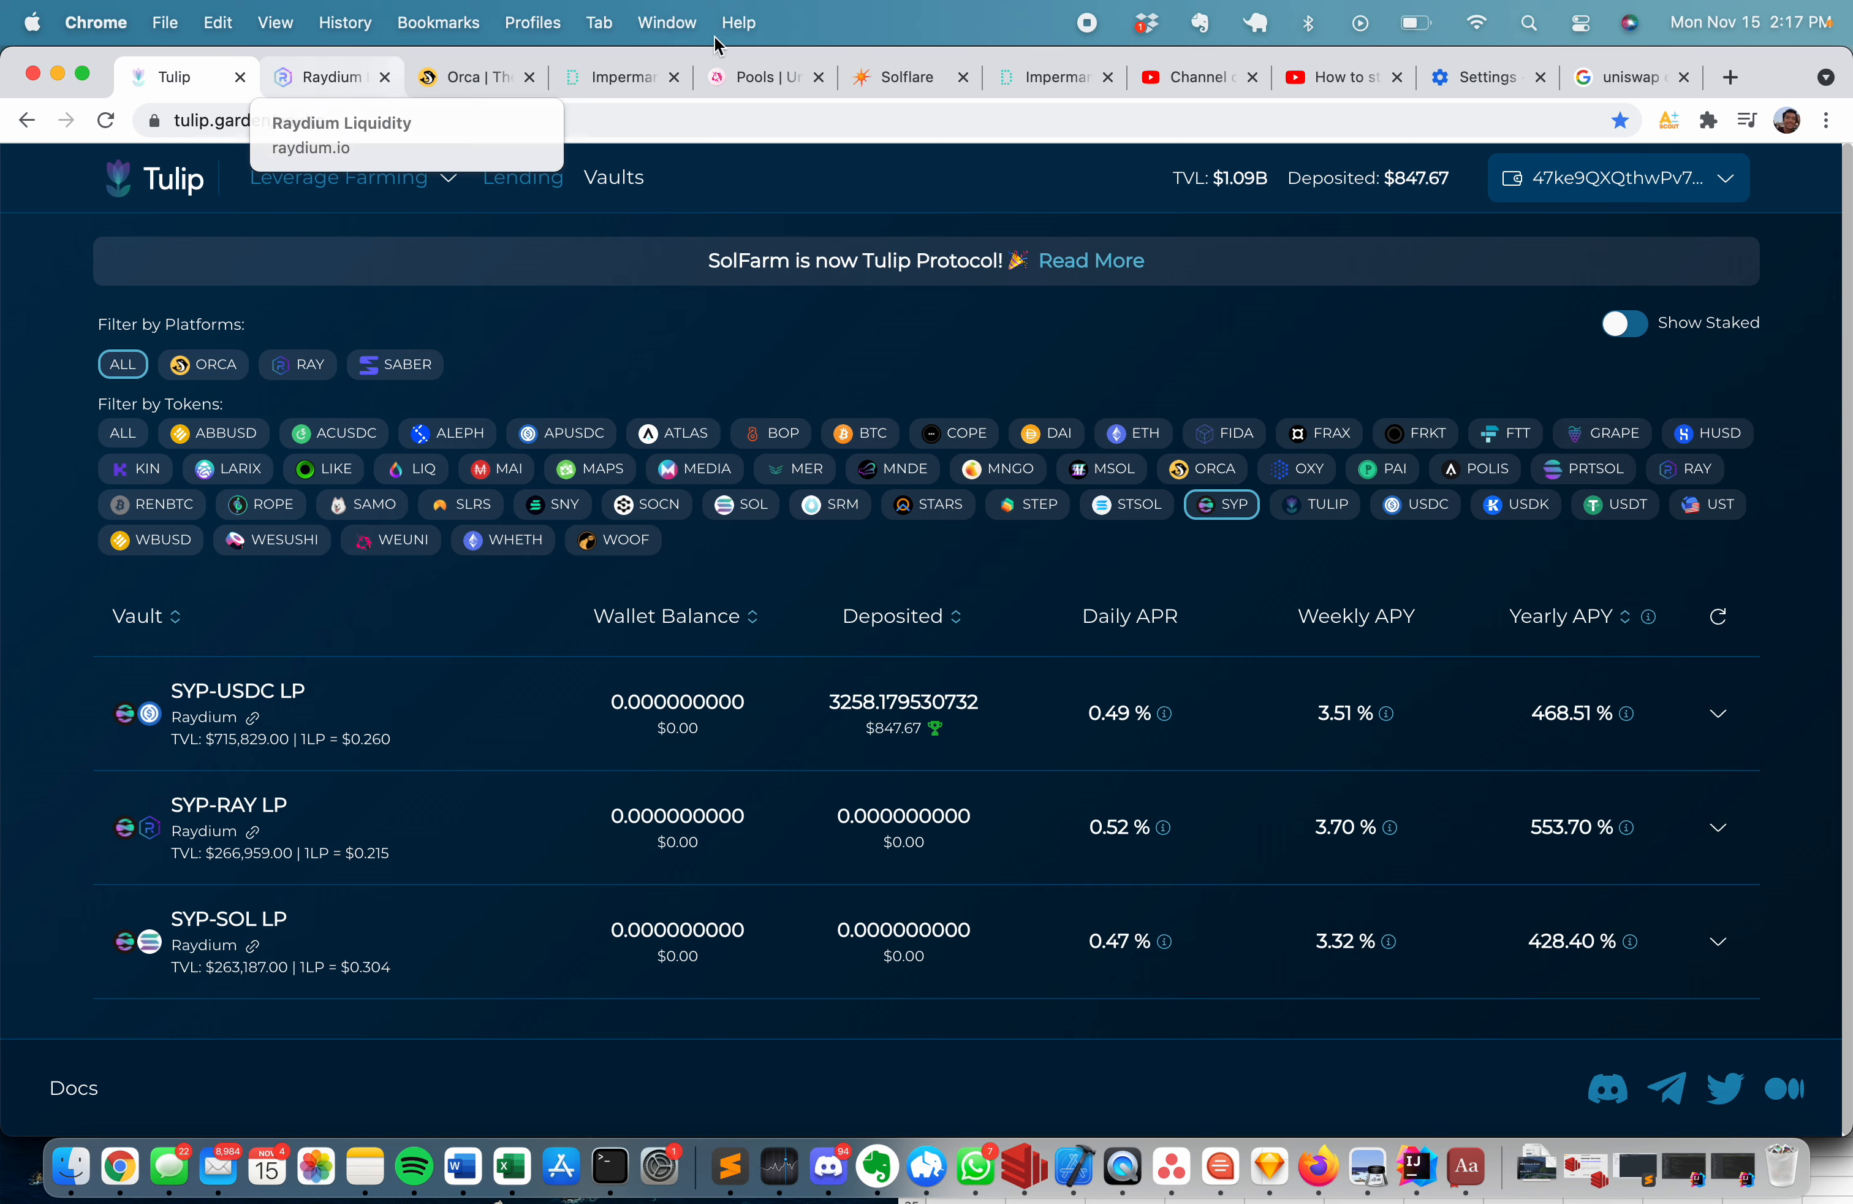